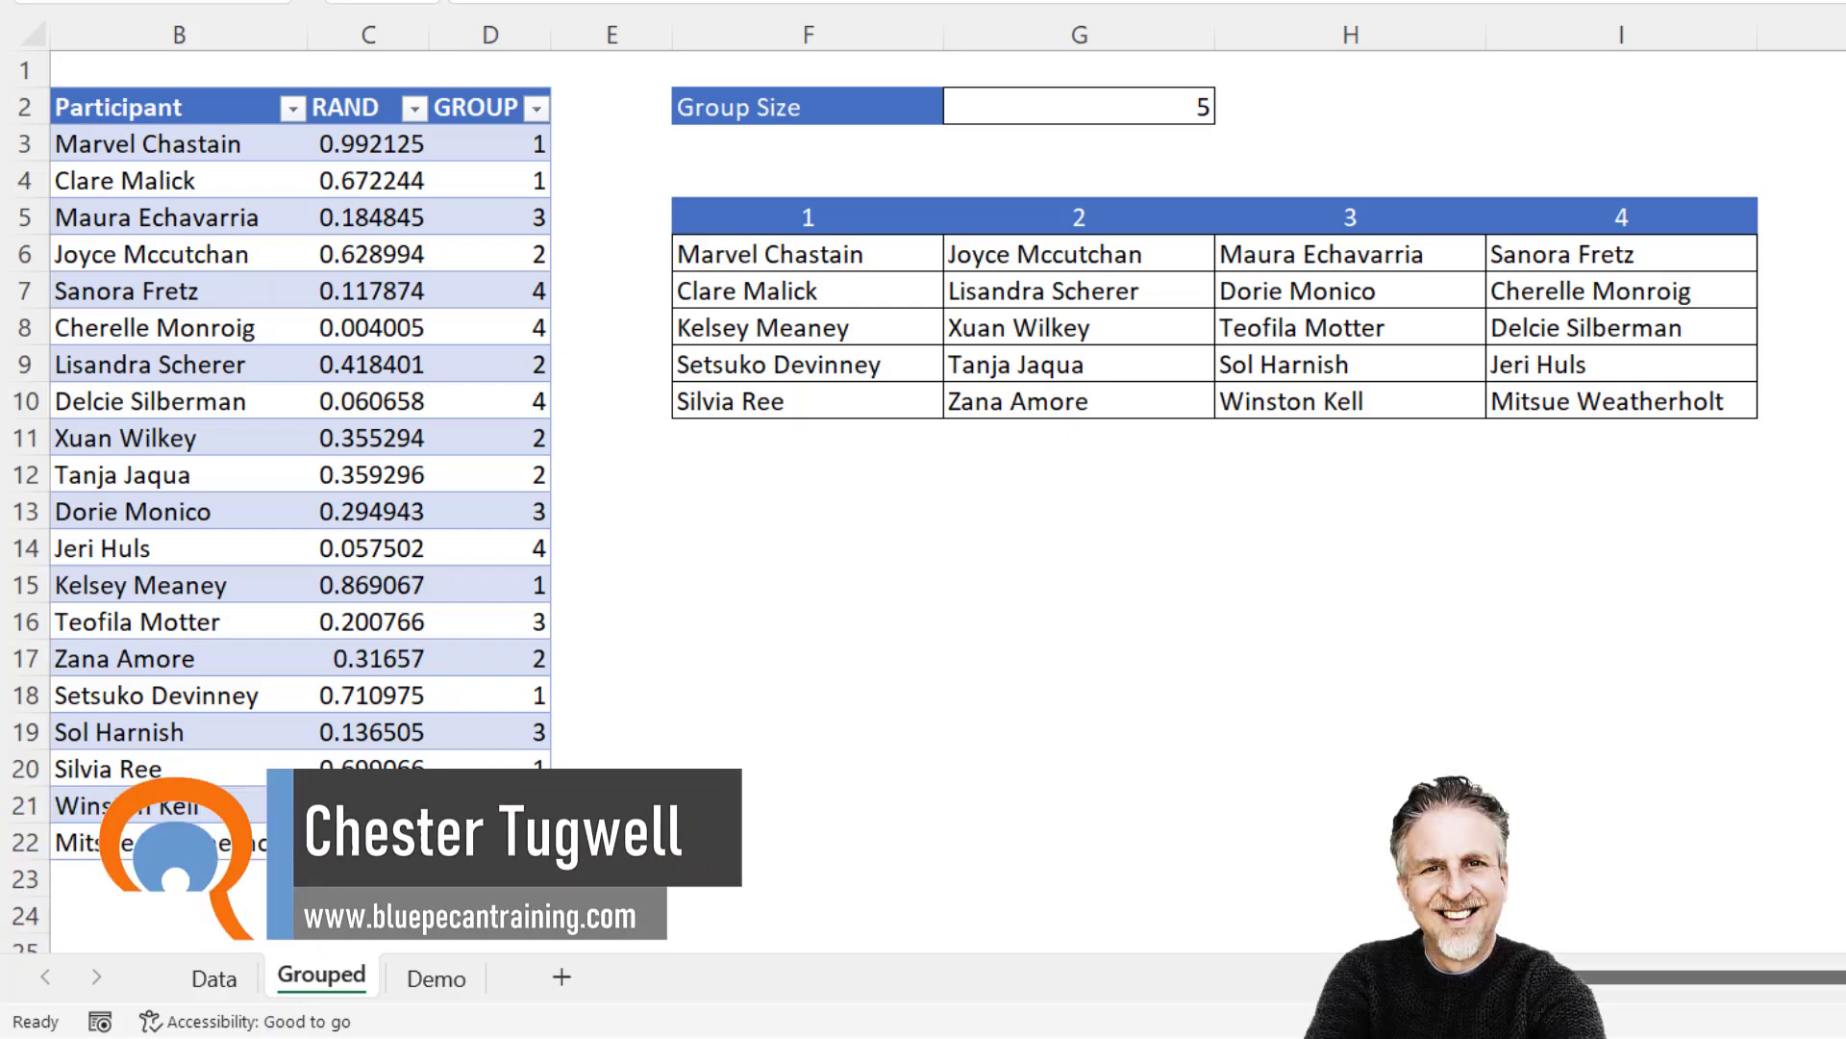
mouse_move(1095, 130)
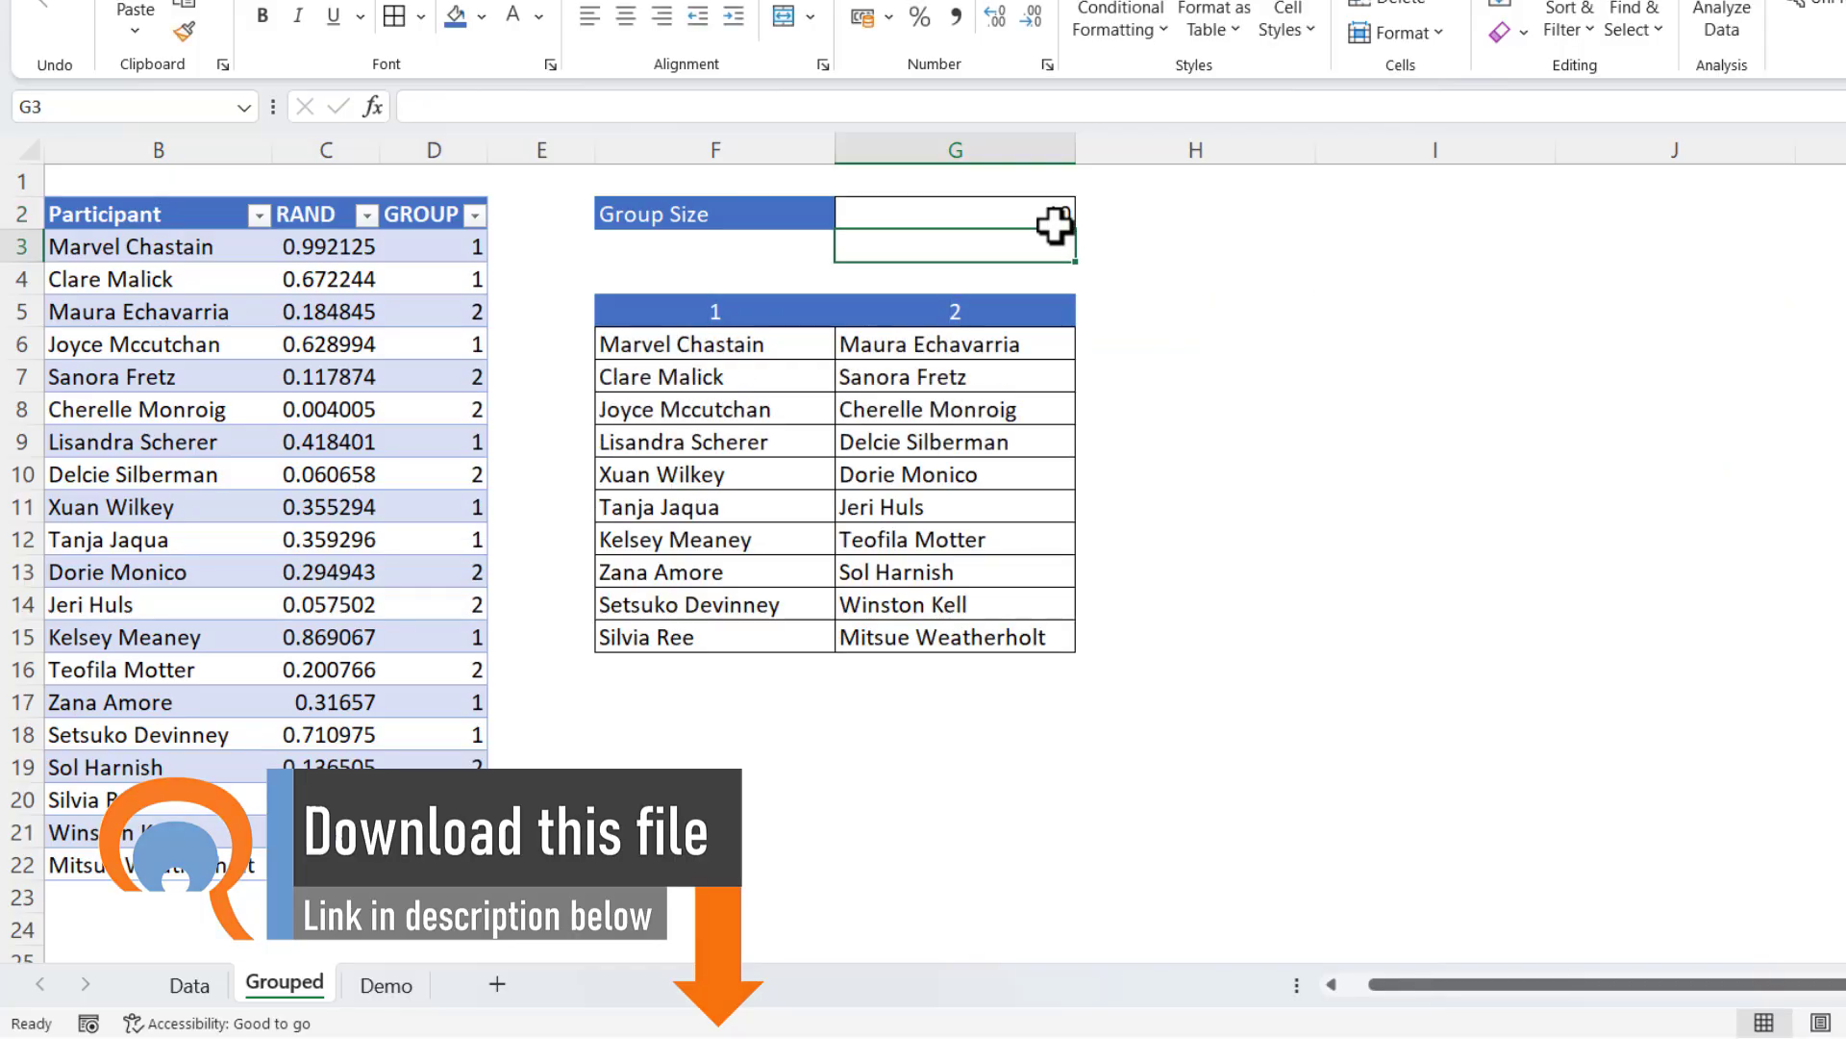
Step: Enter a Group Size of 10 on the Grouped sheet, then go to the Demo sheet
type("10")
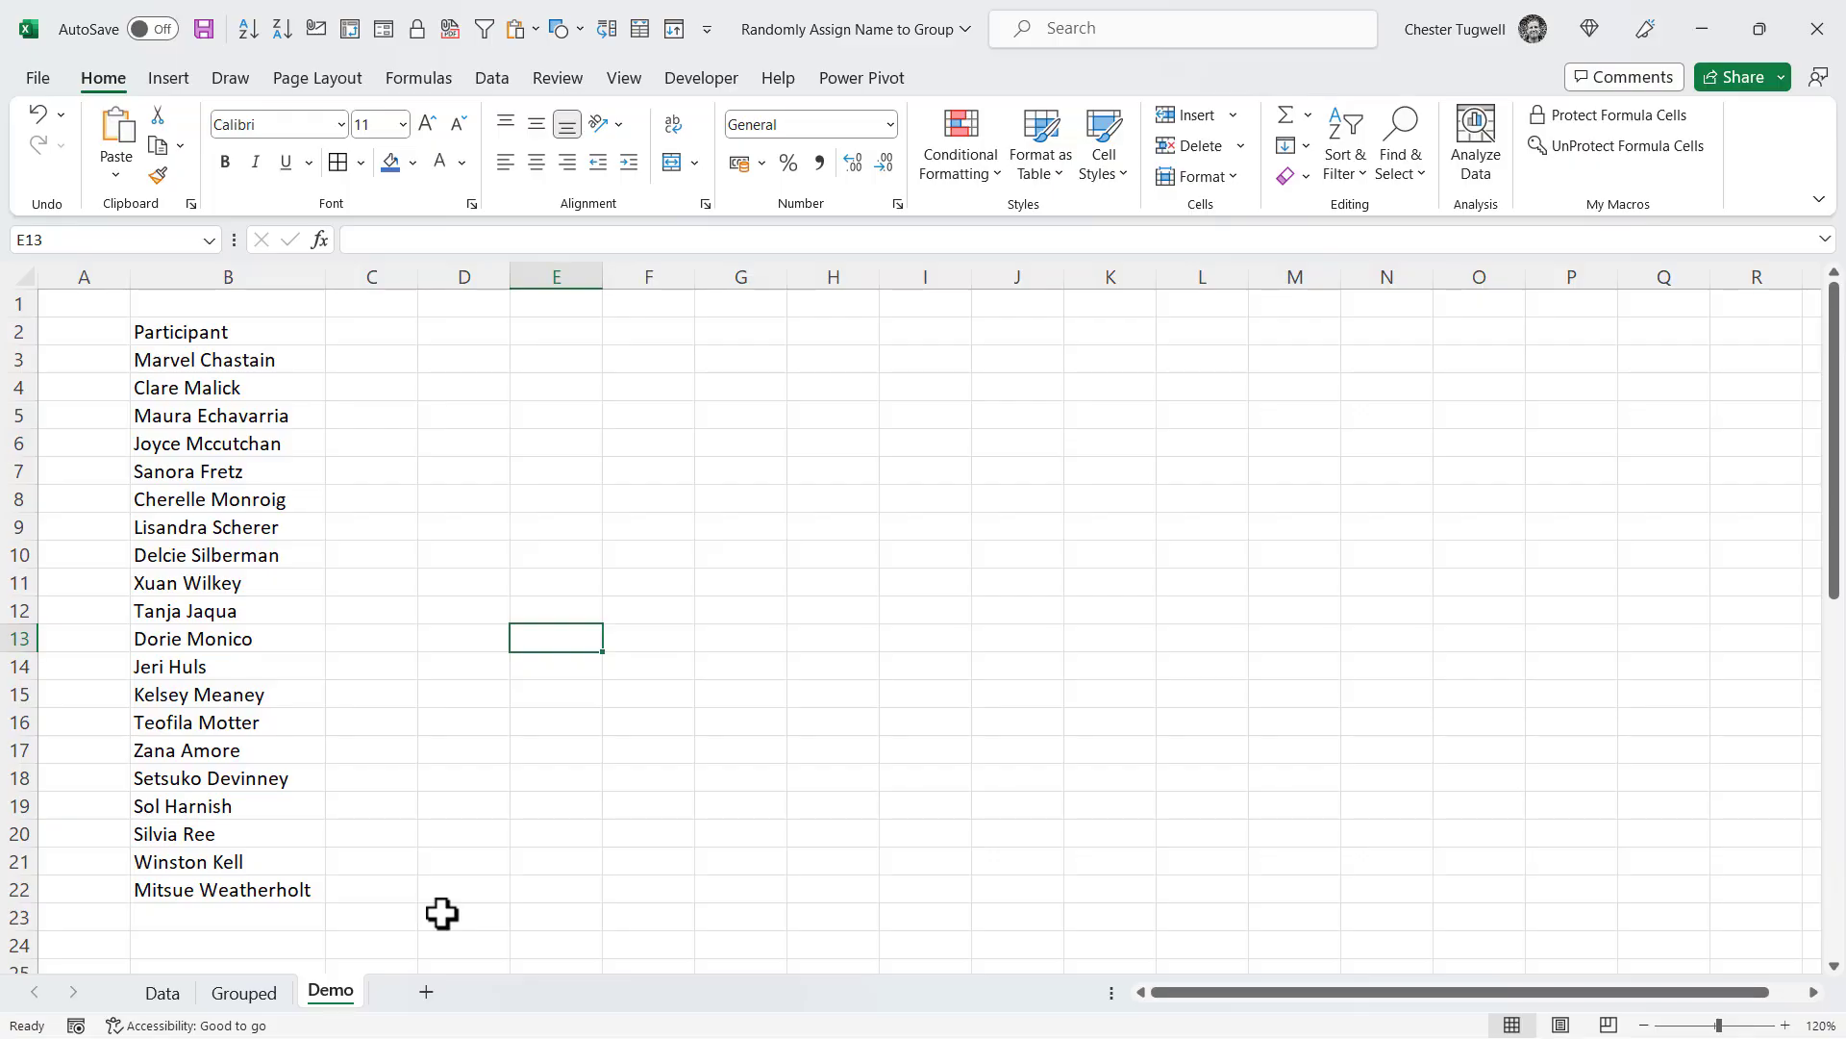
mouse_move(247, 516)
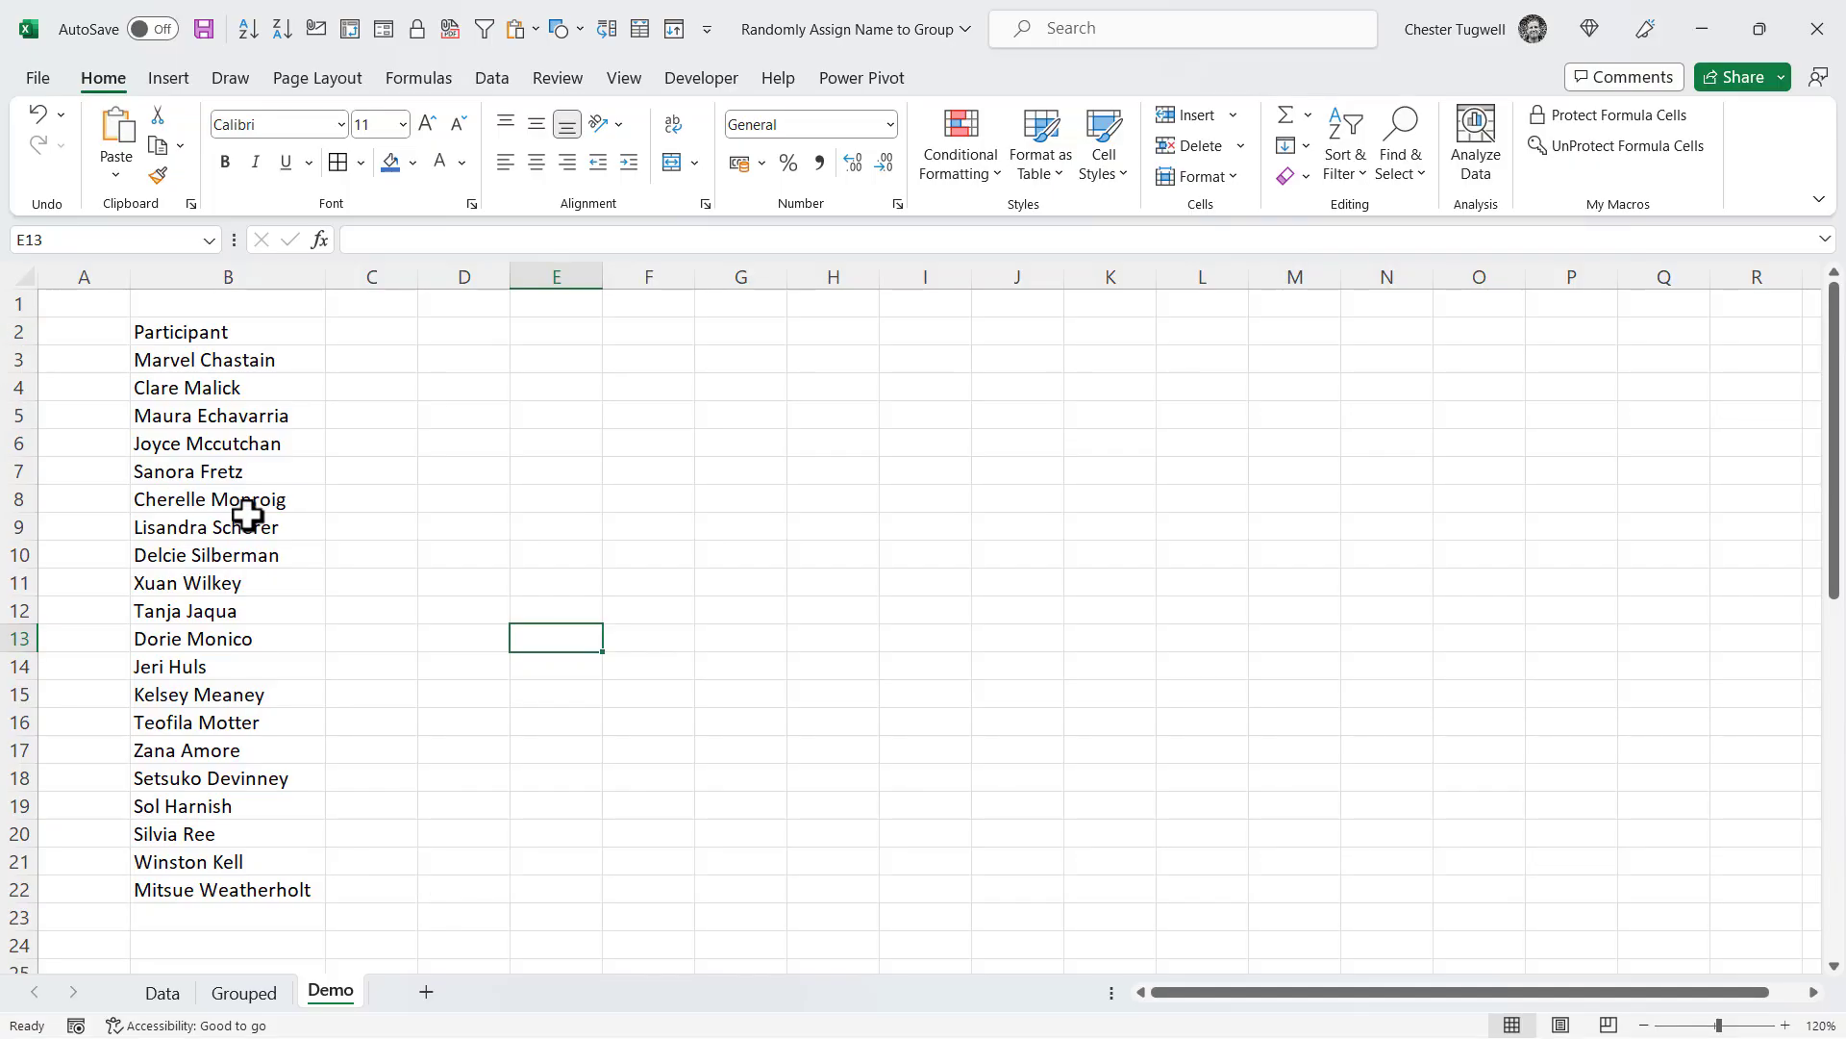
Step: Insert a table from the participant list, using the Participant row as headers
left_click(227, 471)
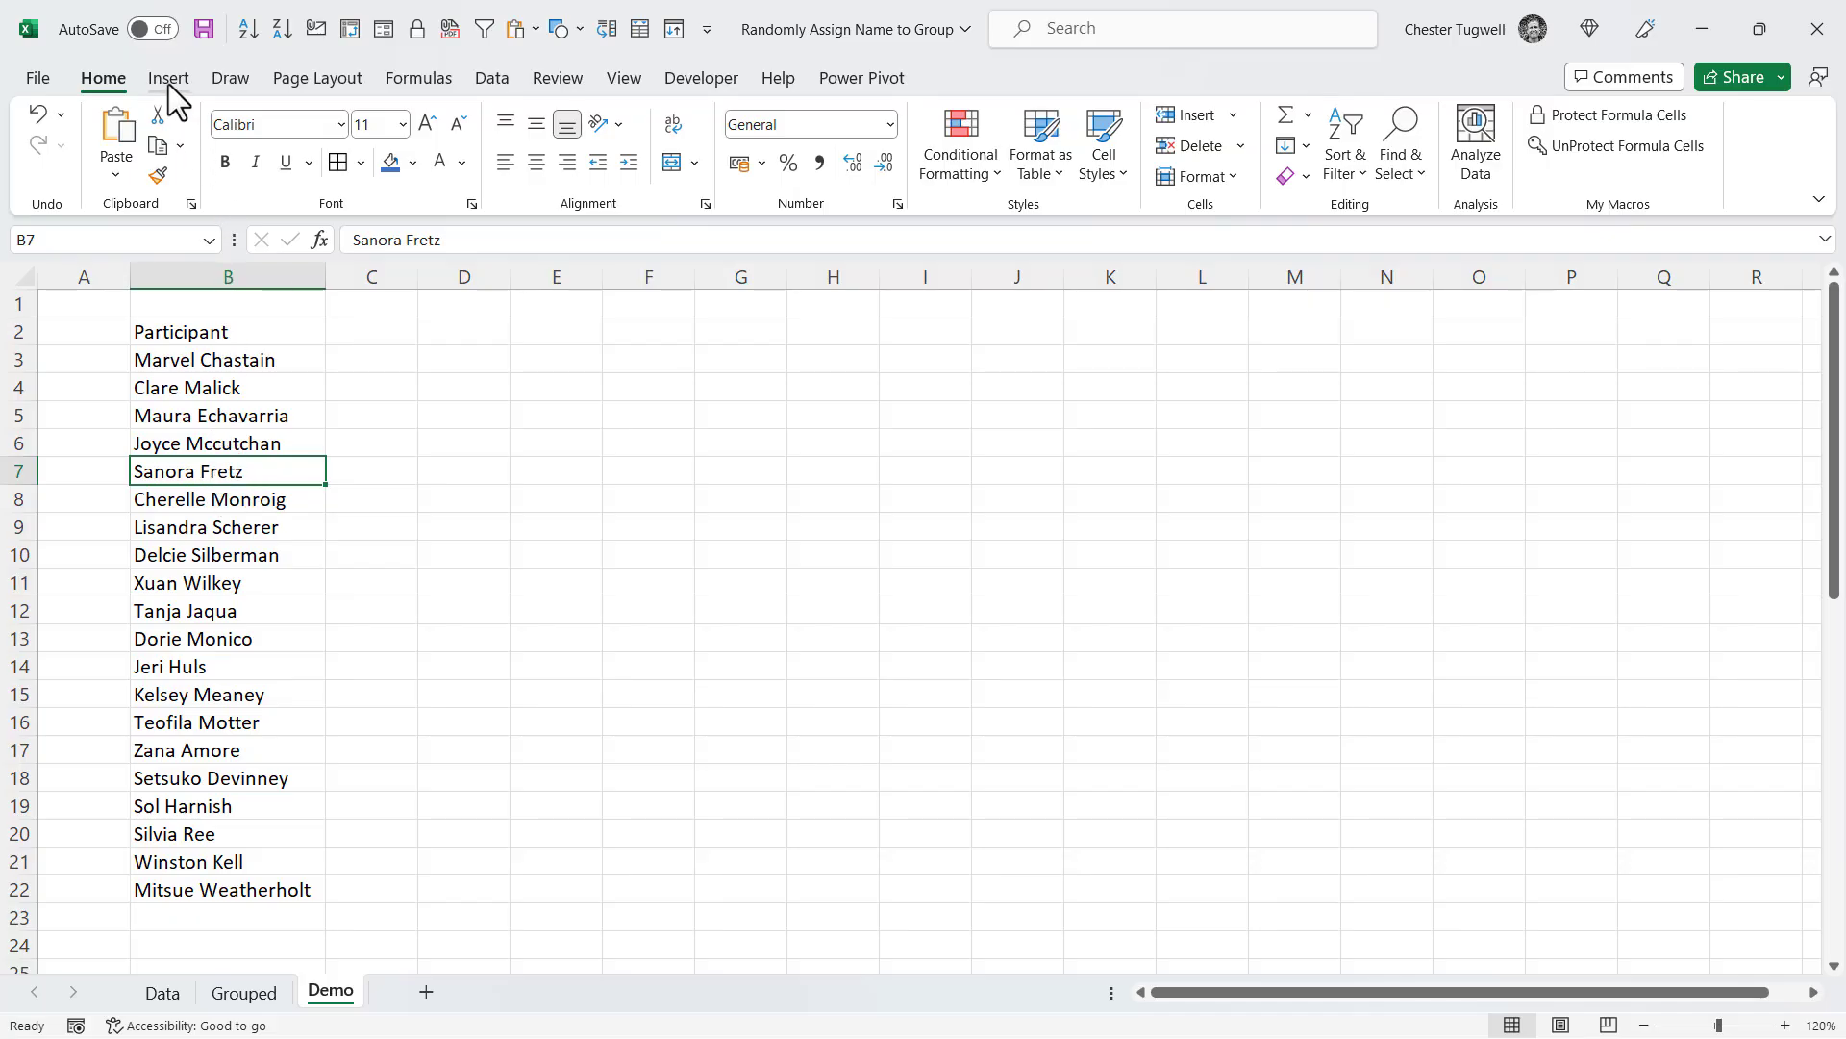
left_click(167, 78)
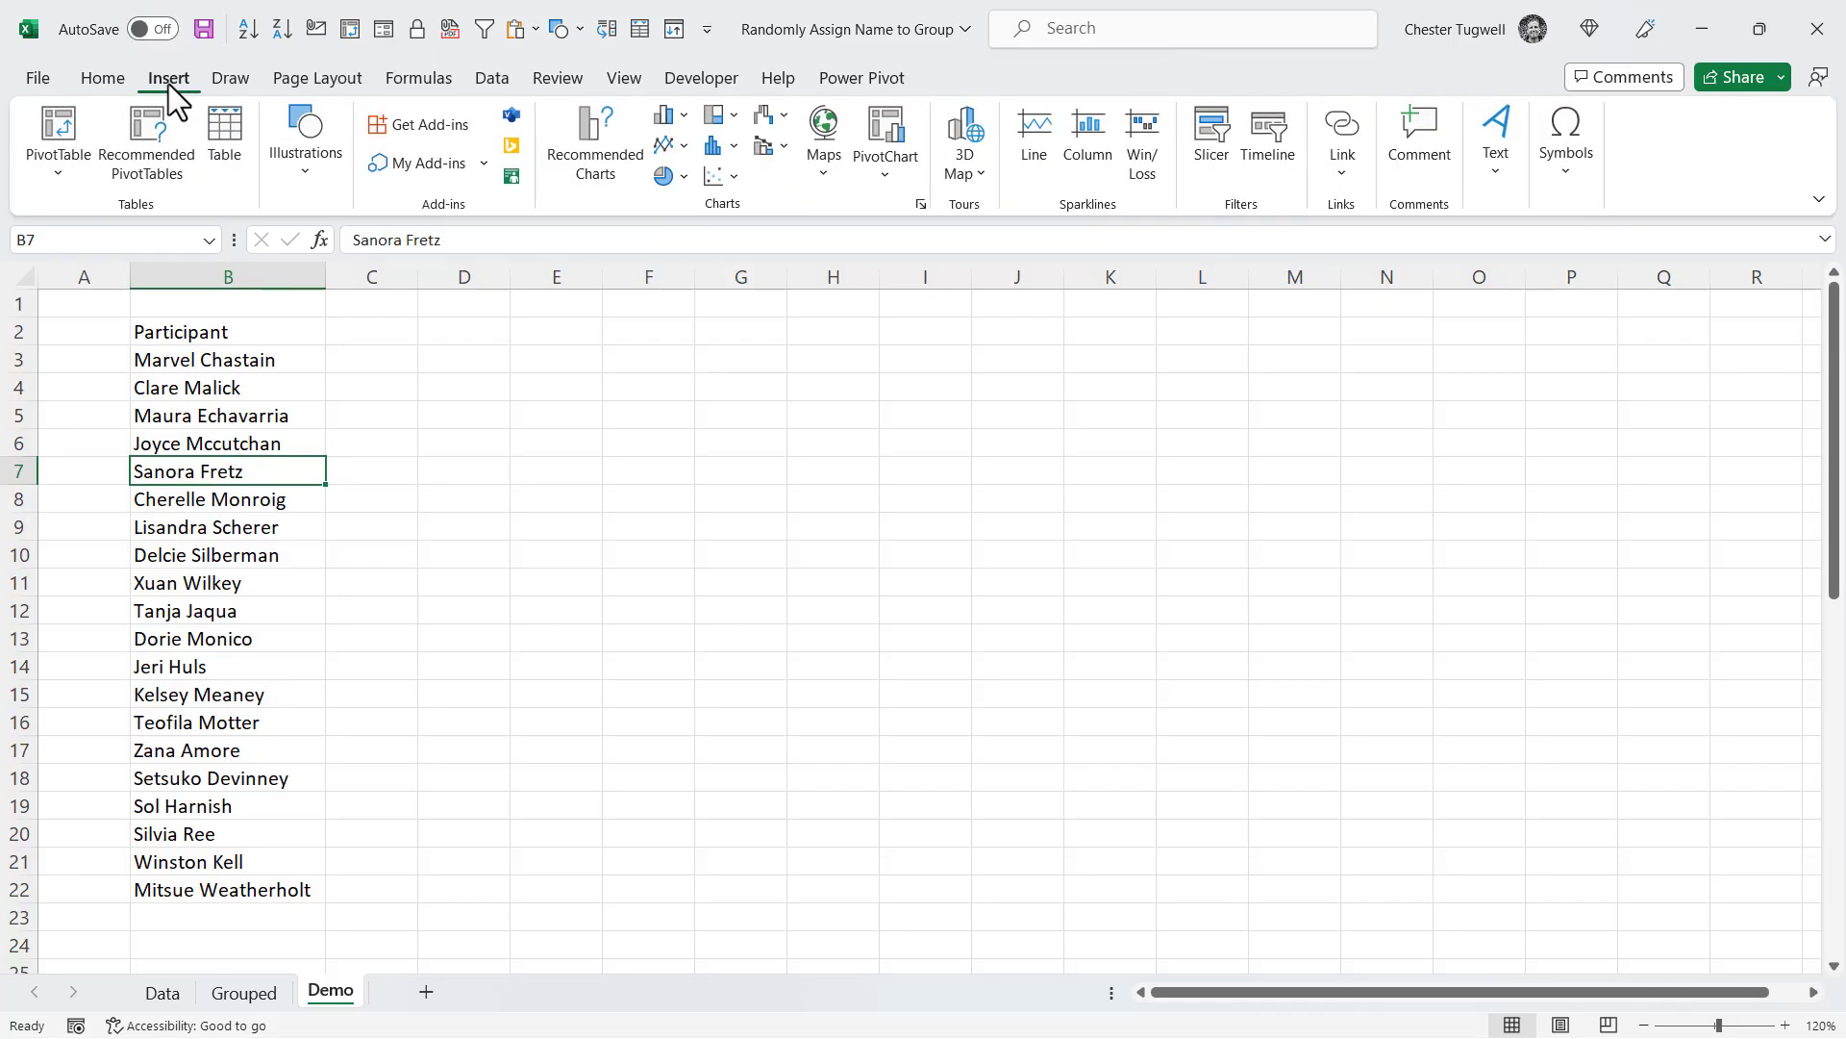
left_click(224, 136)
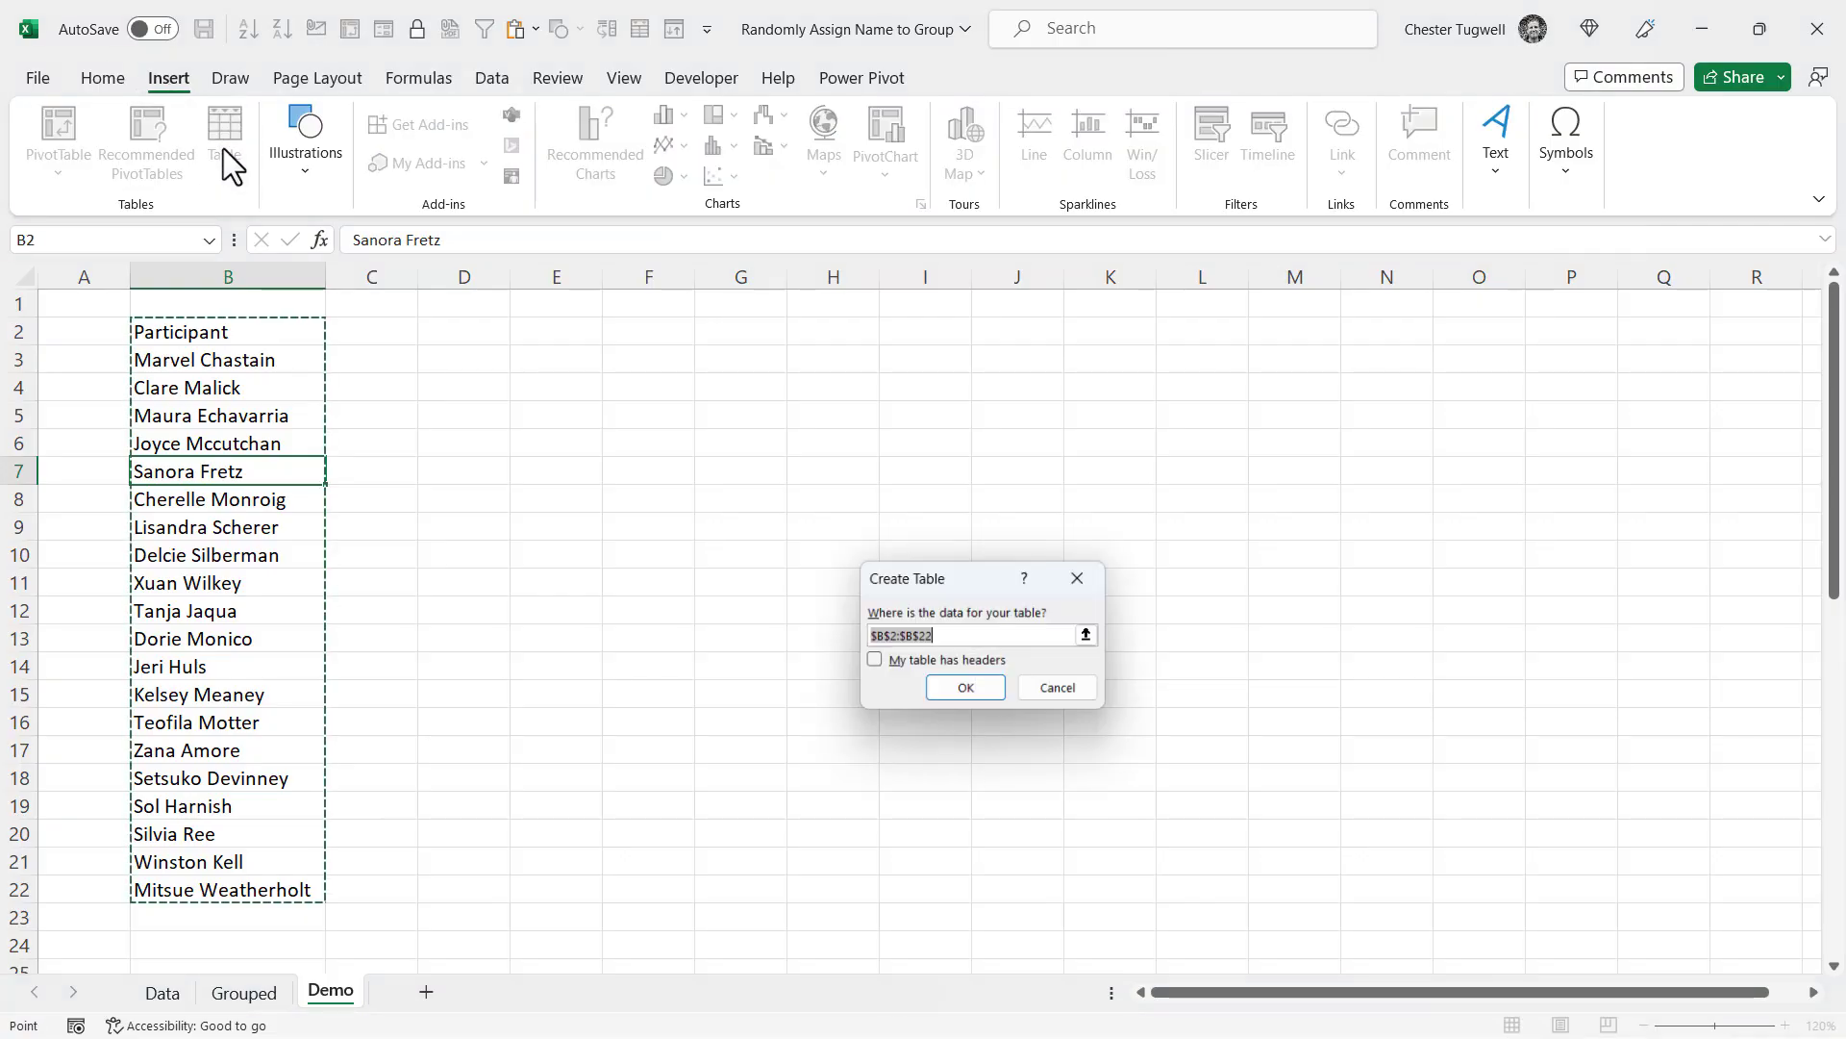
mouse_move(913, 607)
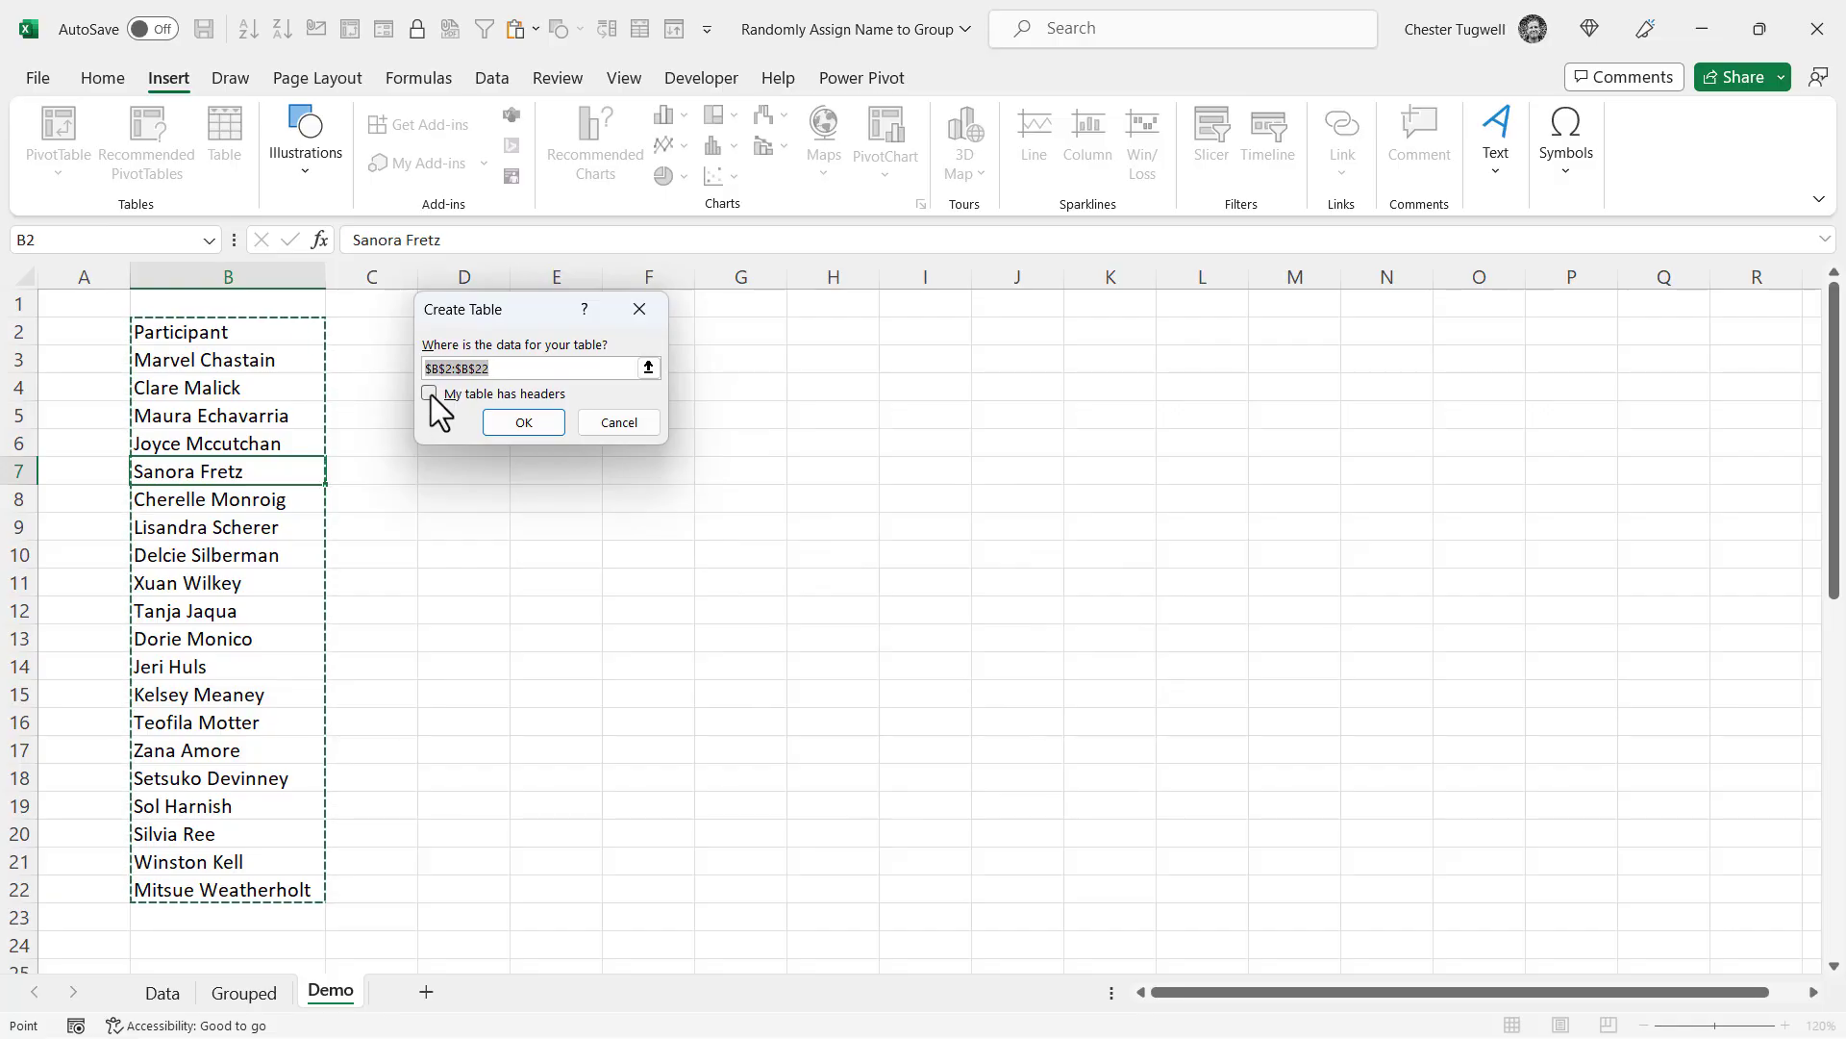
left_click(430, 393)
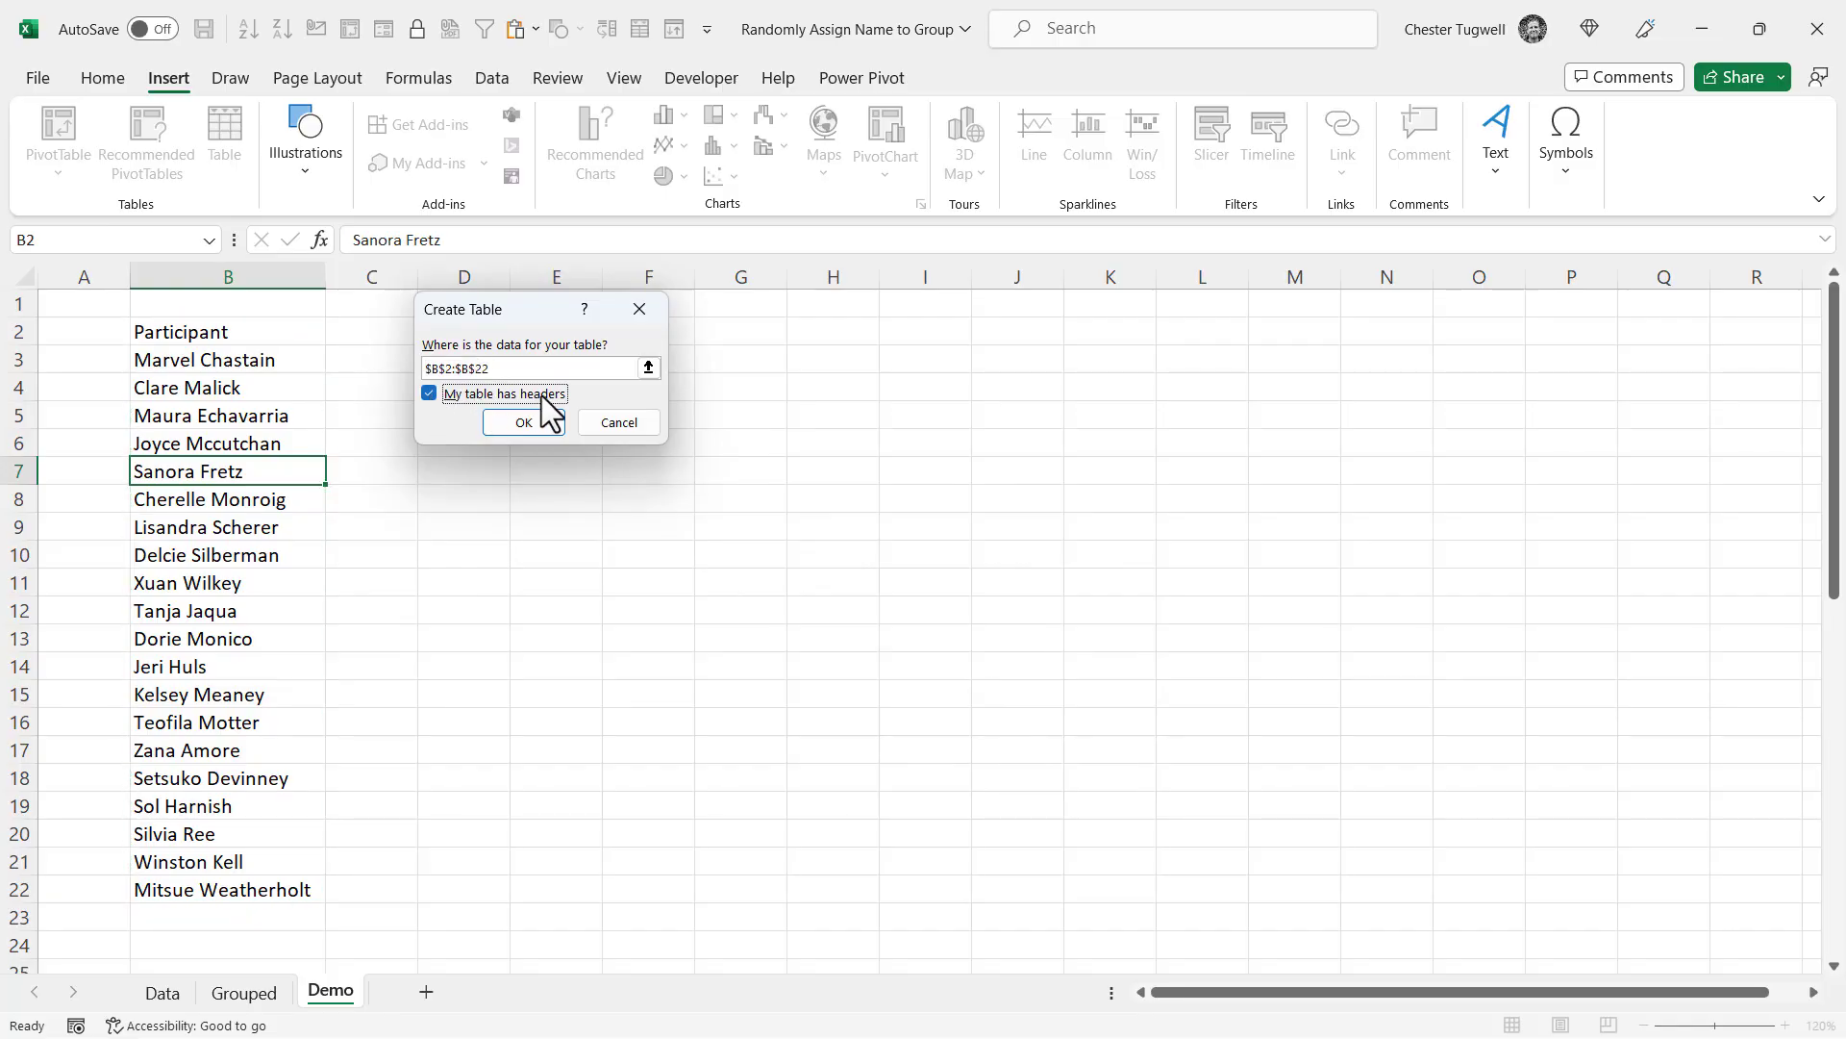
left_click(523, 424)
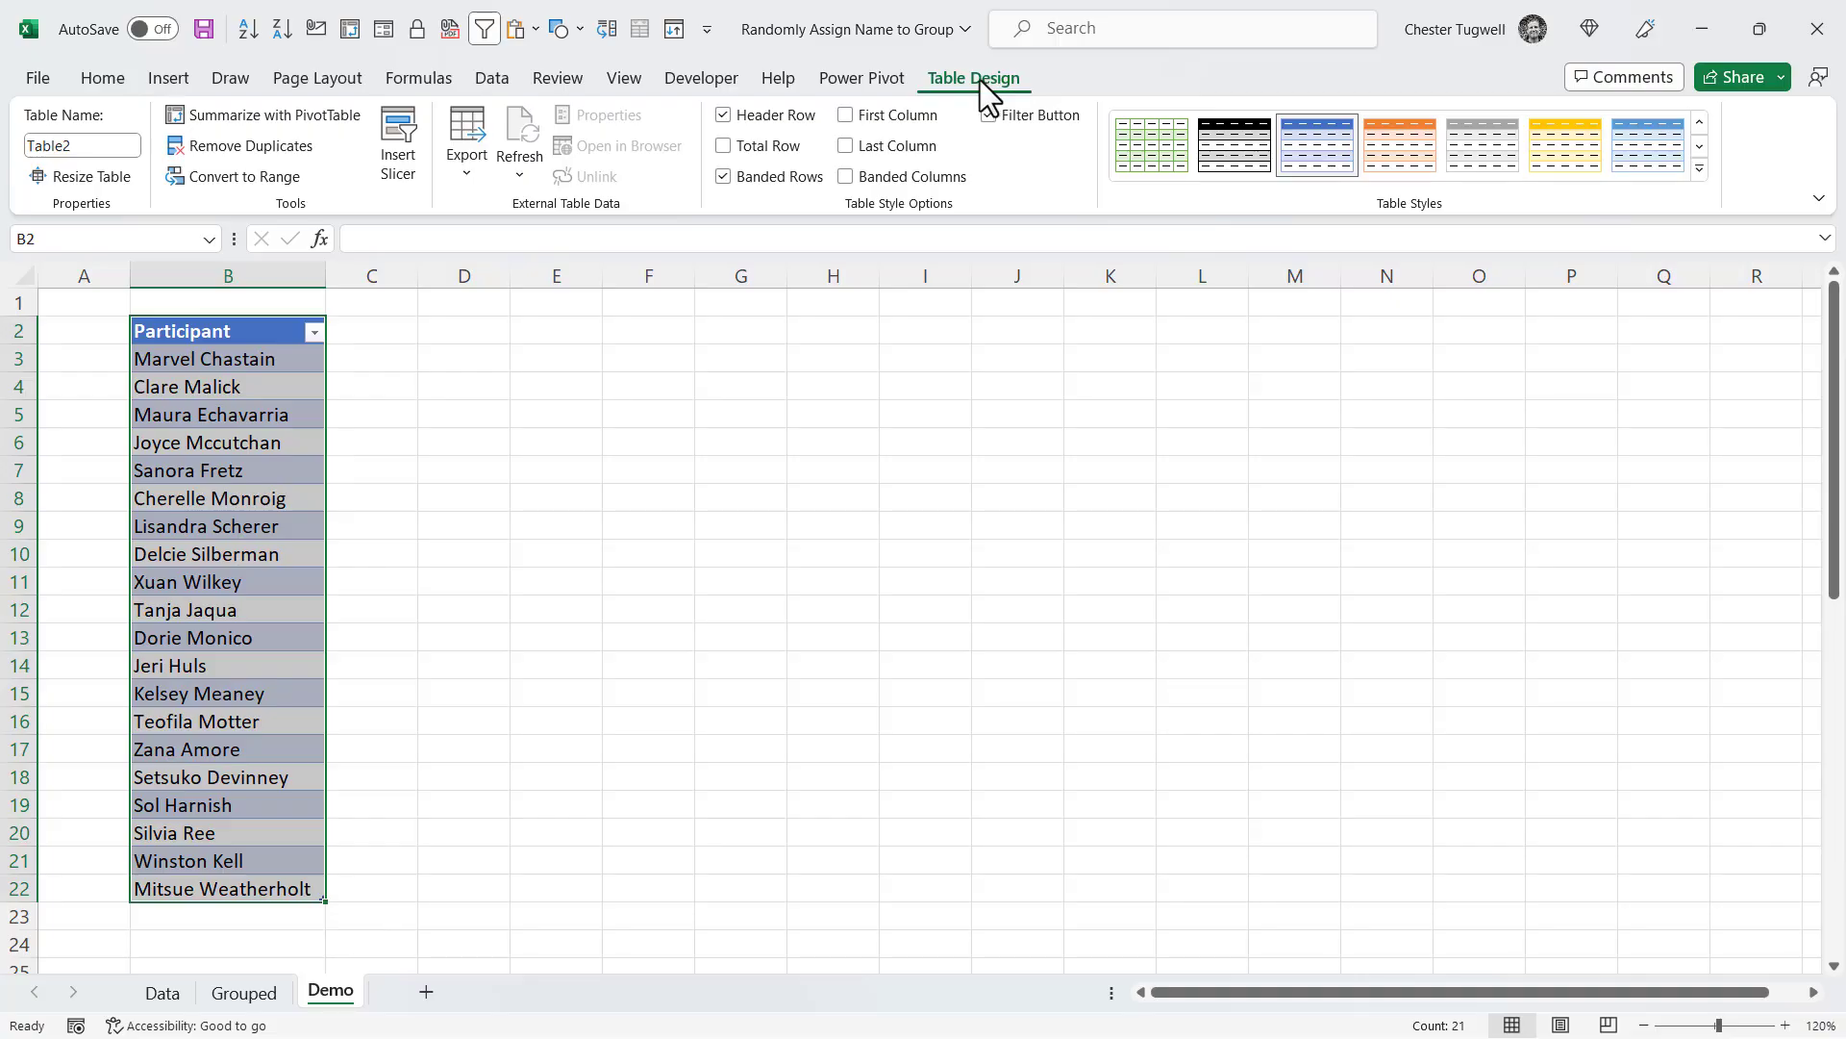
Step: Change the Table Name box to 'Names'
left_click(989, 114)
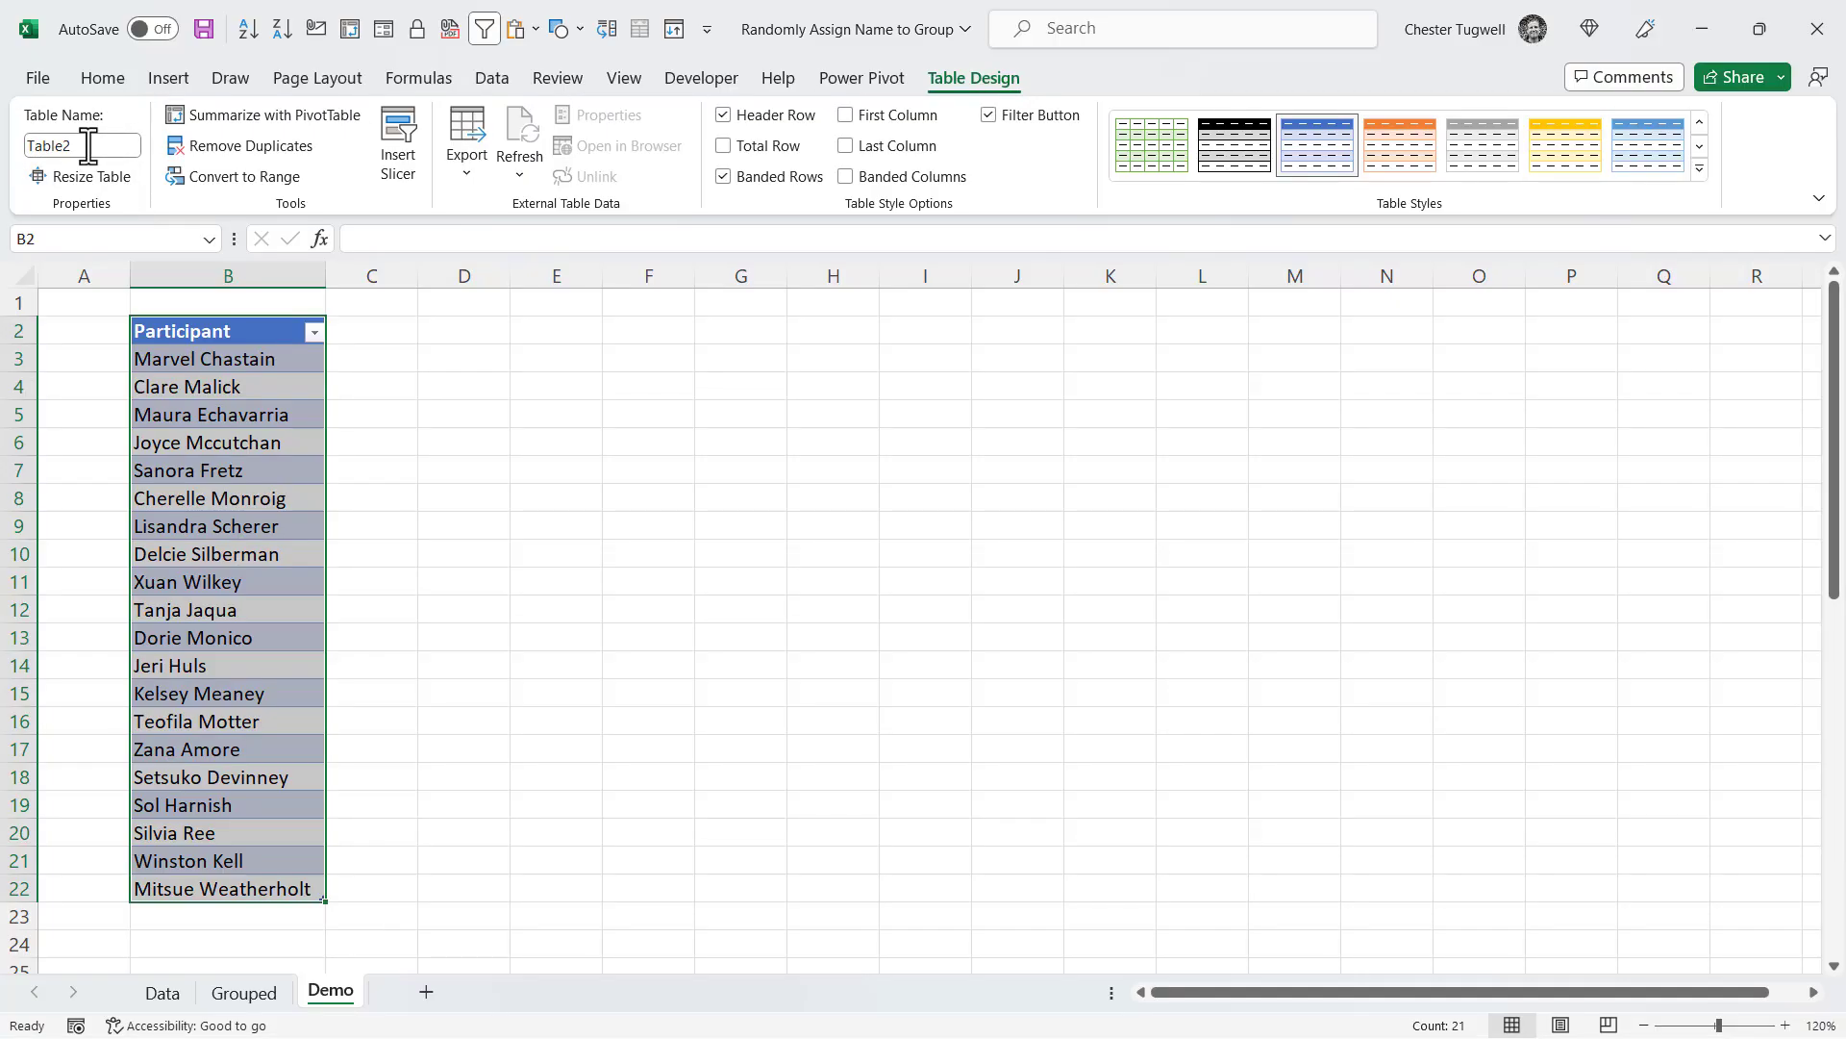
mouse_move(80, 145)
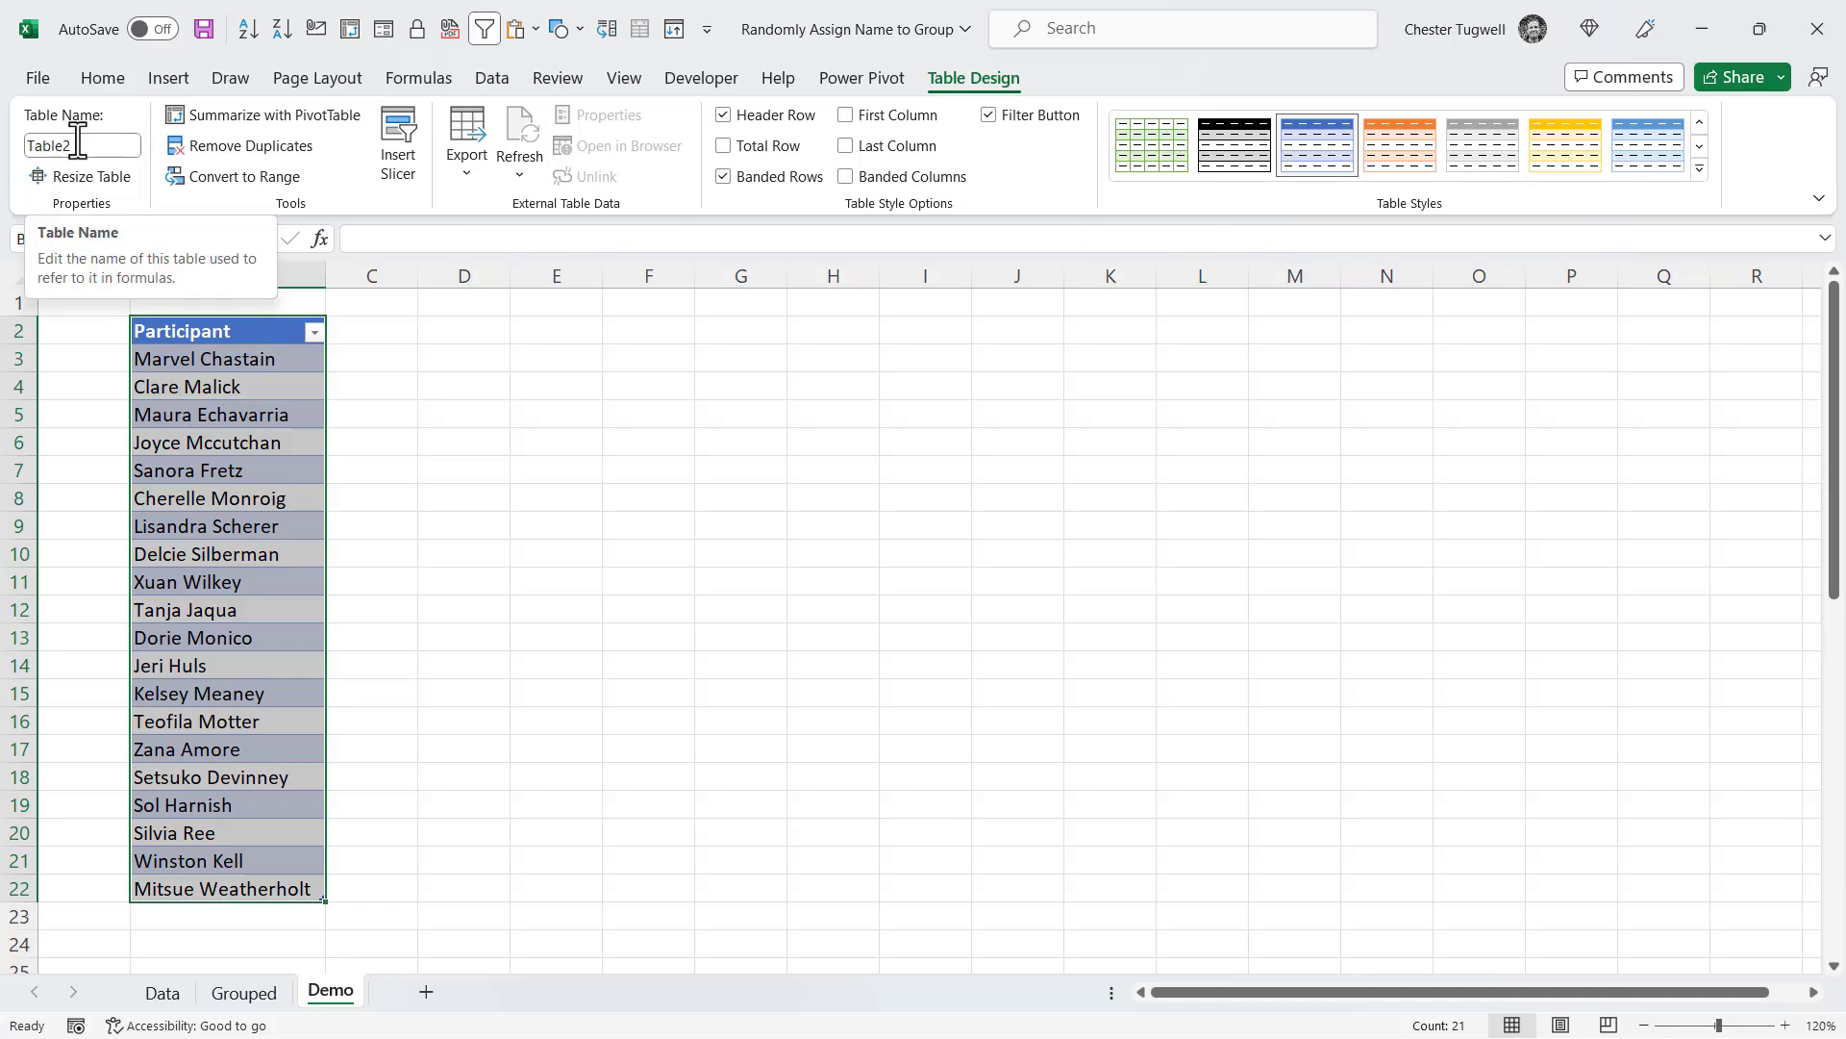
type("Nam")
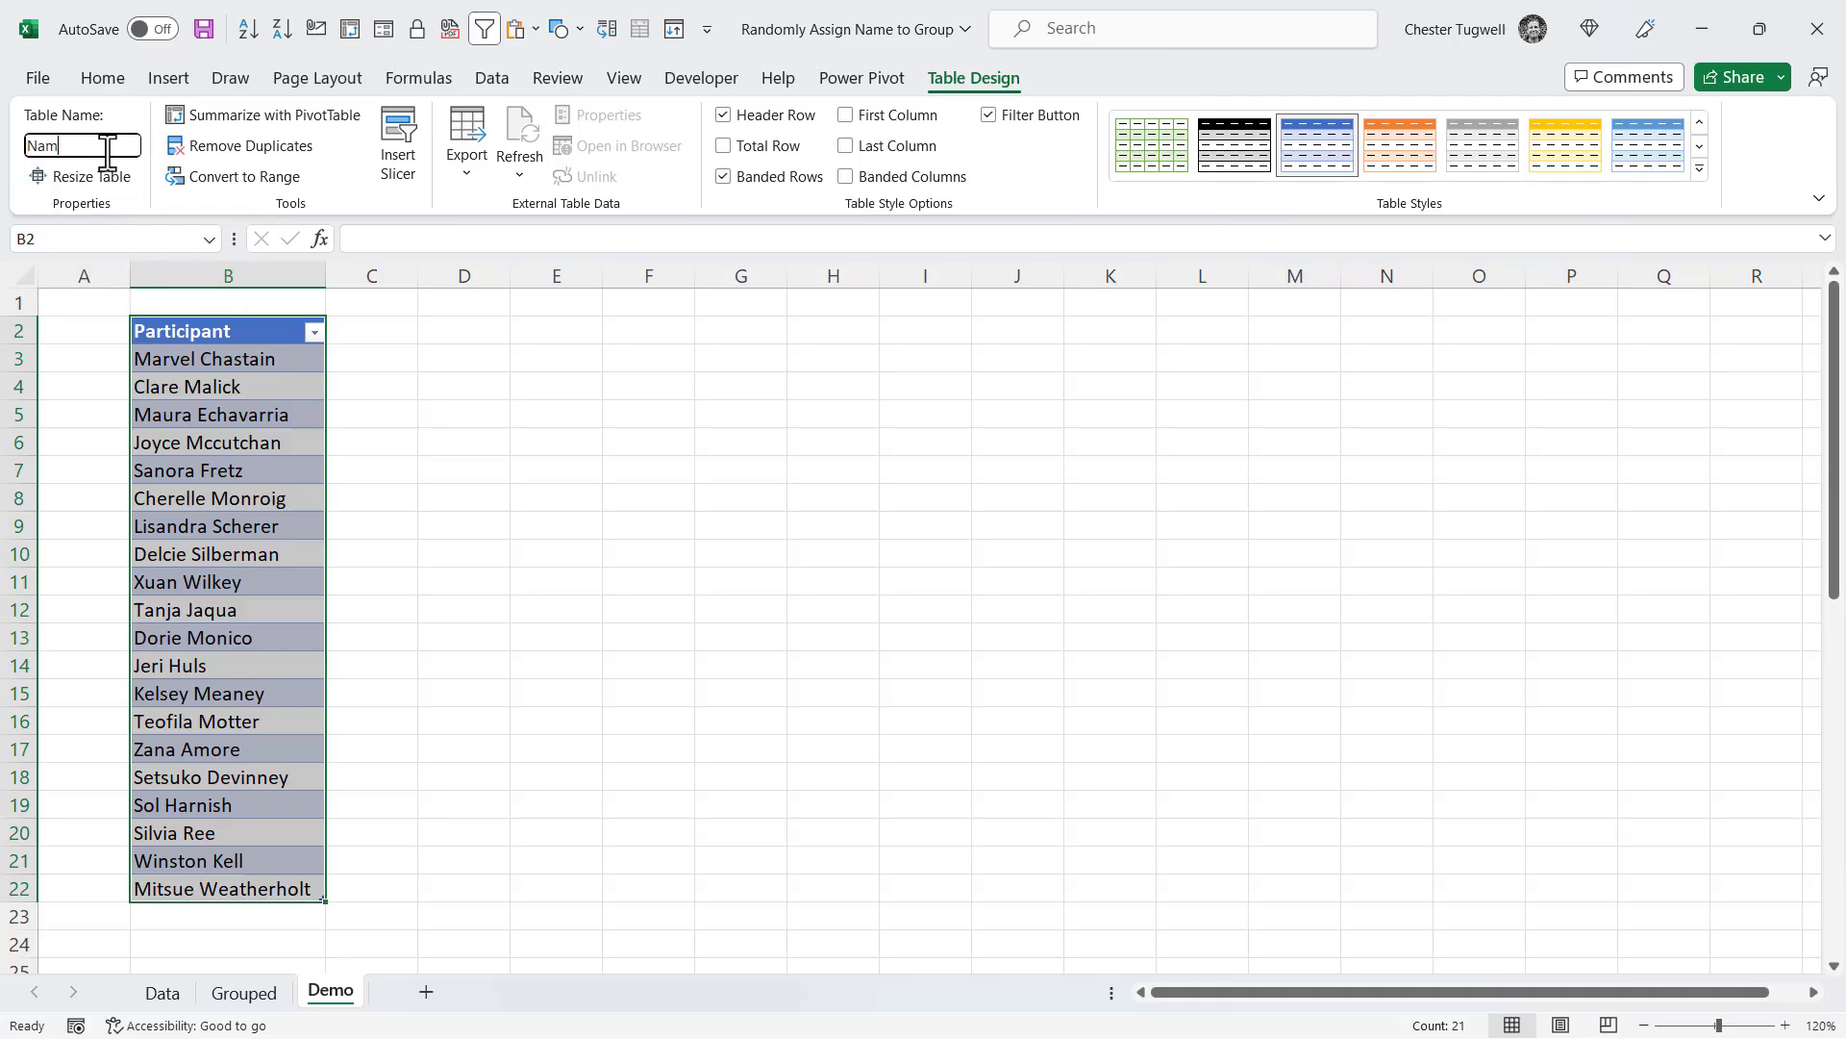
type("es")
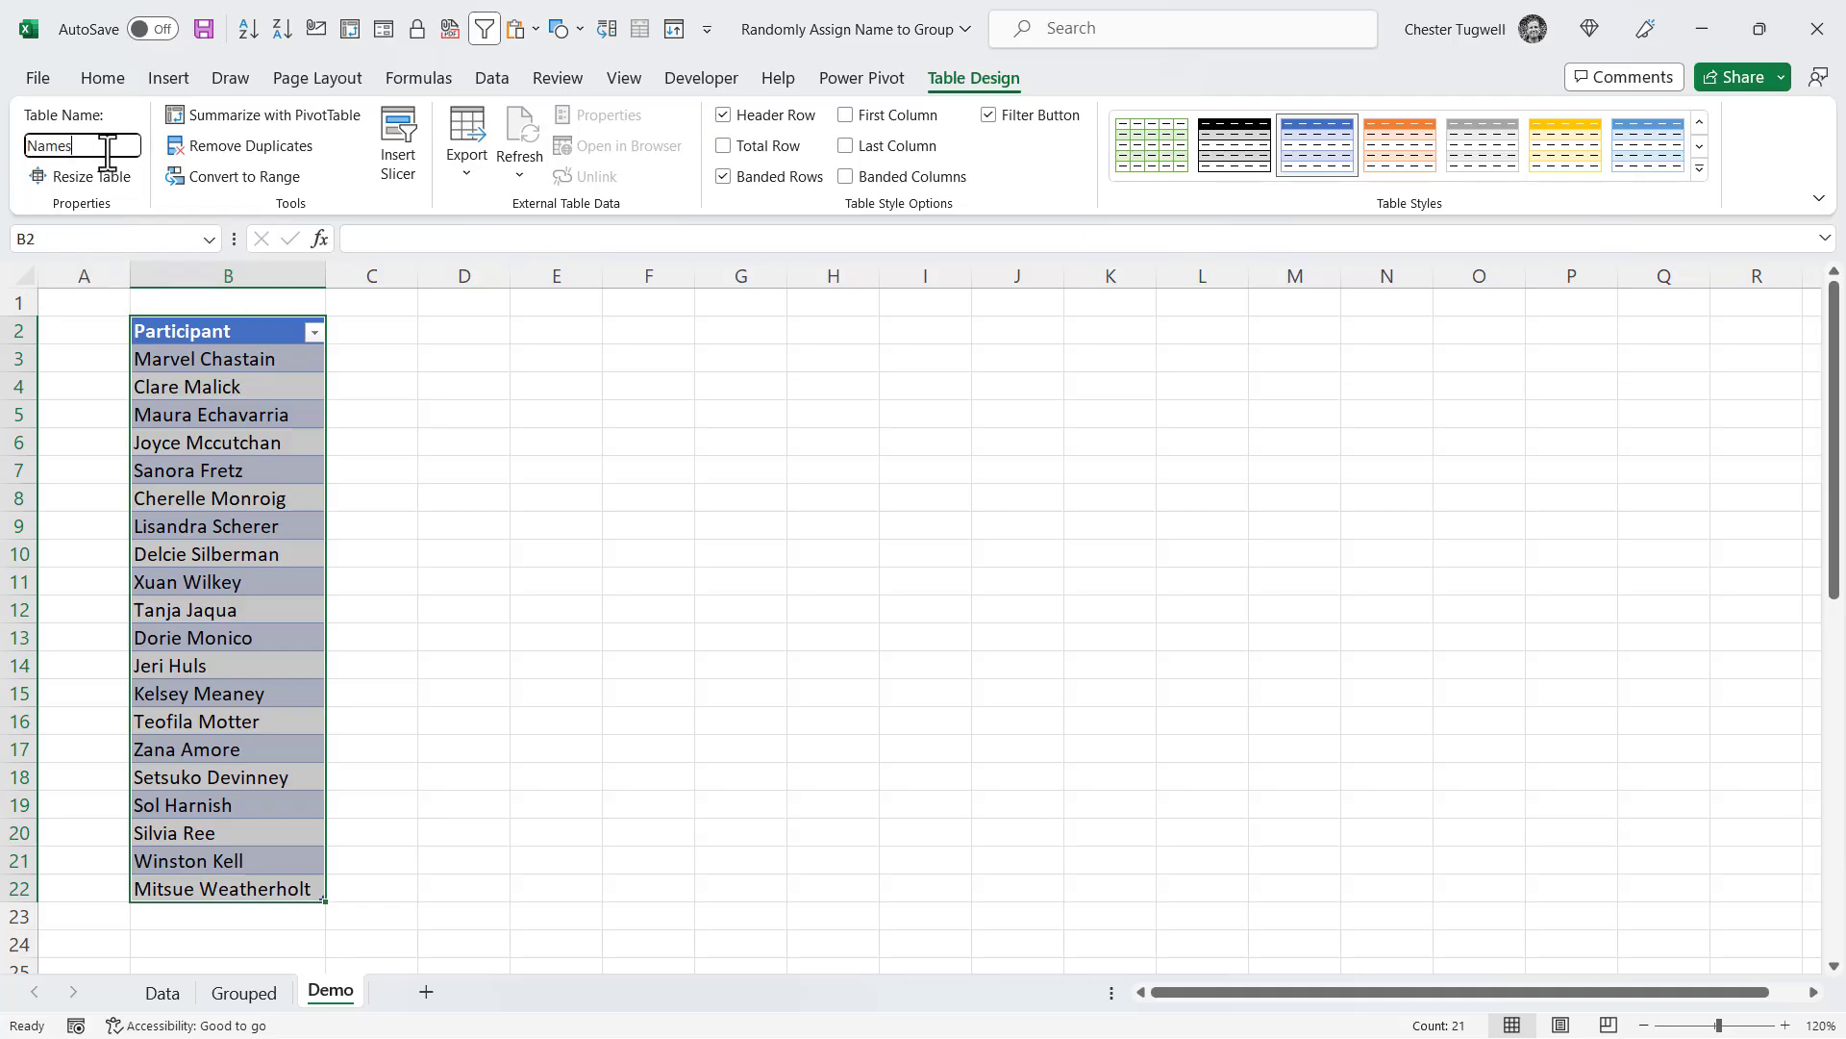
left_click(371, 331)
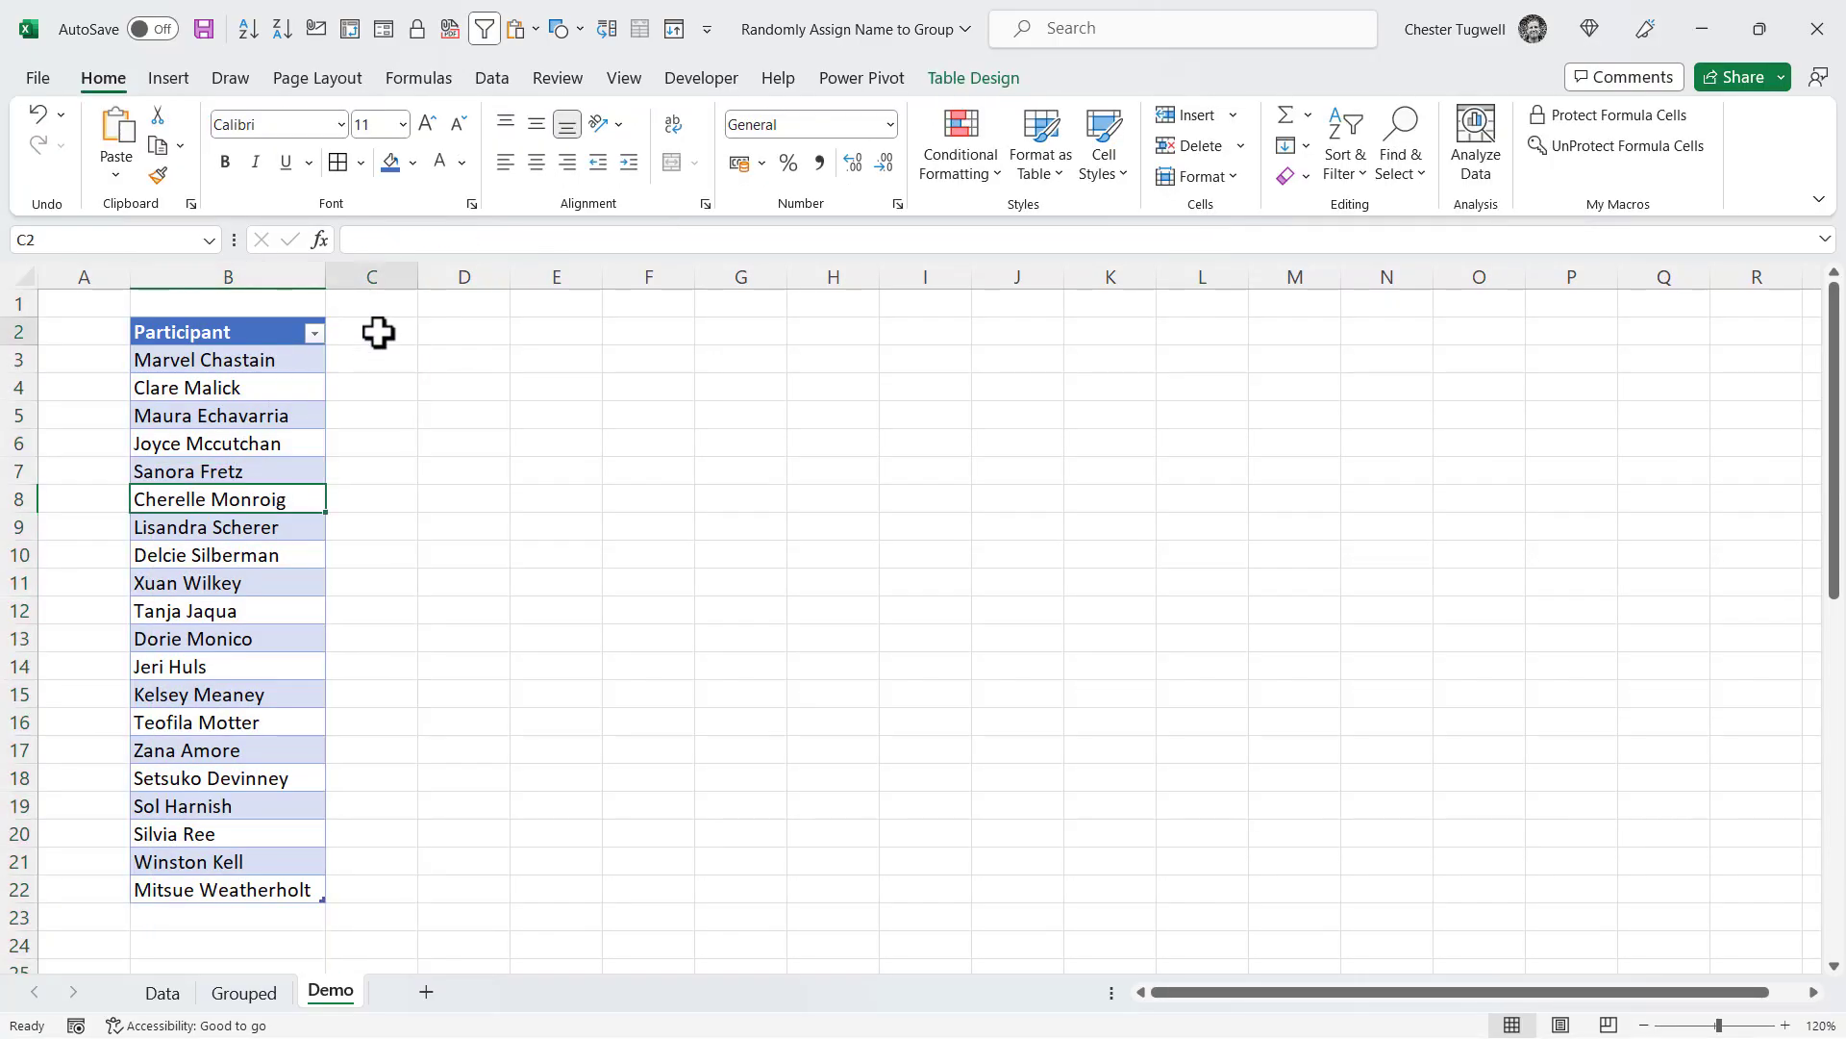
Step: Add a RAND heading in C2 and fill =RAND() down the whole column
type("RA")
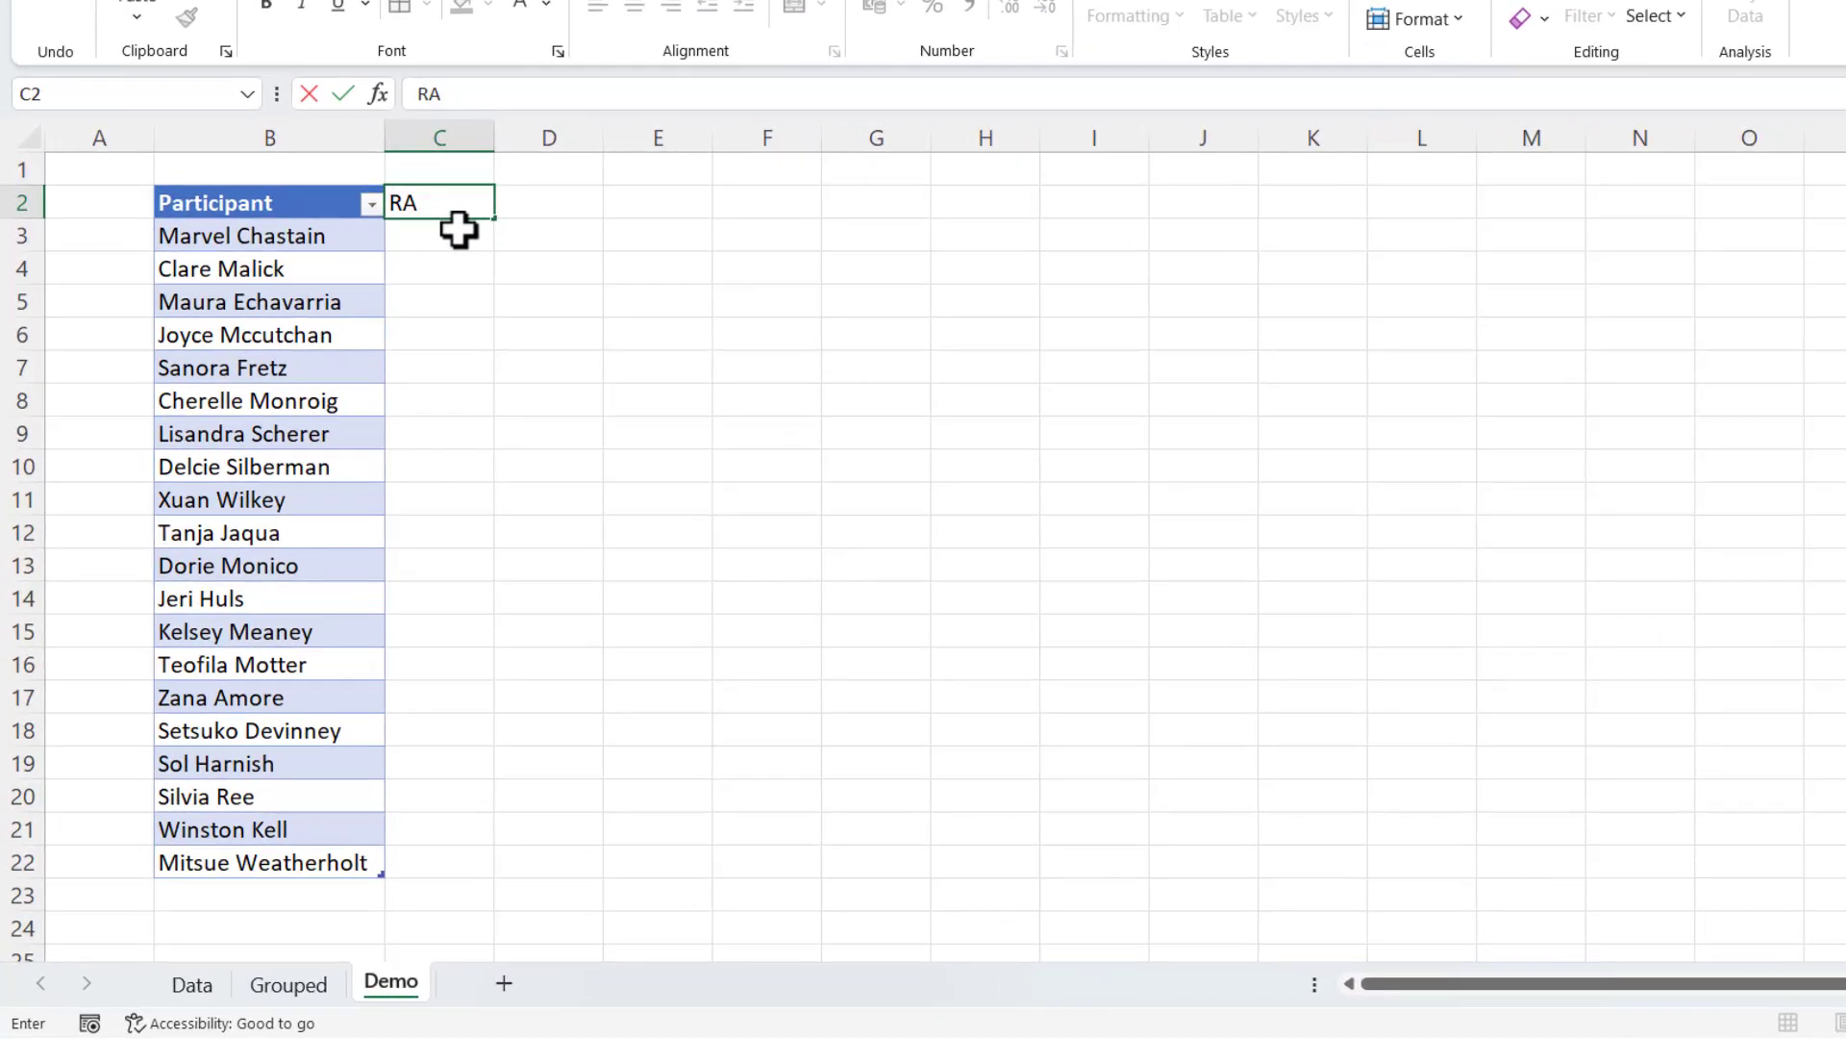
key("Return")
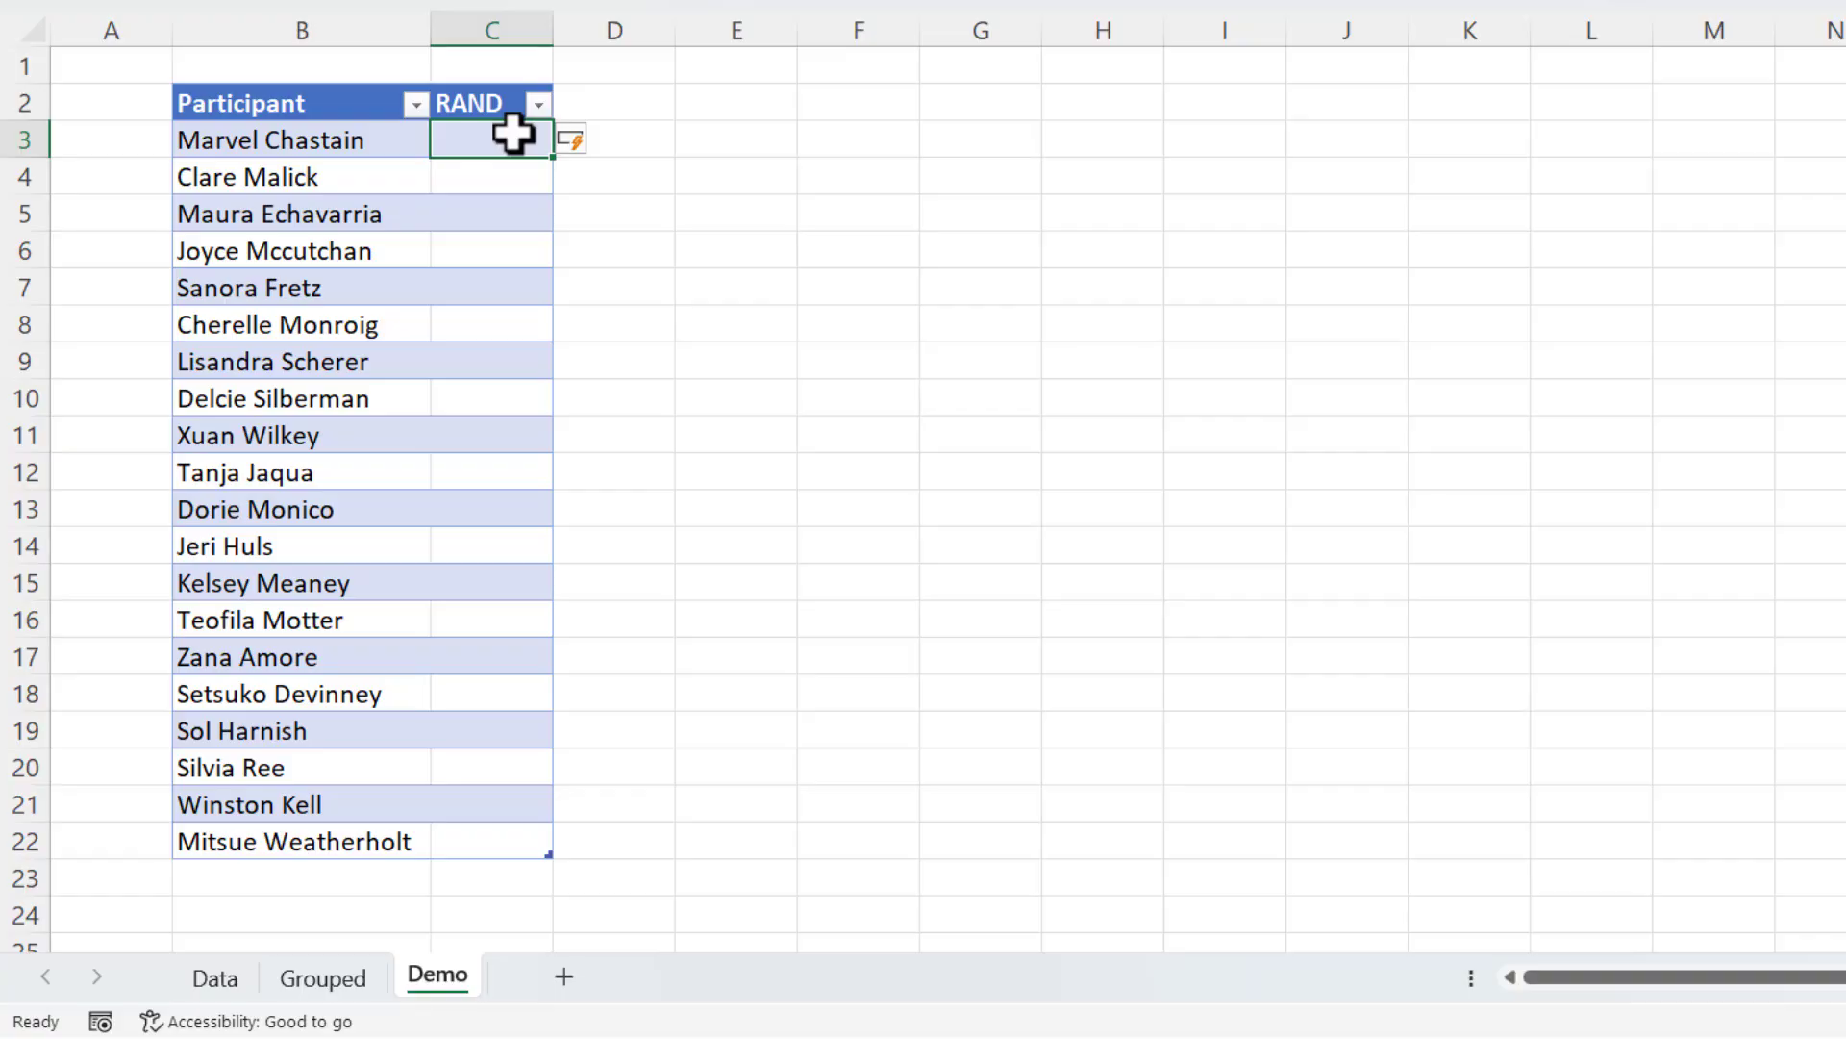
mouse_move(609, 209)
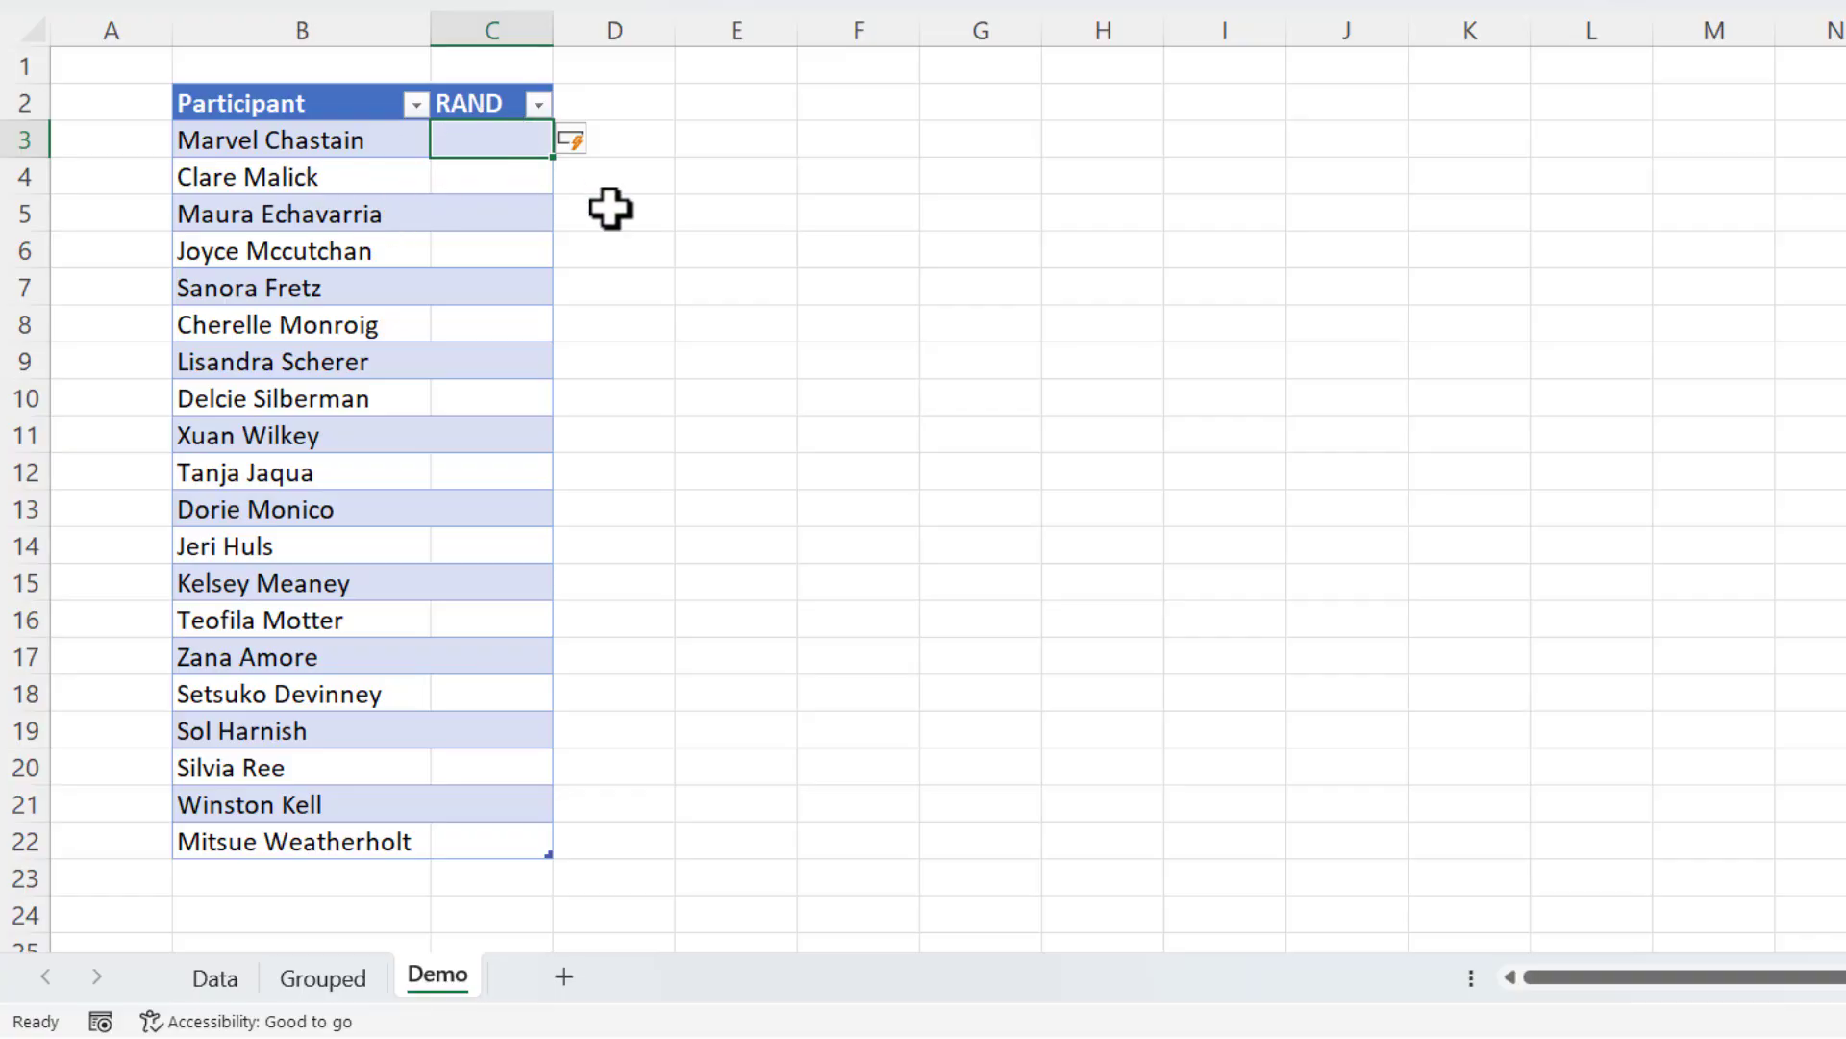
type("=ran")
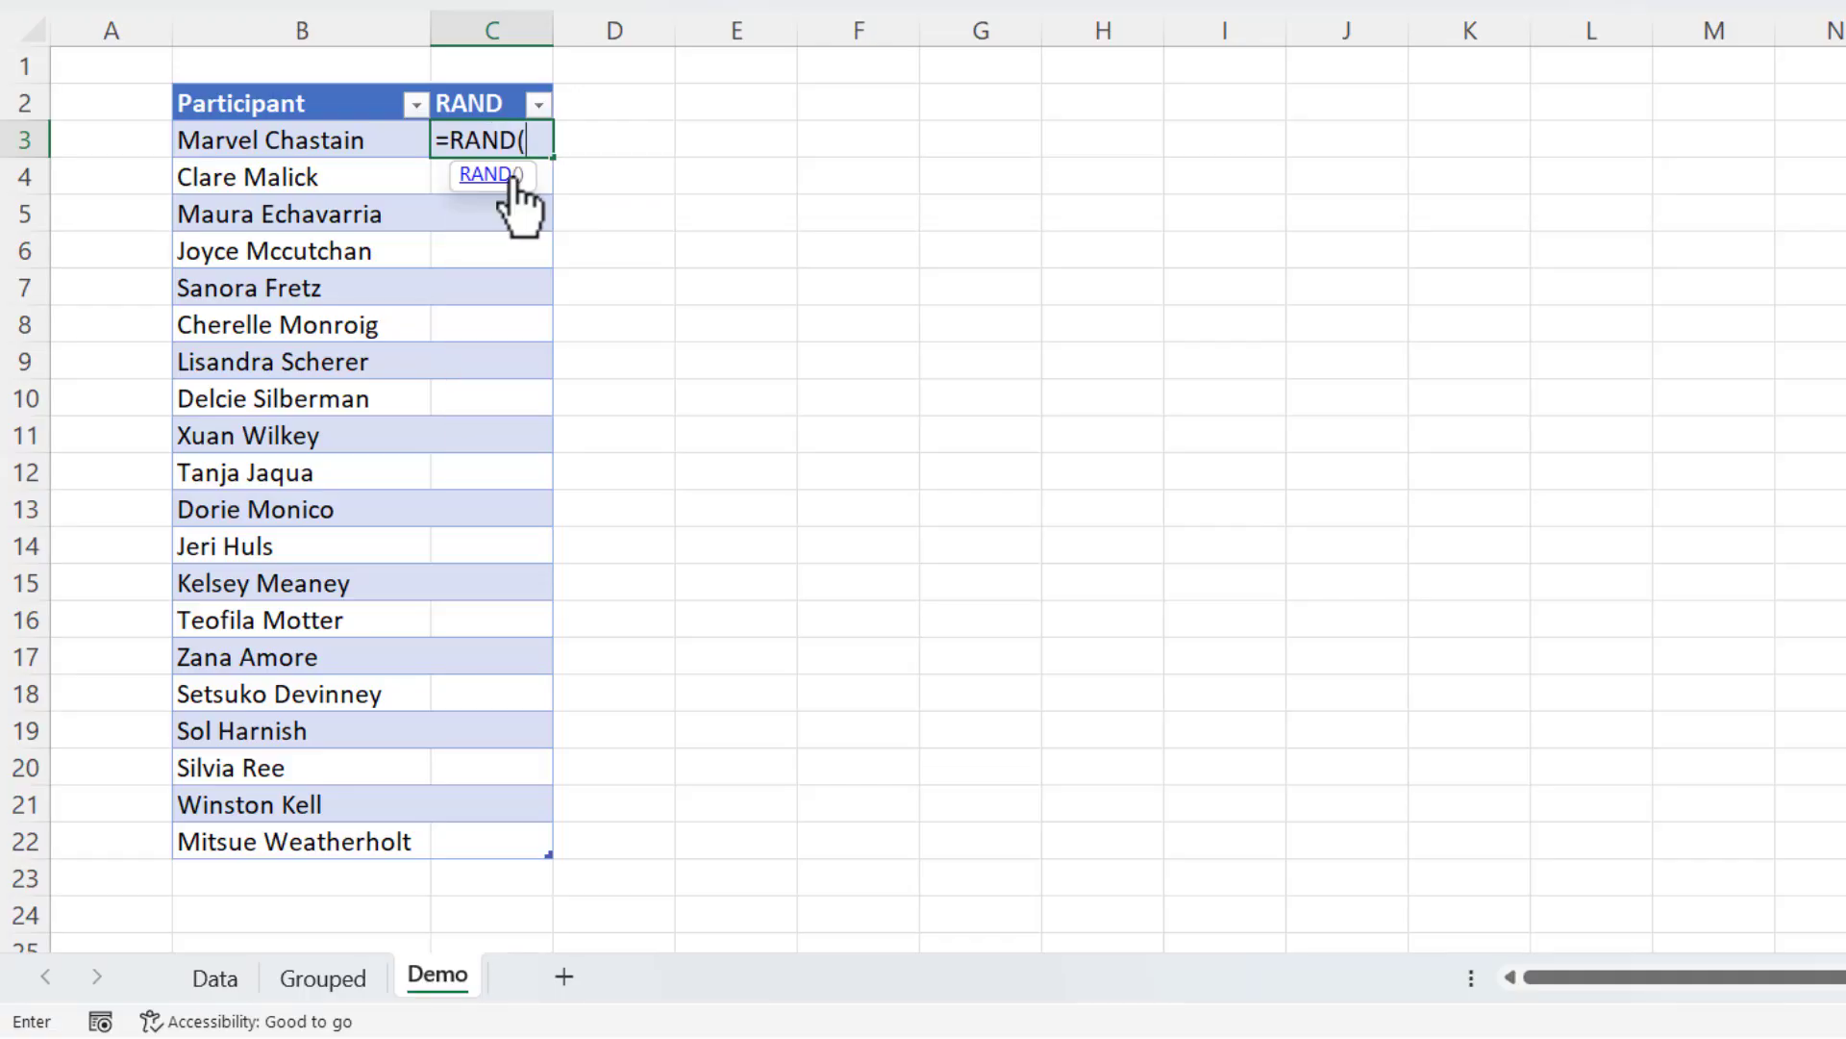
type(")")
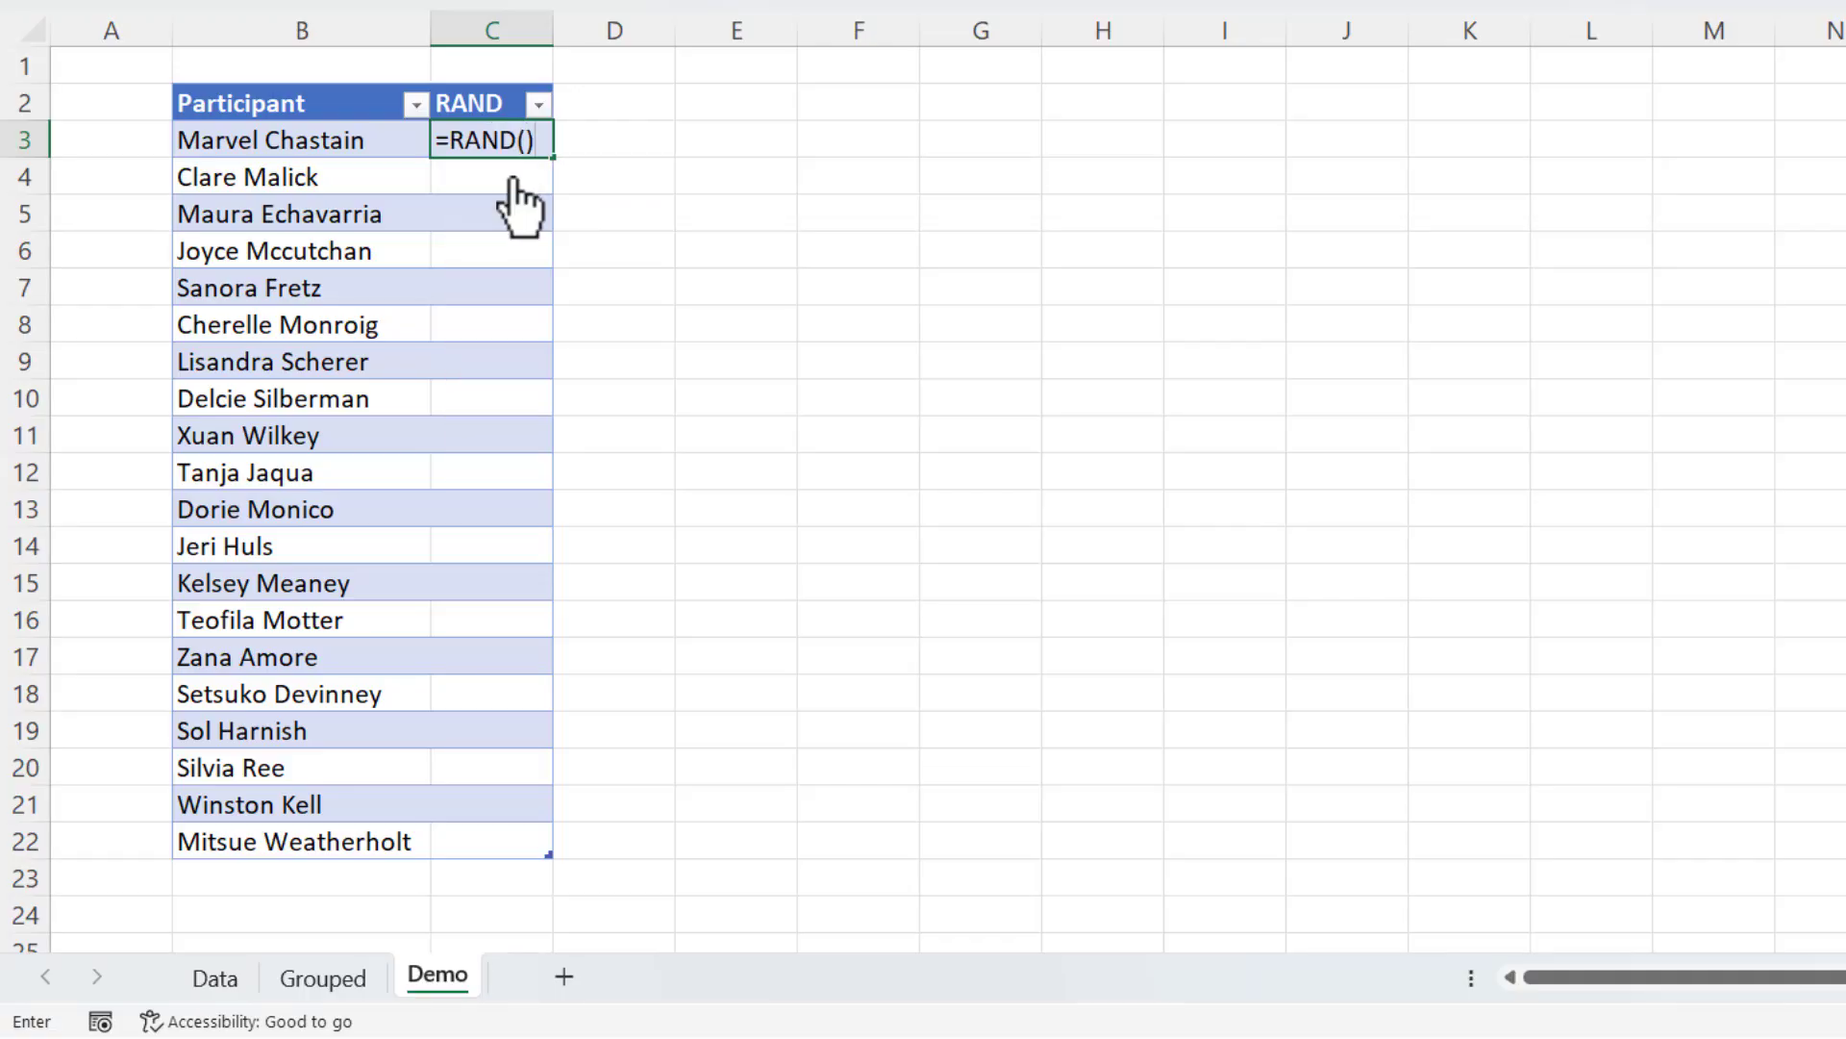
key("Return")
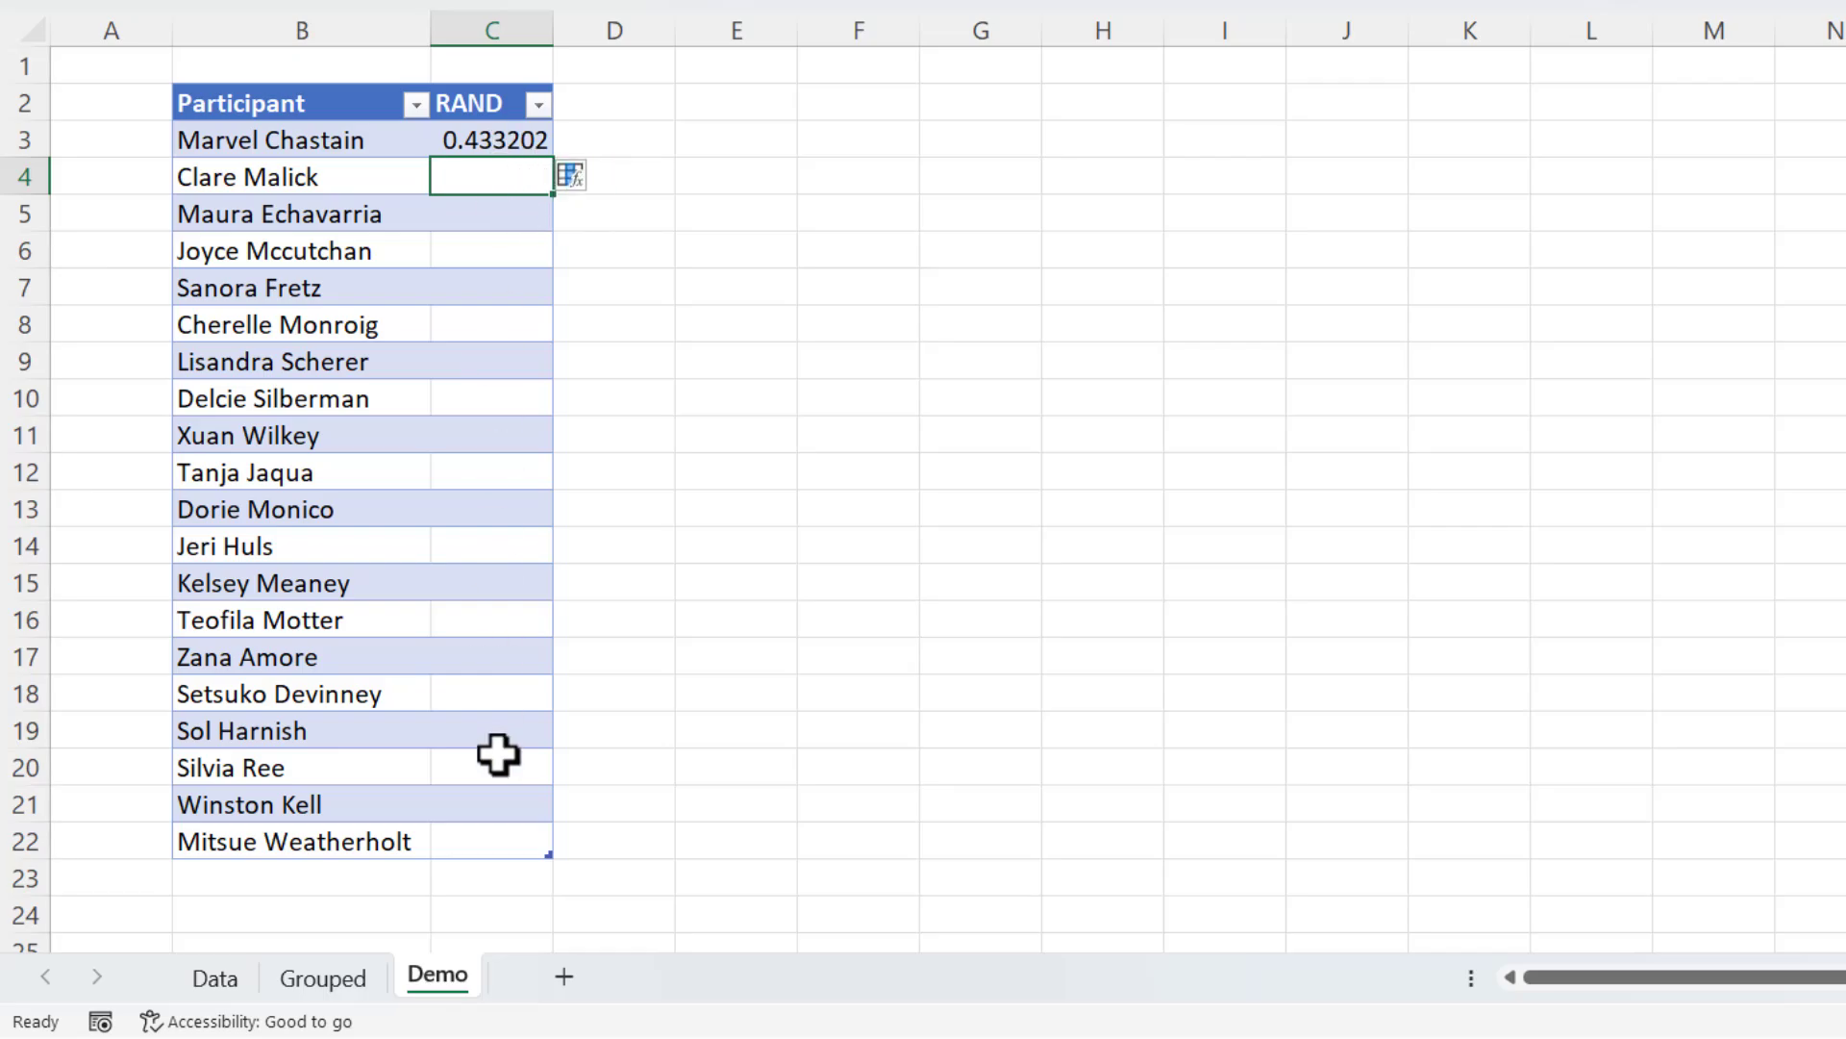
mouse_move(600, 194)
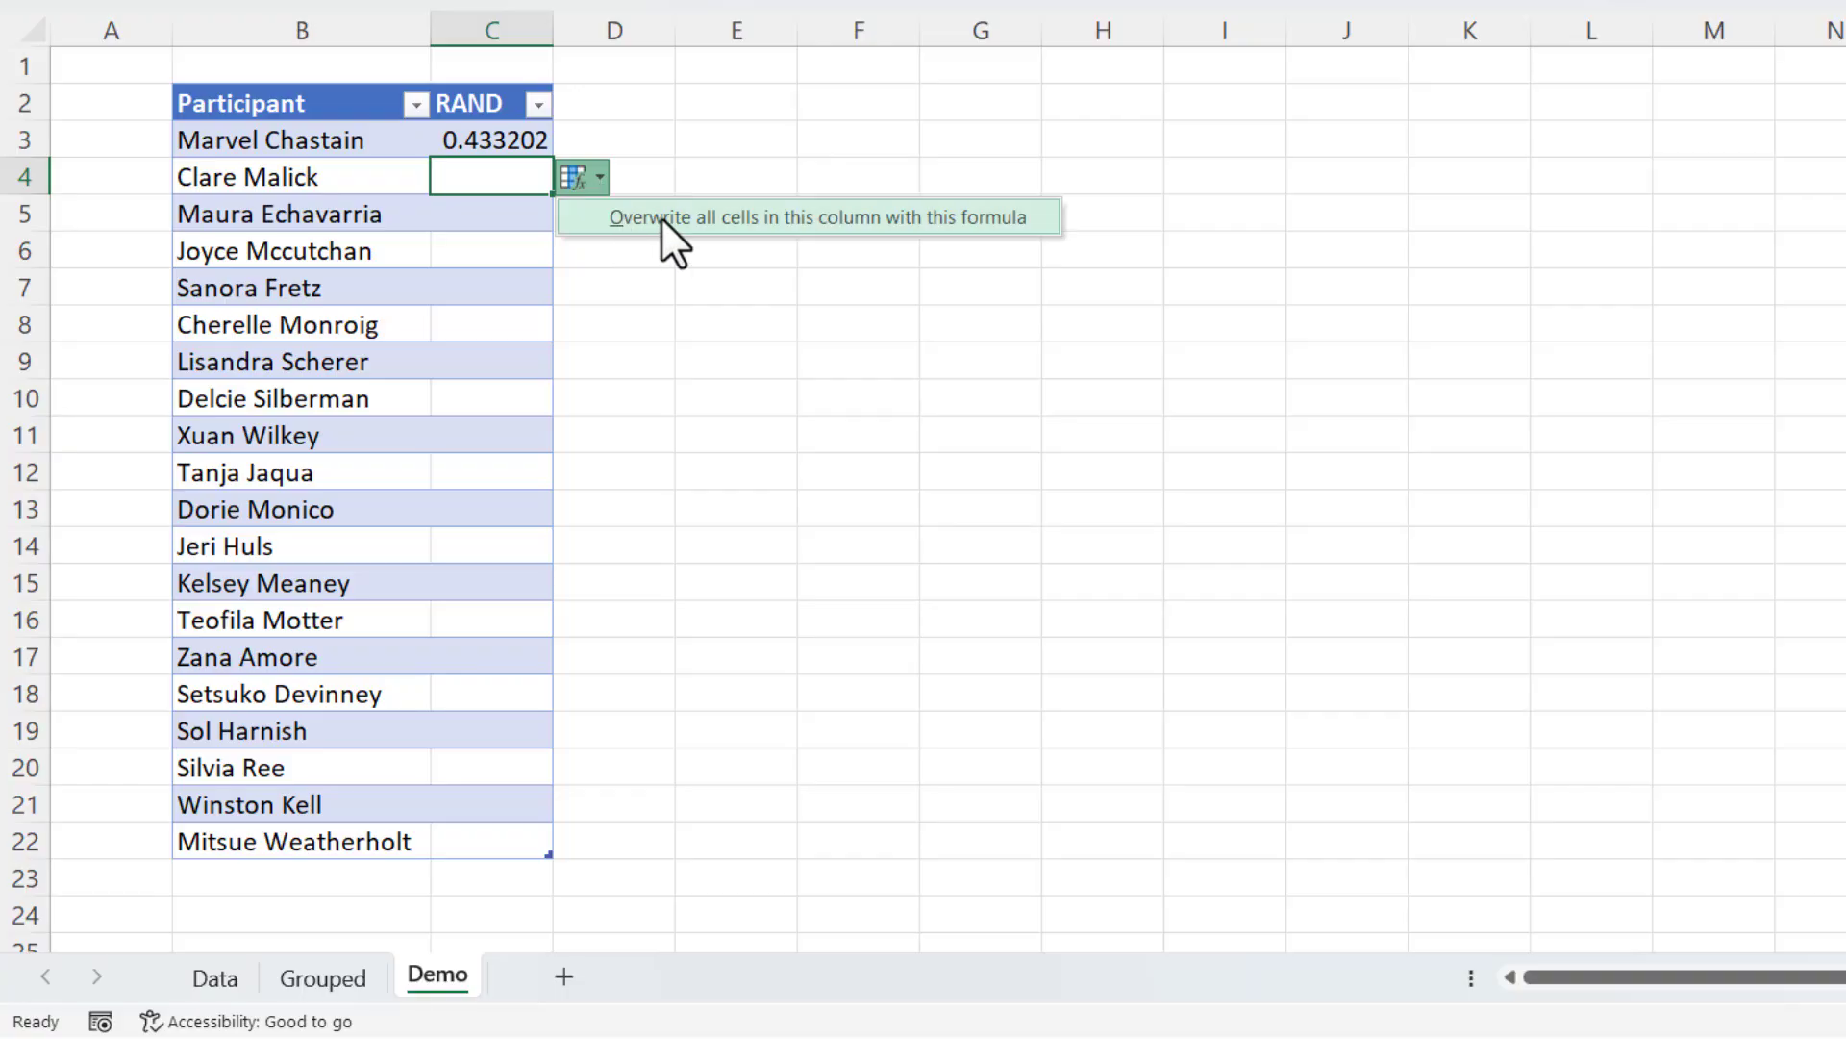
left_click(807, 216)
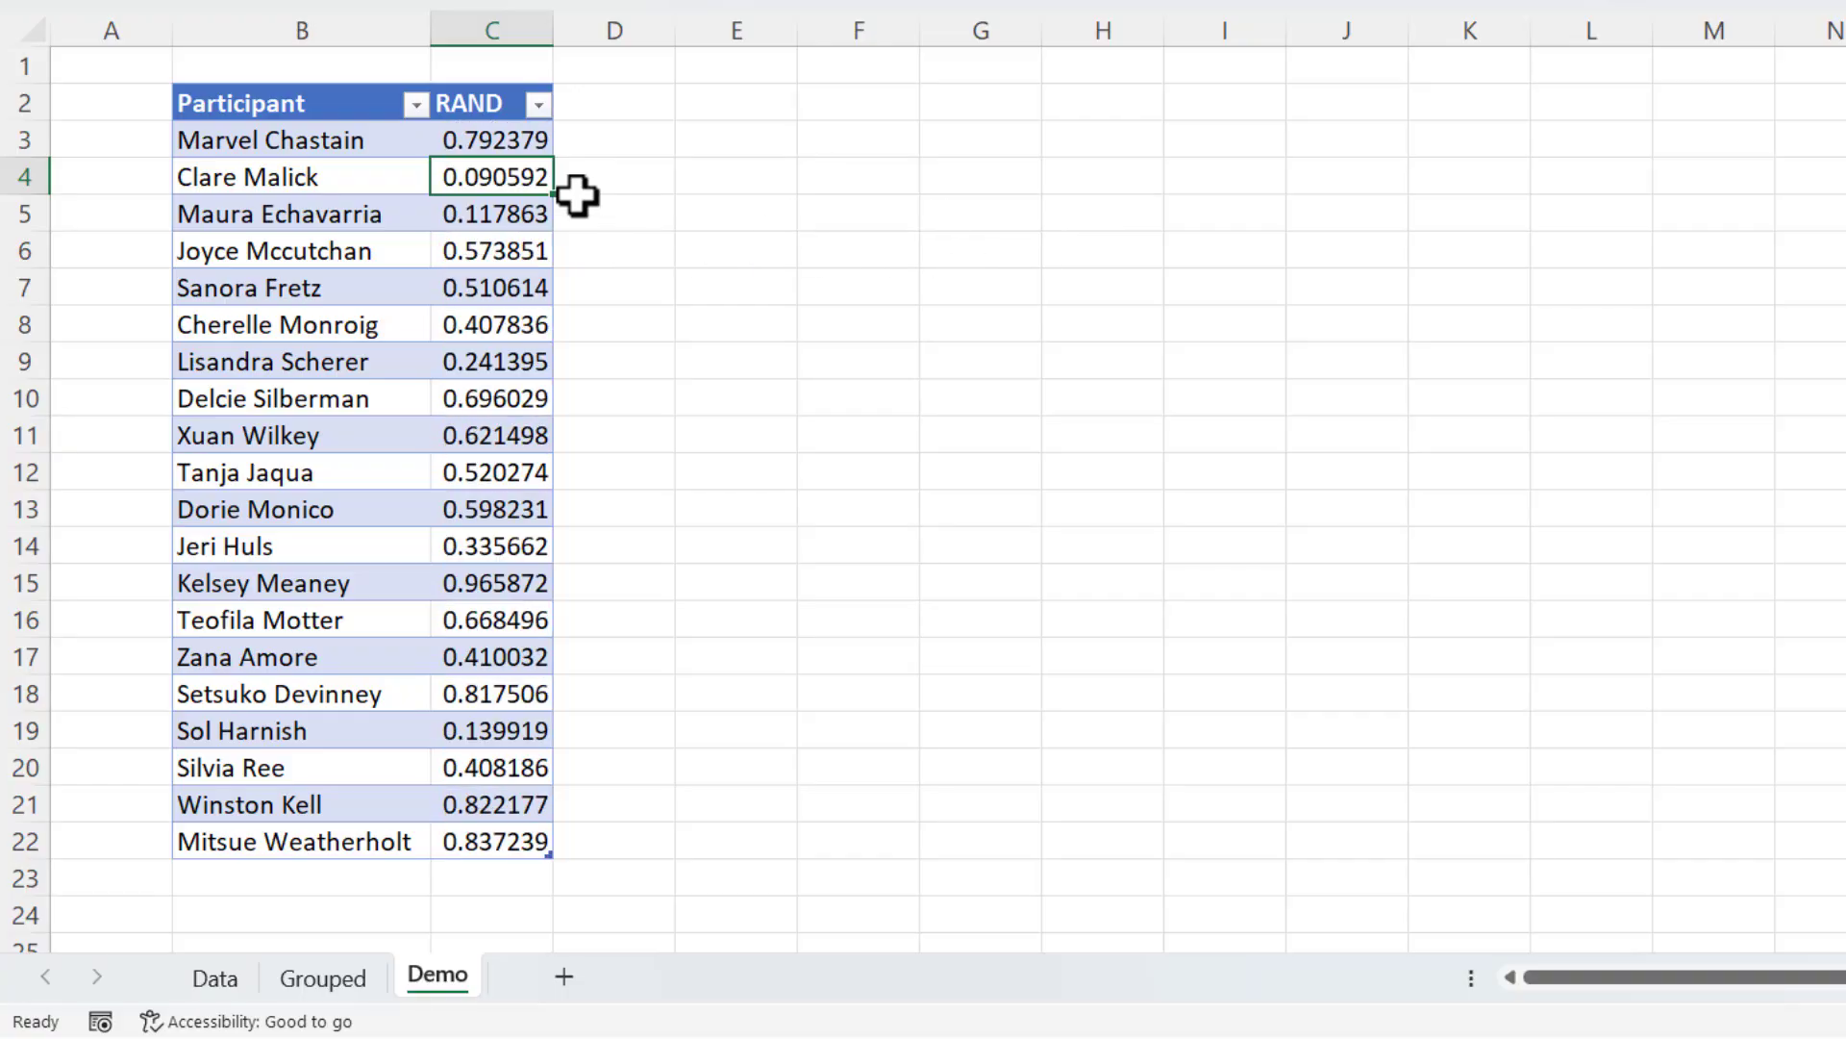
mouse_move(504, 453)
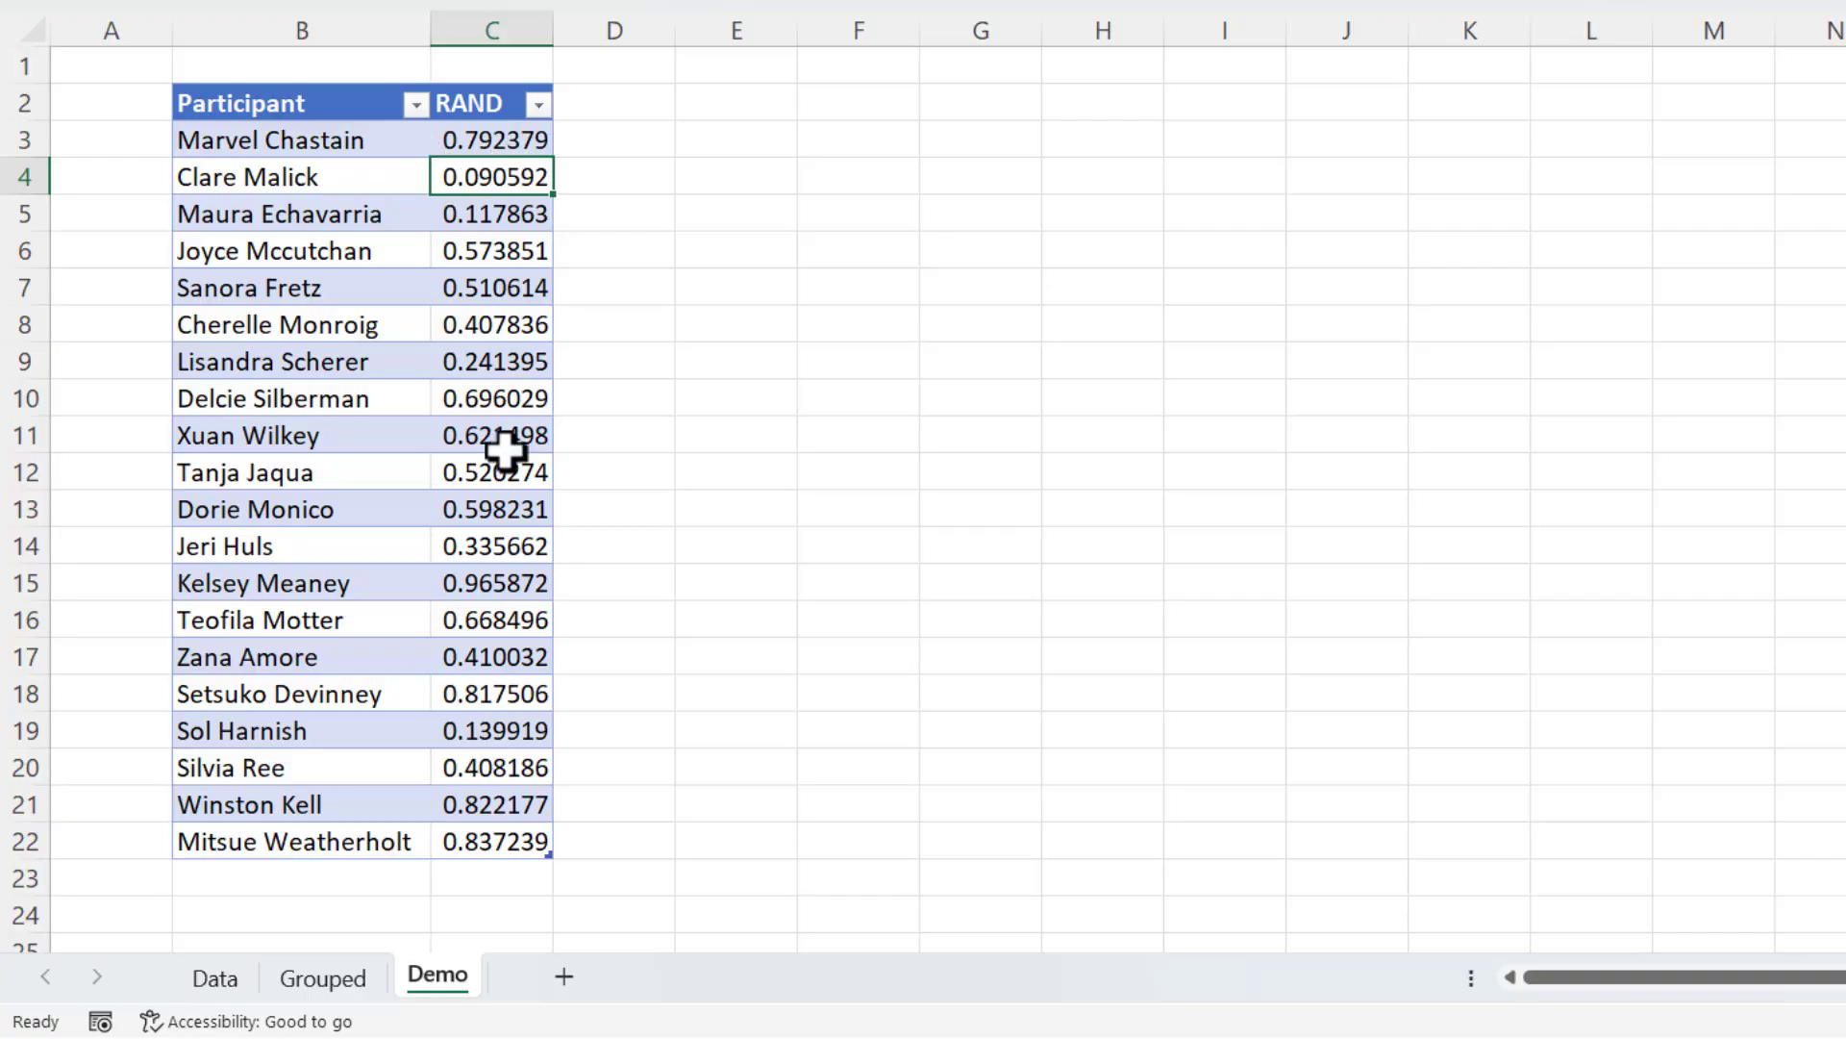
mouse_move(471, 139)
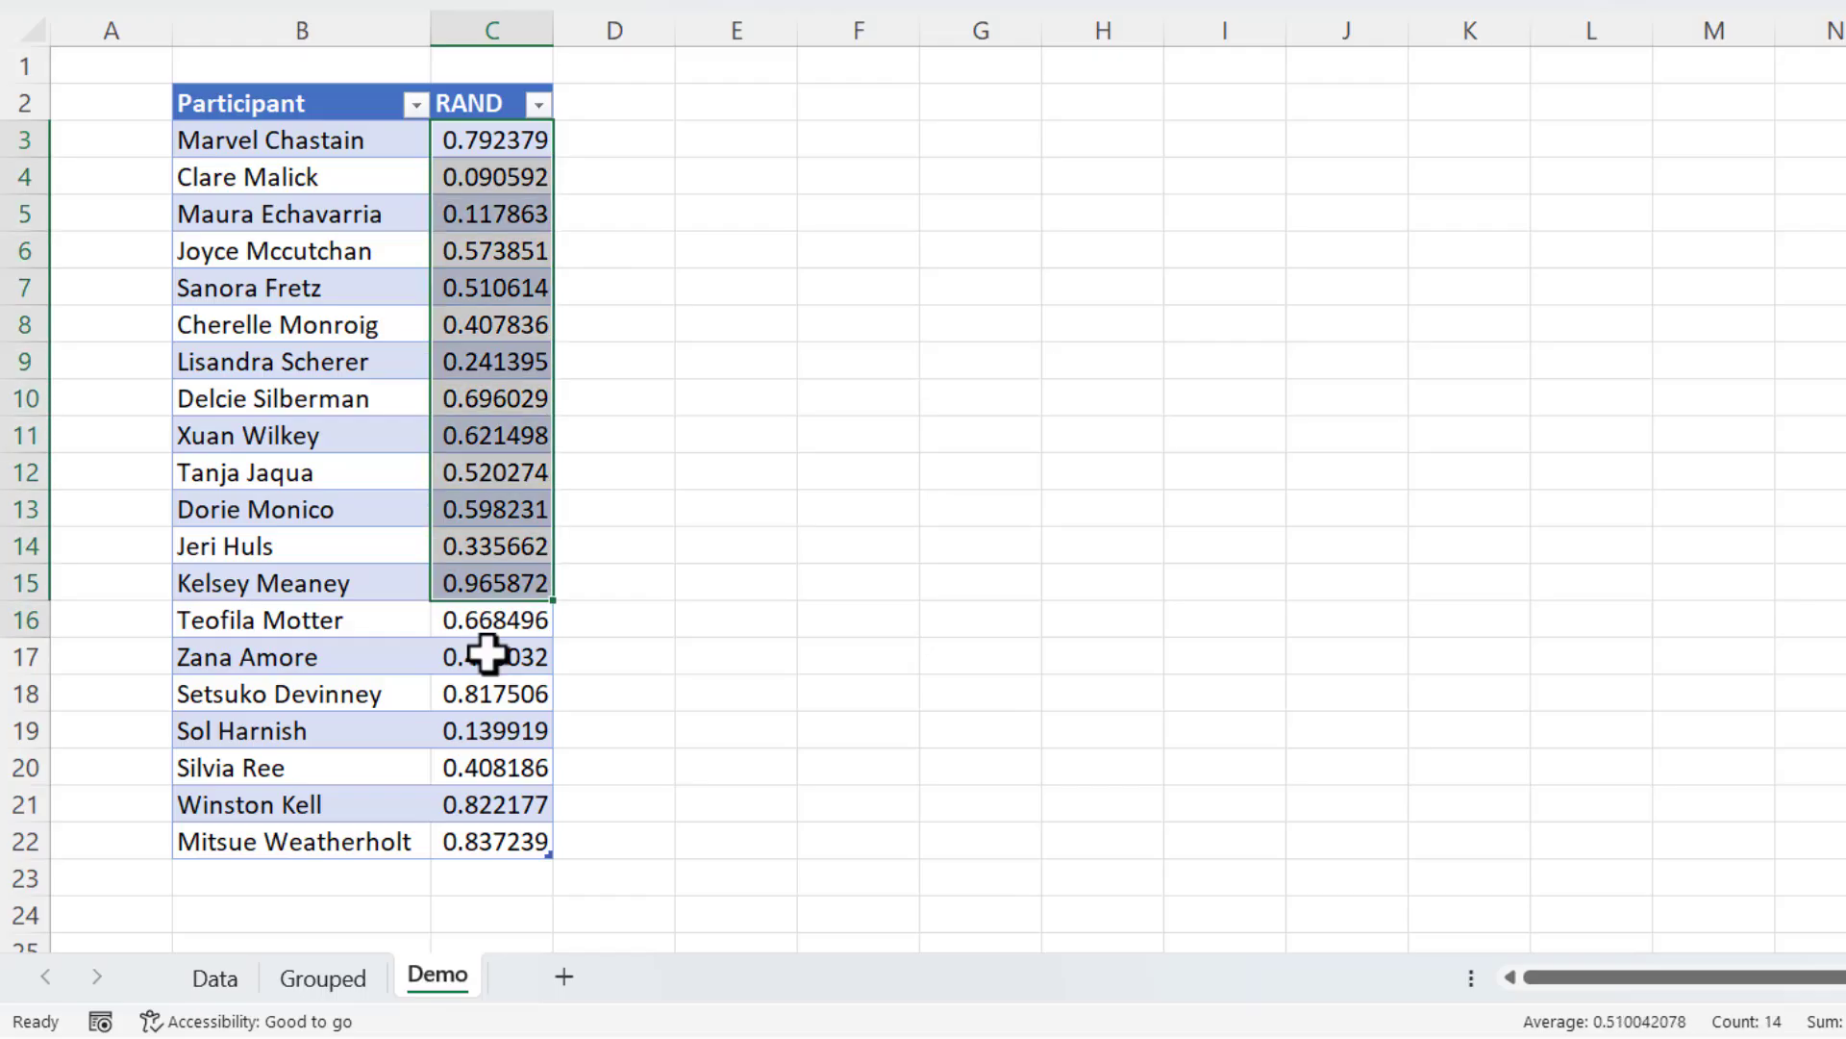
Step: Copy the RAND column cells and paste them back as formulas
key("ctrl+c")
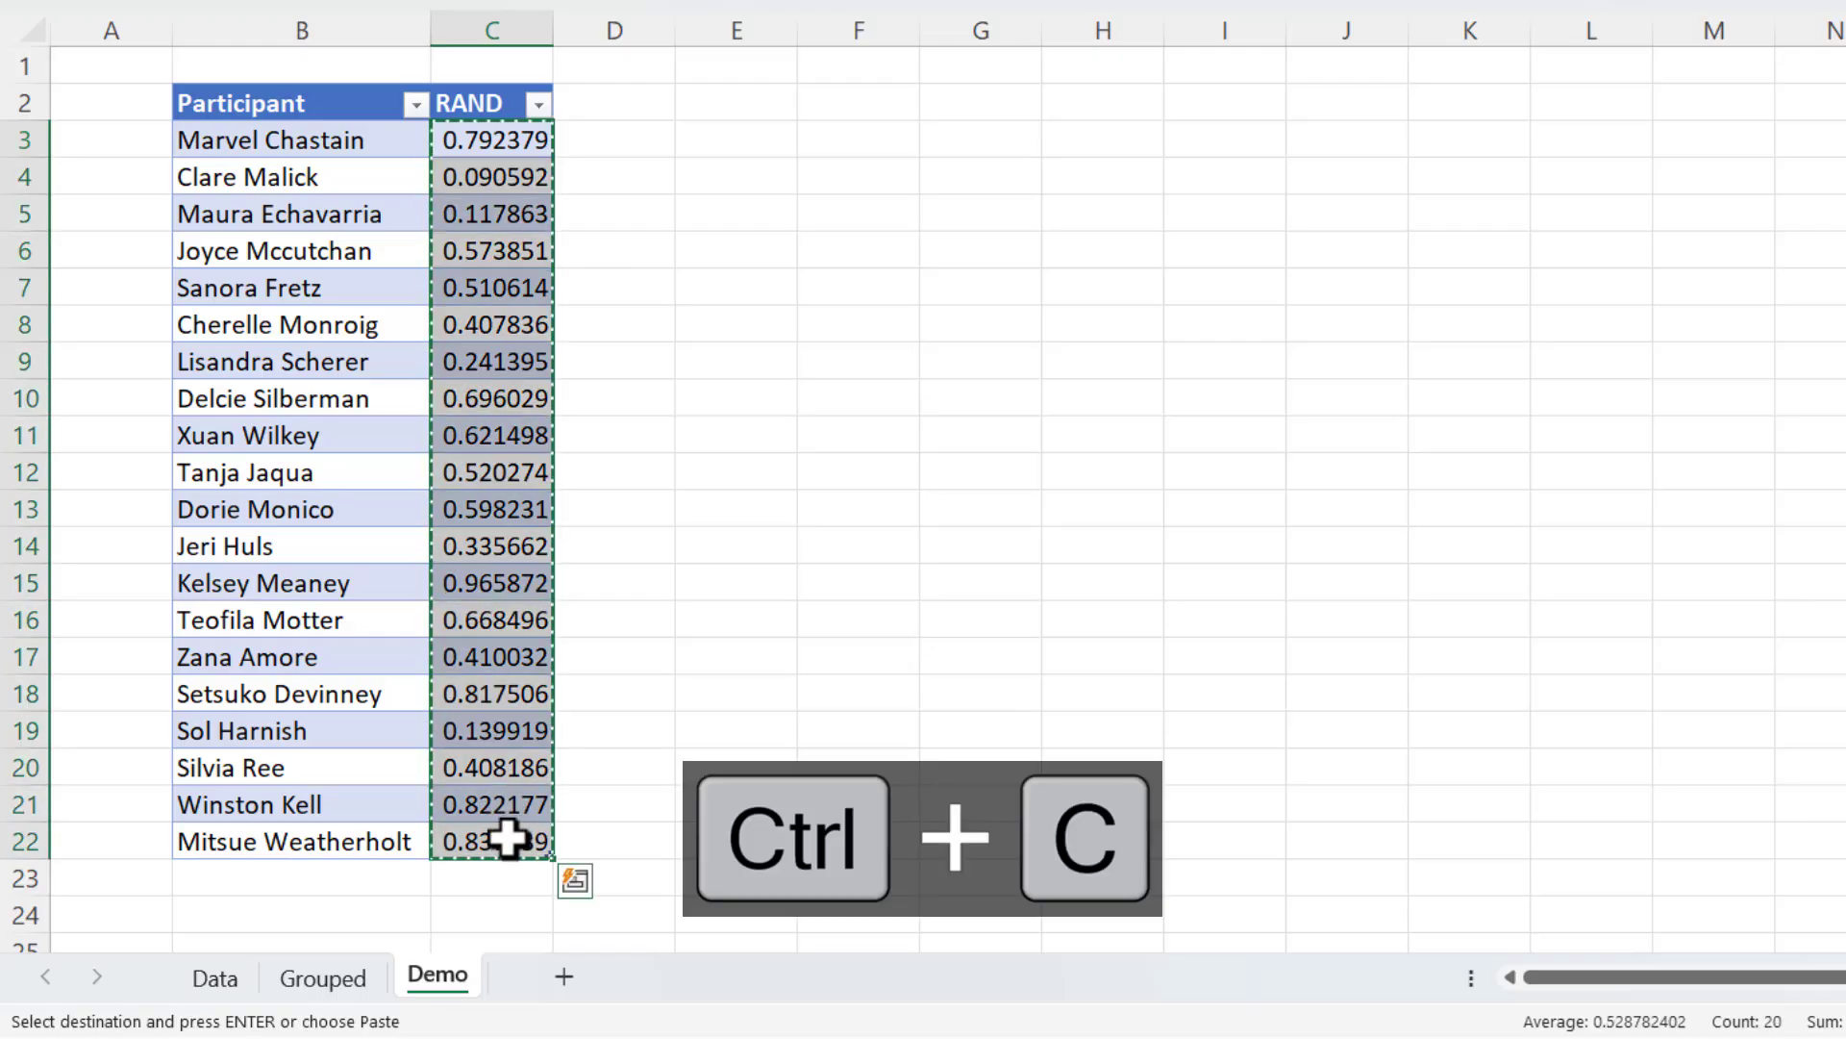
left_click(116, 141)
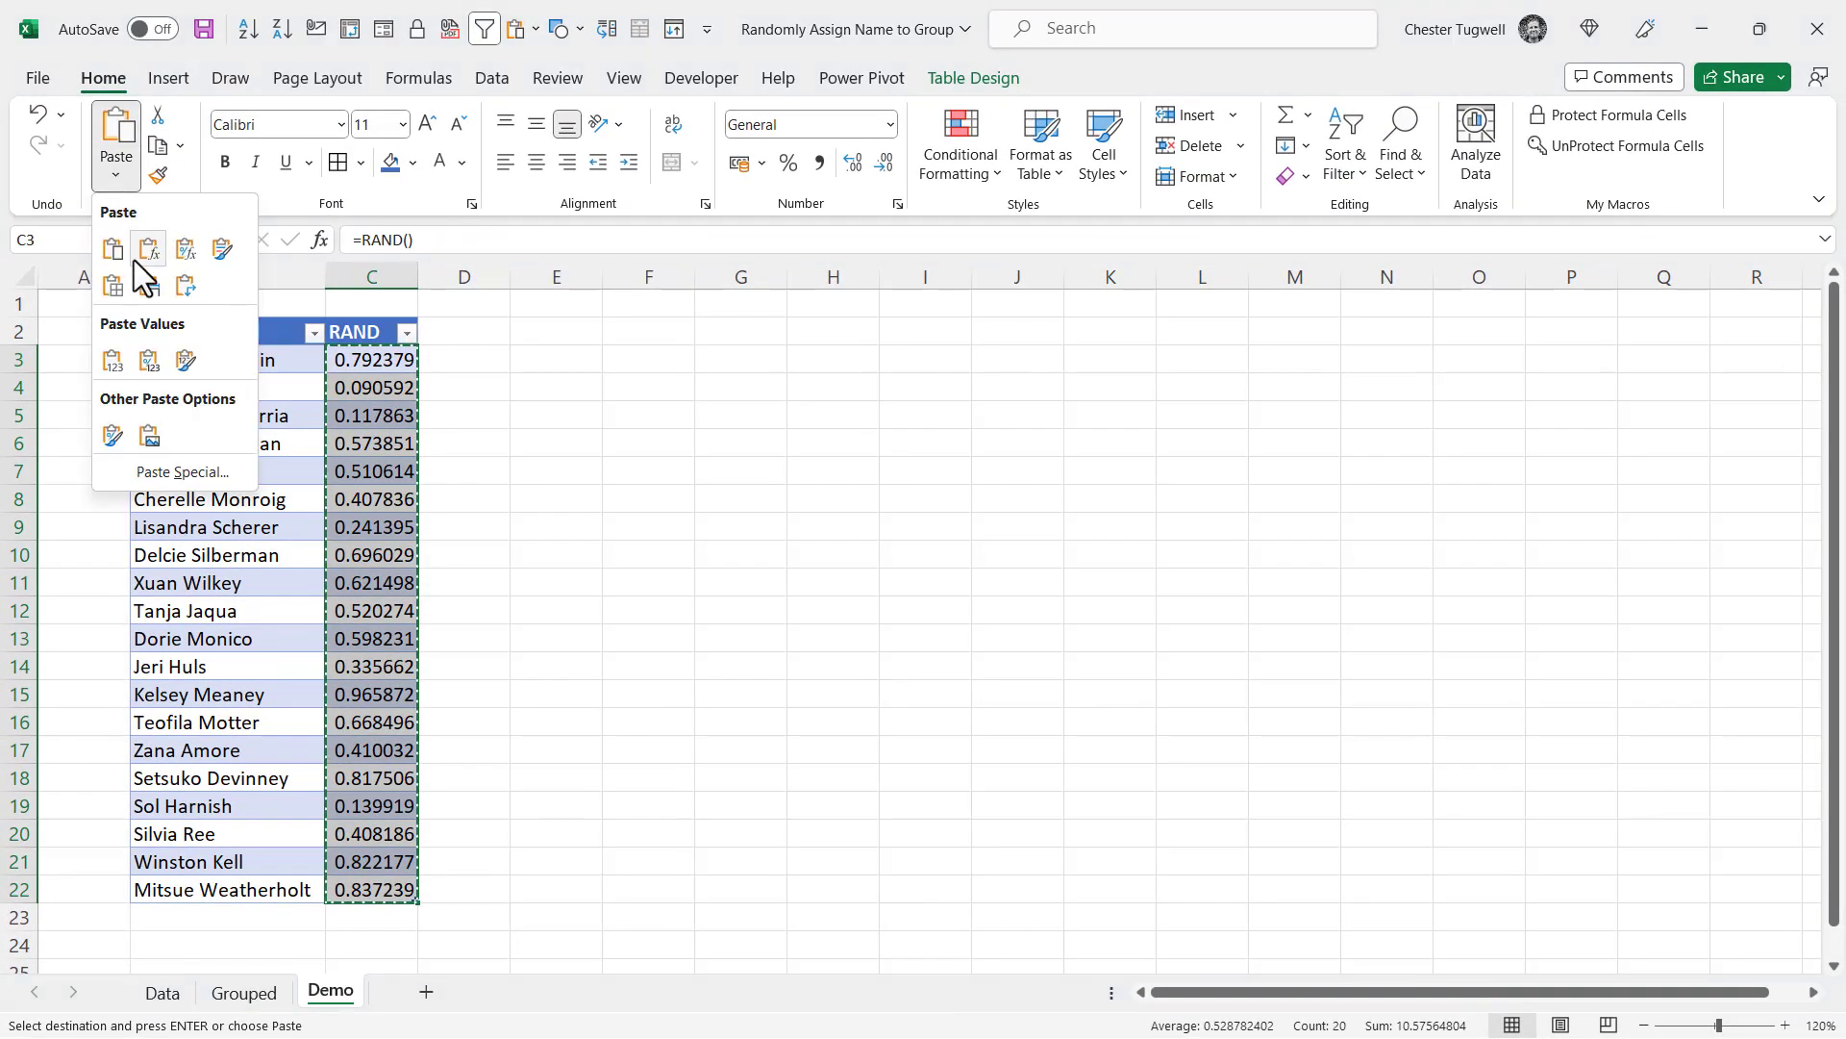
left_click(113, 362)
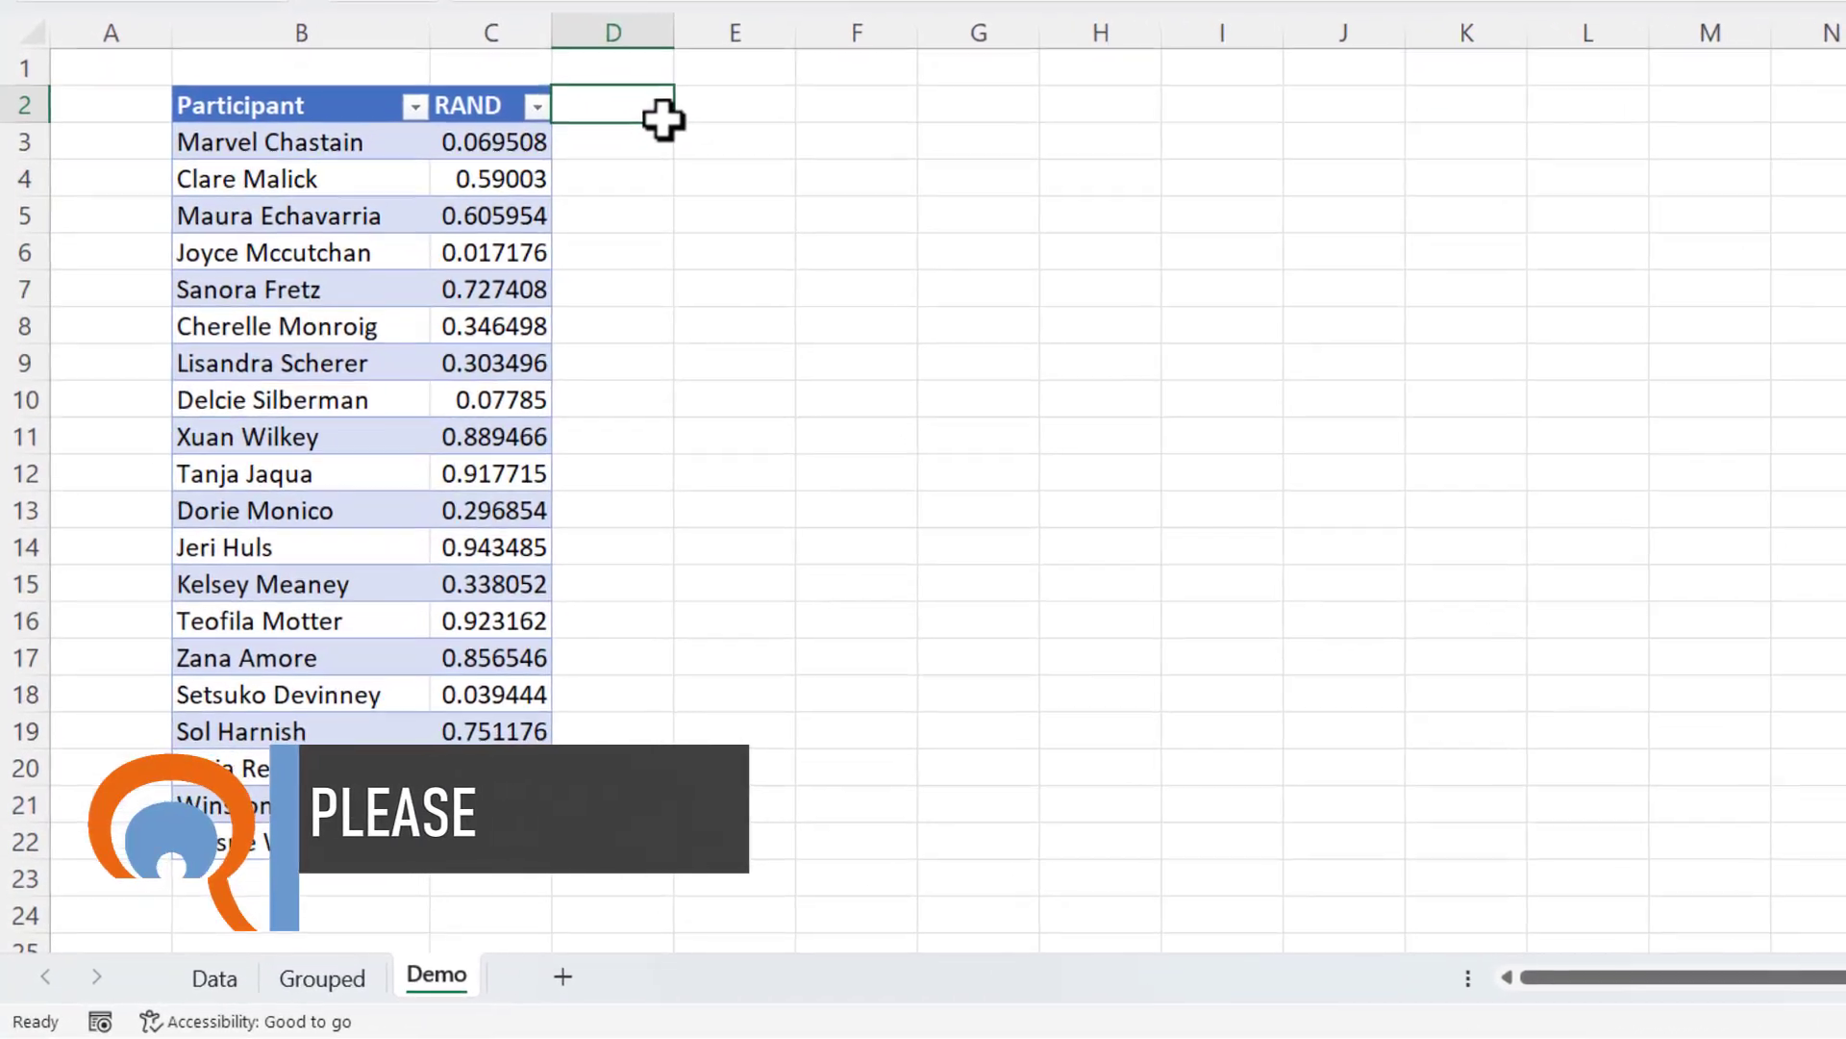
Step: Add a RANK heading and fill a RANK.EQ formula on each RAND value down the column
type("RANK")
left_click(612, 142)
type("=")
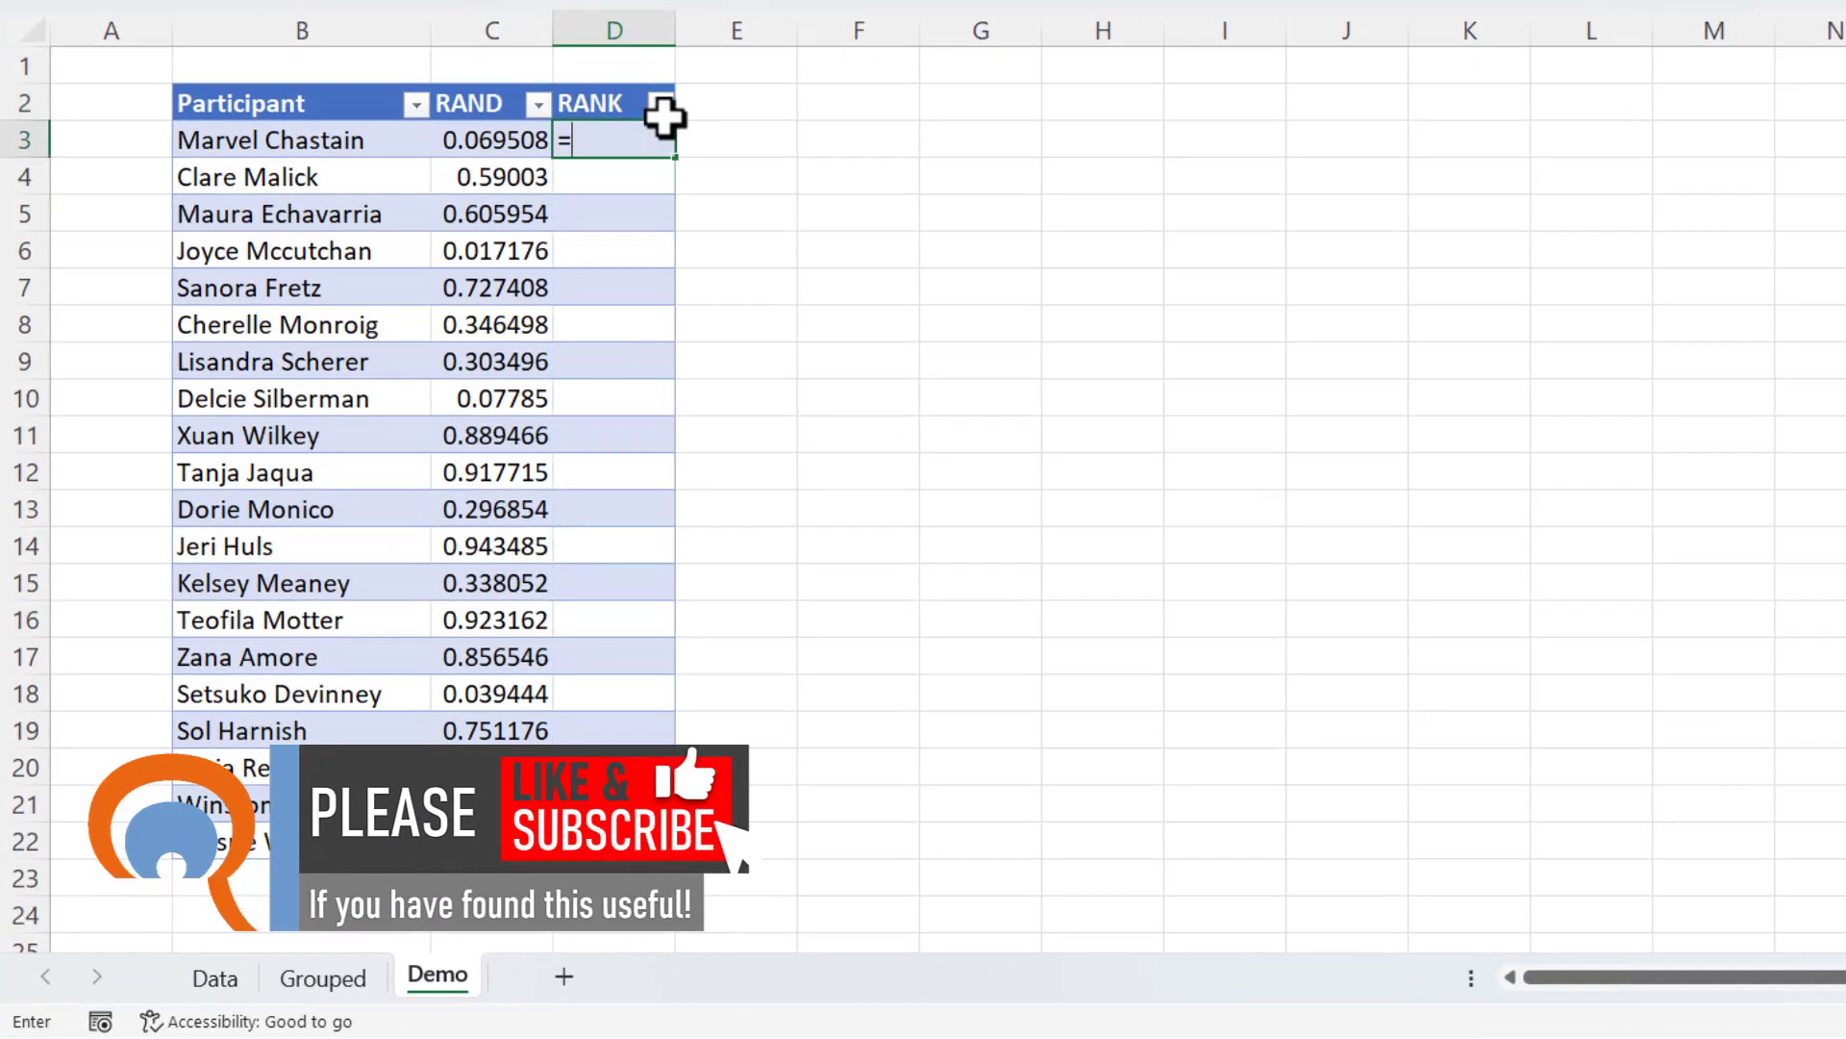
type("ra")
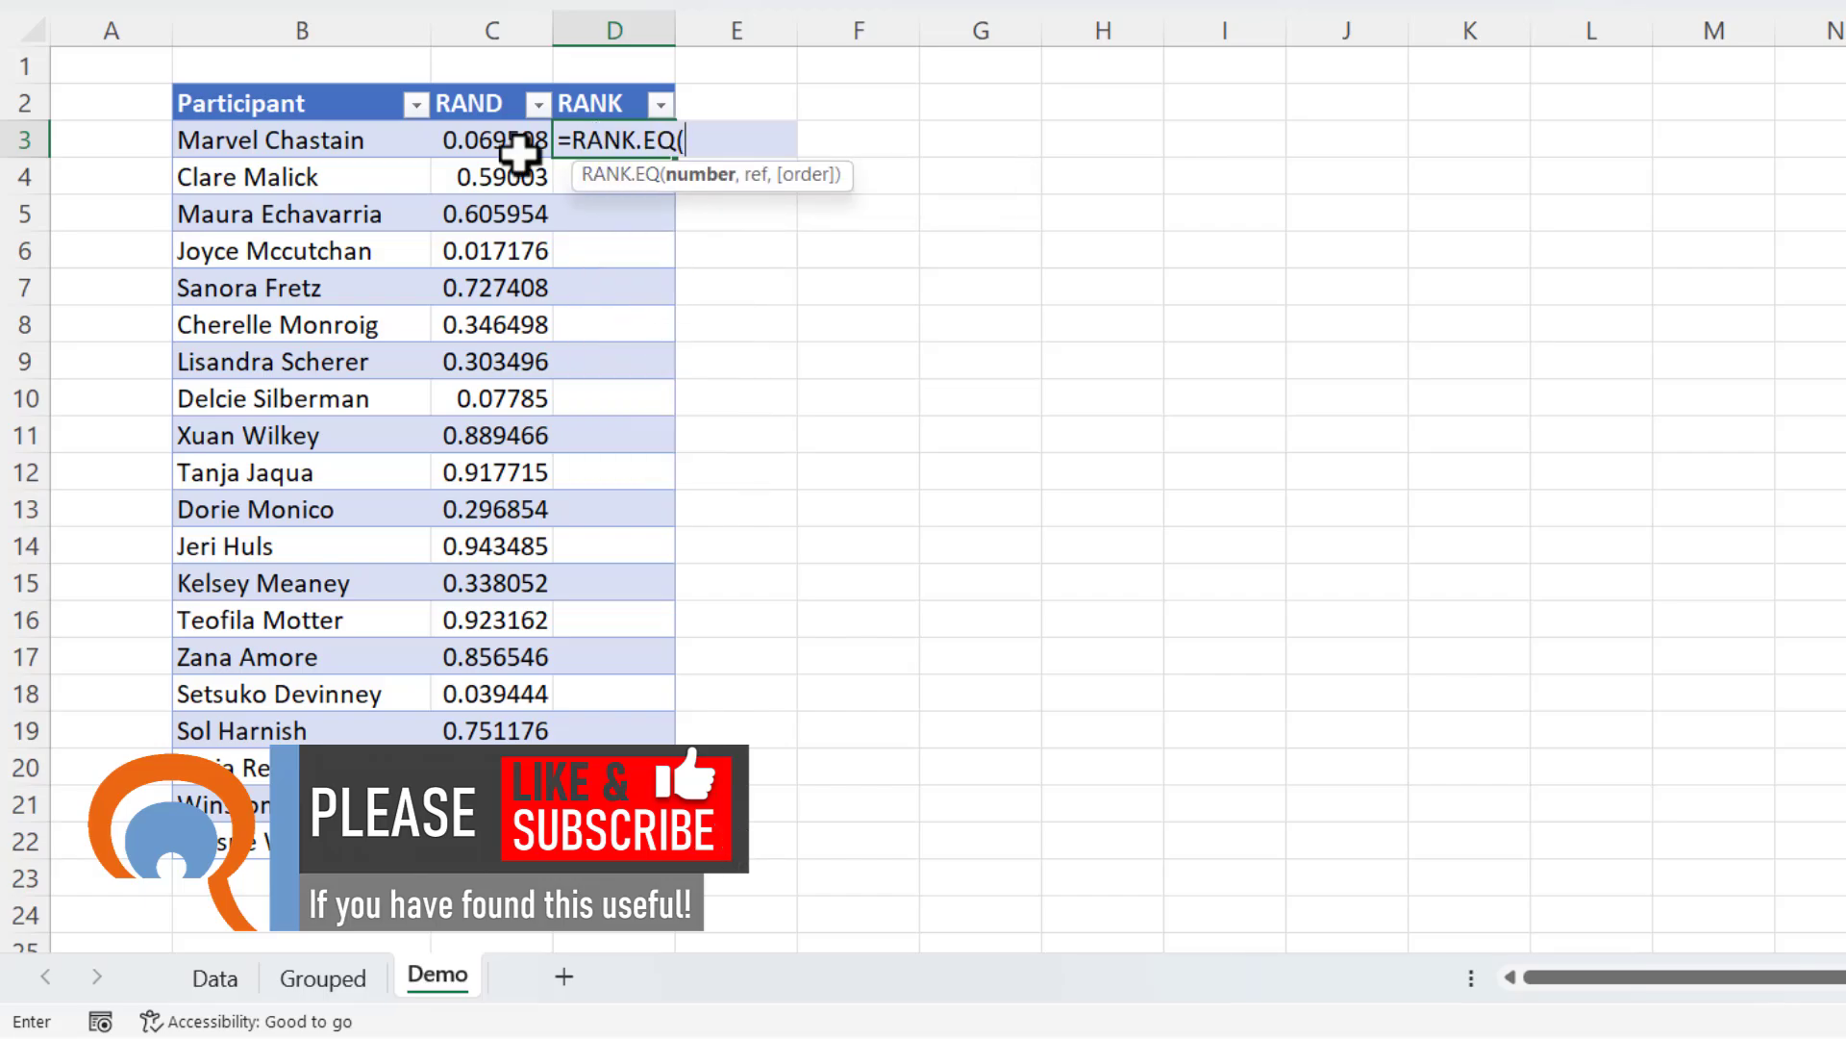
left_click(492, 139)
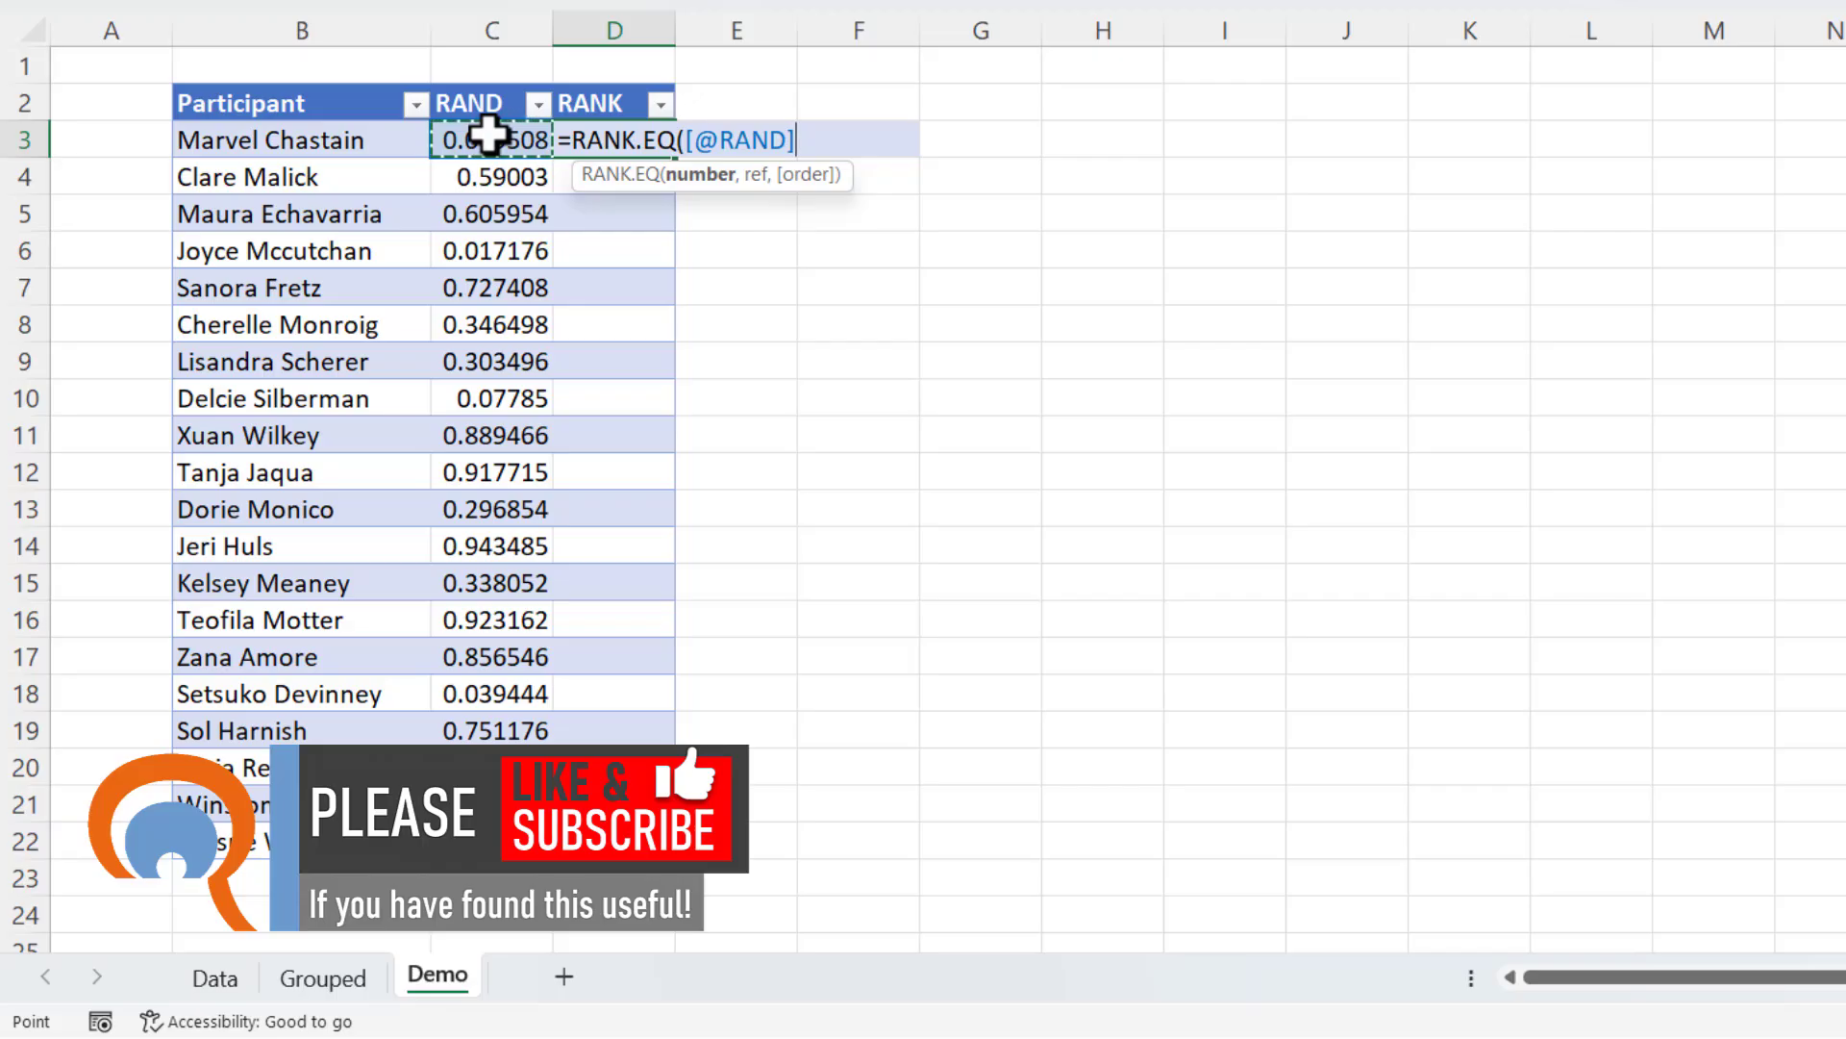
type(",[RAND])")
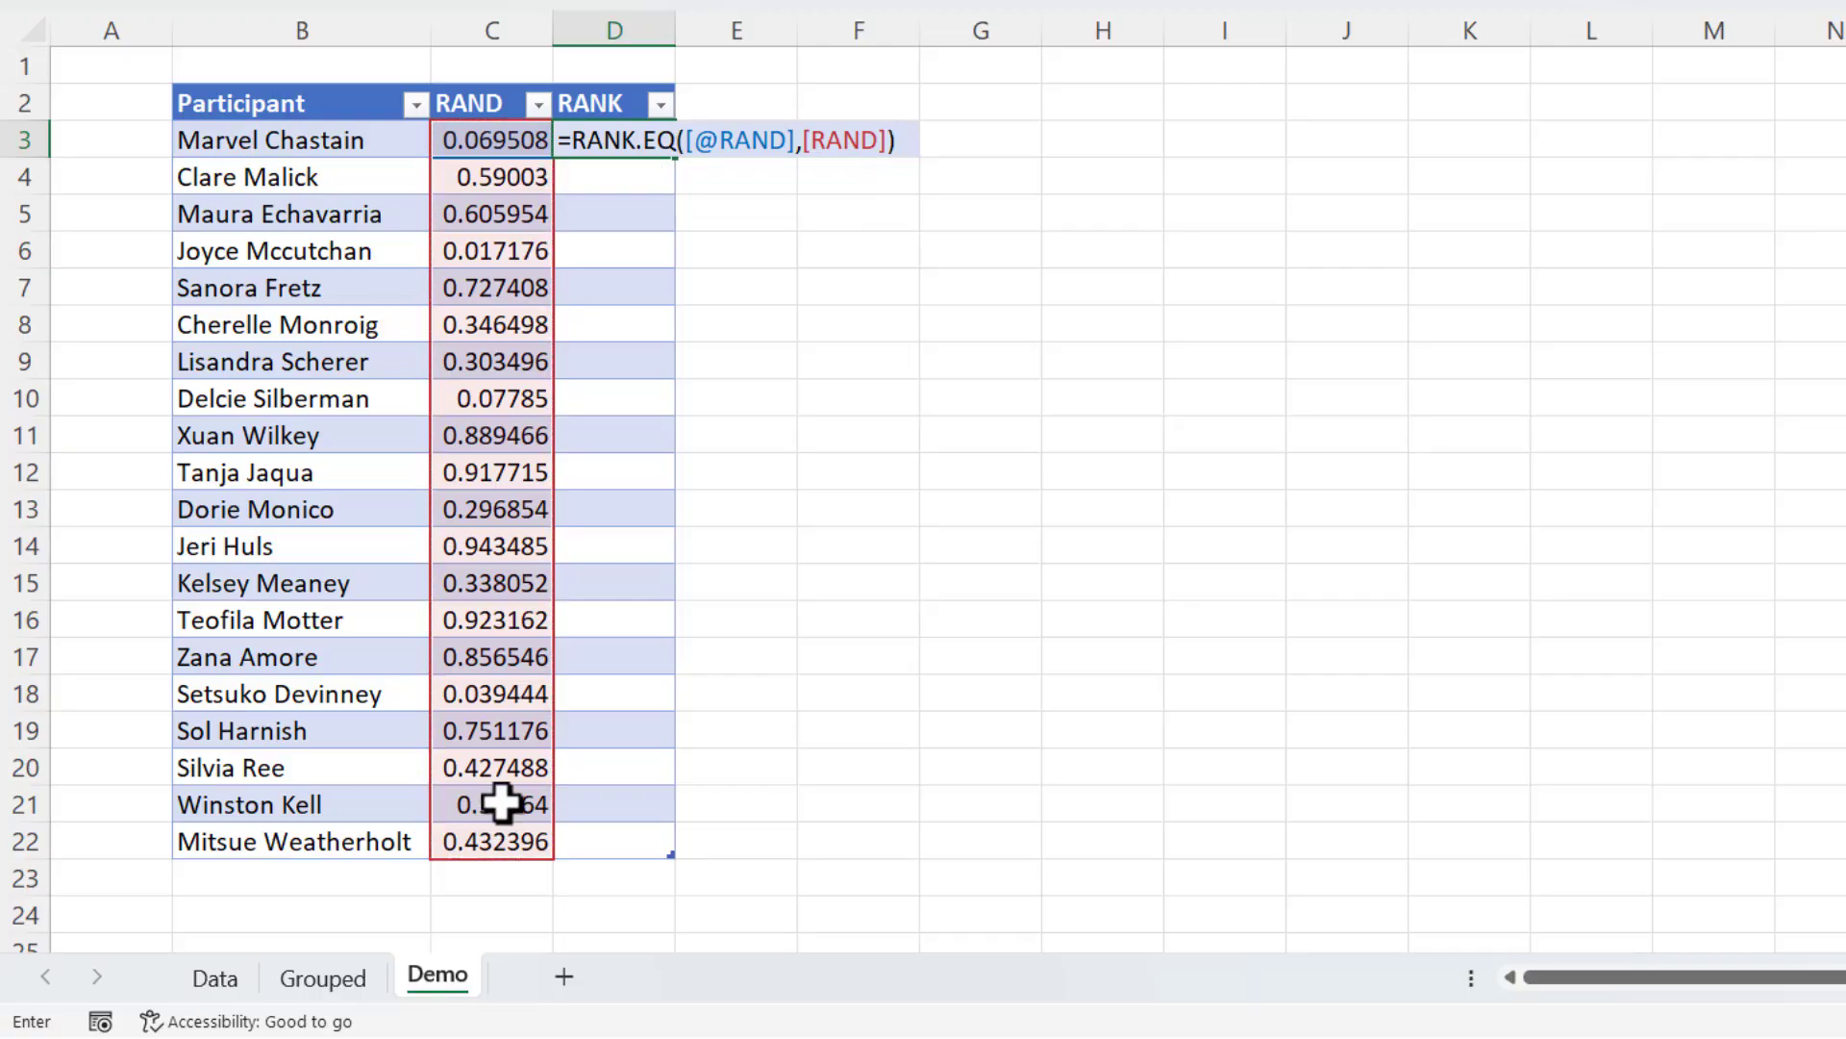
key("Return")
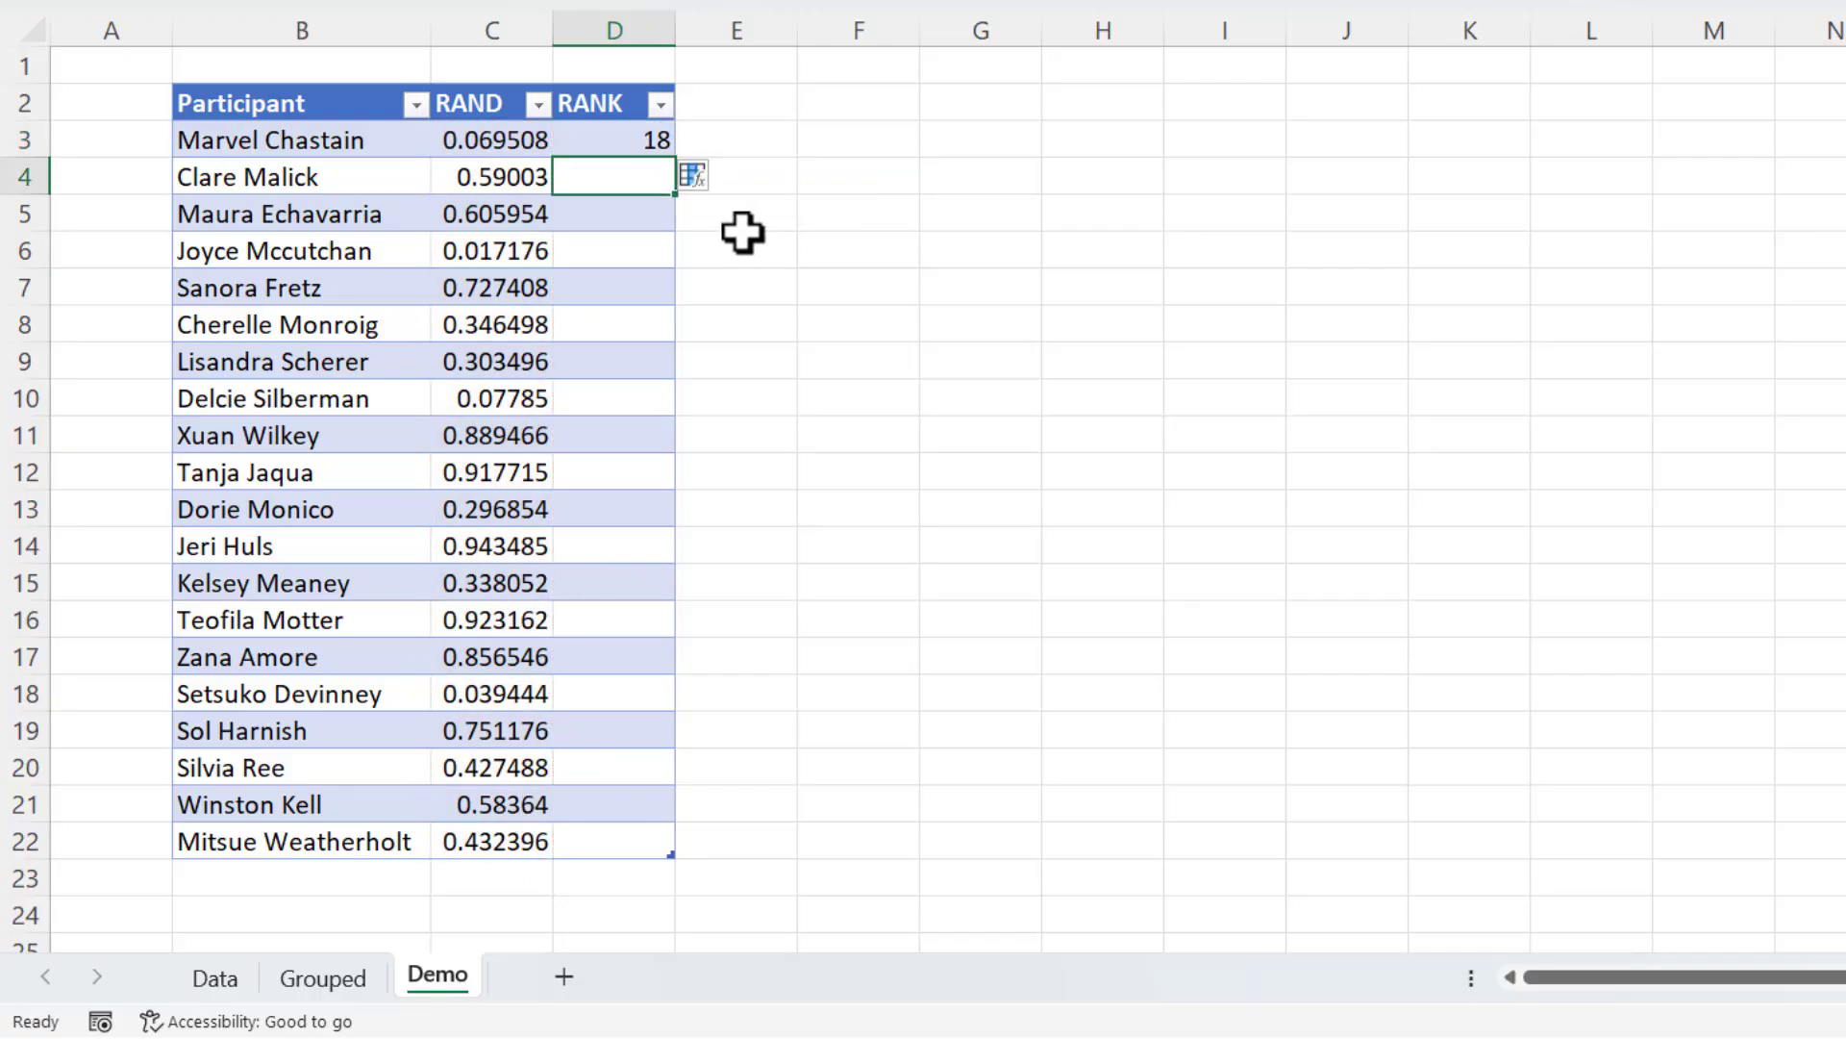
mouse_move(703, 175)
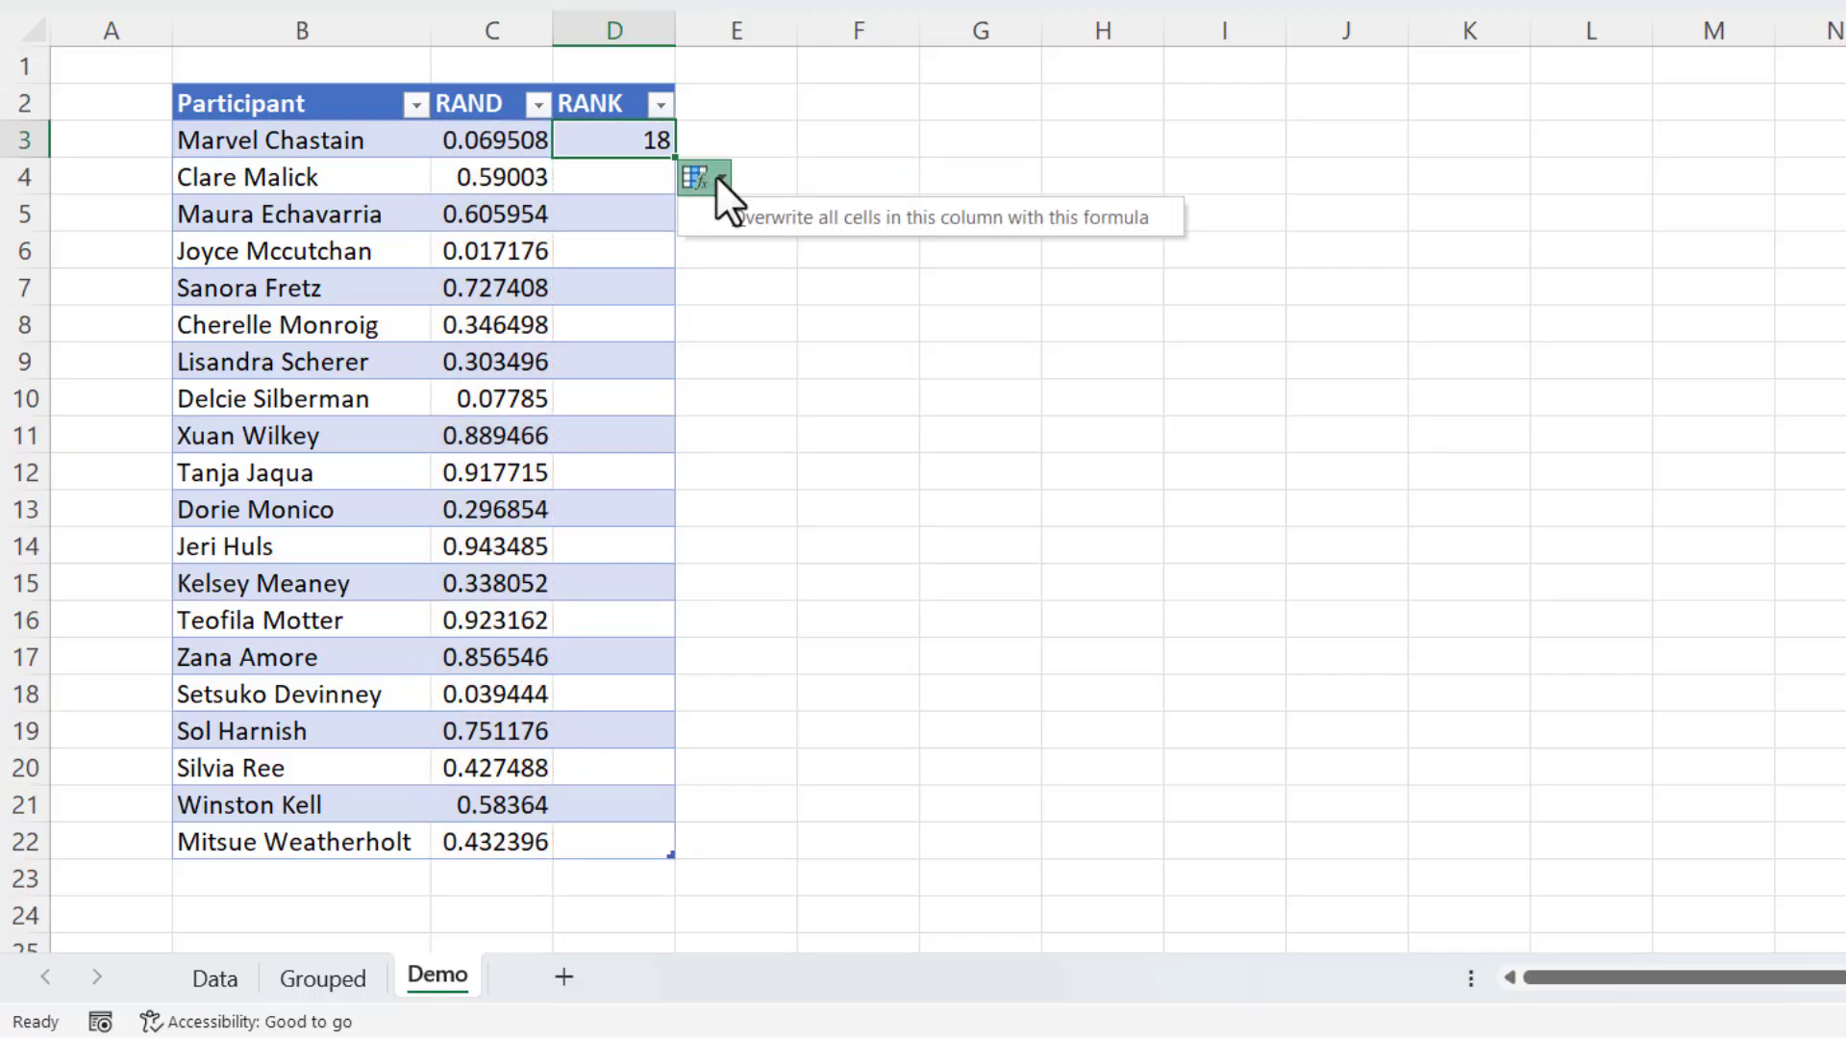
left_click(701, 174)
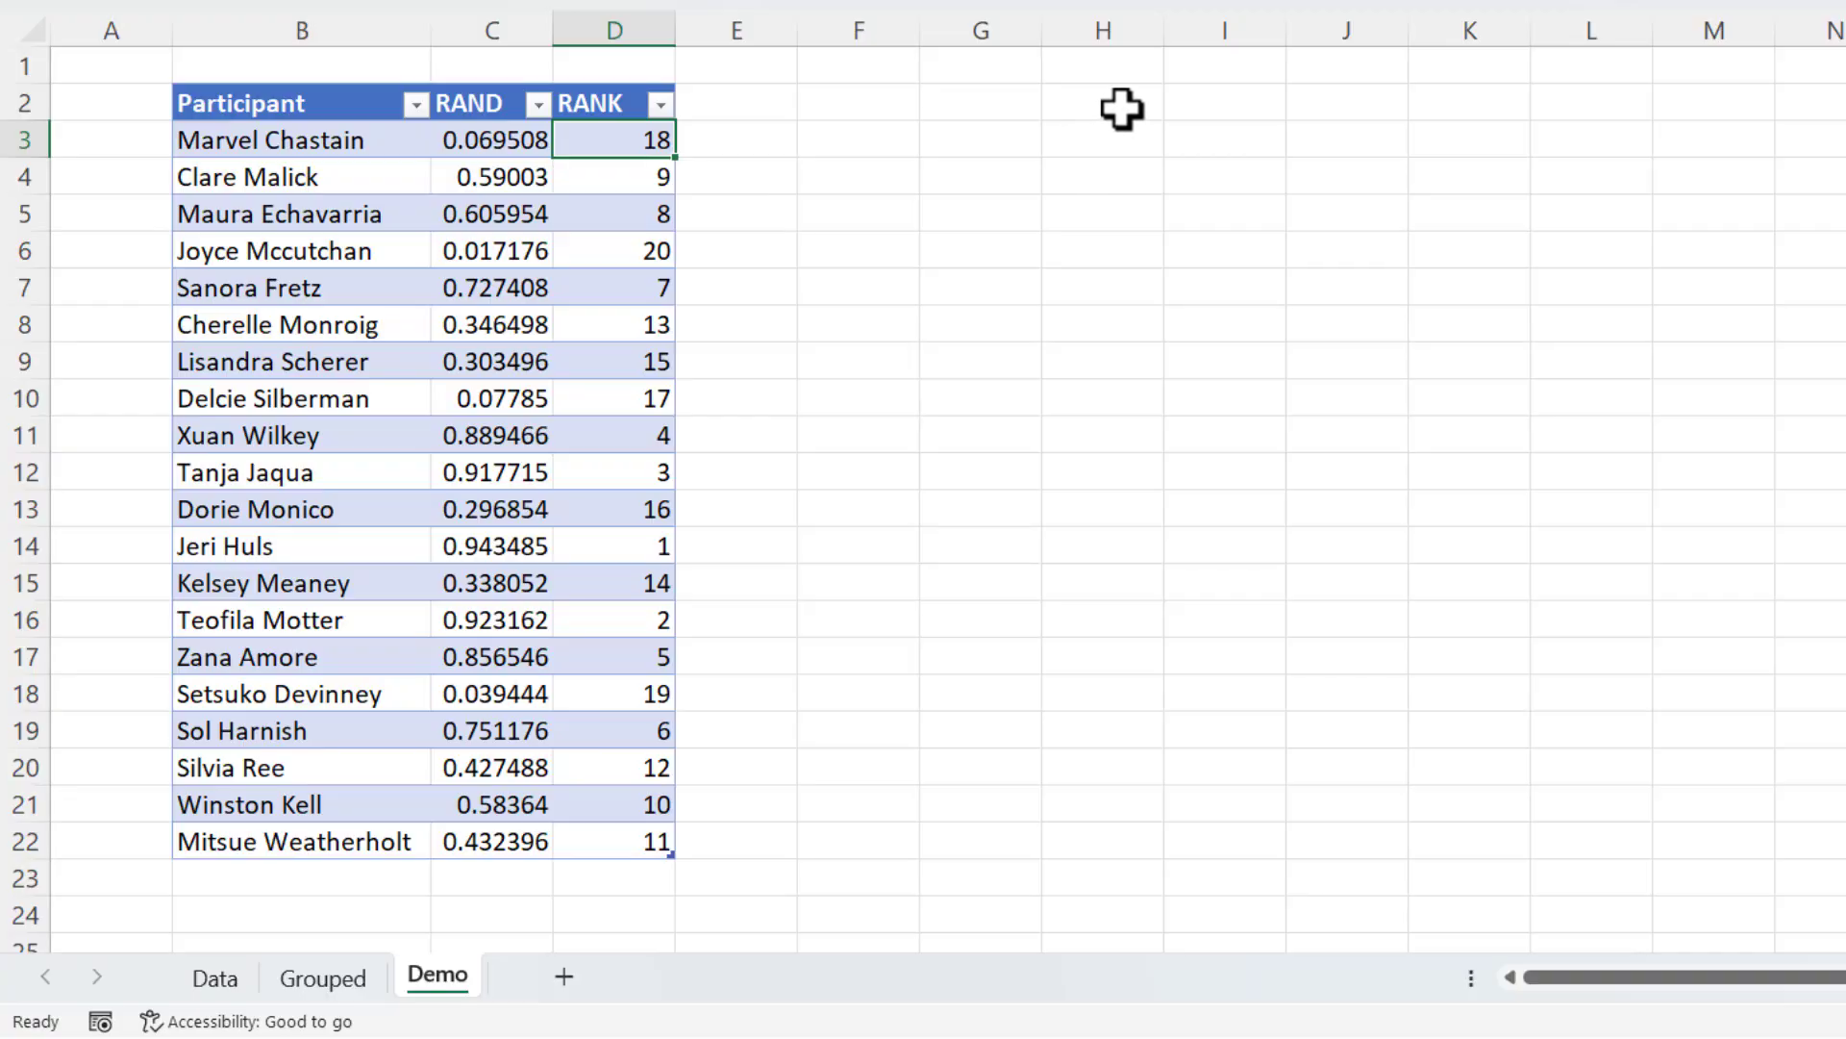
type("Group Size")
left_click(737, 102)
type("D")
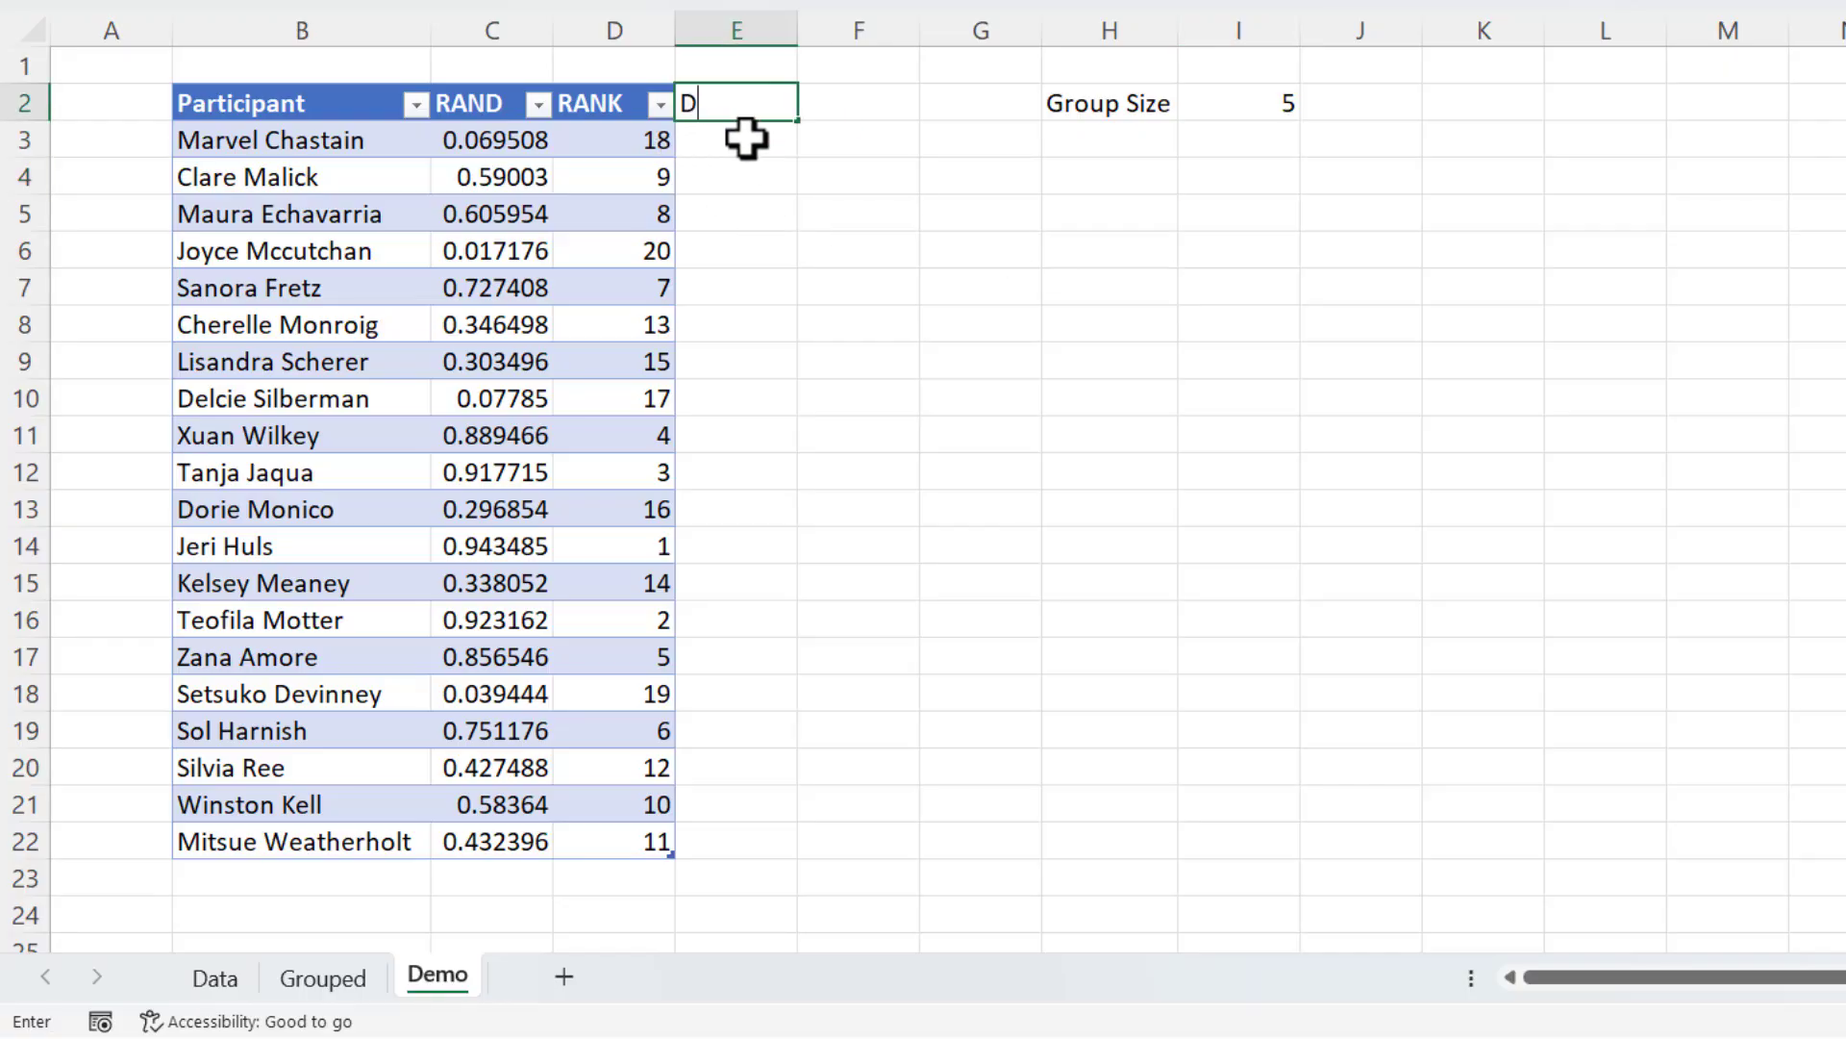
type("IVIDE")
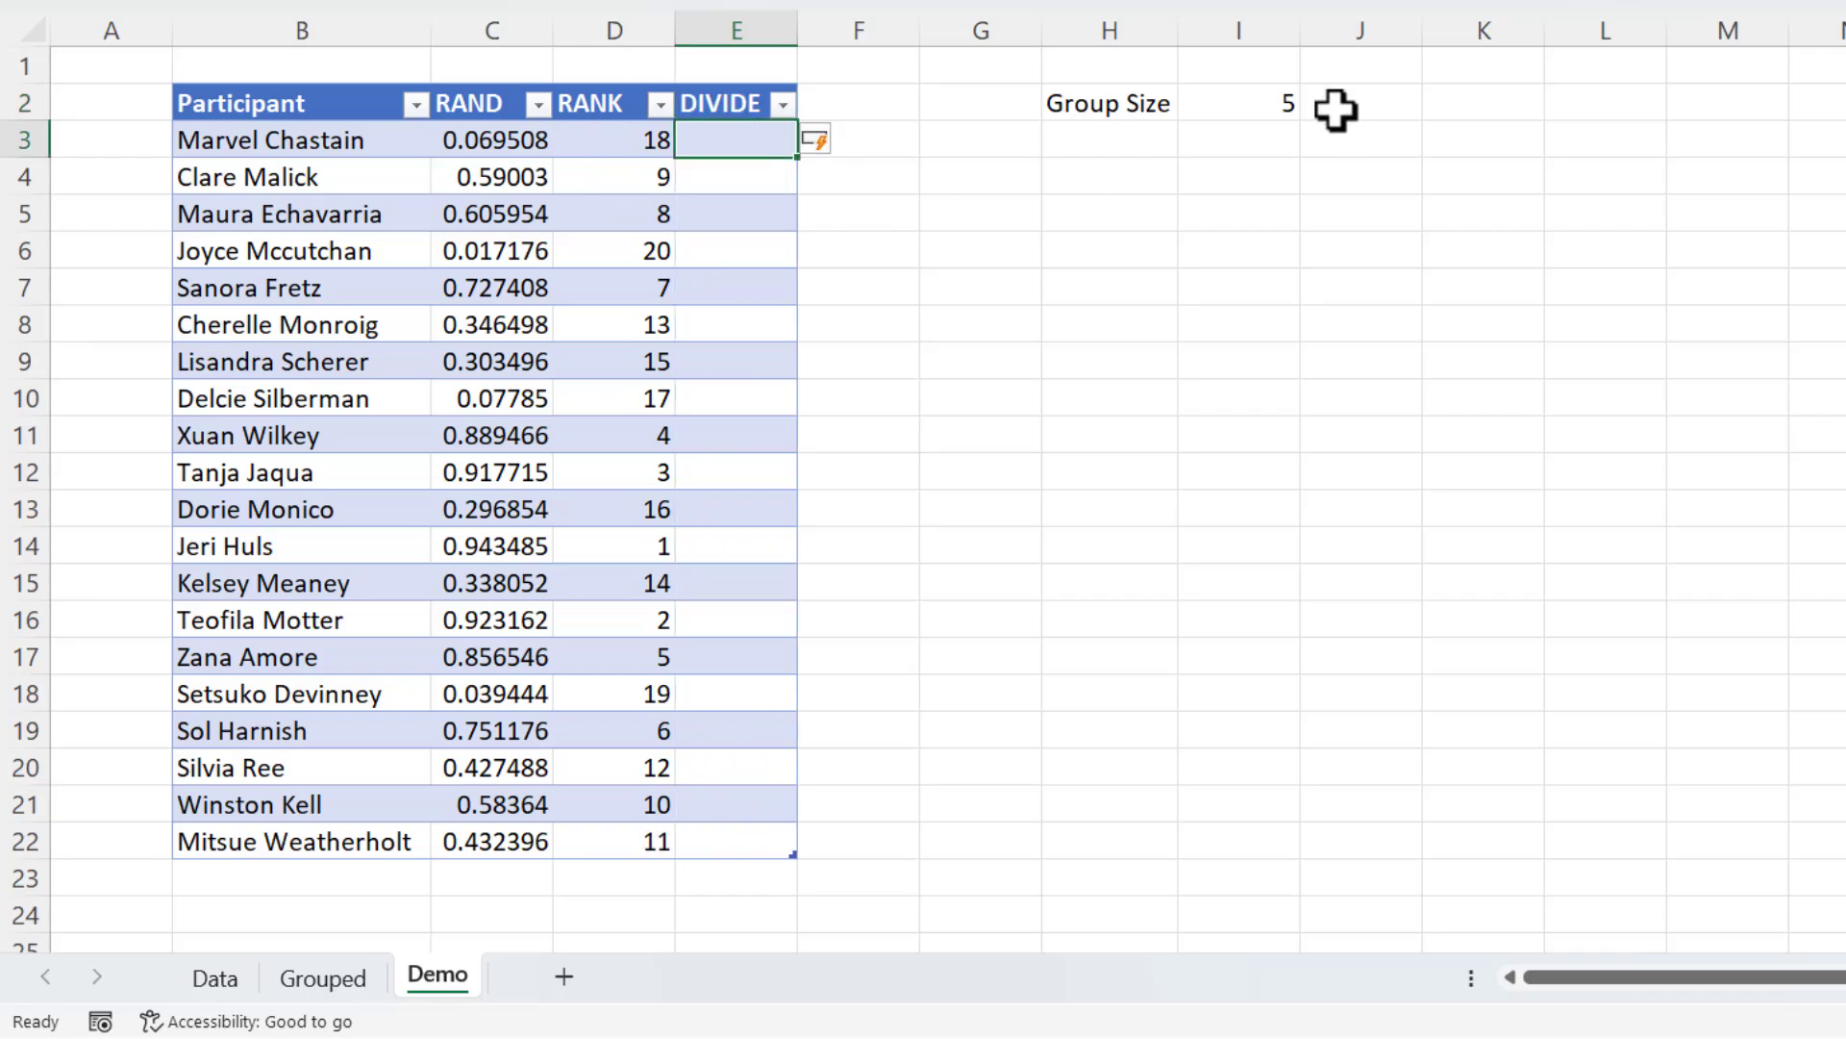
type("=")
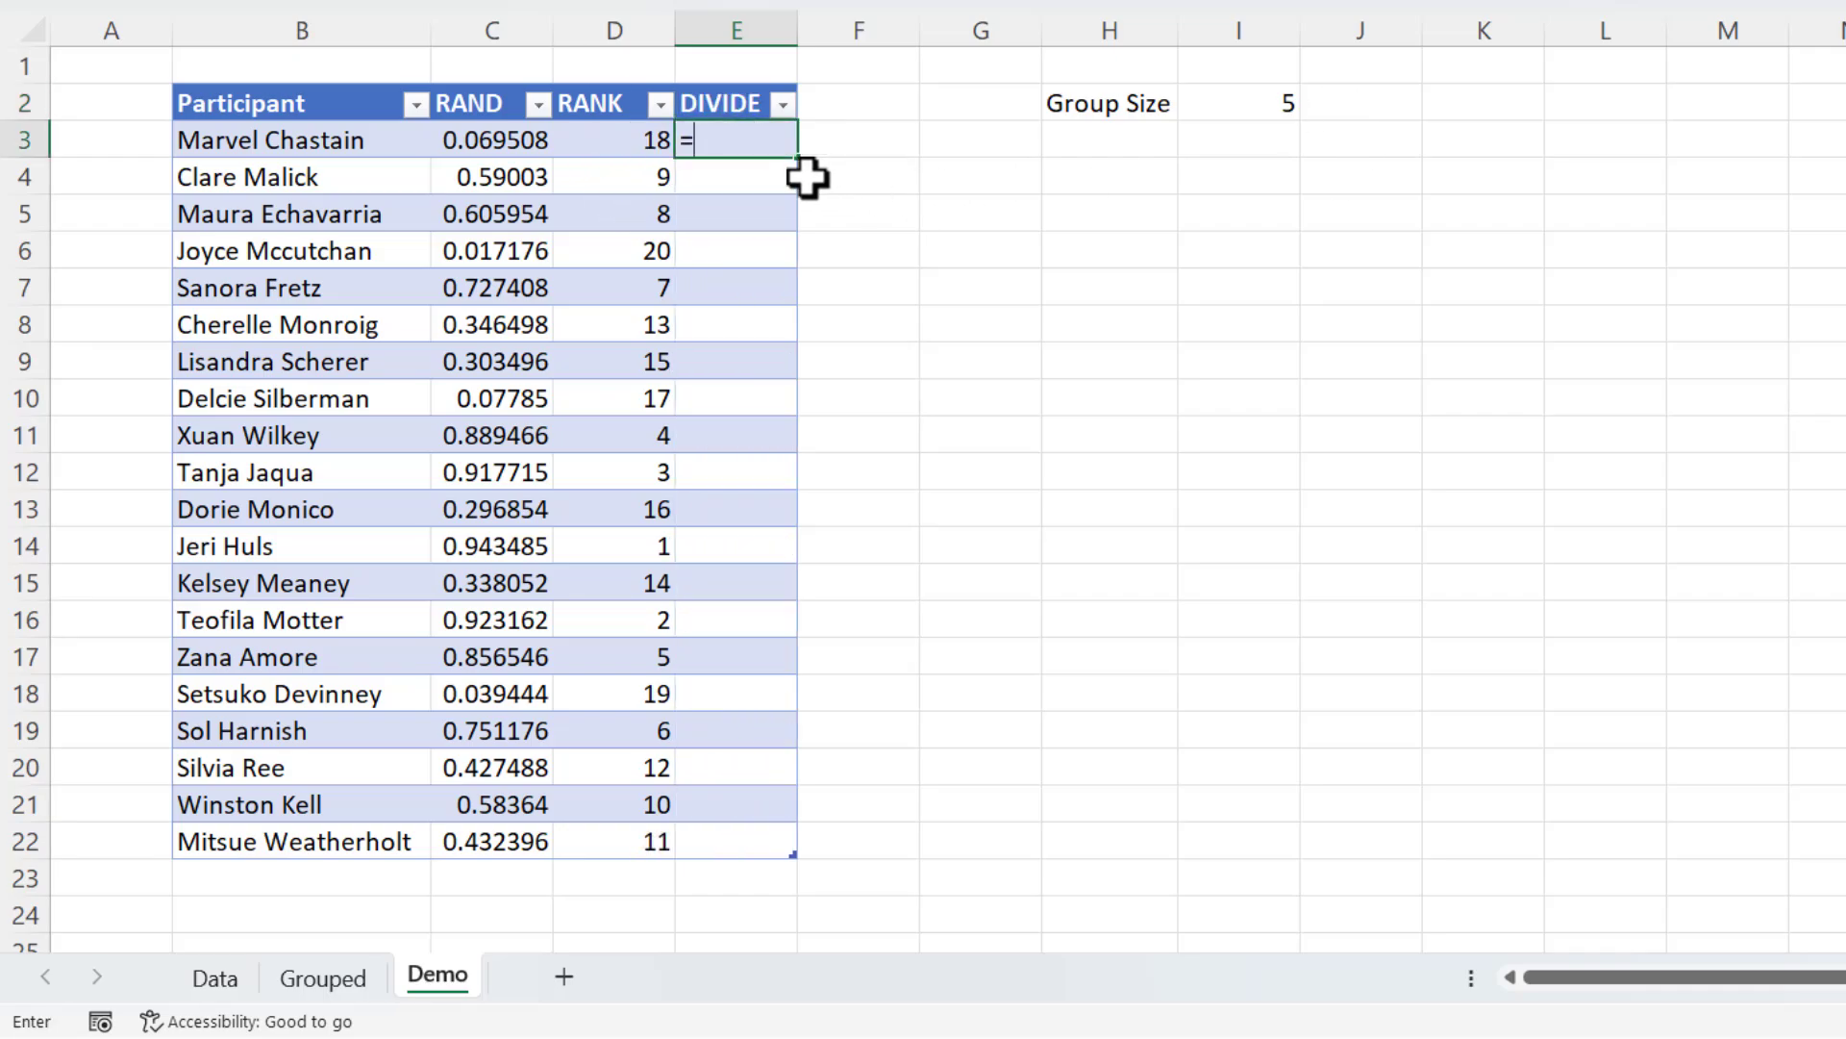
left_click(612, 139)
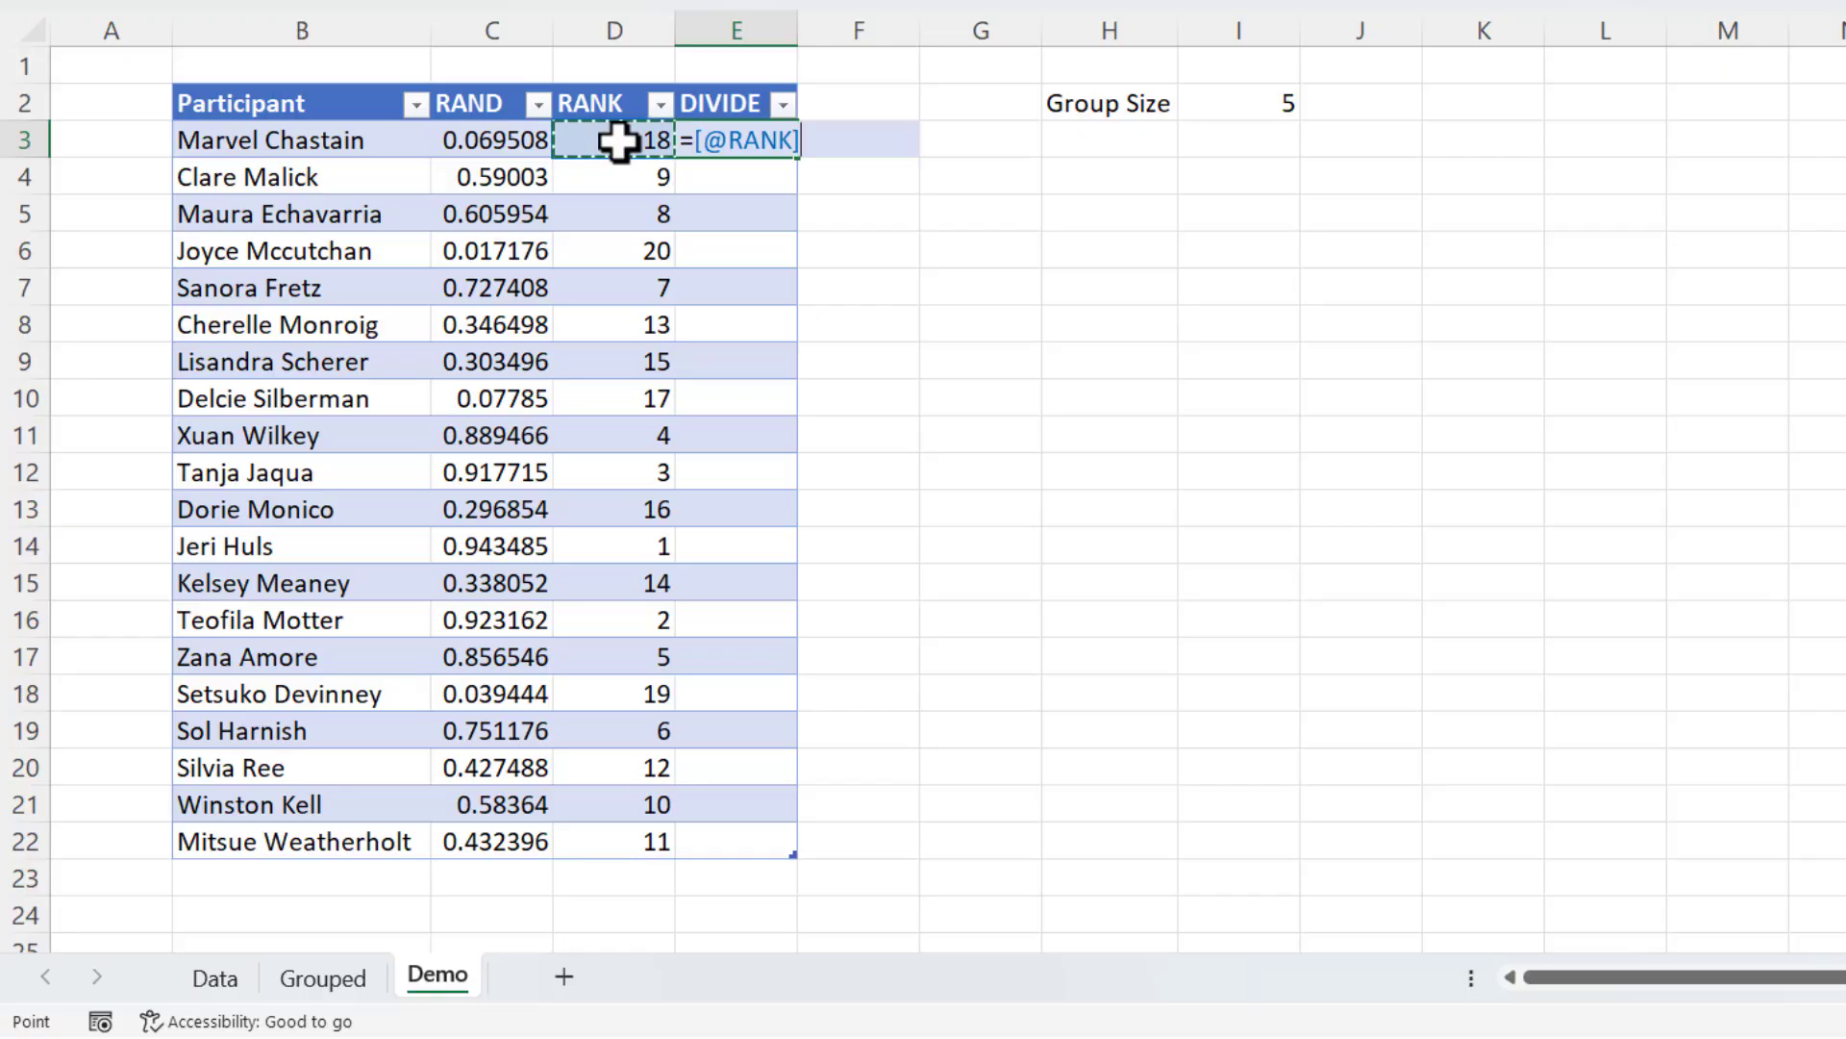
left_click(1238, 104)
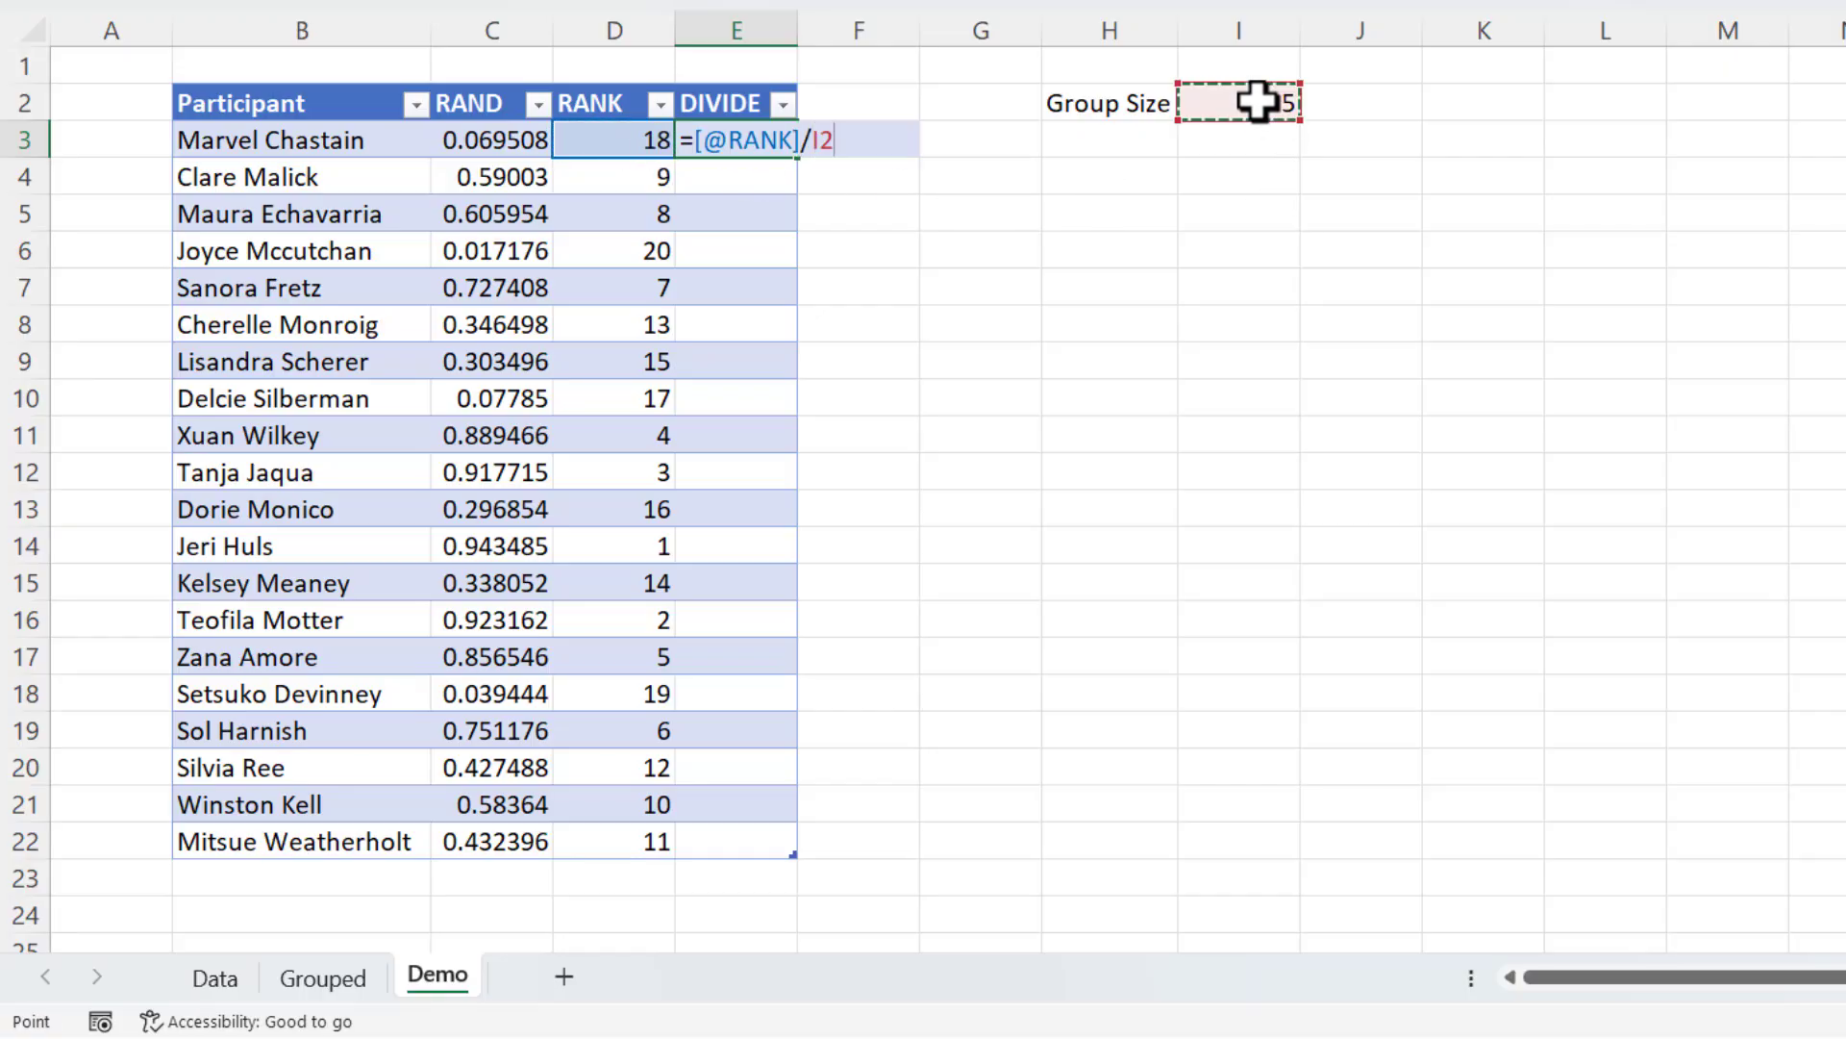
mouse_move(1253, 224)
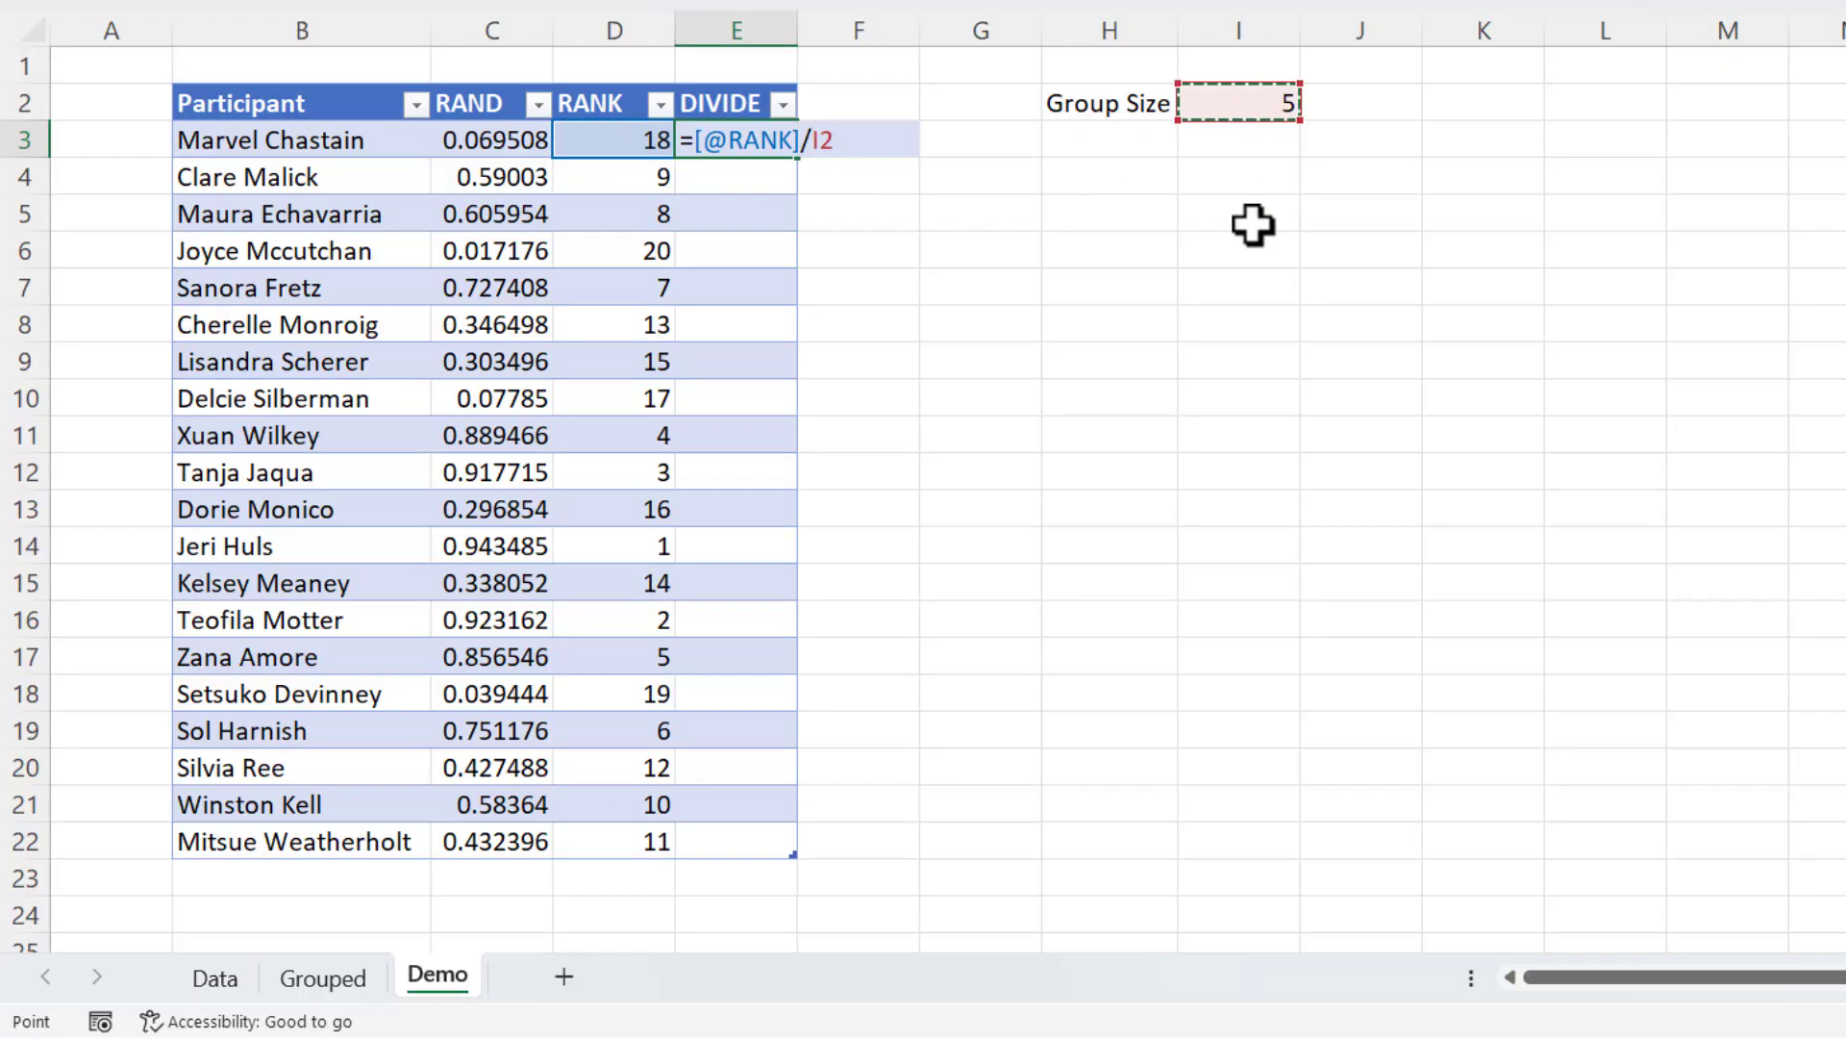
key("F4")
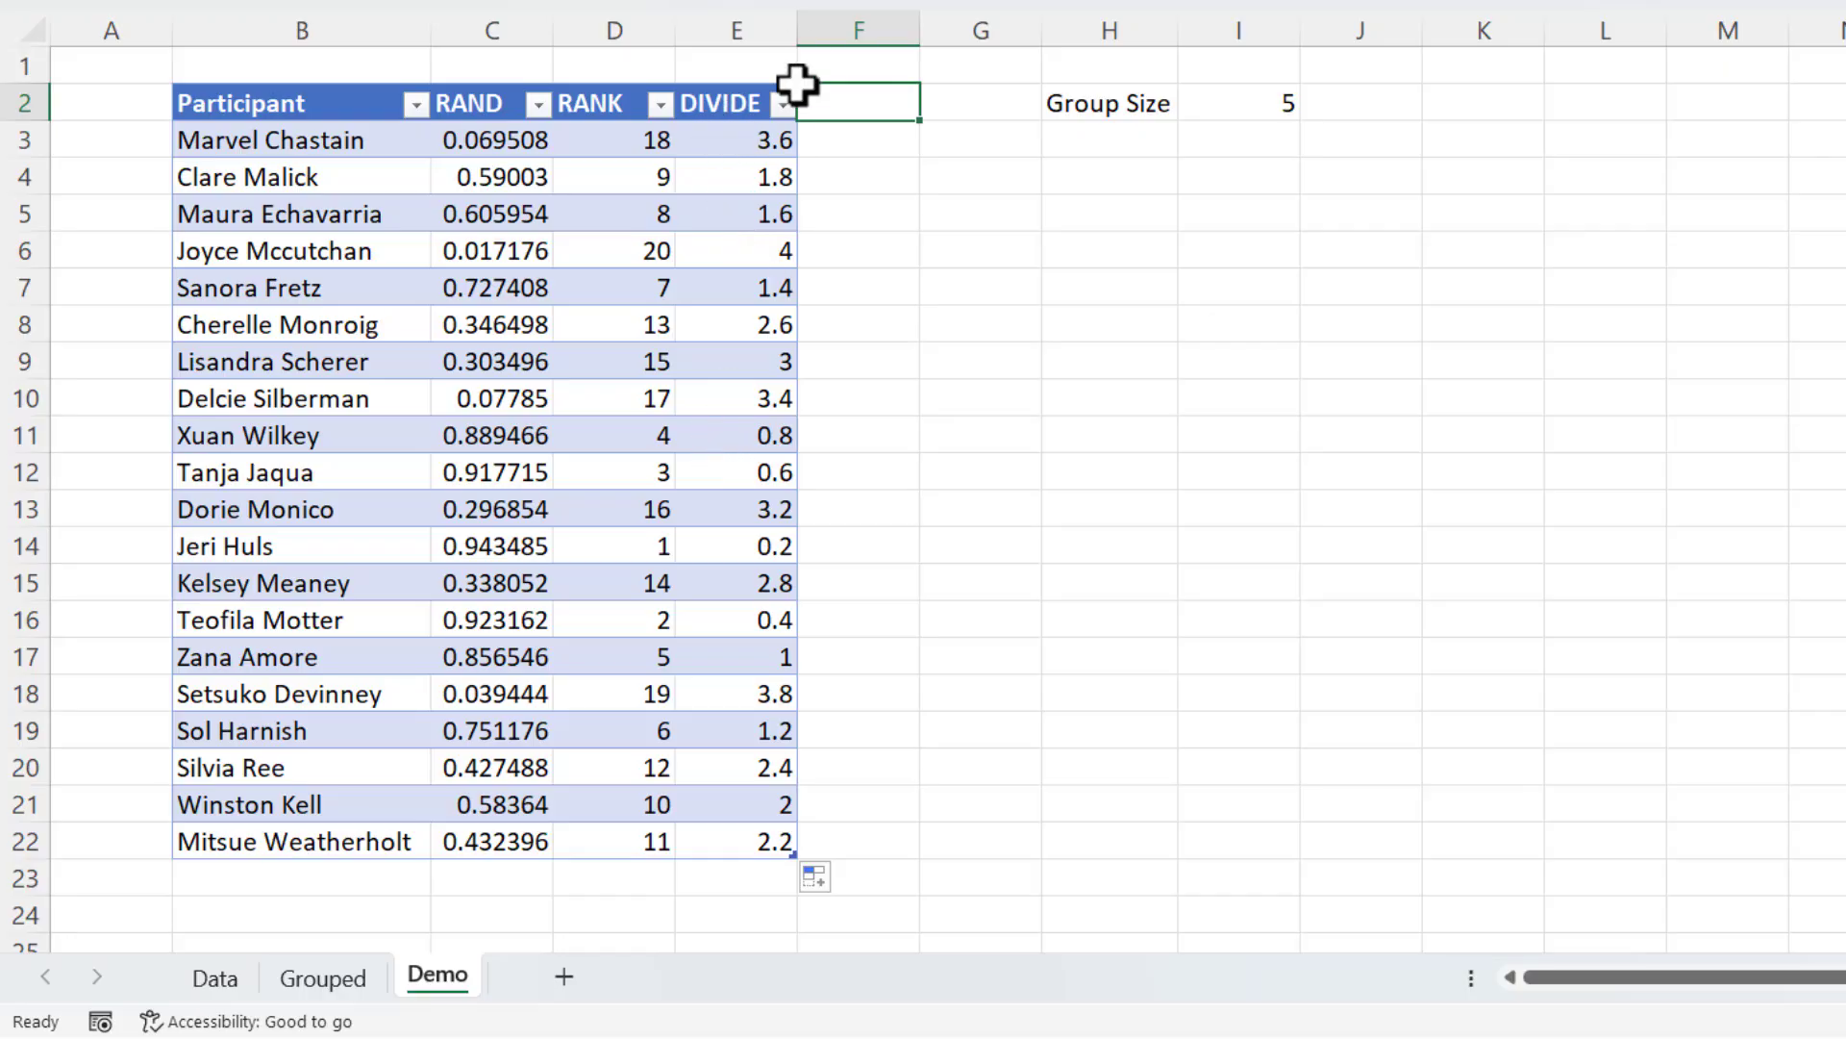
type("C")
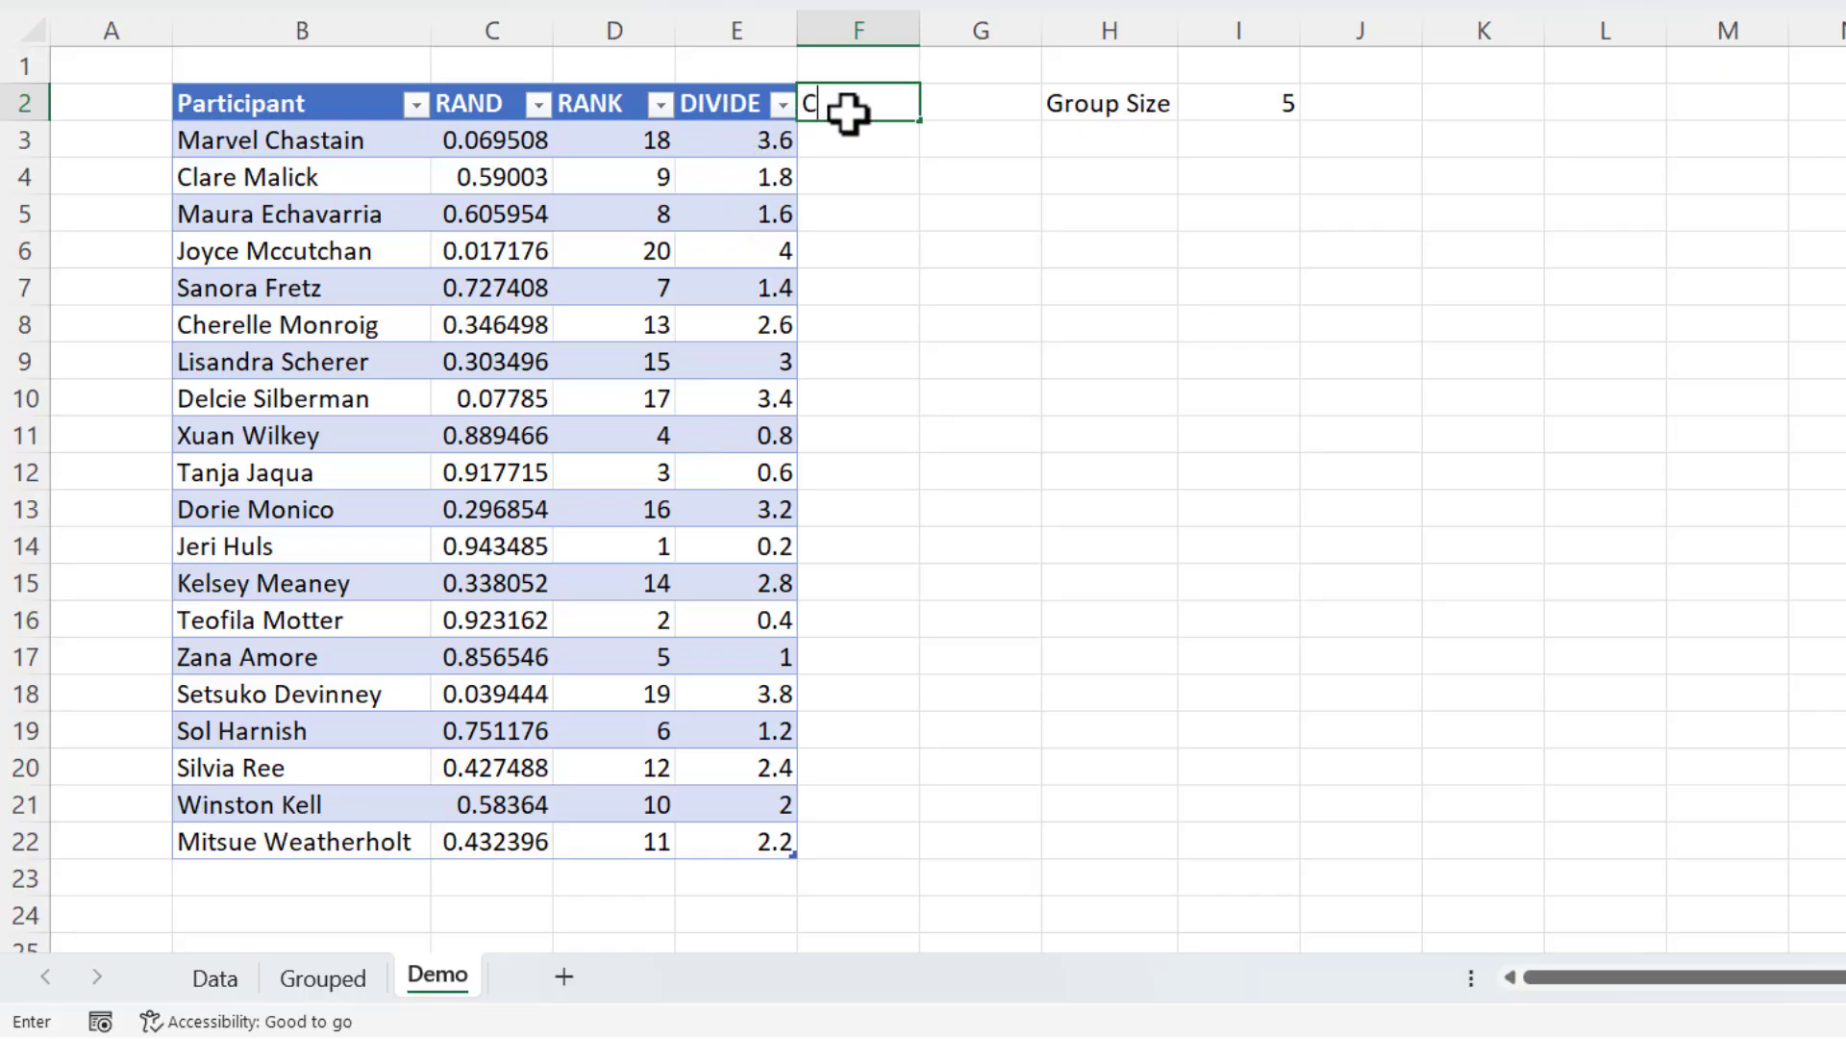
type("EILING")
left_click(859, 140)
type("=")
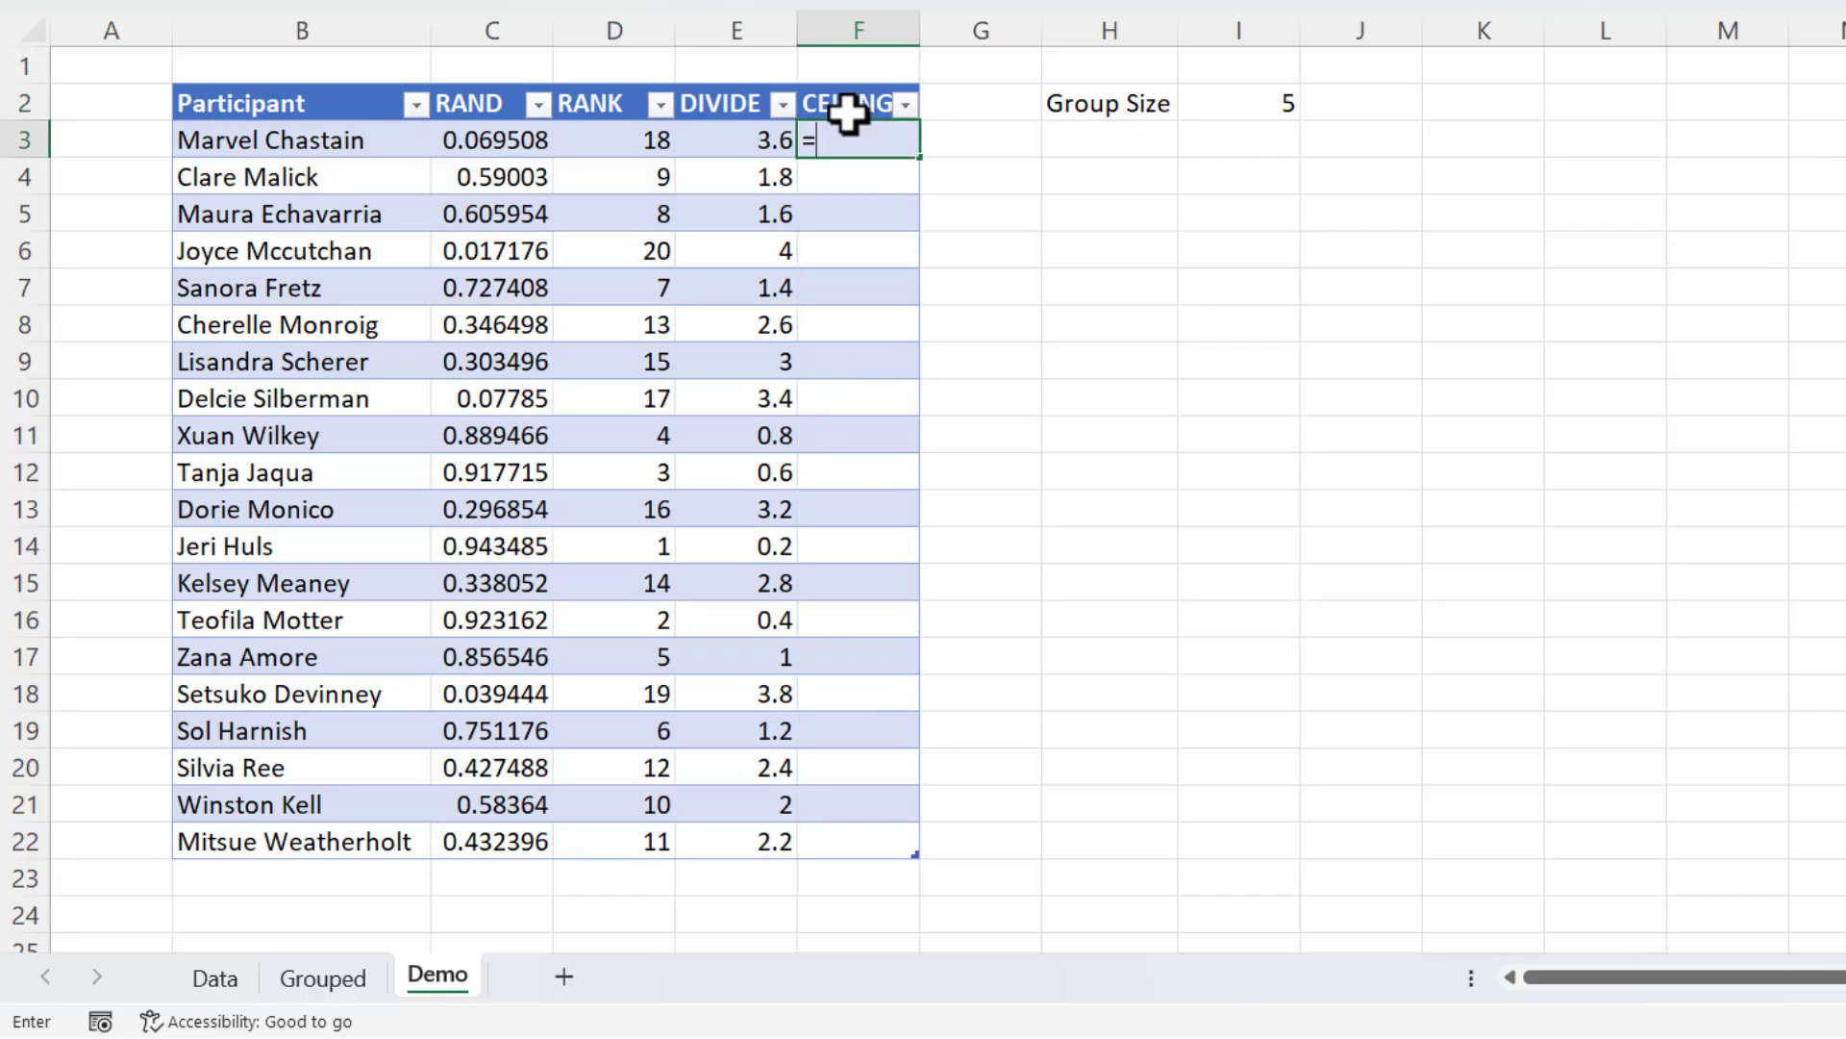
type("ce")
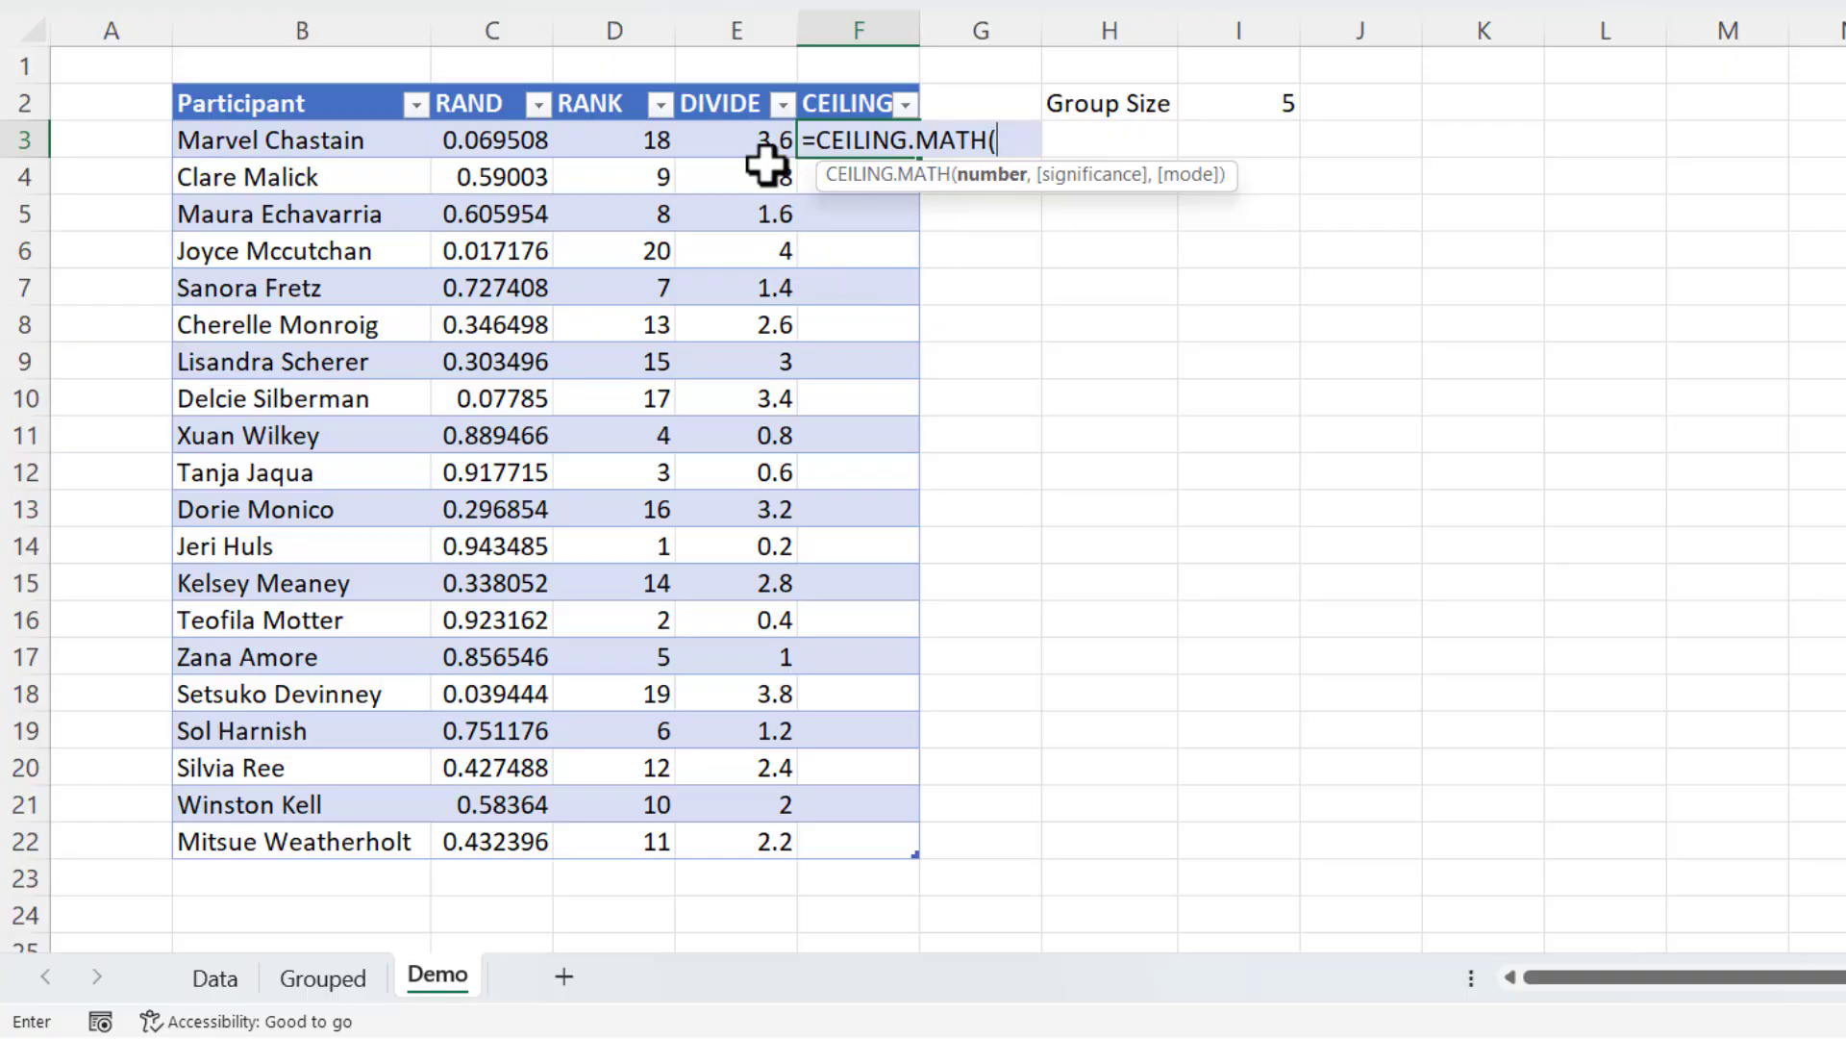
left_click(736, 140)
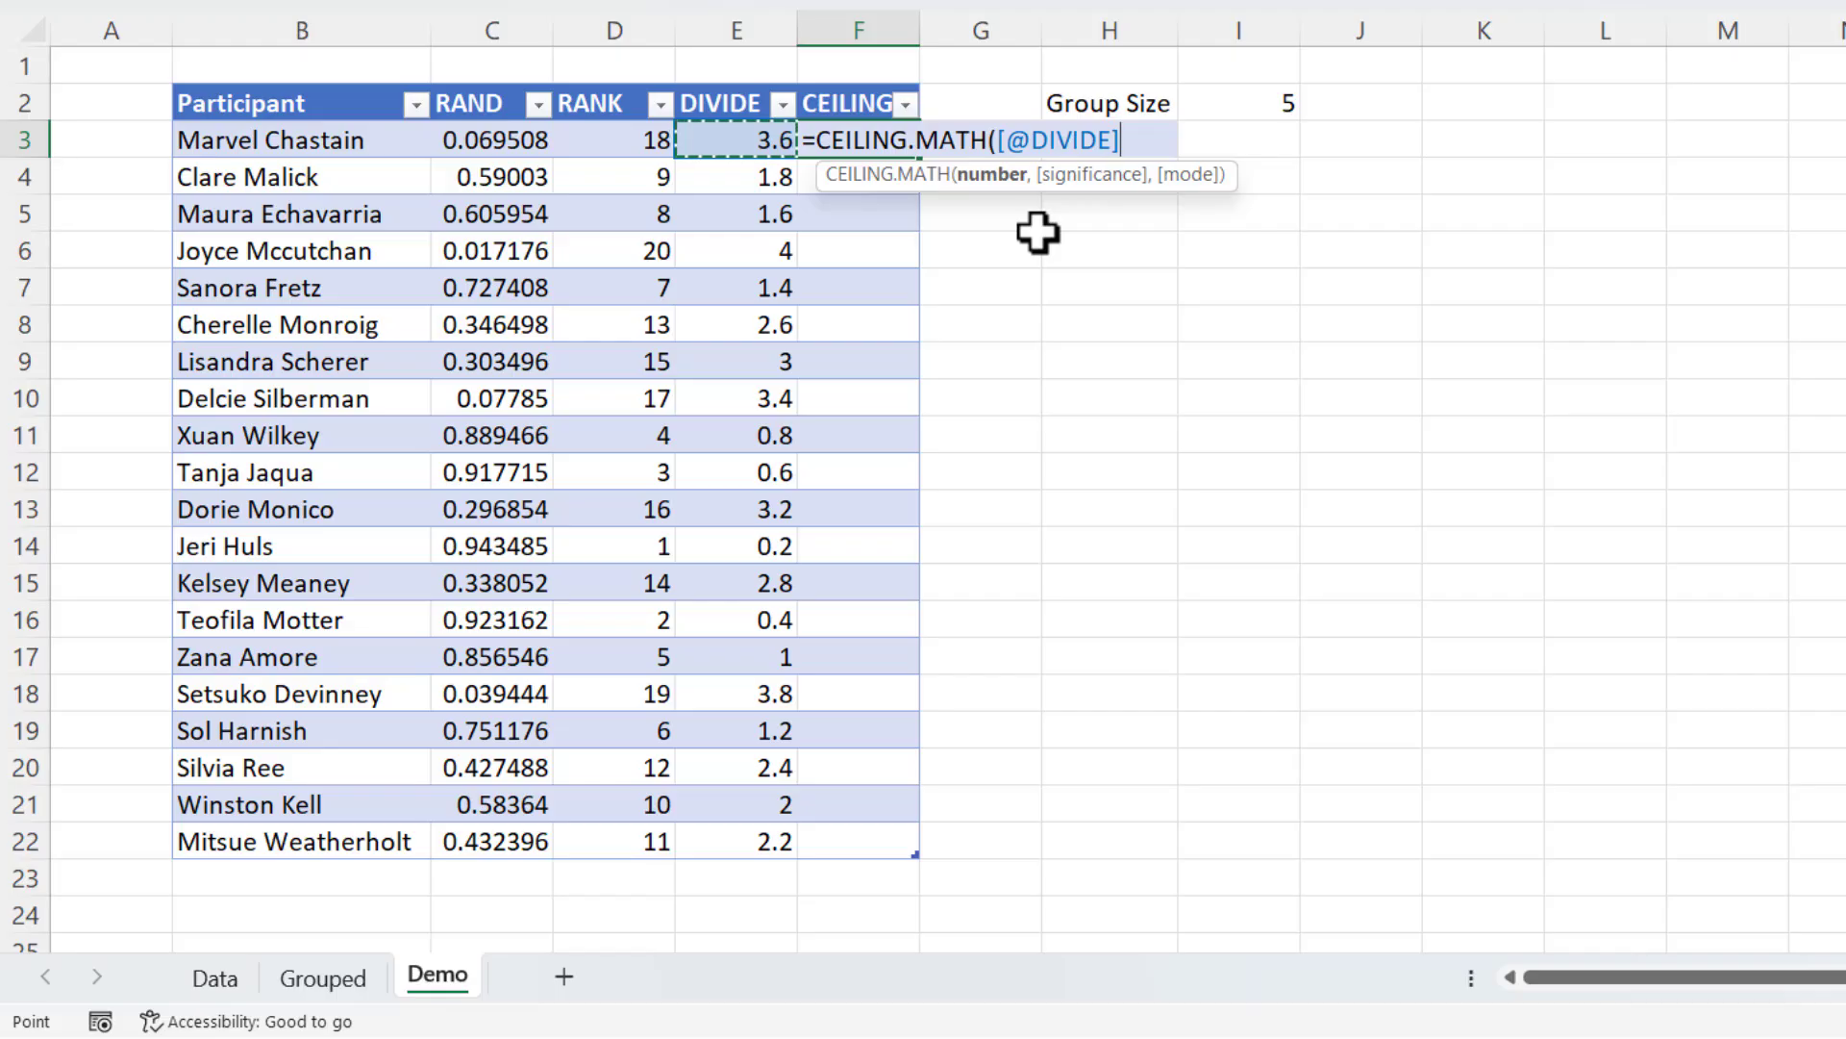
type(")")
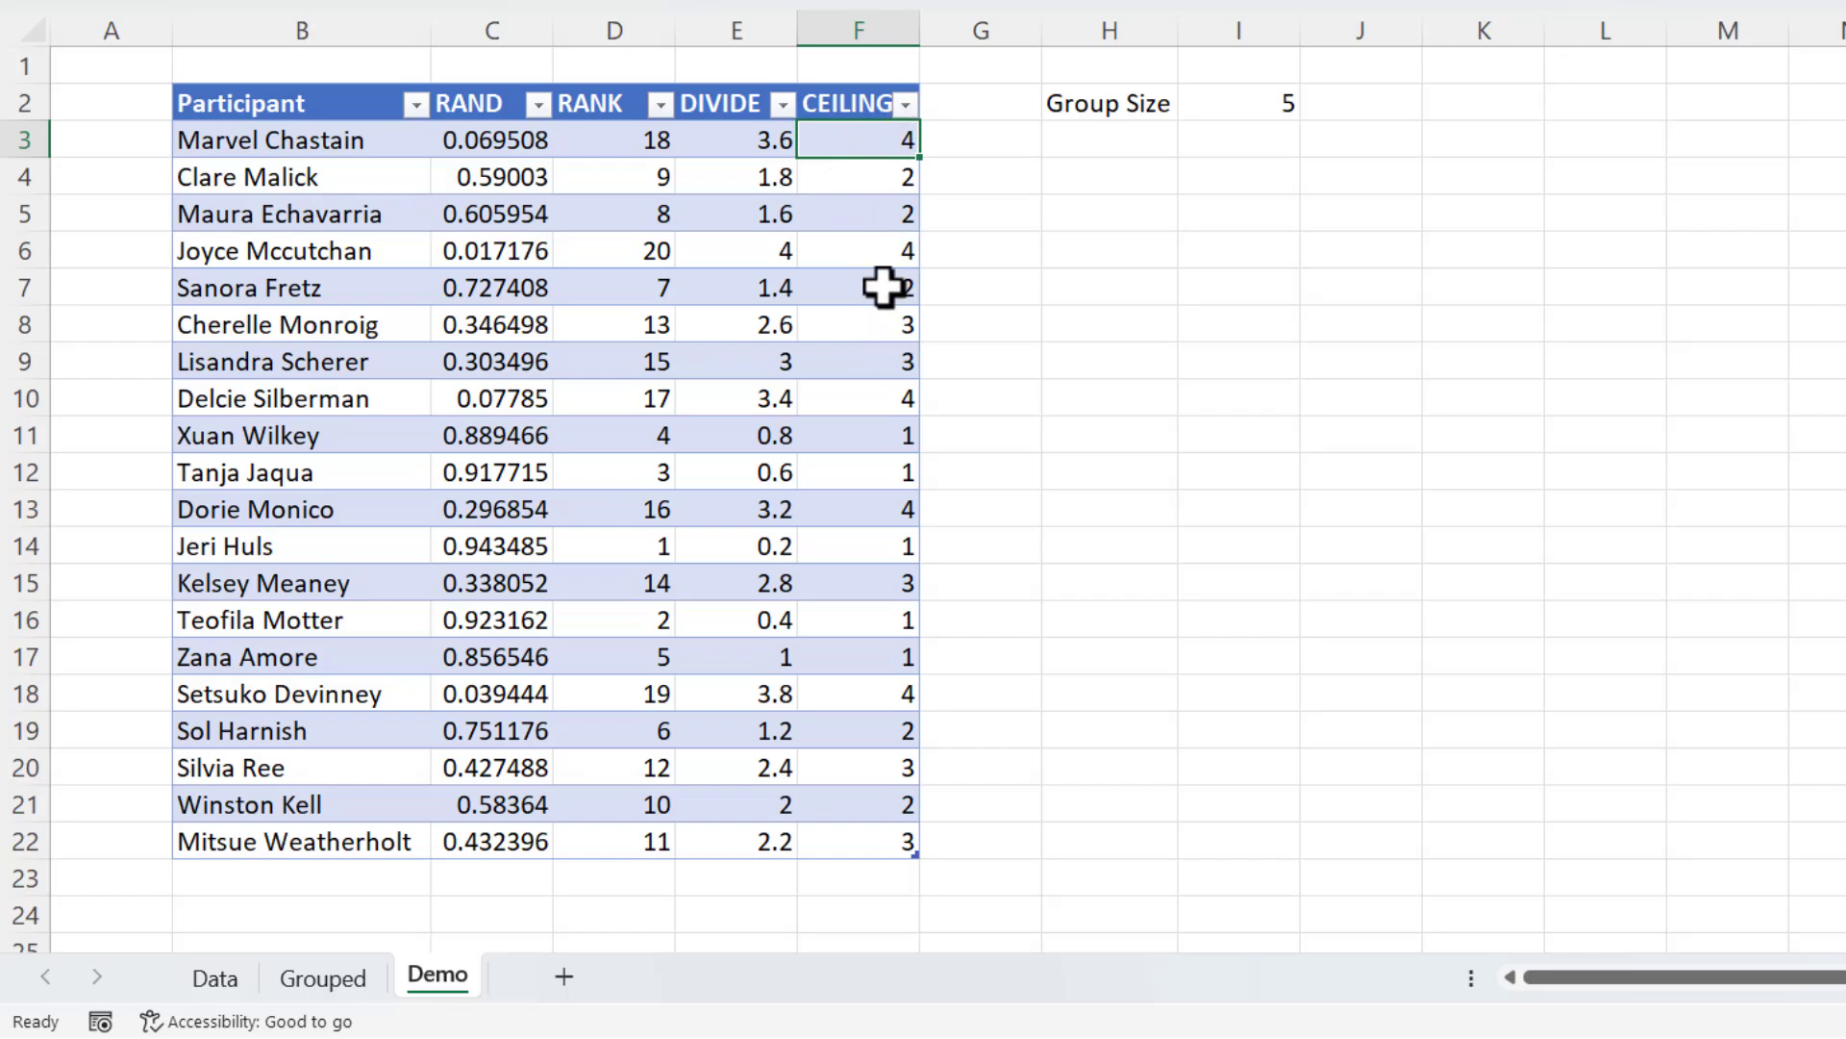
mouse_move(257, 154)
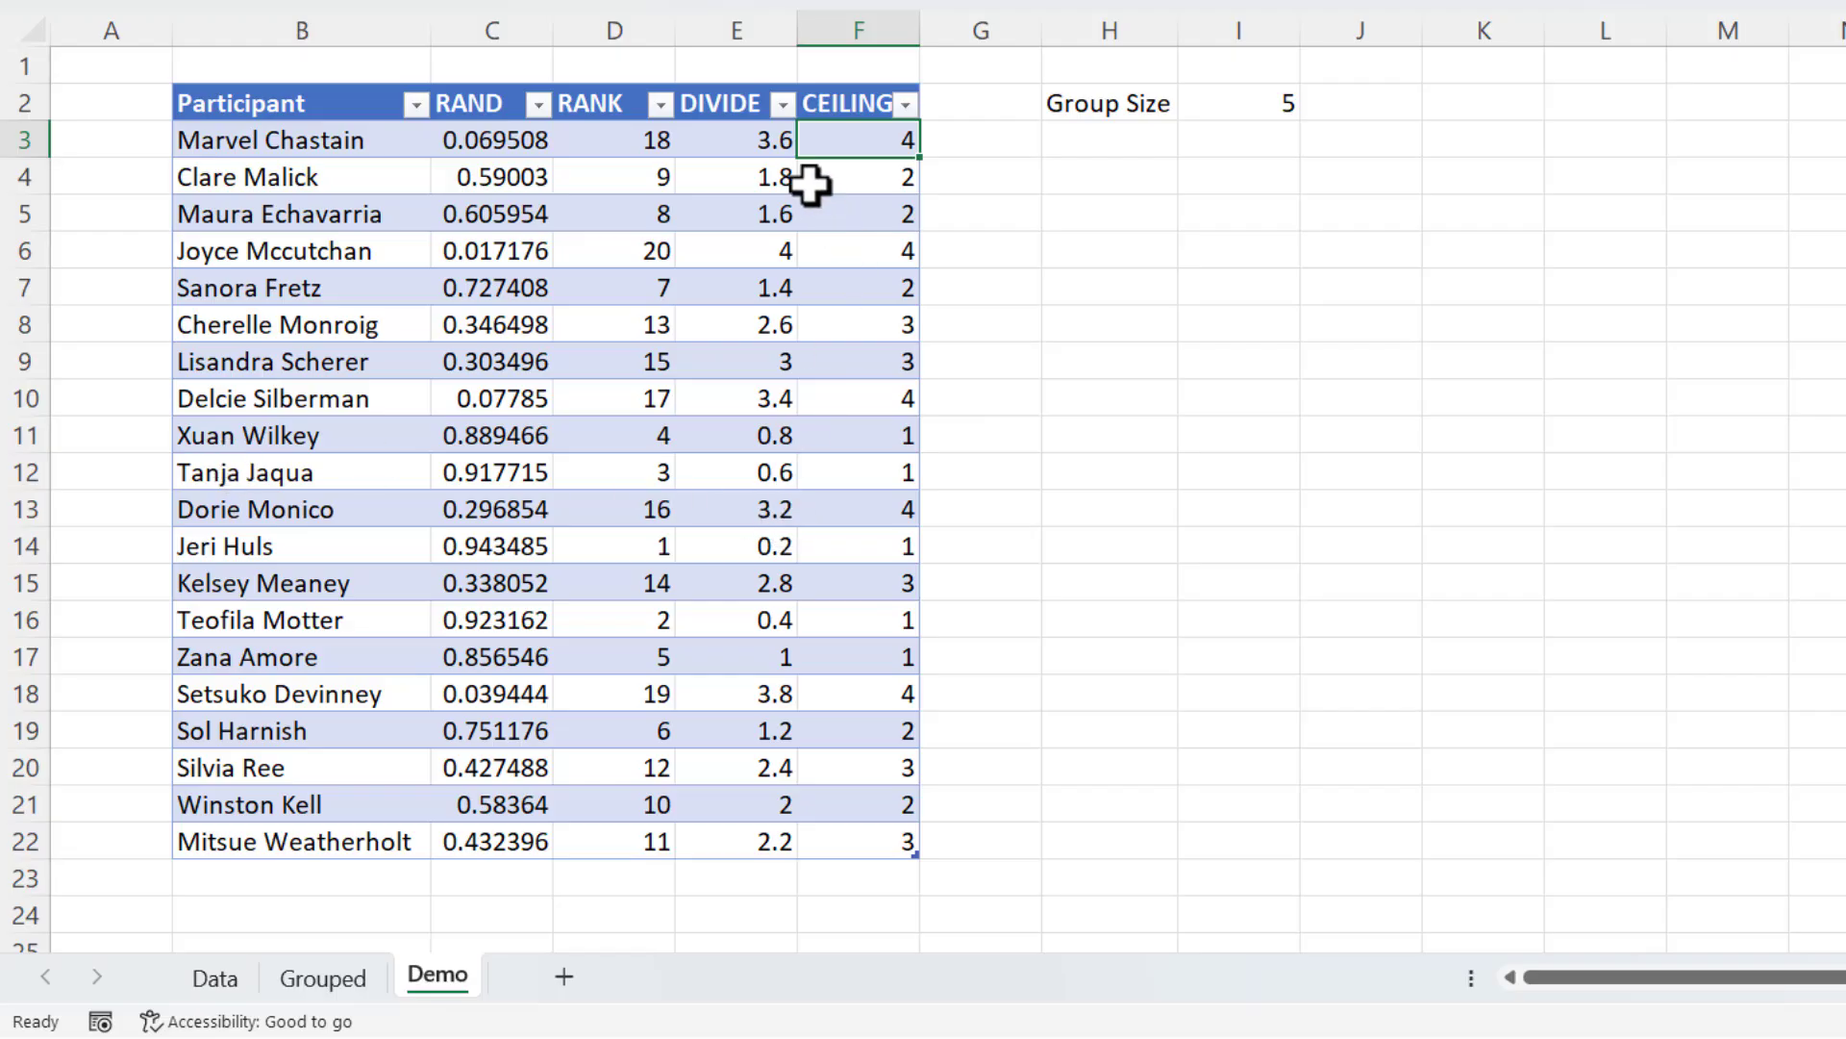
mouse_move(612, 154)
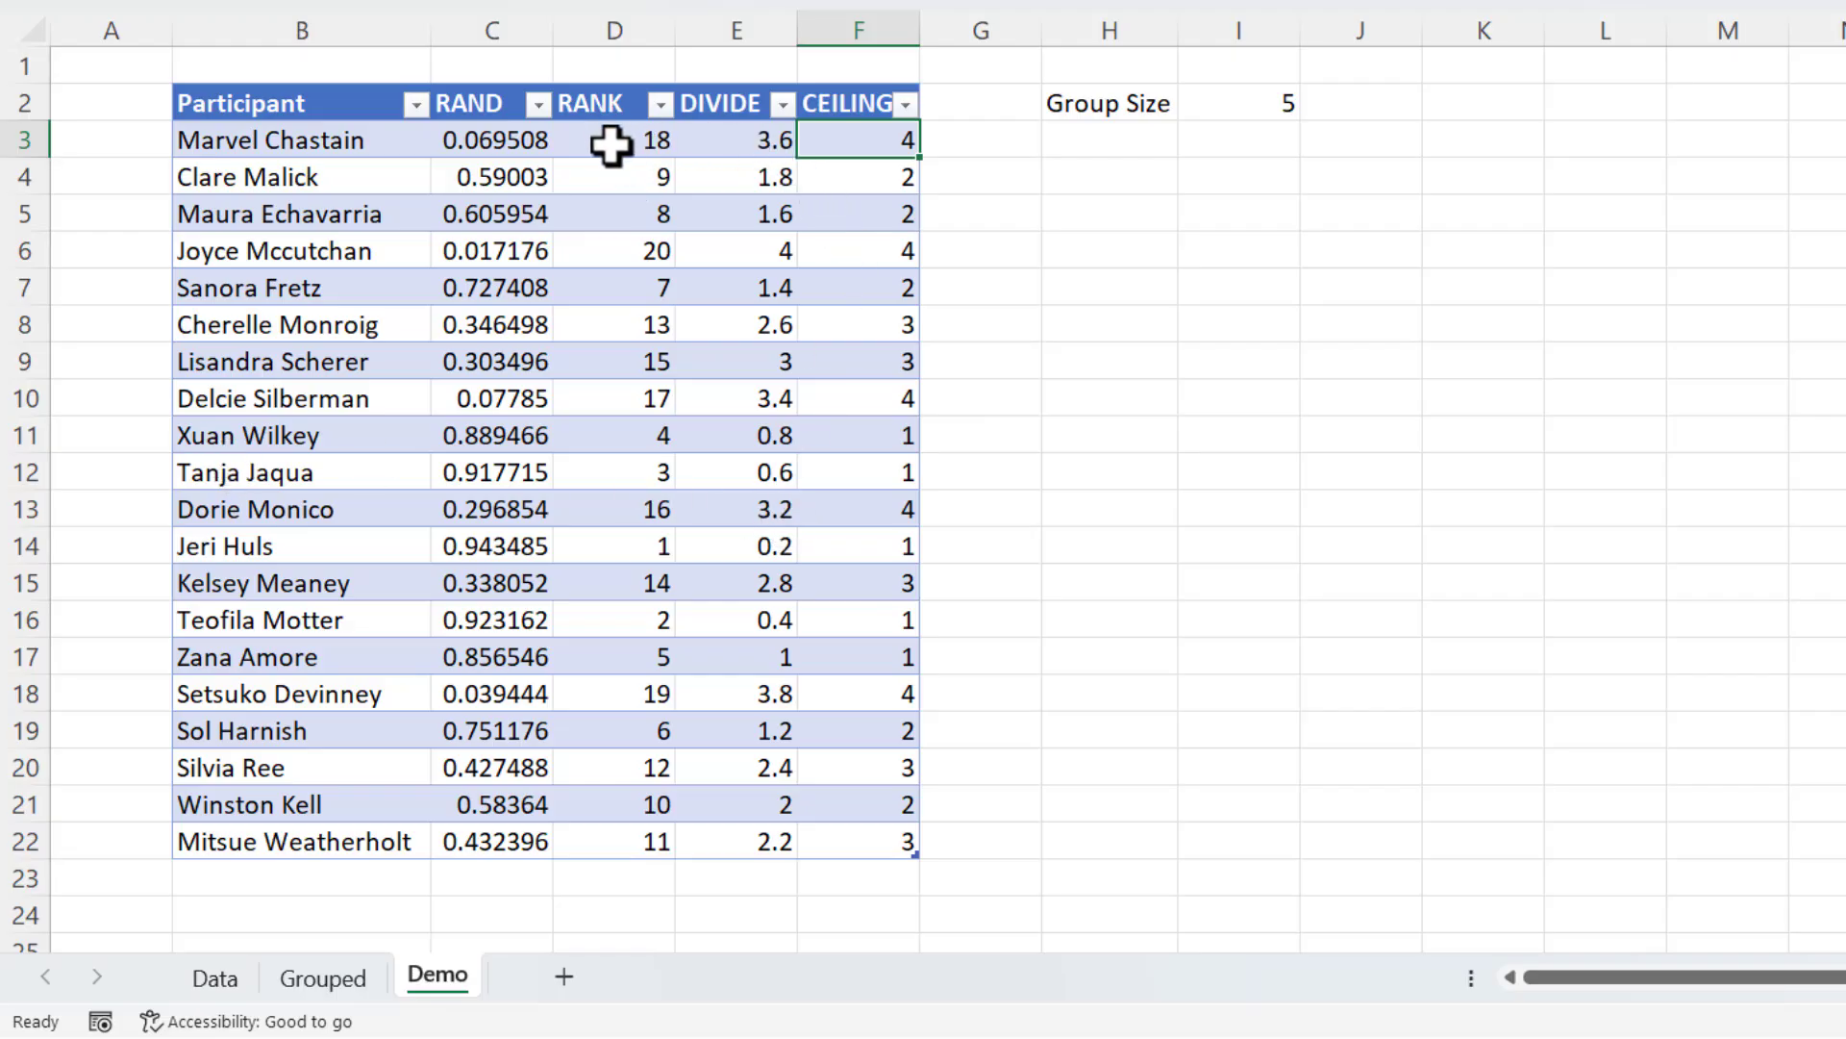
mouse_move(857, 264)
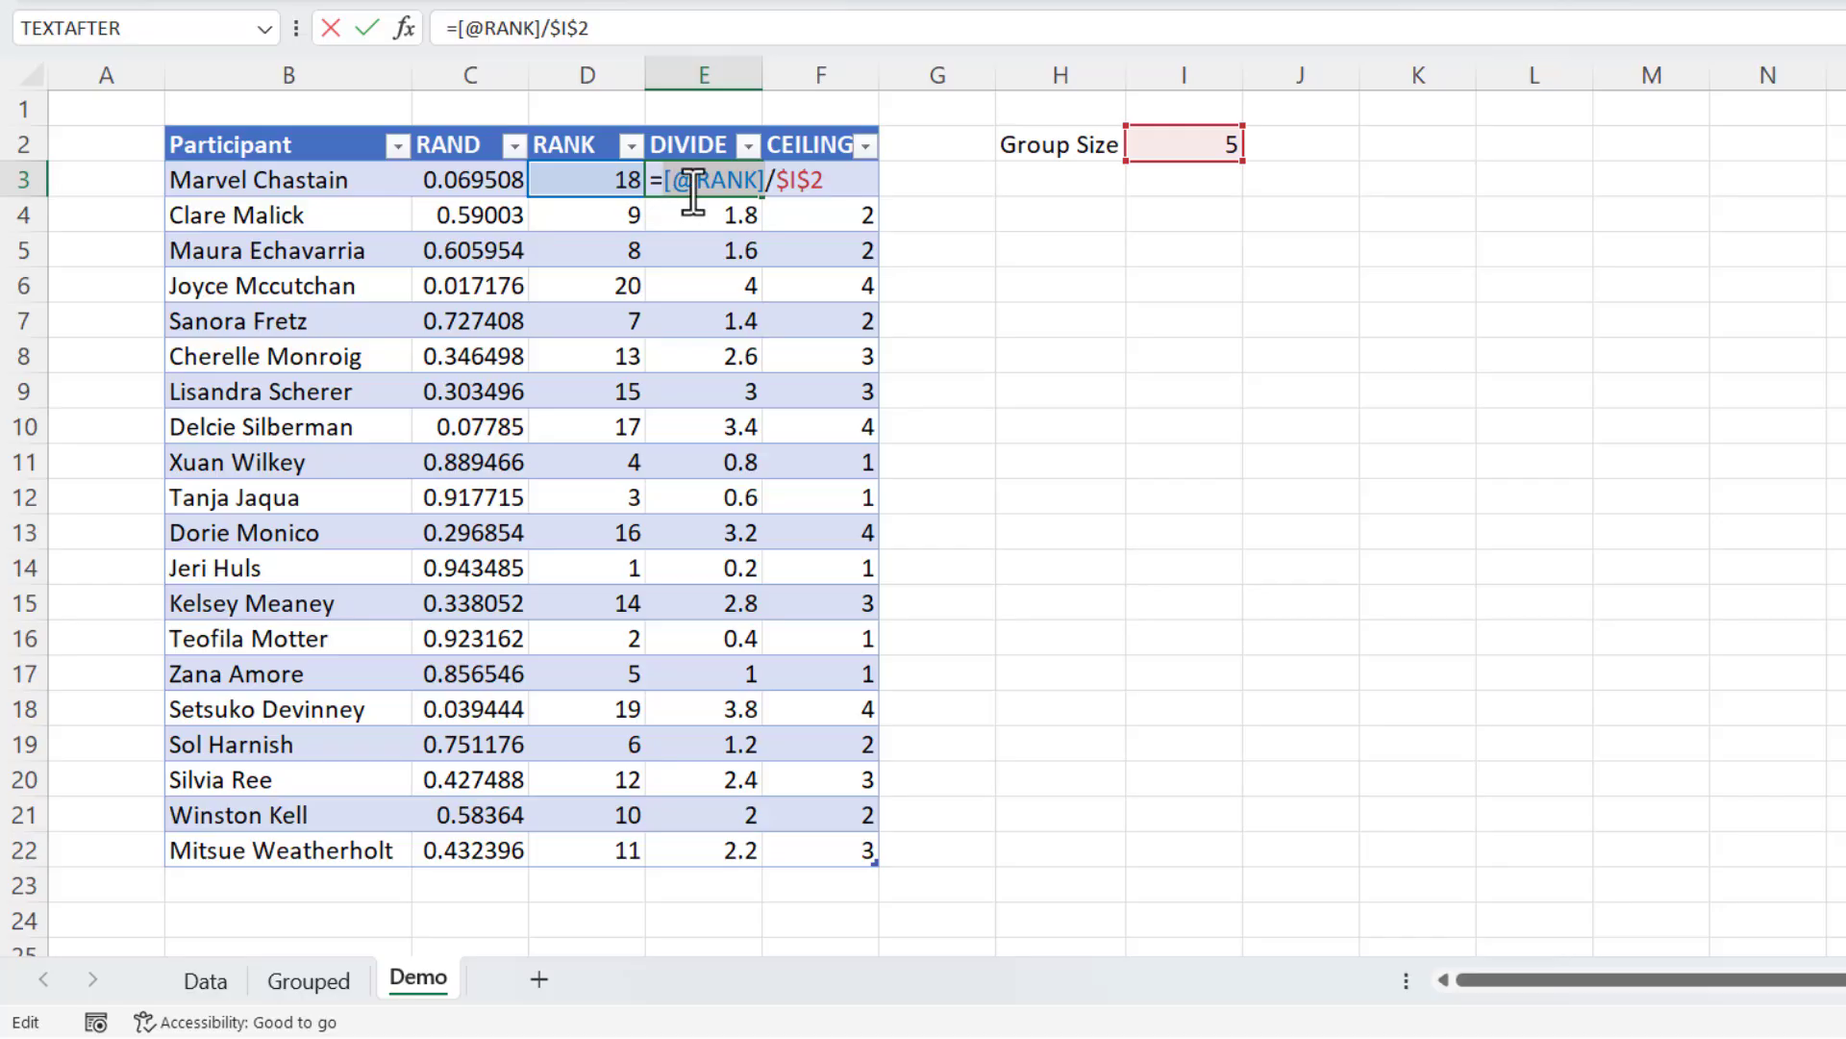
Step: Nest the RANK.EQ and DIVIDE formulas inside CEILING.MATH, then delete columns D:E
key("ctrl+v")
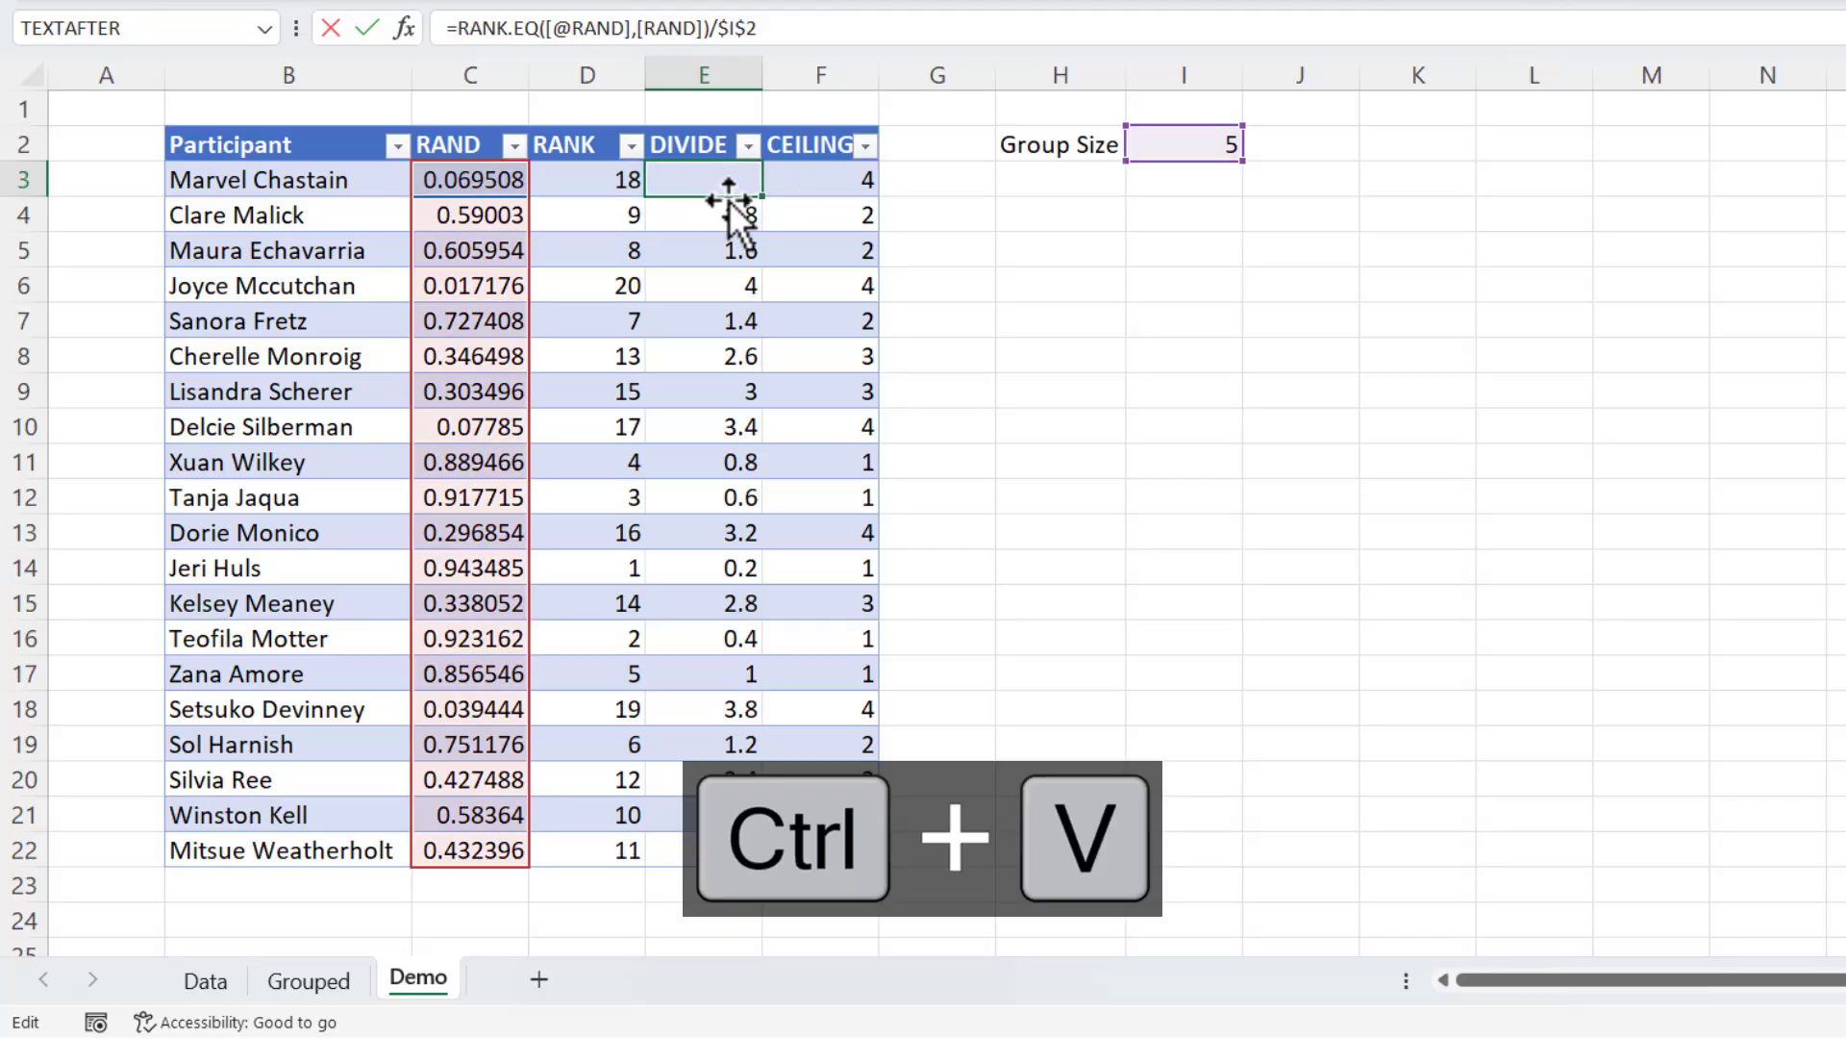
key("ctrl+v")
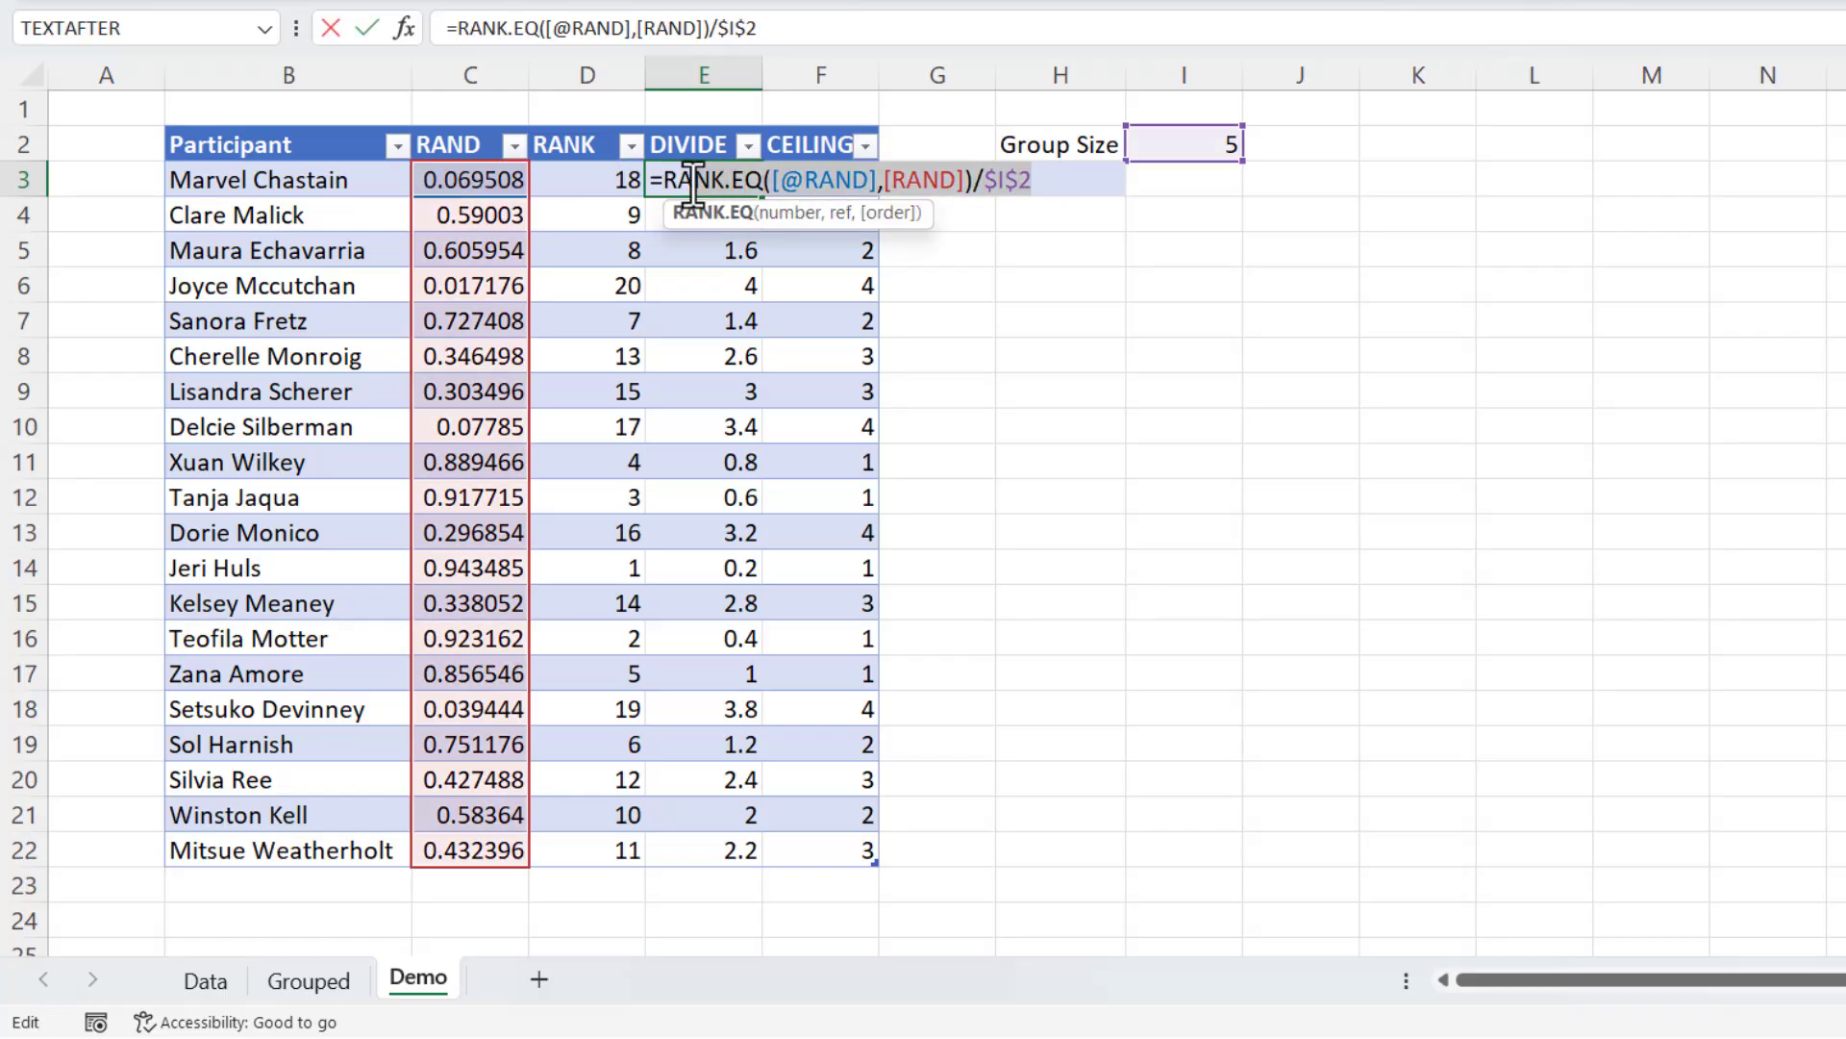
key("ctrl+c")
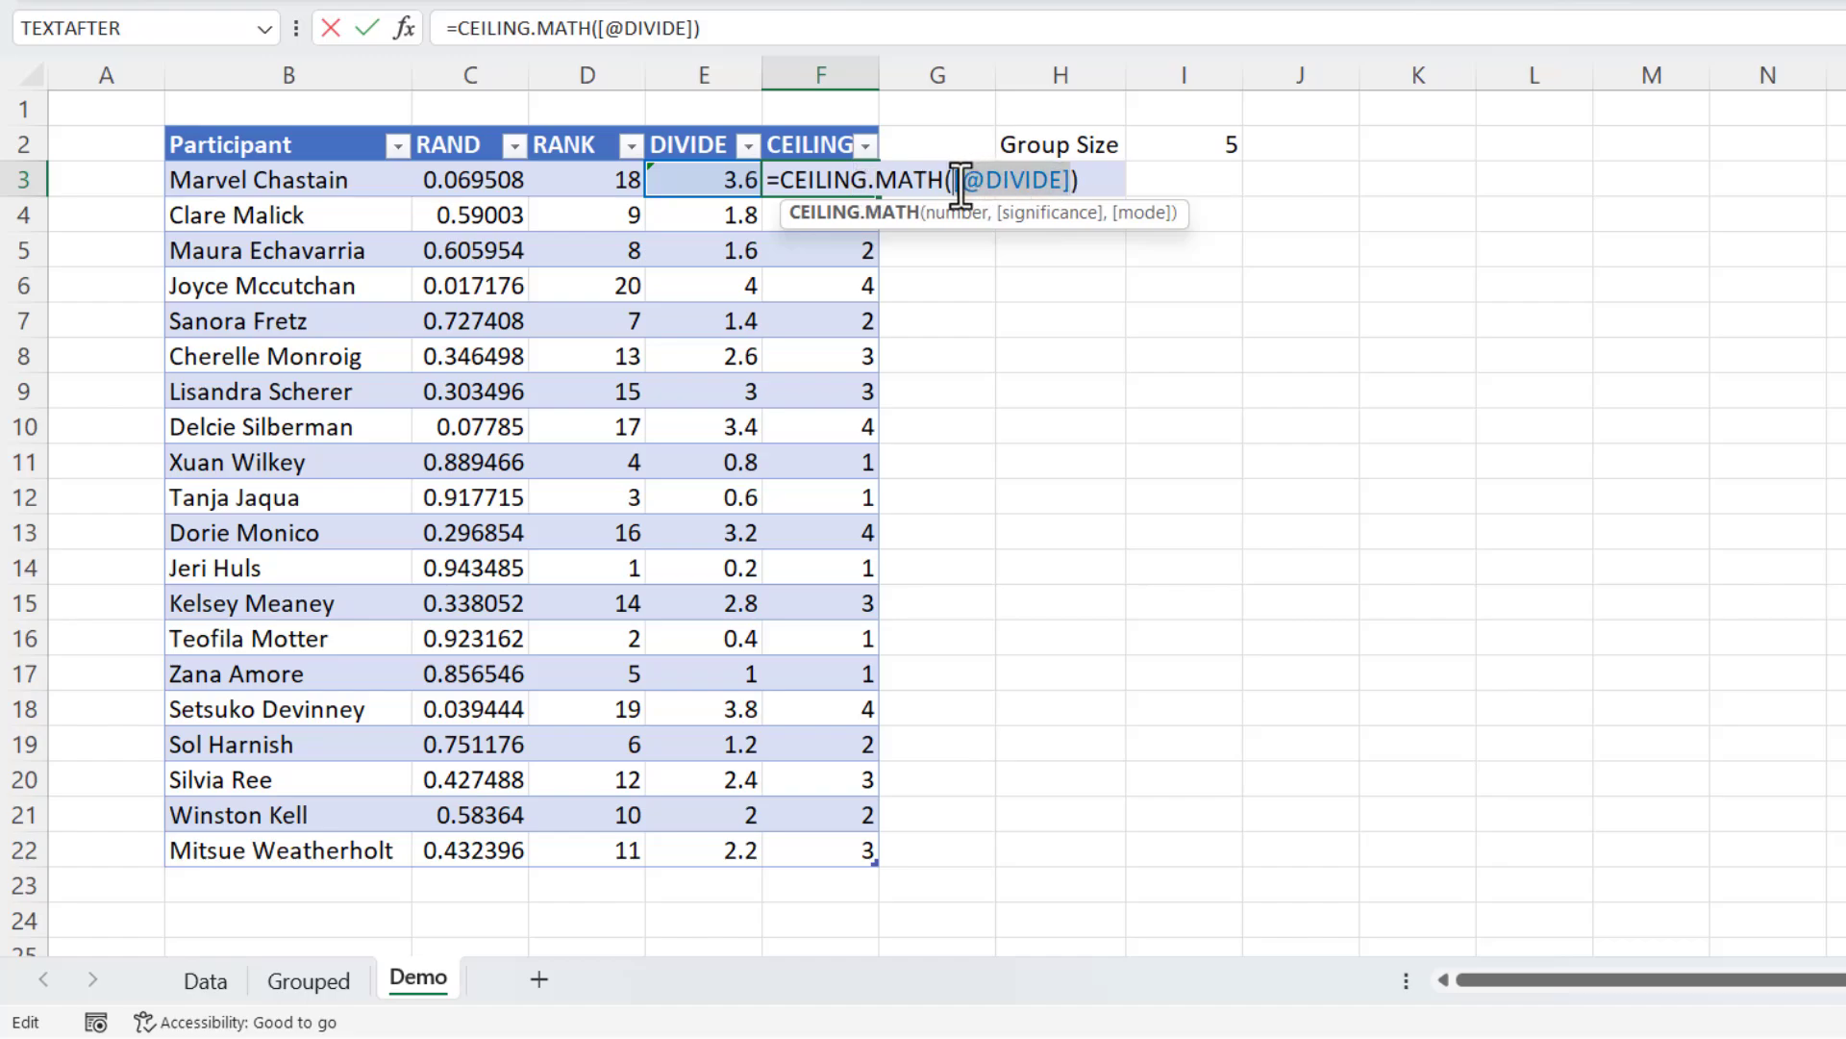
key("ctrl+v")
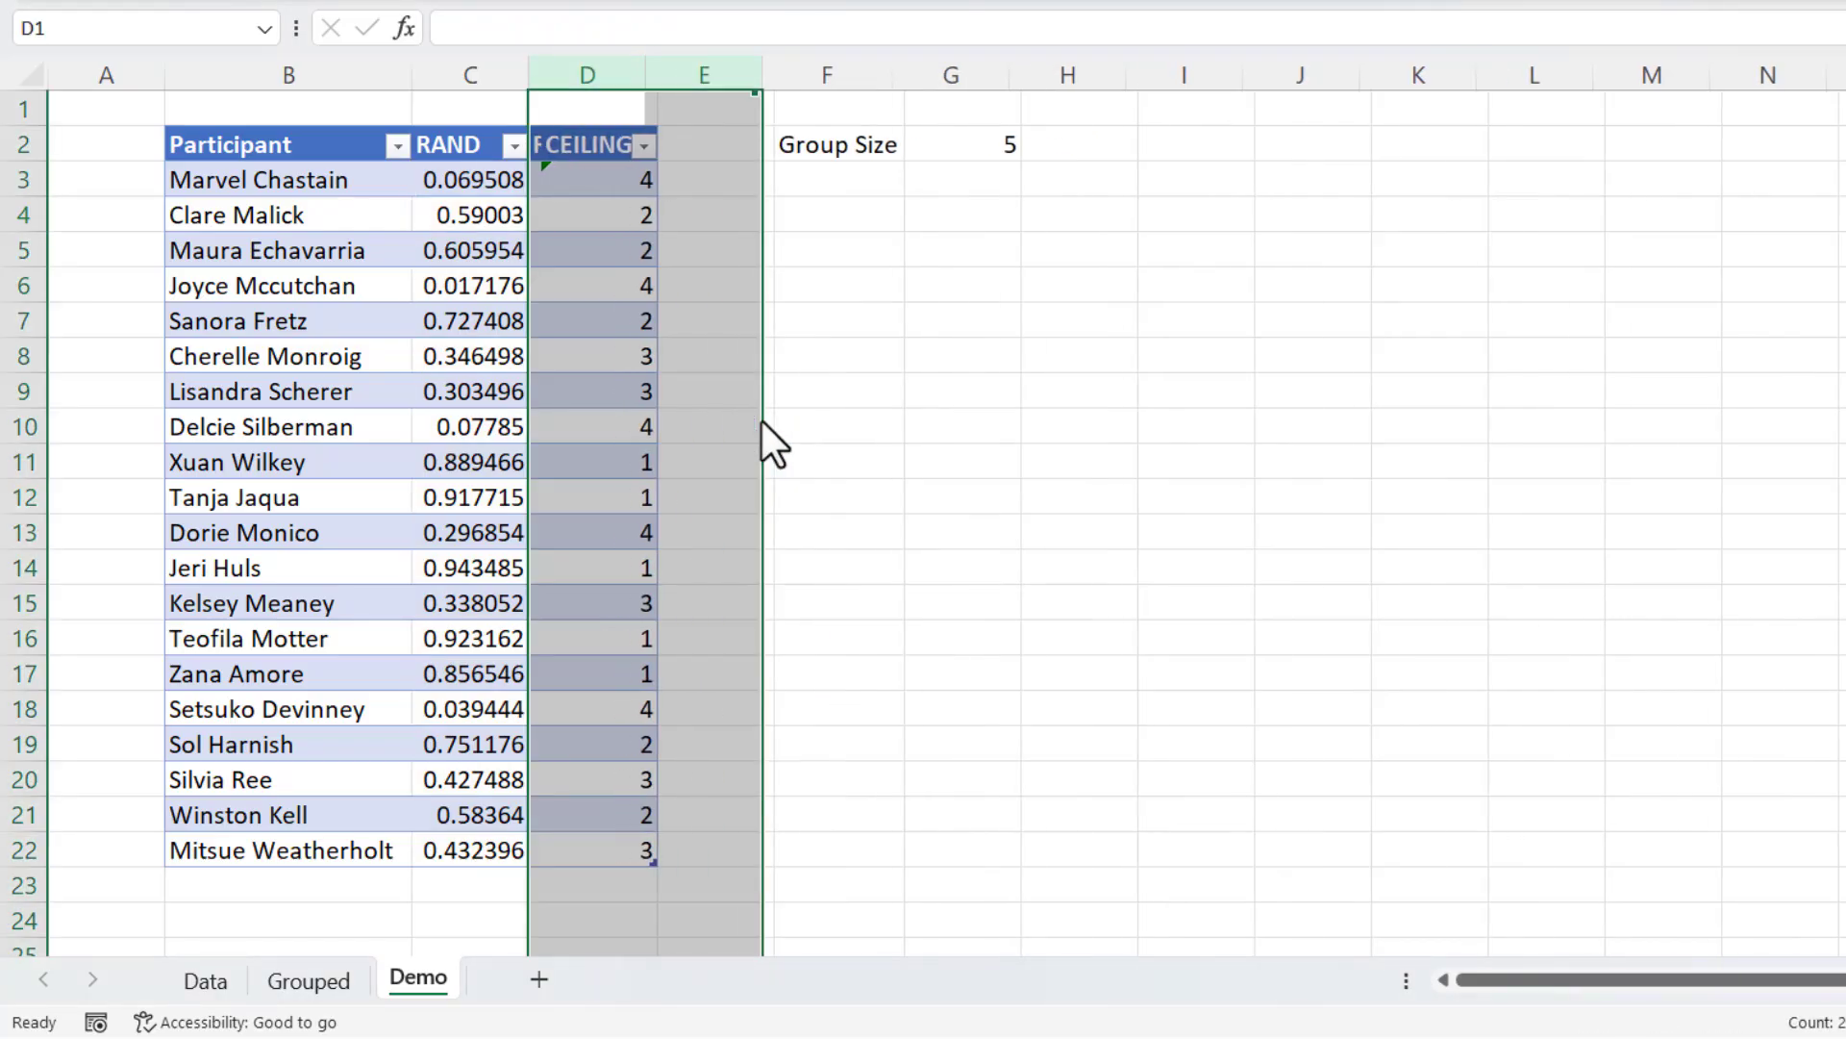
left_click(587, 179)
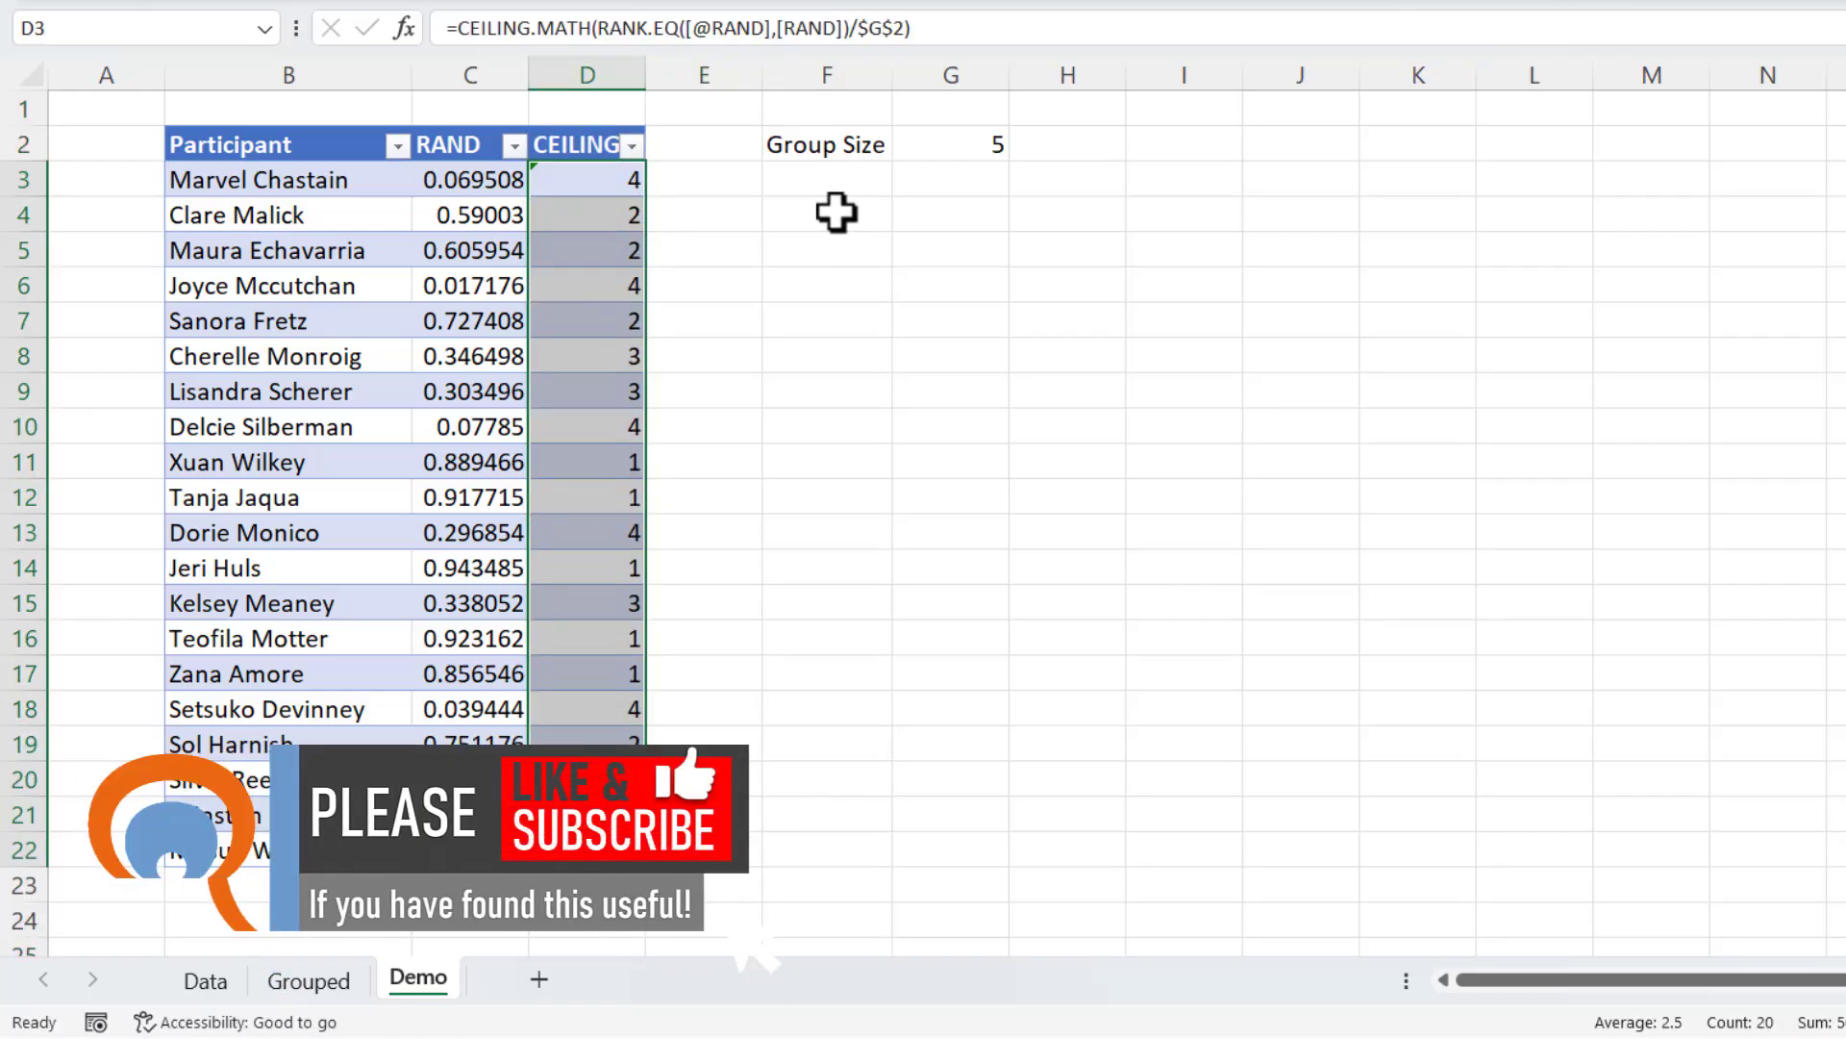
mouse_move(738, 271)
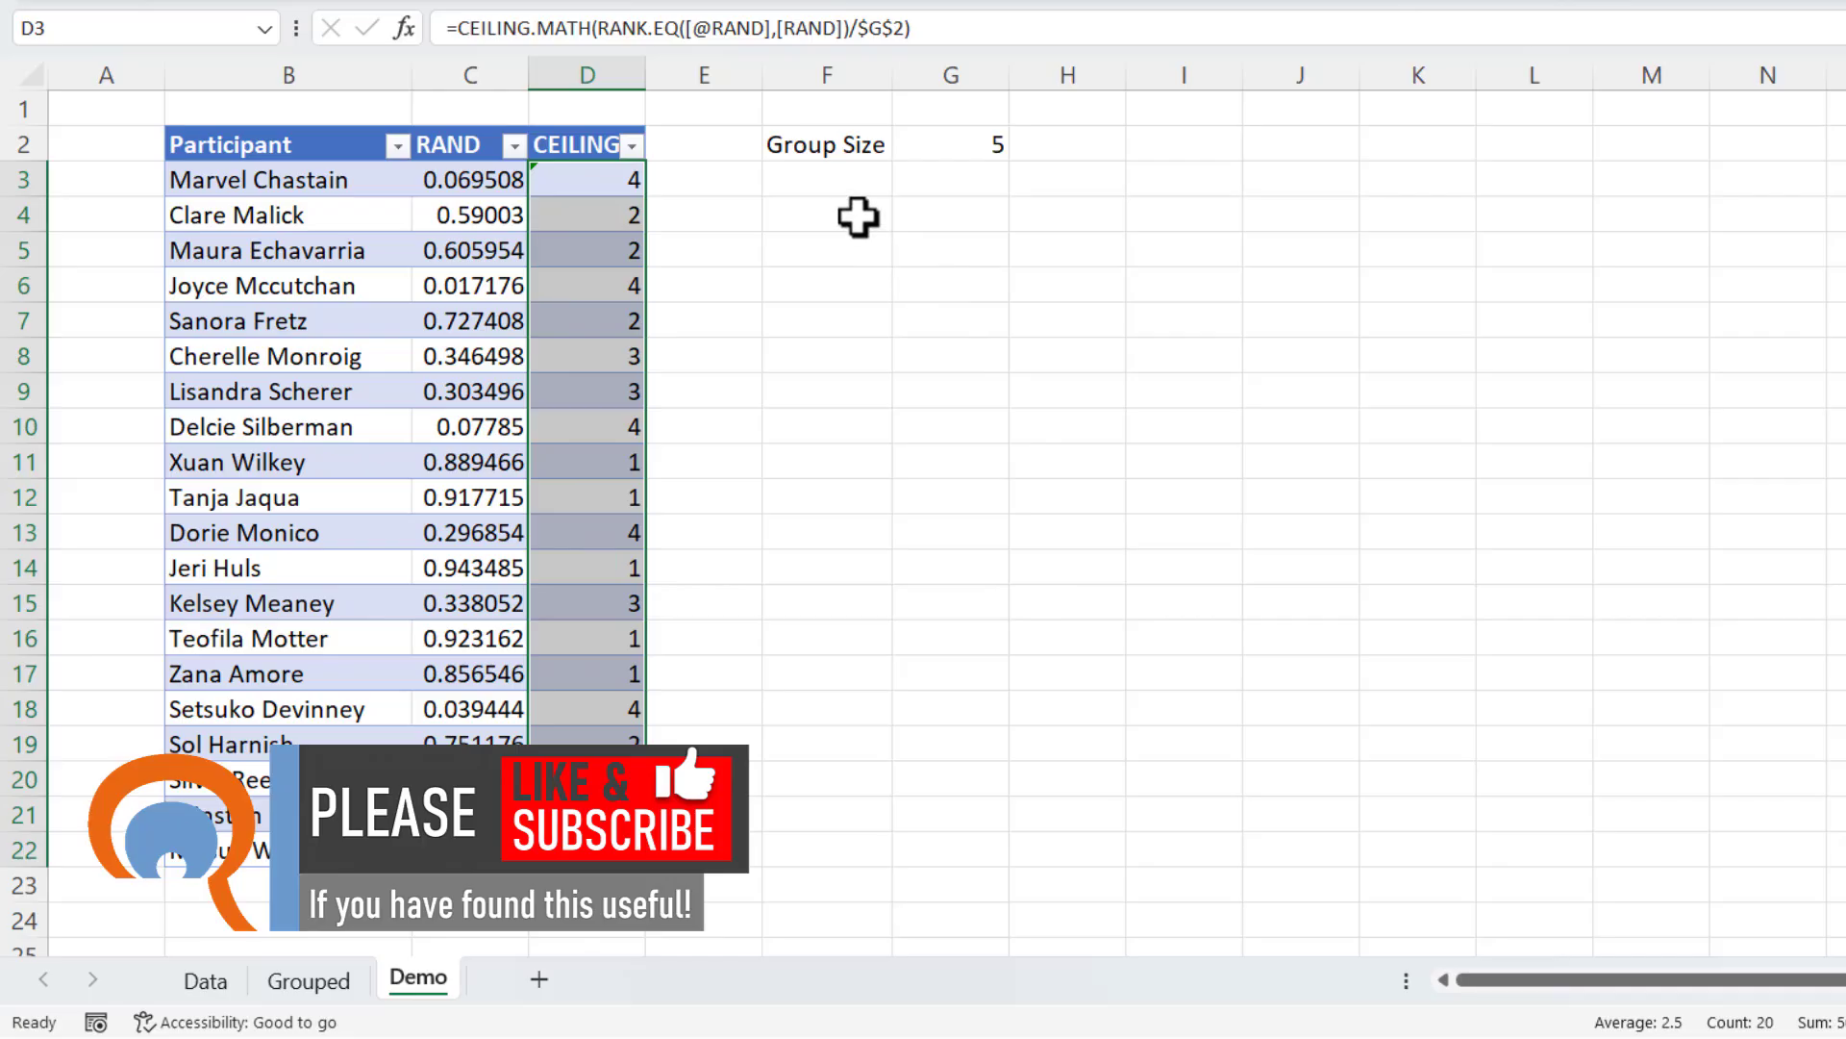
Step: Enter =SEQUENCE(1,MAX(Names[CEILING])) in F4
left_click(825, 215)
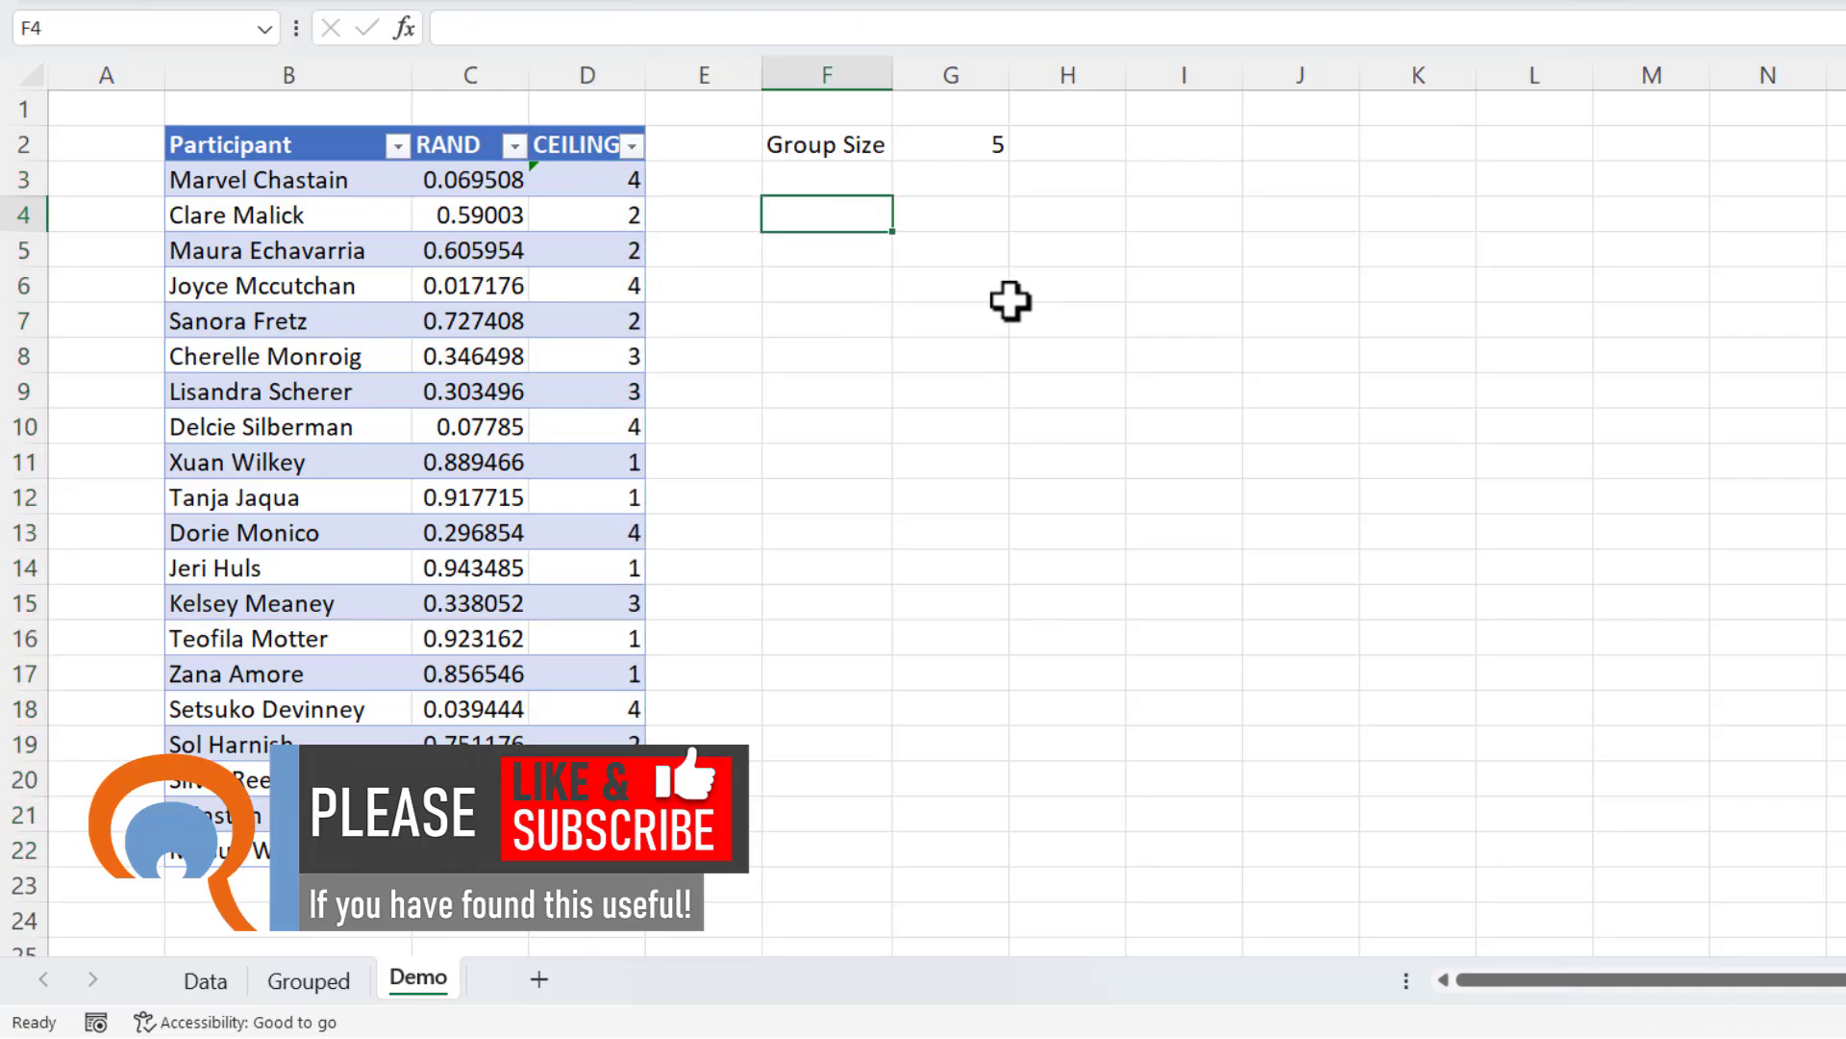
type("=s")
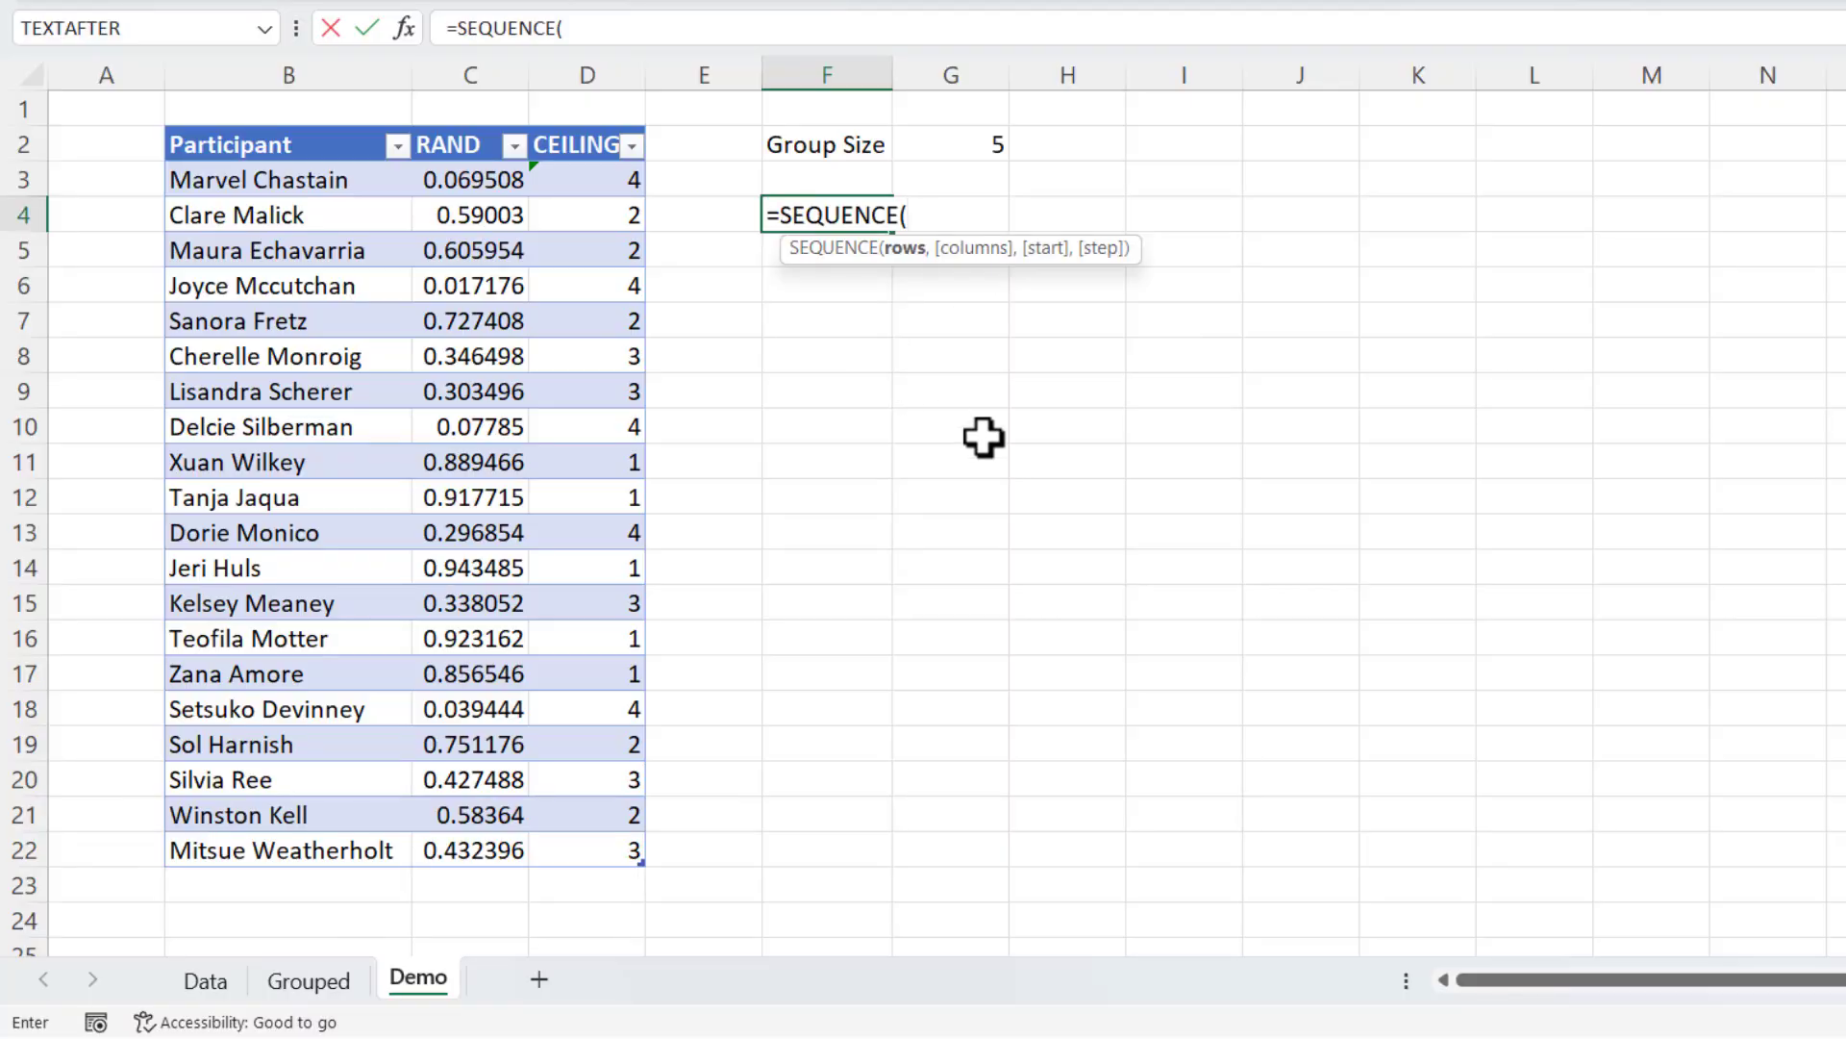
type("1")
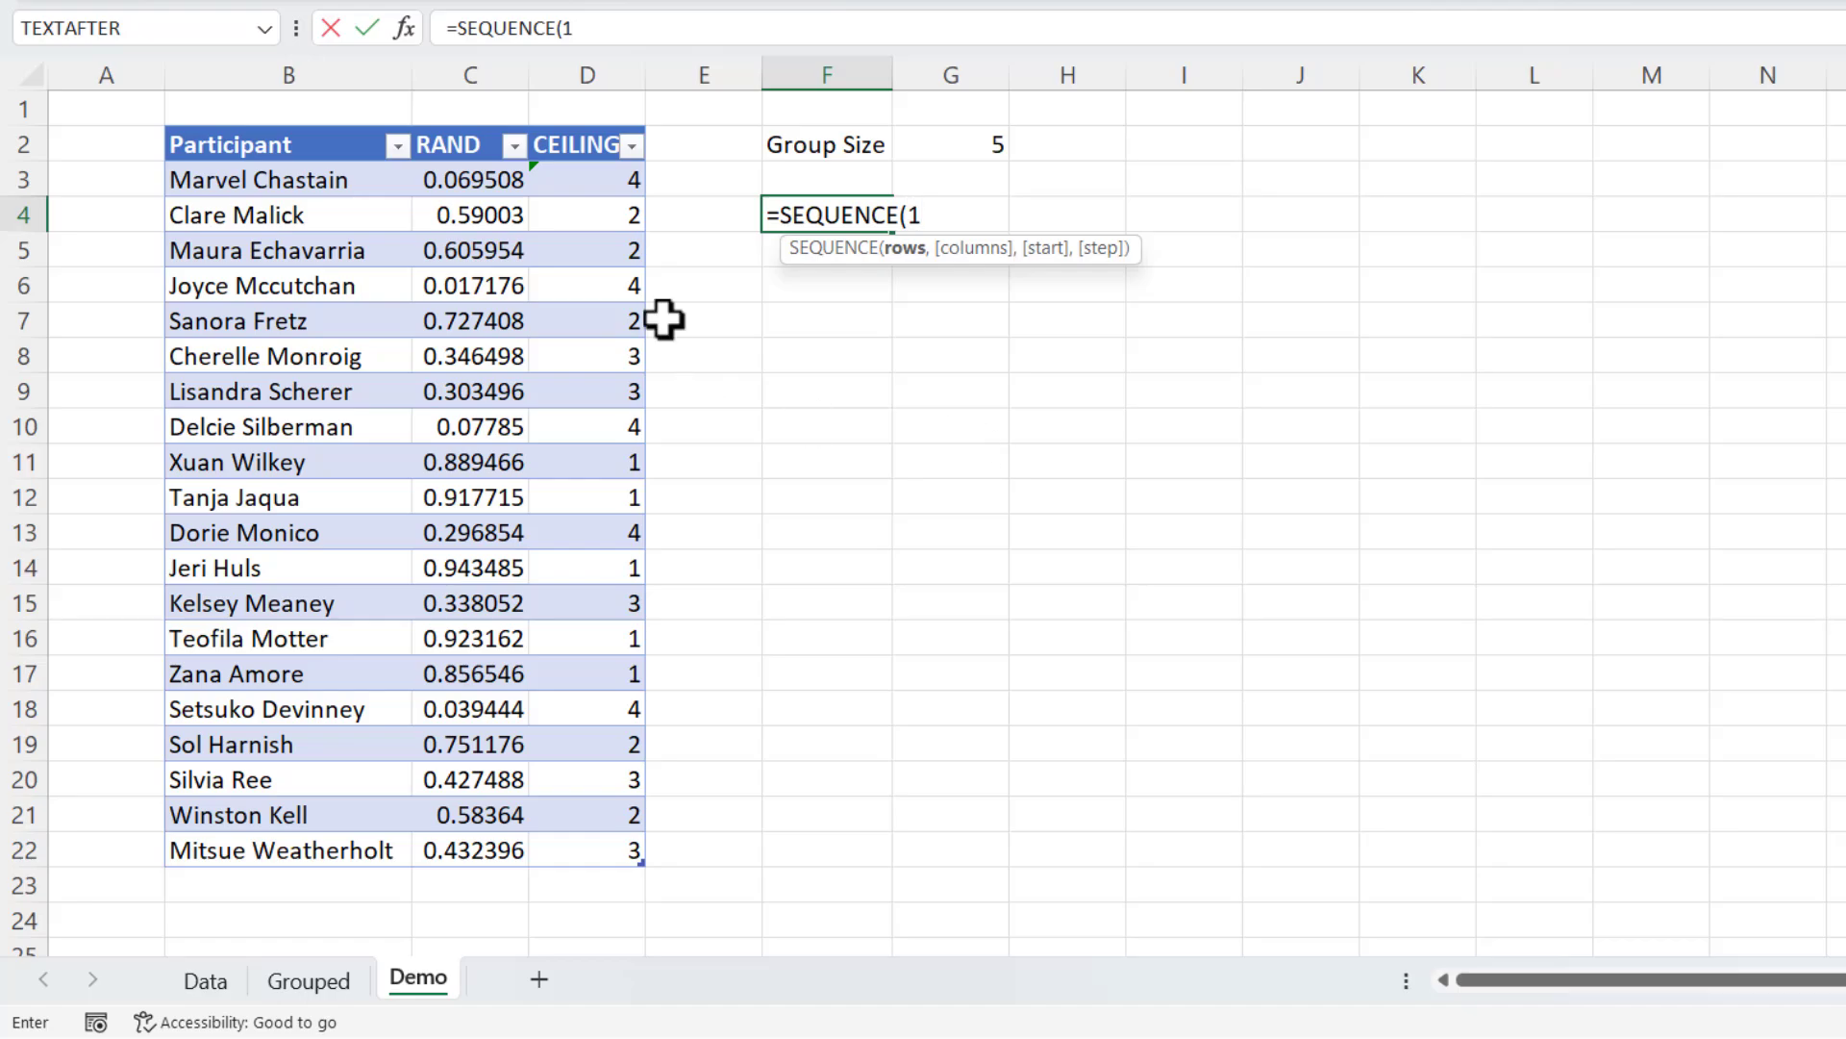
mouse_move(609, 383)
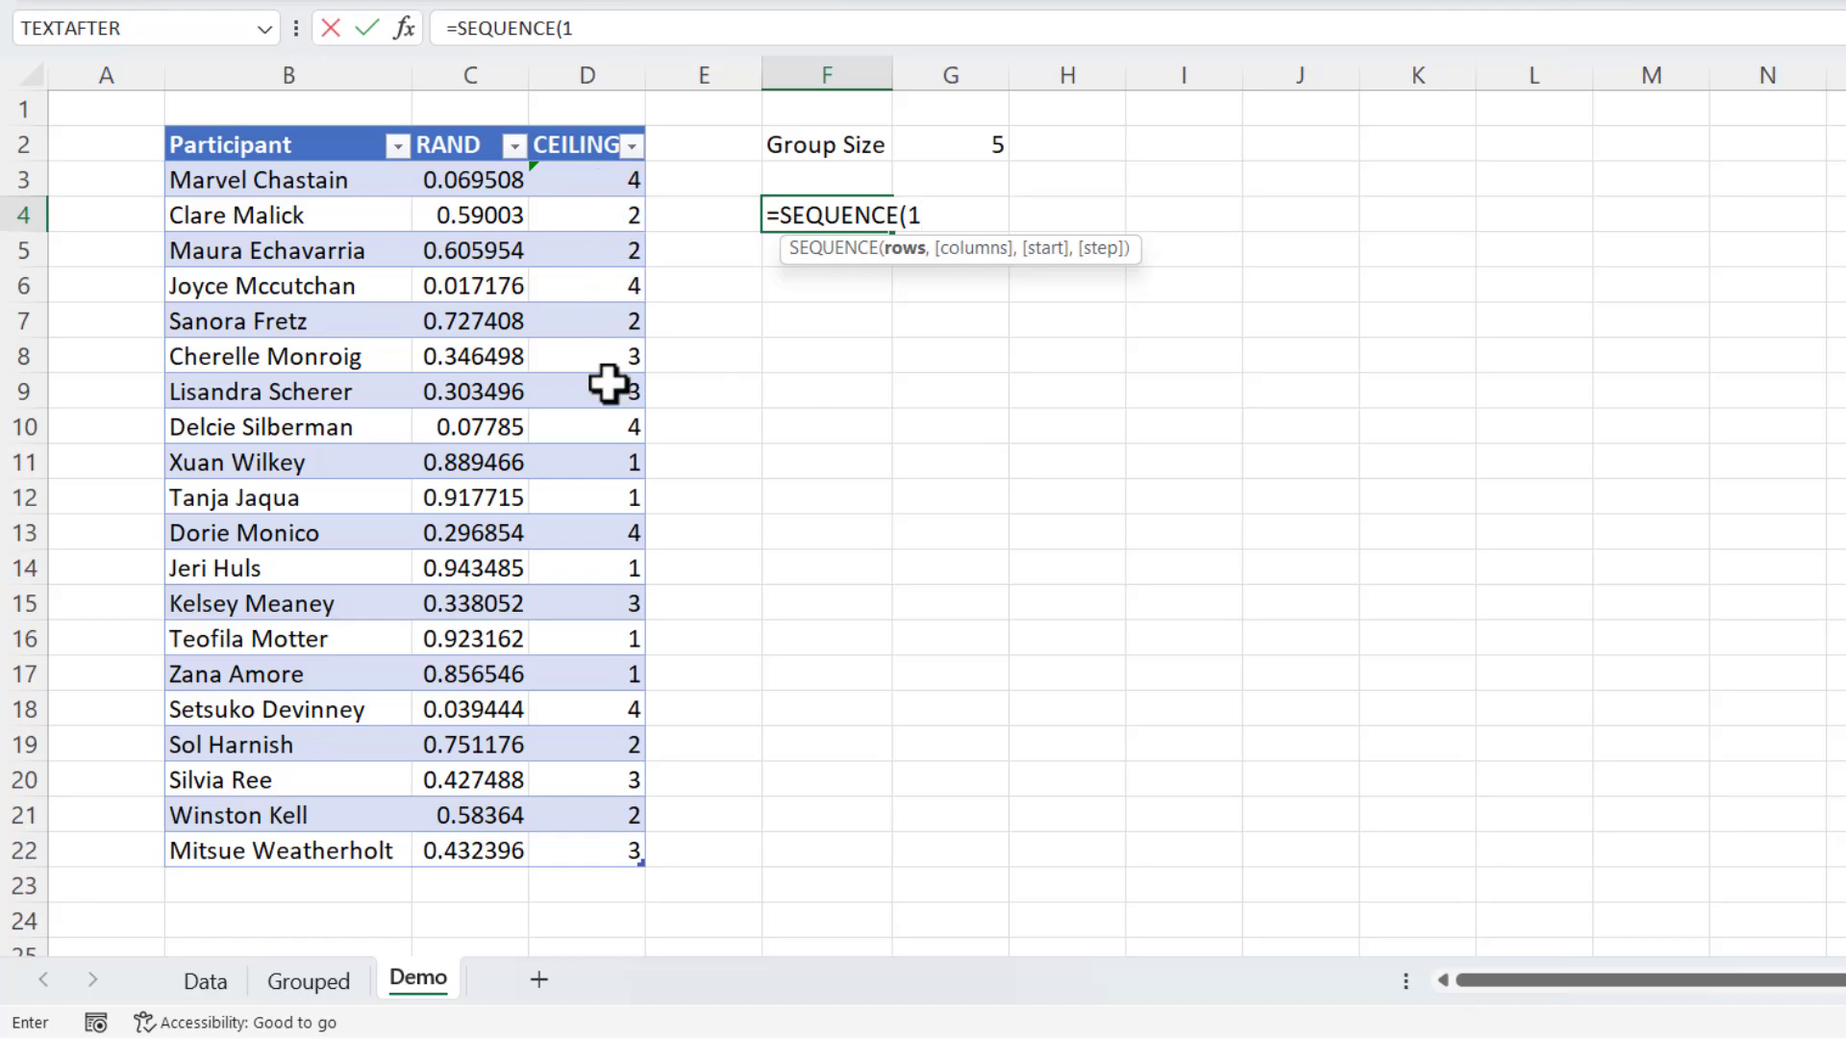
type(",")
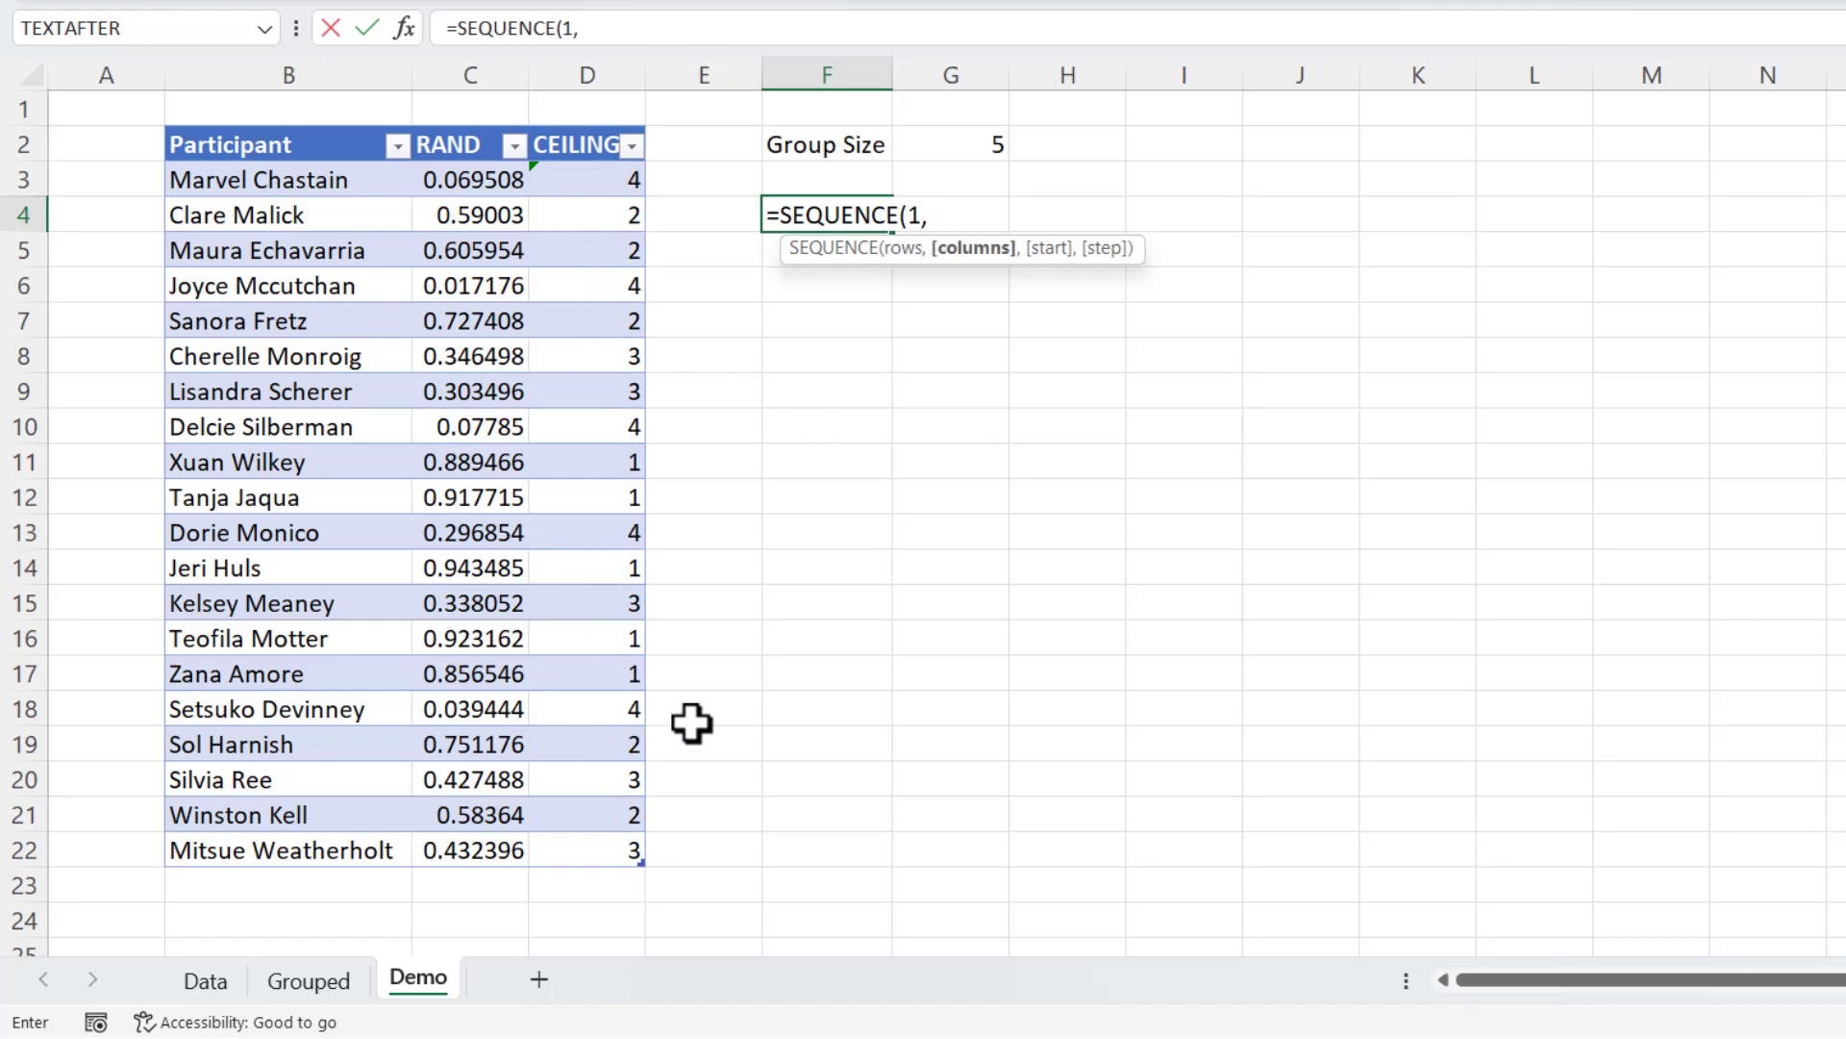
type("max(Names[CEILING")
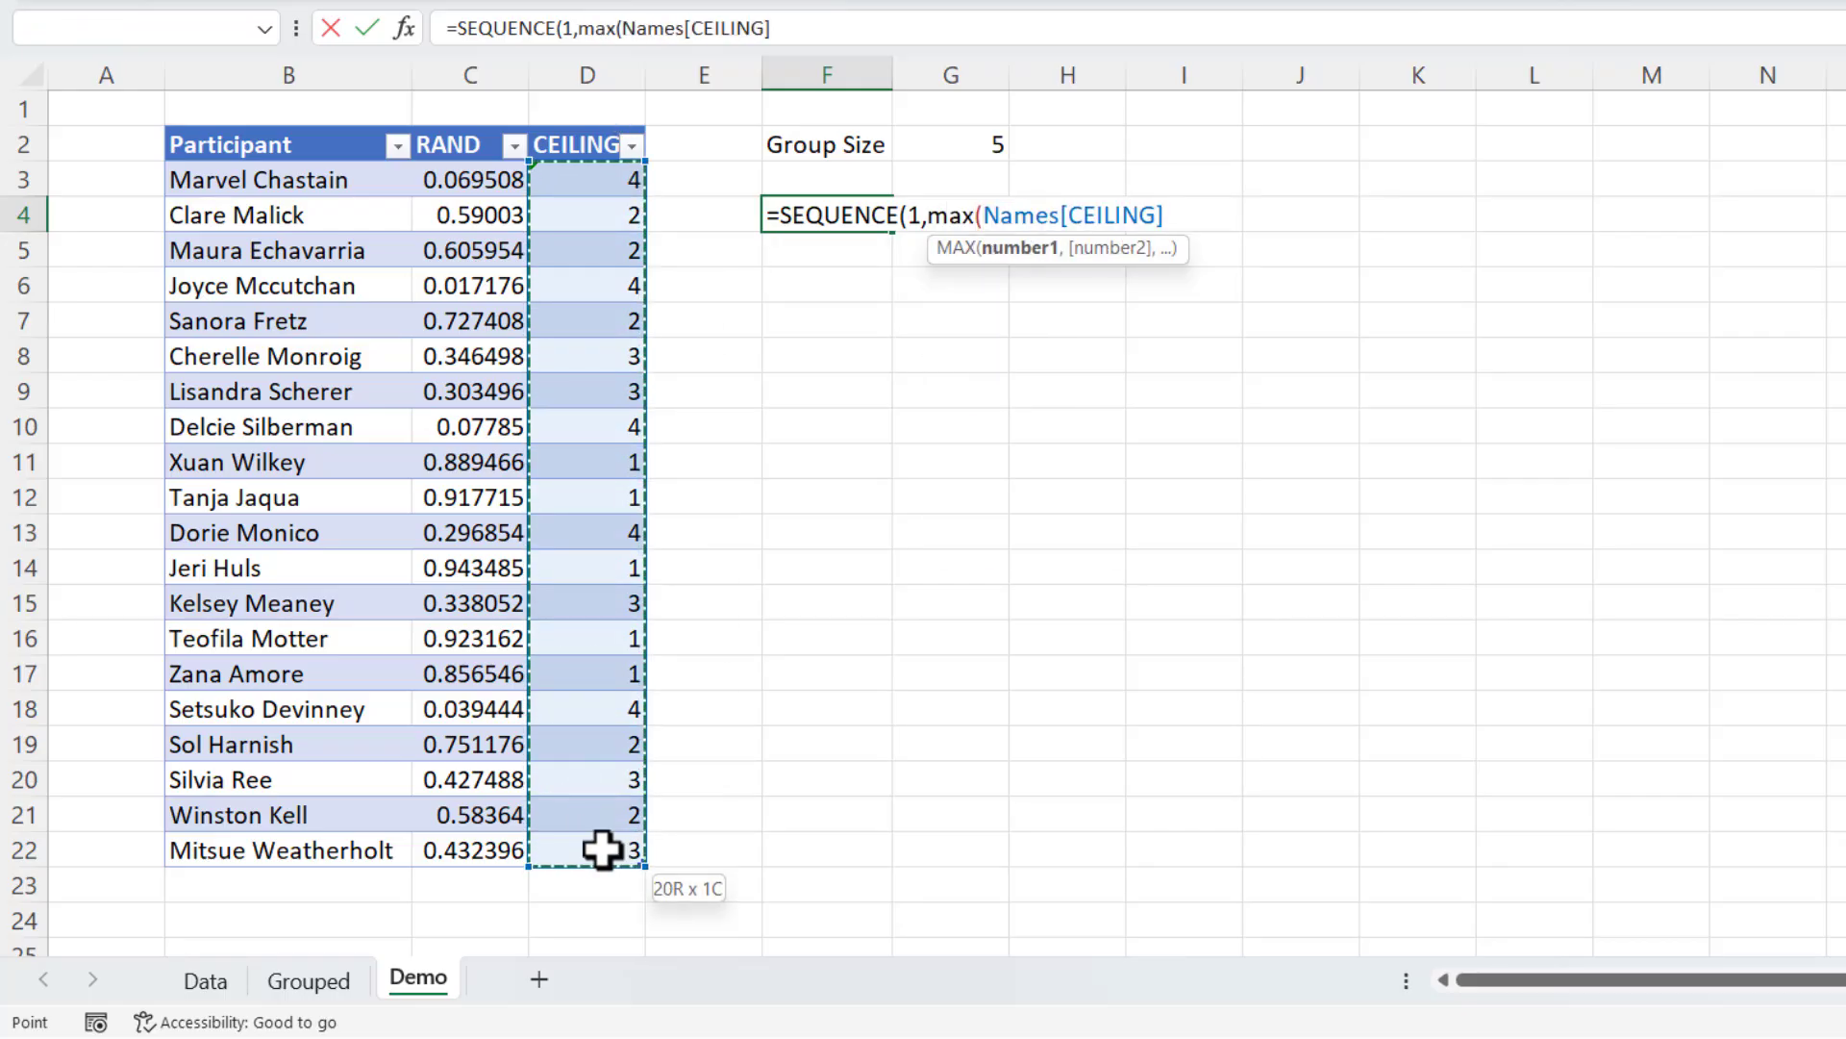
type(")")
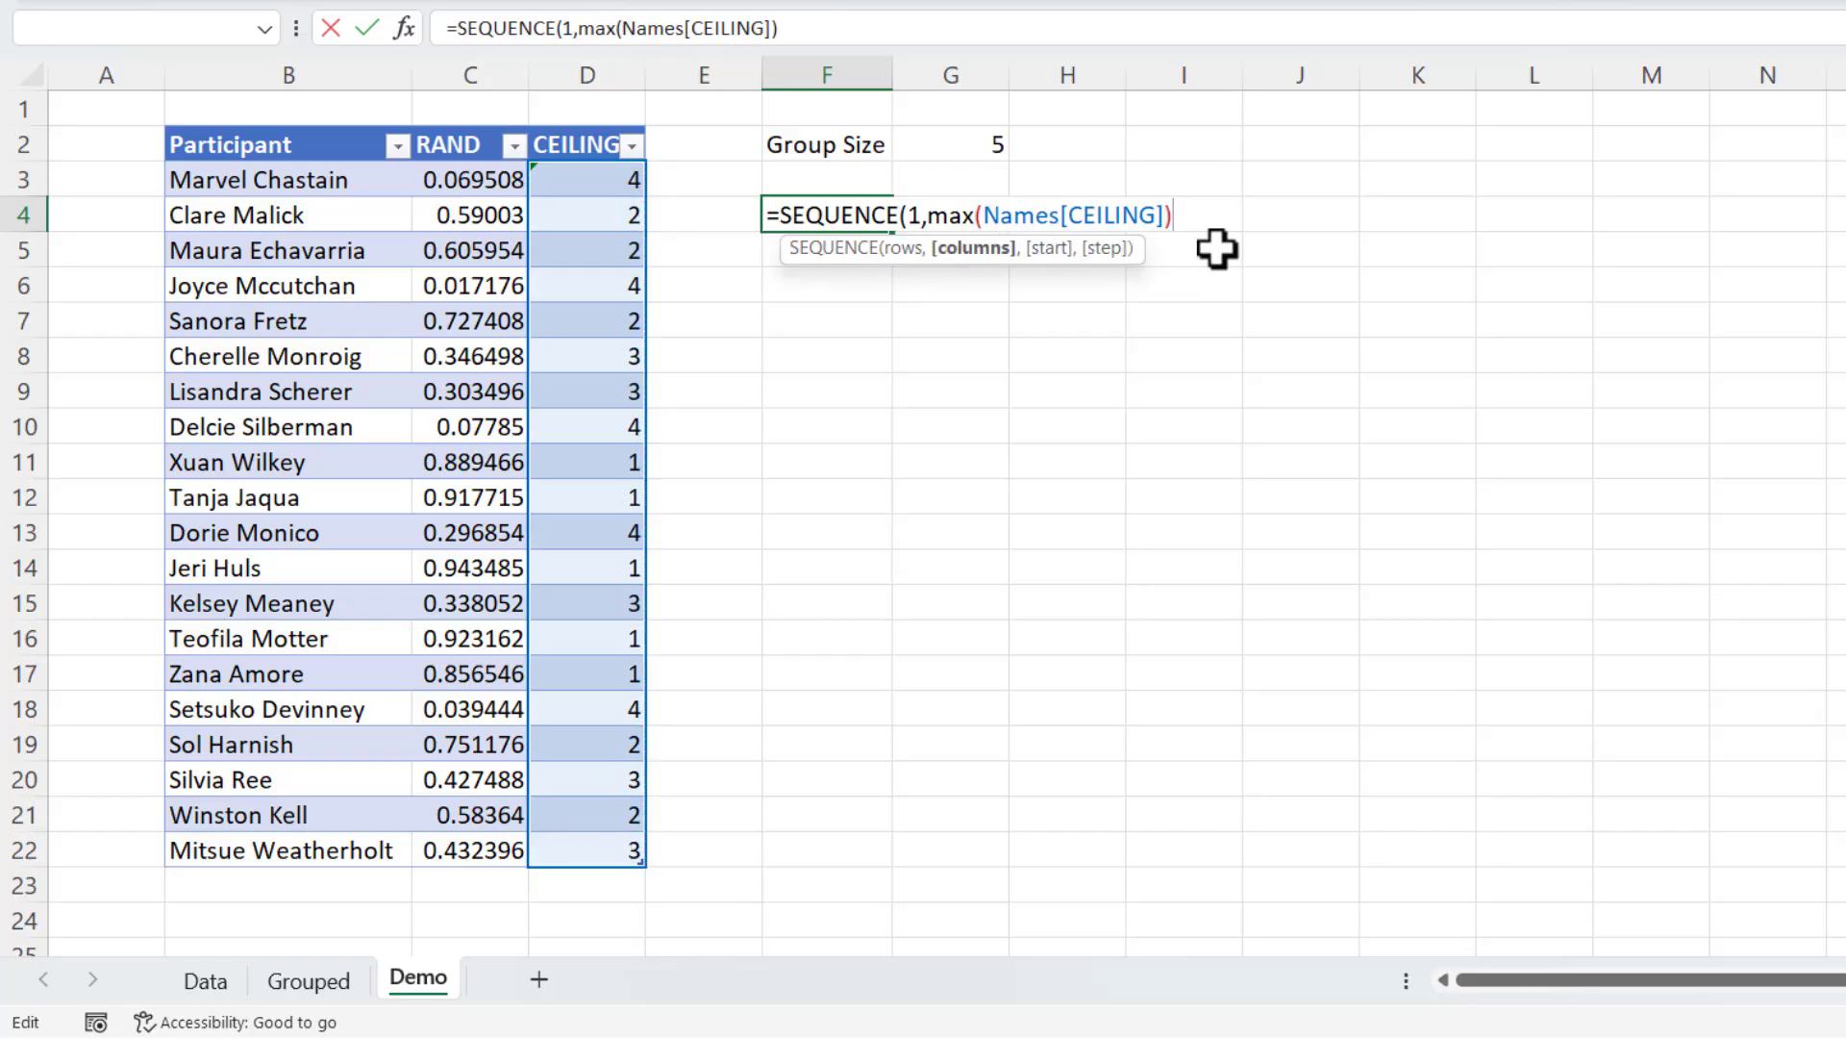
type(")")
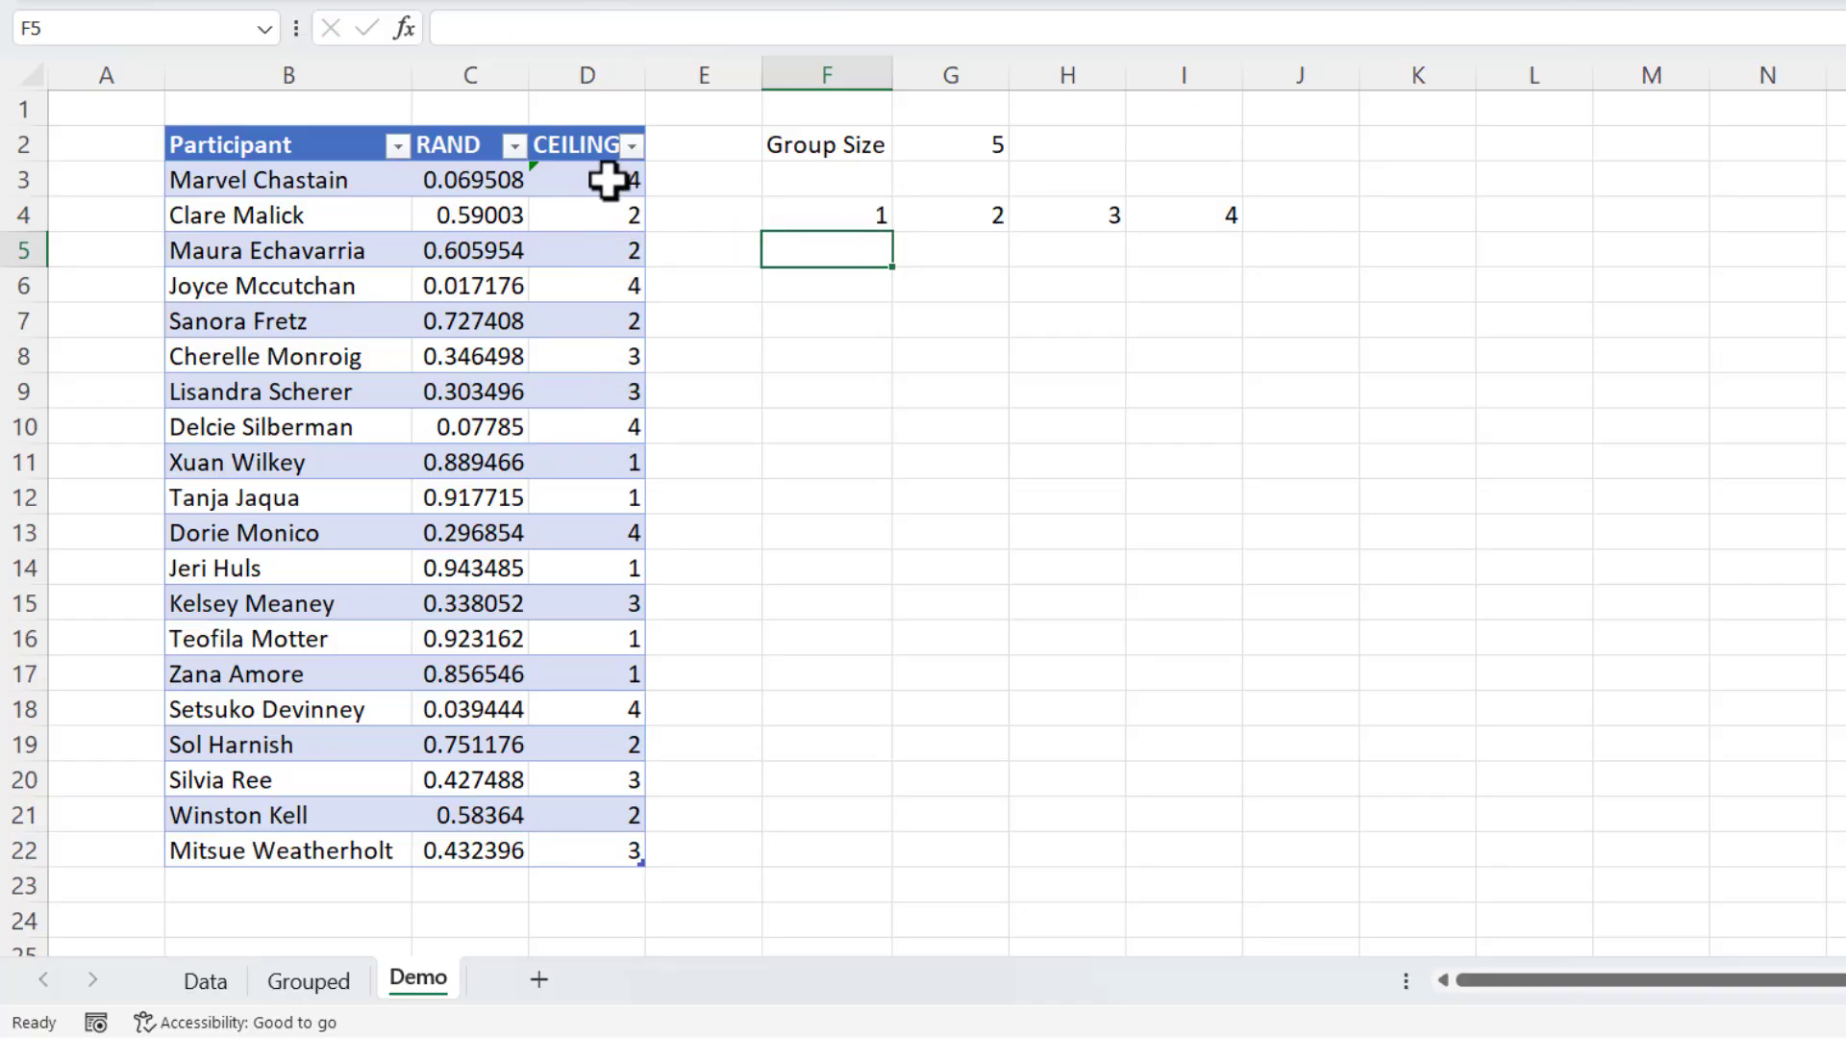
mouse_move(586, 143)
type("GROUP")
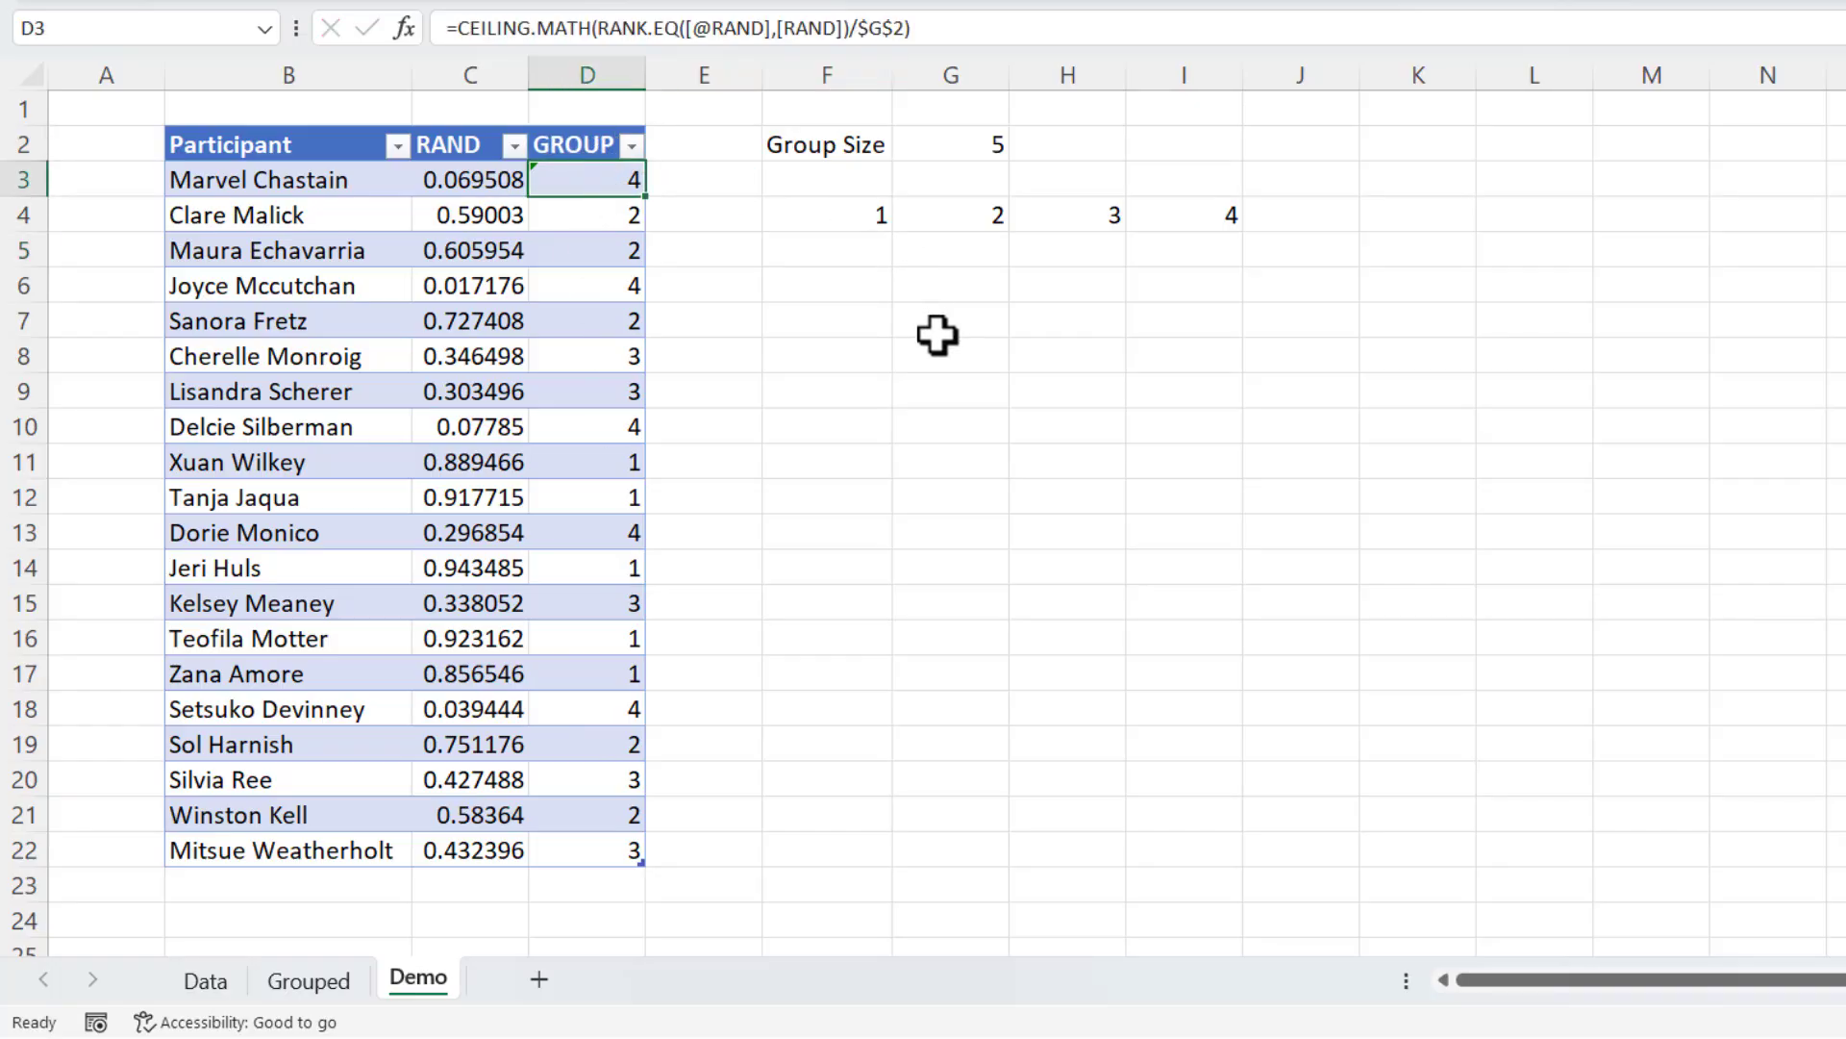
mouse_move(965, 145)
type("4")
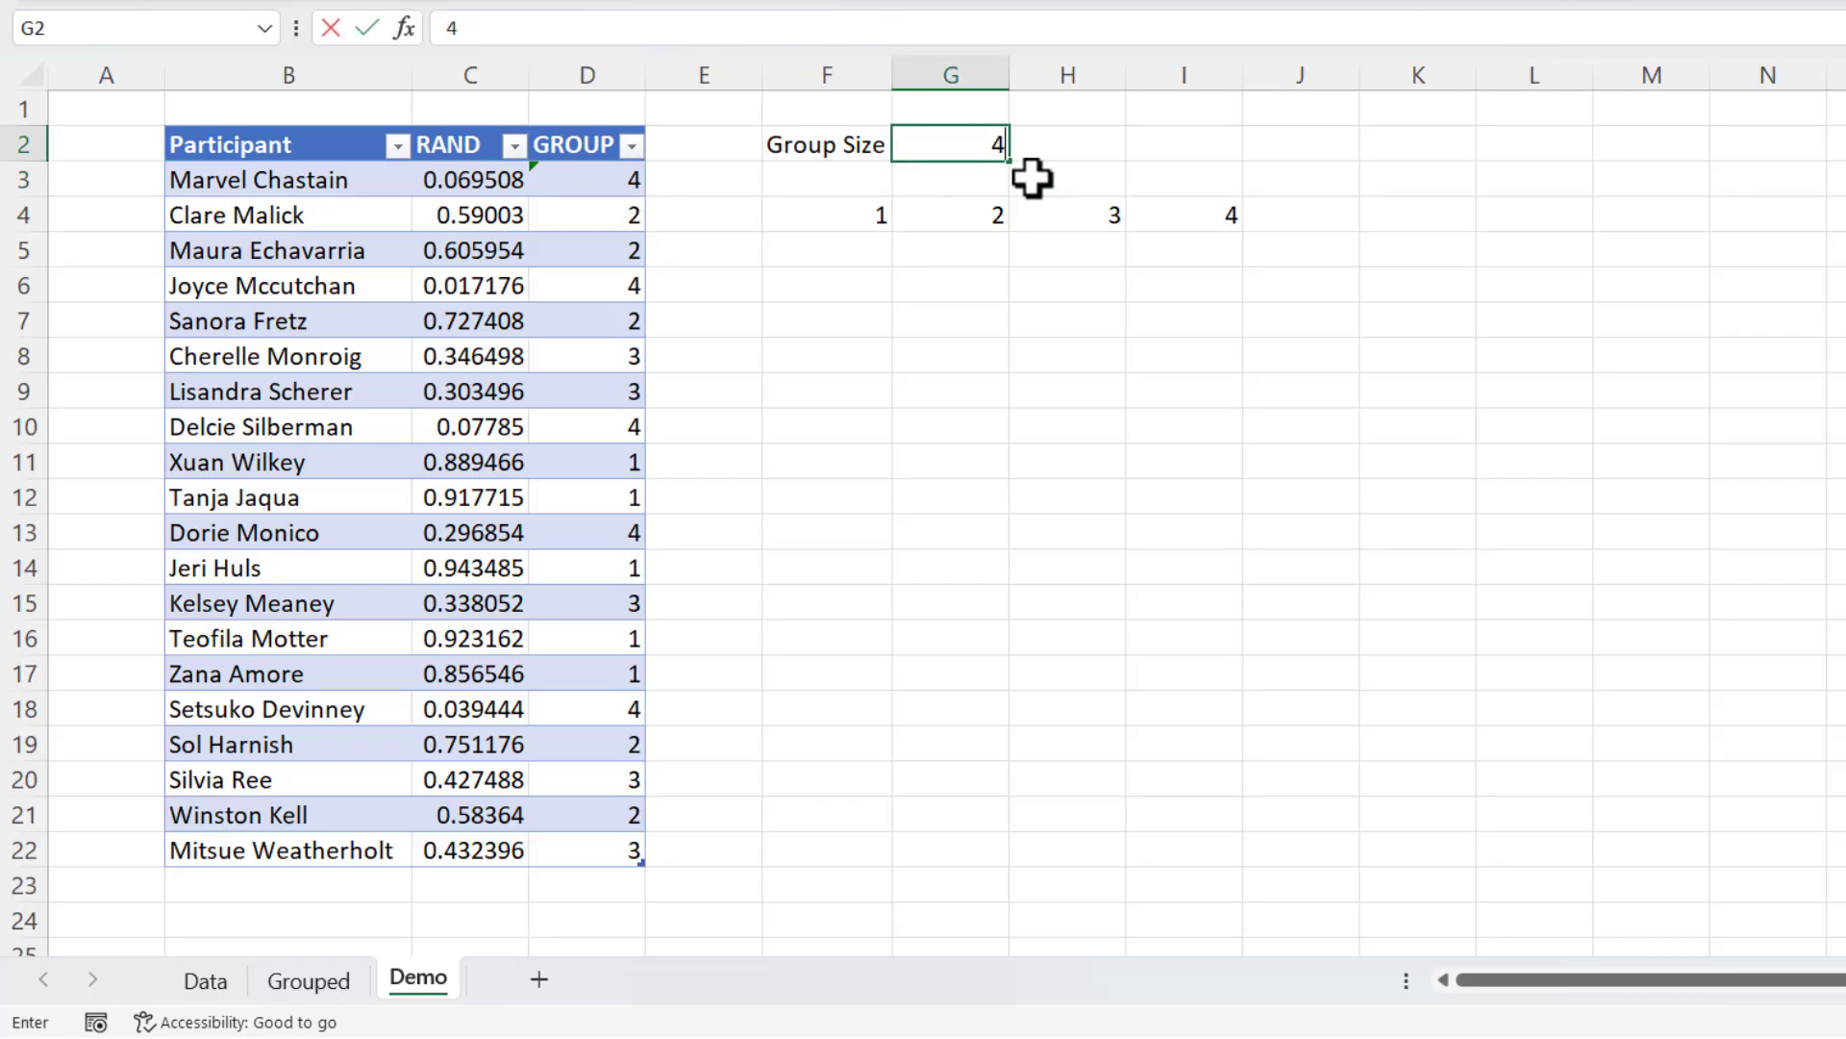
Step: Confirm a group size of 4 so participants split into groups 1 to 5
key("Return")
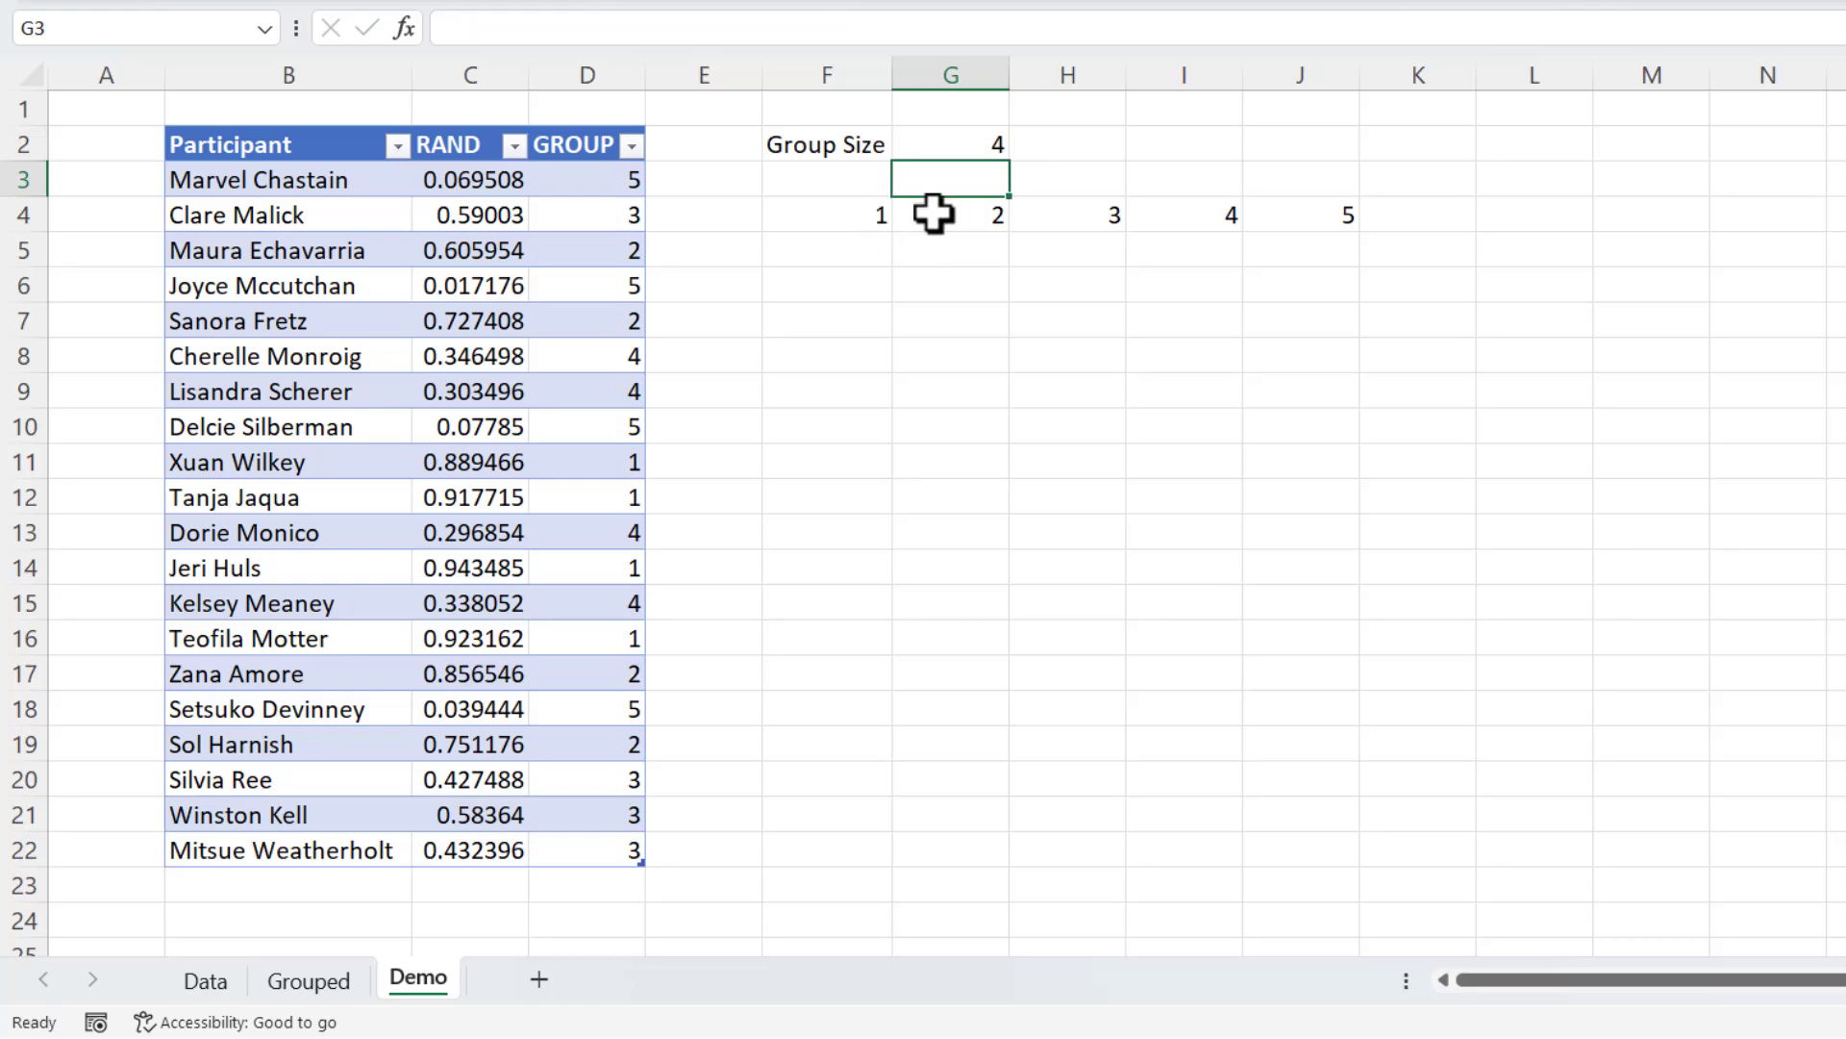
mouse_move(830, 245)
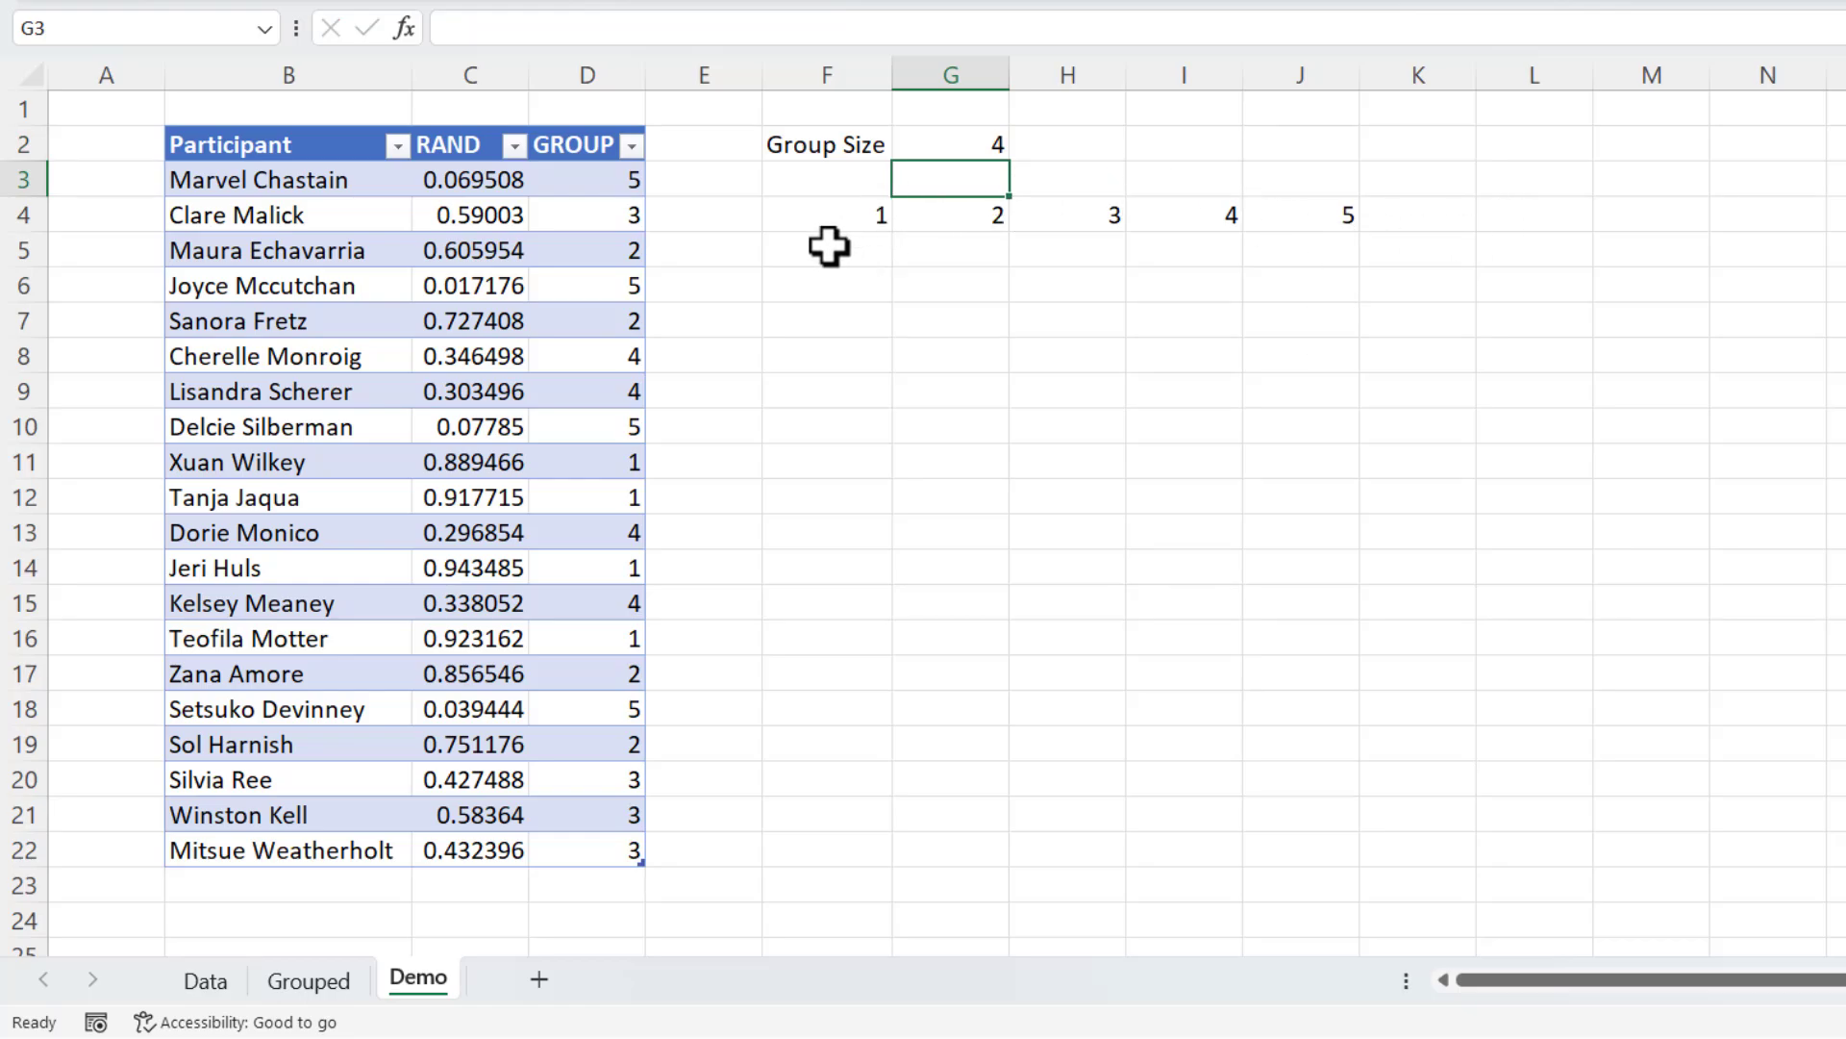
mouse_move(865, 315)
type("=")
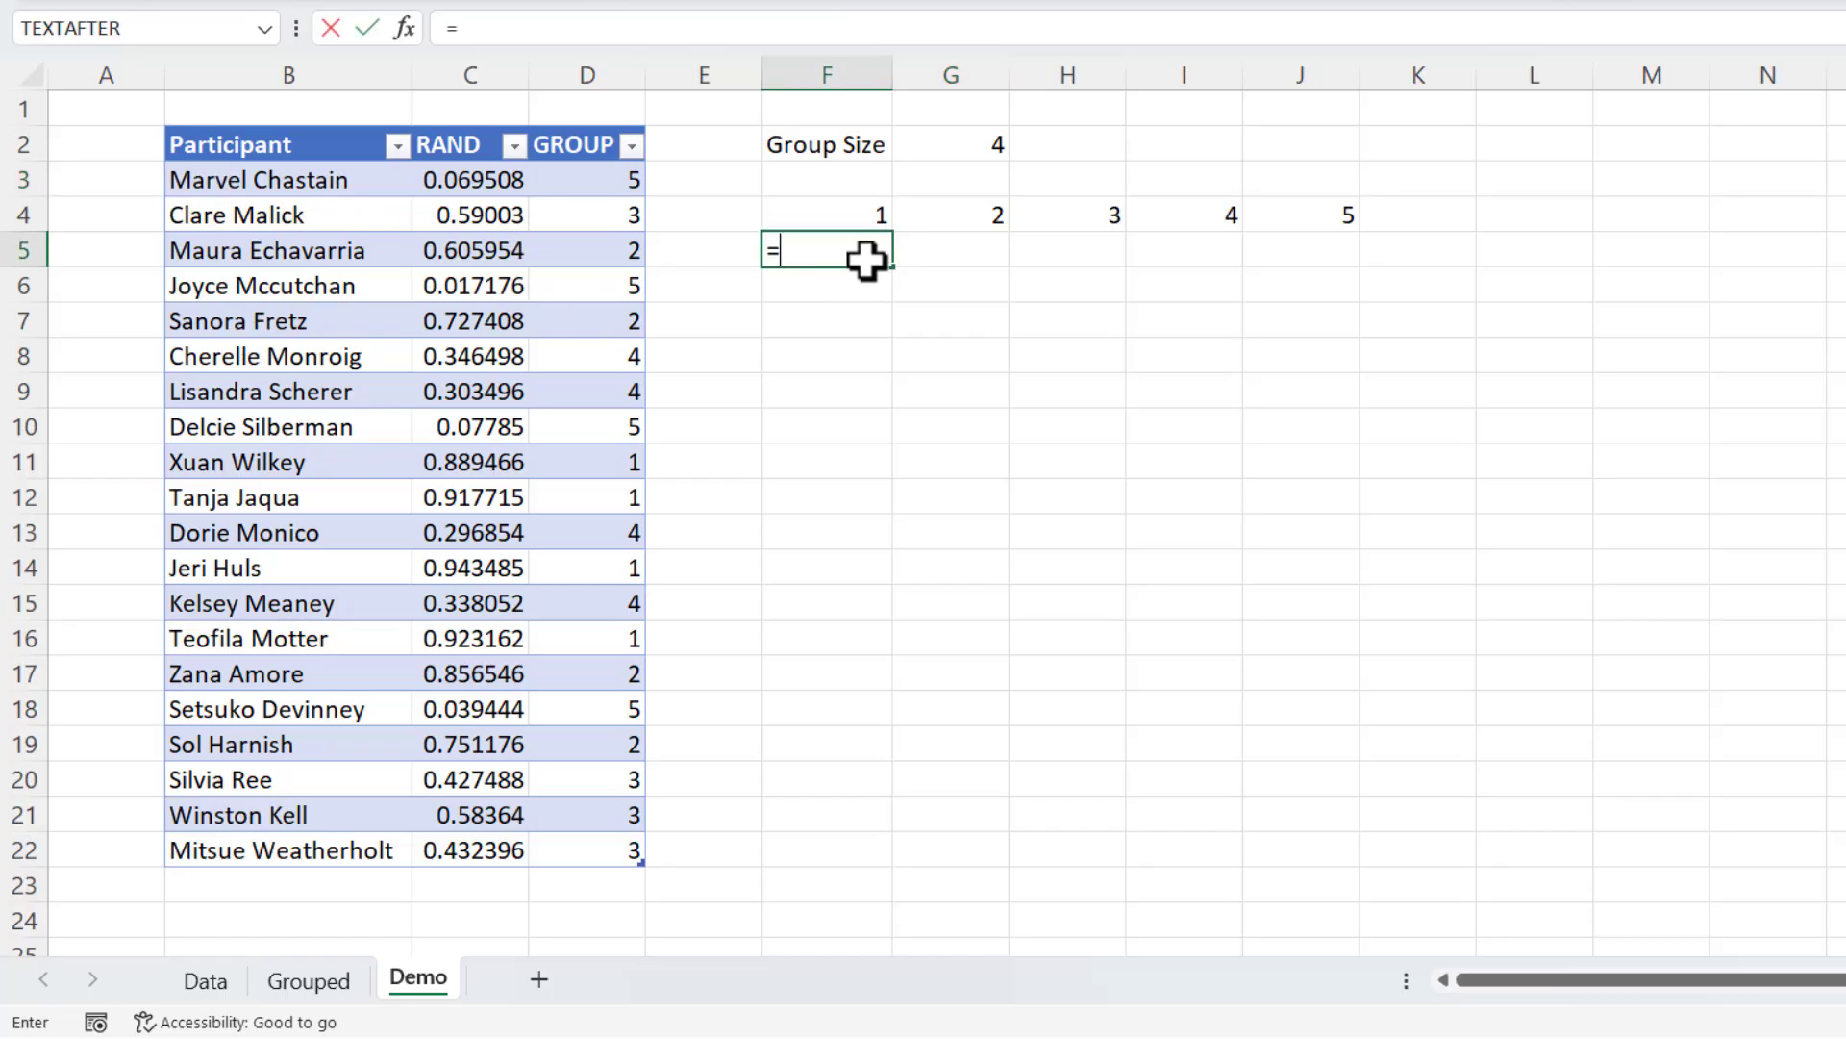
Step: Enter =FILTER(Names[Participant],Names[GROUP]=F4) in F5 to list group 1's members
type("filter(")
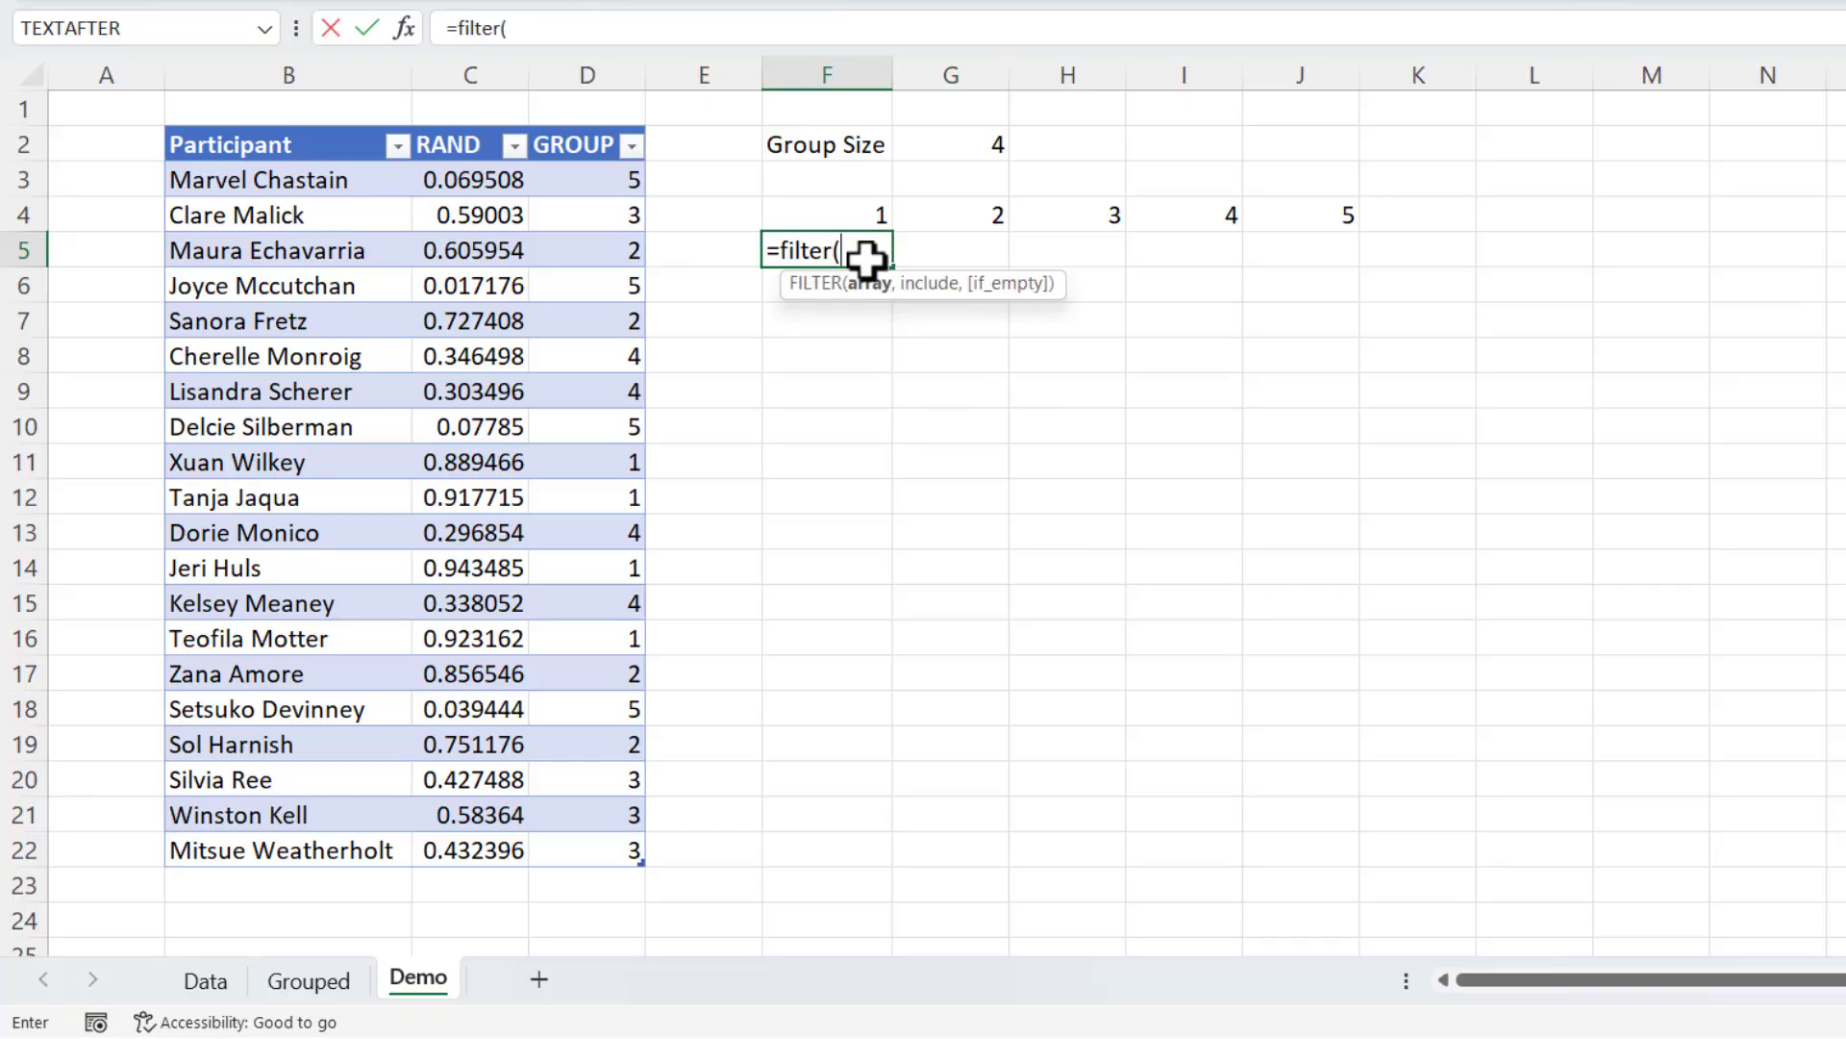
mouse_move(856, 294)
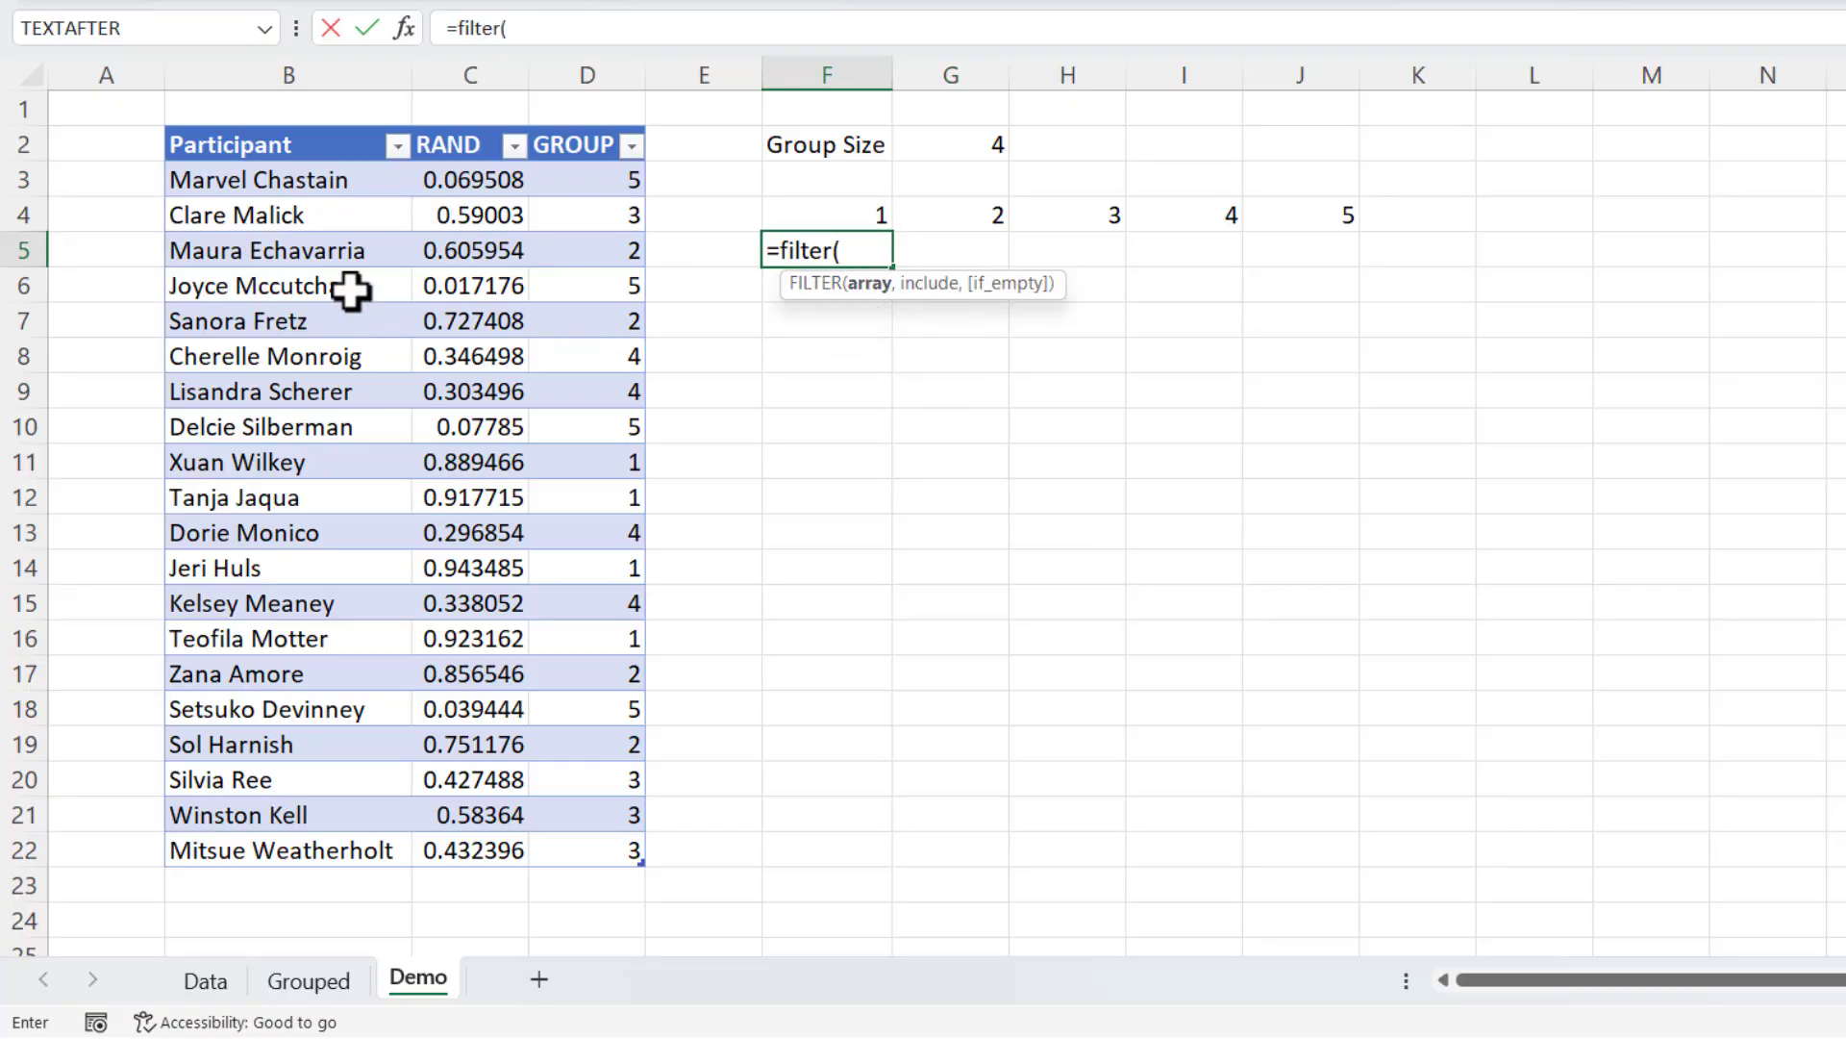
mouse_move(315, 179)
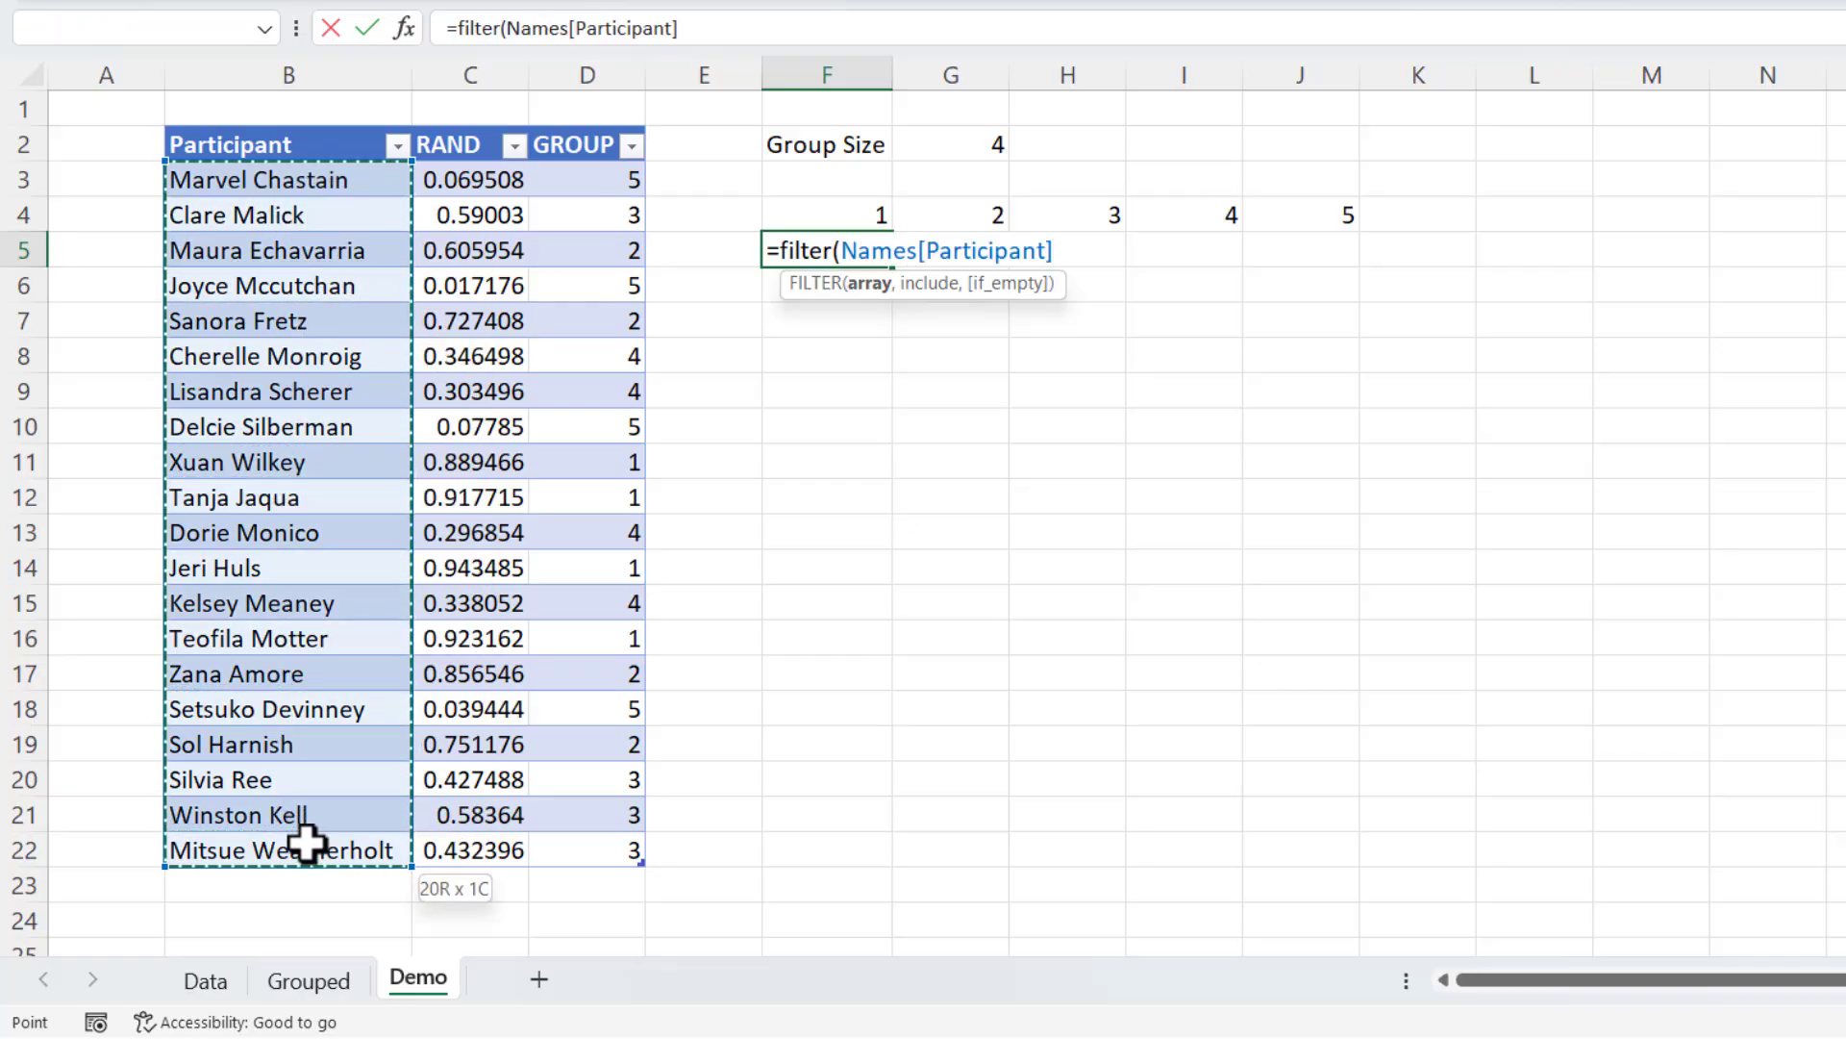
type(",")
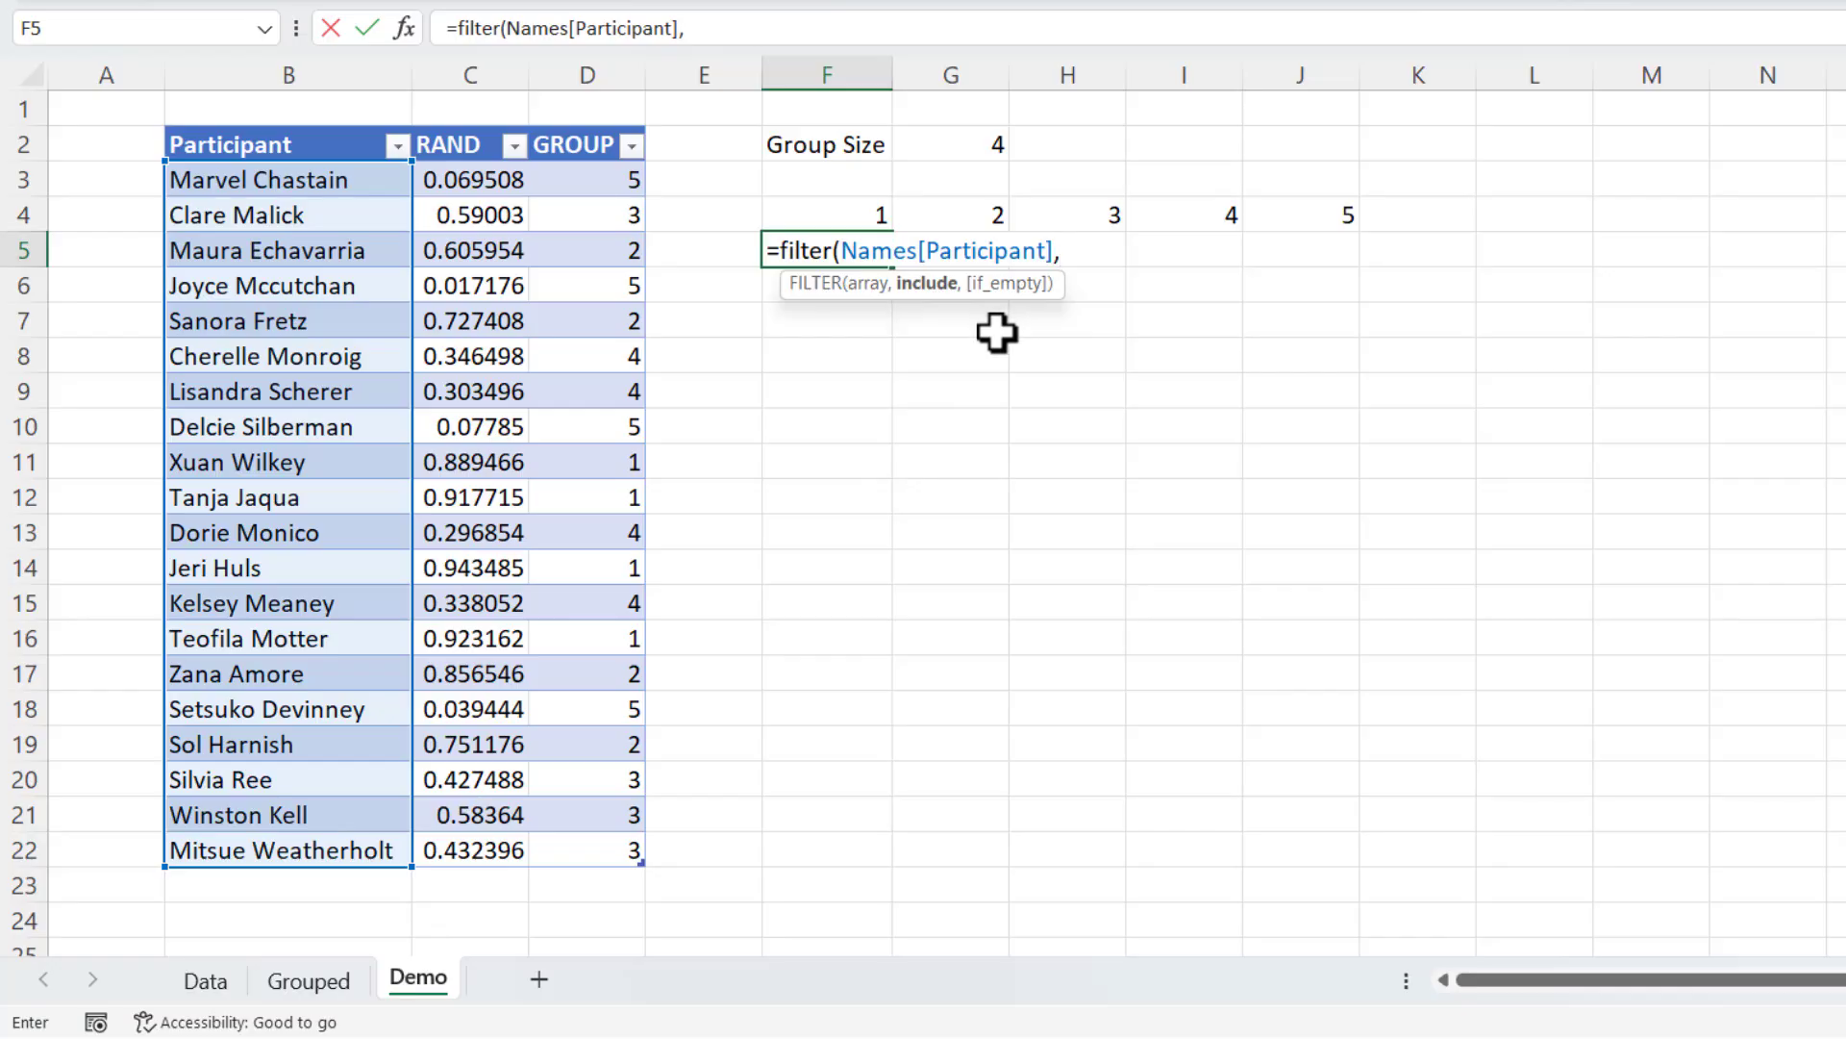
mouse_move(848, 251)
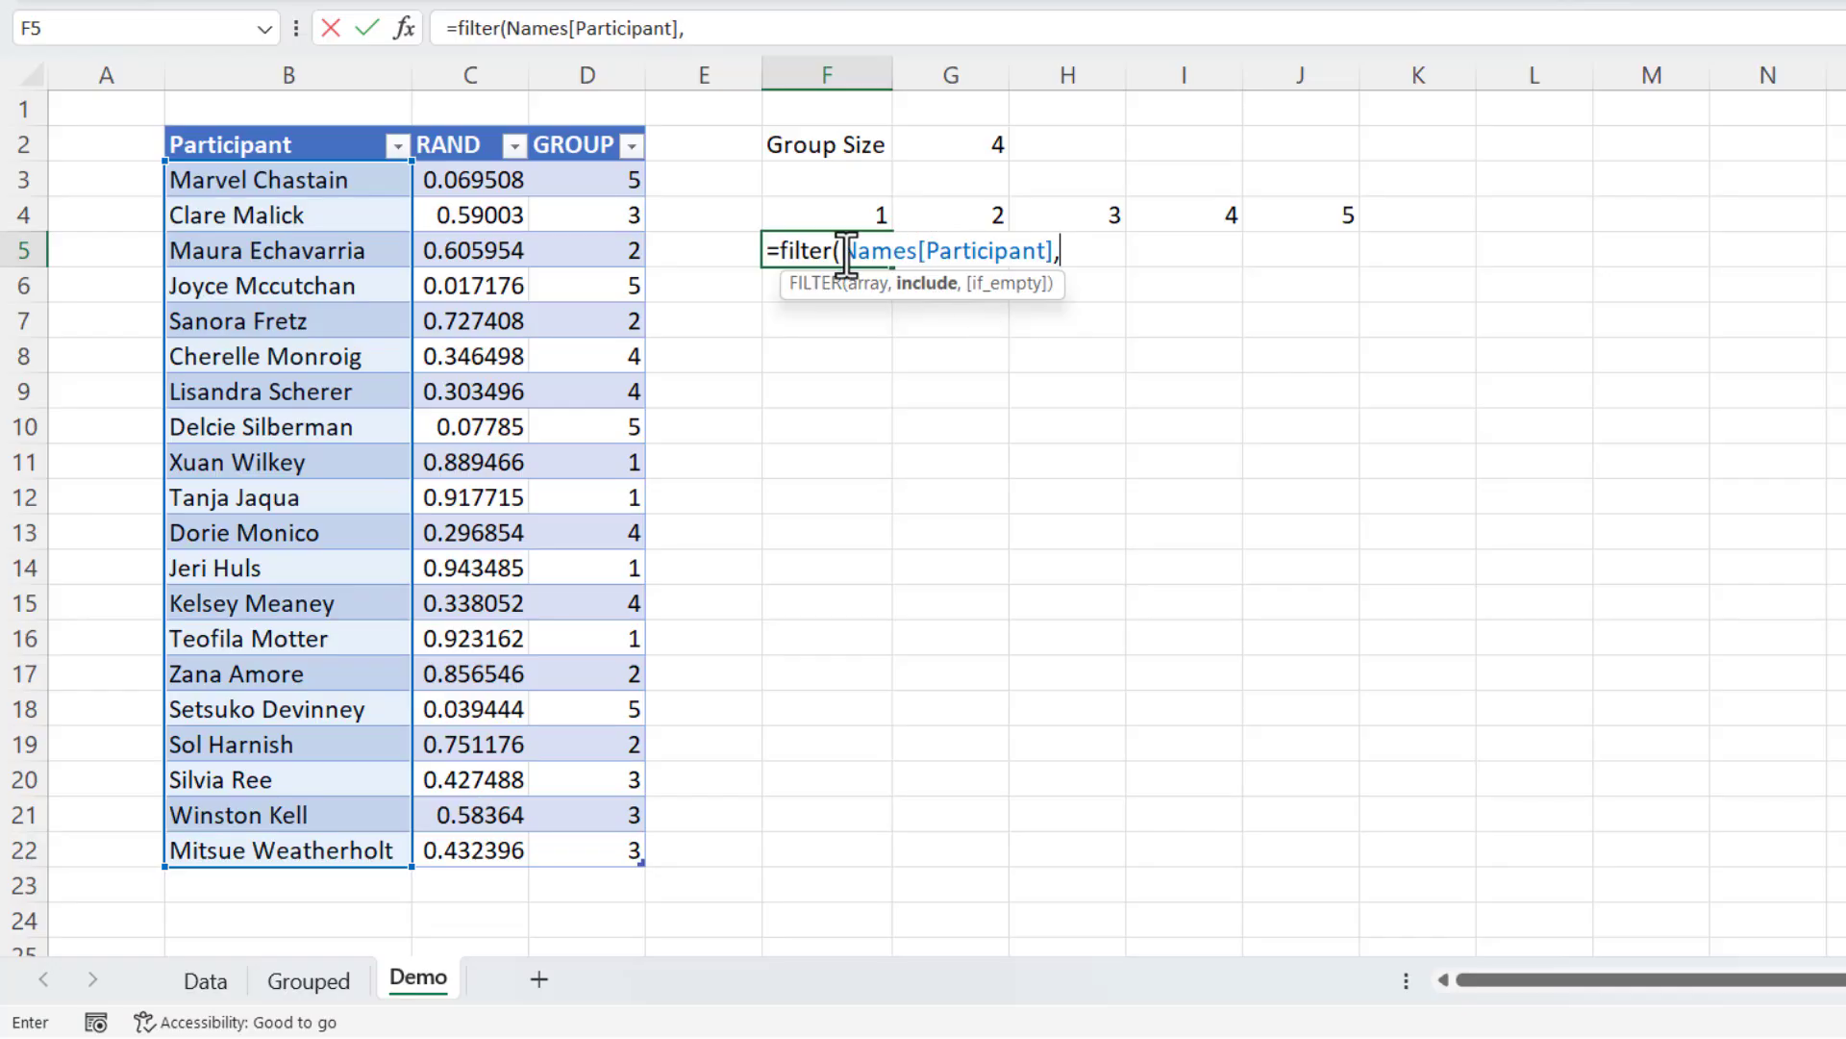
mouse_move(930, 357)
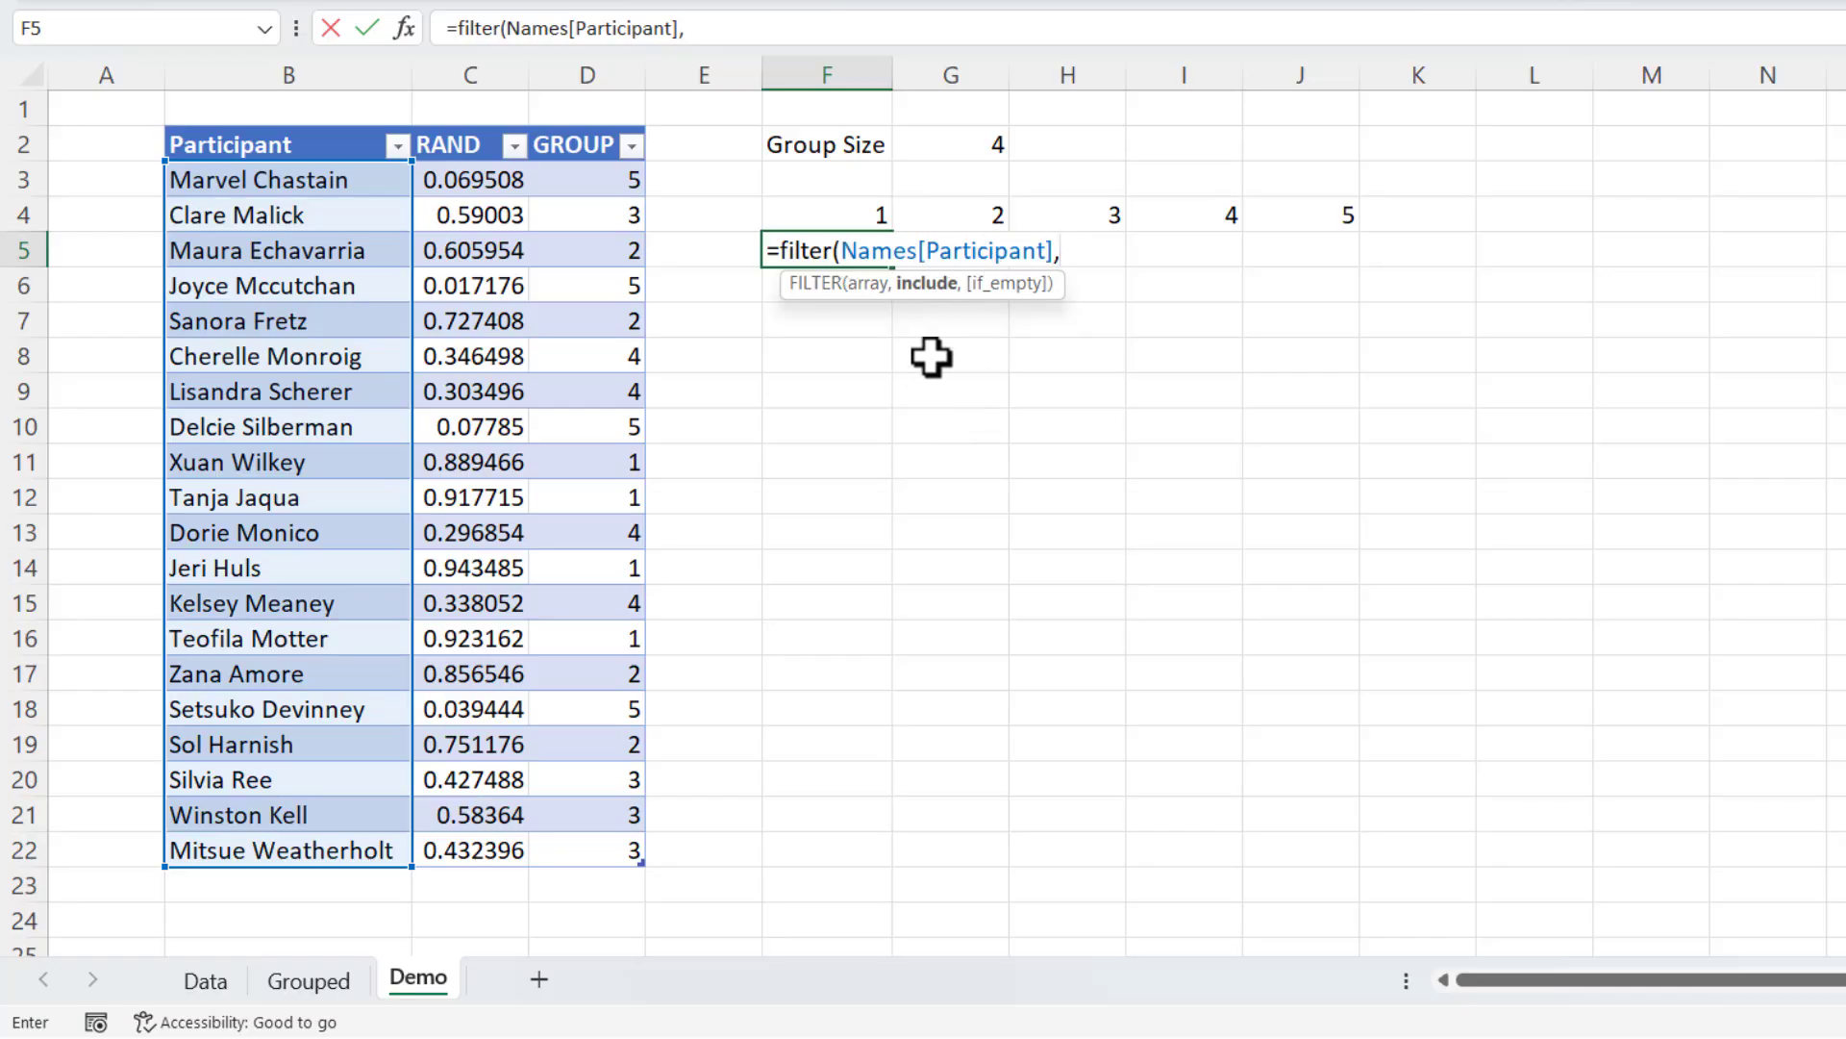
mouse_move(813, 300)
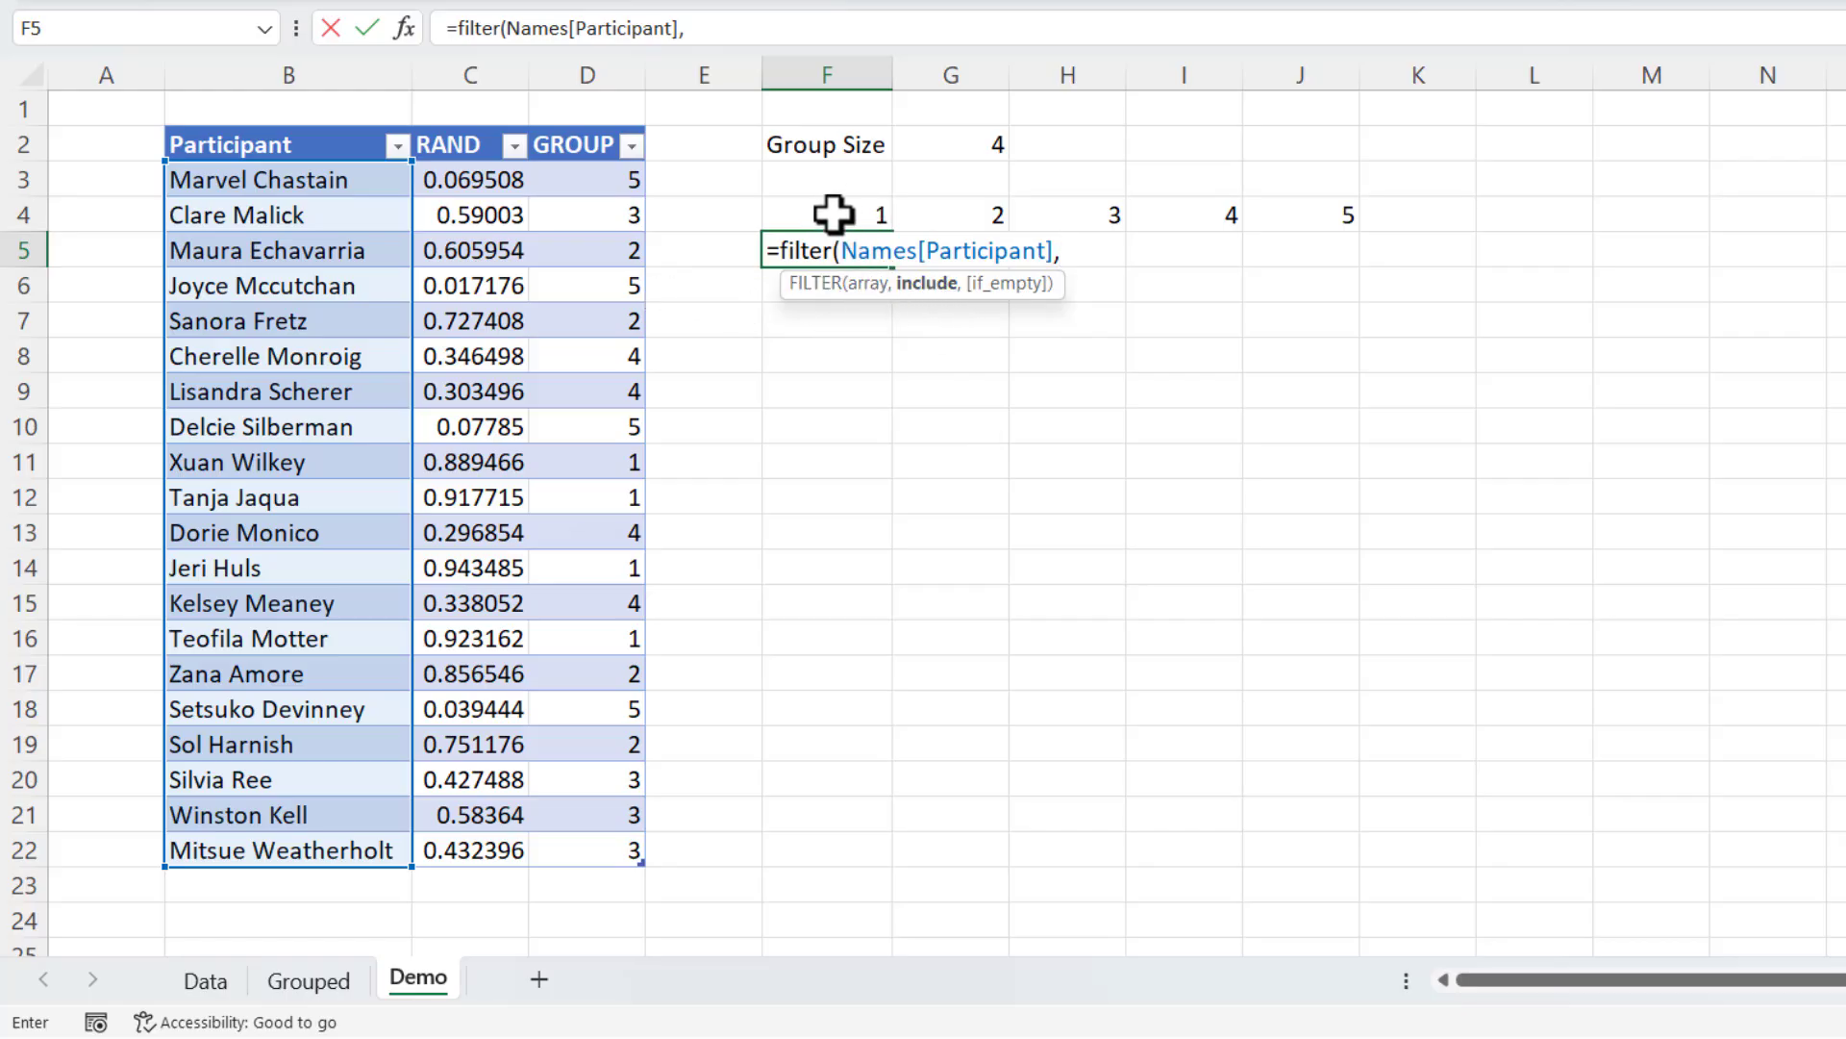
mouse_move(613, 179)
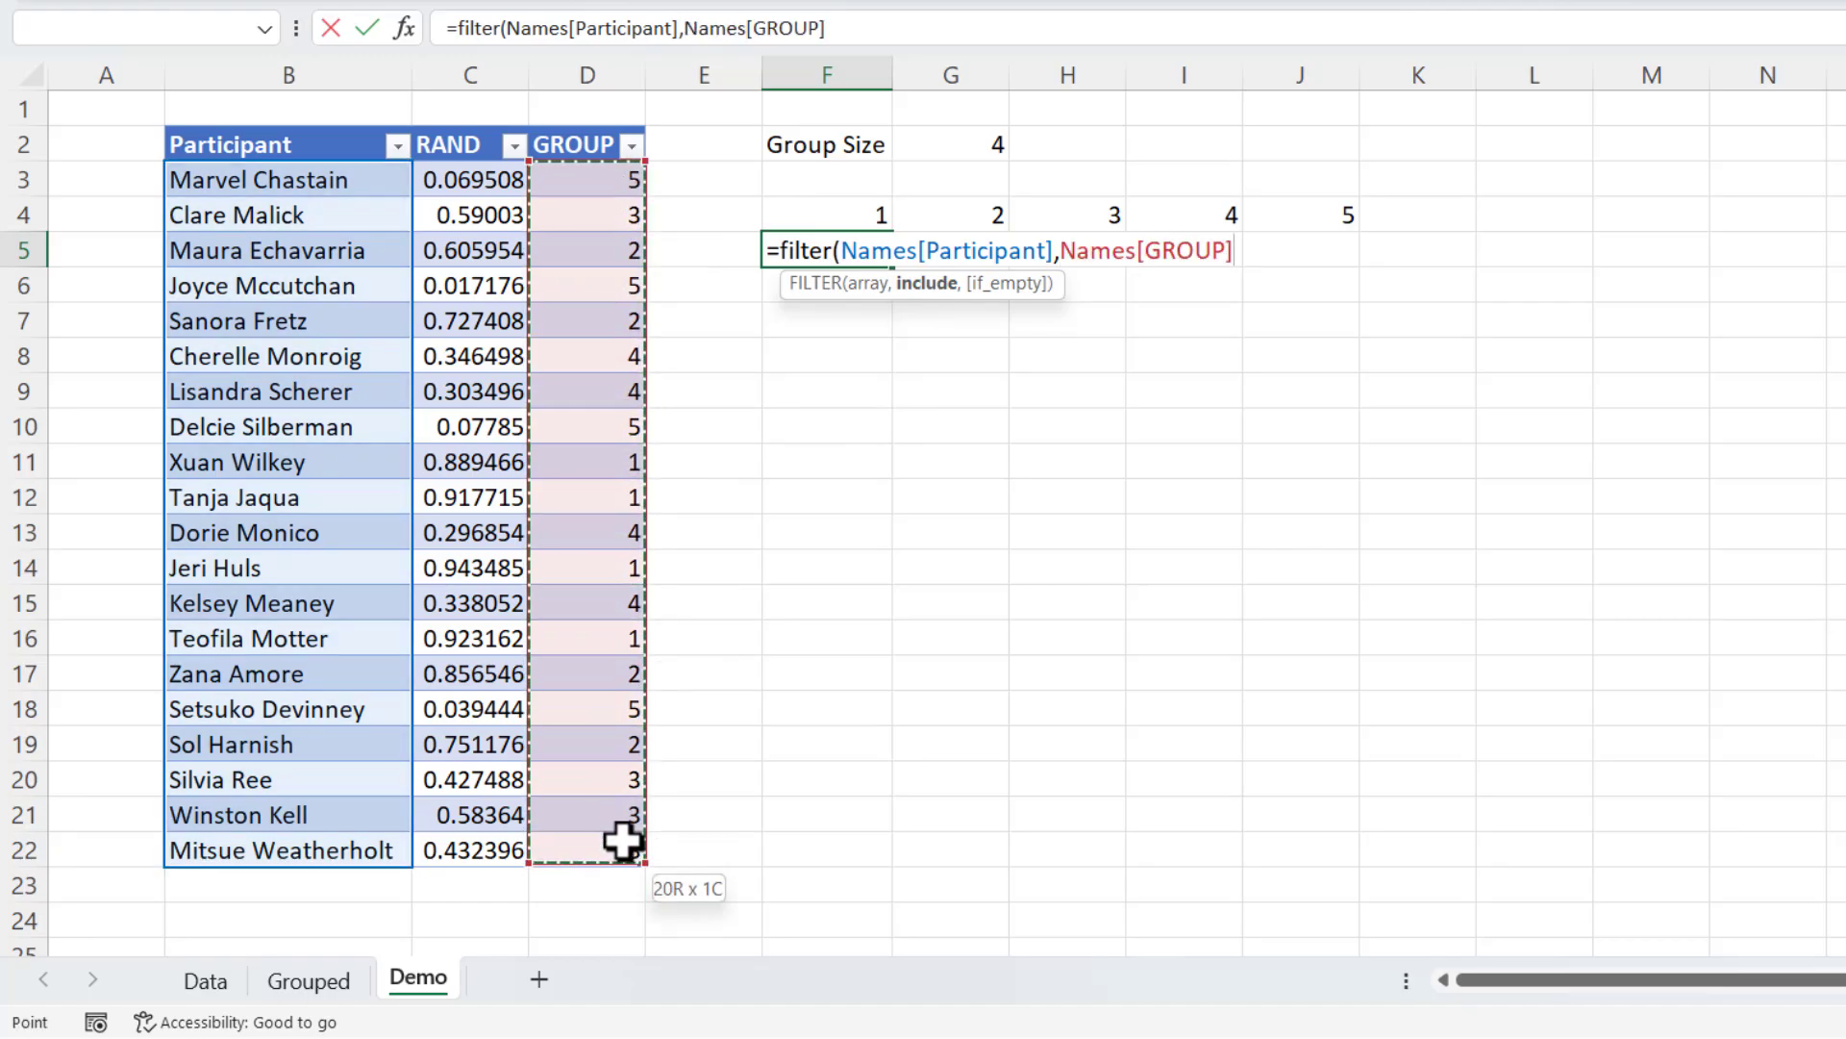
type("=")
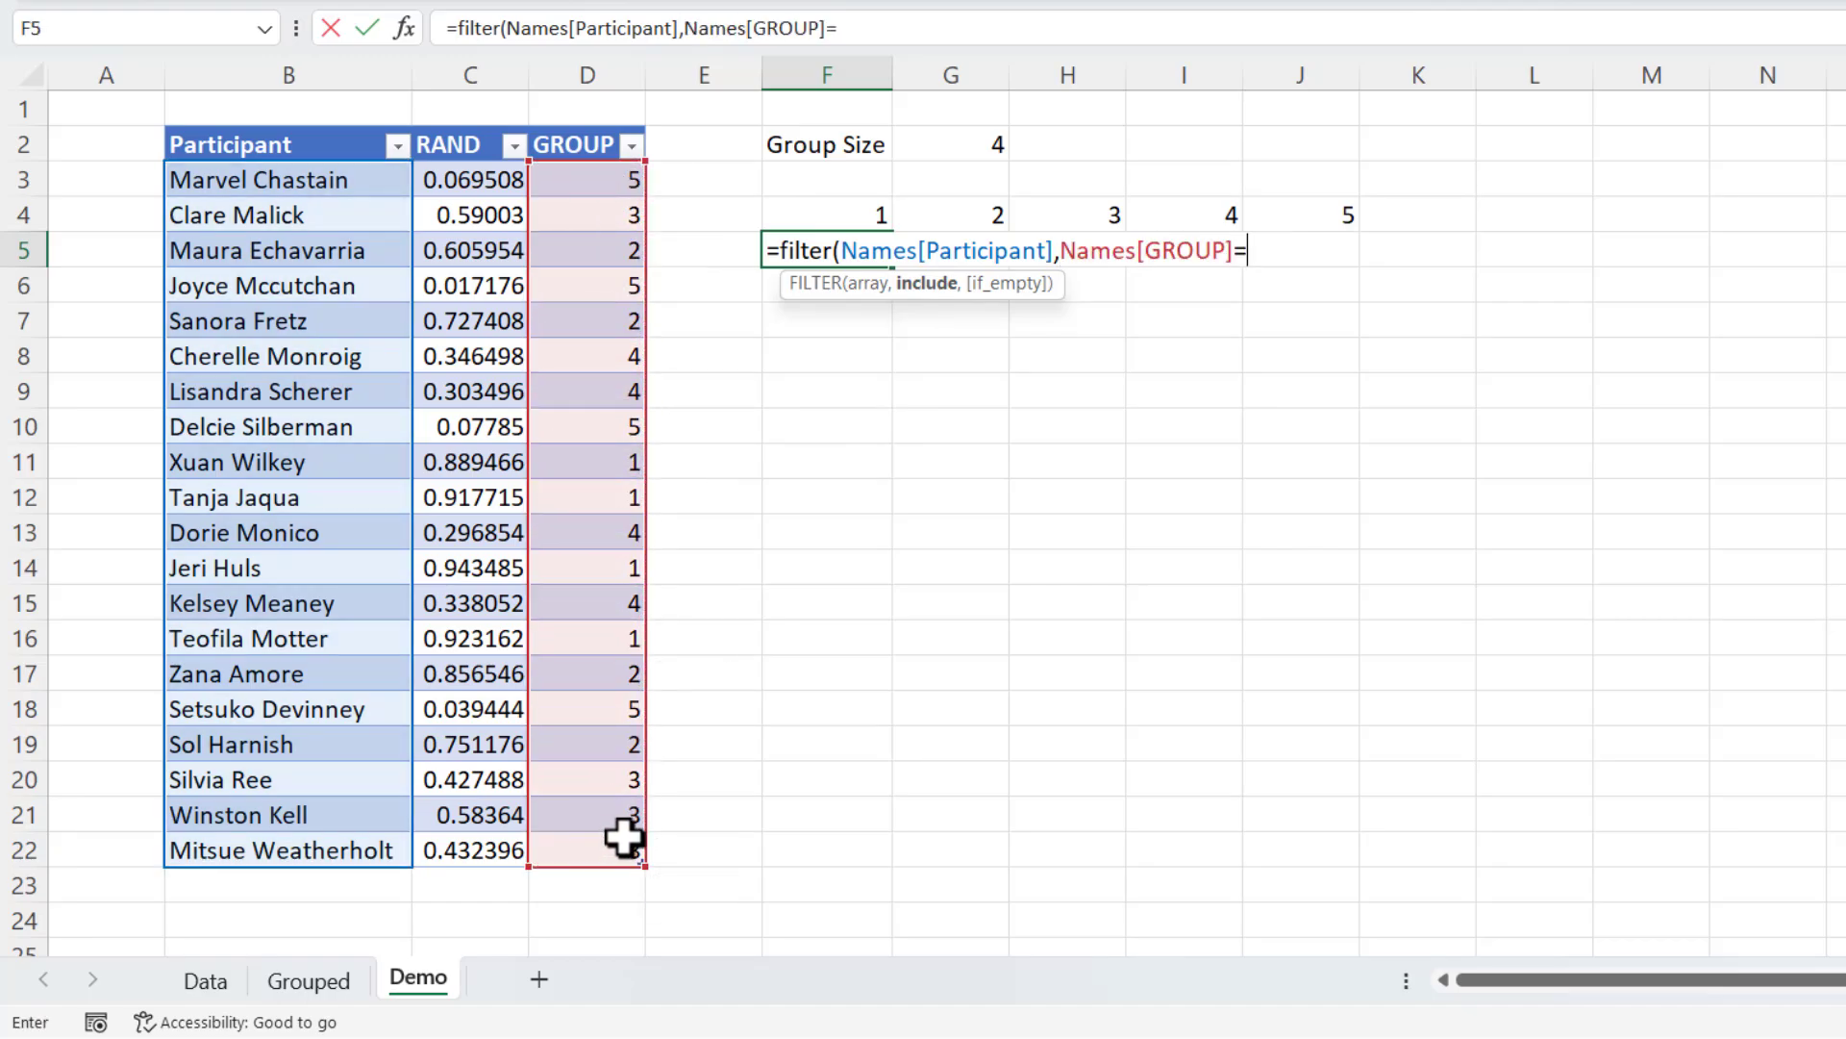
left_click(825, 214)
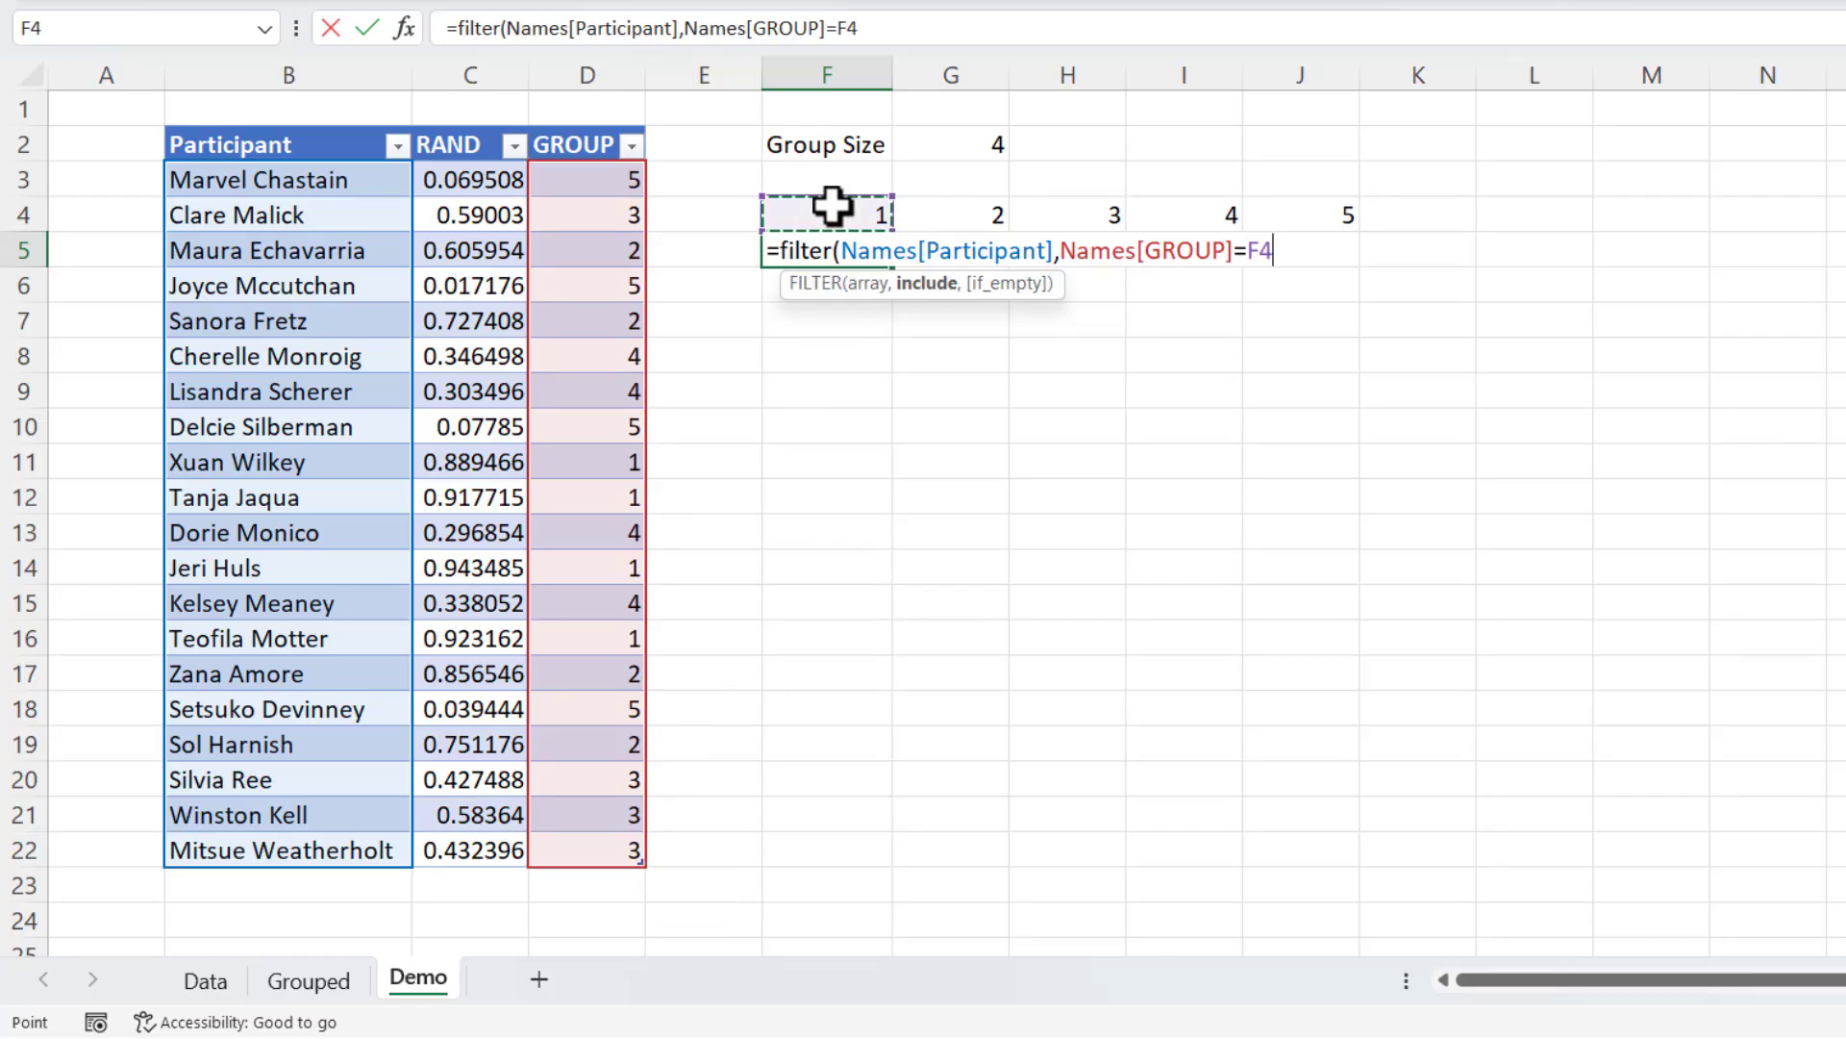
type(")")
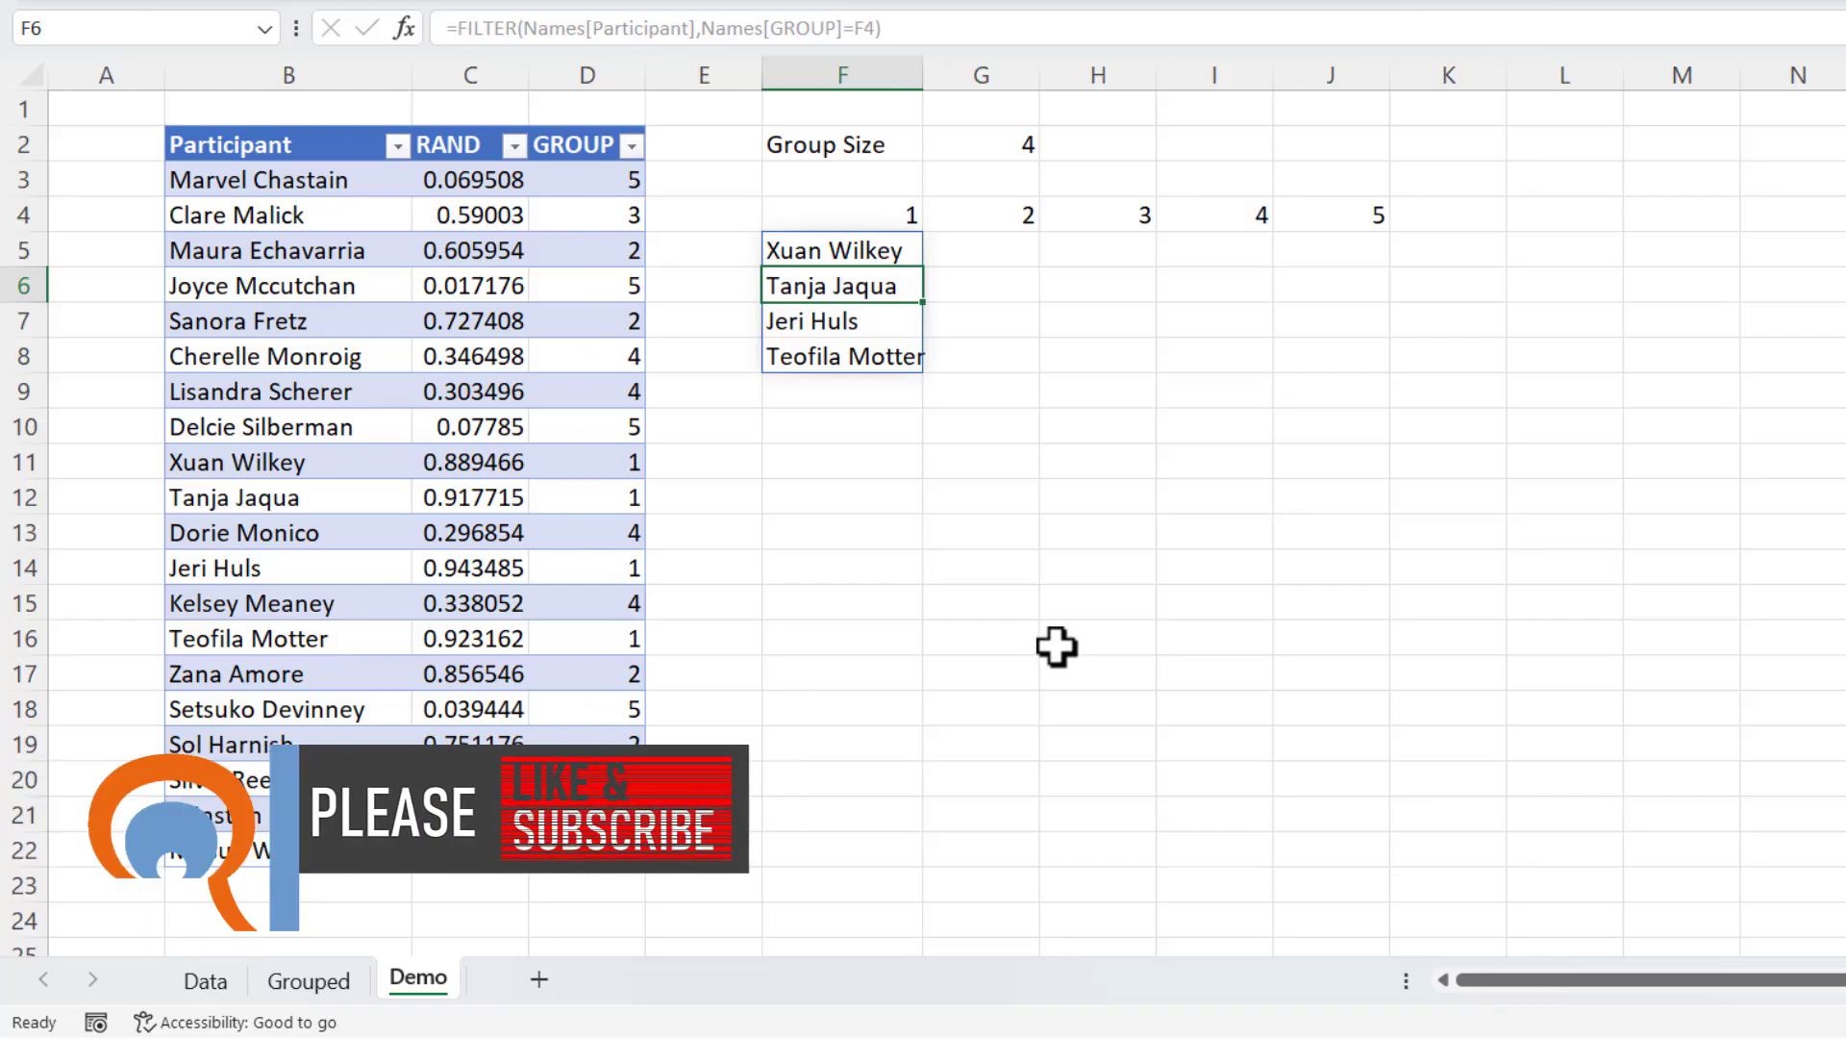
mouse_move(1394, 238)
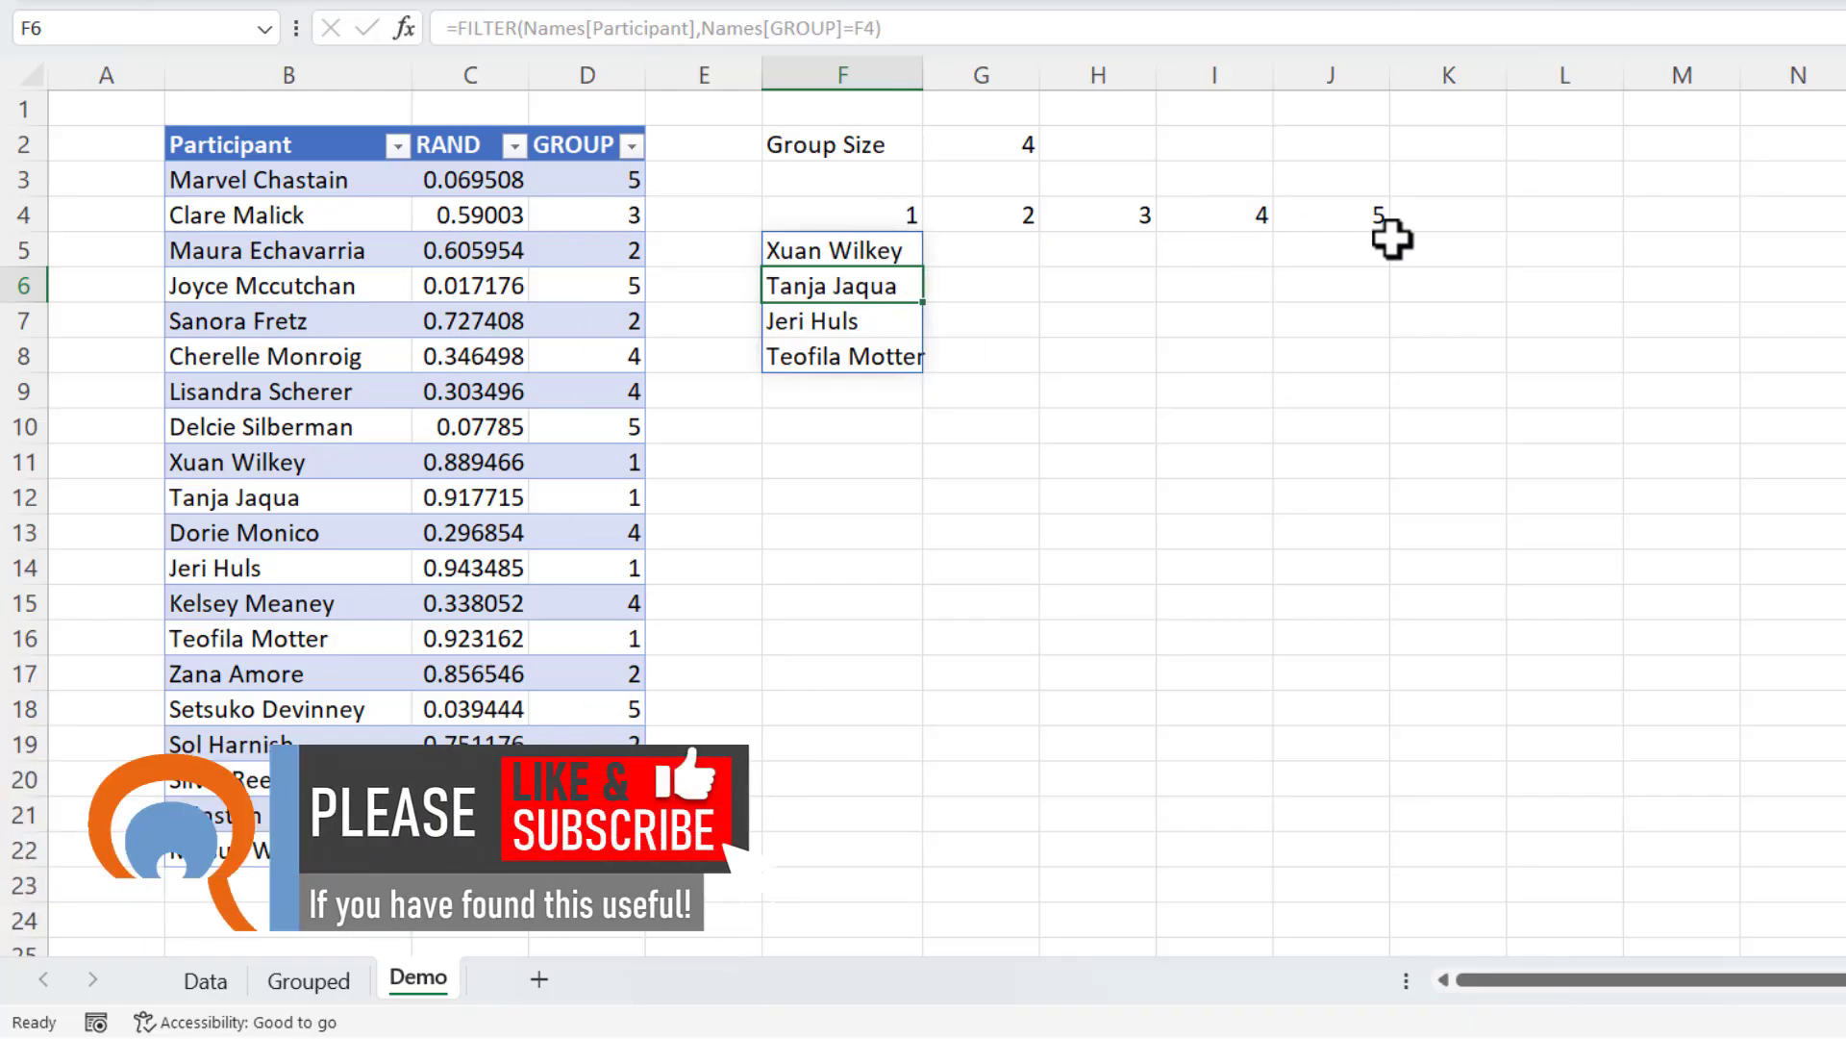
left_click(841, 248)
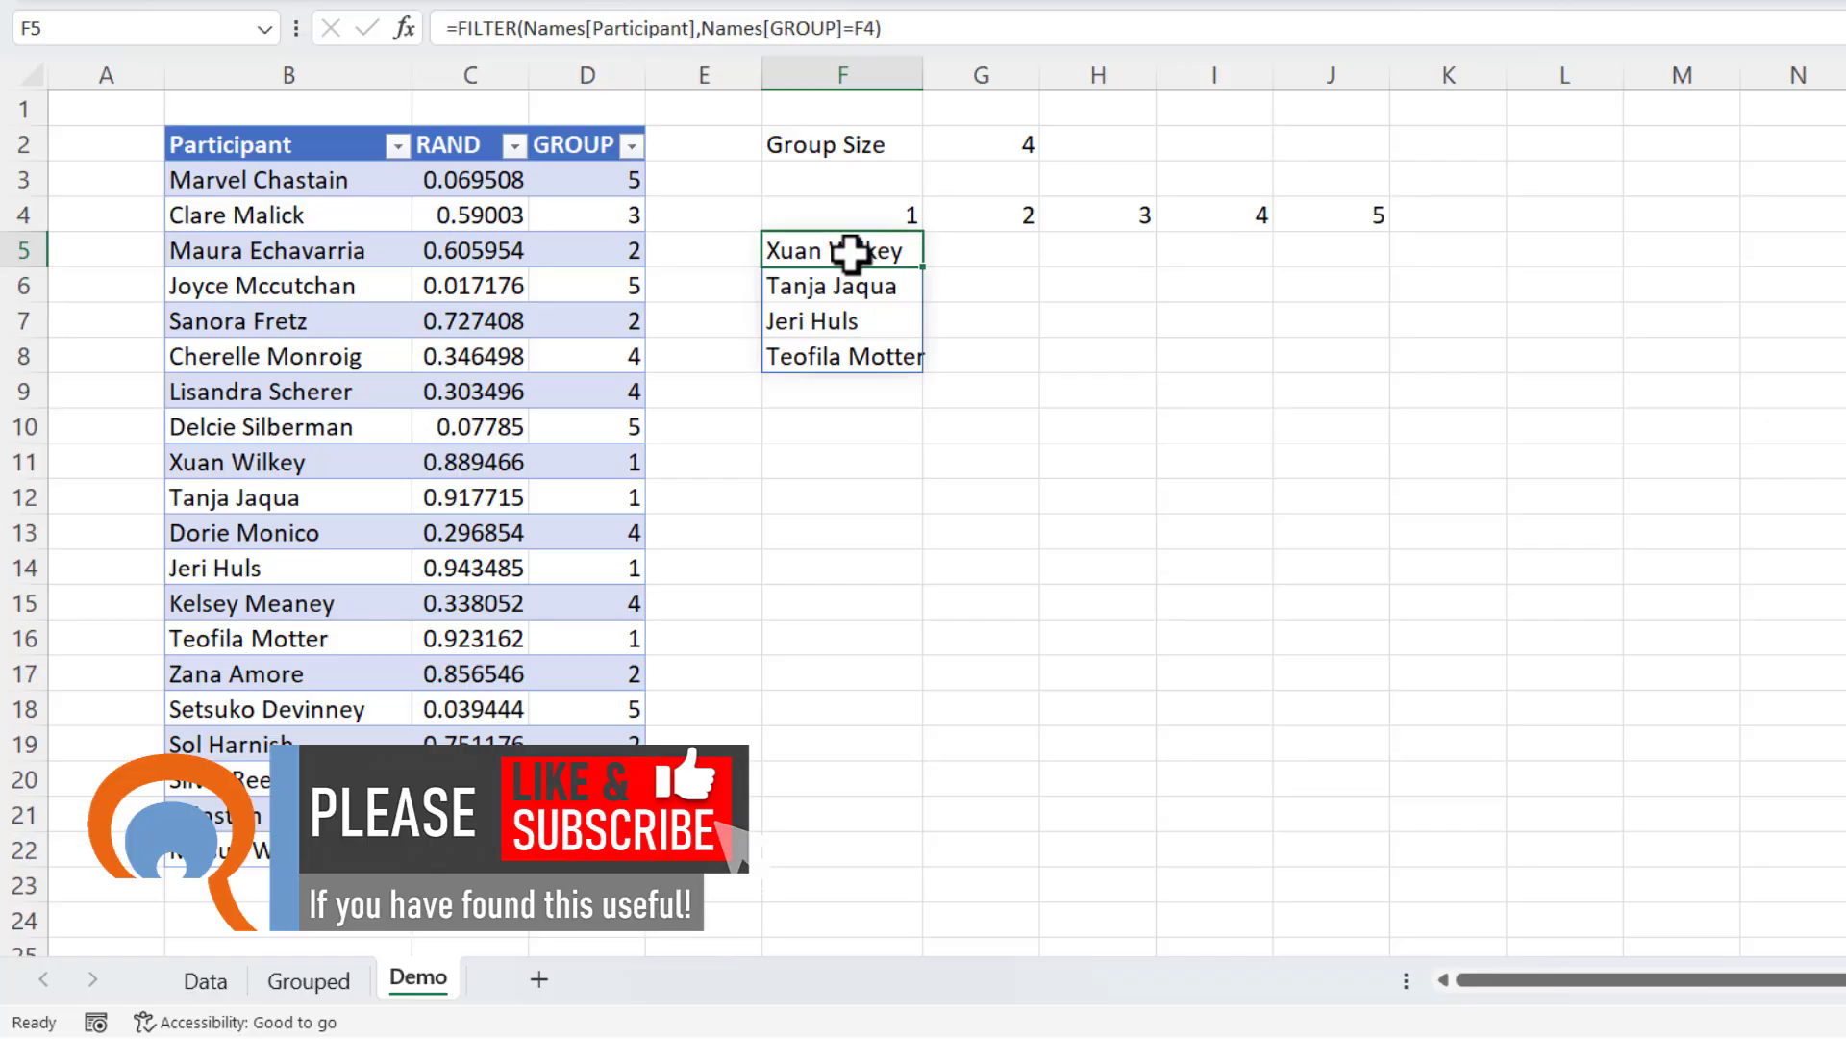
Step: Lock F5's references as Names[[Participant]:[Participant]] and Names[[GROUP]:[GROUP]]
double_click(842, 250)
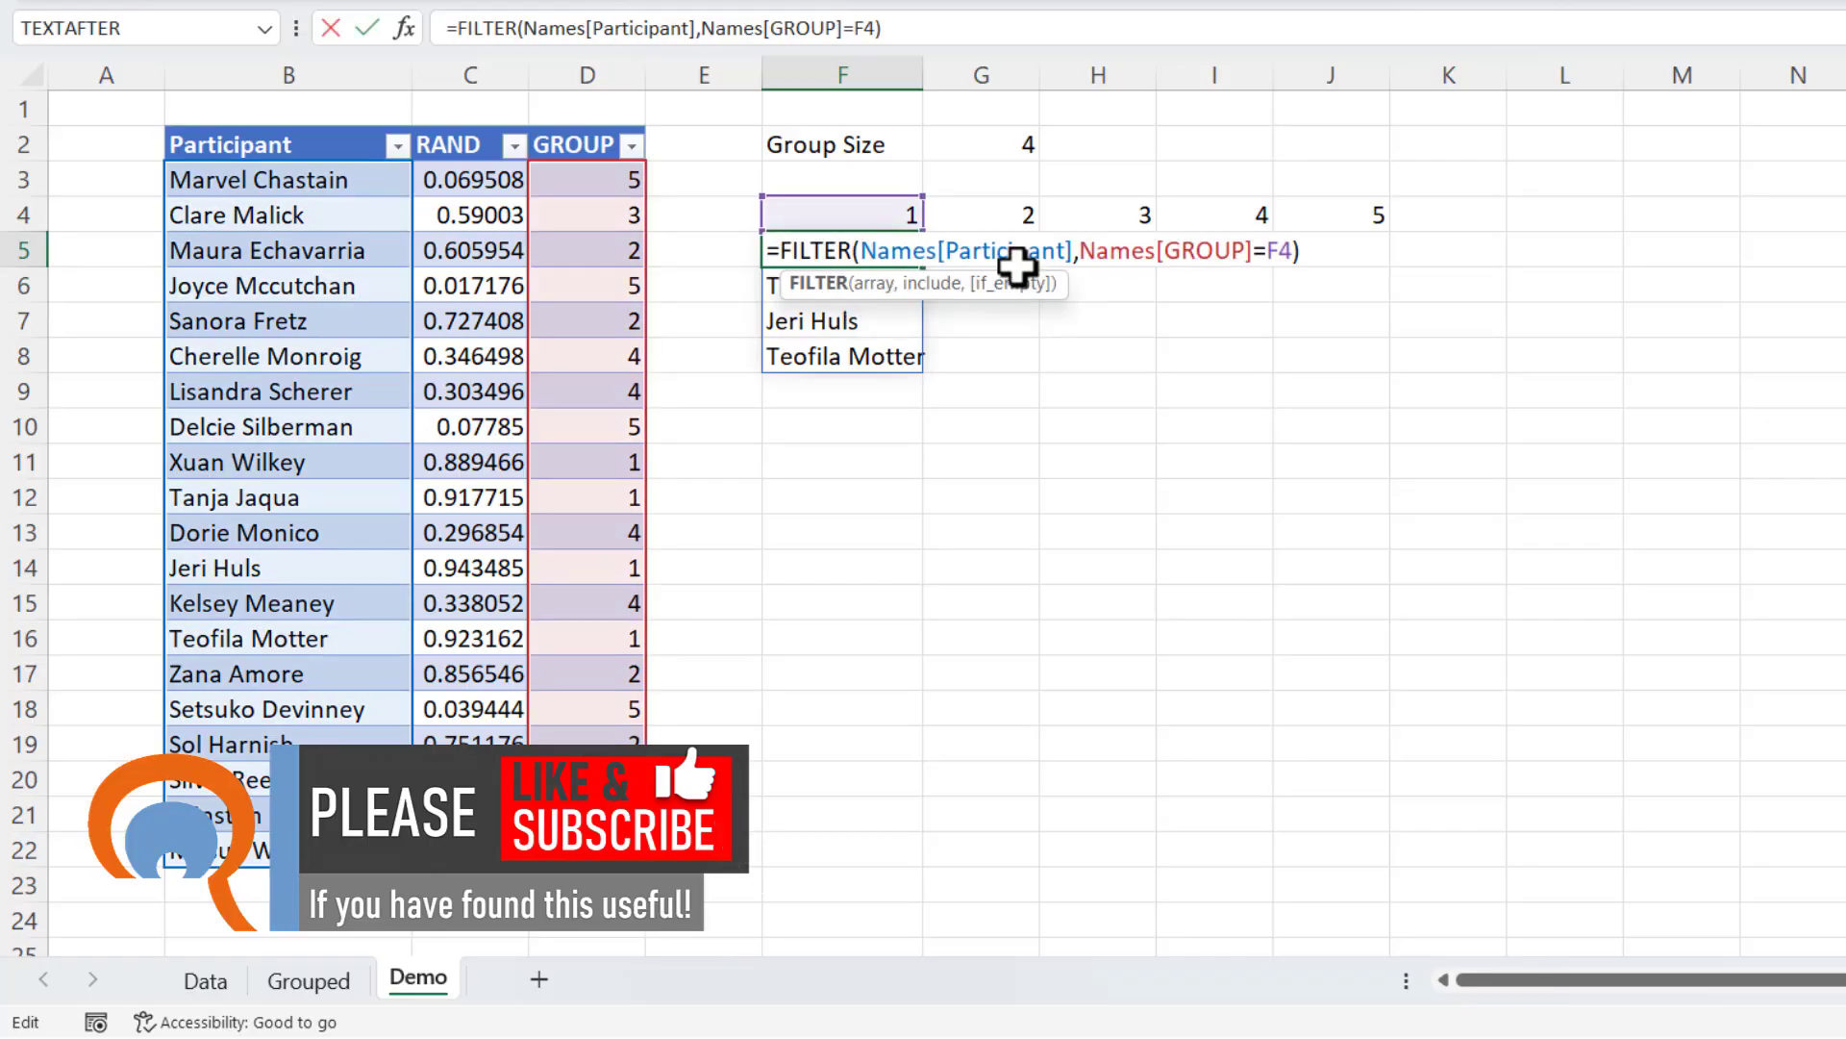
mouse_move(277, 180)
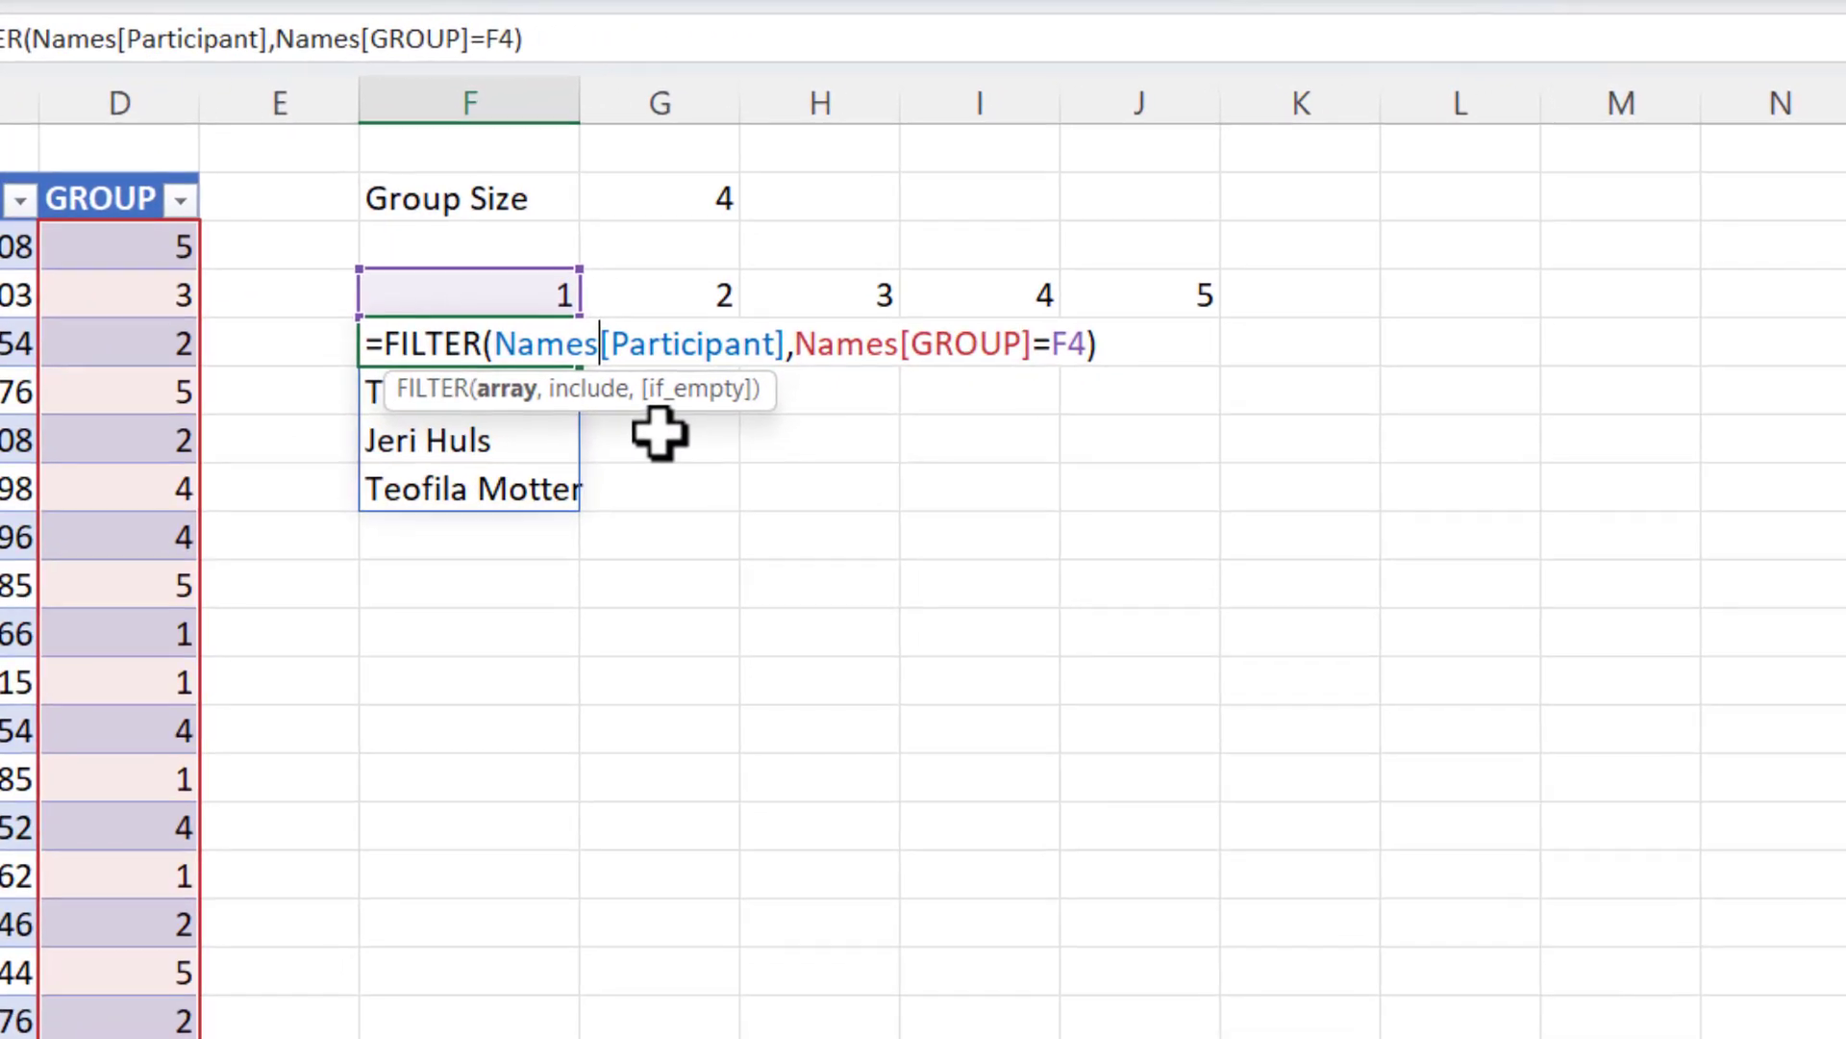
type("[")
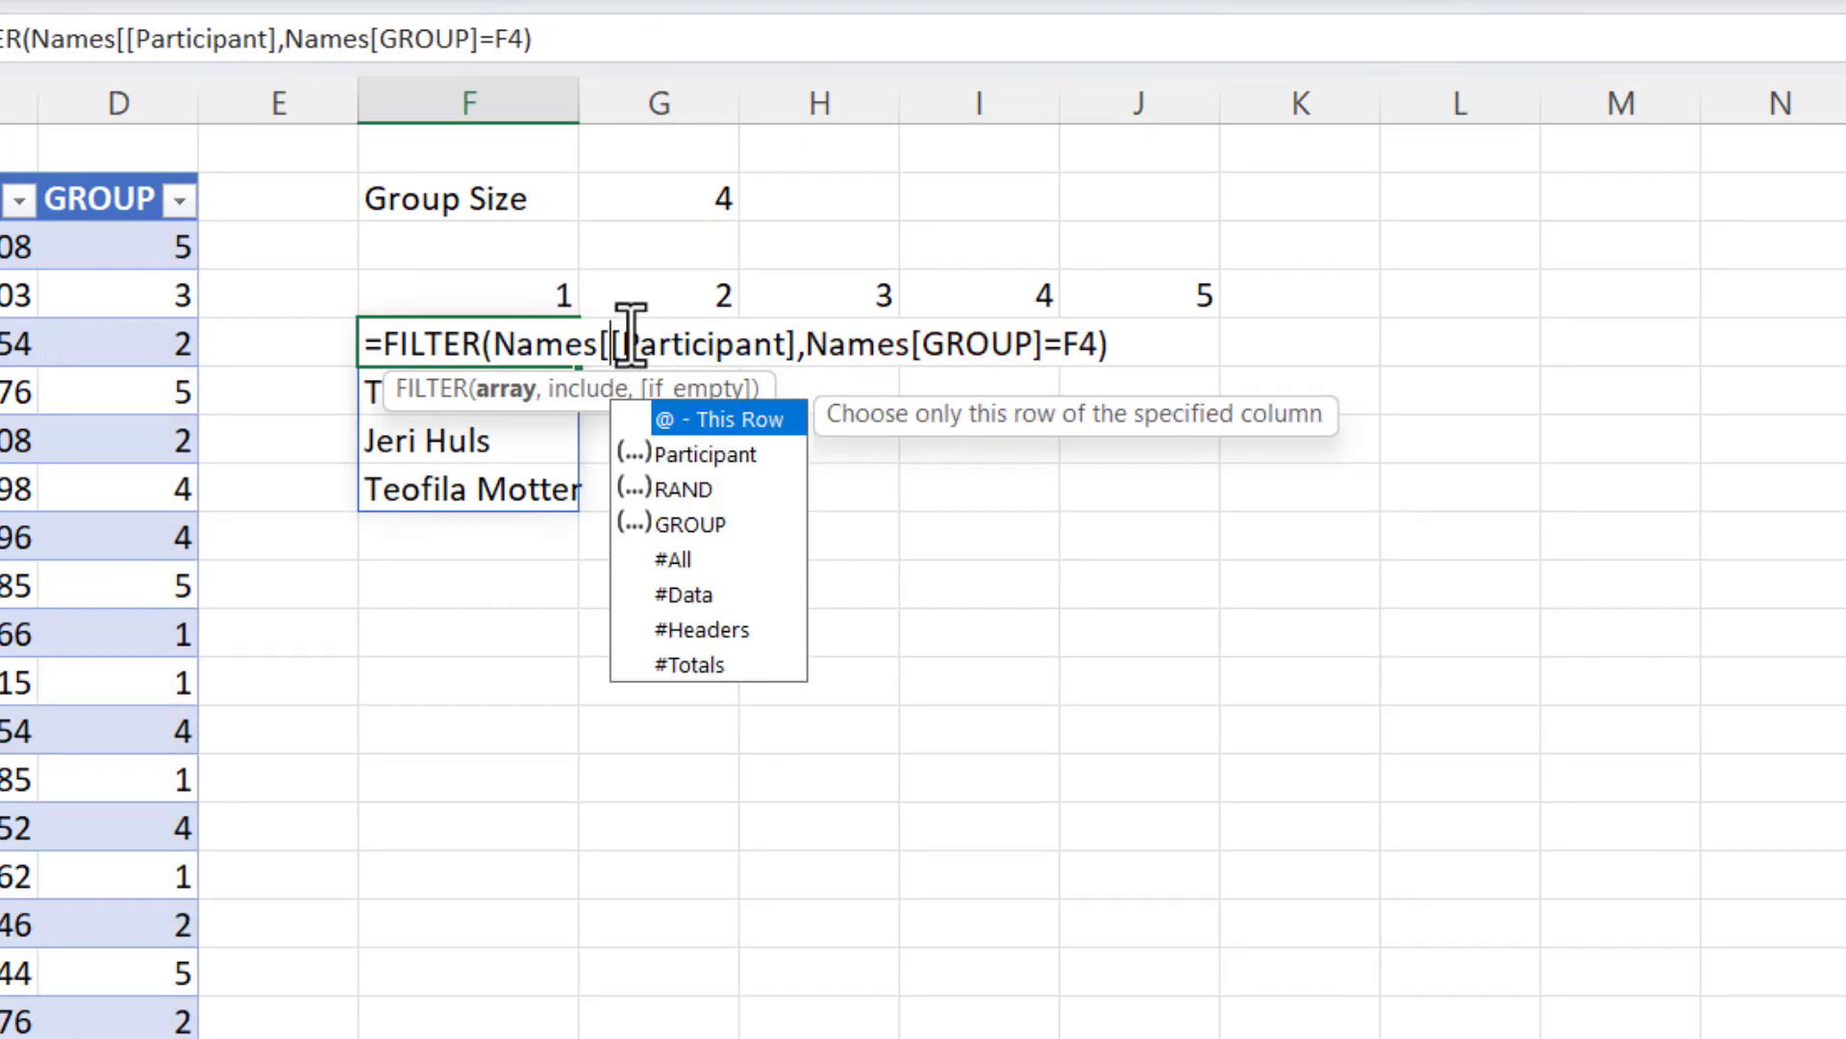
mouse_move(783, 358)
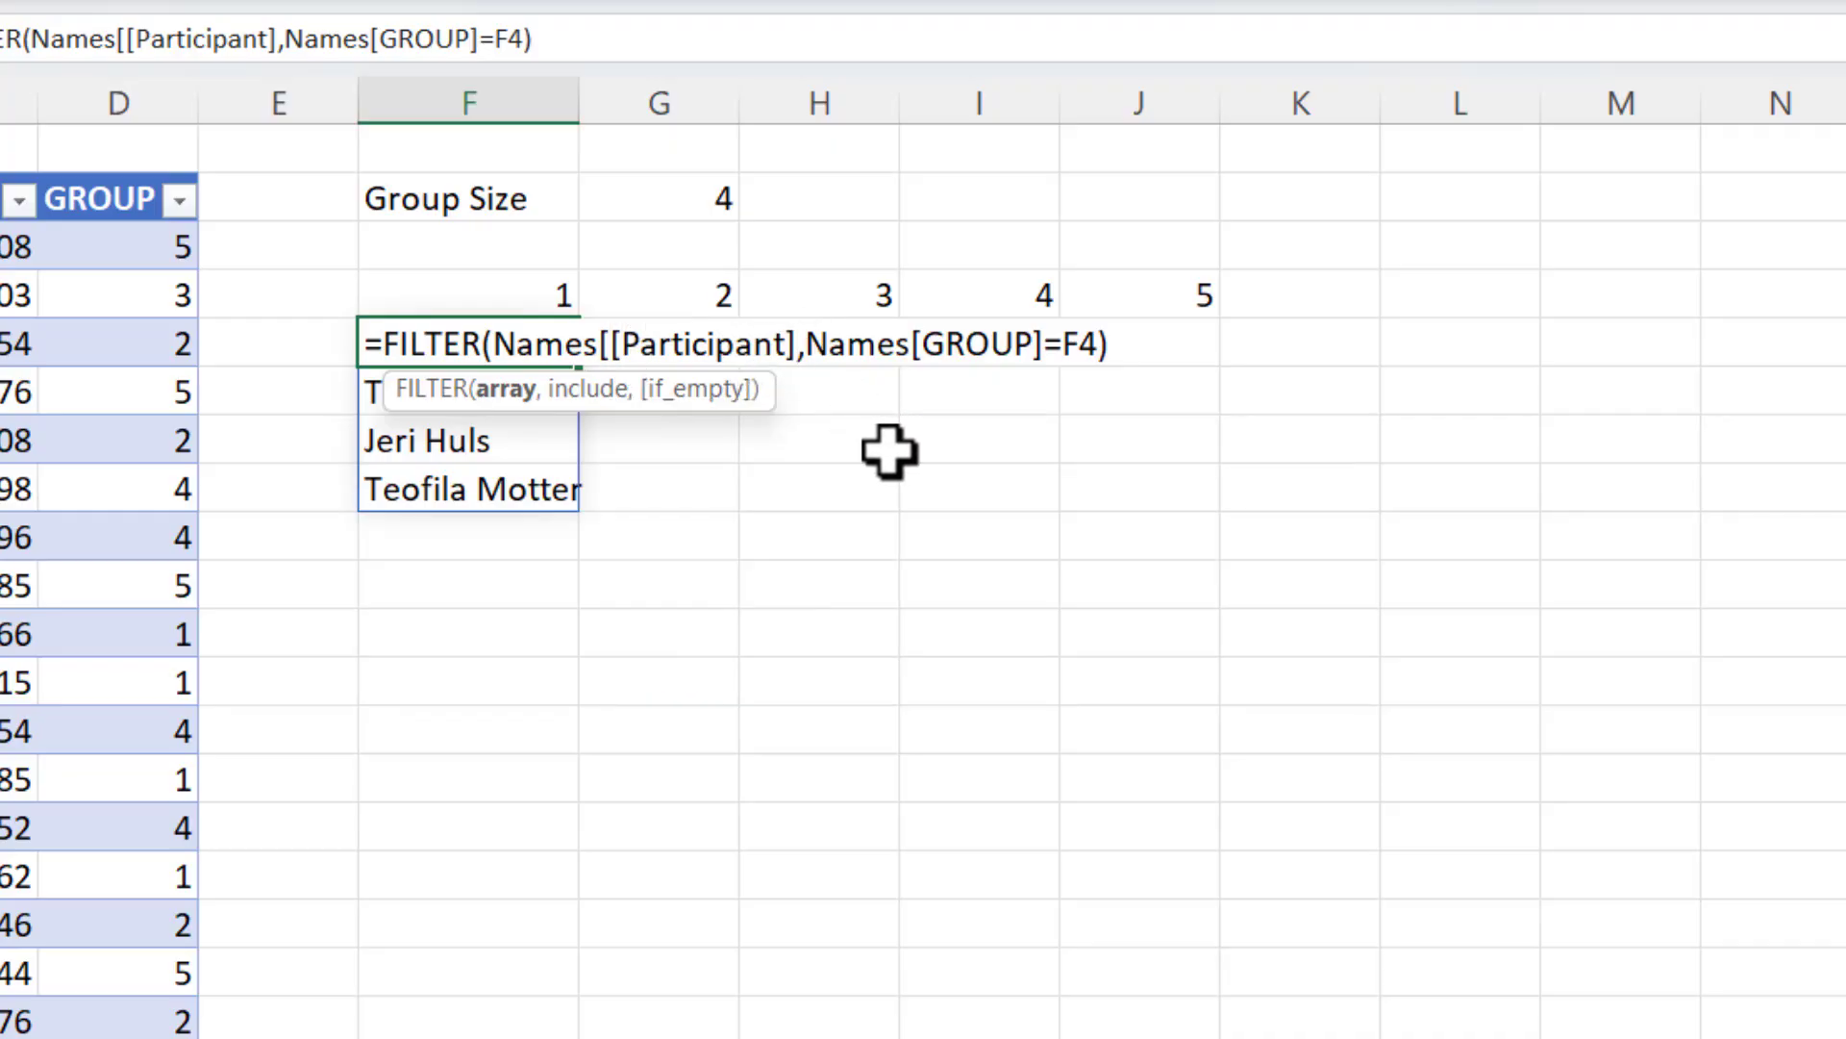
type(":[Participant]]")
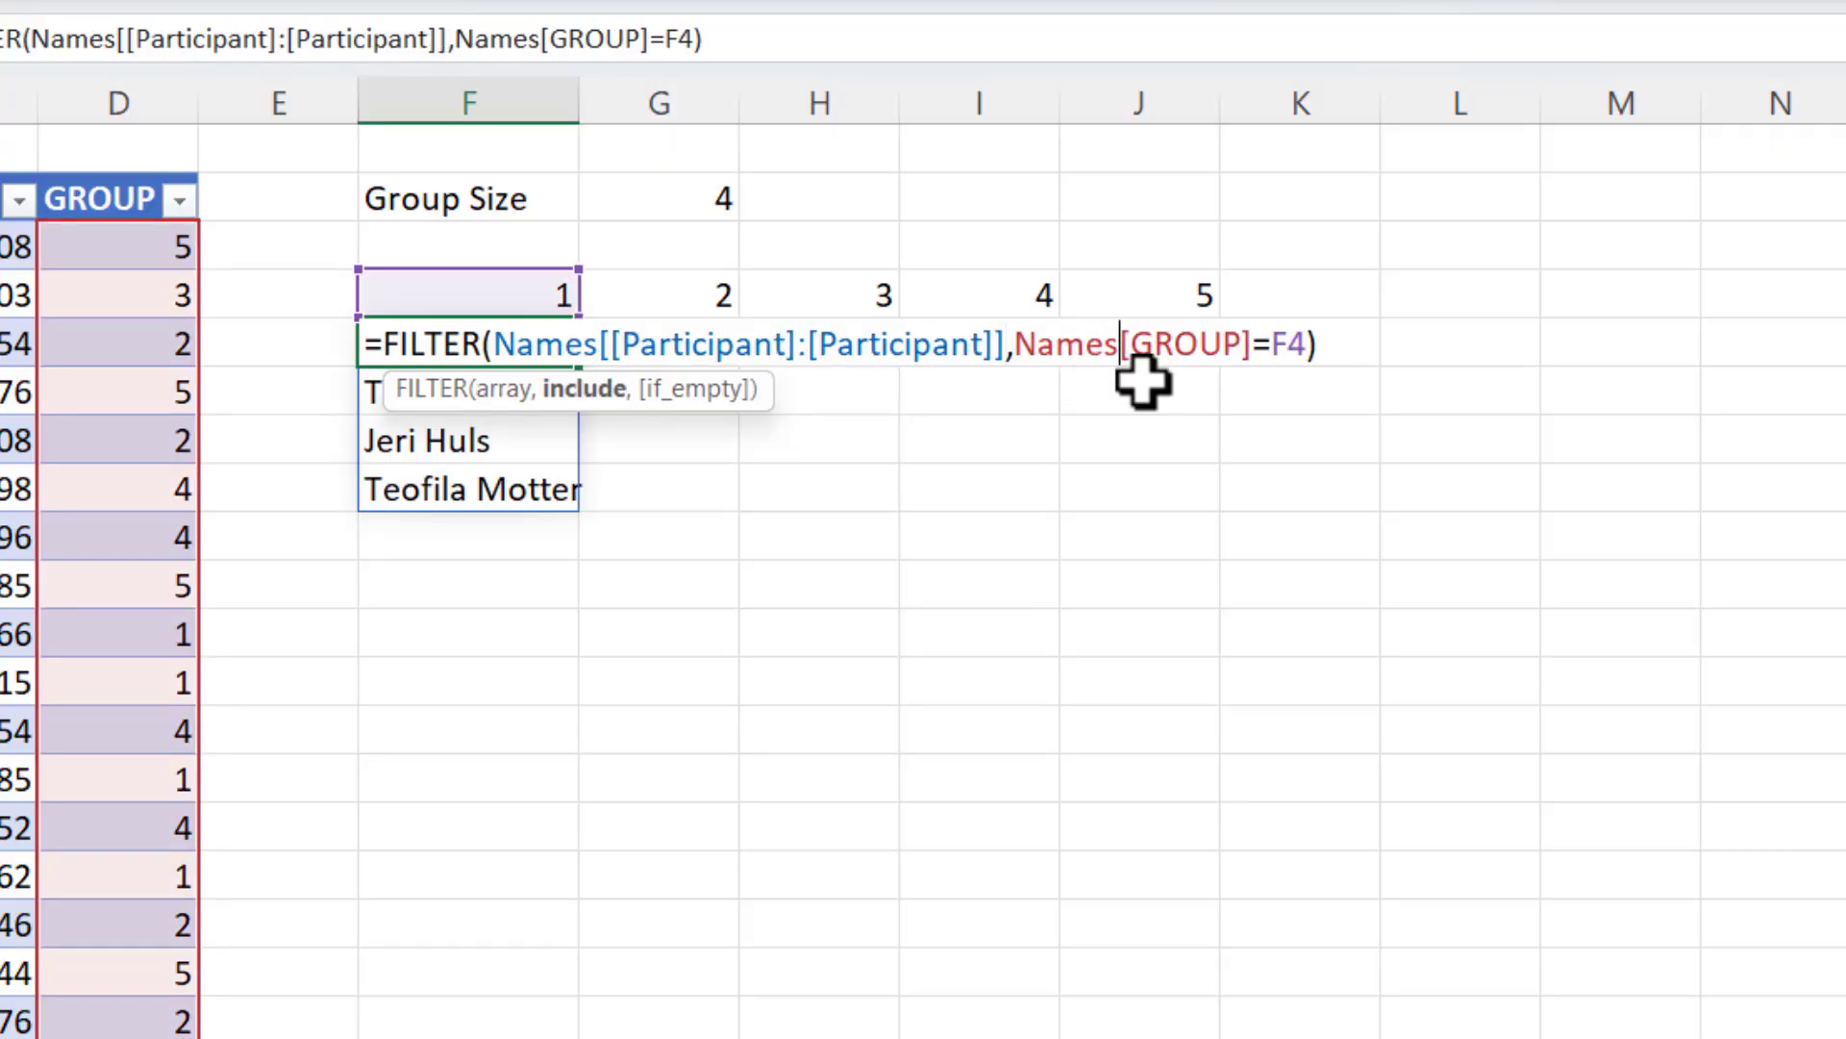
type("[")
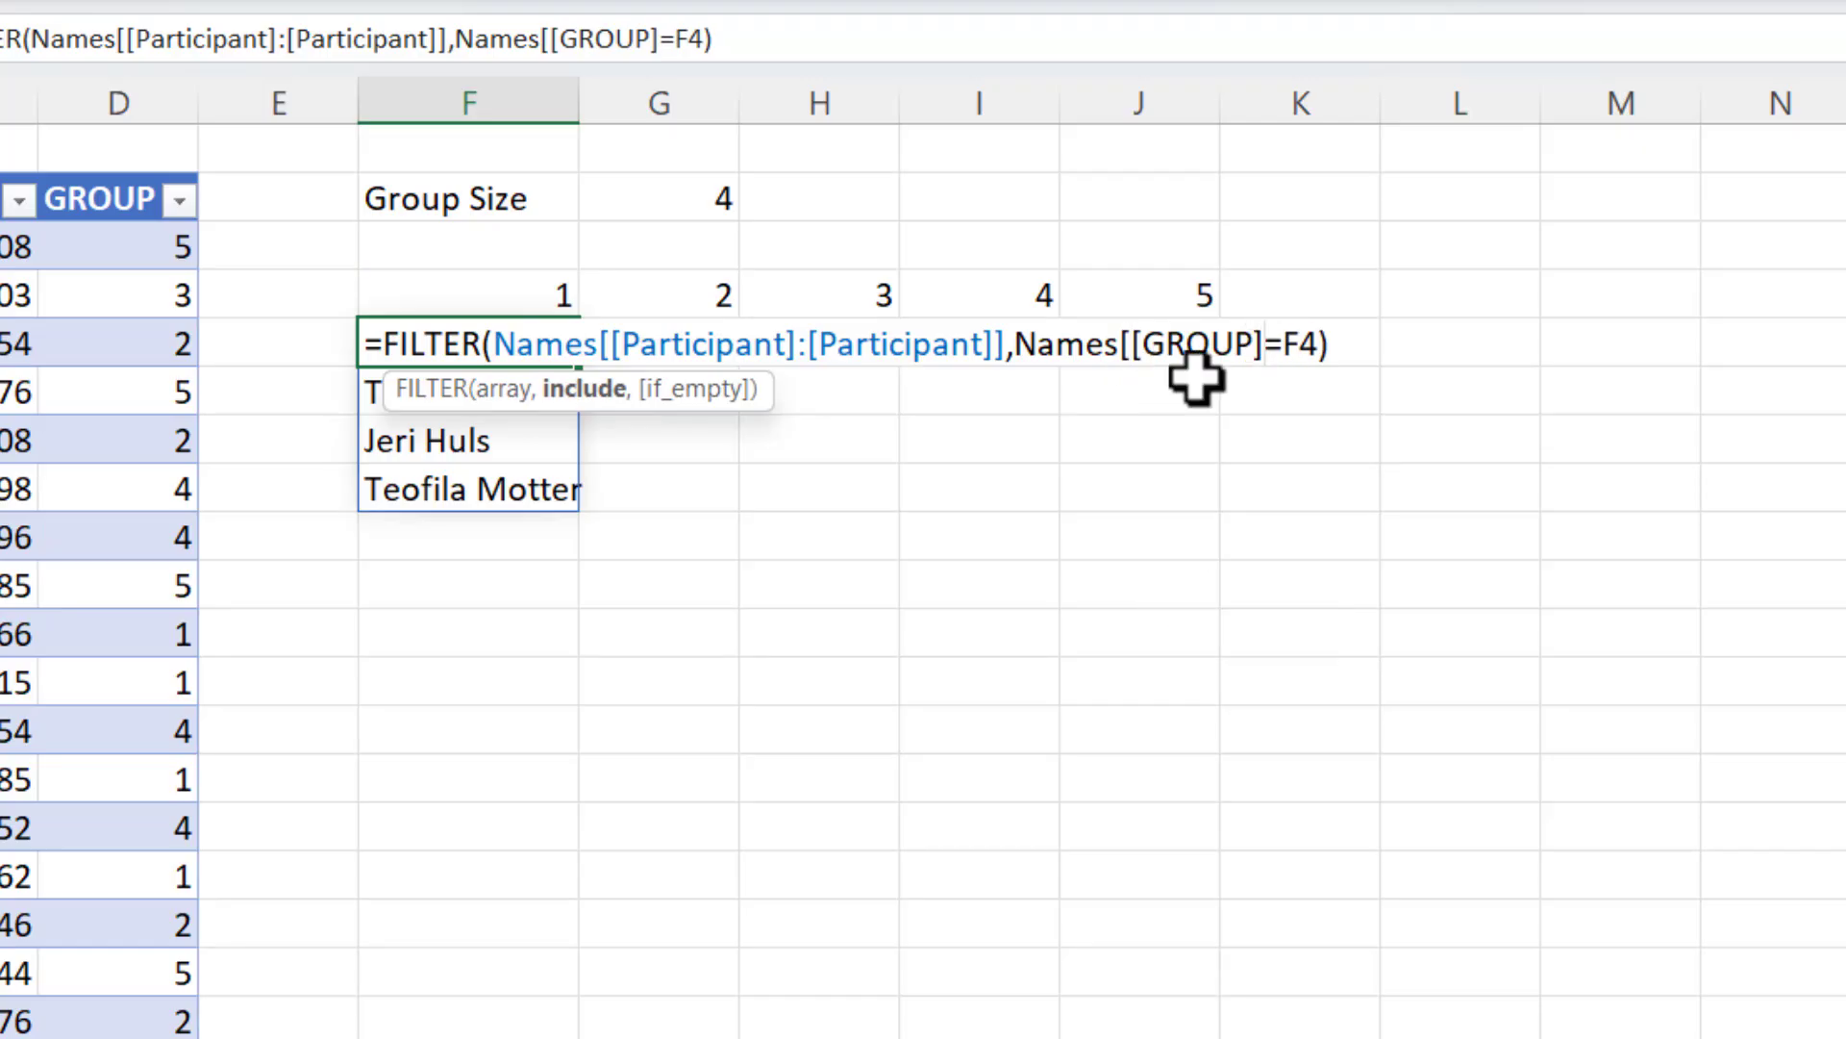
type(":")
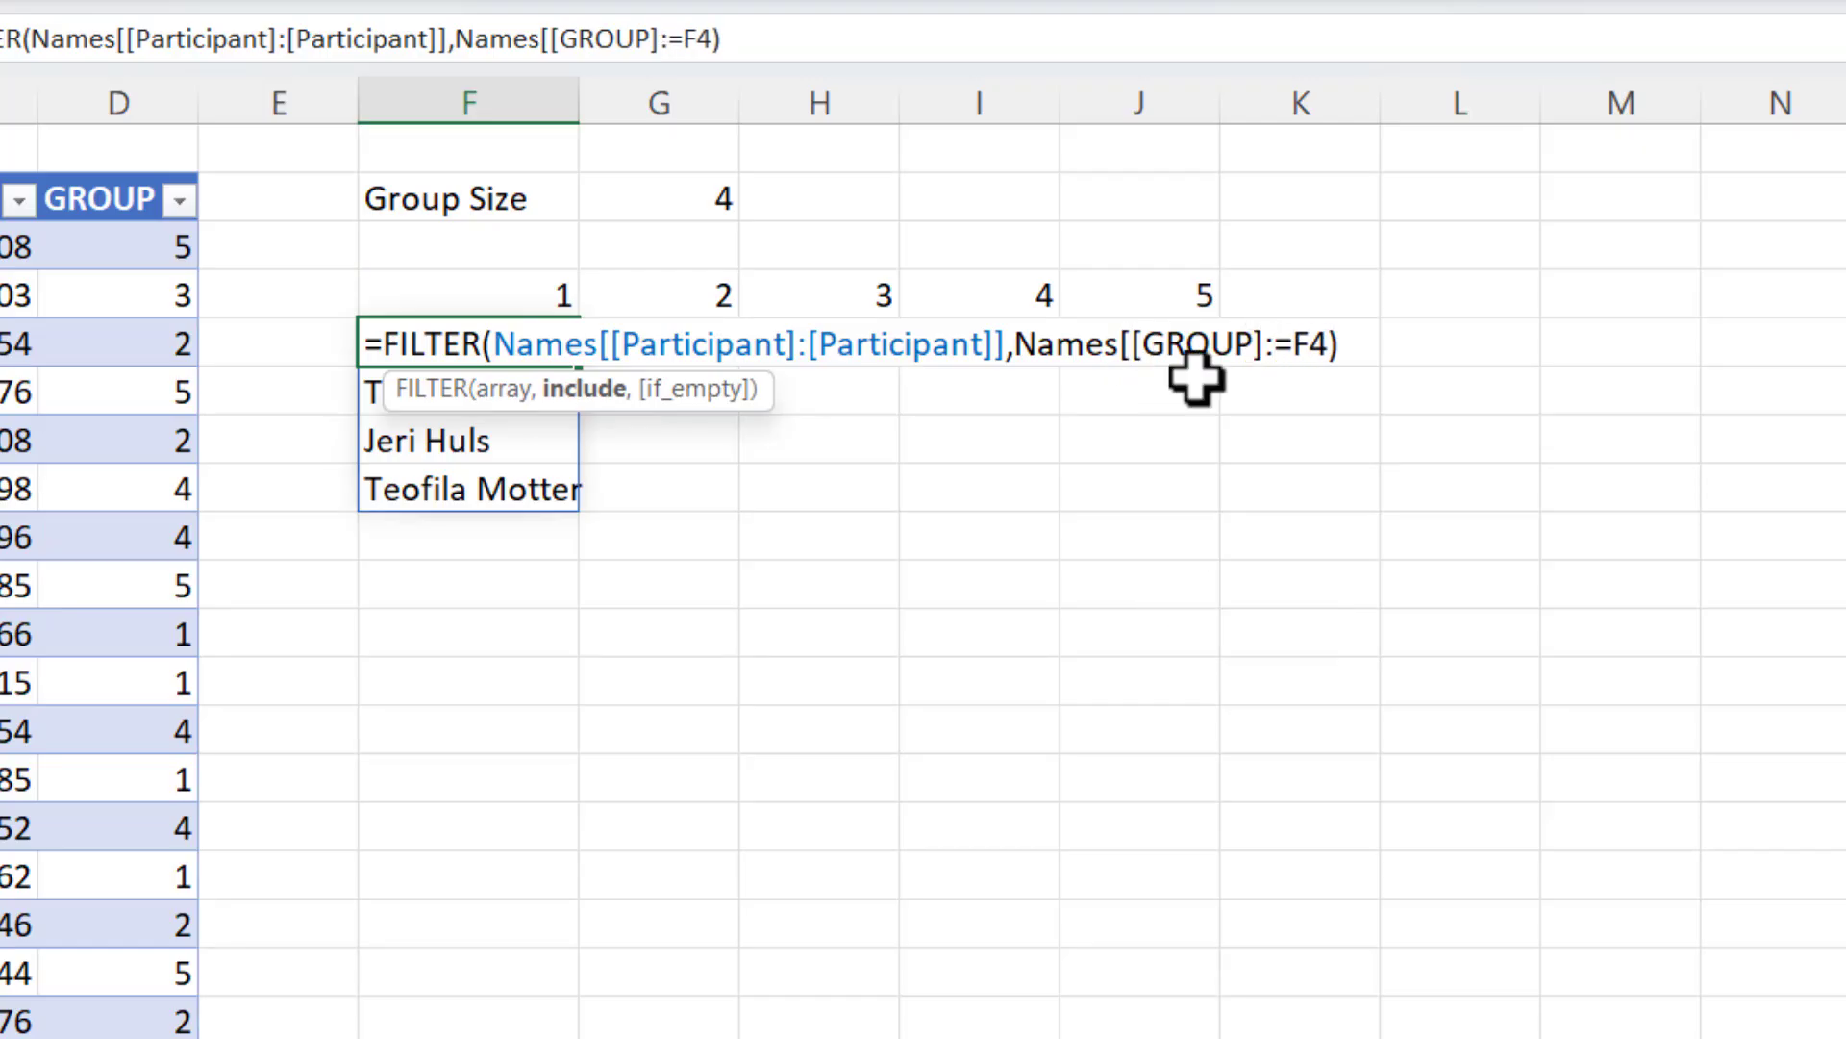
type("[GROUP")
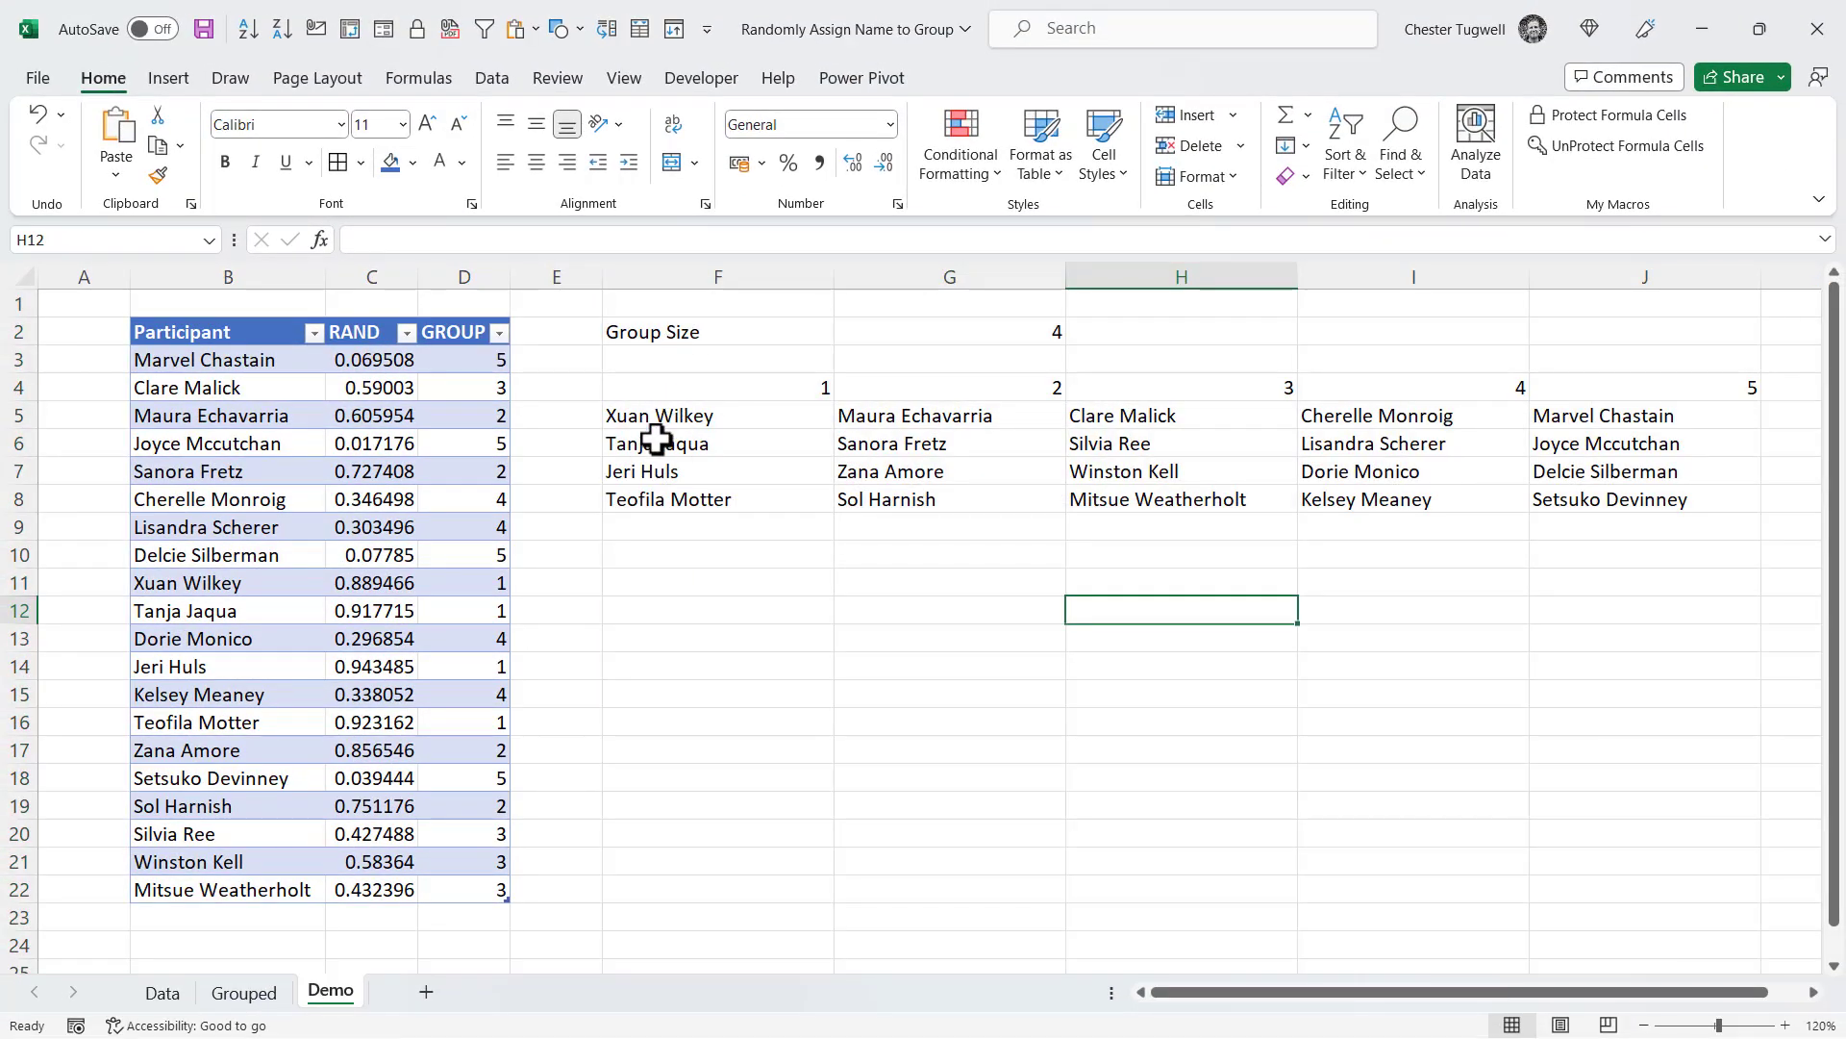
mouse_move(1679, 546)
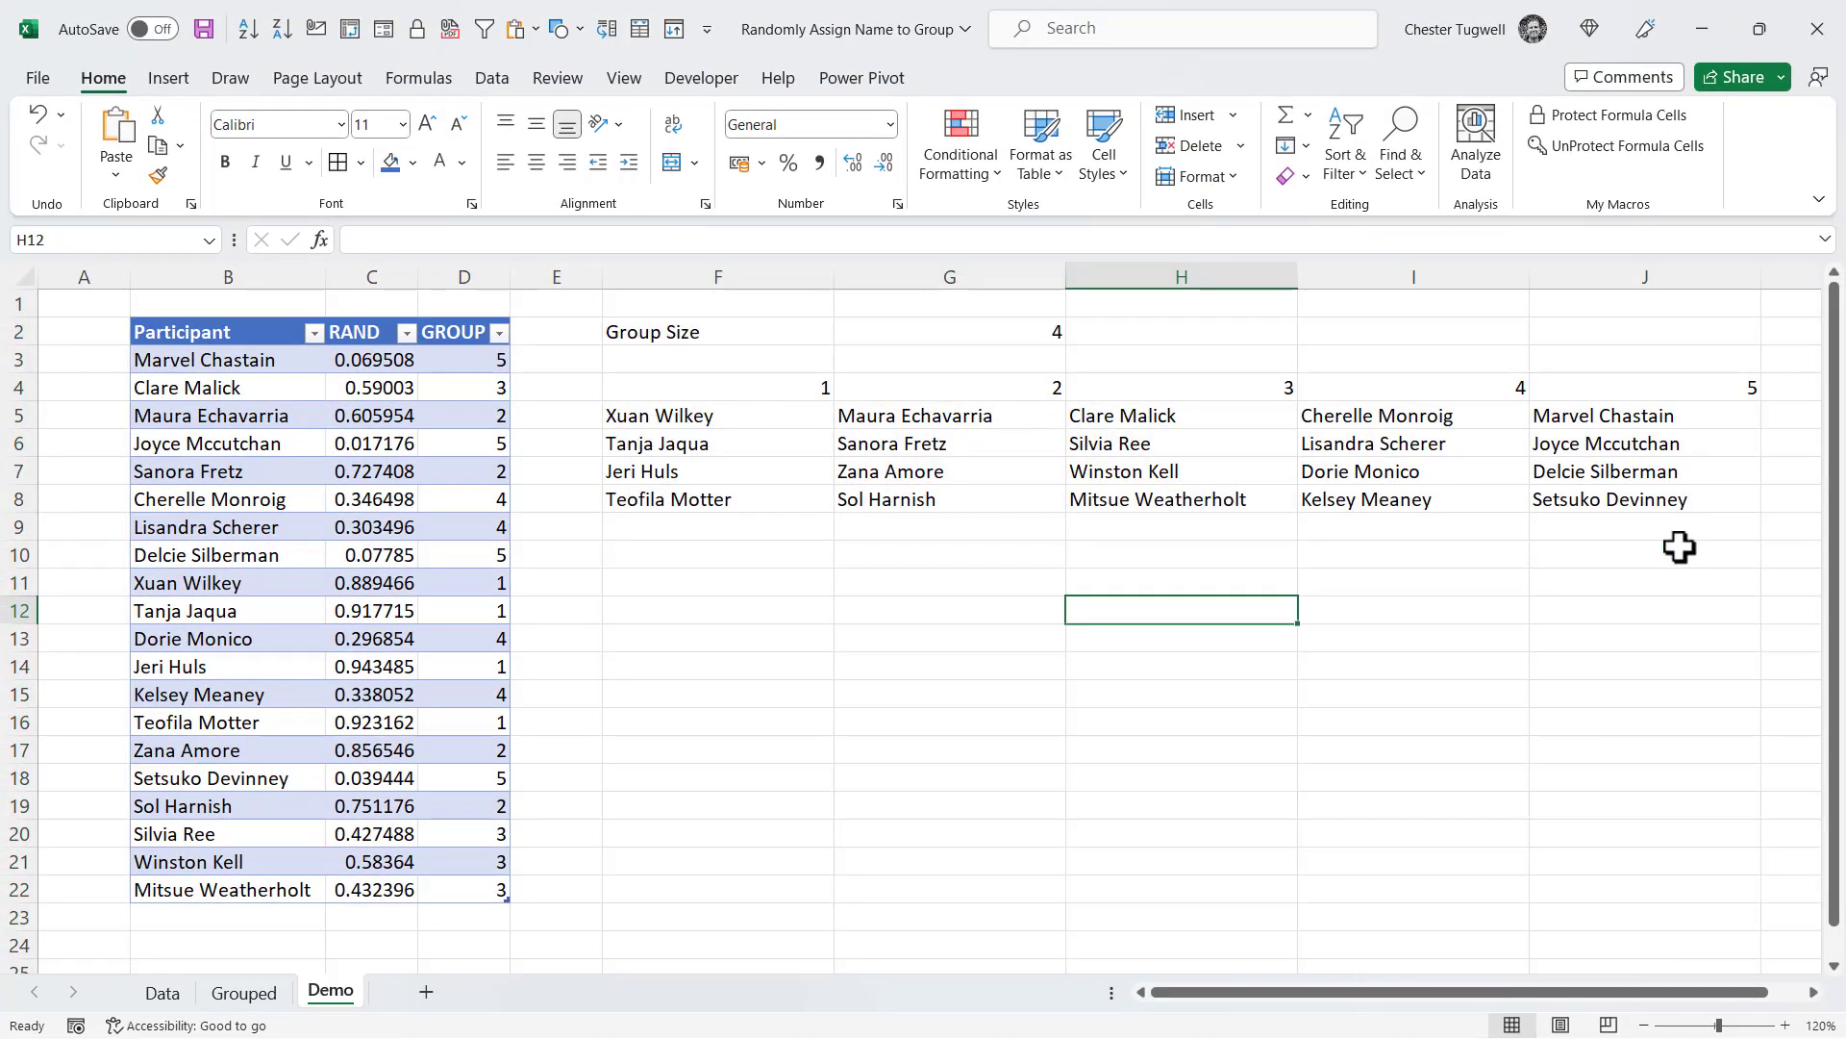
mouse_move(1020, 334)
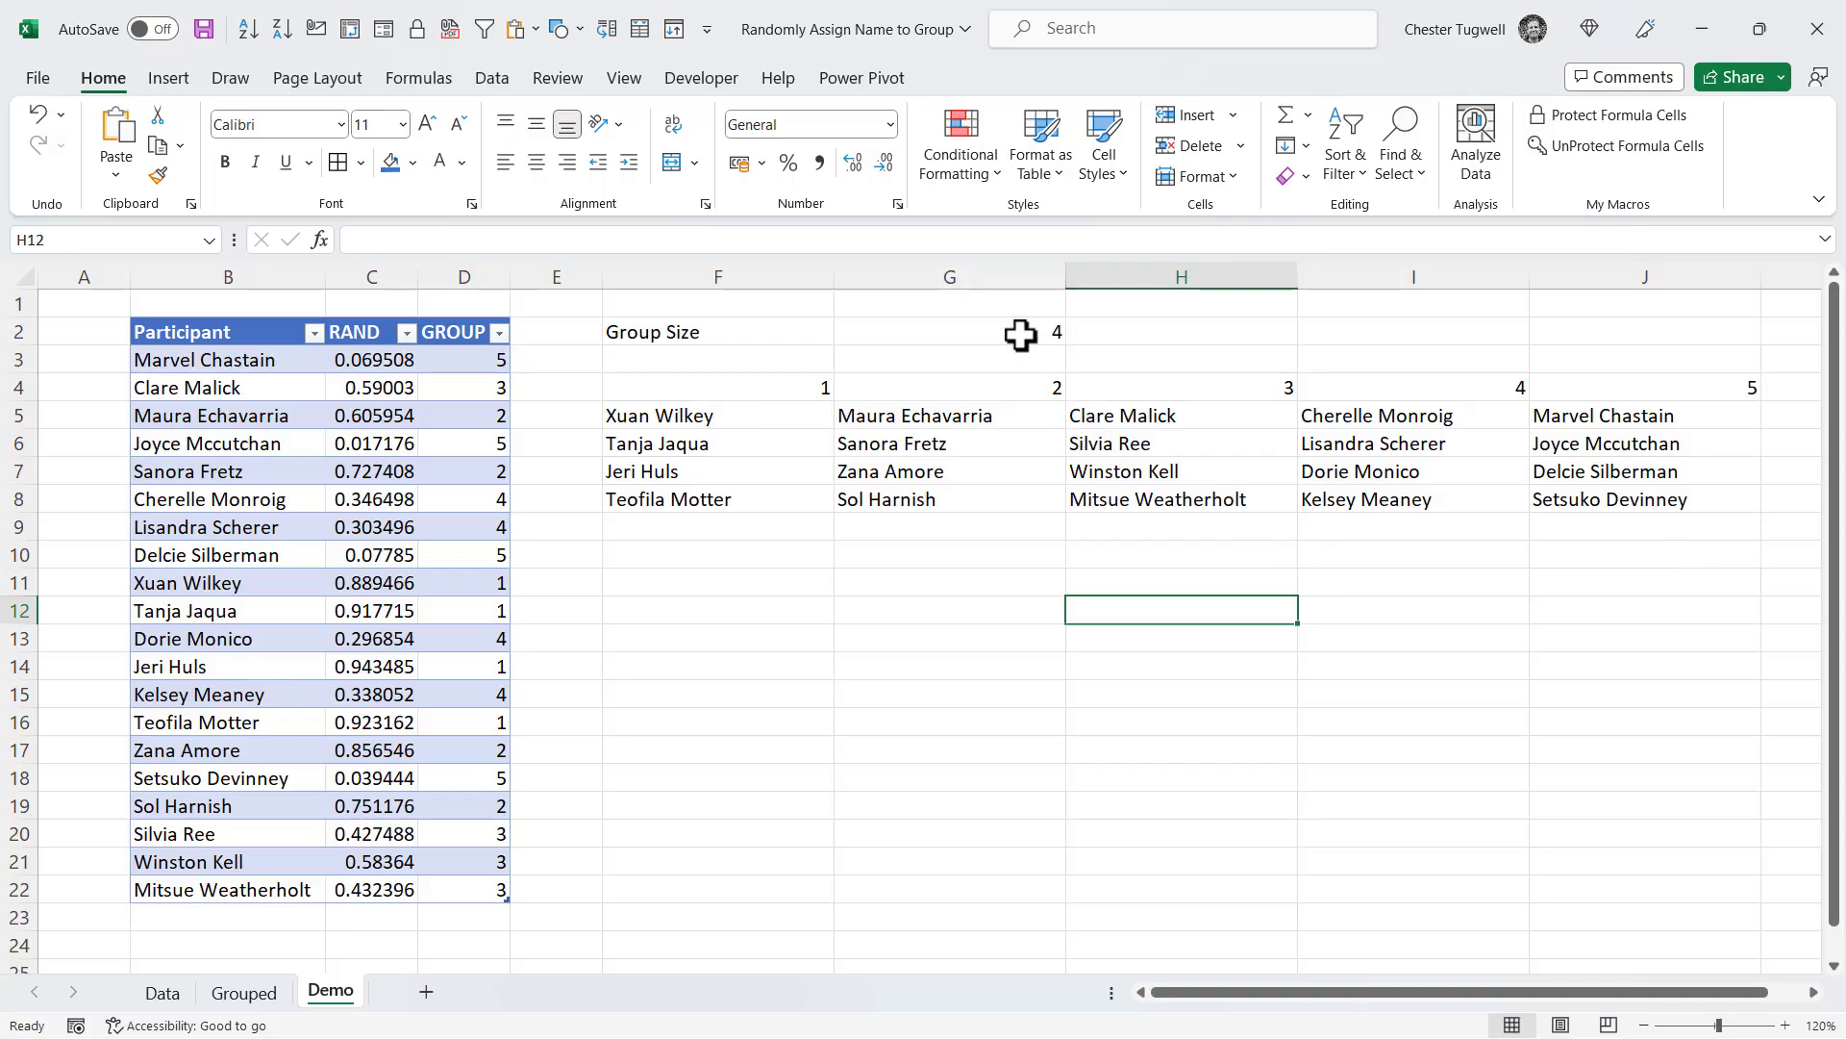
Step: Review the group size and group 5's member formula with all ten groups in view
left_click(949, 331)
type("2")
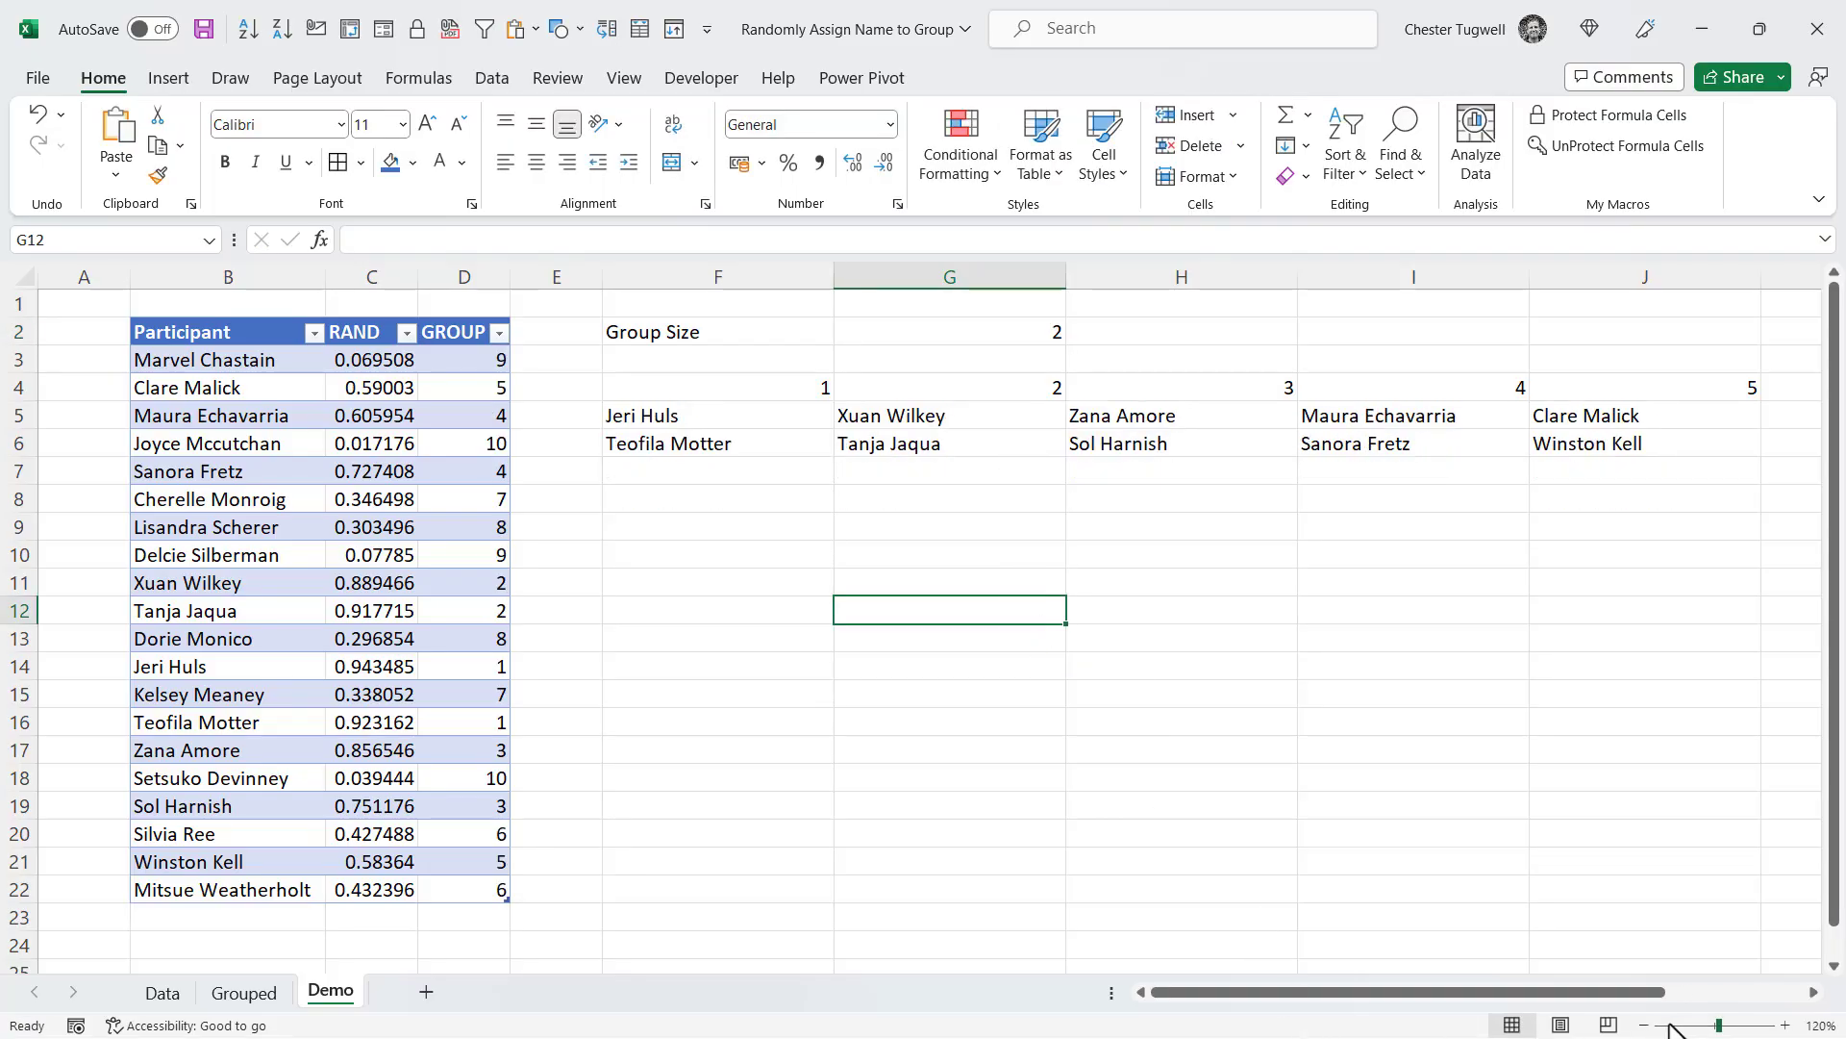
left_click(1662, 1025)
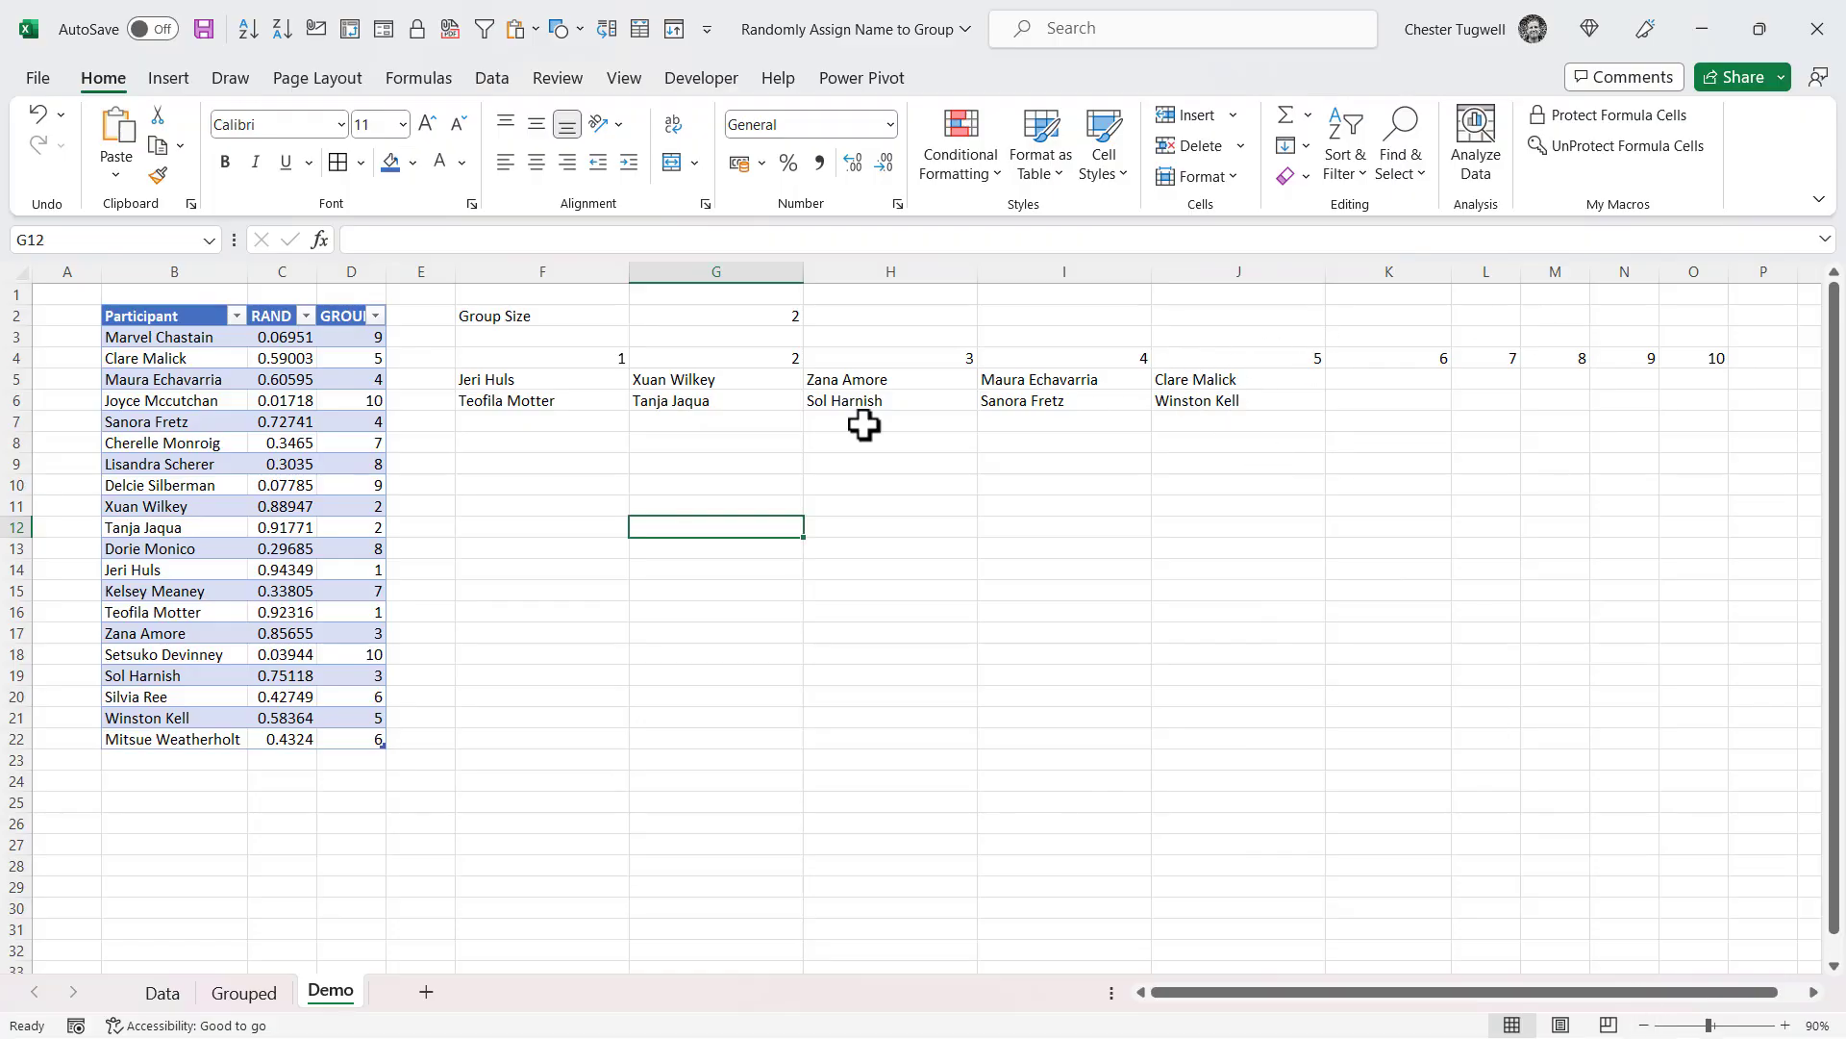
mouse_move(1270, 387)
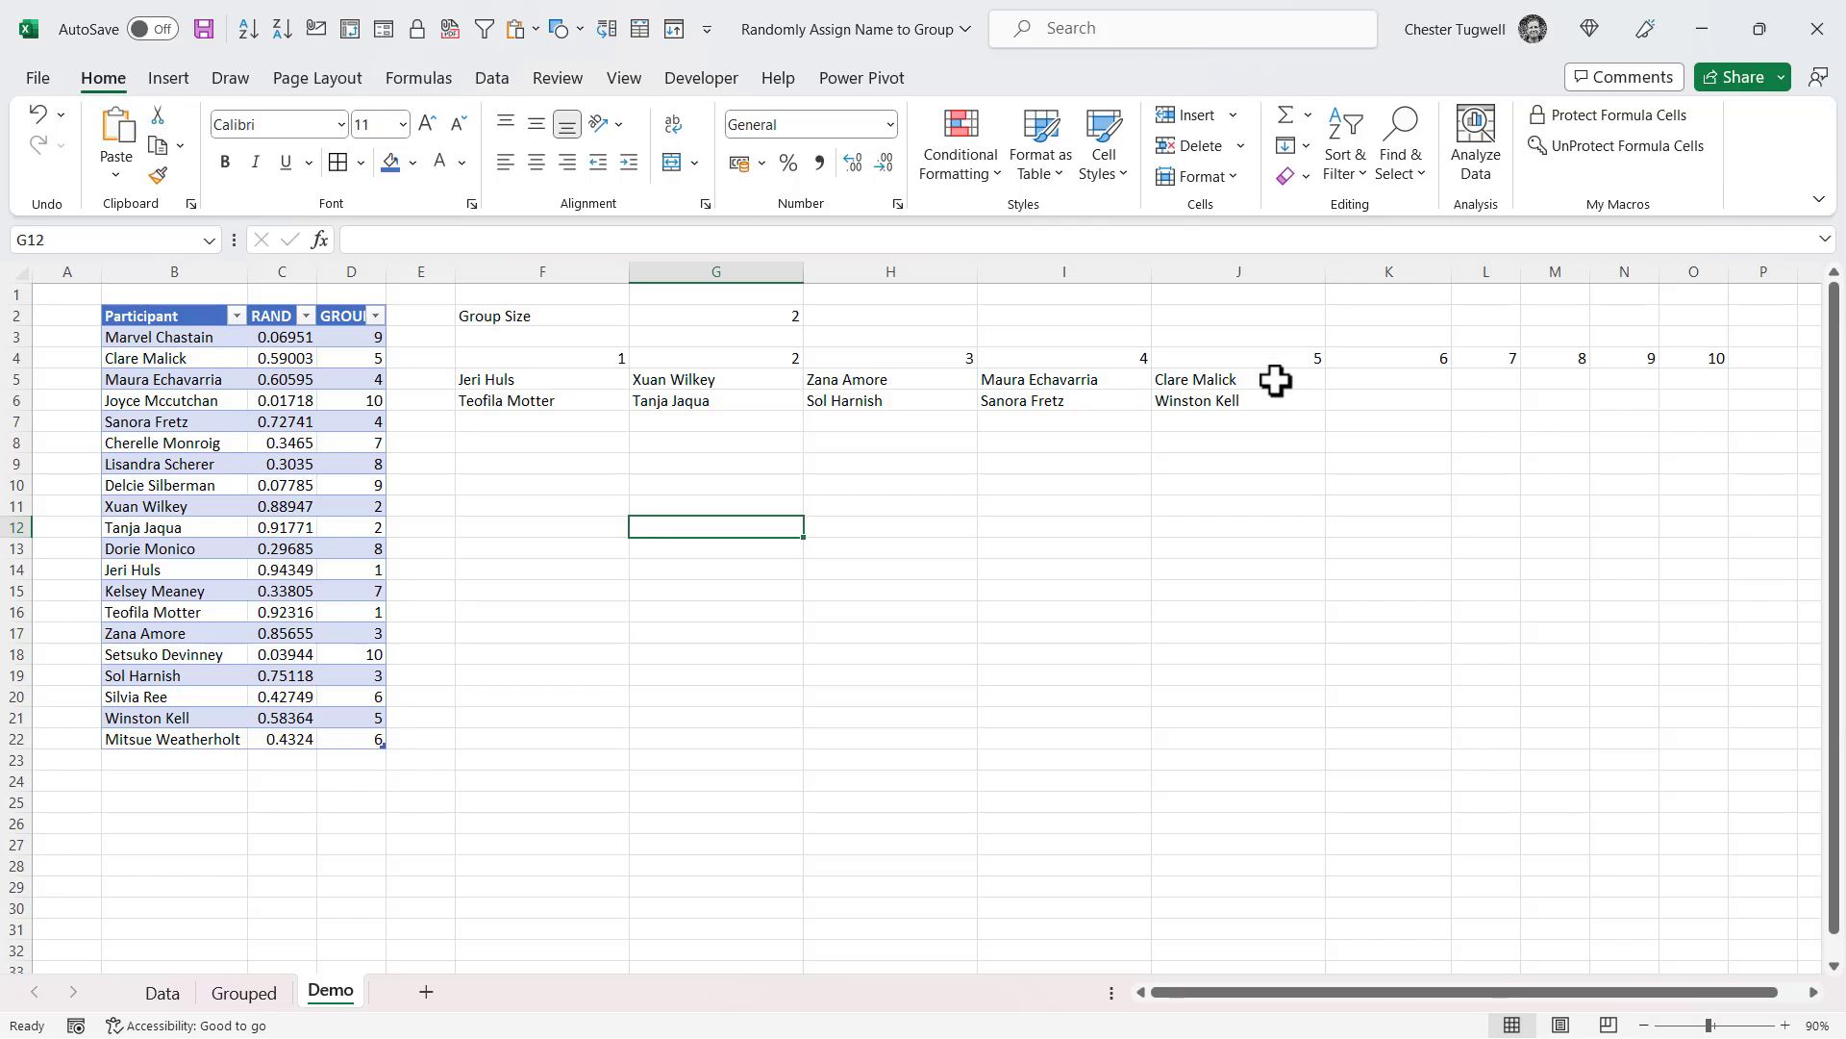
left_click(1237, 379)
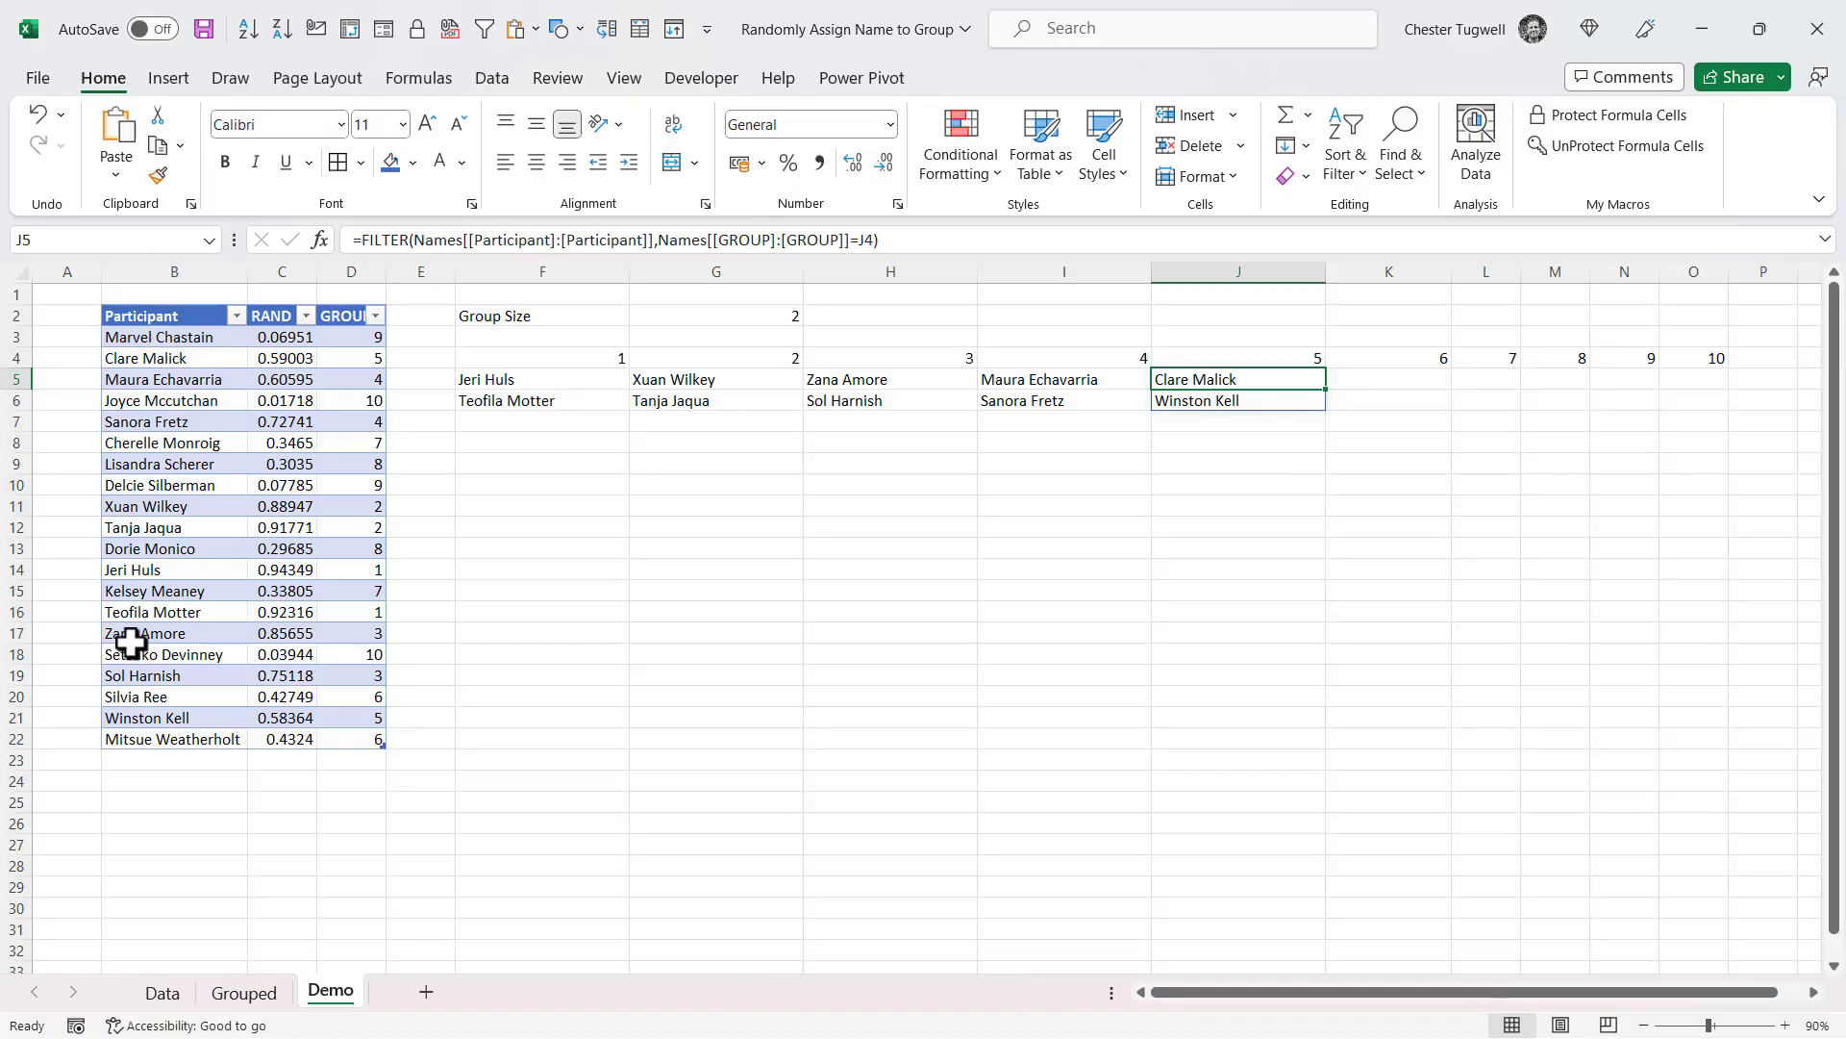
mouse_move(707, 321)
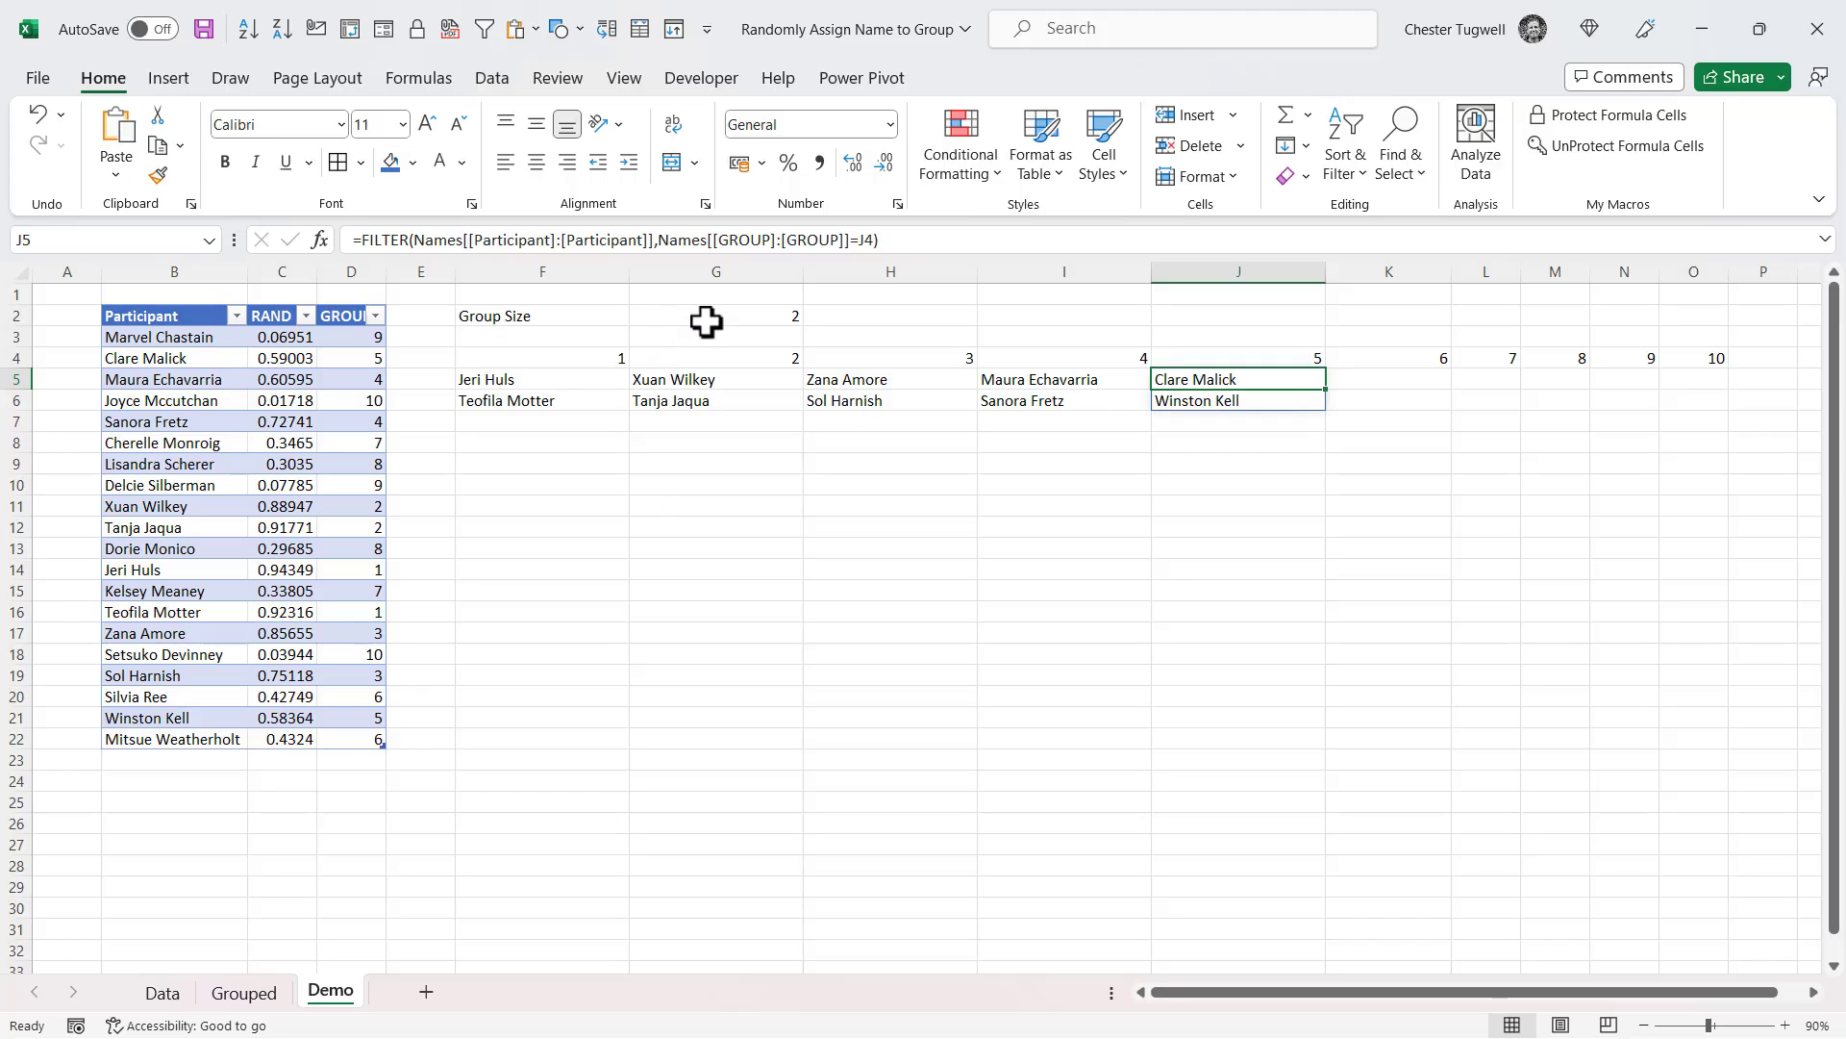
mouse_move(1353, 437)
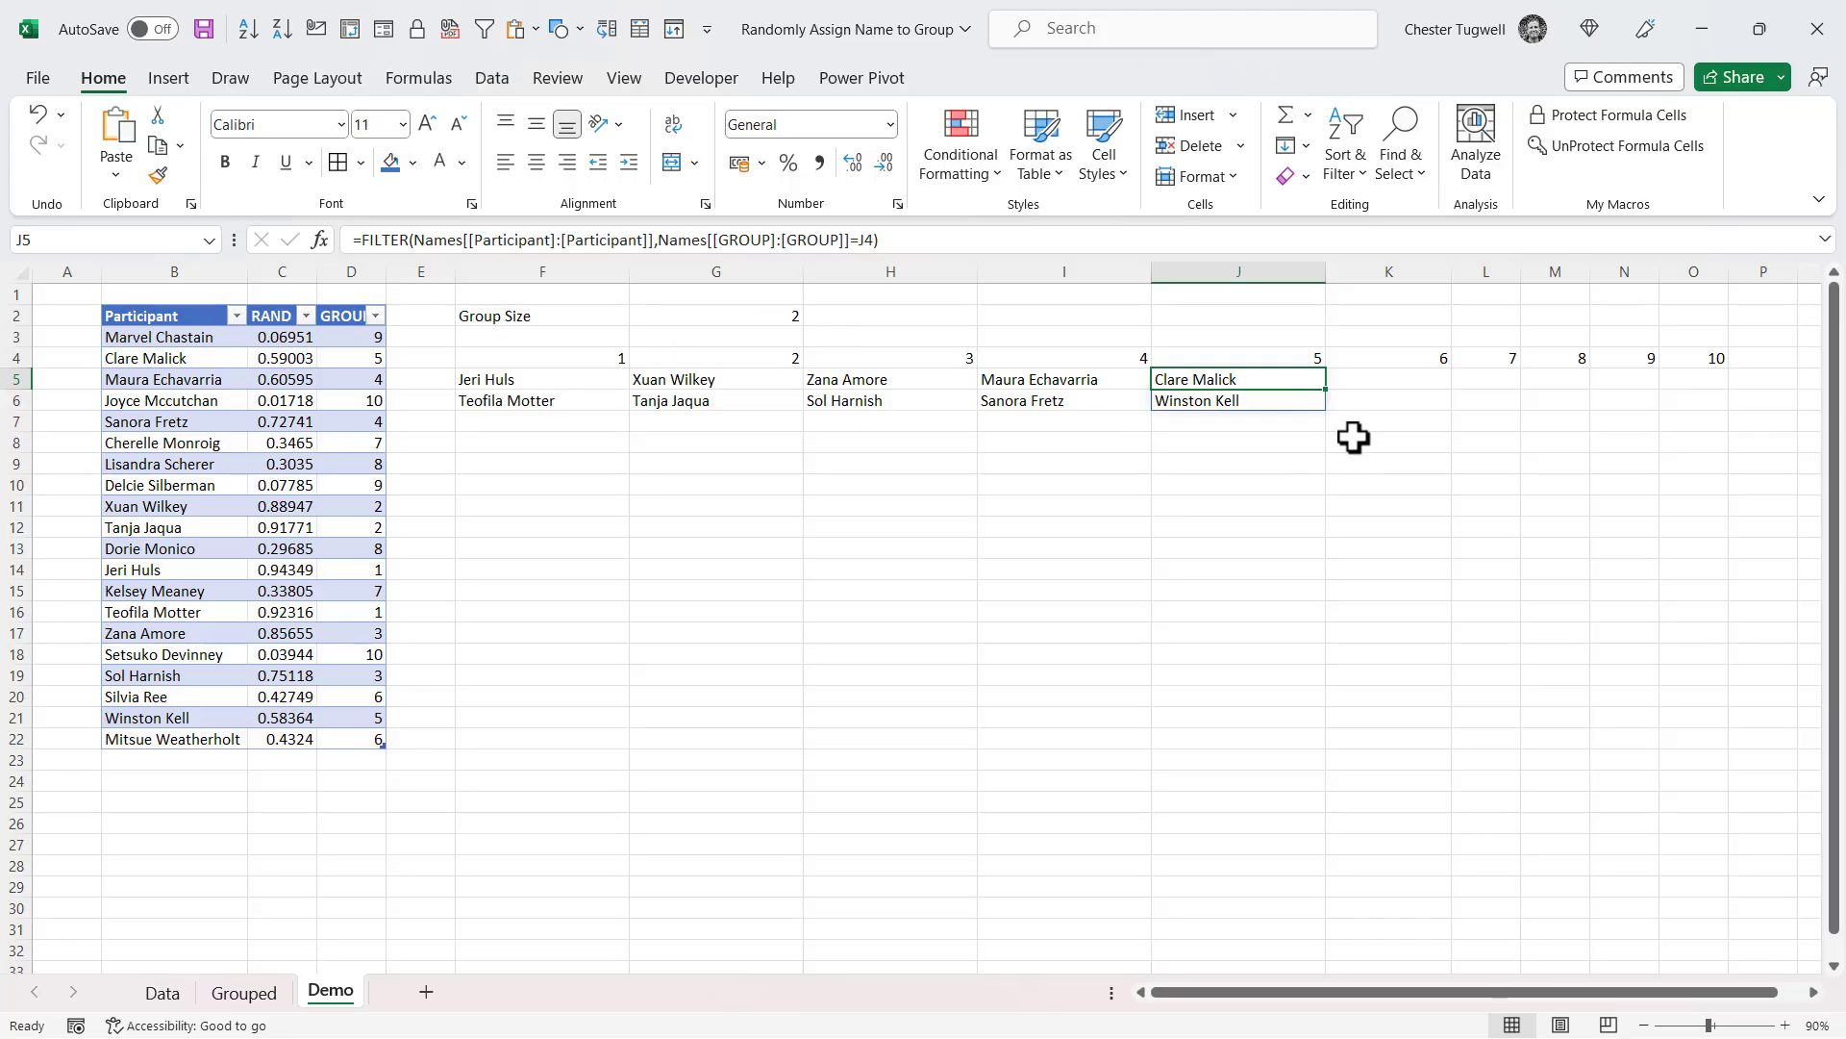
mouse_move(1332, 394)
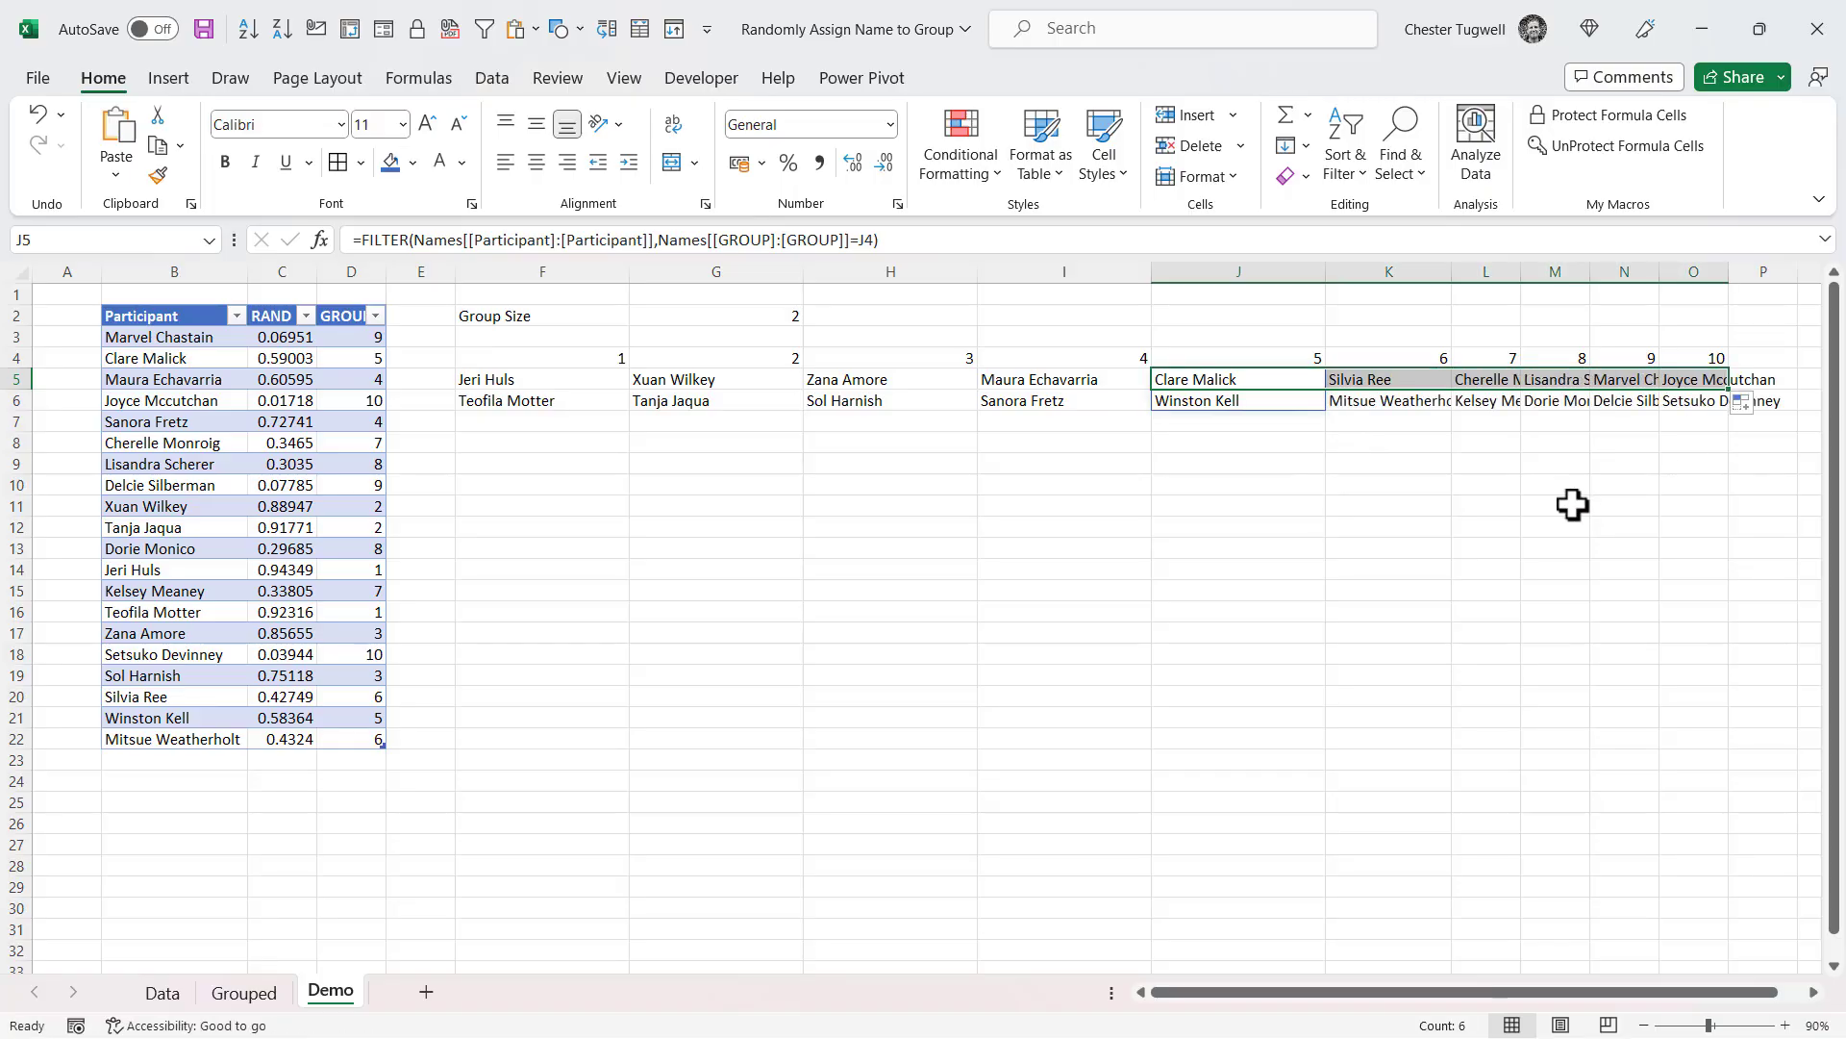
mouse_move(543, 271)
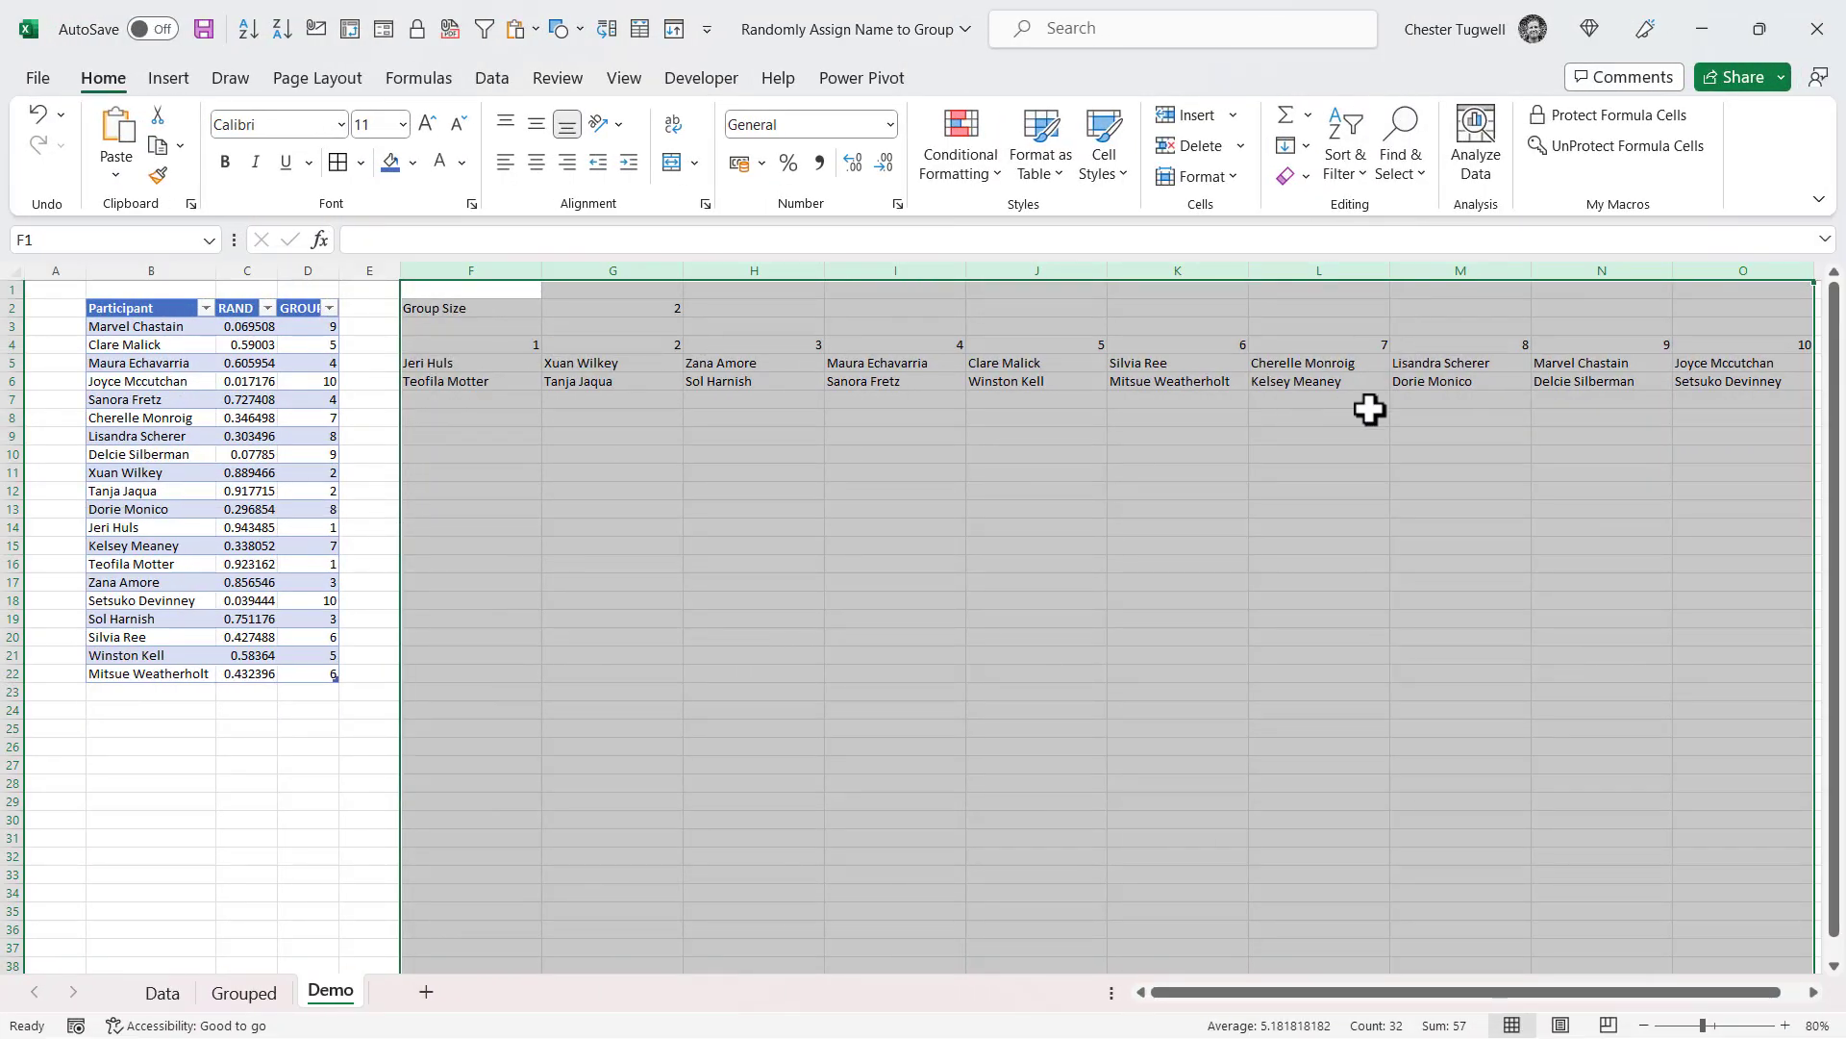
mouse_move(874, 352)
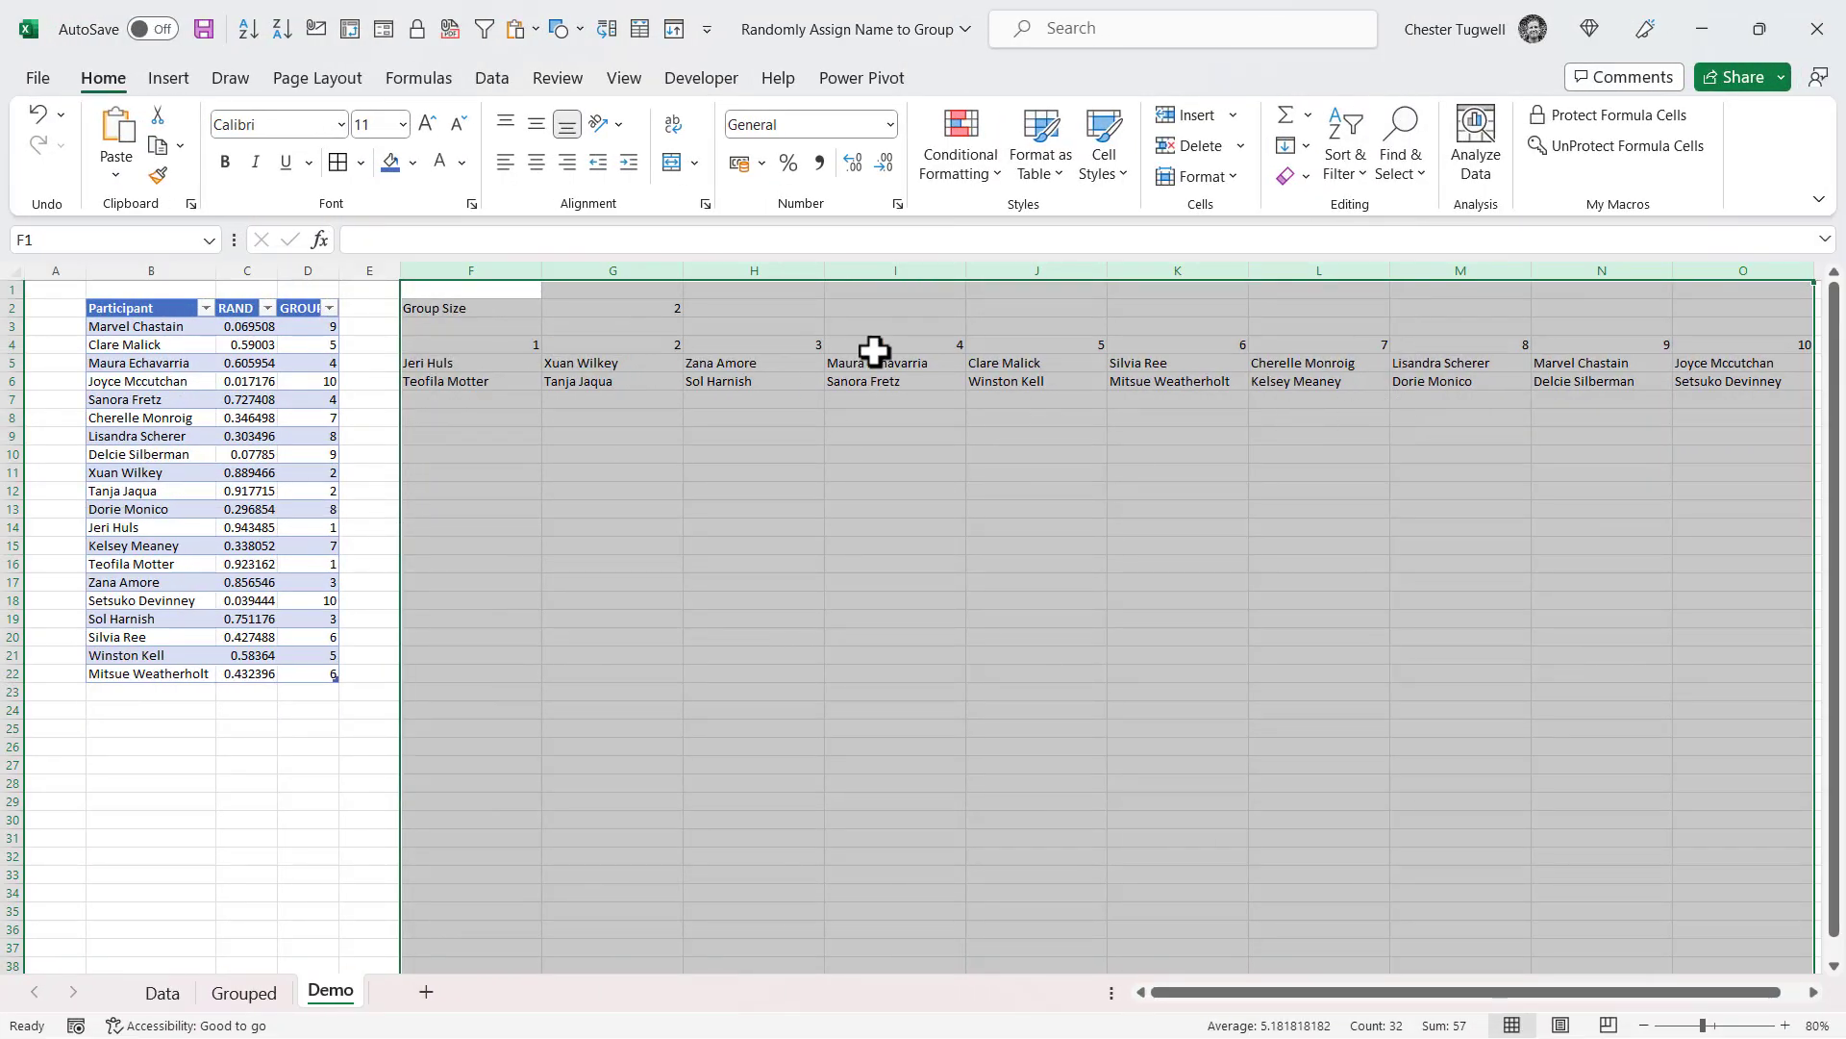
Step: Set the group size in G2 to 5
left_click(611, 308)
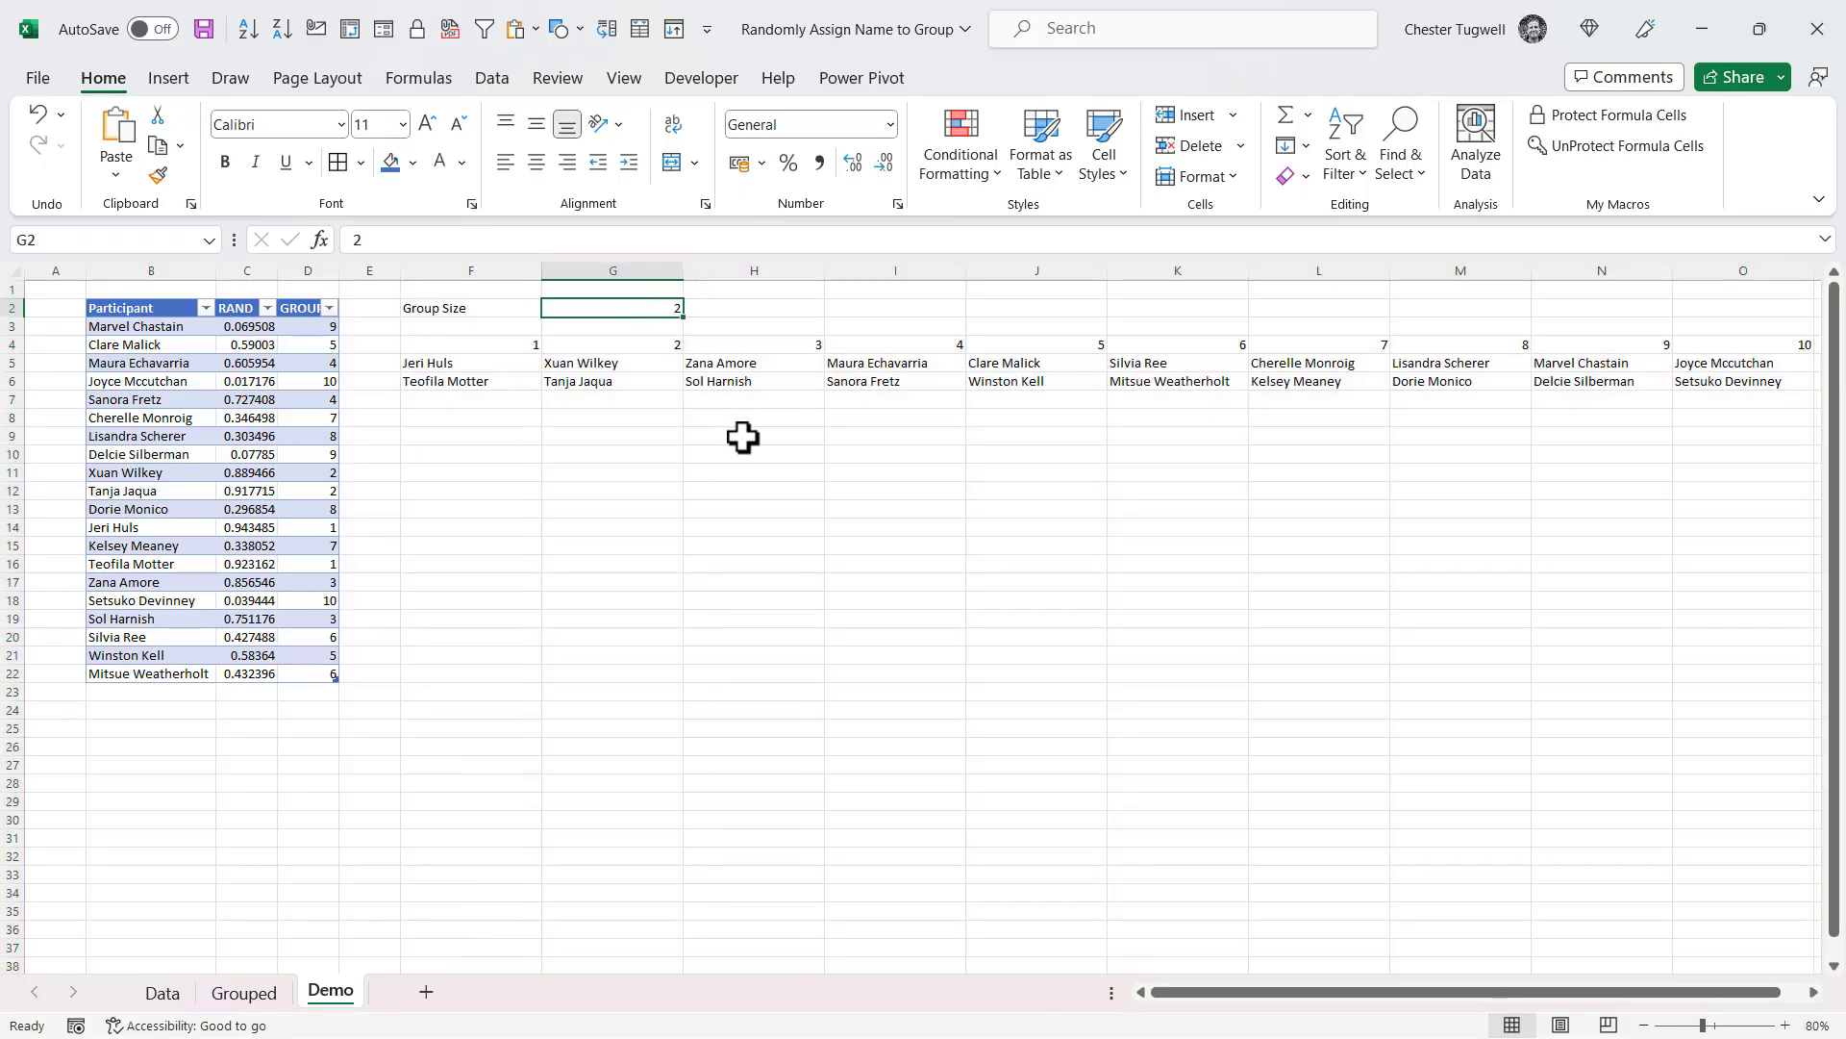
type("5")
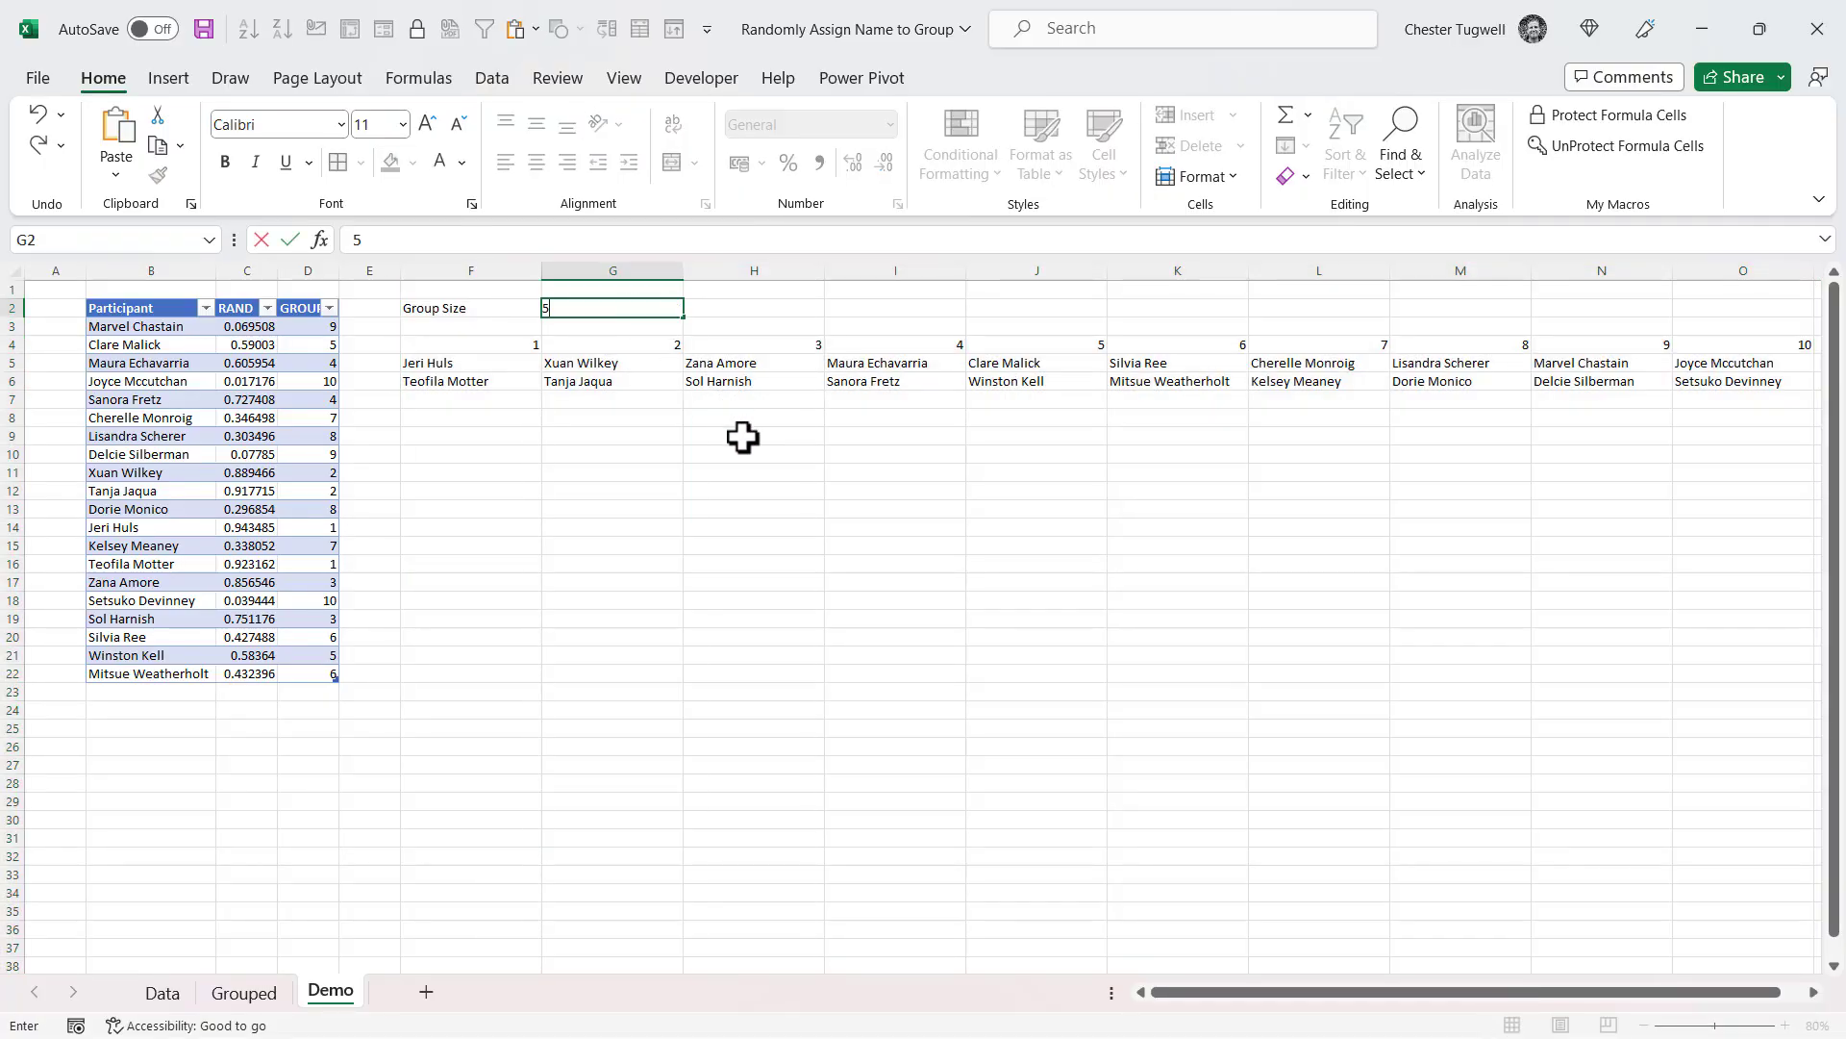
key("Return")
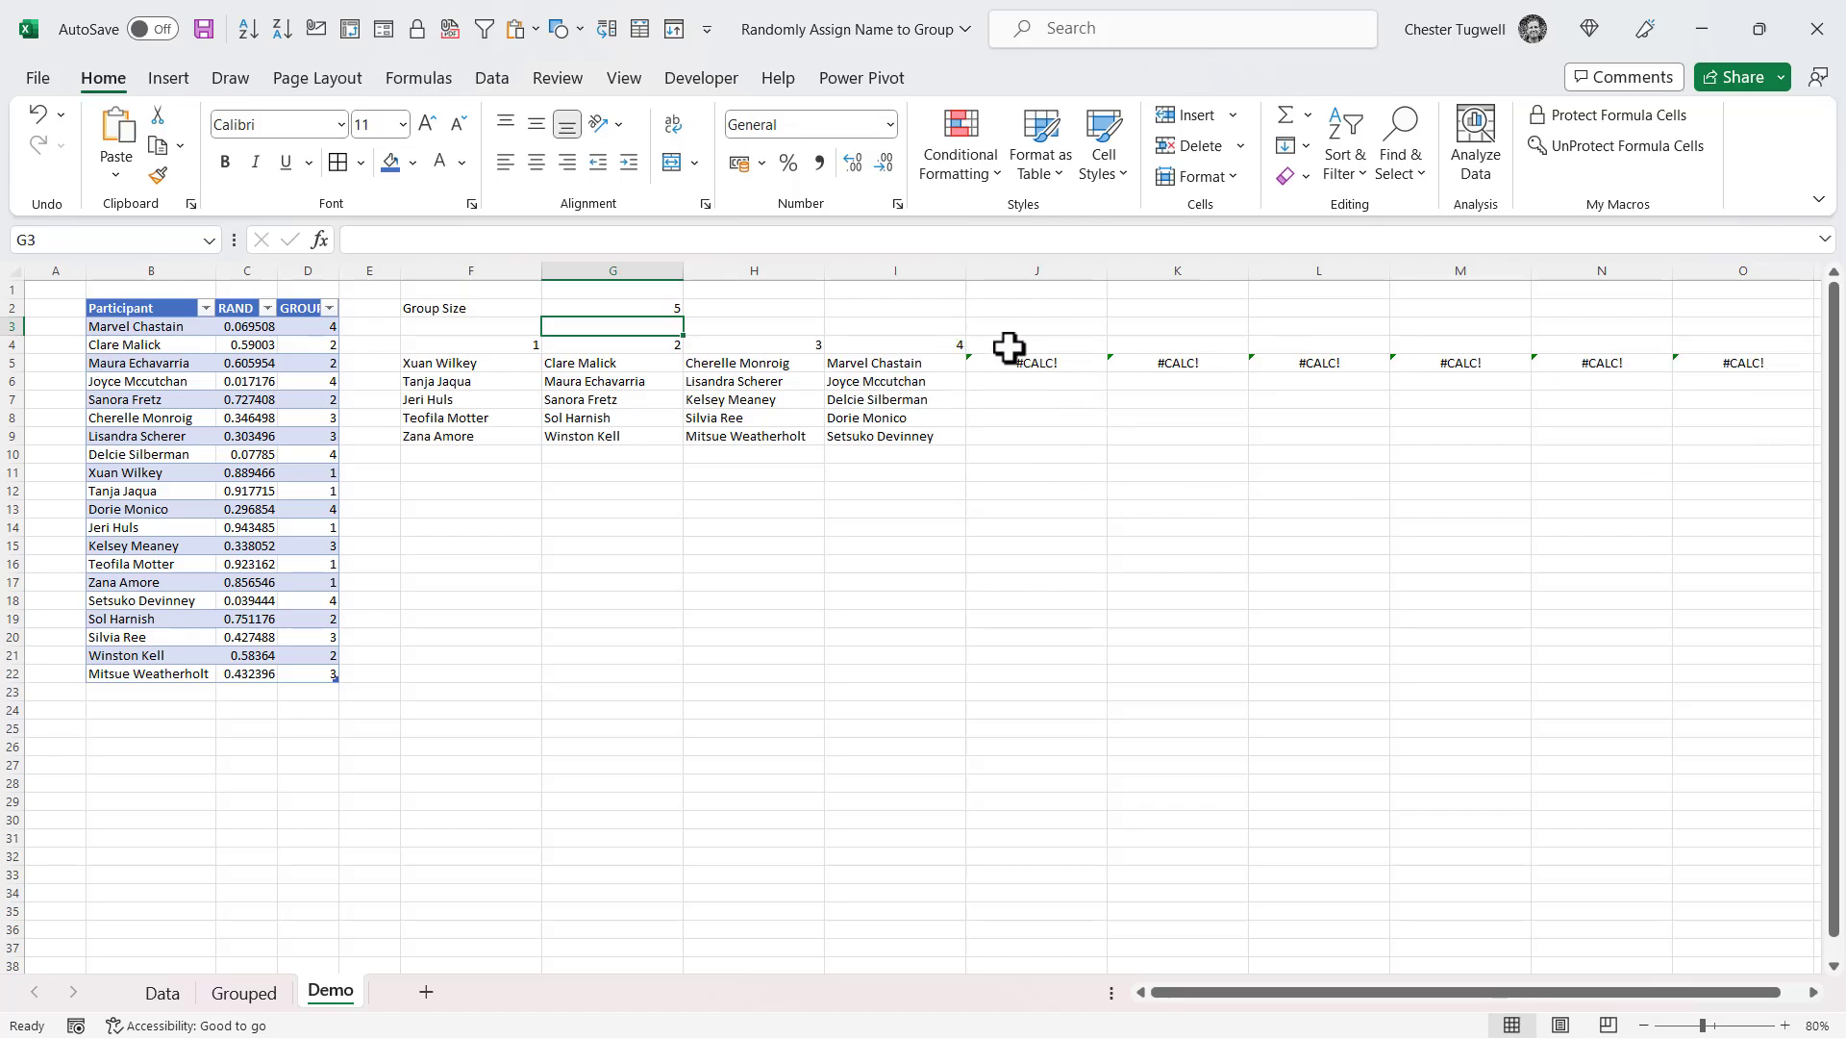
mouse_move(488, 365)
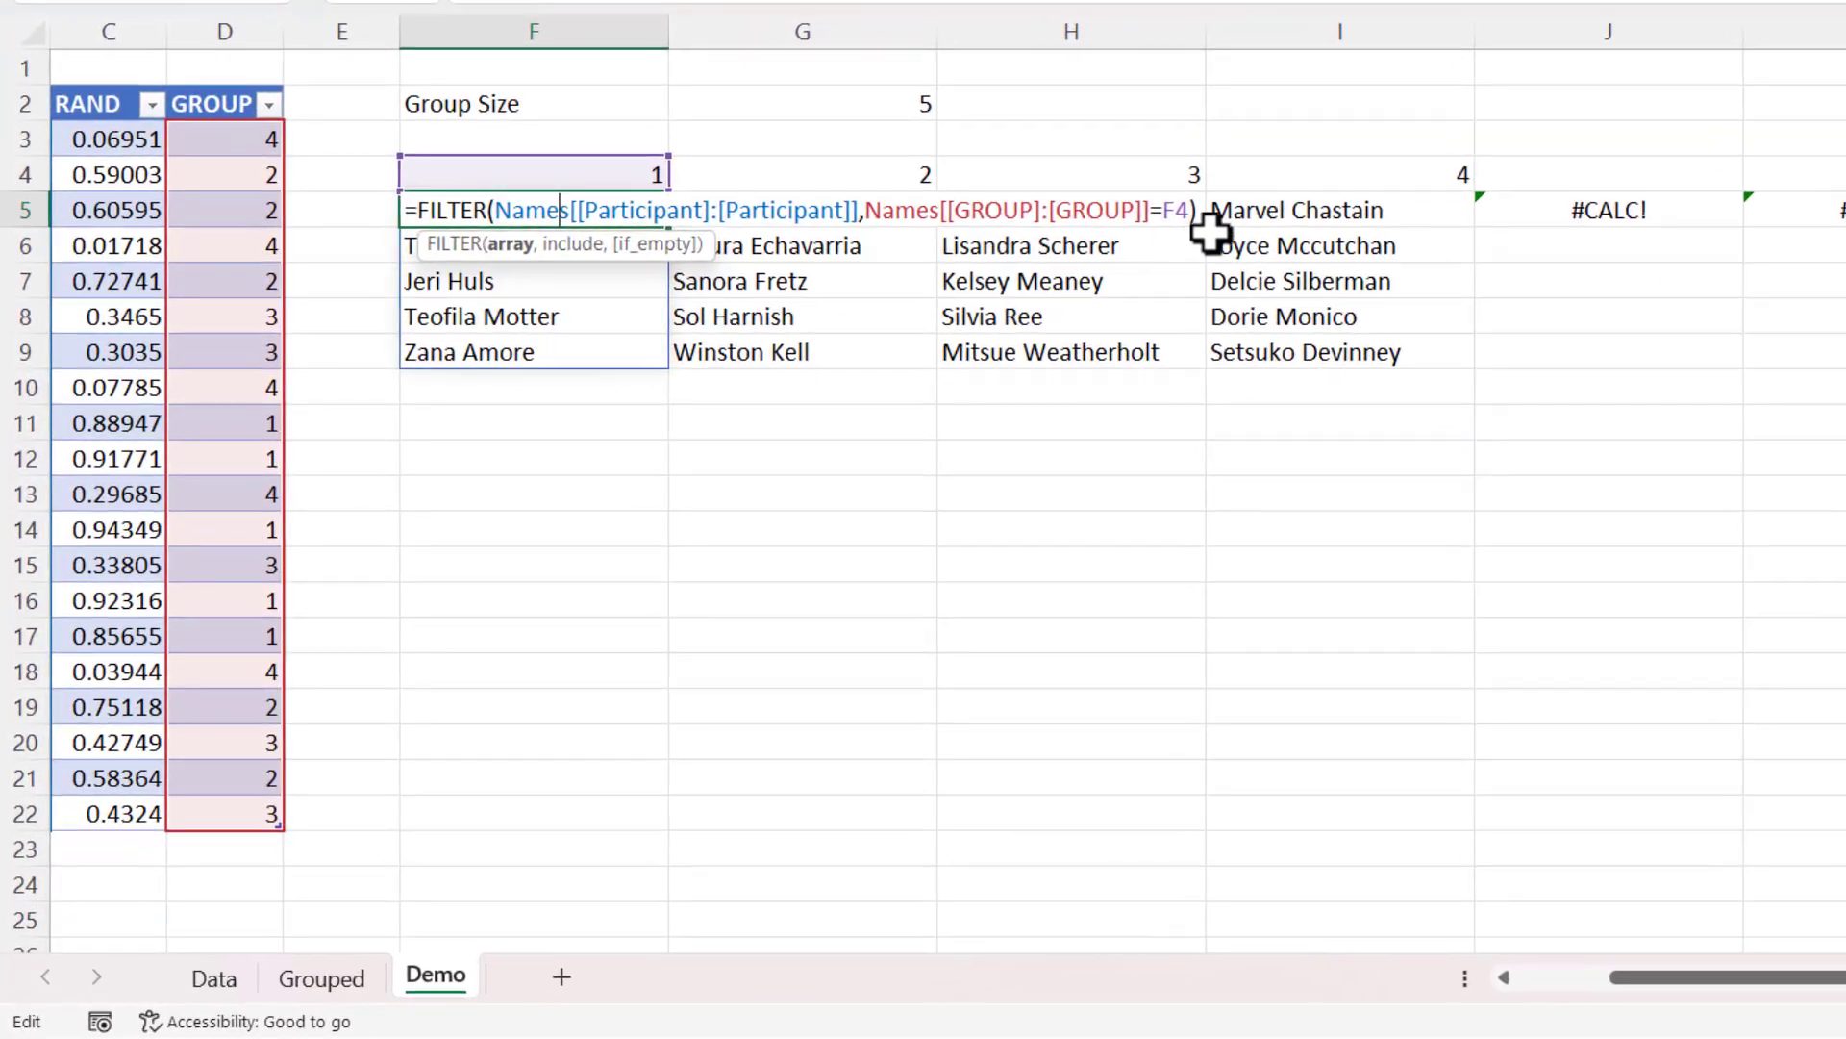
mouse_move(677, 300)
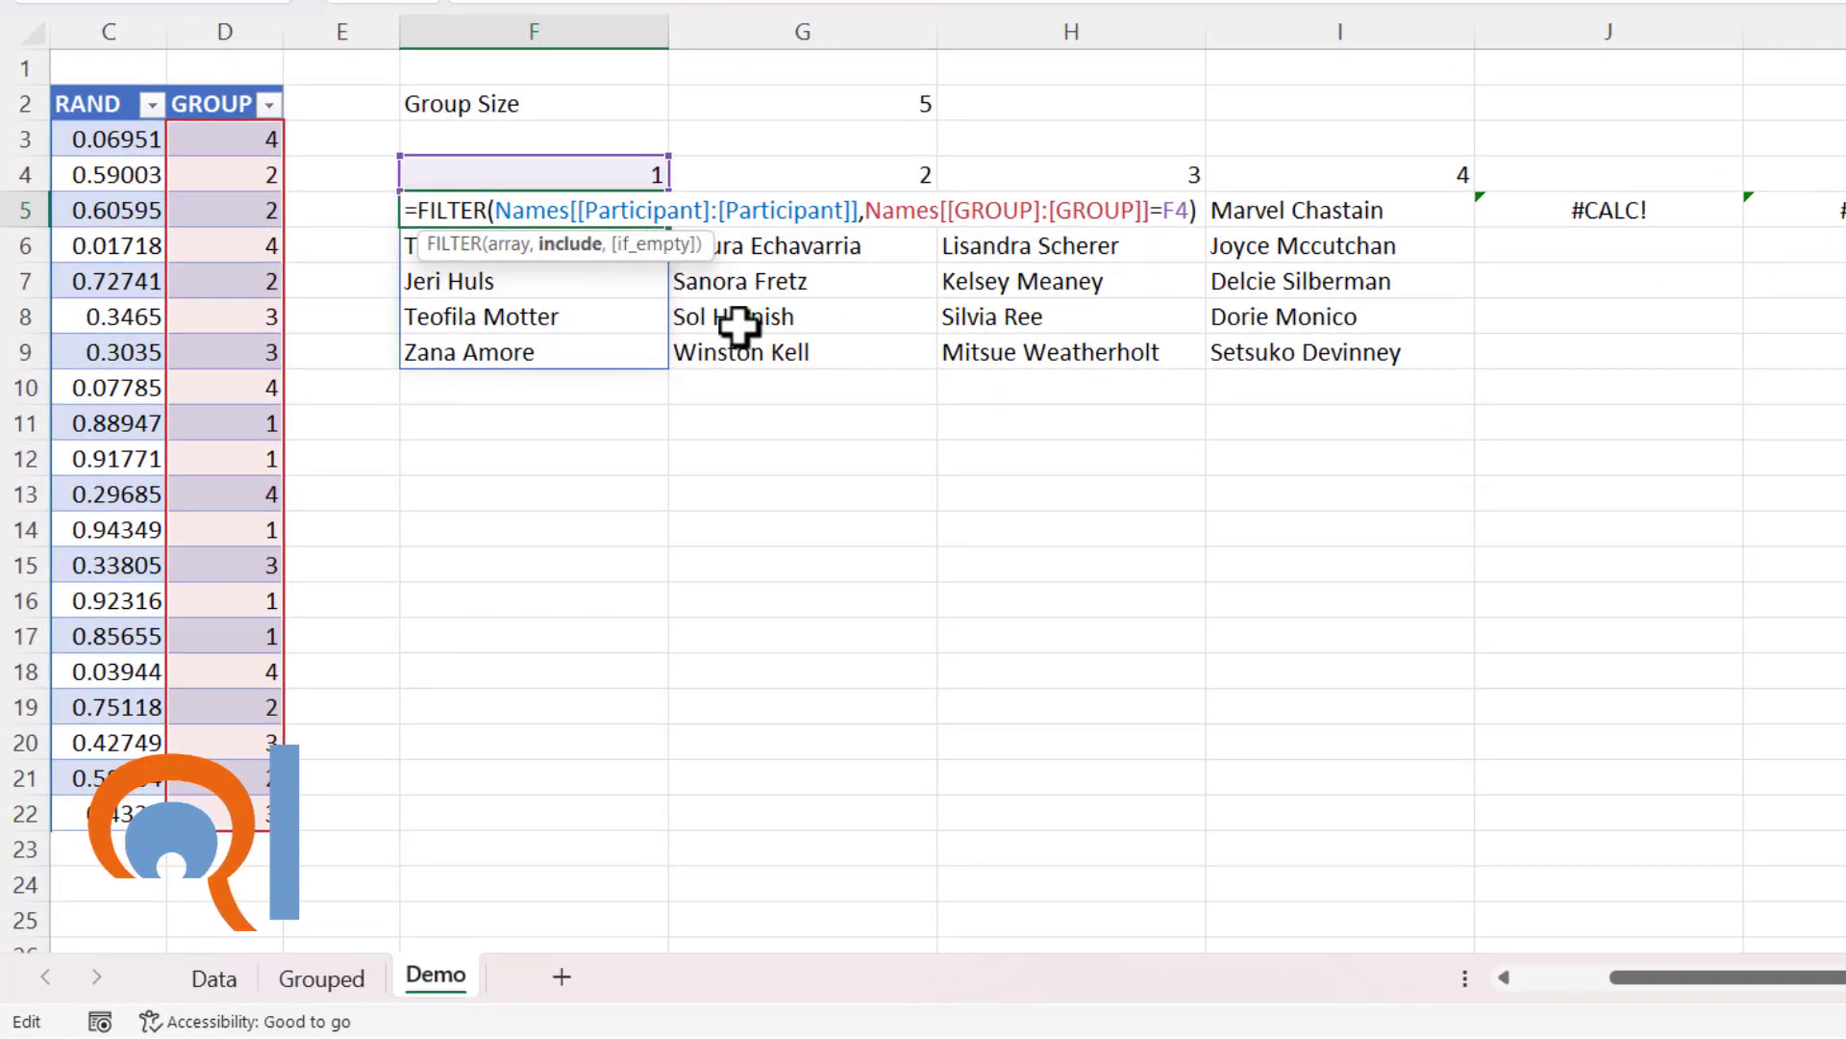
Step: Add "" as the FILTER if_empty argument so unused groups show blanks
type(",")
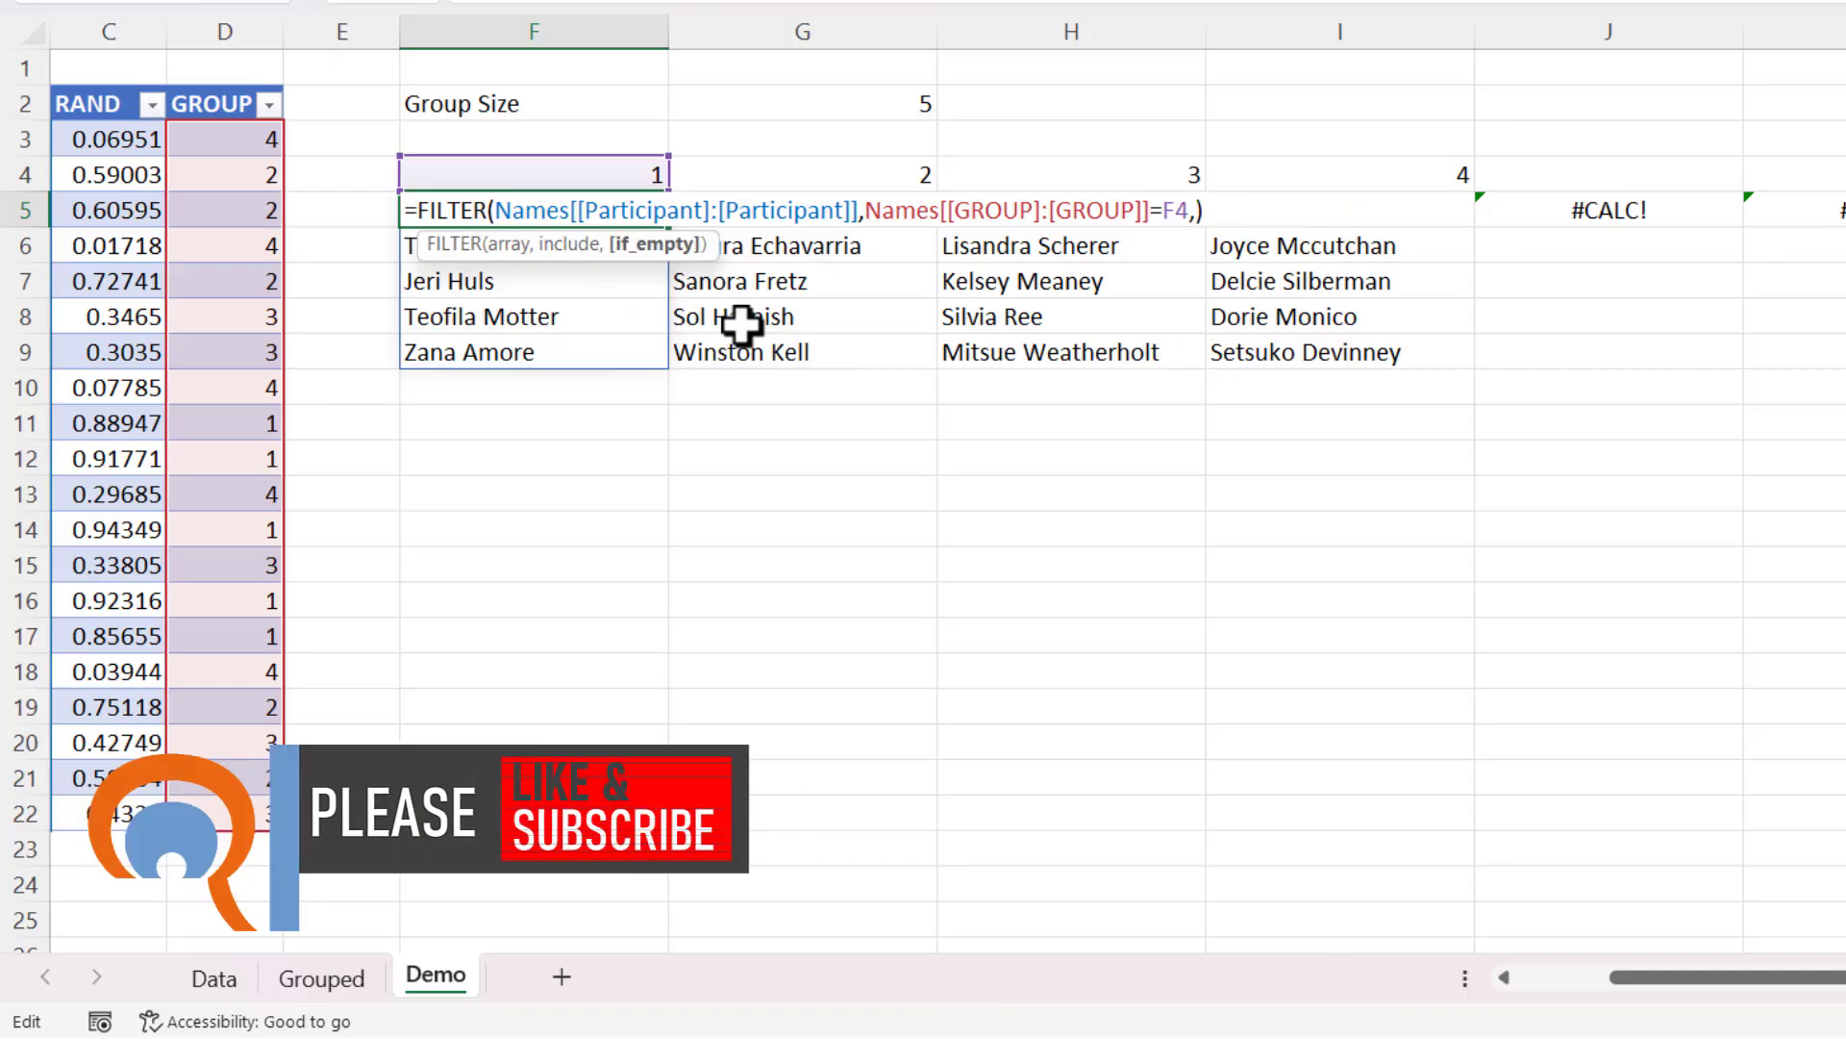
type("\"\"")
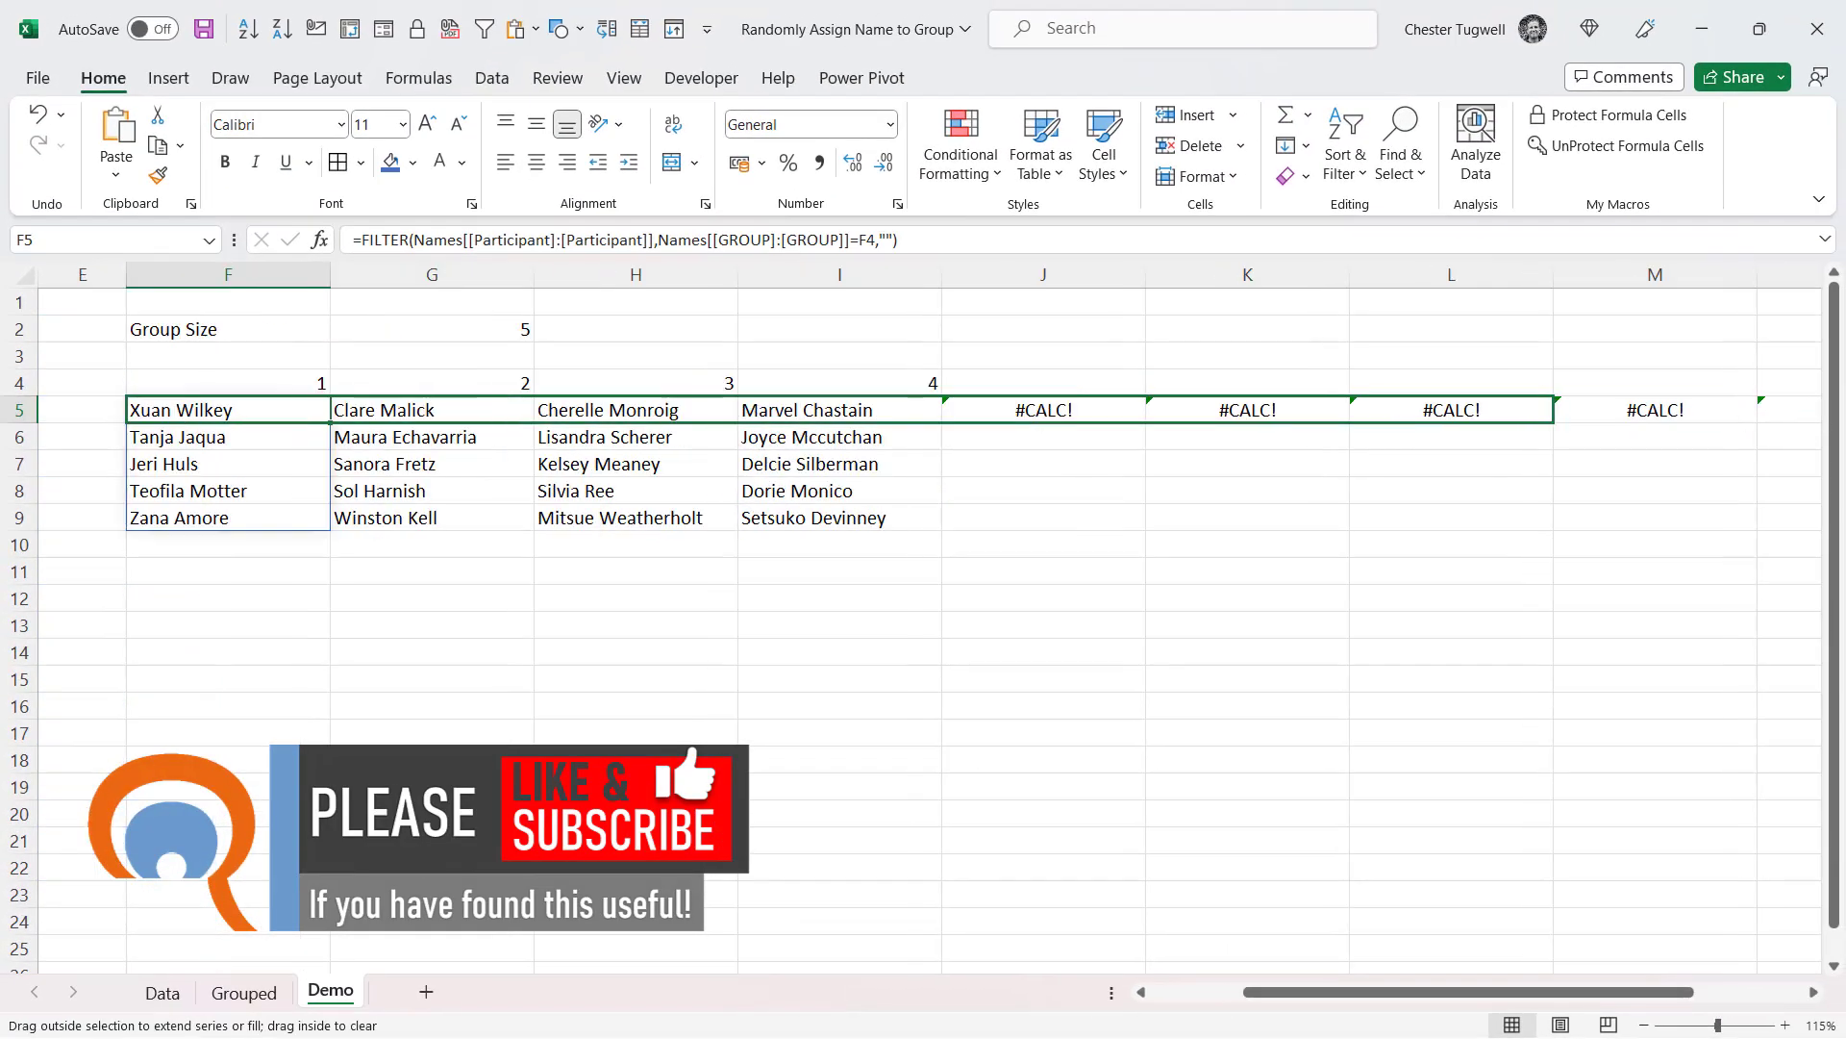
scroll("right", 3)
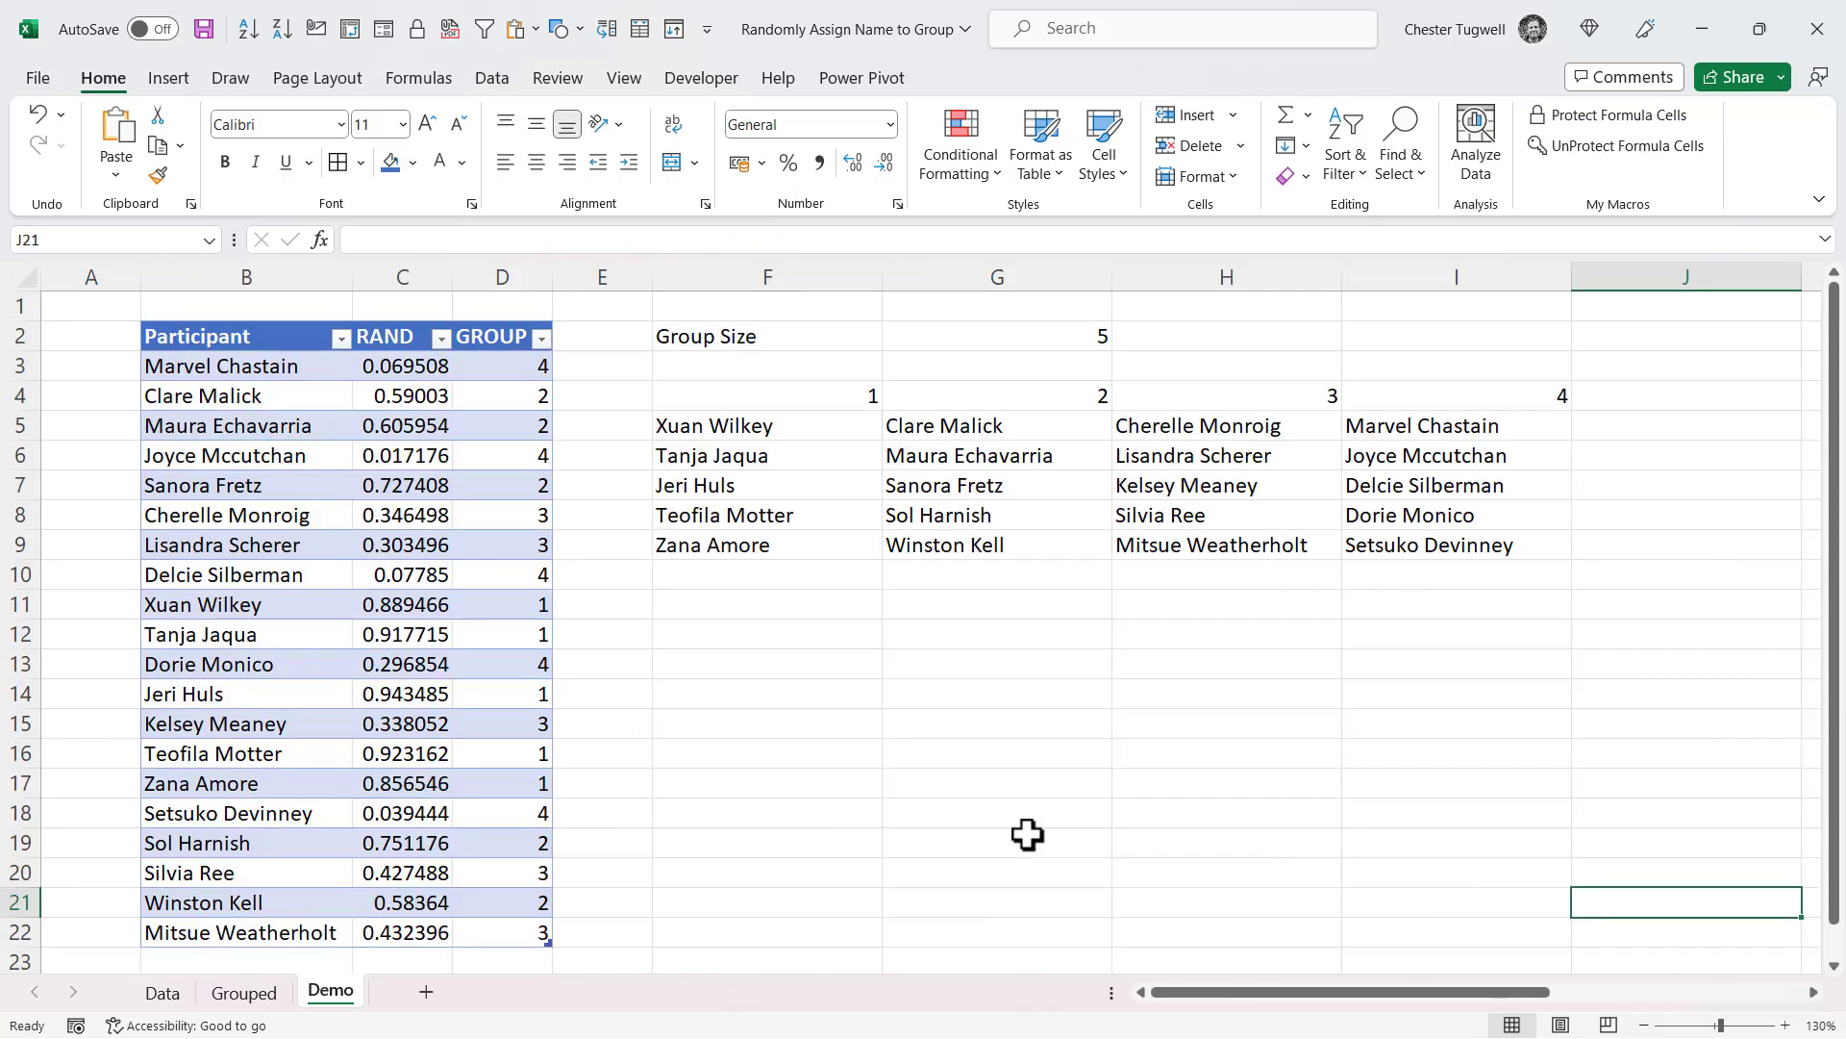
Step: Give the Group Size label blue fill with white text, then select the G2 value
left_click(766, 336)
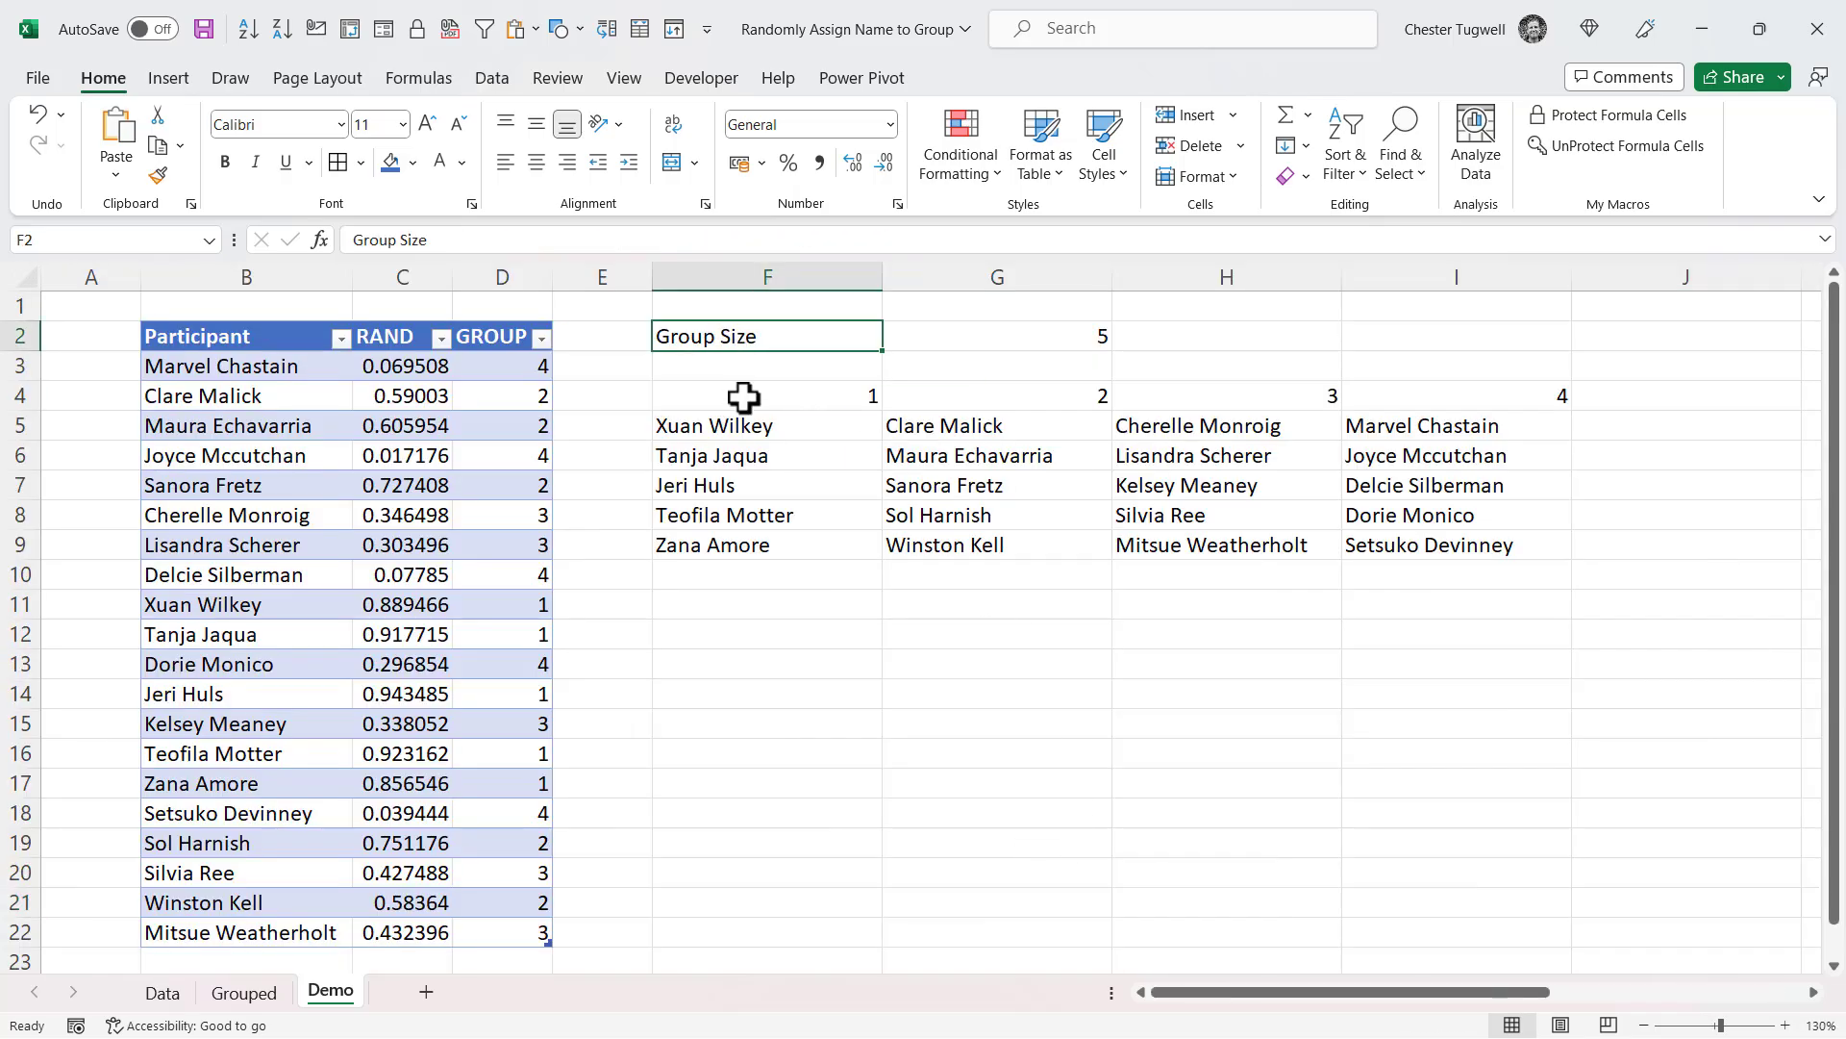
left_click(767, 336)
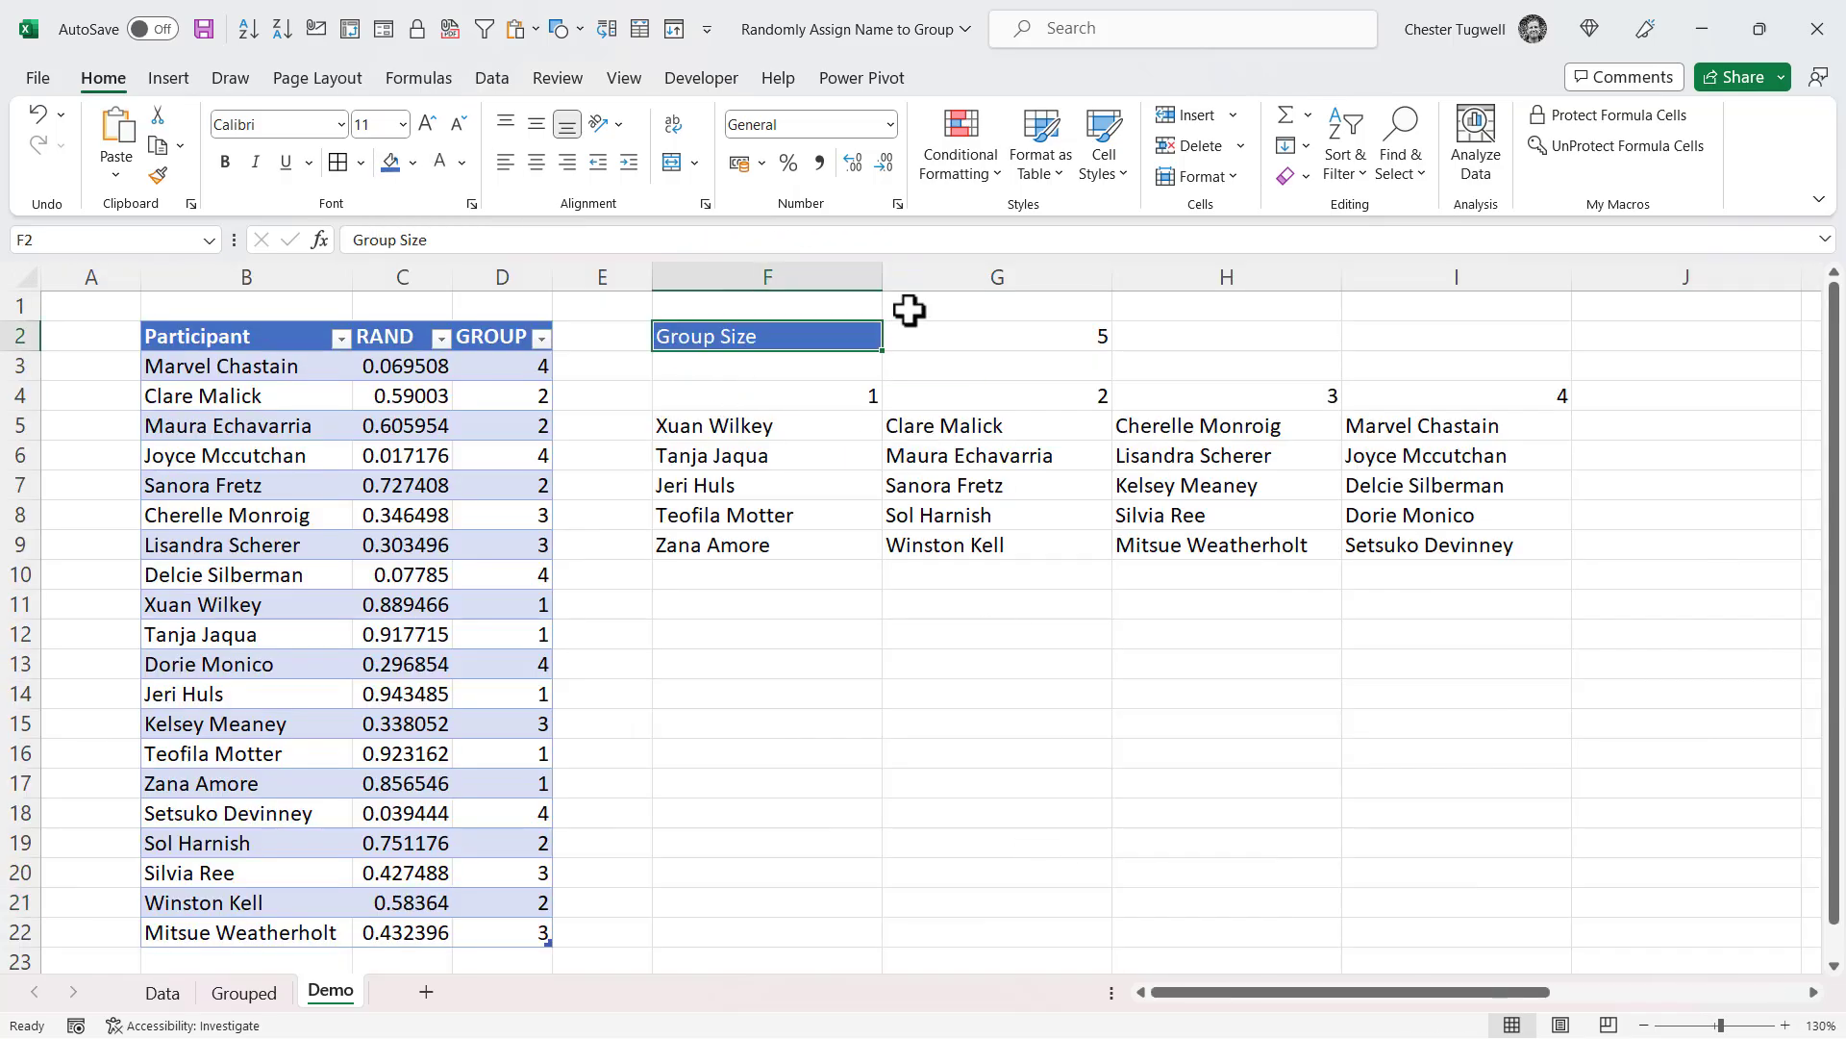
left_click(766, 515)
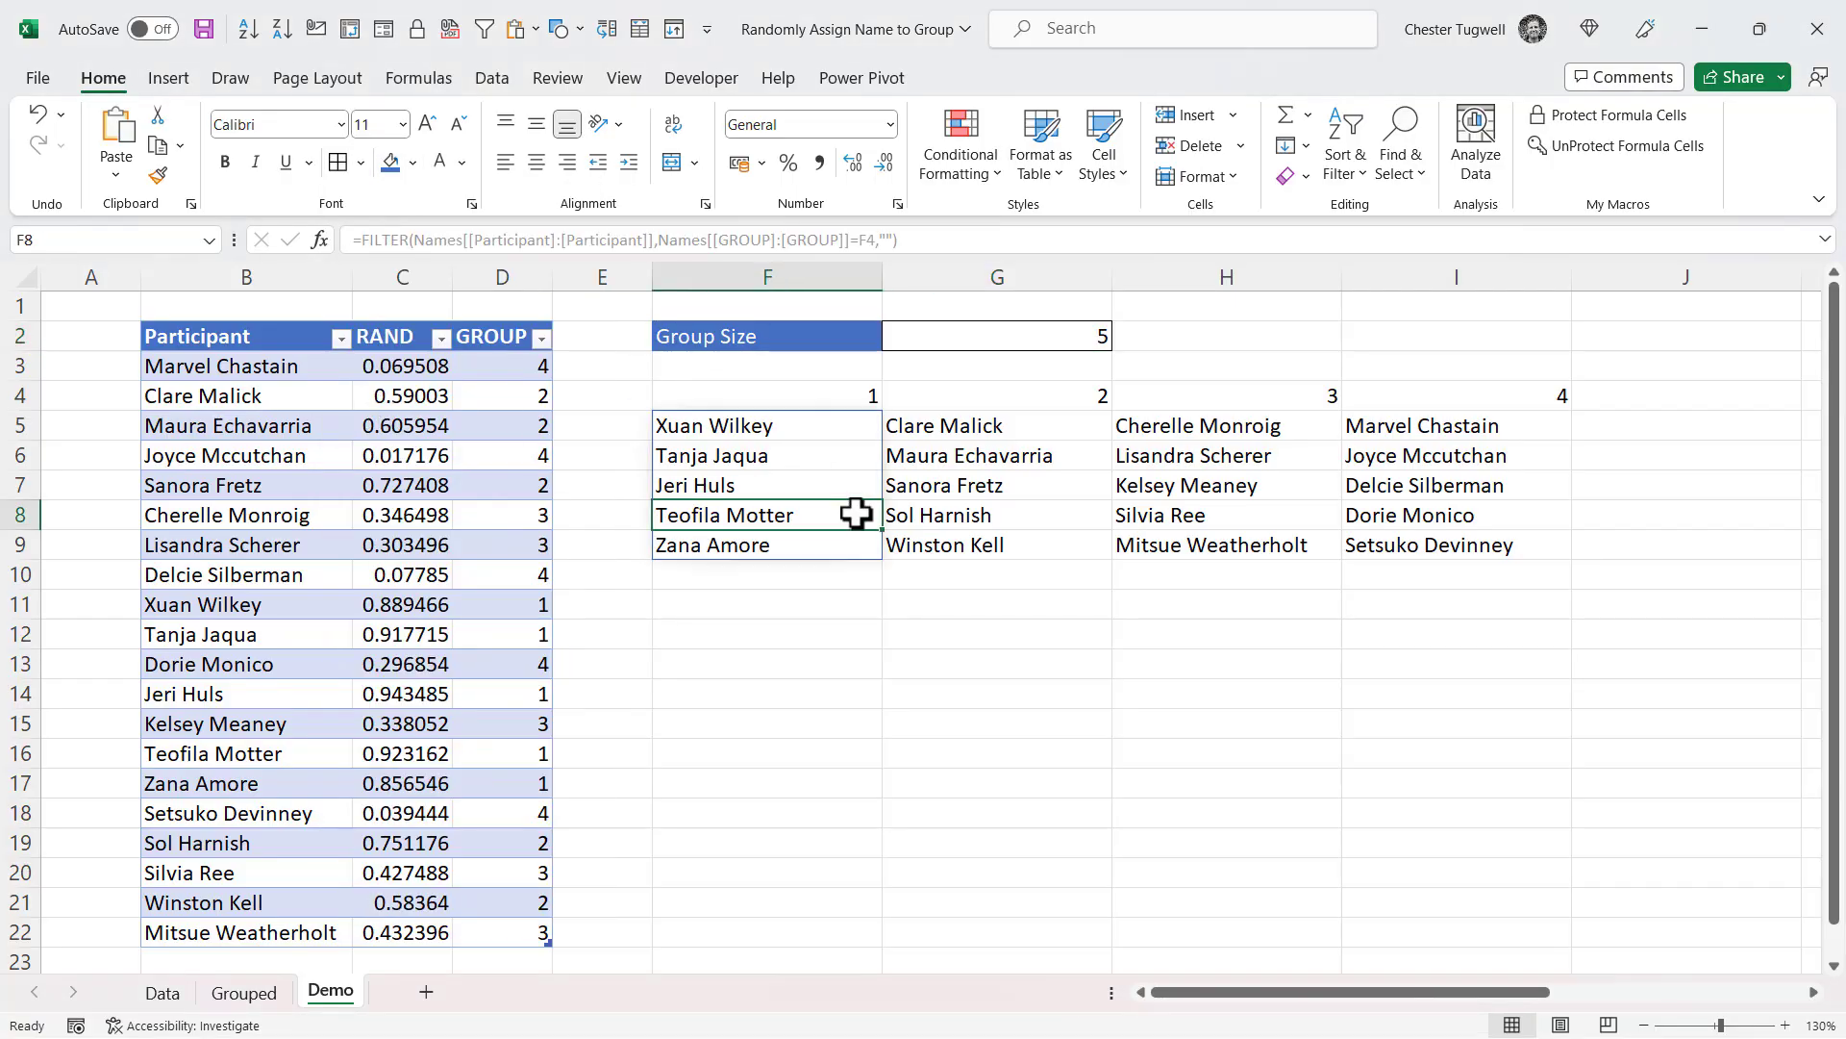
mouse_move(1667, 399)
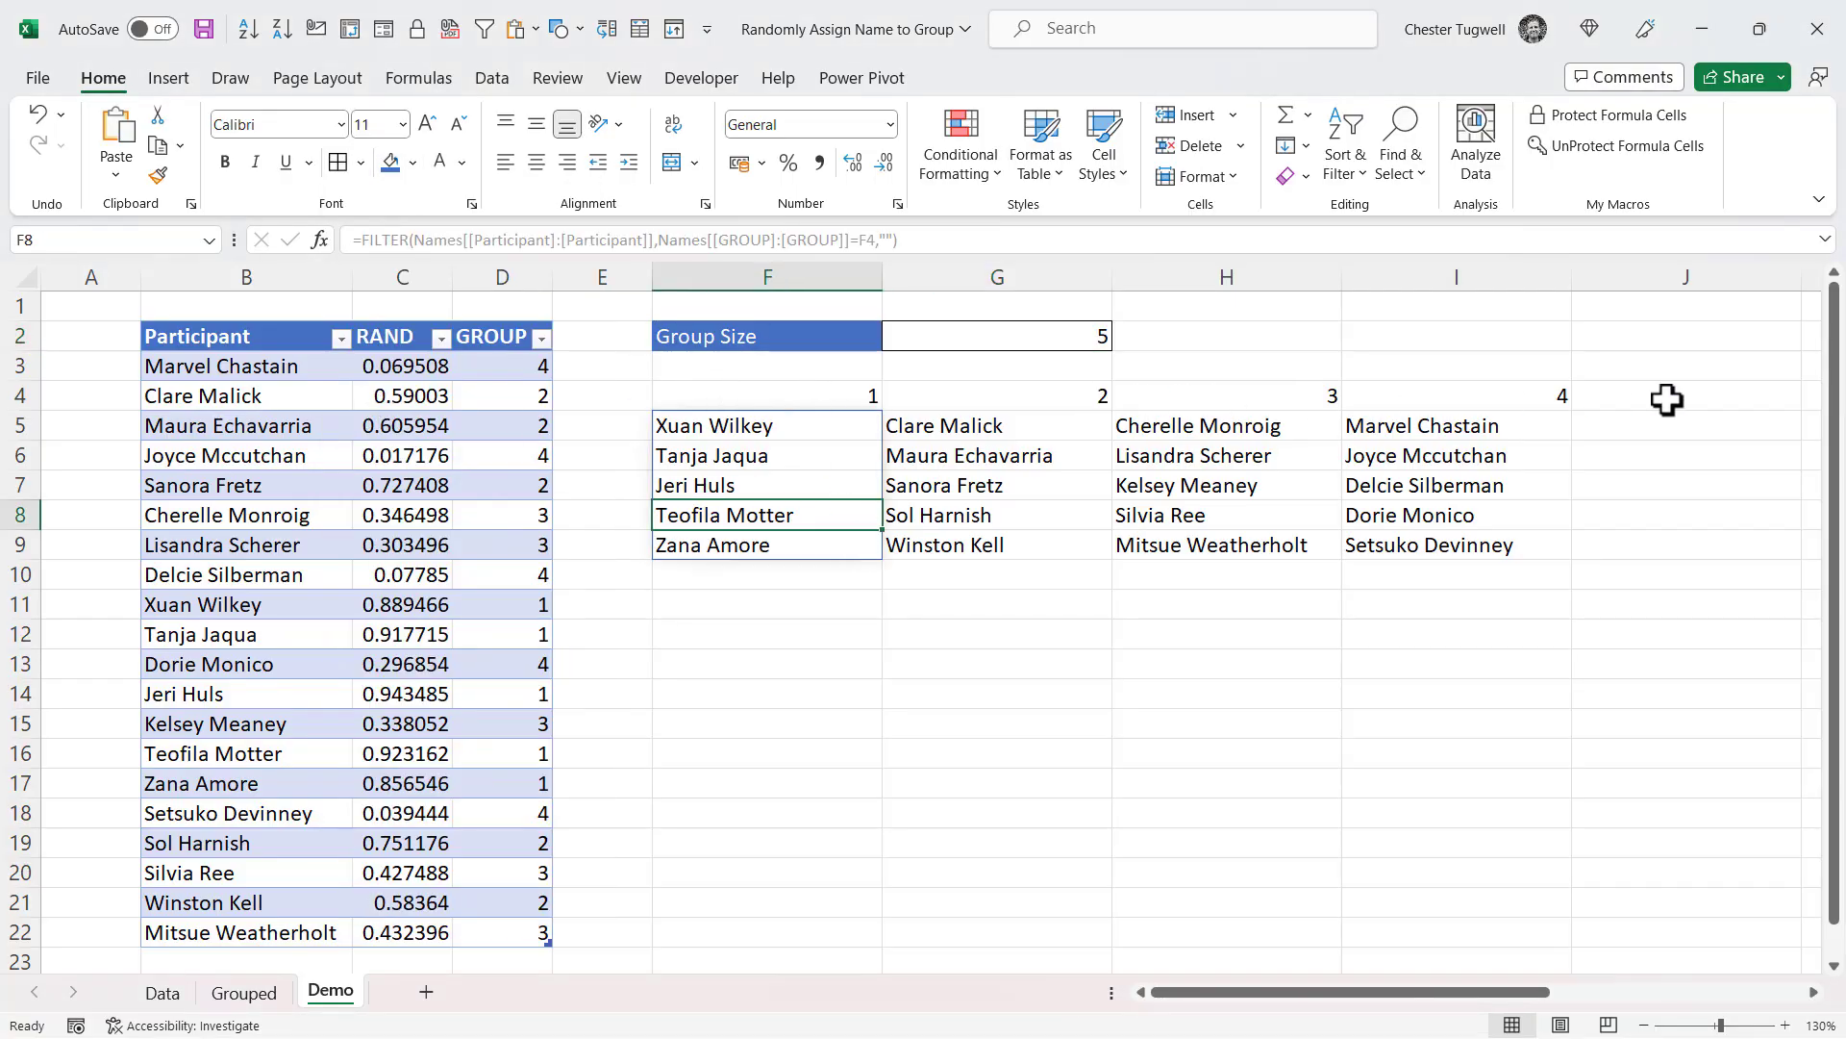
mouse_move(1597, 412)
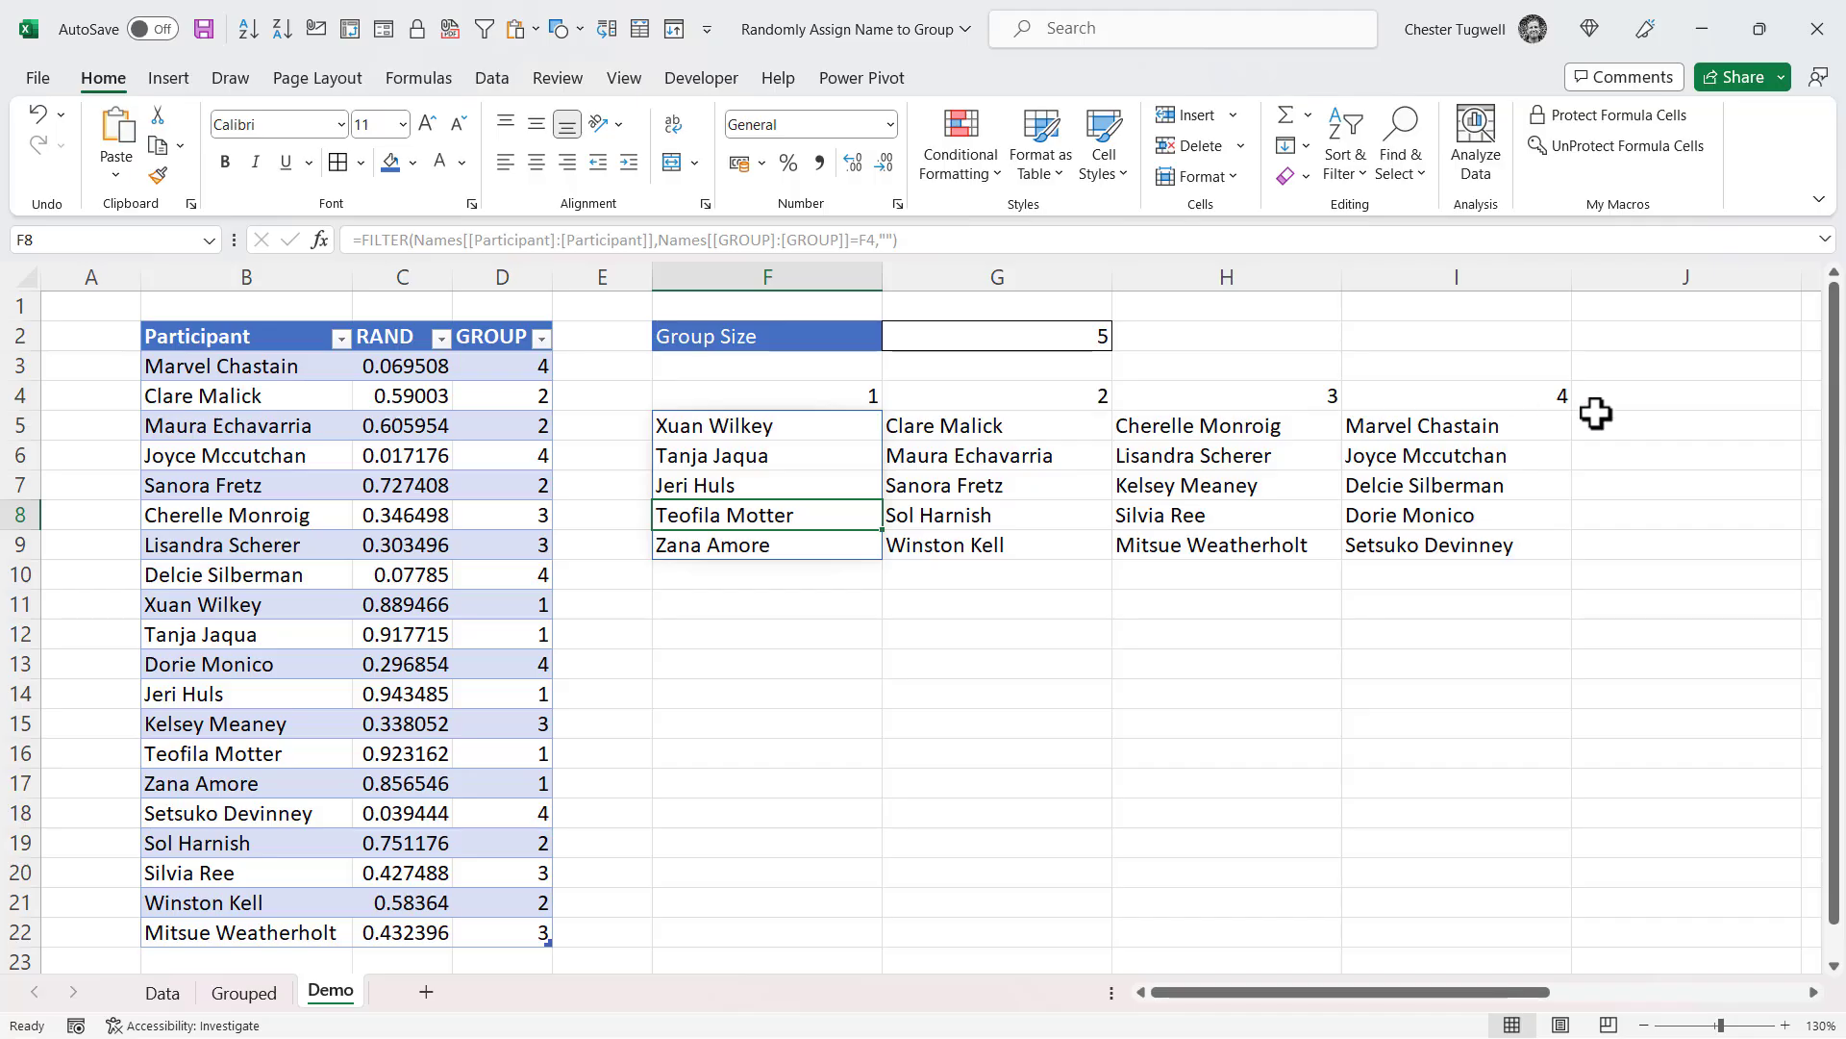
mouse_move(744, 400)
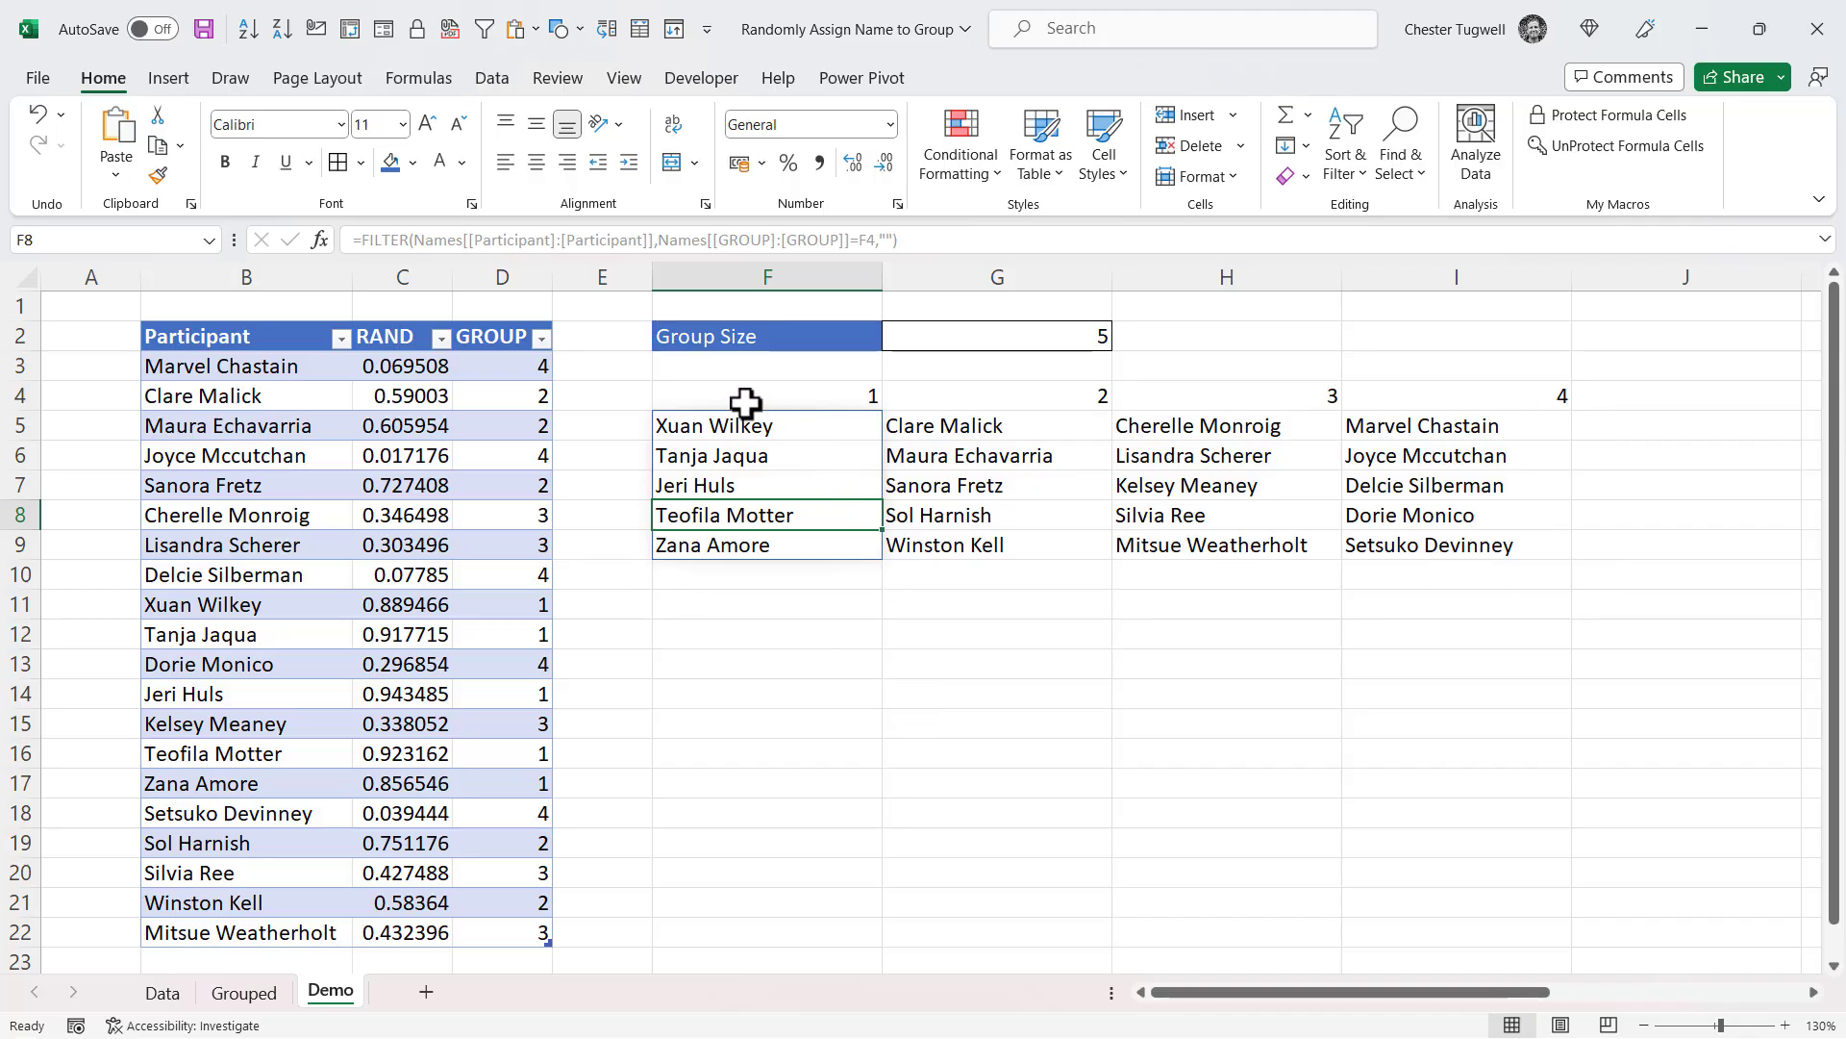
left_click(996, 335)
type("2")
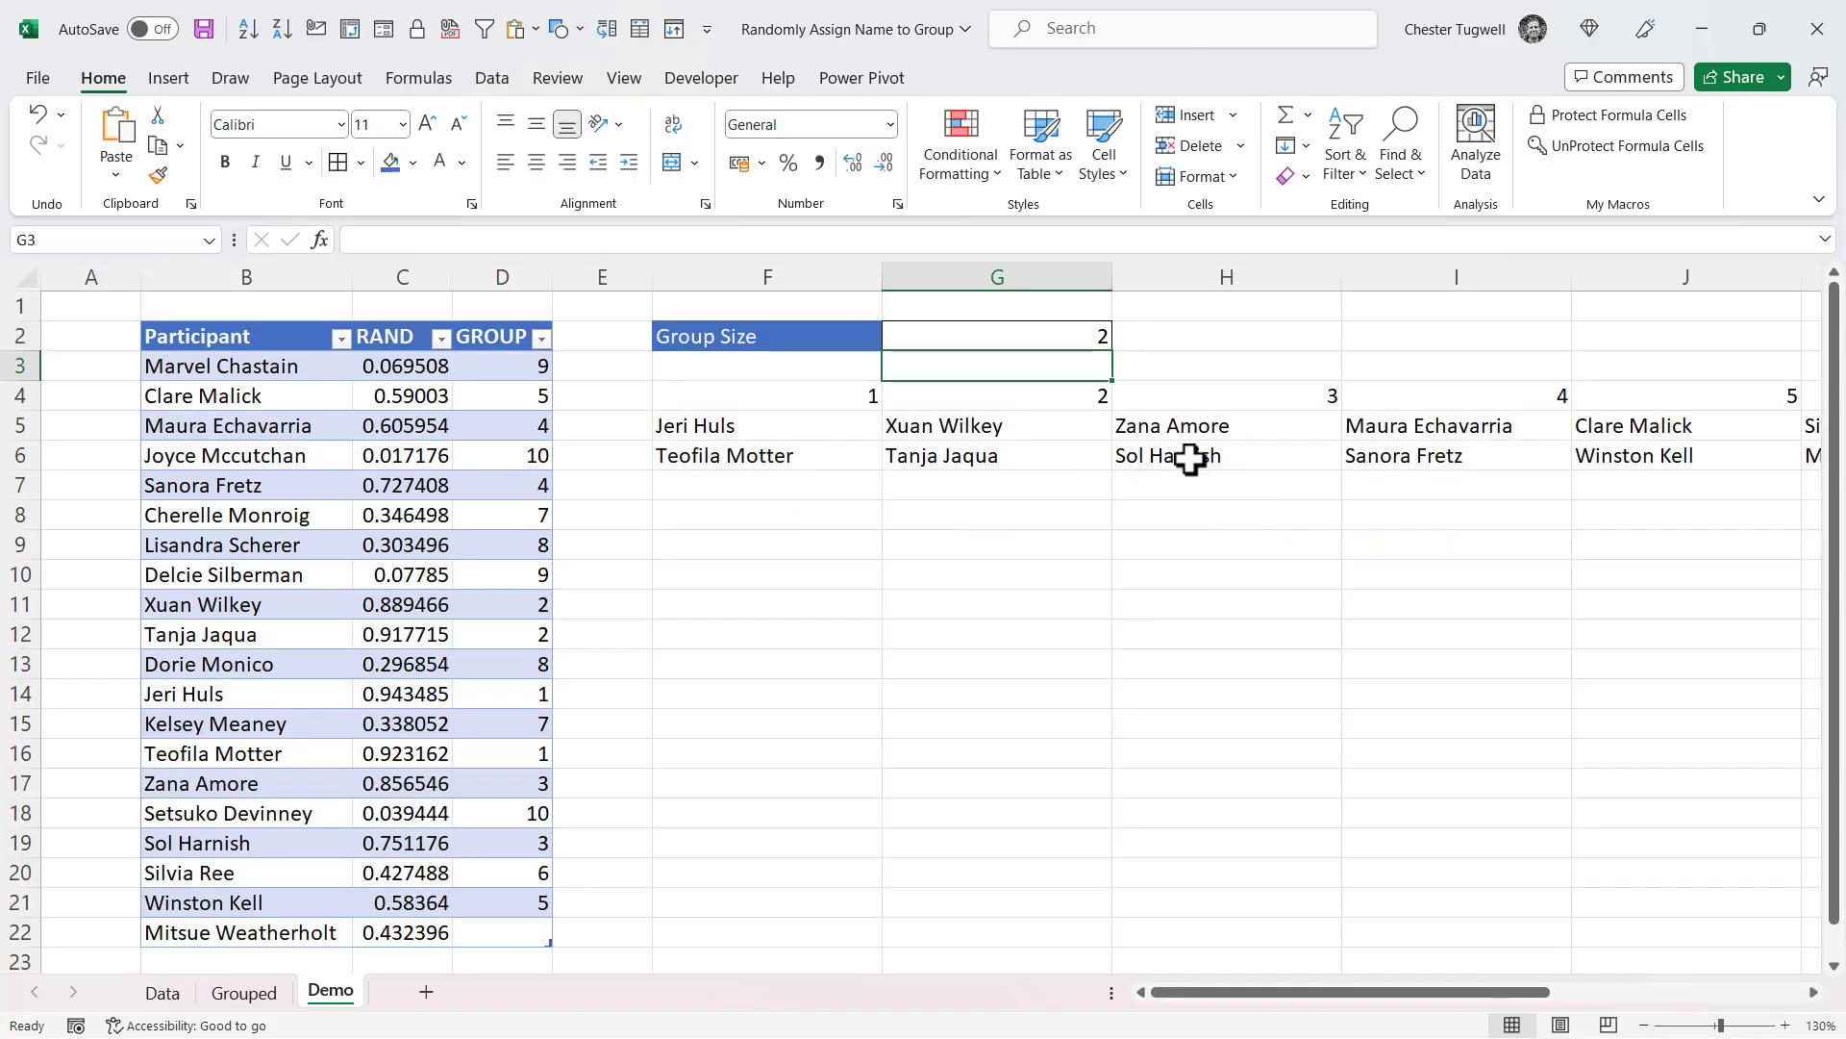
left_click(1644, 1025)
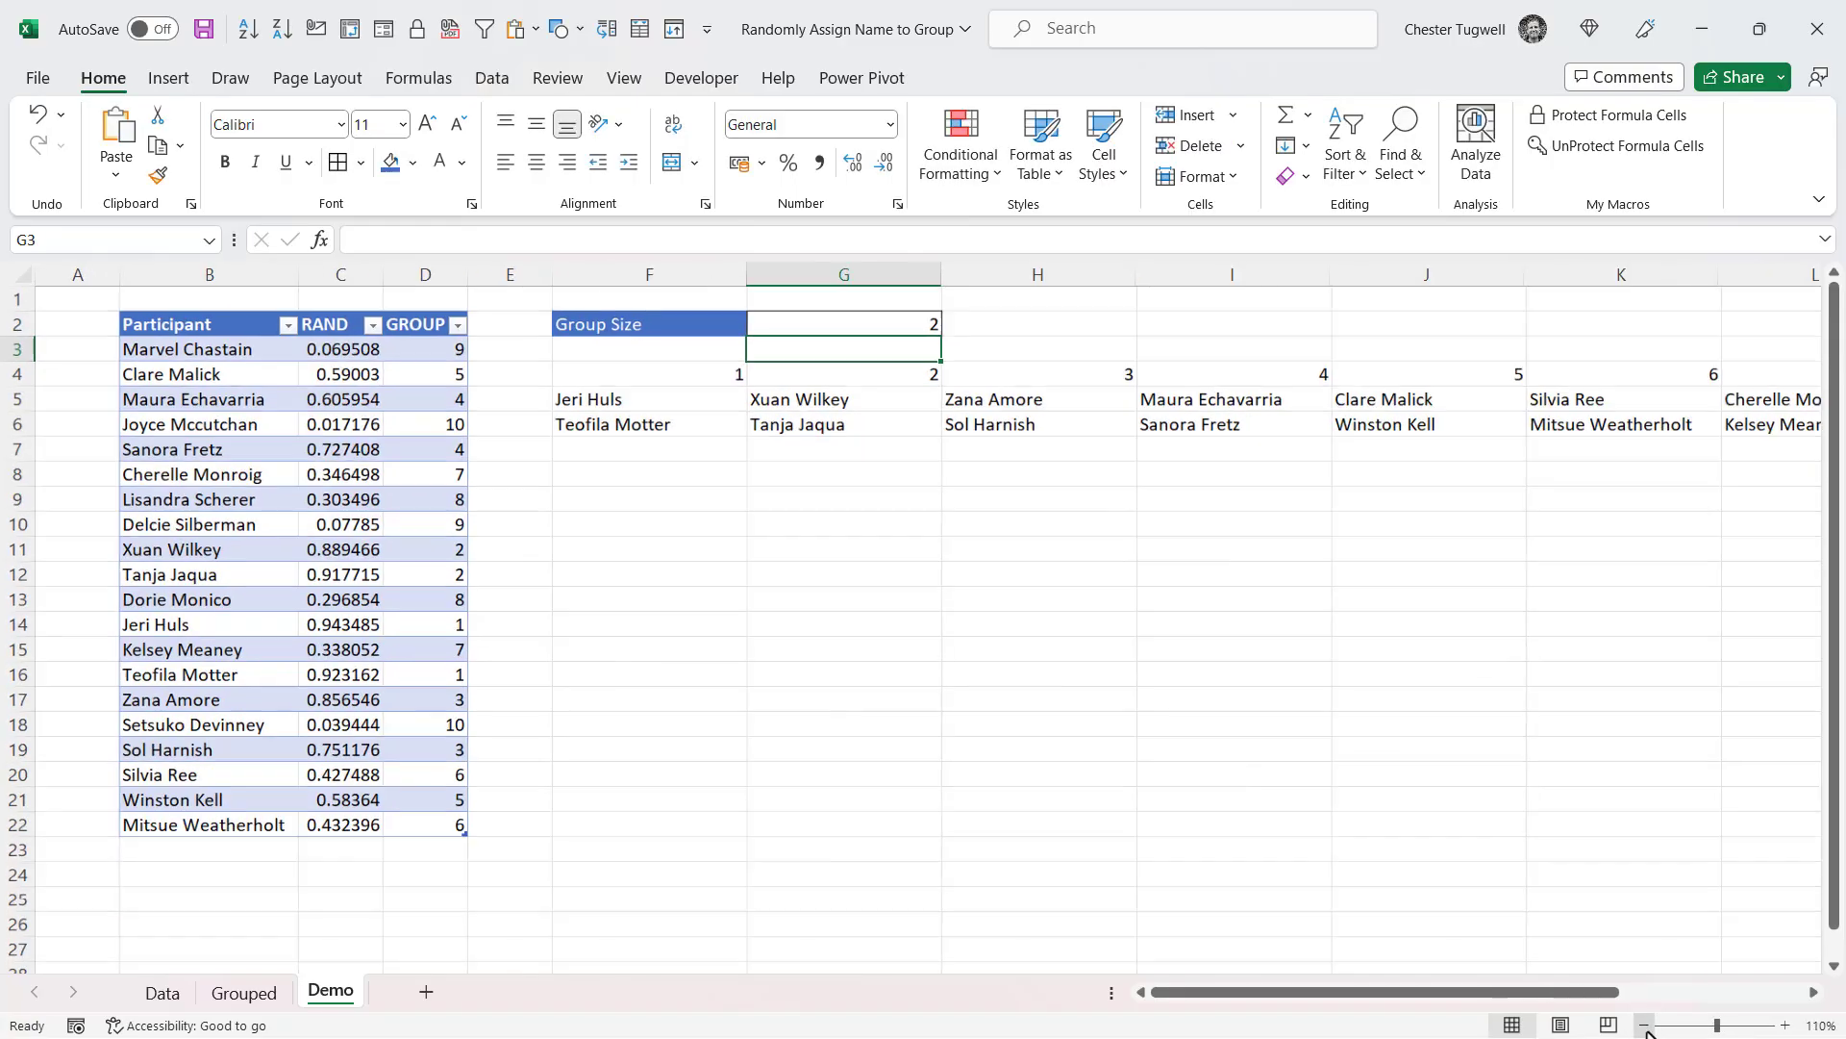
left_click(1644, 1024)
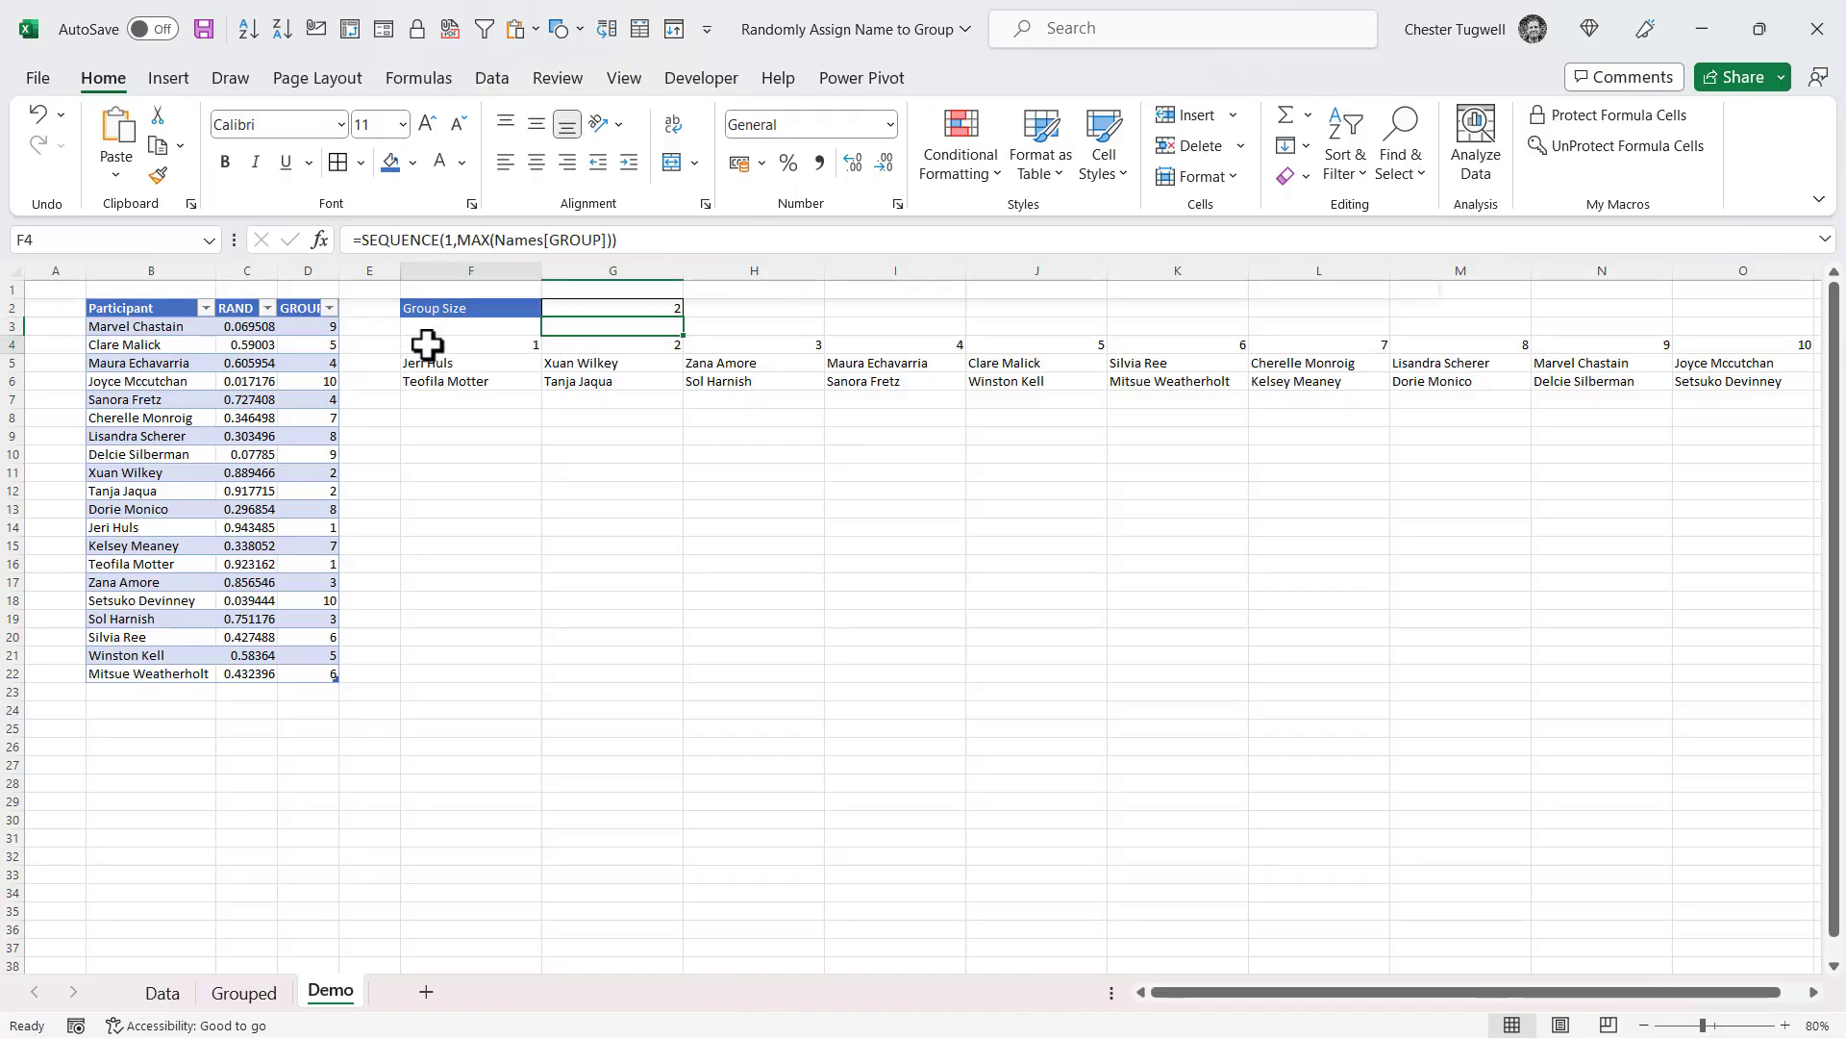
left_click(468, 343)
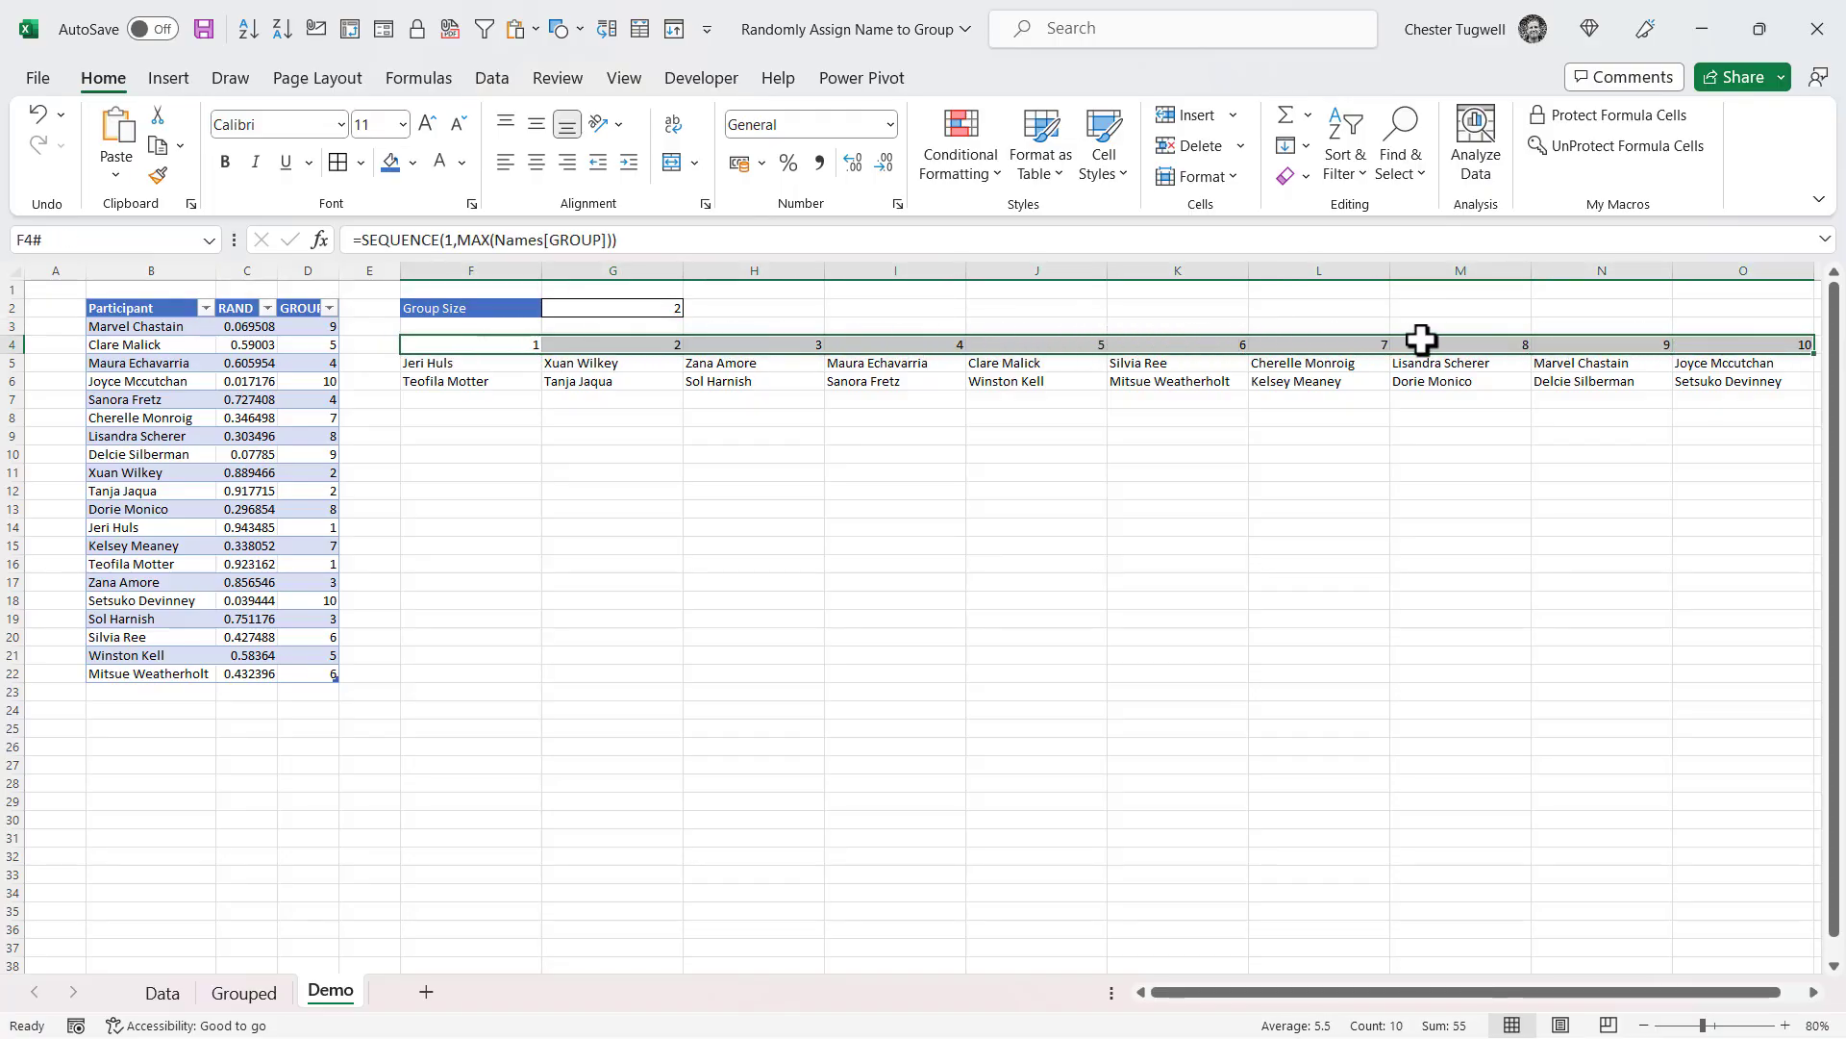
mouse_move(1033, 367)
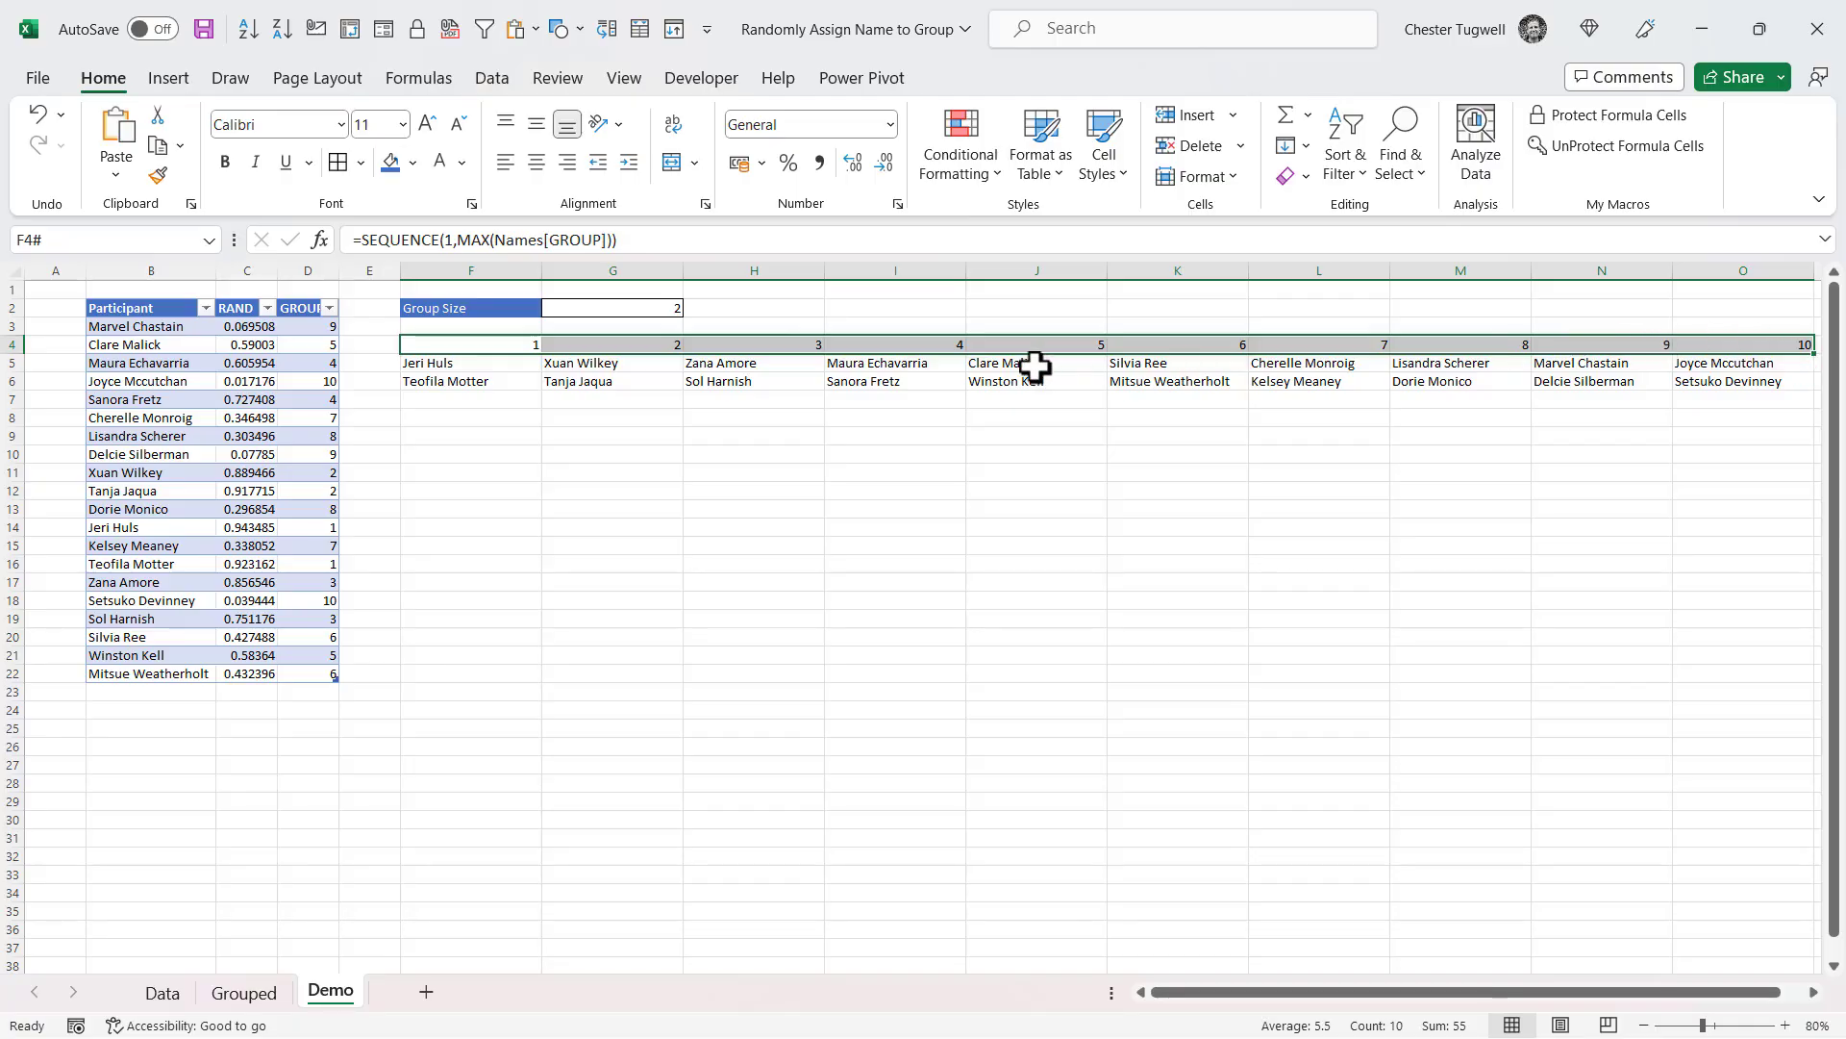
mouse_move(762, 371)
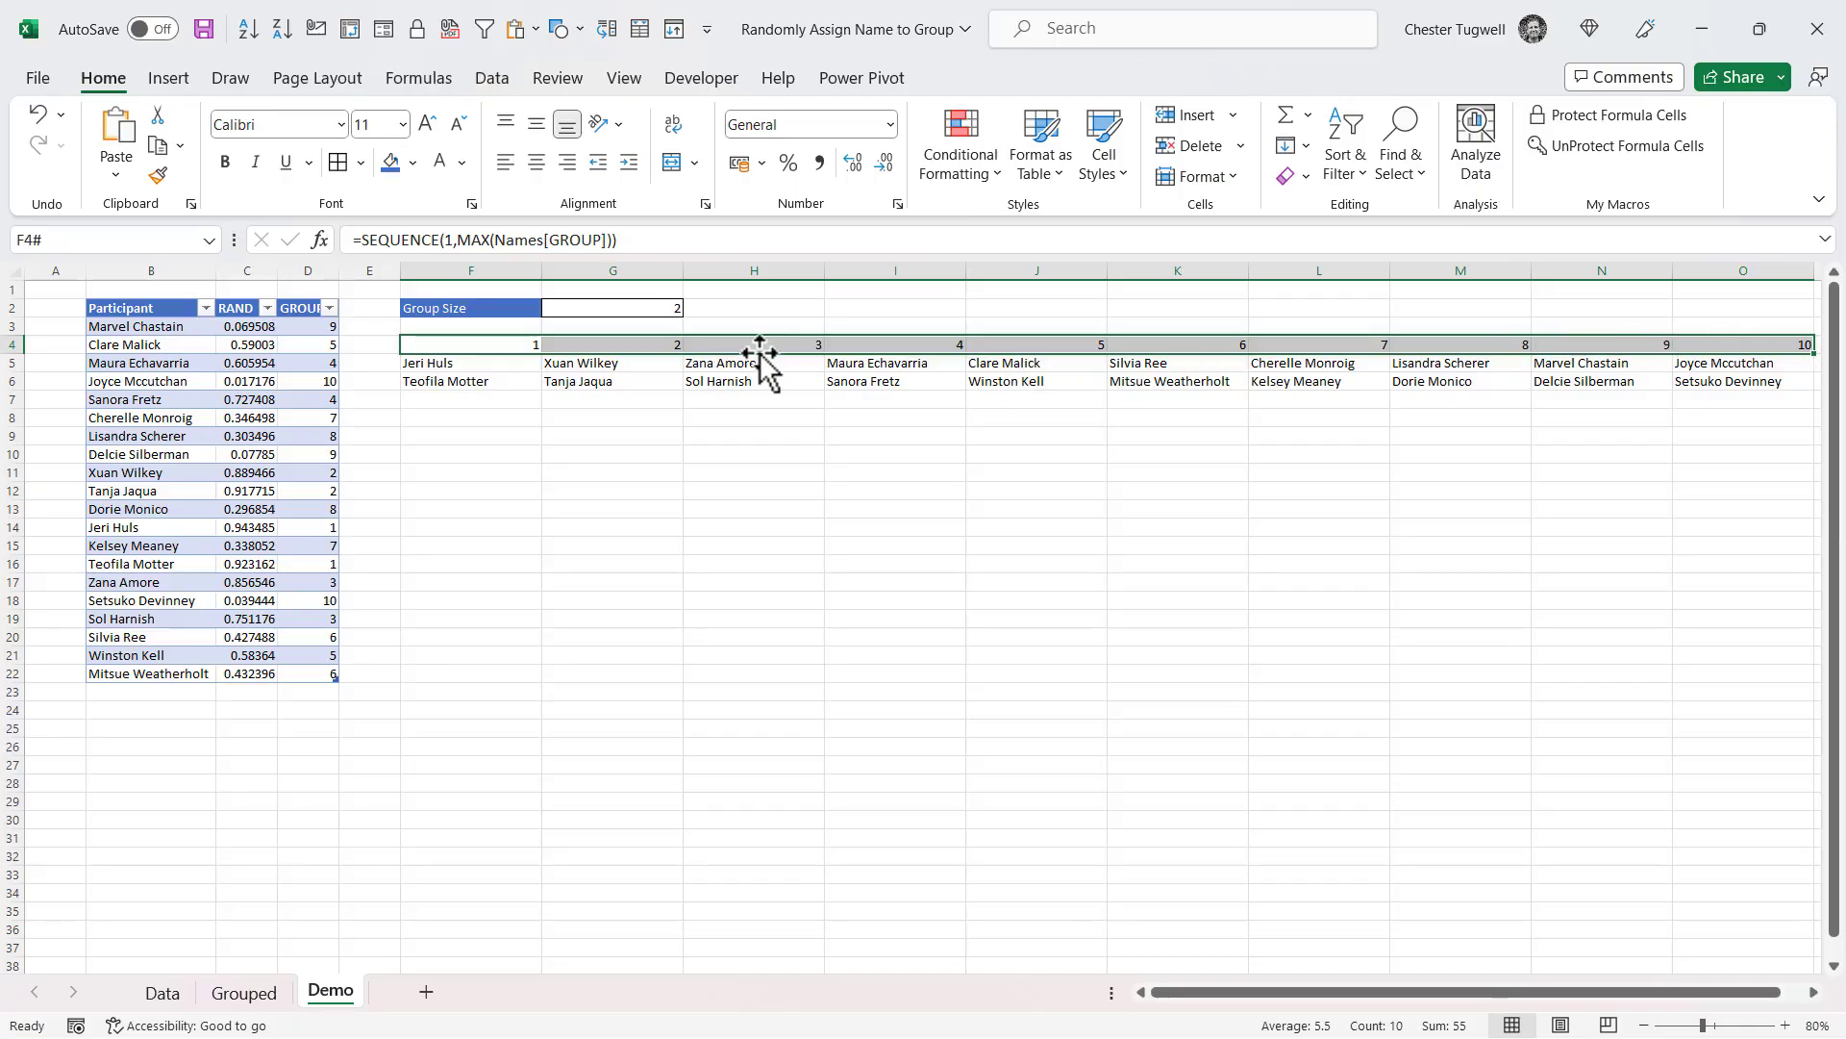
mouse_move(496, 296)
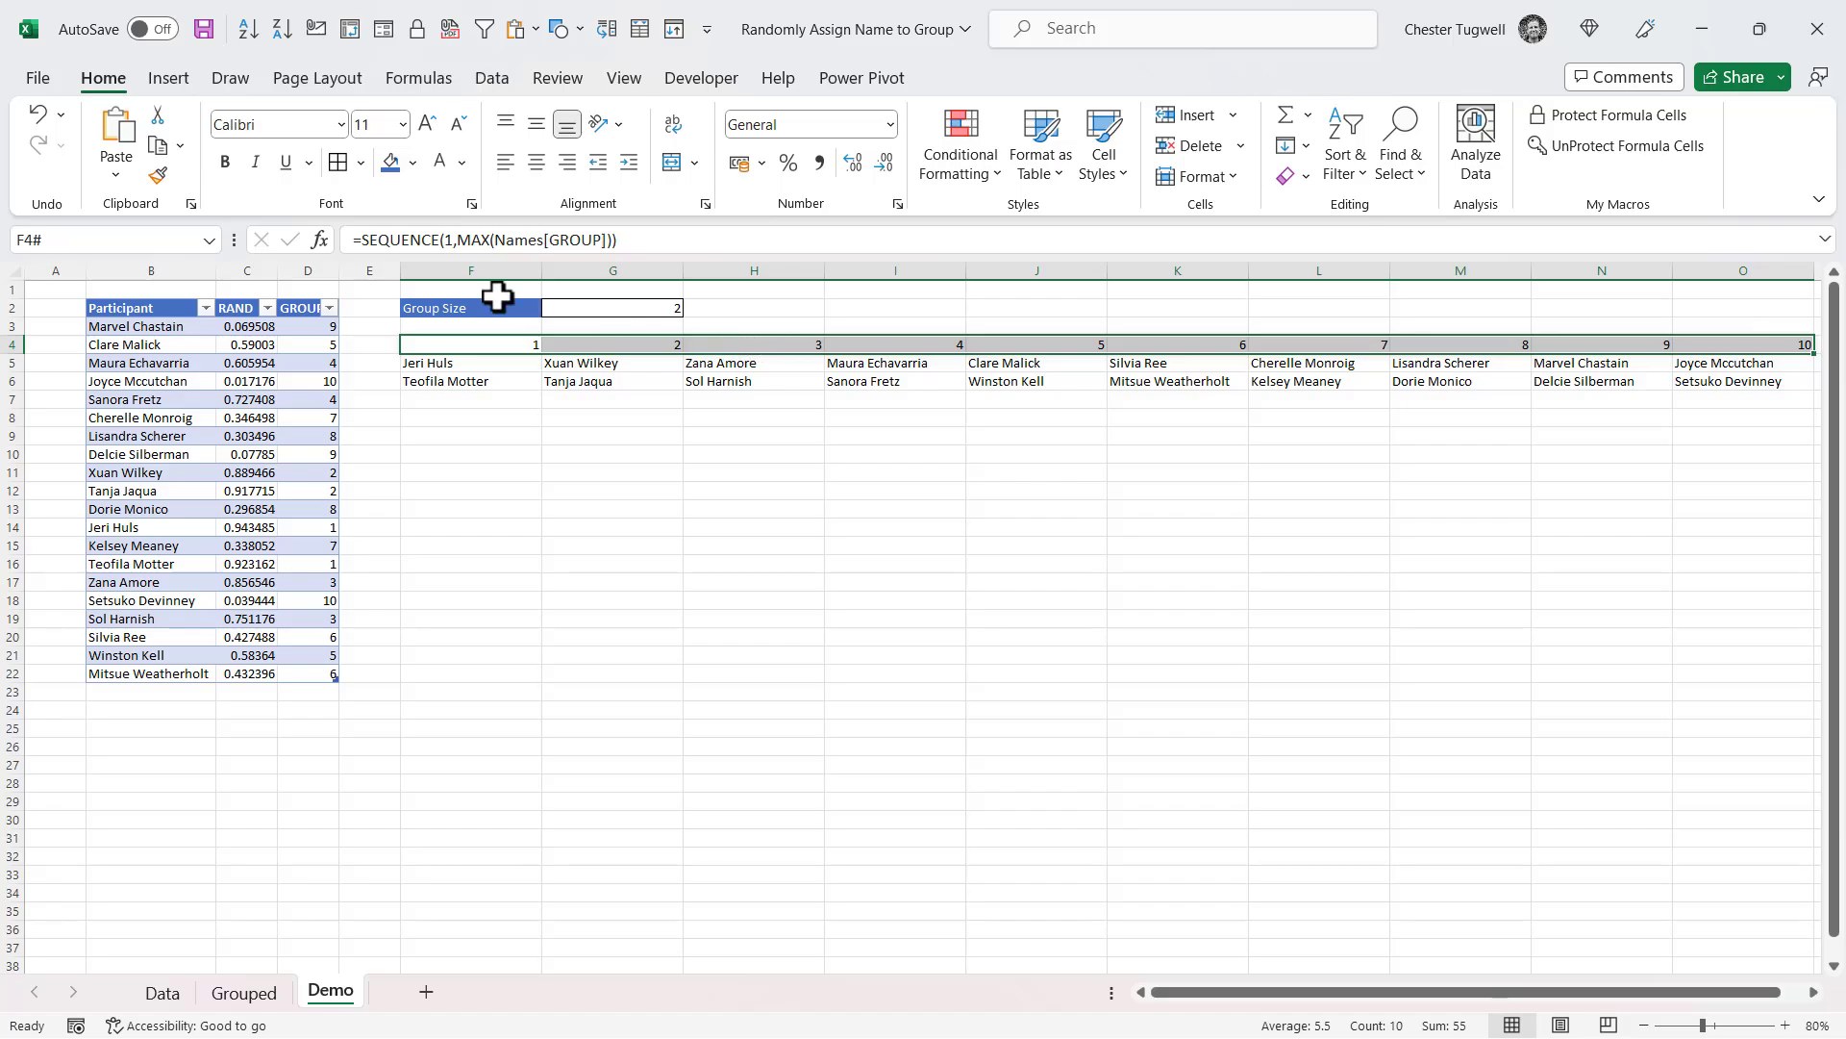
mouse_move(972, 165)
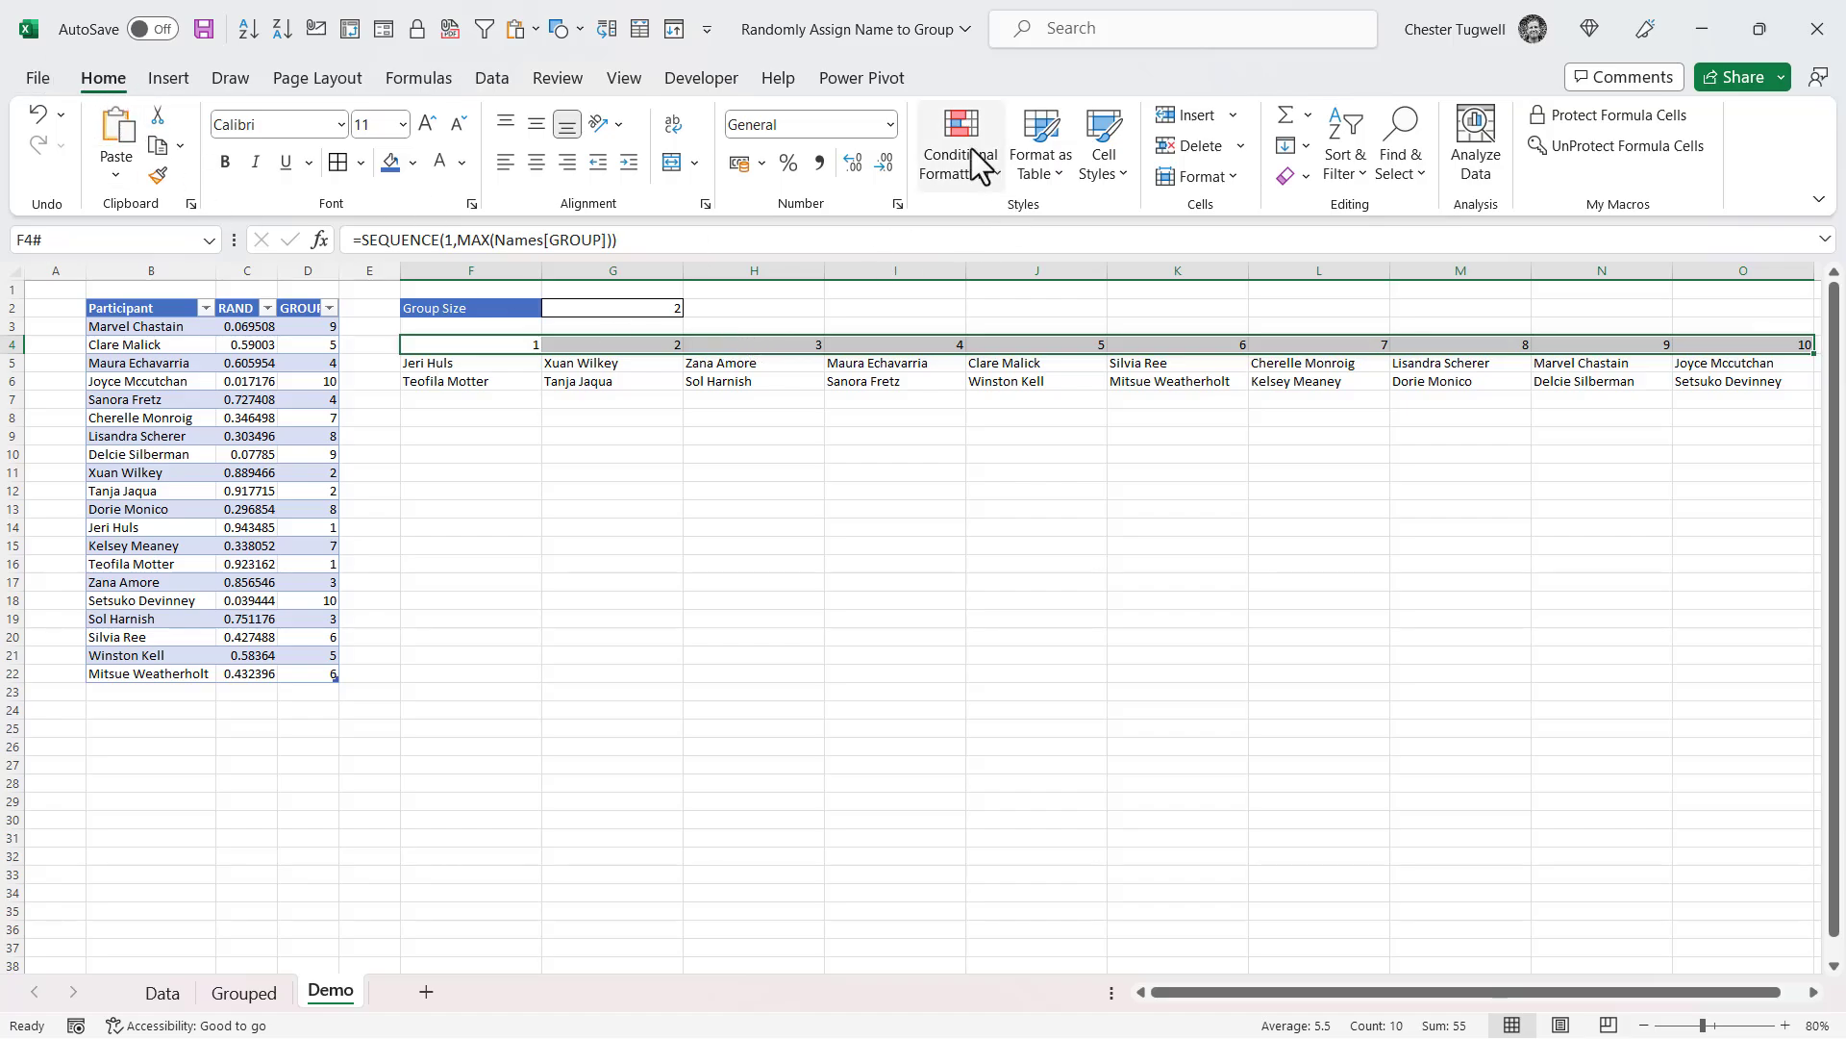
Step: Start a formula-based conditional formatting rule using =F4<>"" for the headings
left_click(959, 141)
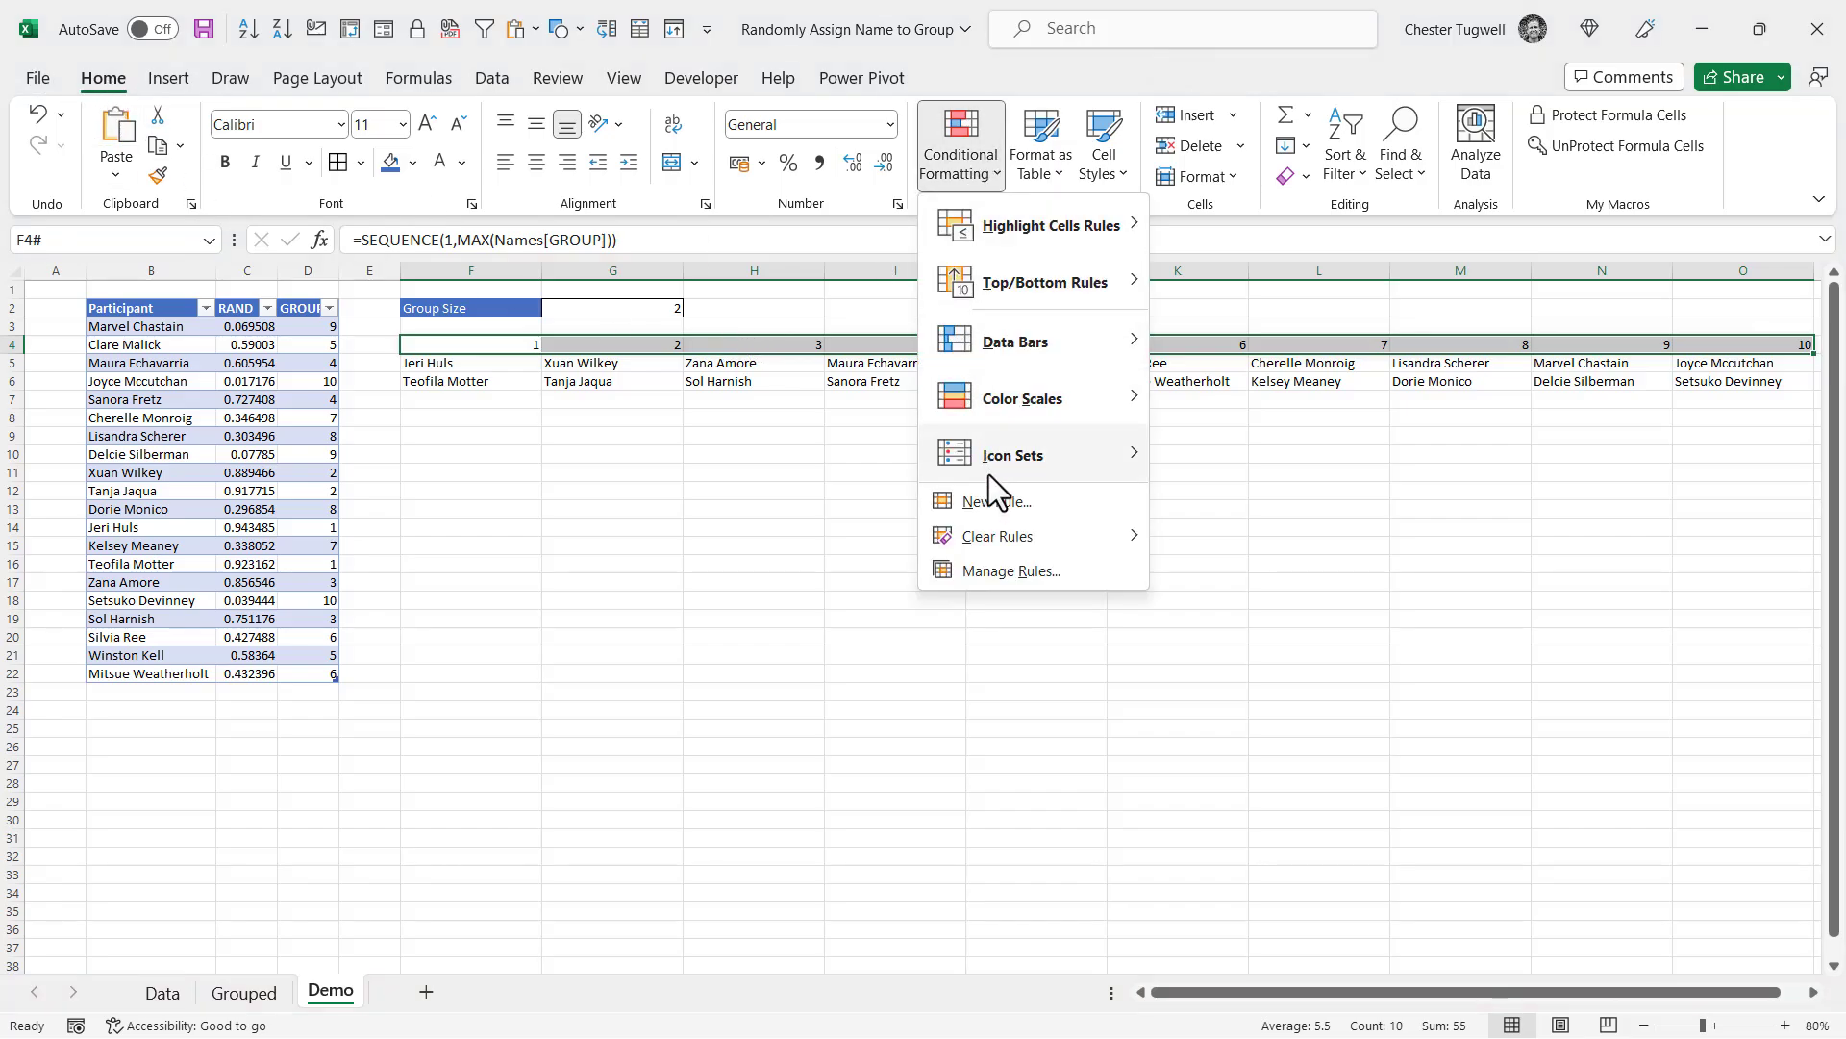
left_click(996, 500)
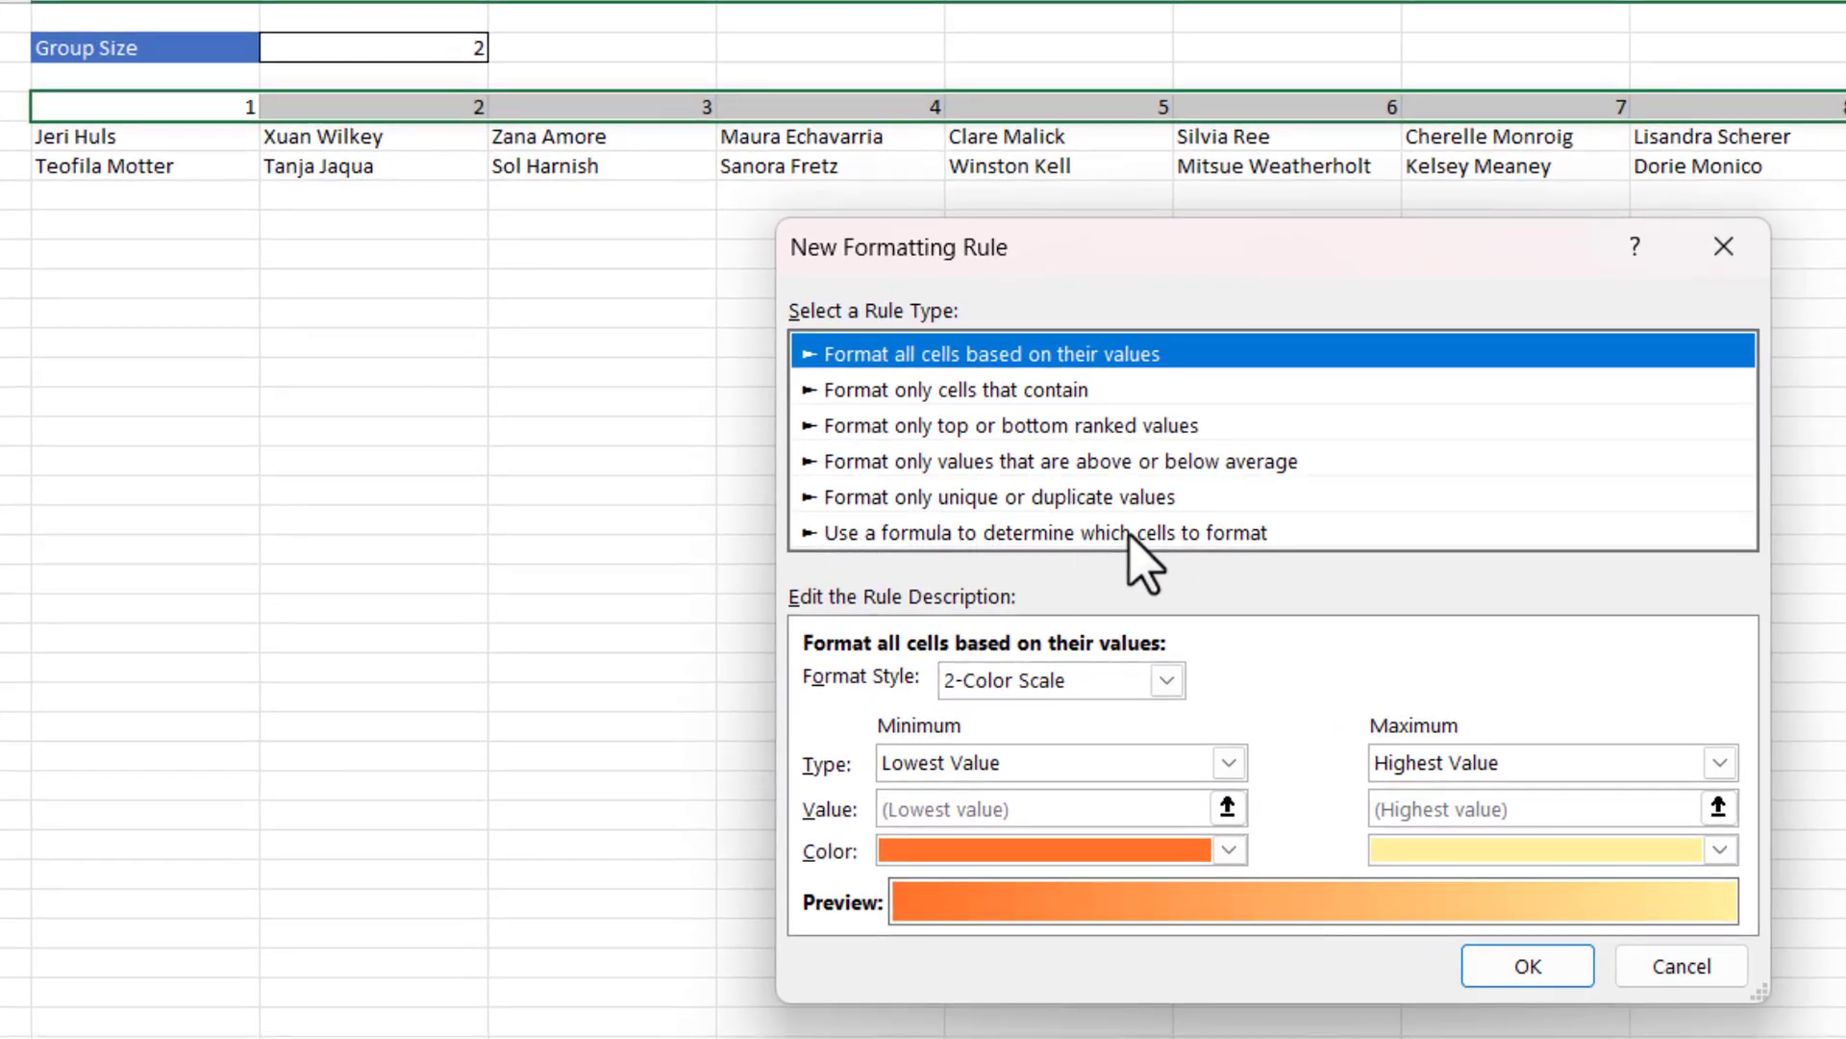
left_click(1048, 532)
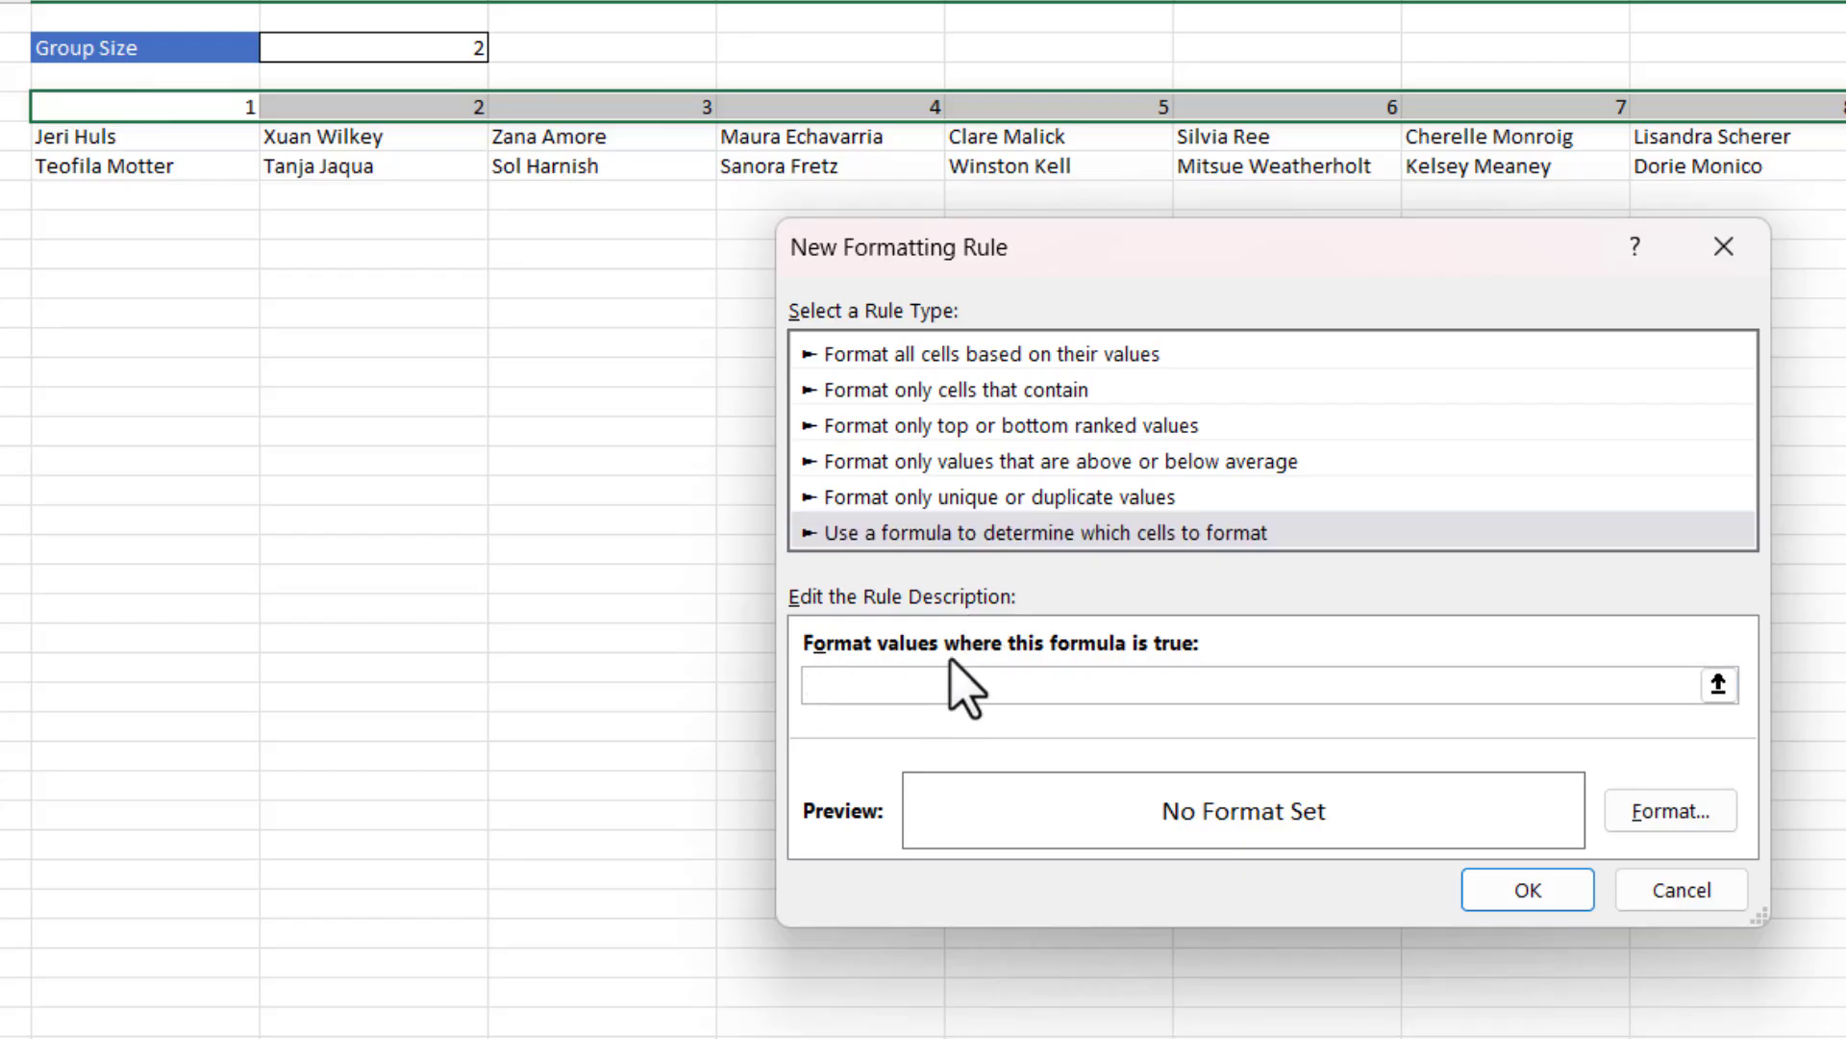
mouse_move(1224, 688)
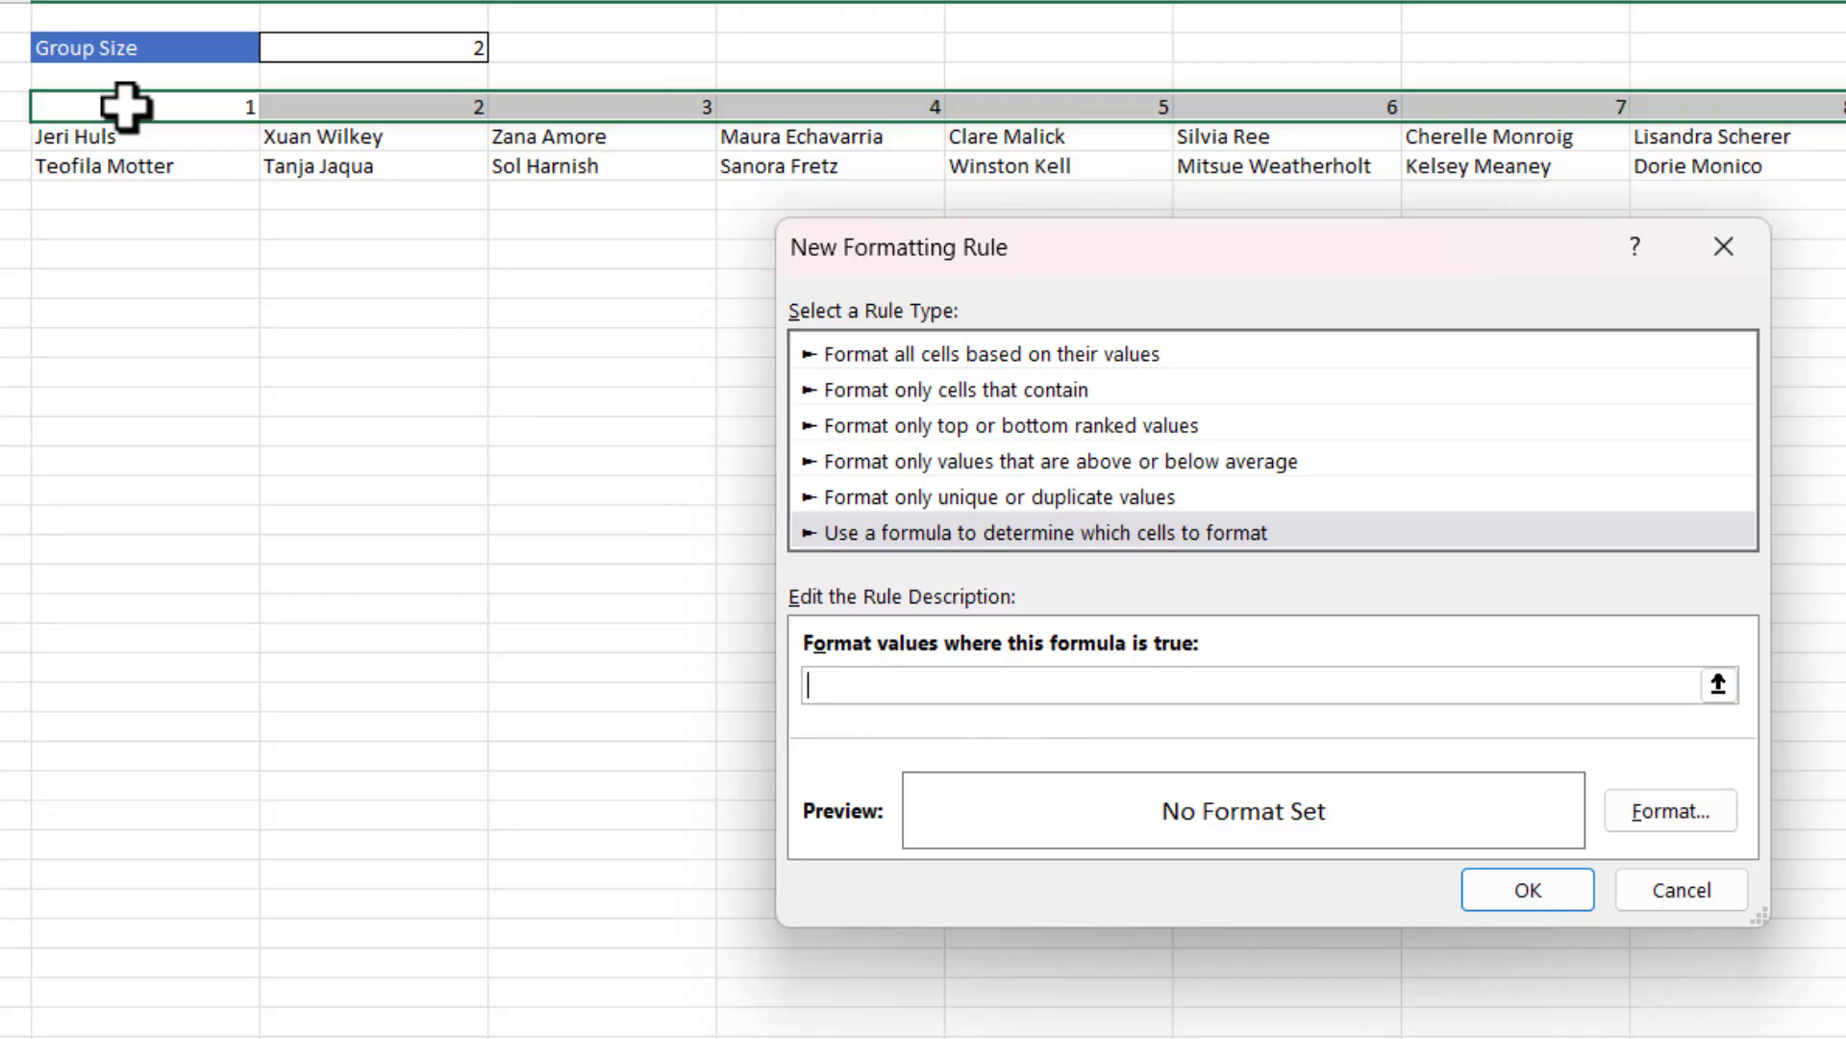
mouse_move(477, 484)
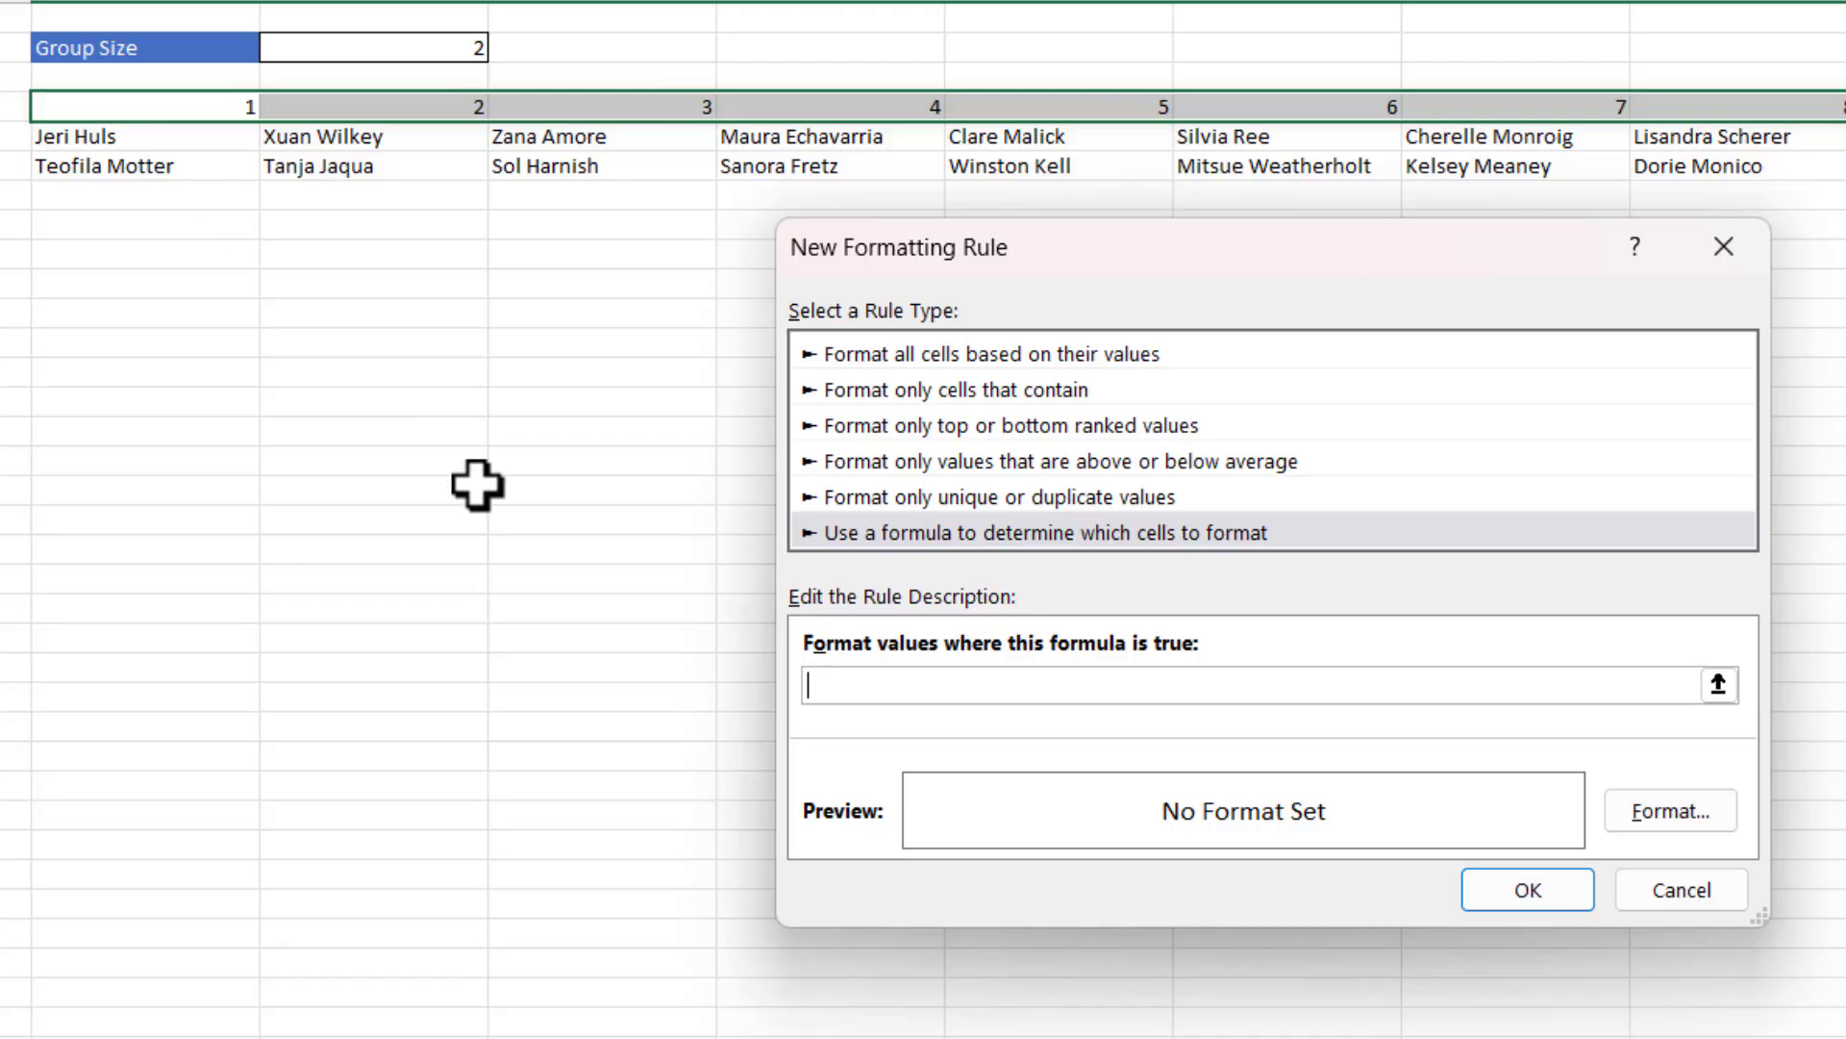
type("=F4")
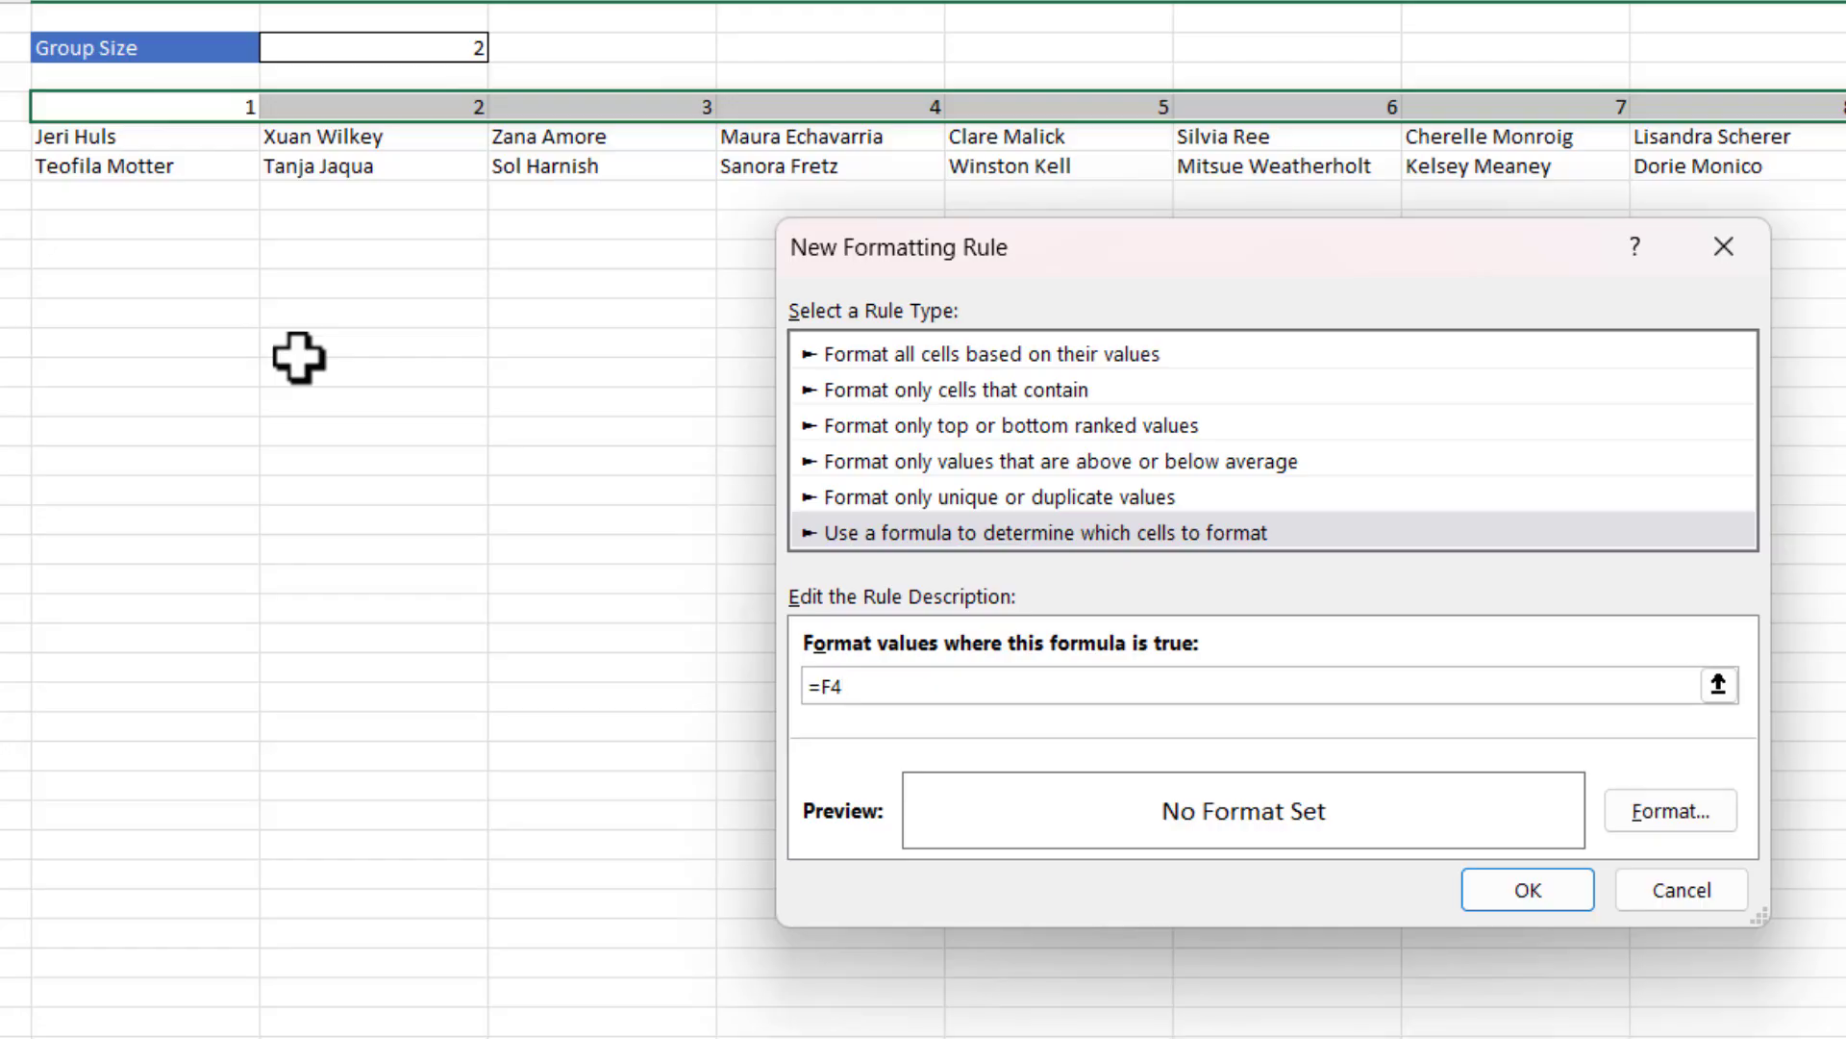
type("<>\"")
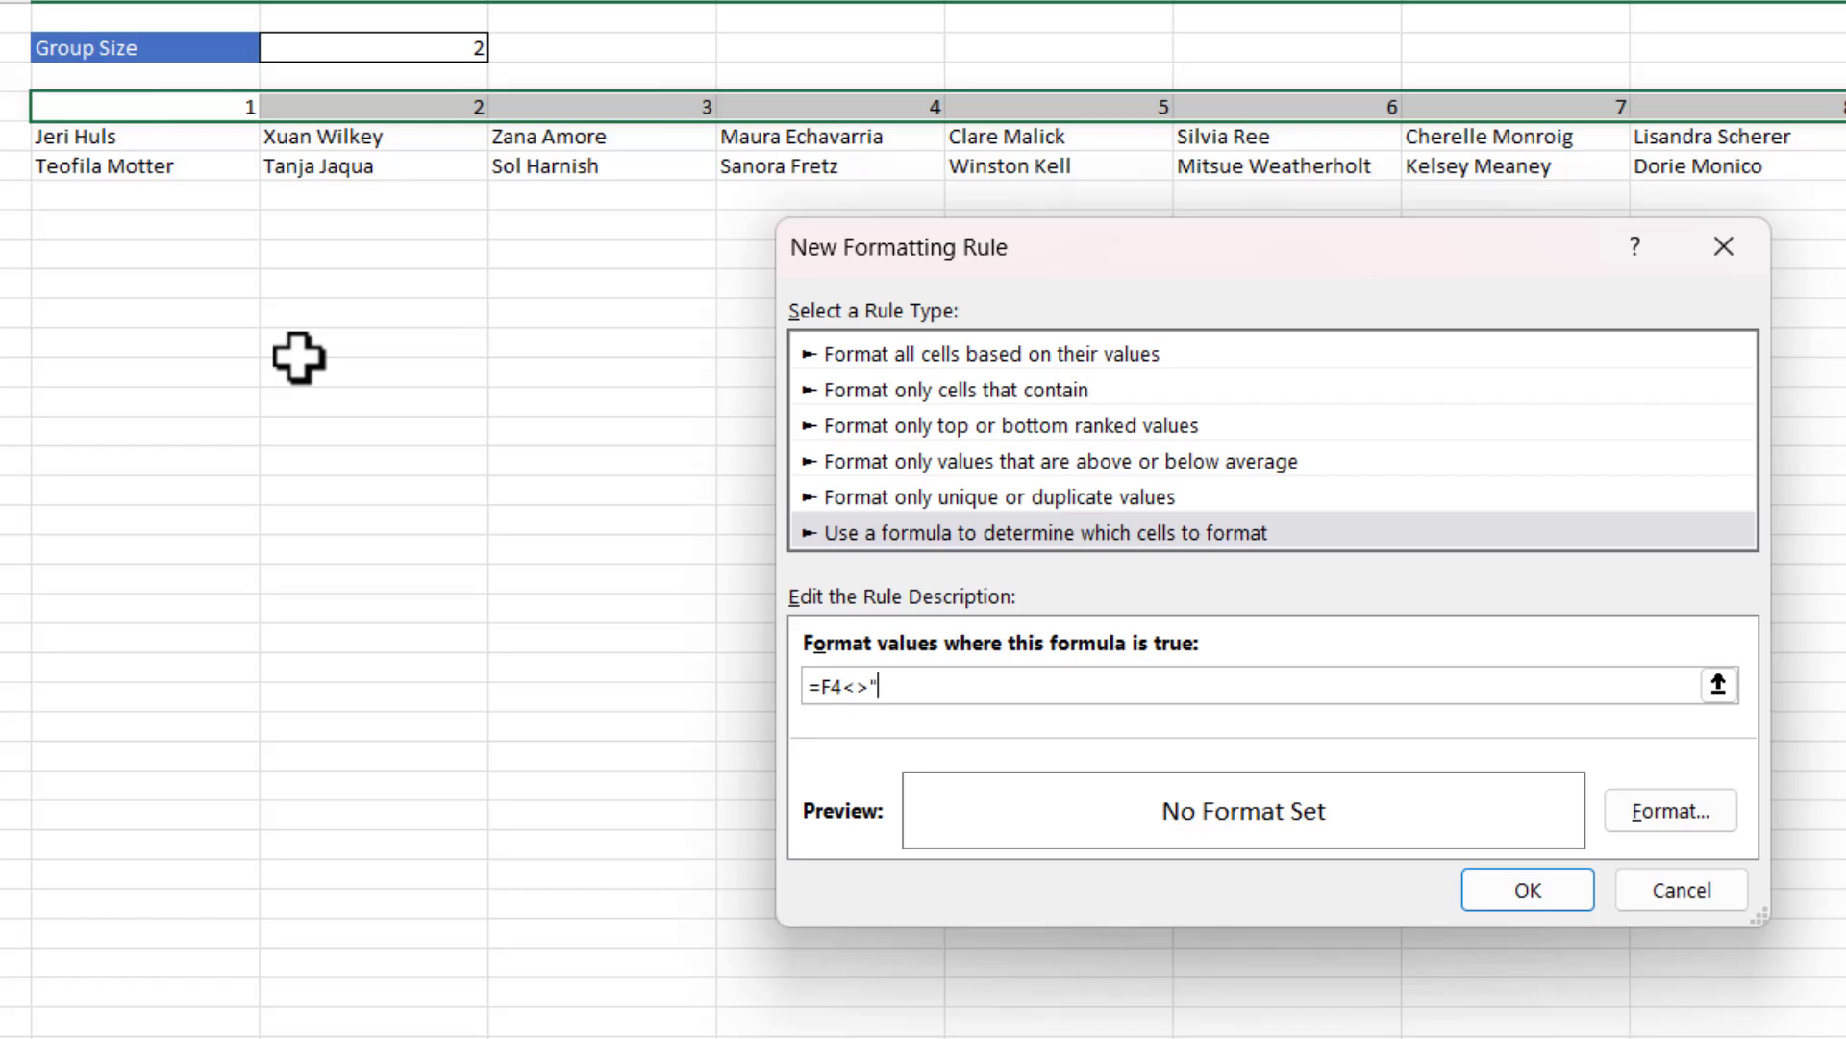
type("\"")
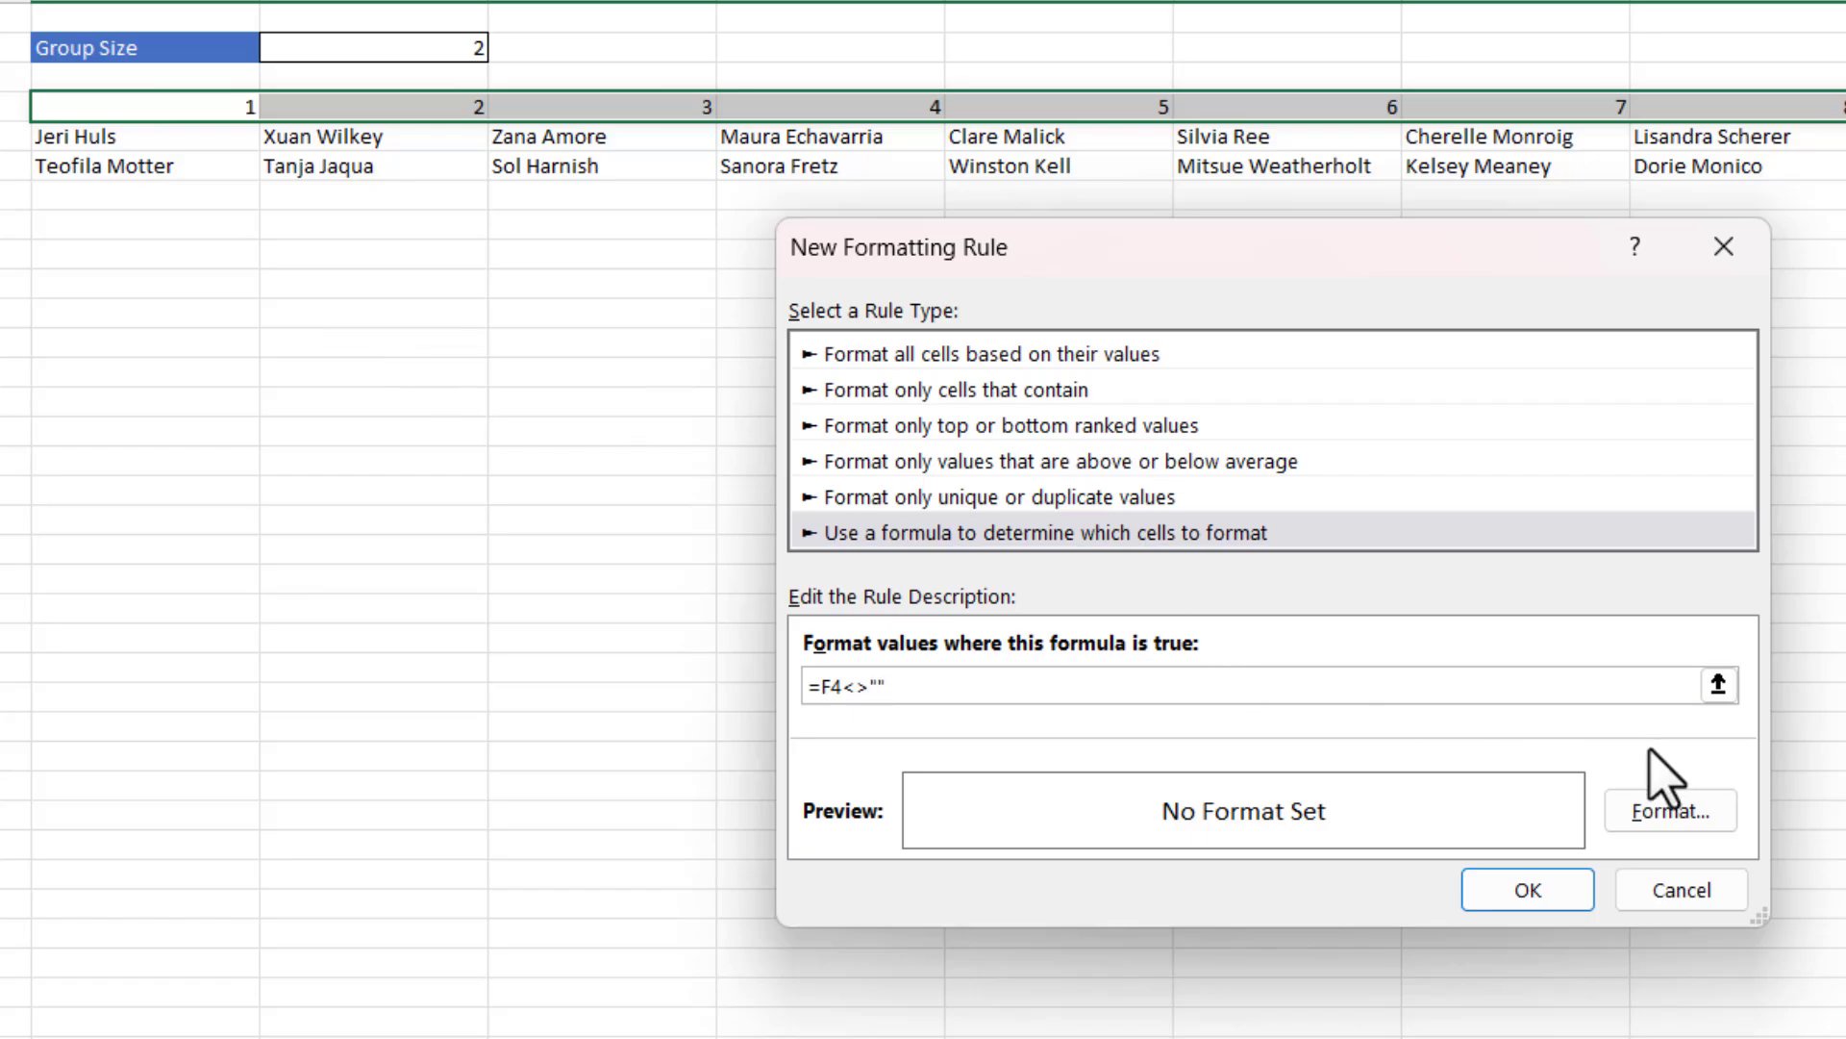
Step: Format the heading rule with white text and apply it
left_click(1667, 810)
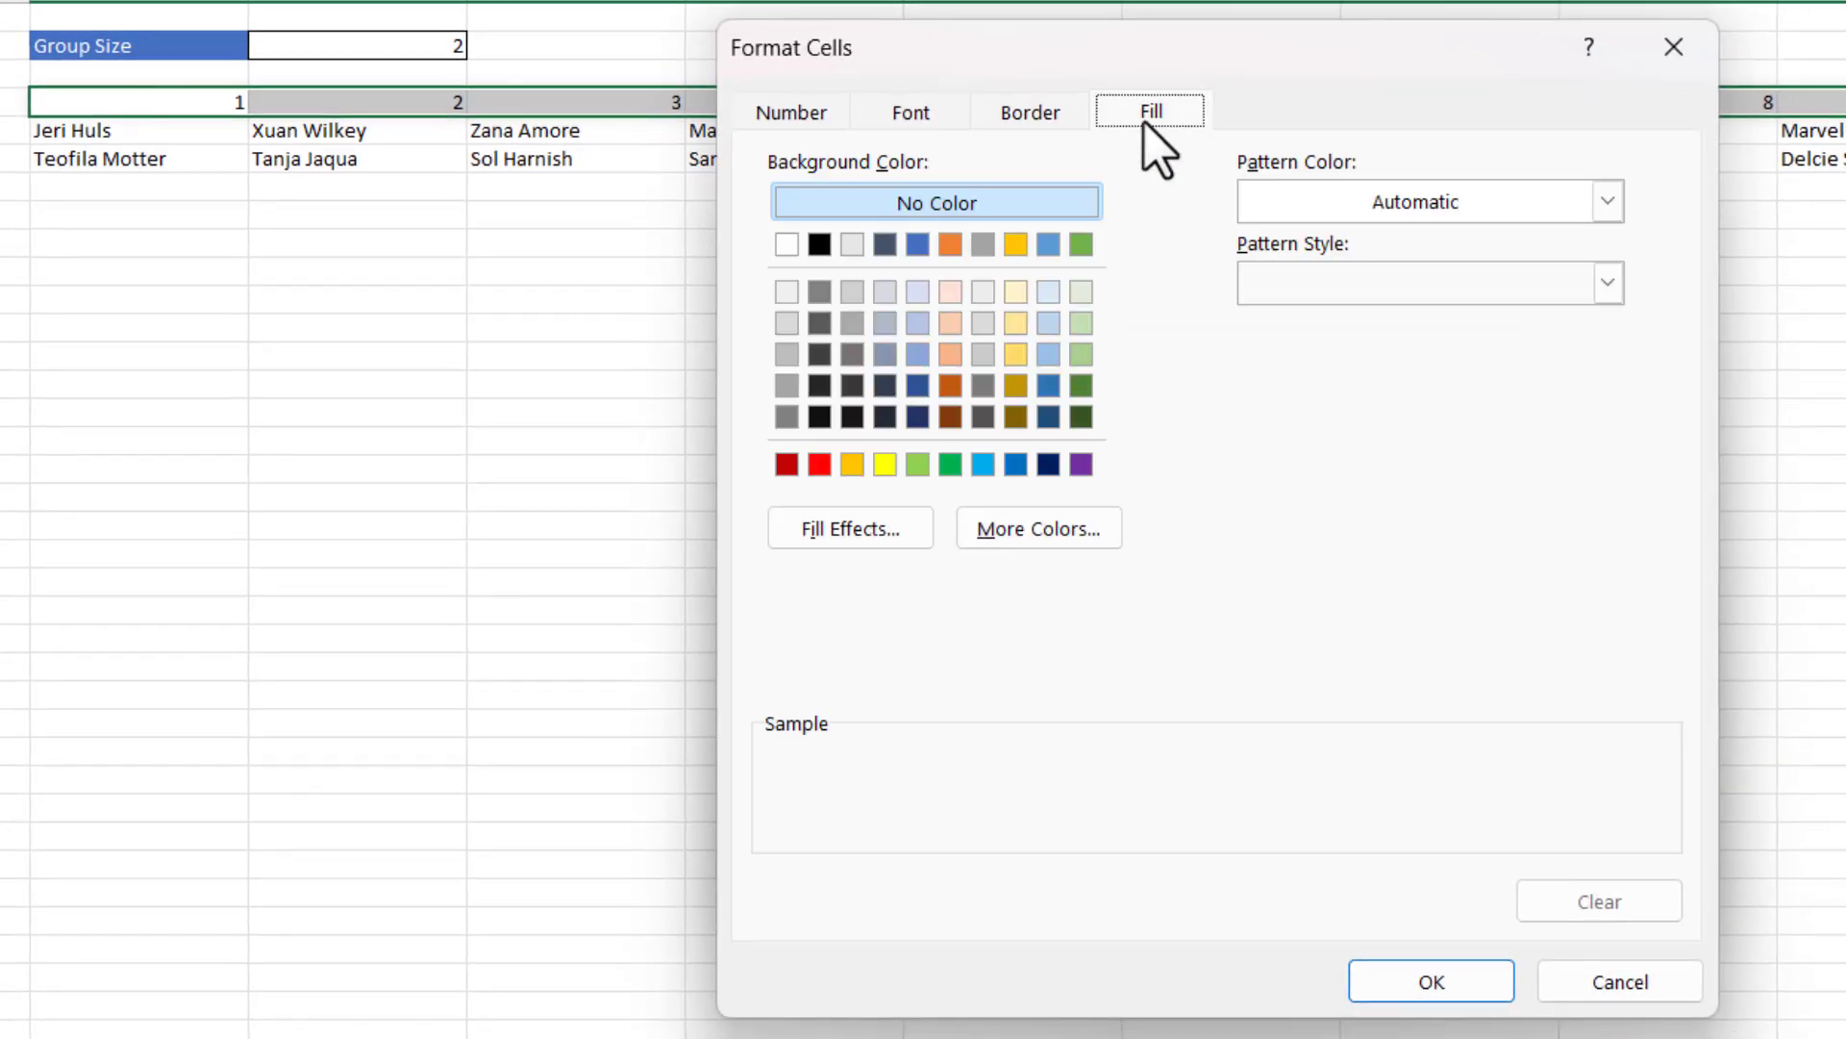
left_click(908, 112)
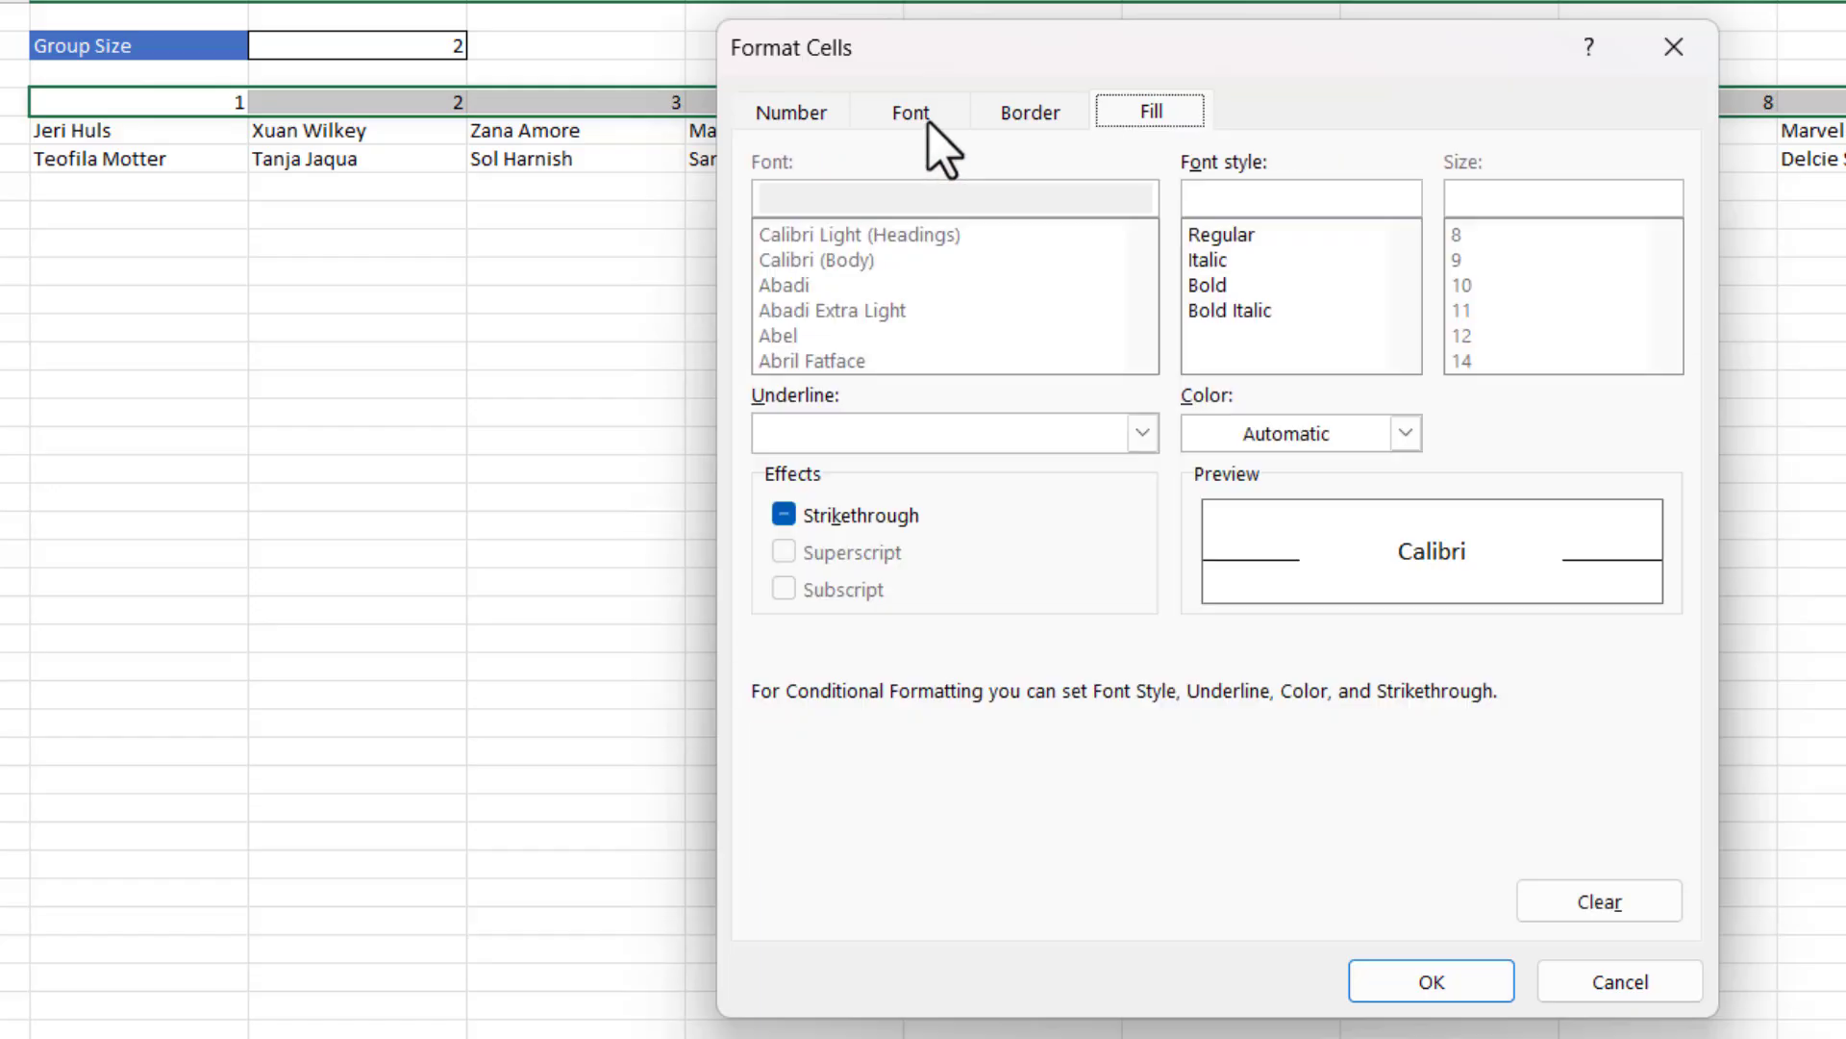
left_click(1404, 431)
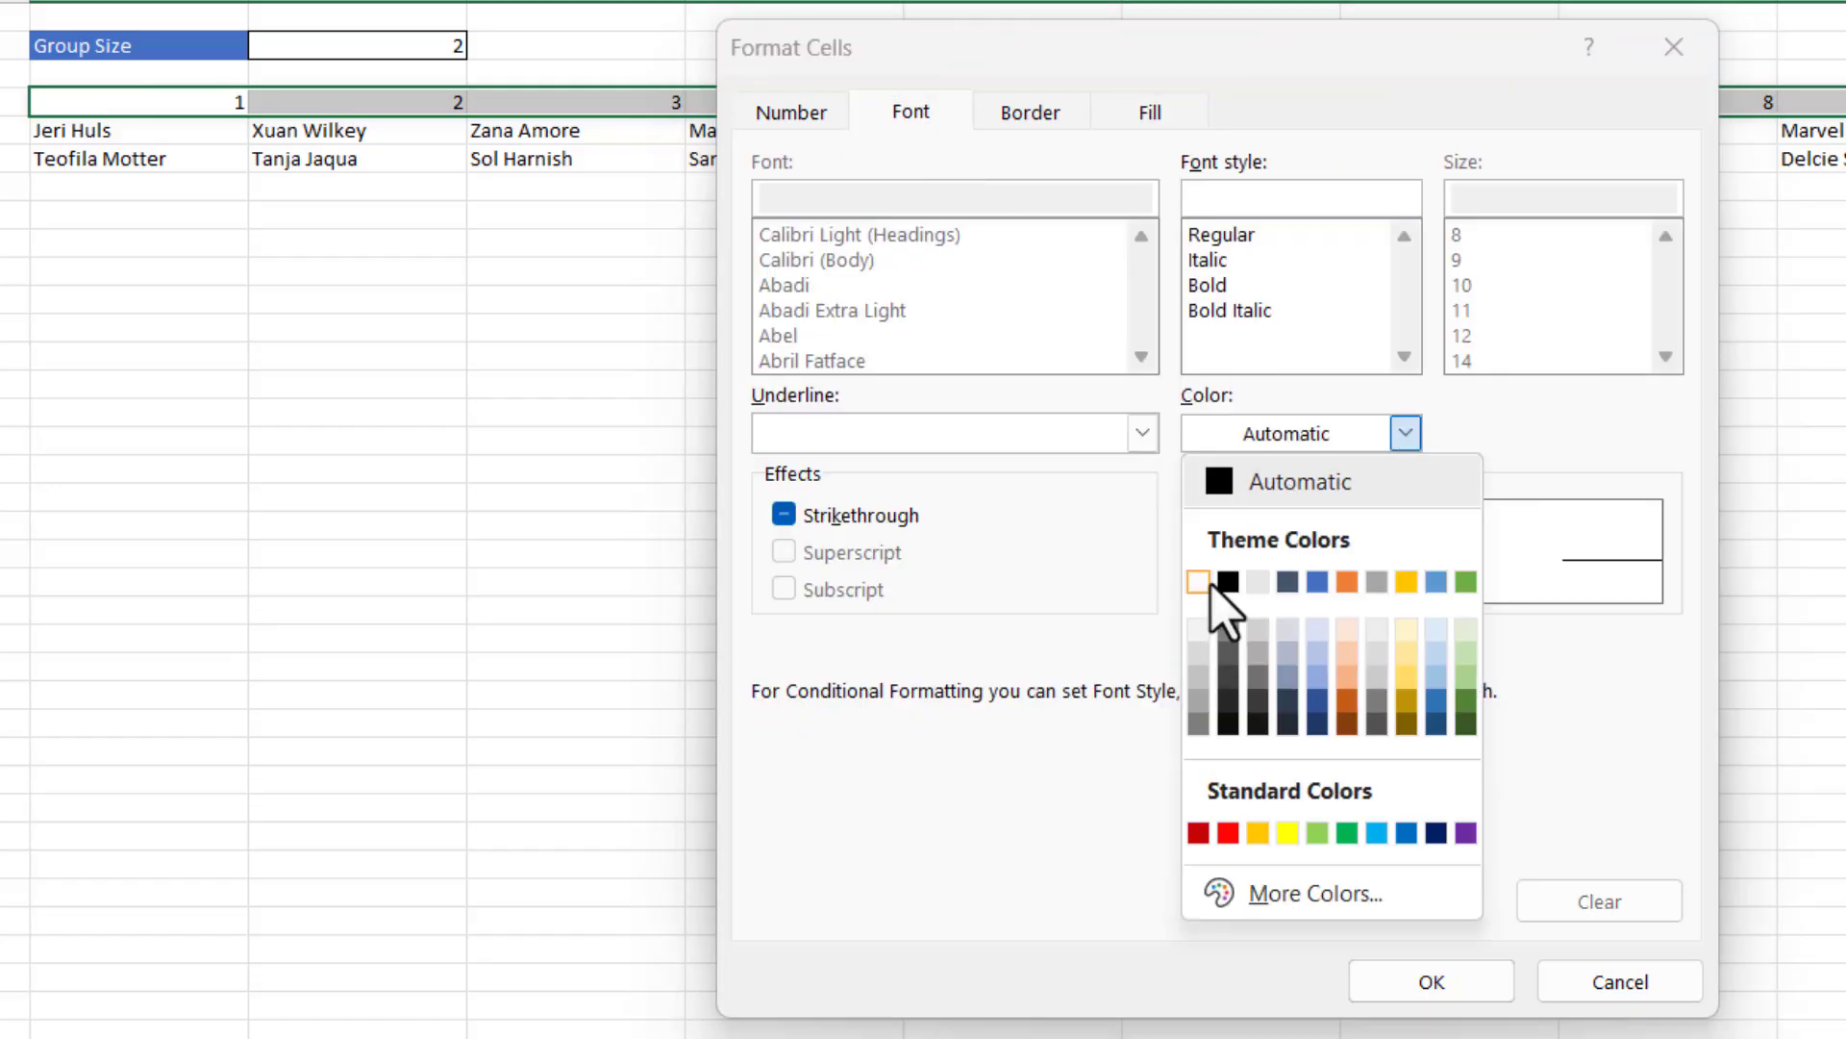
left_click(1430, 980)
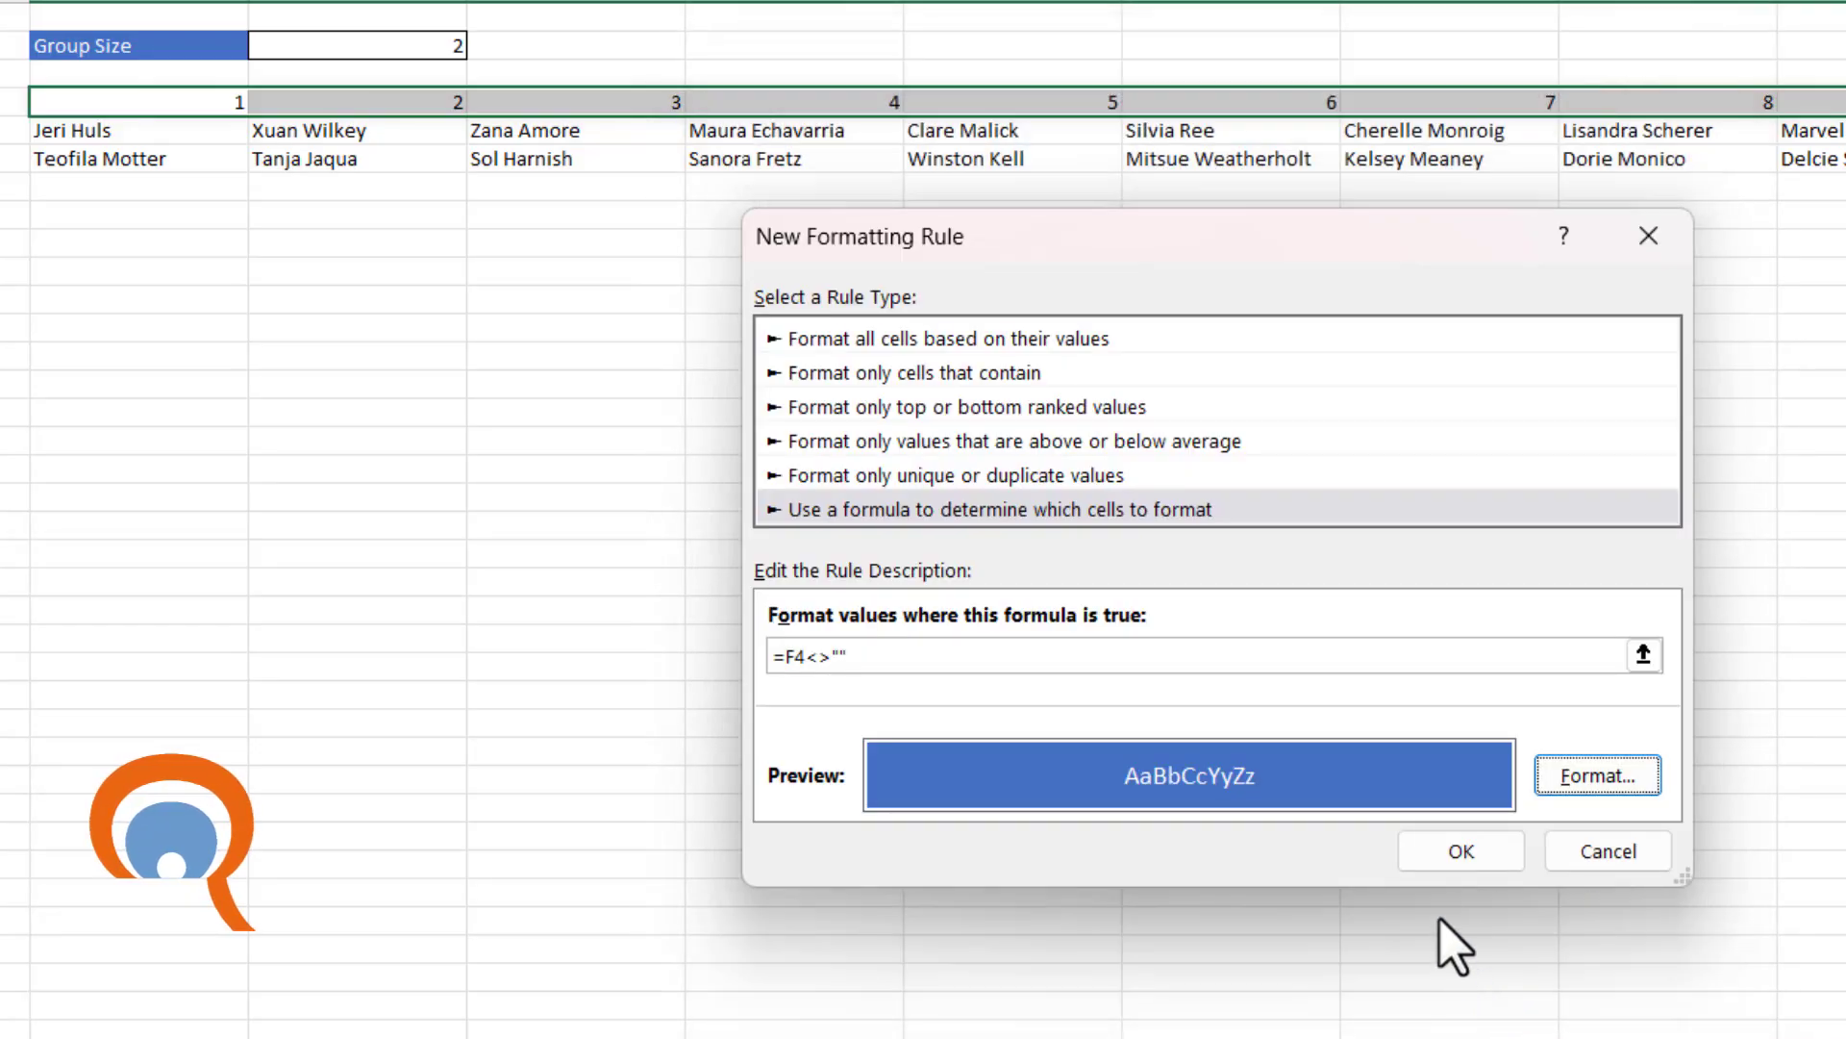
left_click(1459, 850)
type("5")
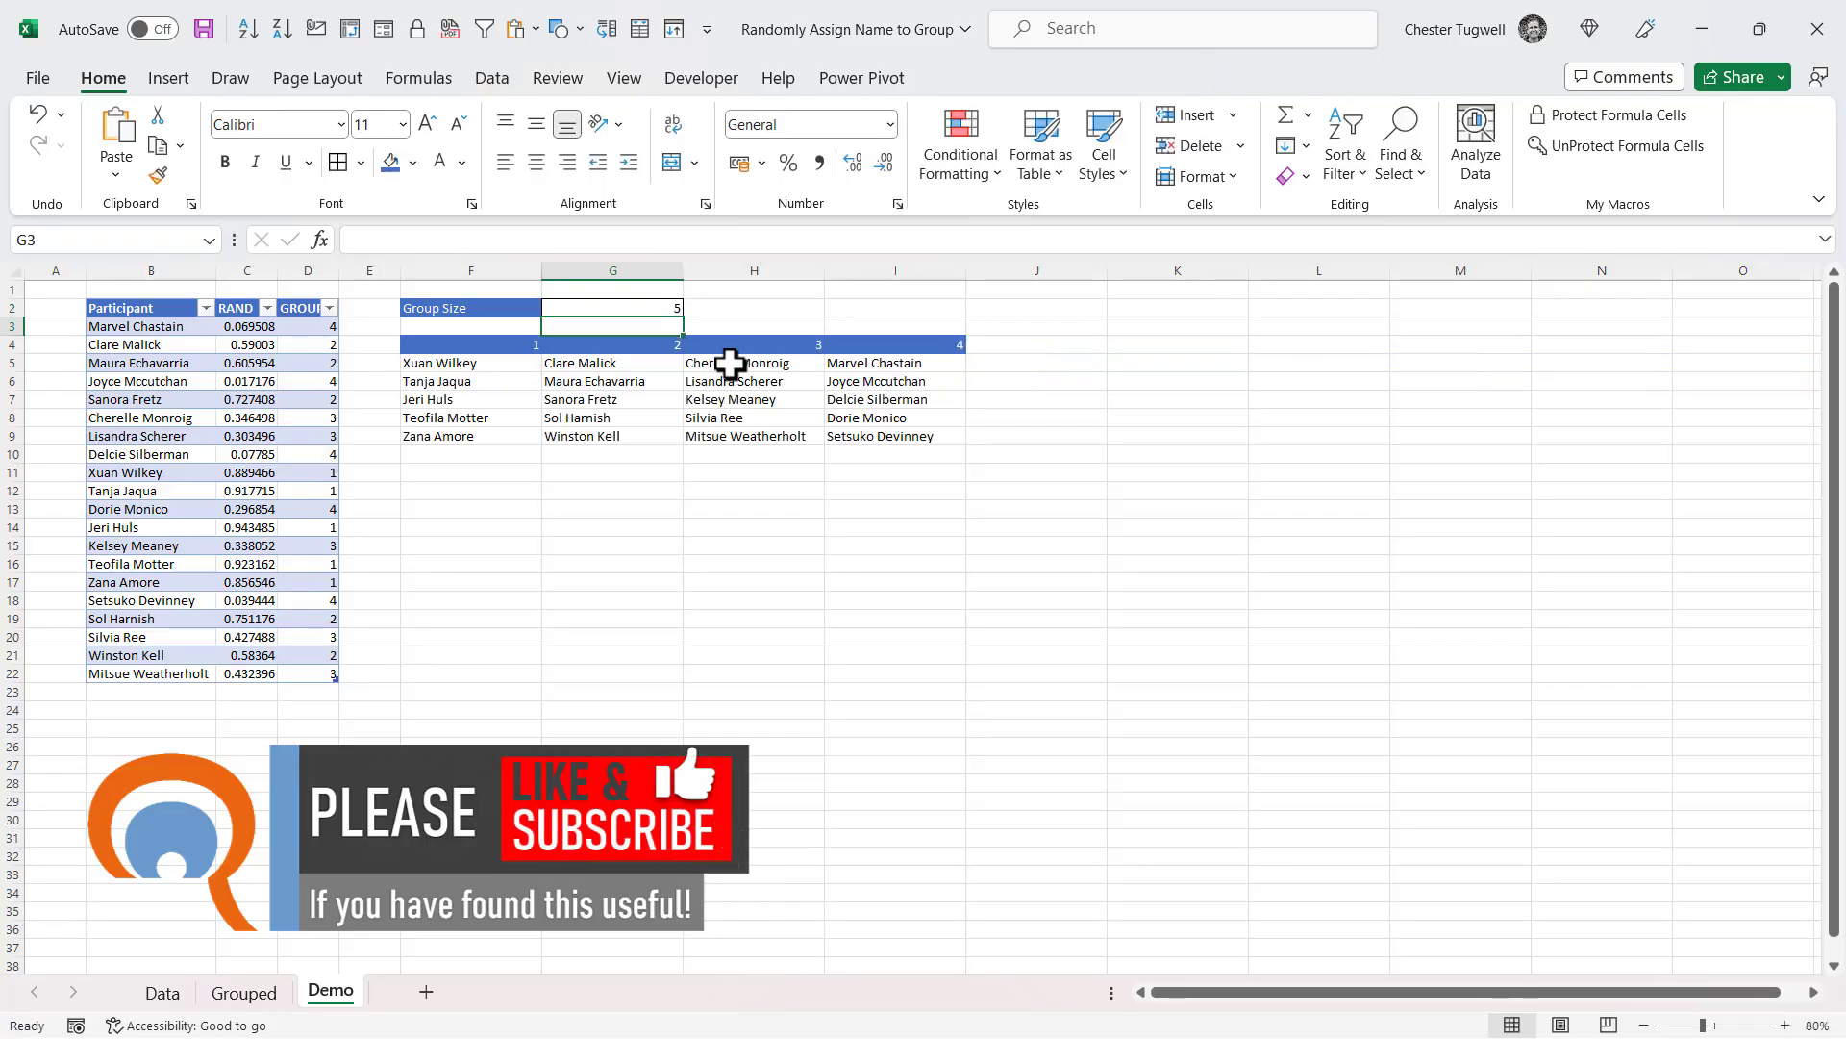
mouse_move(1522, 342)
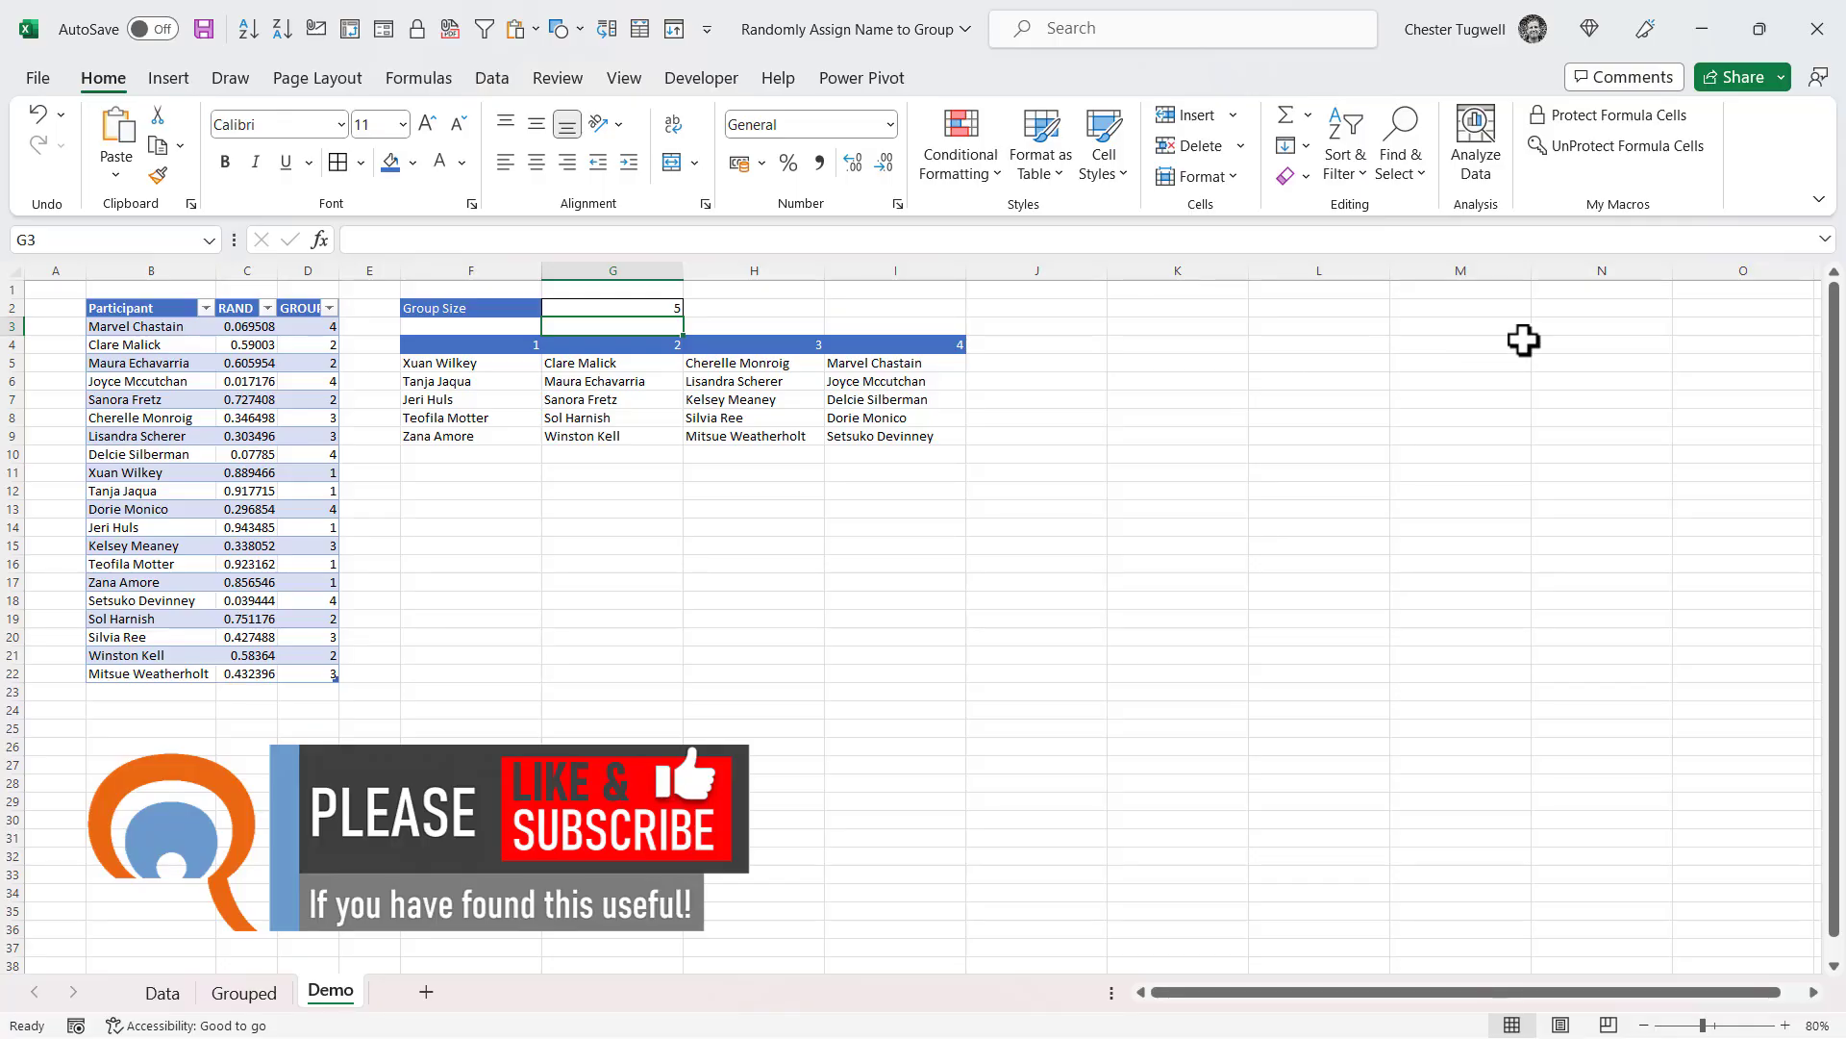
mouse_move(531, 443)
type("2")
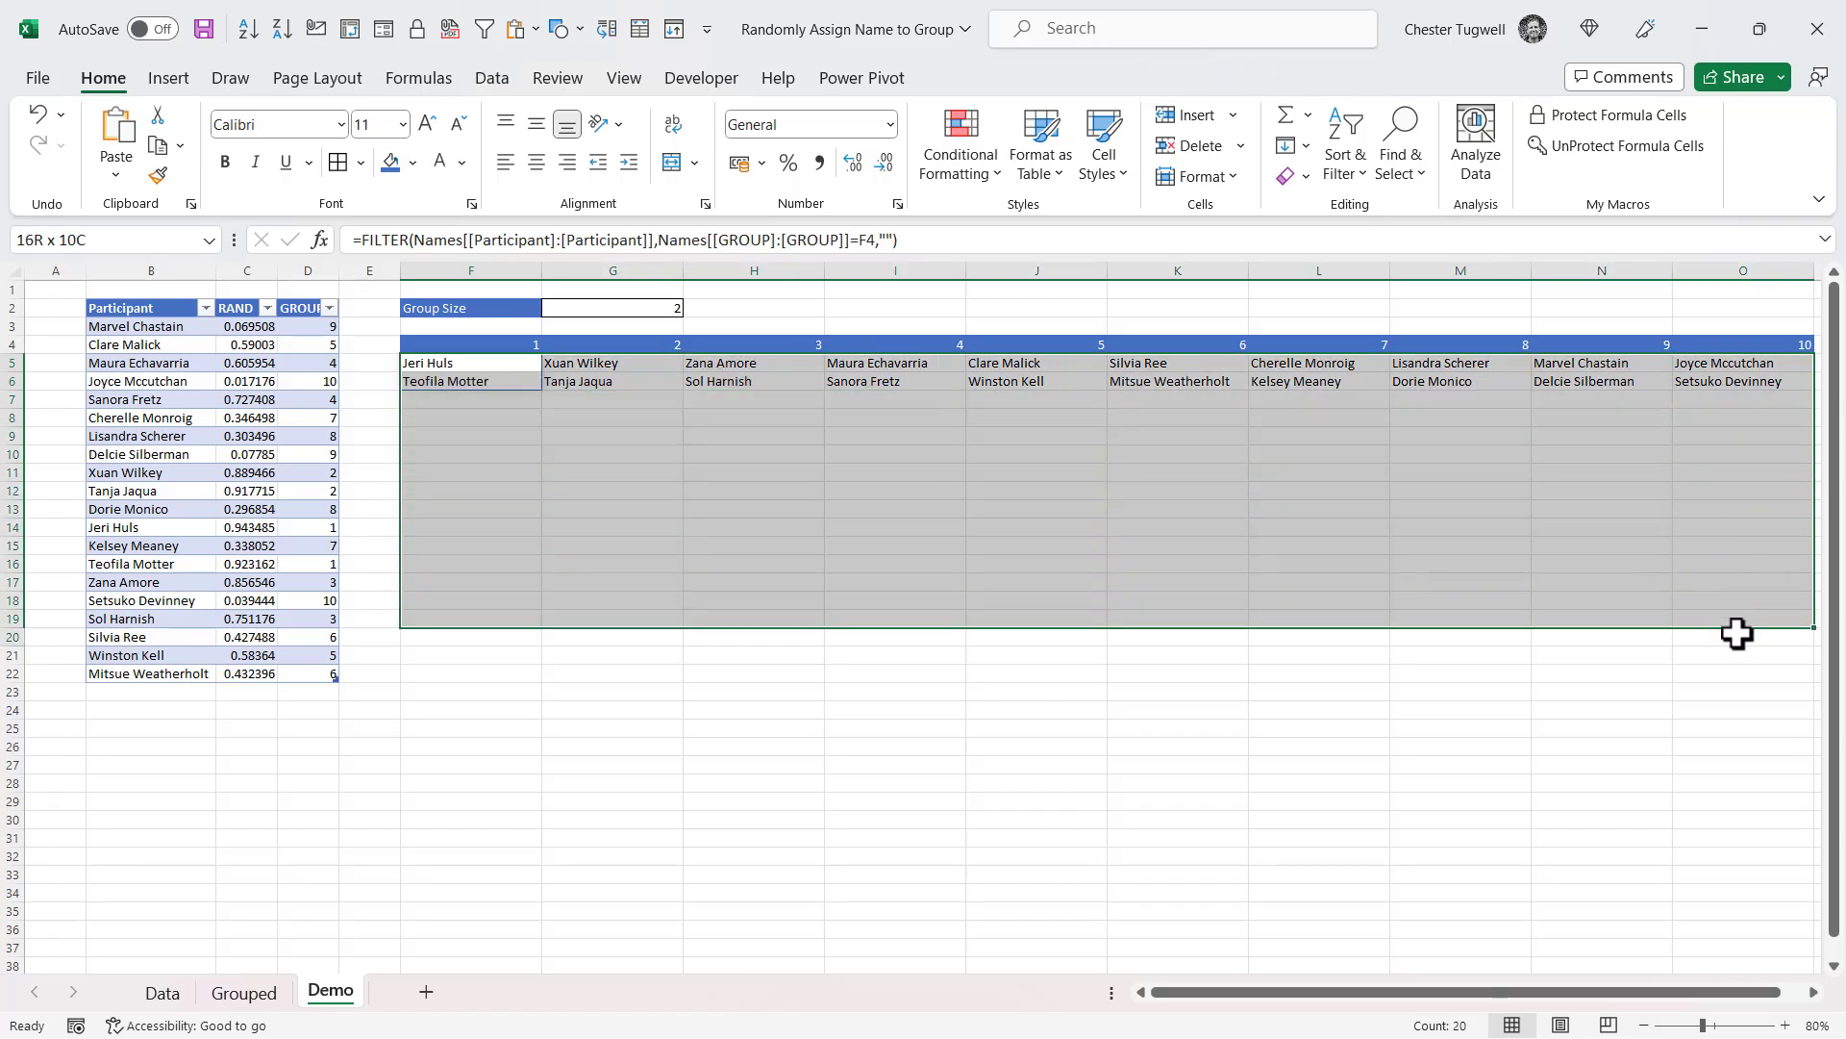
Step: Create a formula-based conditional formatting rule =F5<>"" for the name cells
left_click(470, 362)
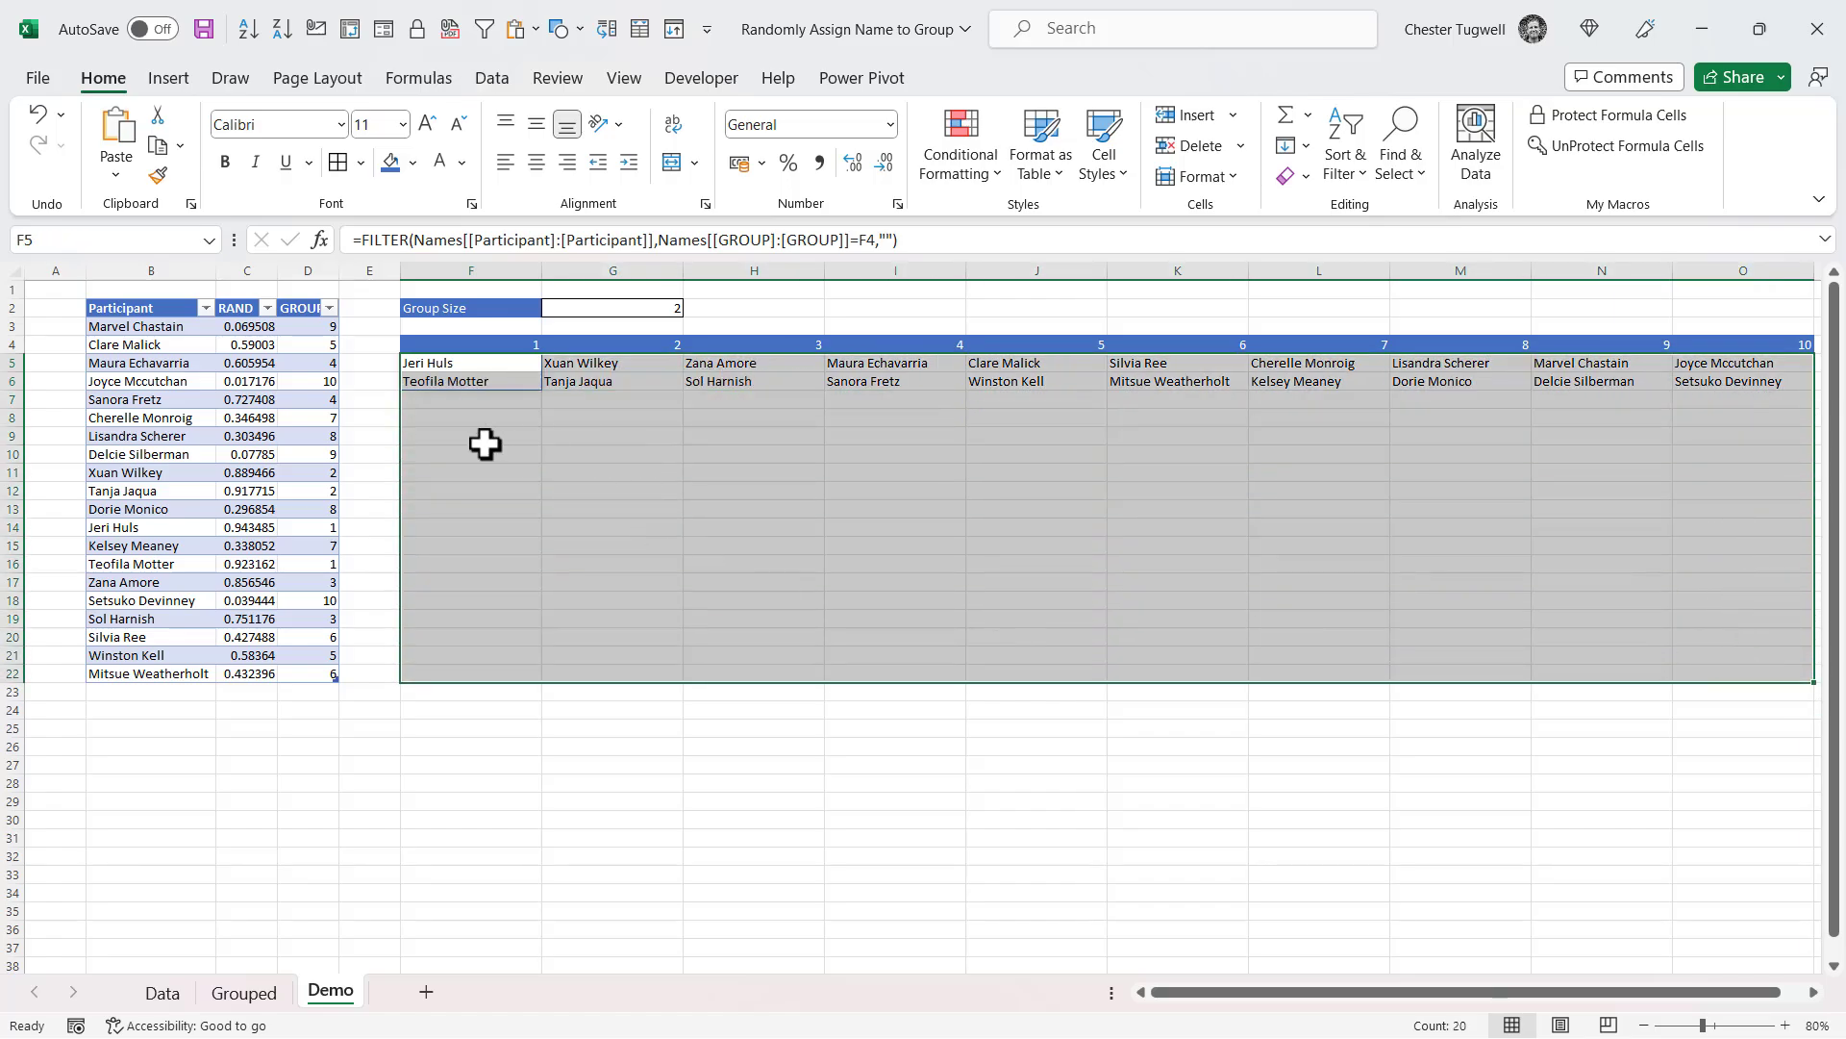
mouse_move(563, 542)
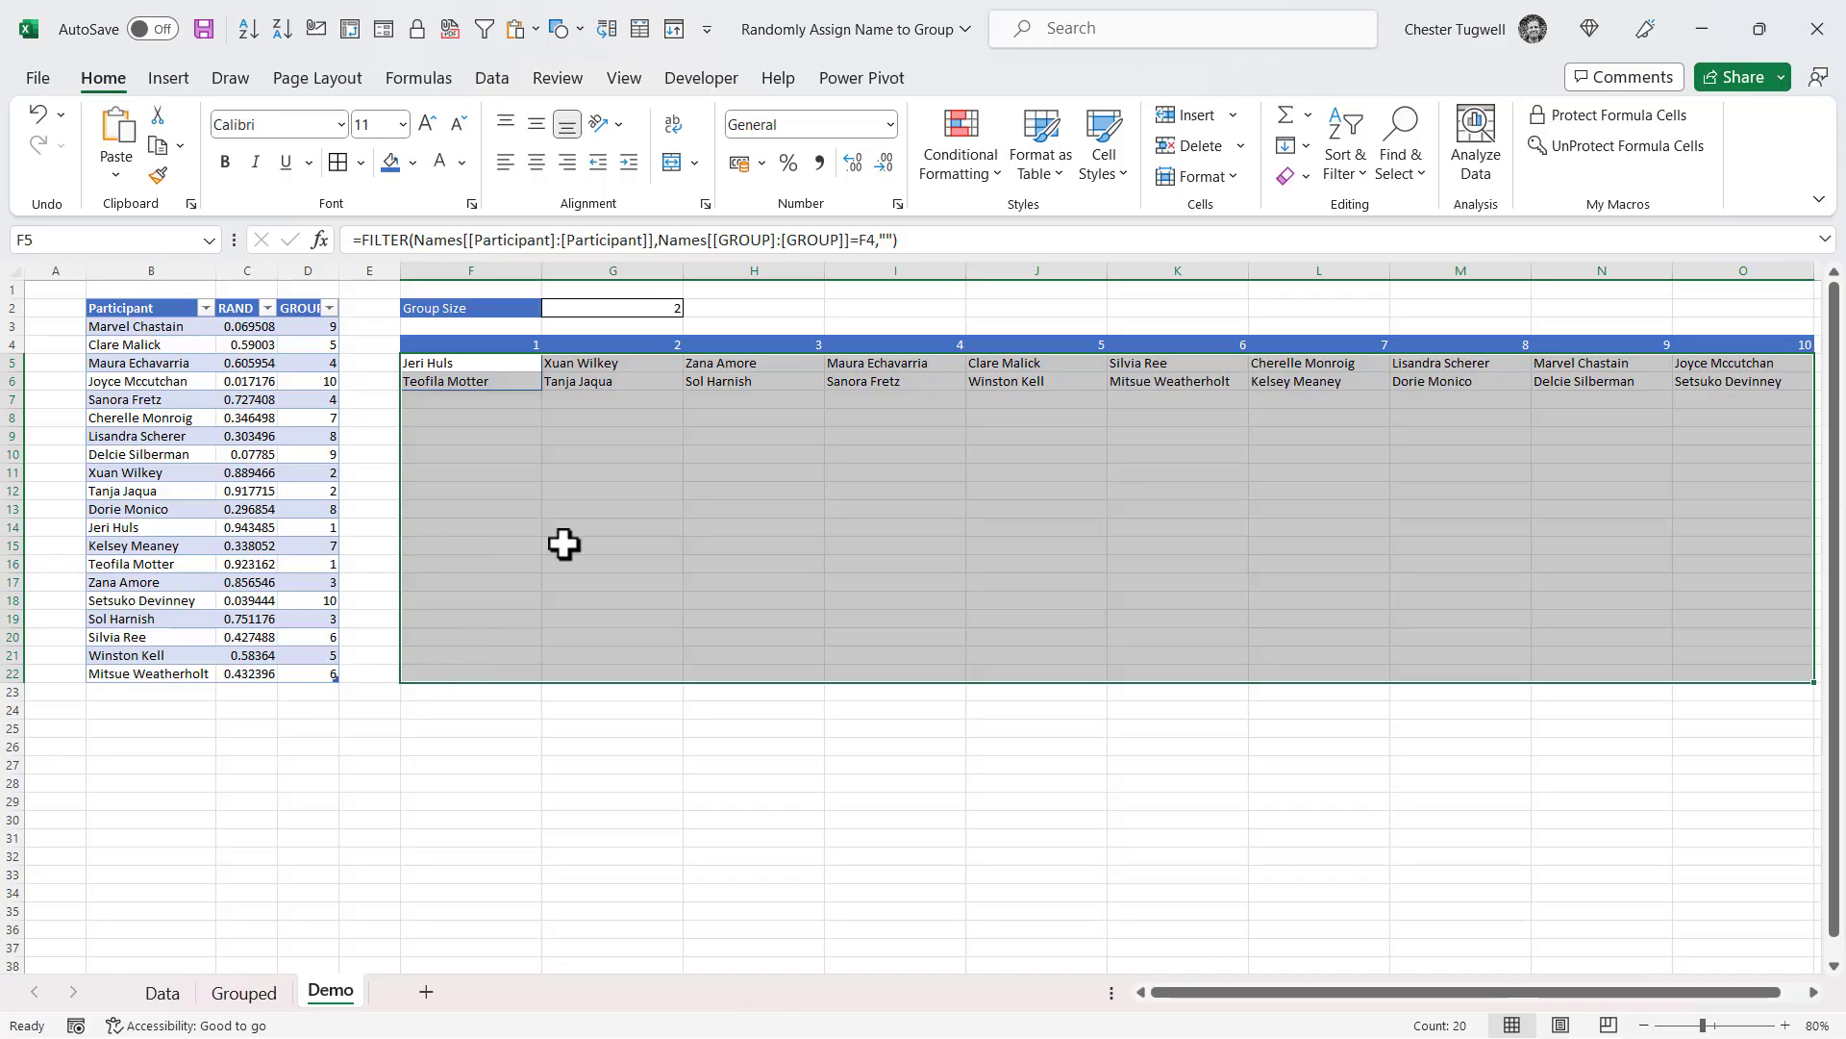
left_click(959, 141)
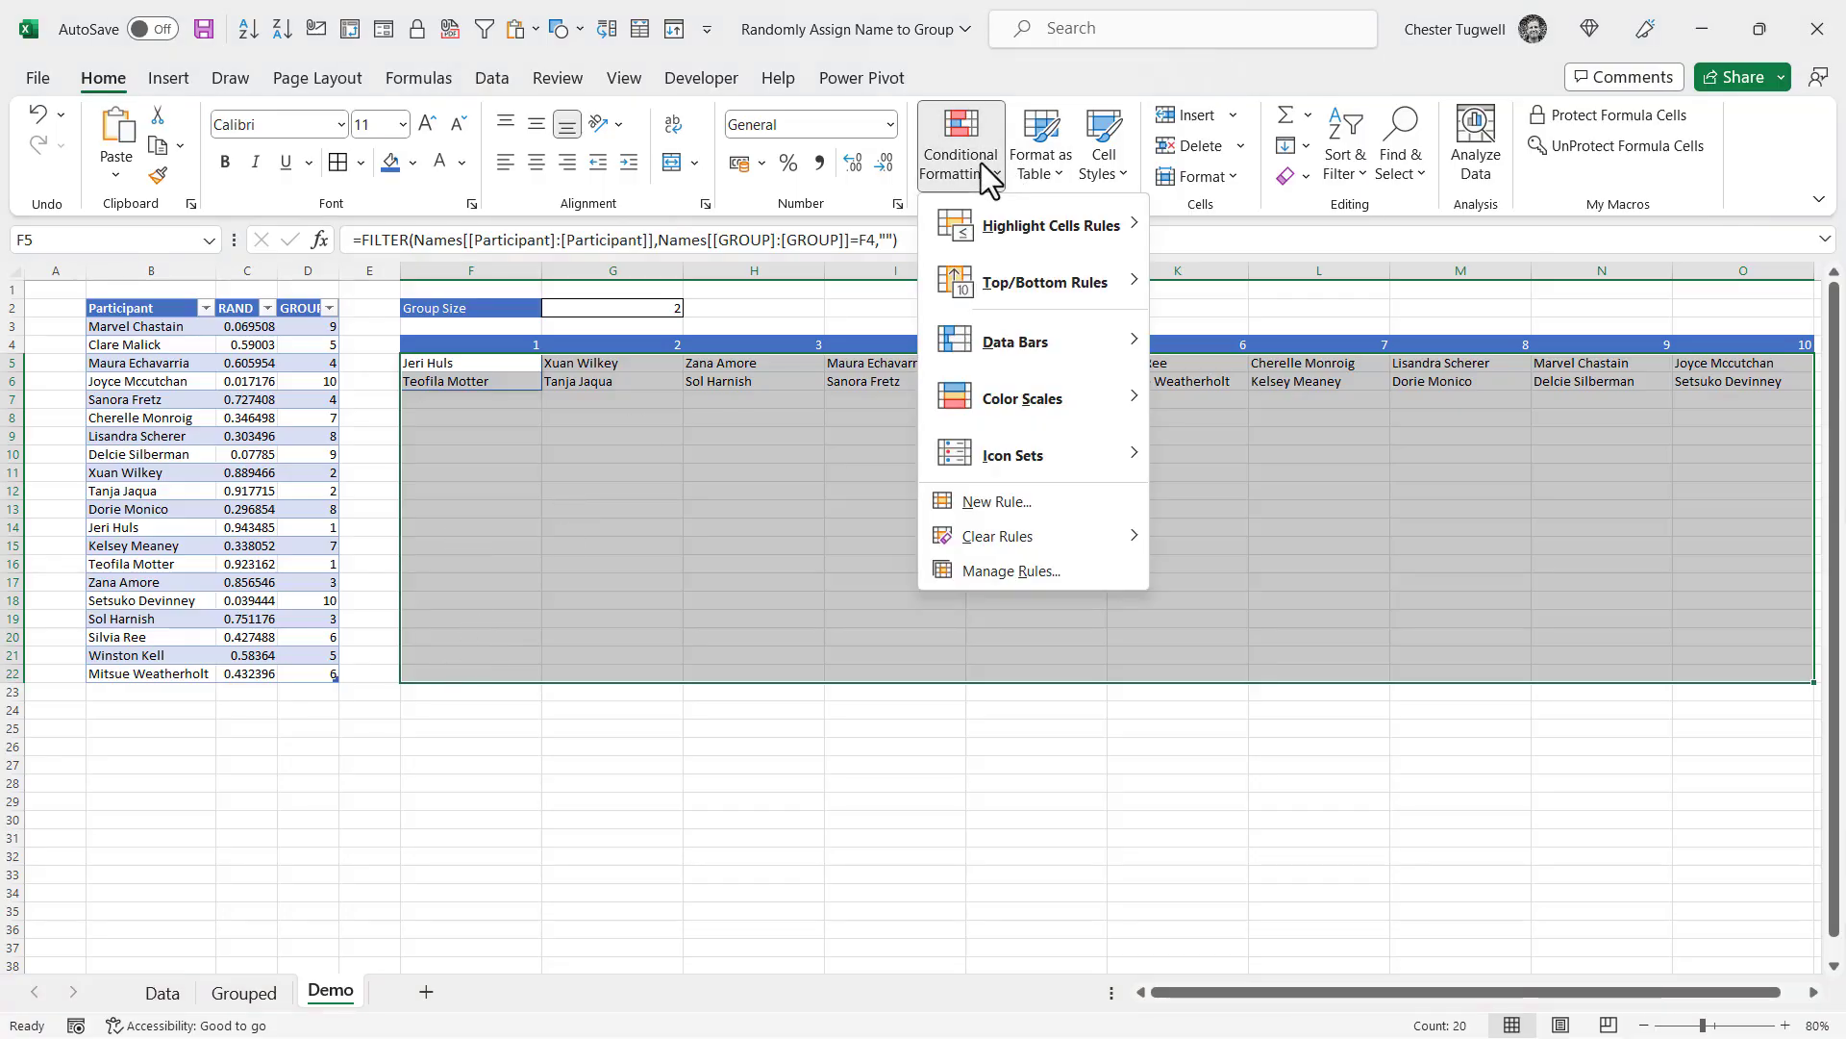
left_click(995, 500)
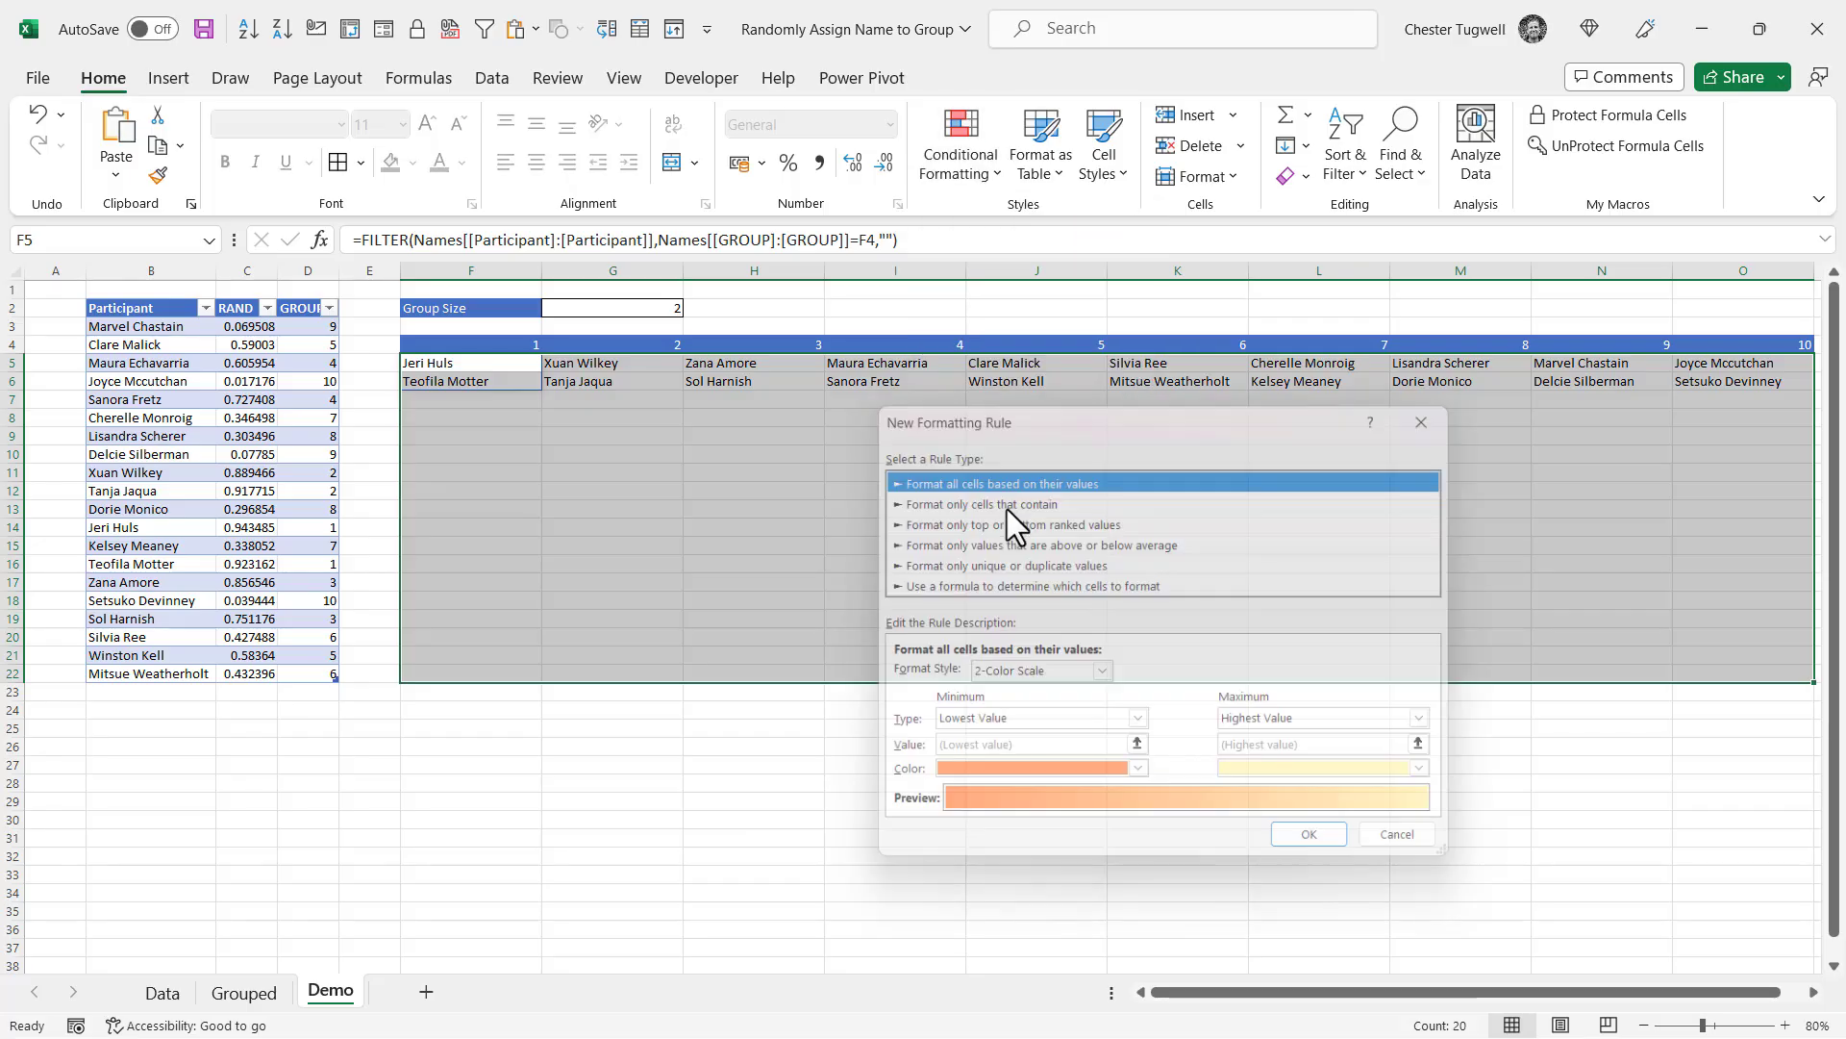
left_click(1030, 586)
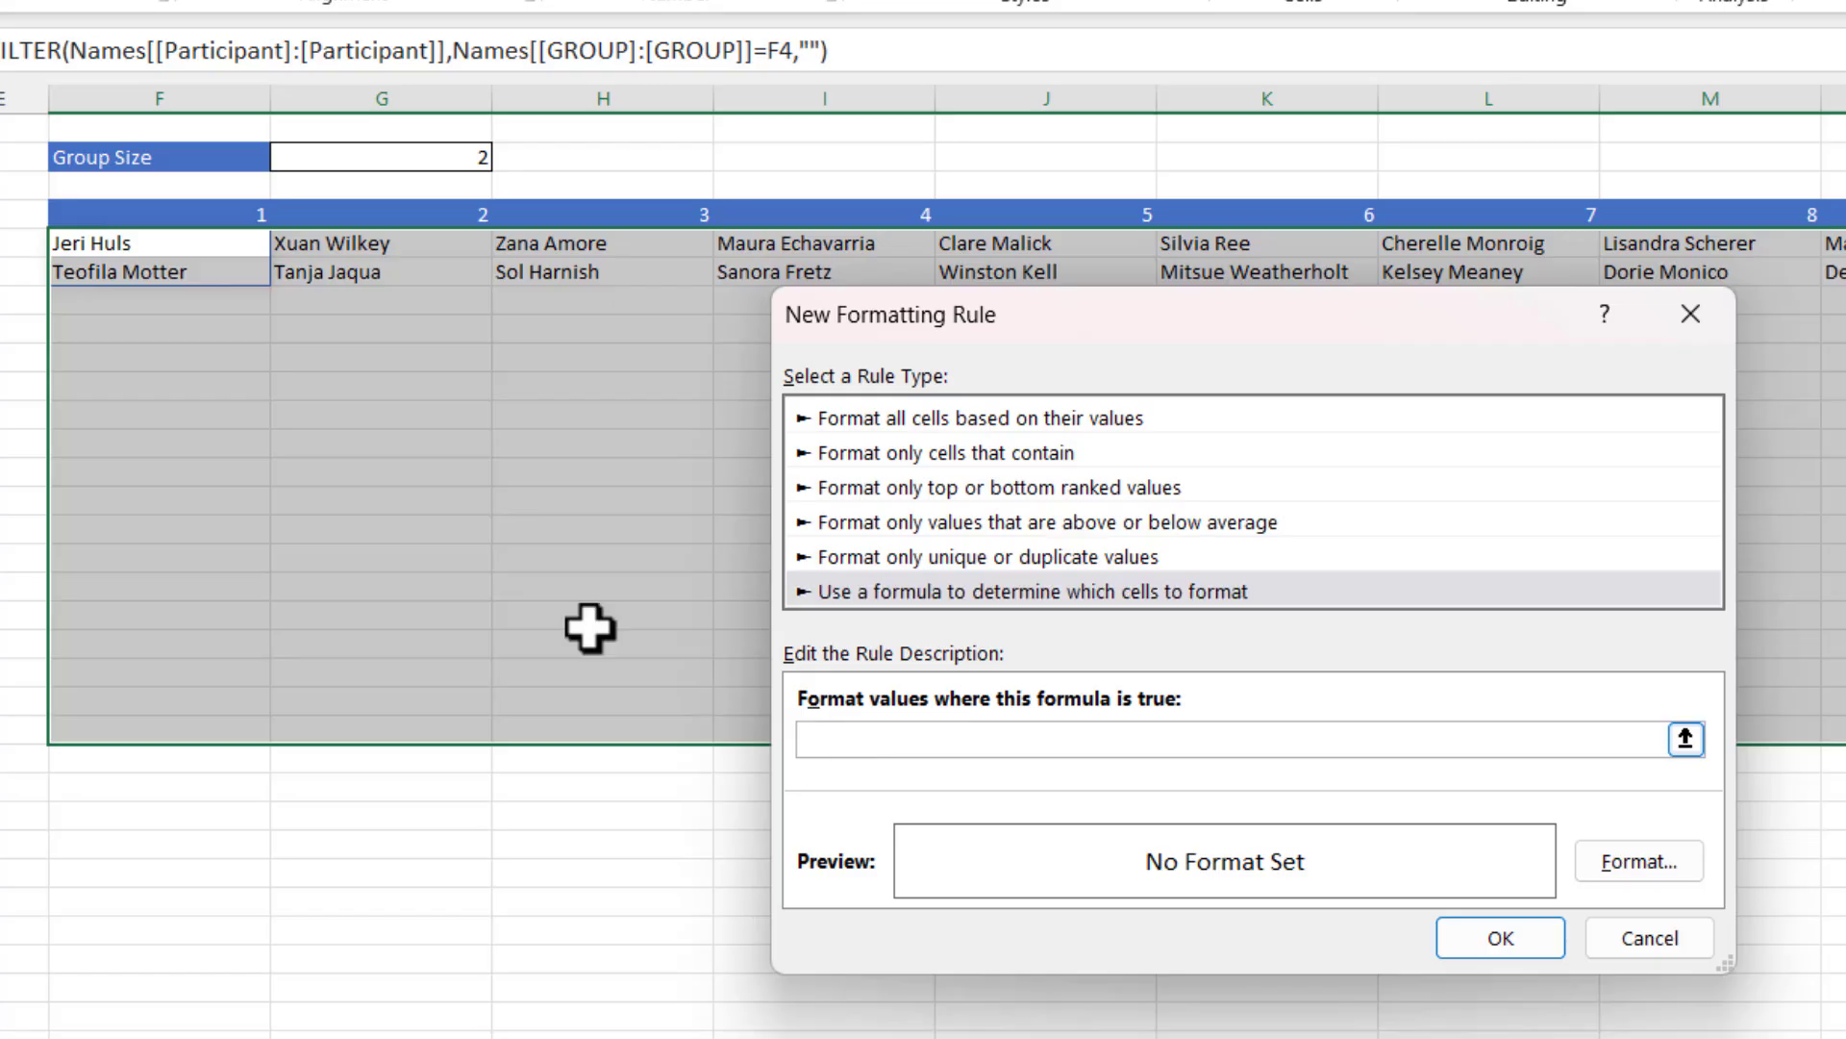
mouse_move(960, 736)
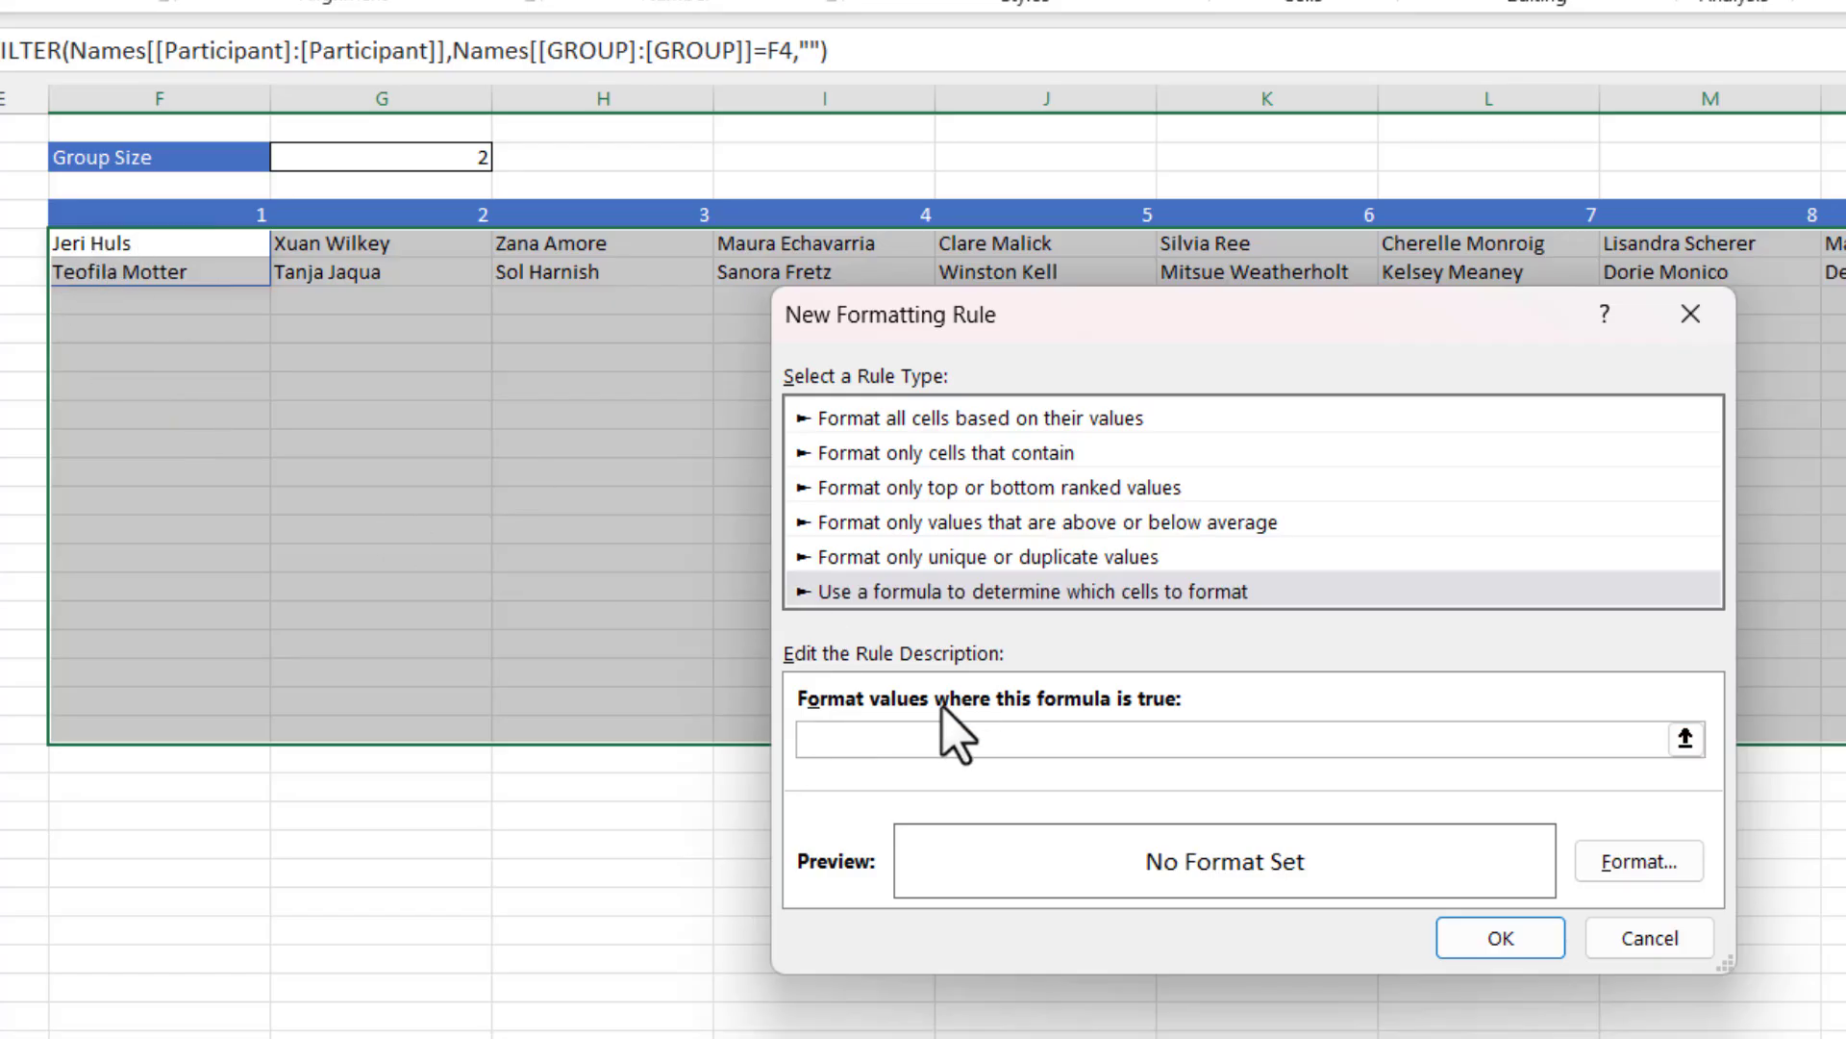
type("=F5")
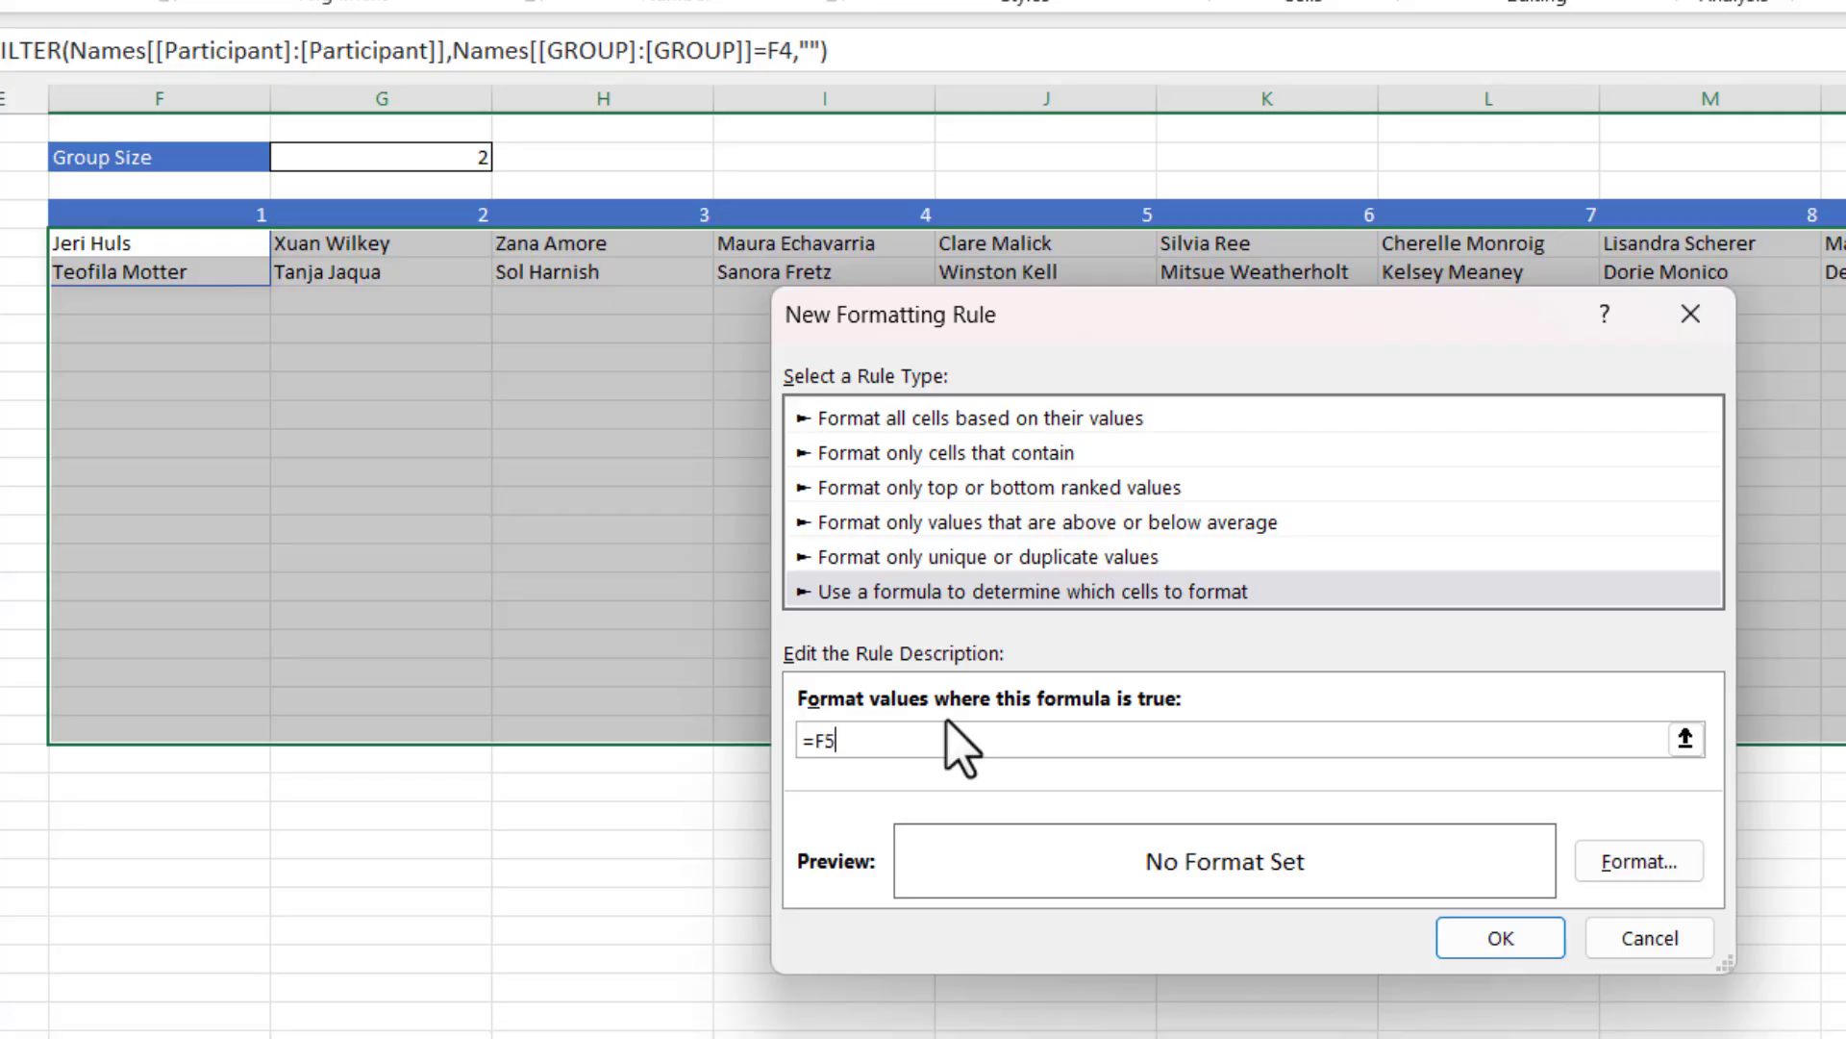
type("<>")
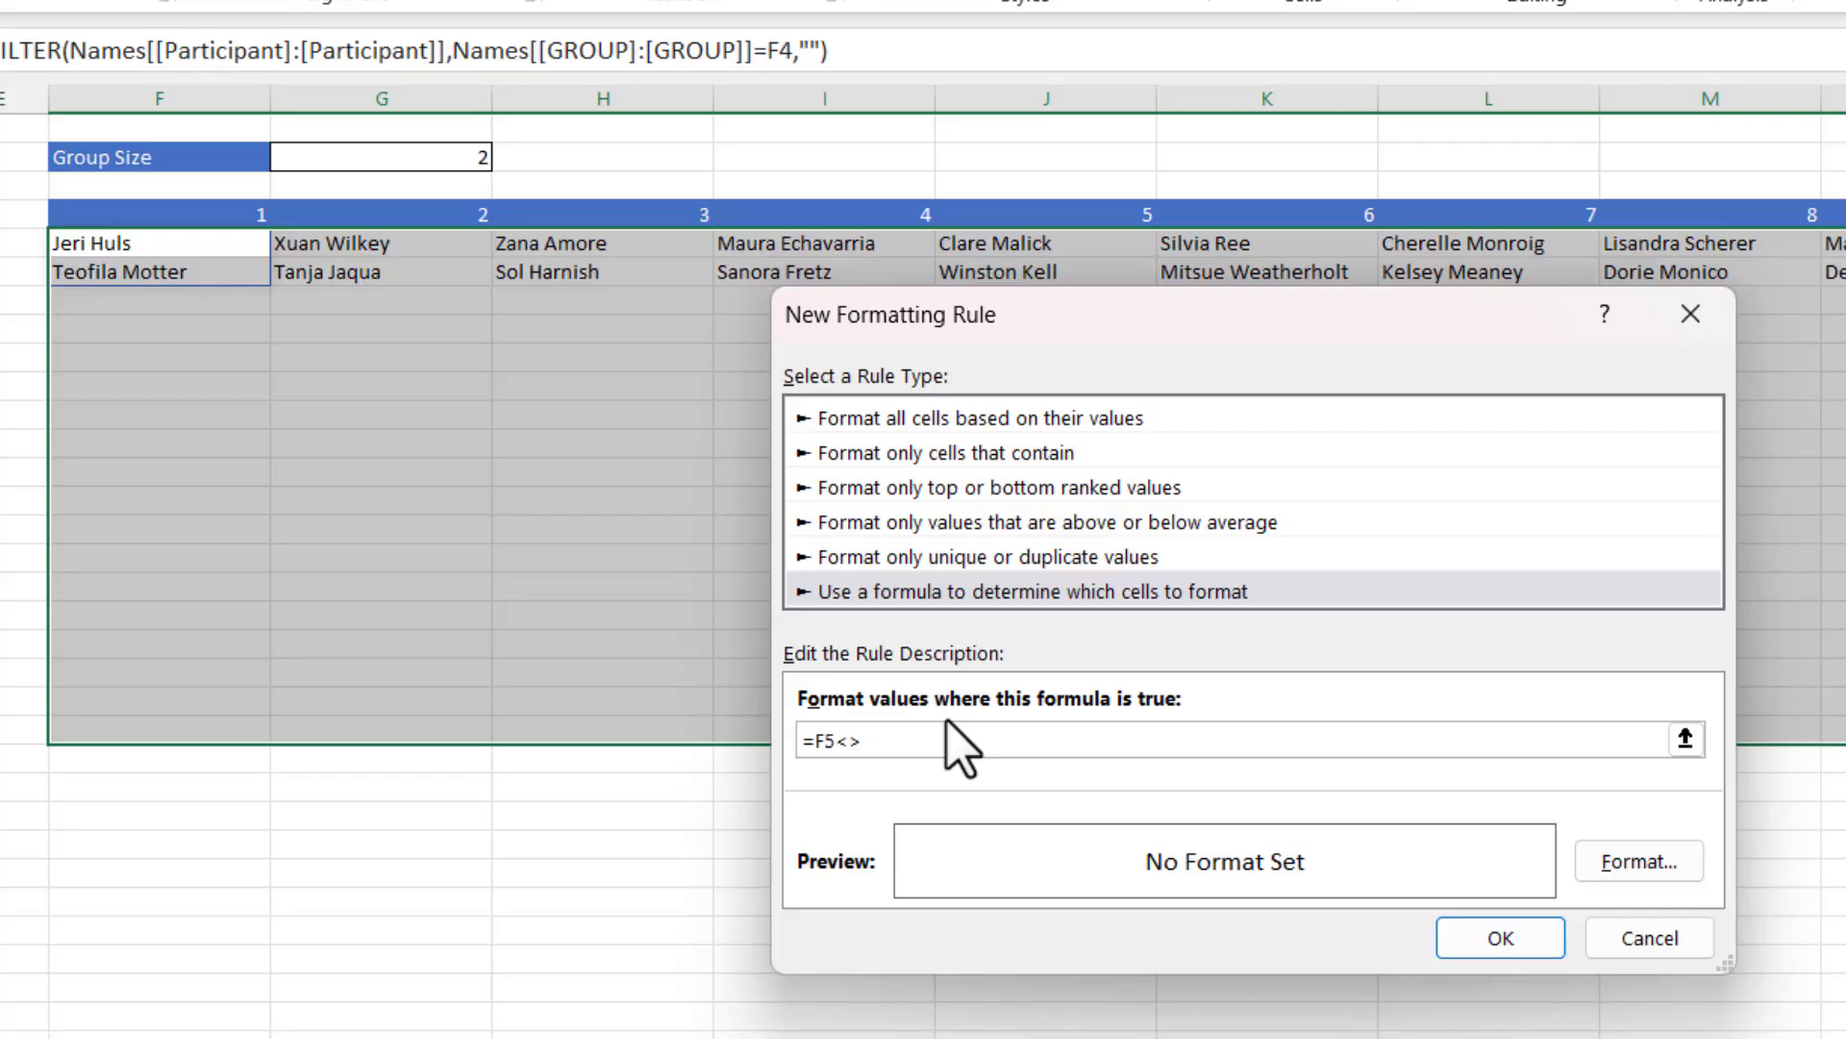
type("\"\"")
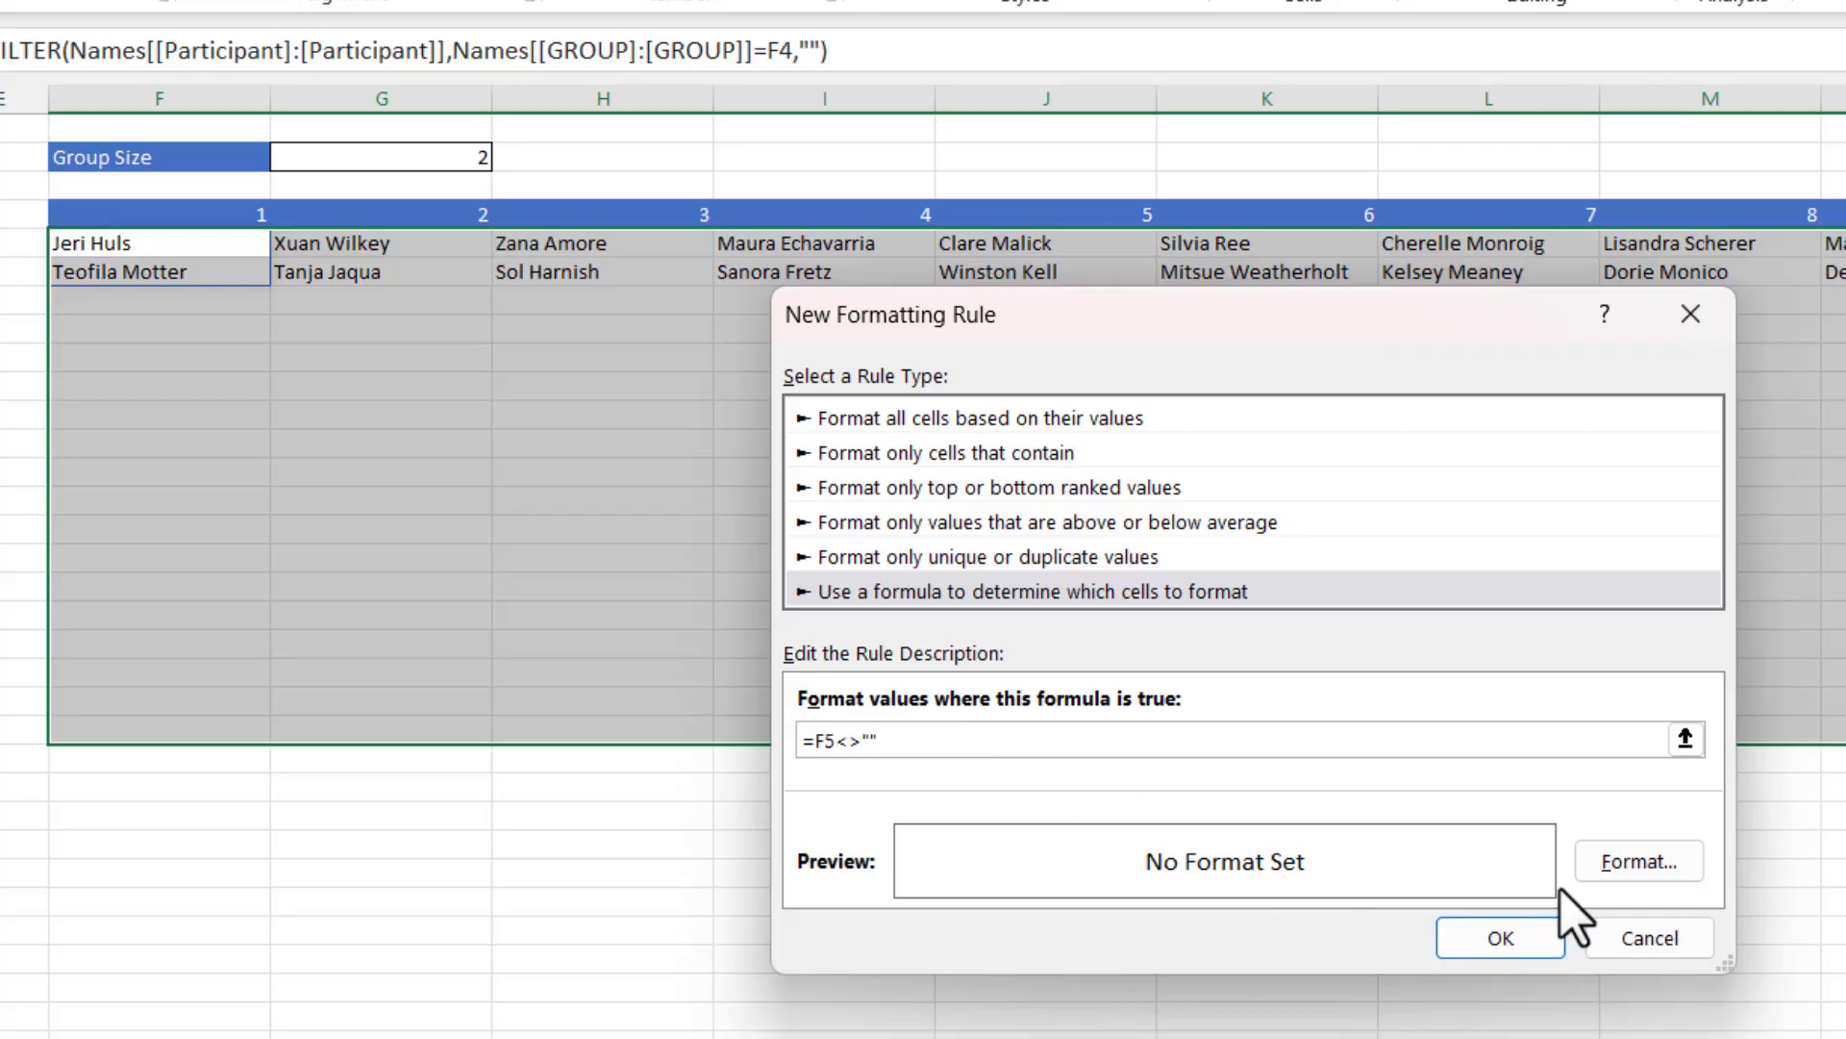
Step: Give the names rule an outline border format and apply it
left_click(1637, 861)
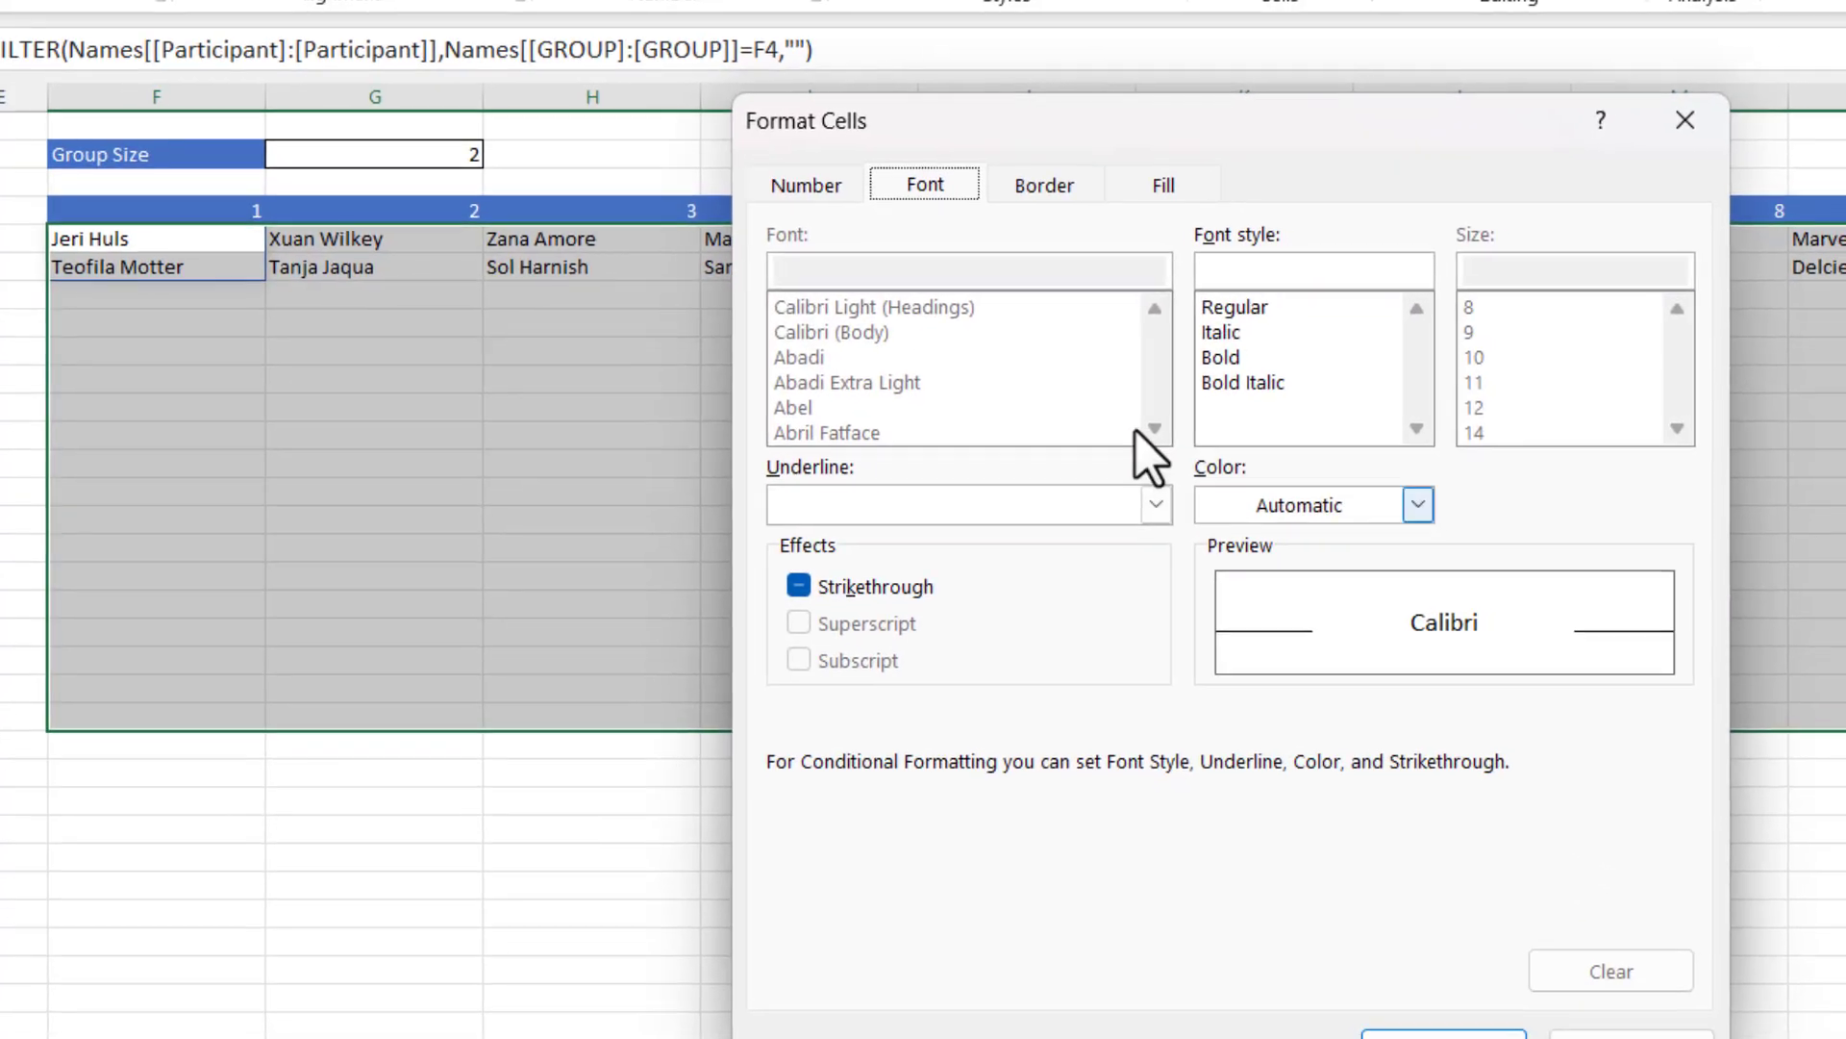
left_click(1040, 183)
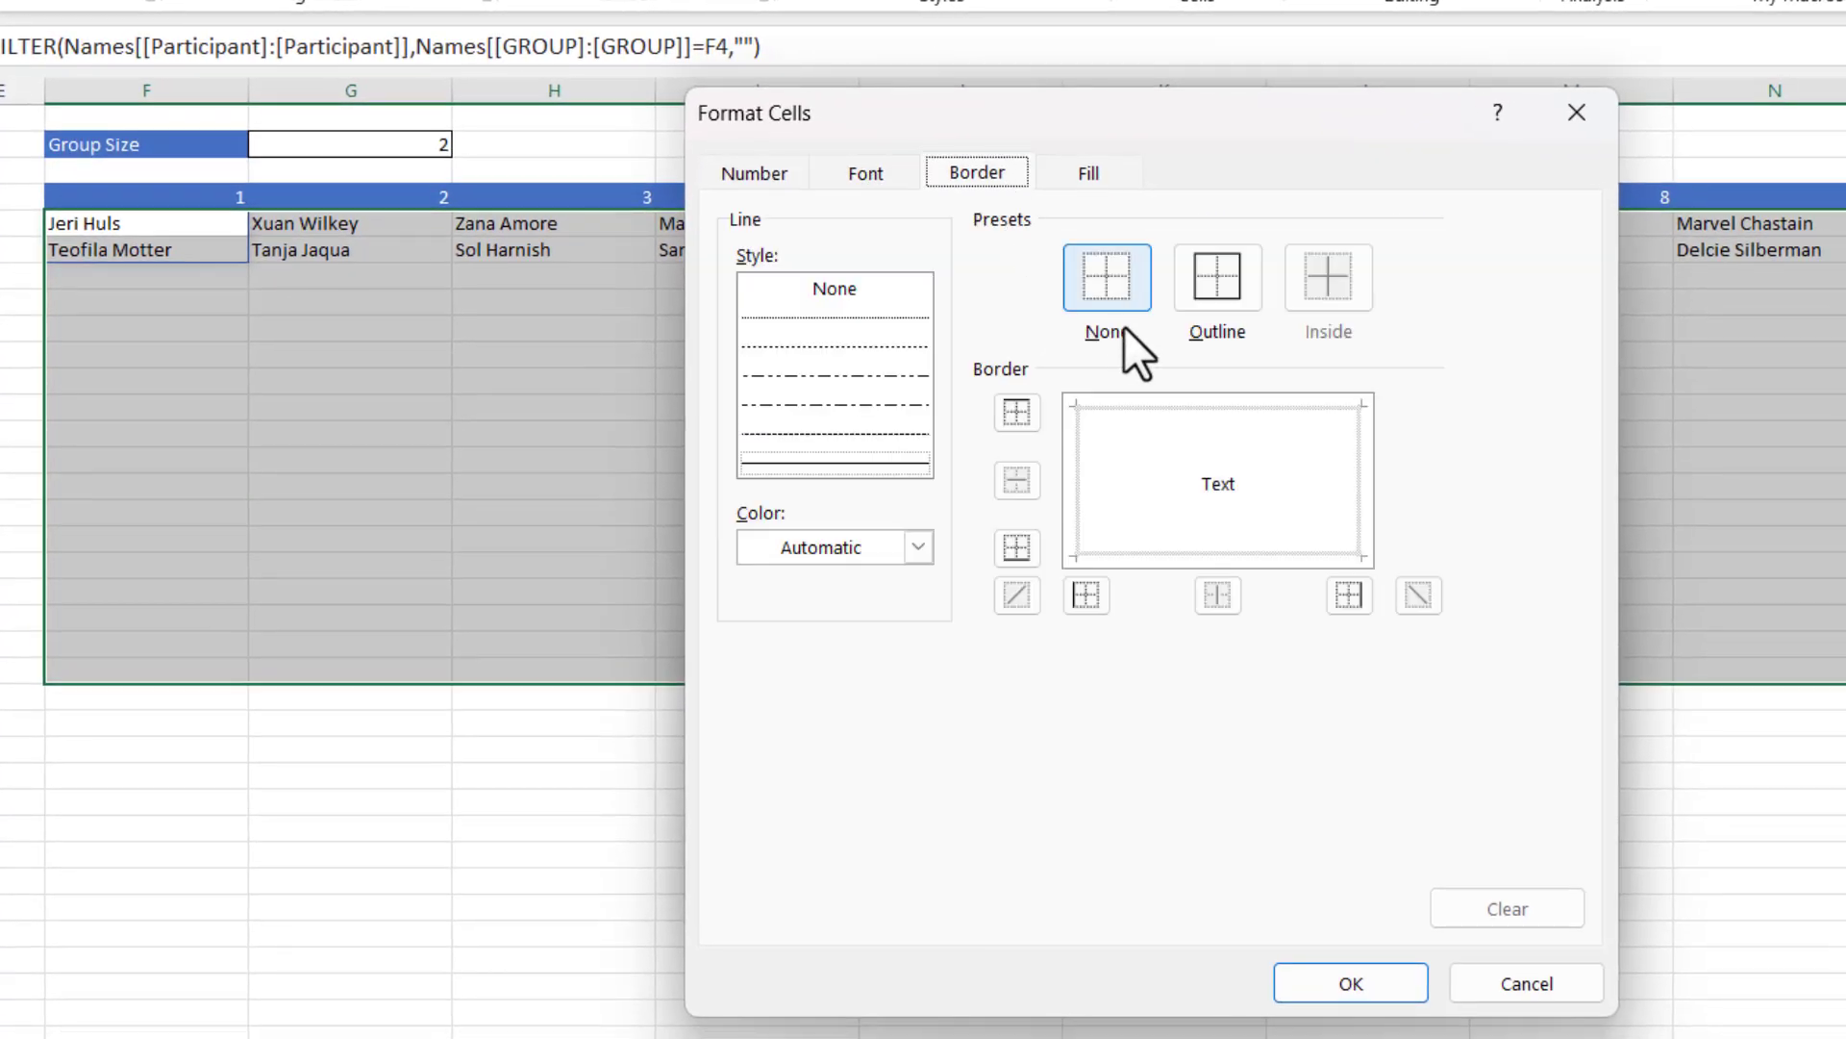
left_click(1218, 278)
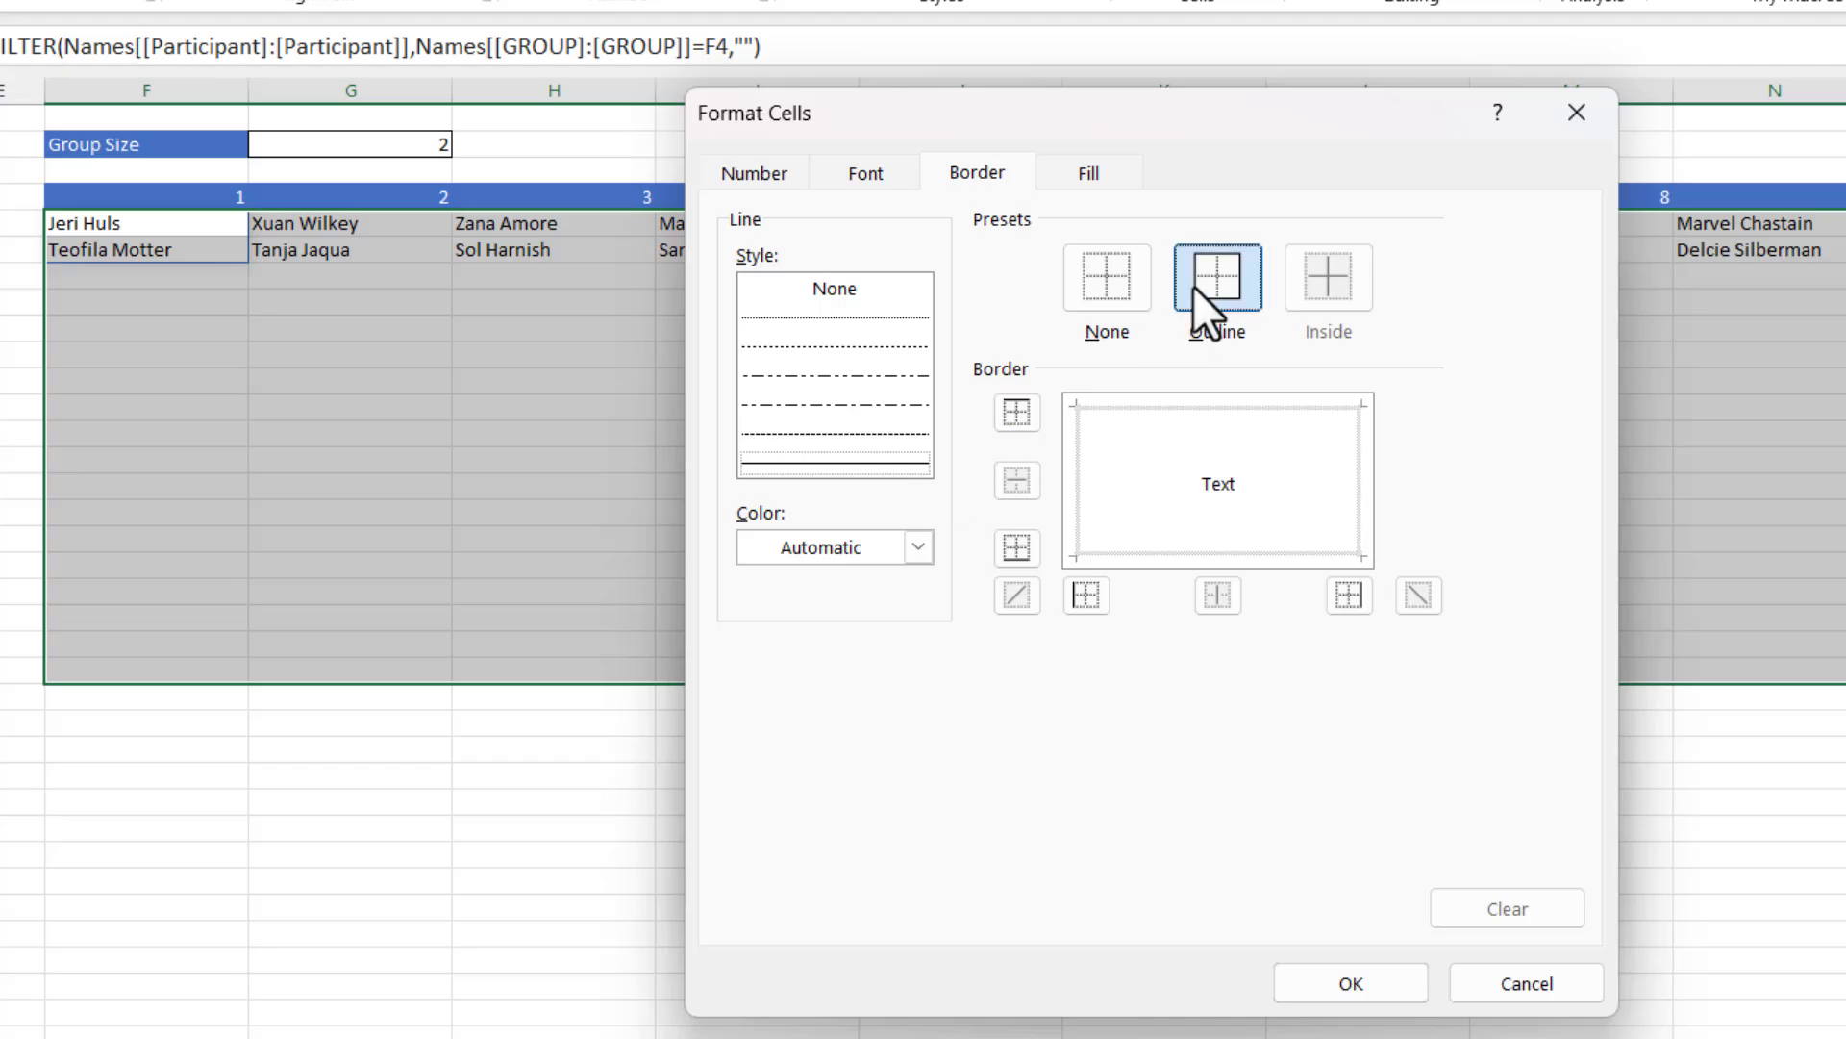
left_click(1217, 279)
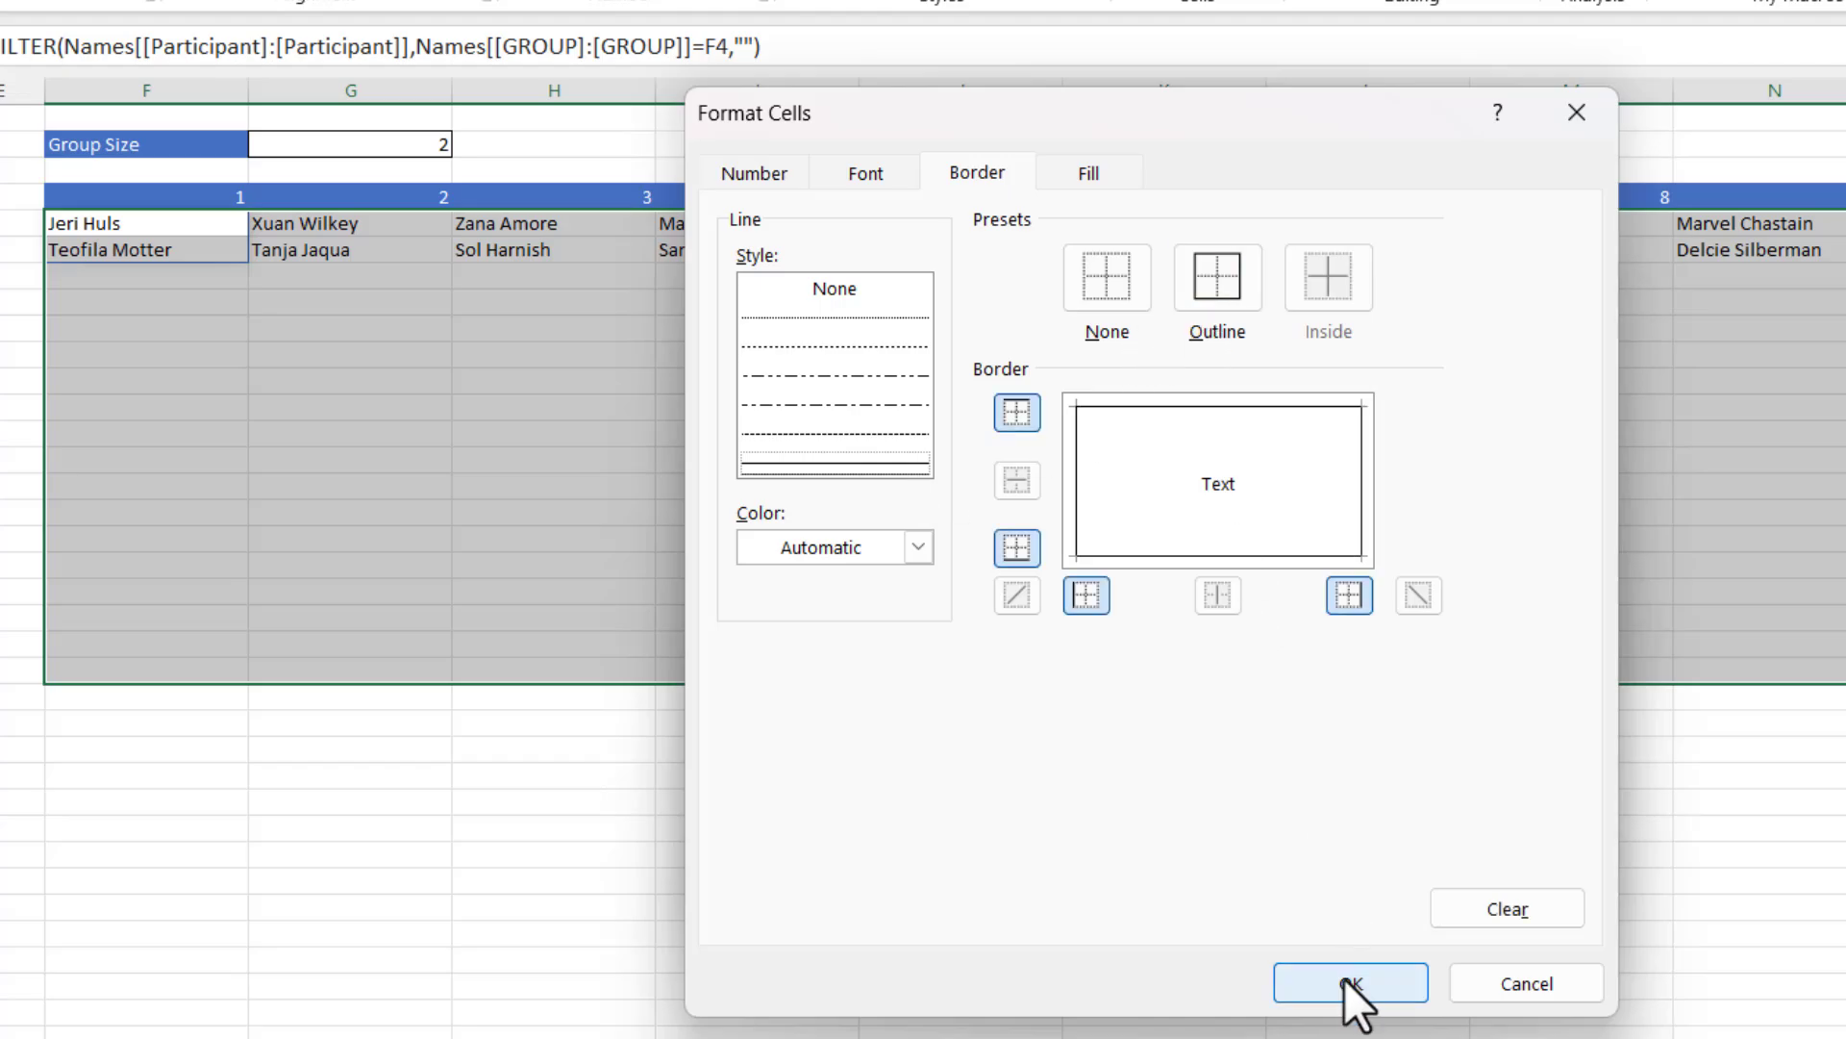
left_click(1350, 982)
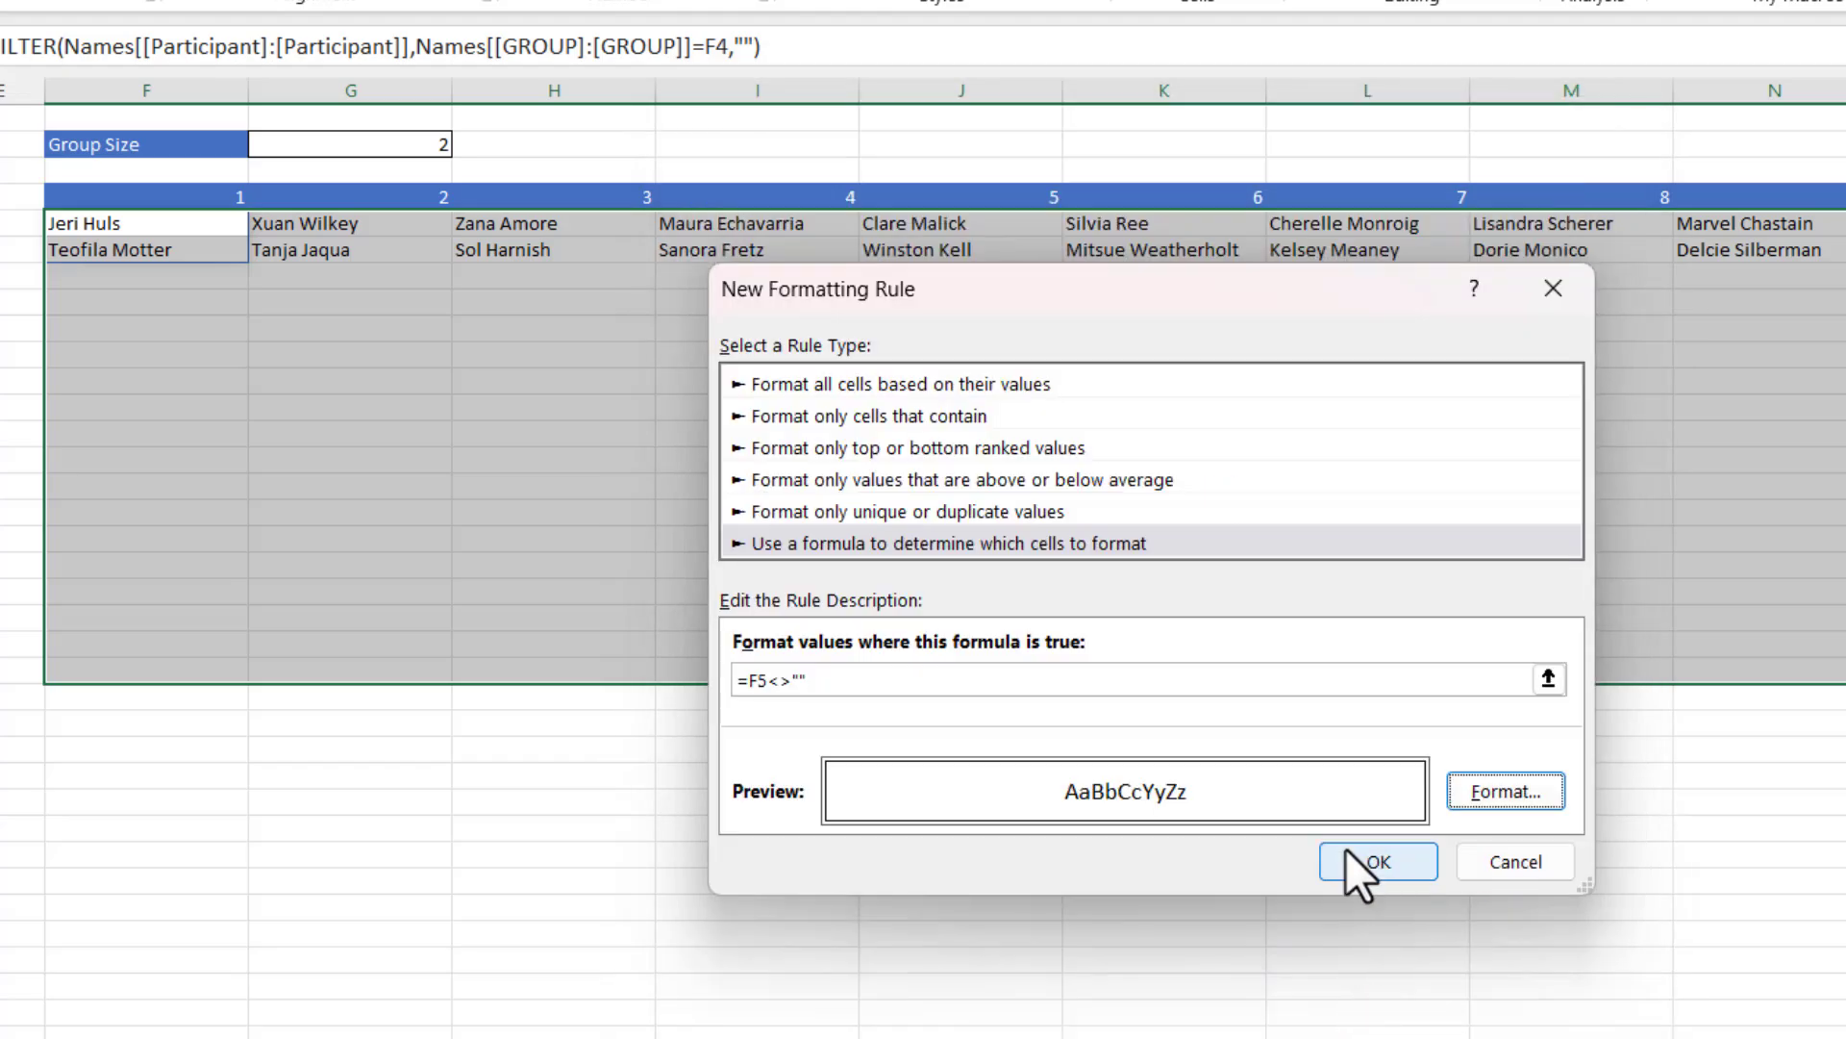
left_click(1376, 861)
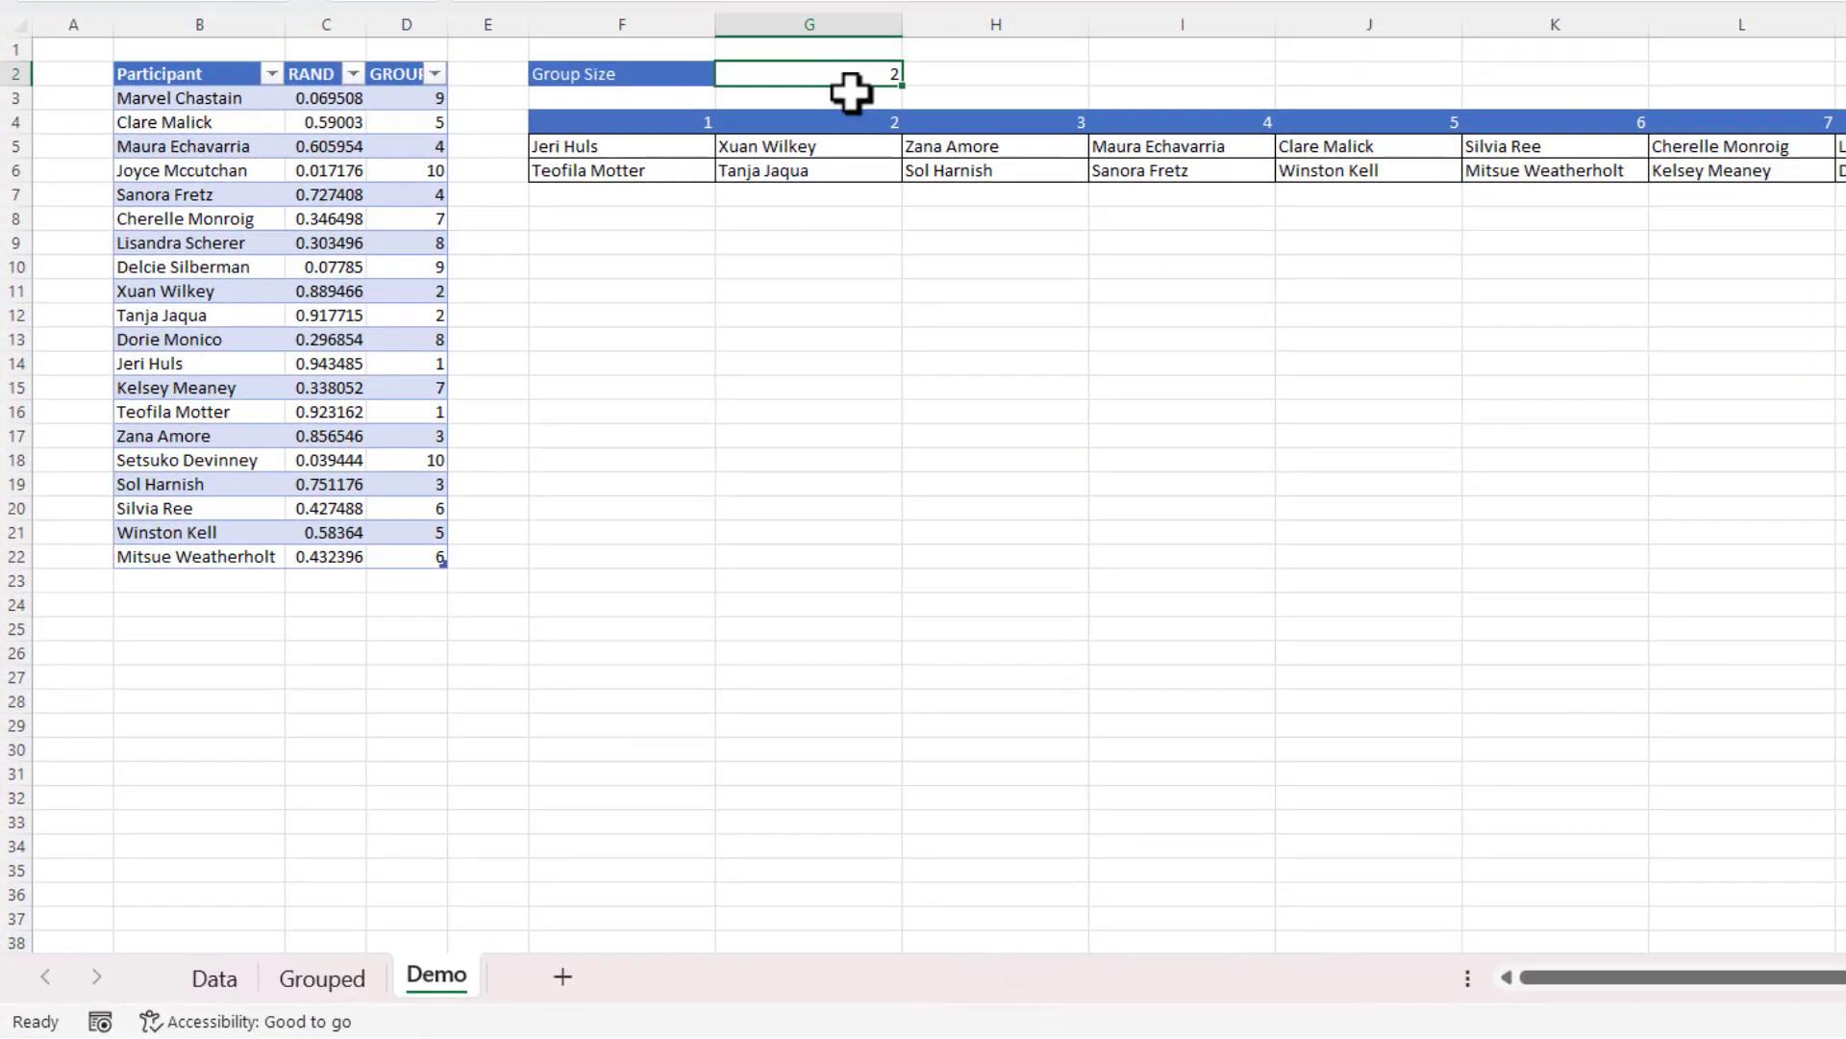
Step: Enter 5 as the group size to check the formatting adjusts
type("5")
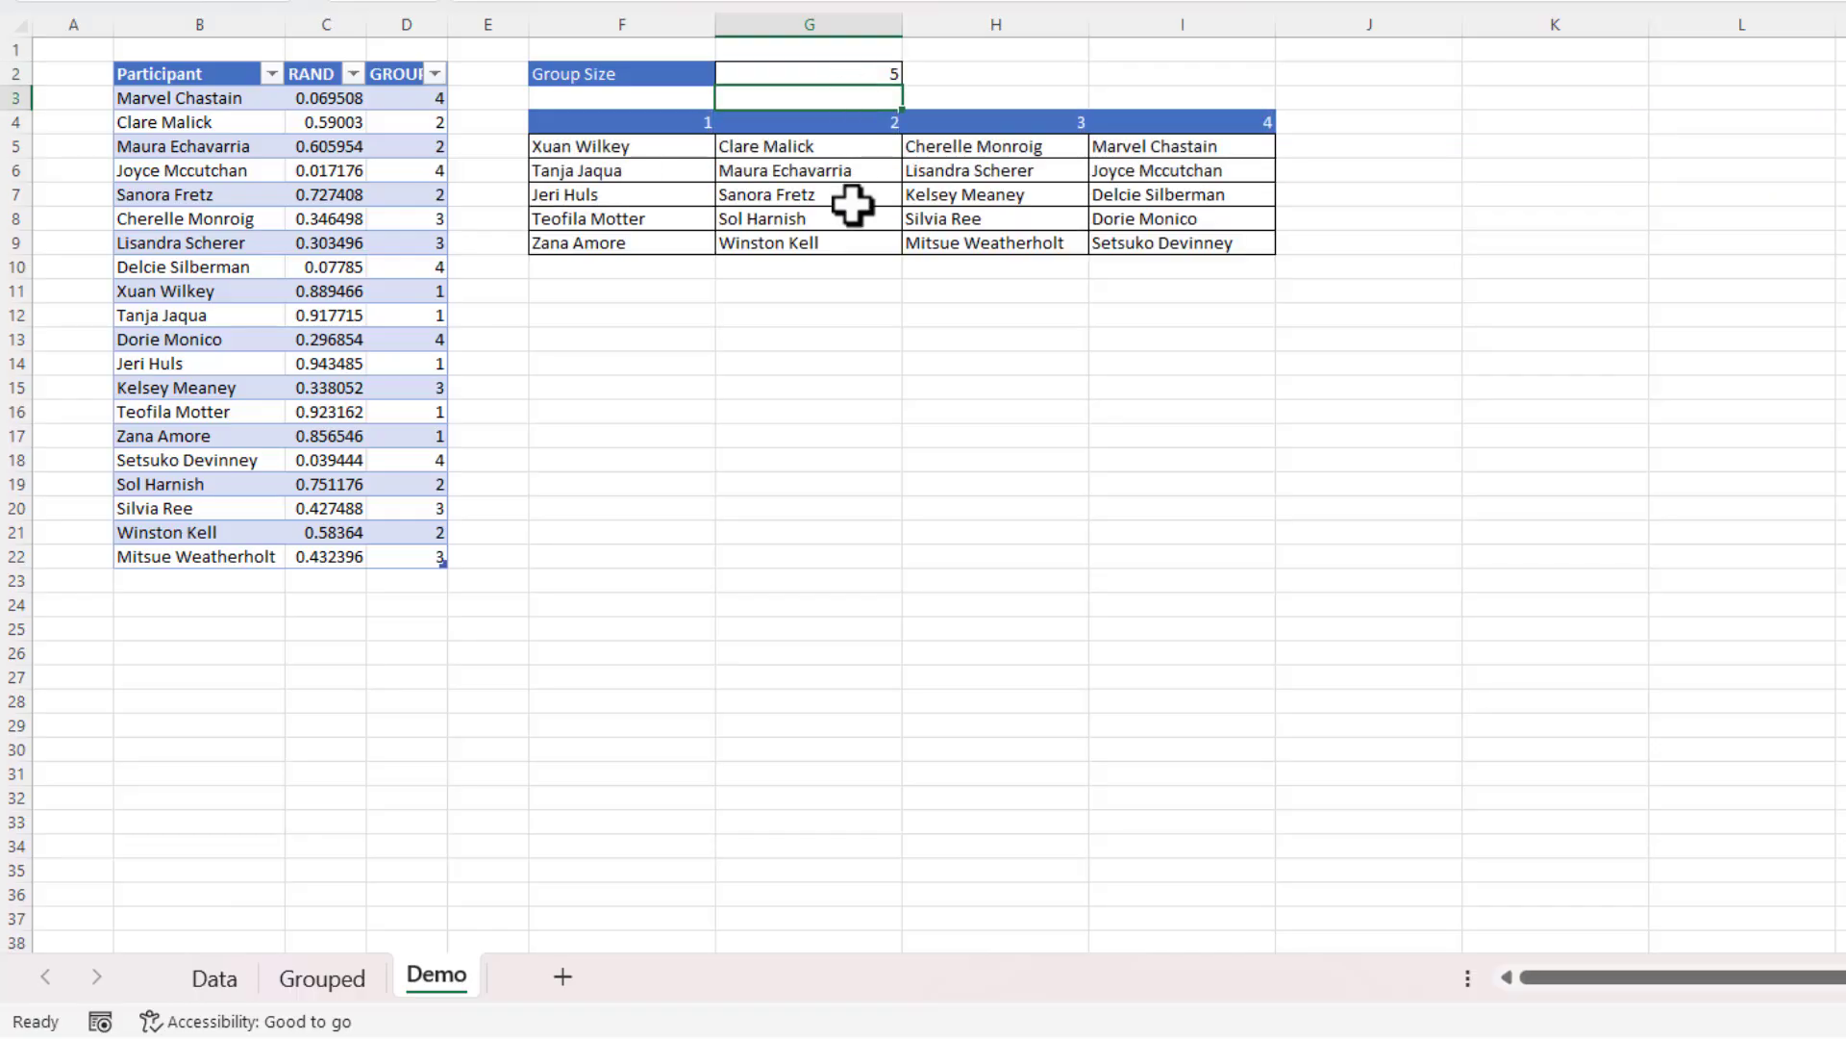
mouse_move(828, 251)
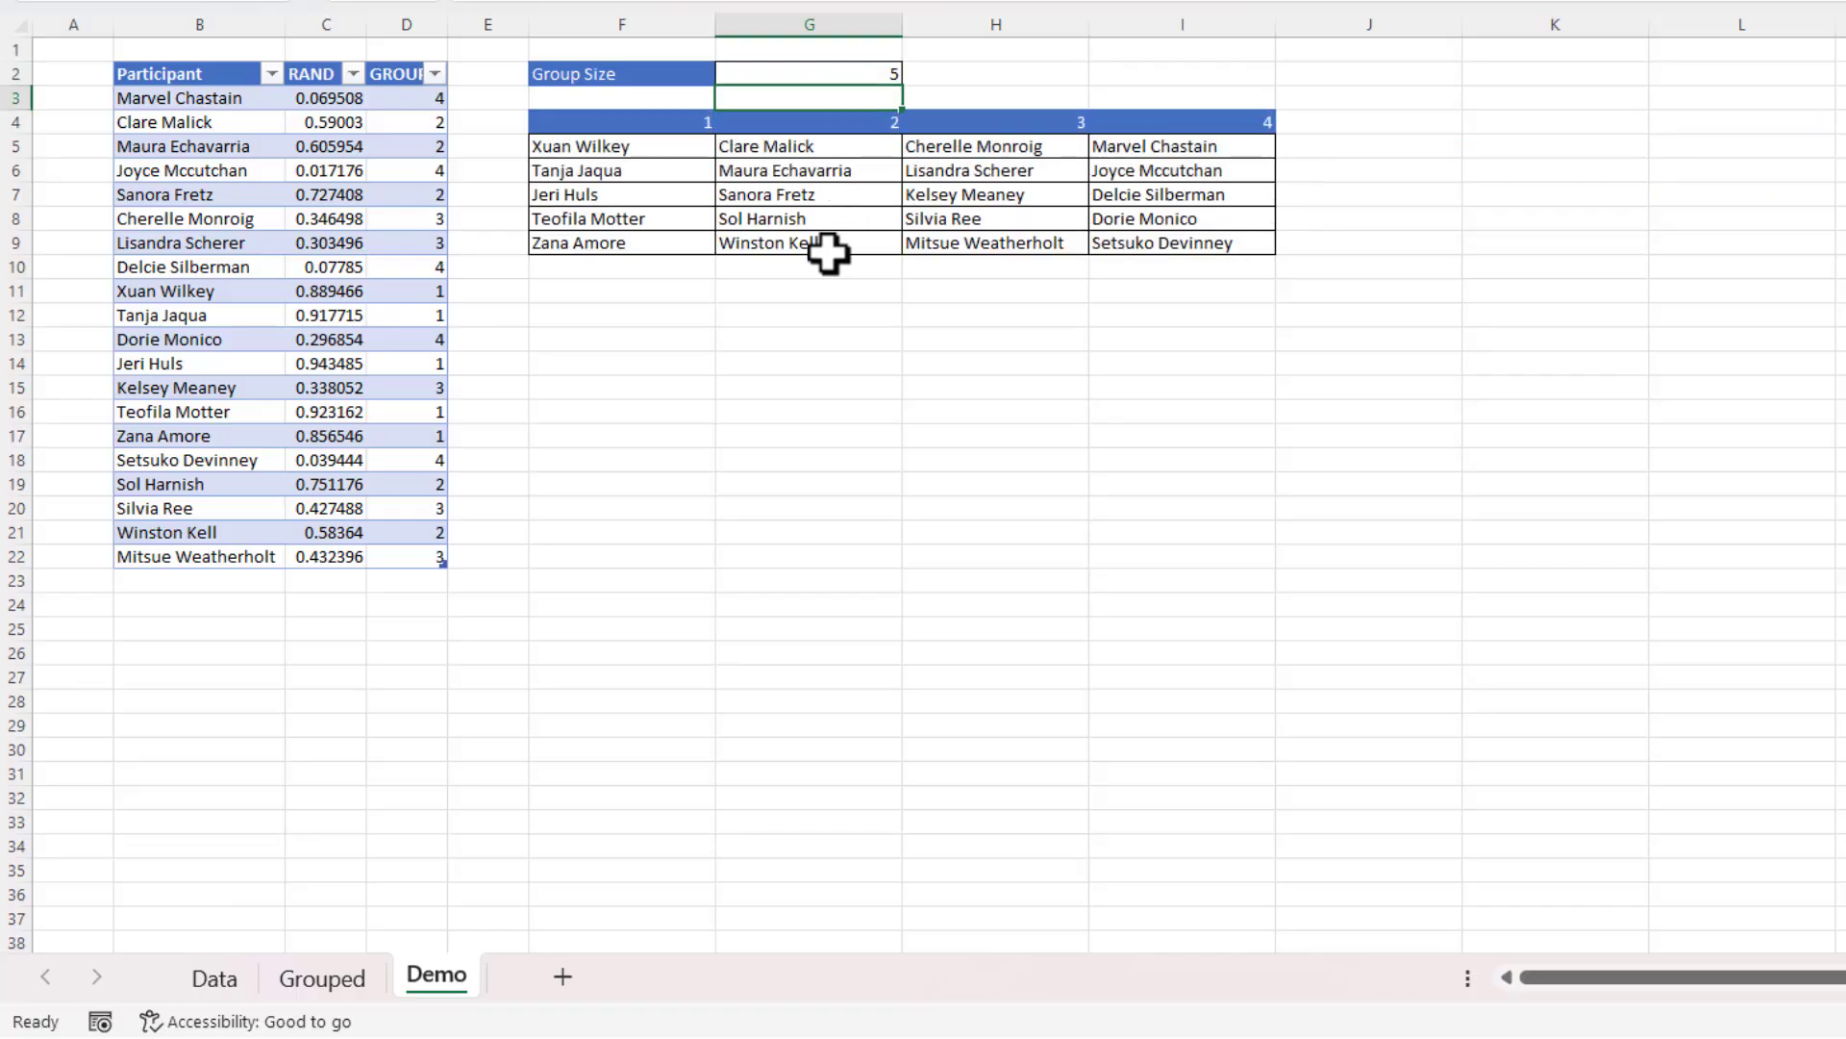
mouse_move(1041, 266)
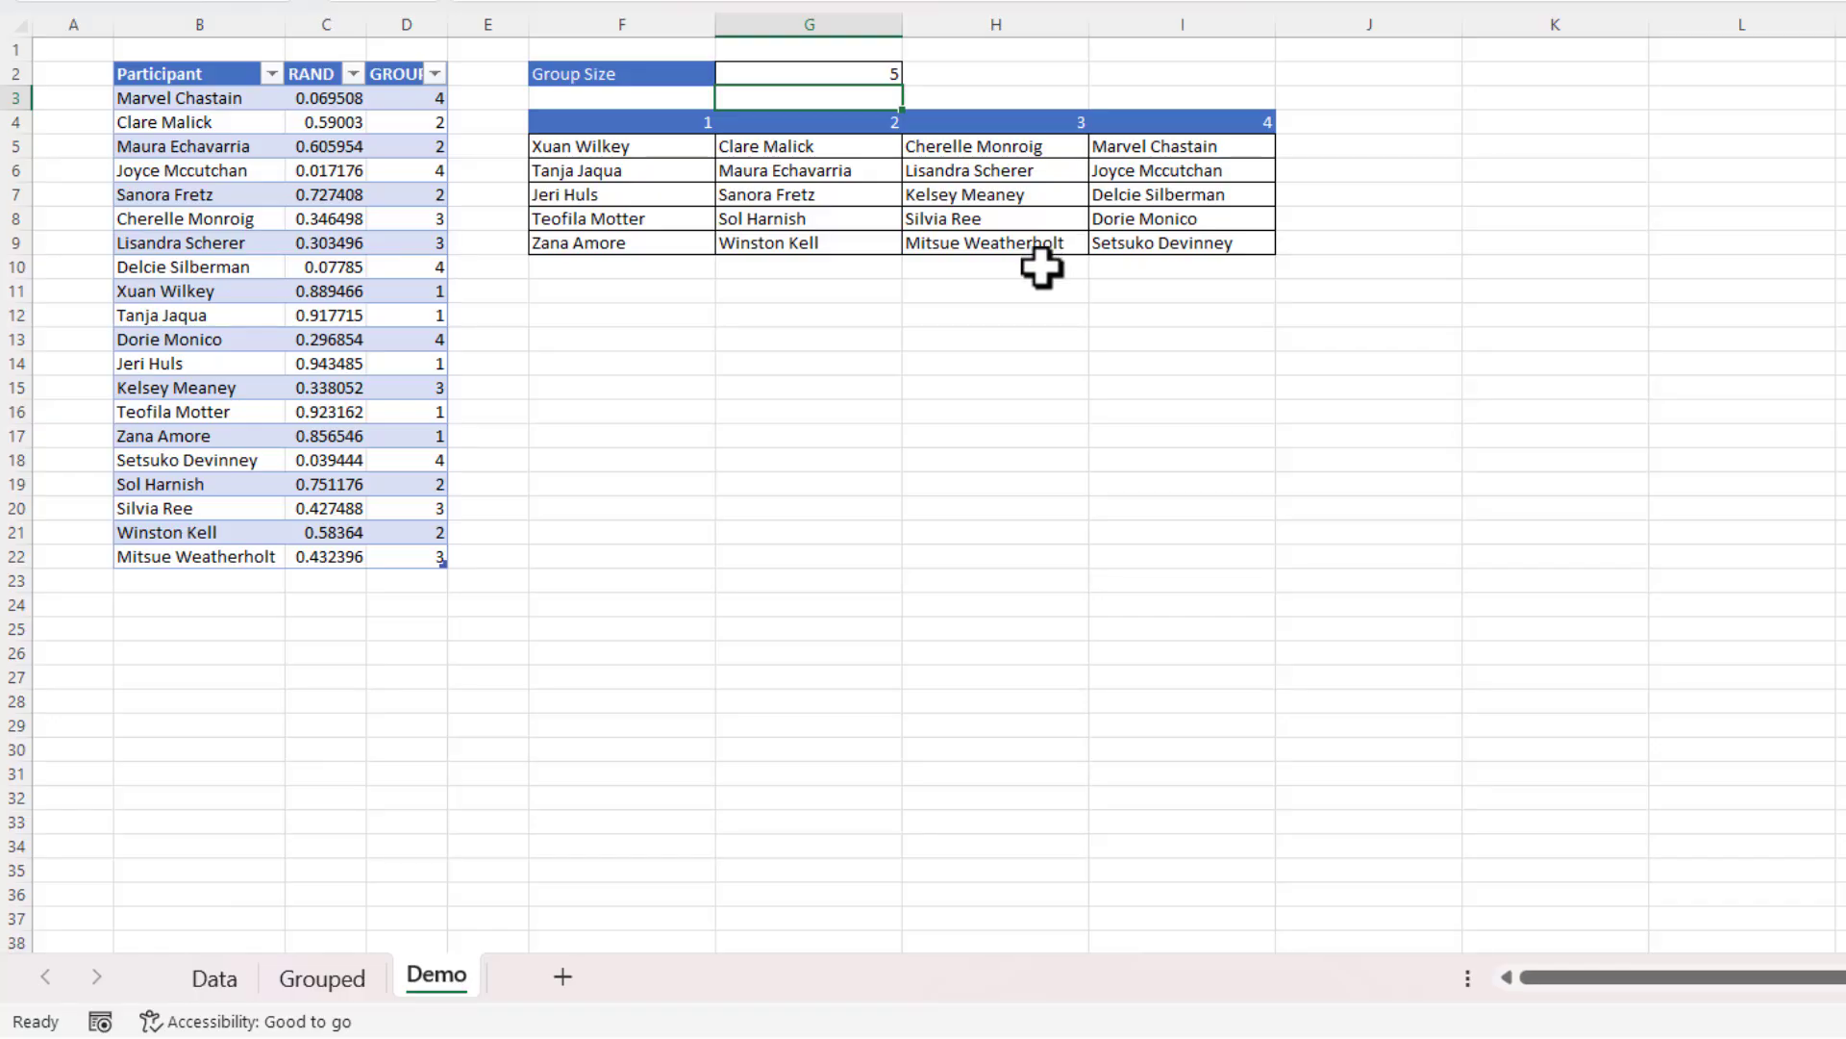